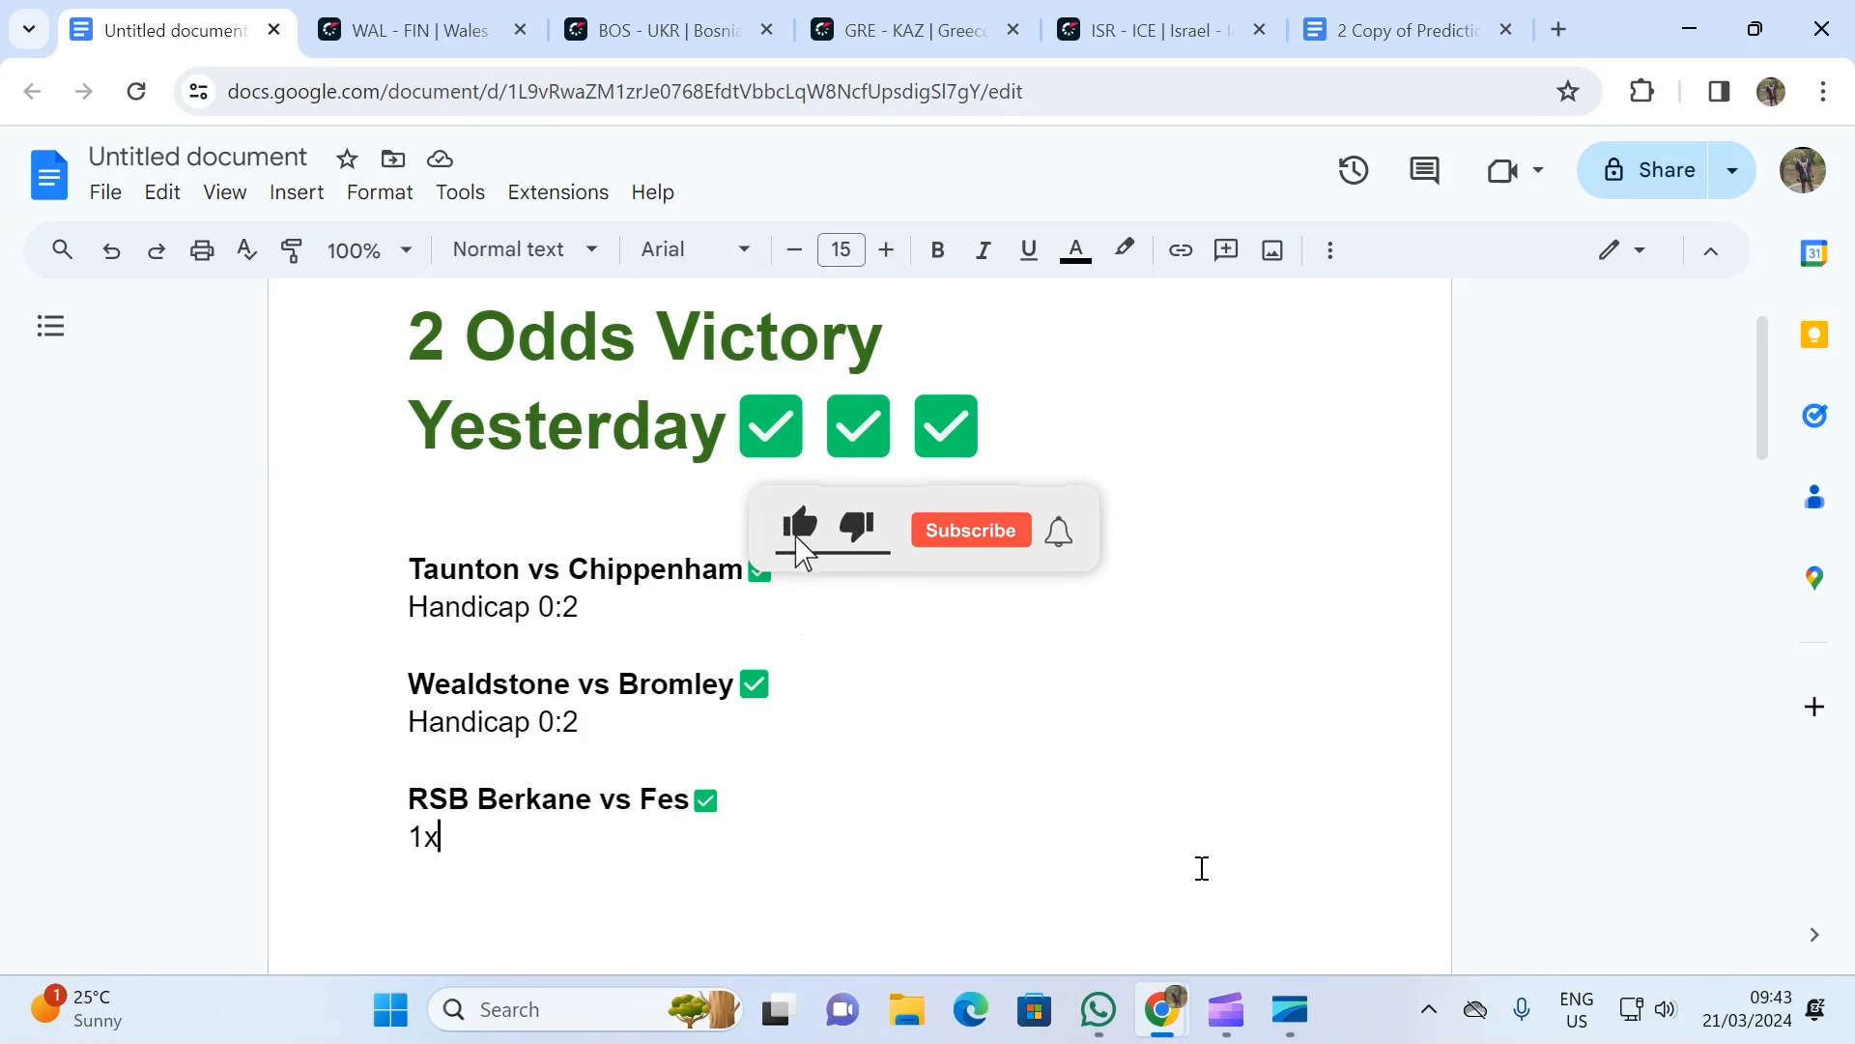
# - Switch to the WAL - FIN browser tab for the Wales vs Finland H2H page
pyautogui.click(968, 529)
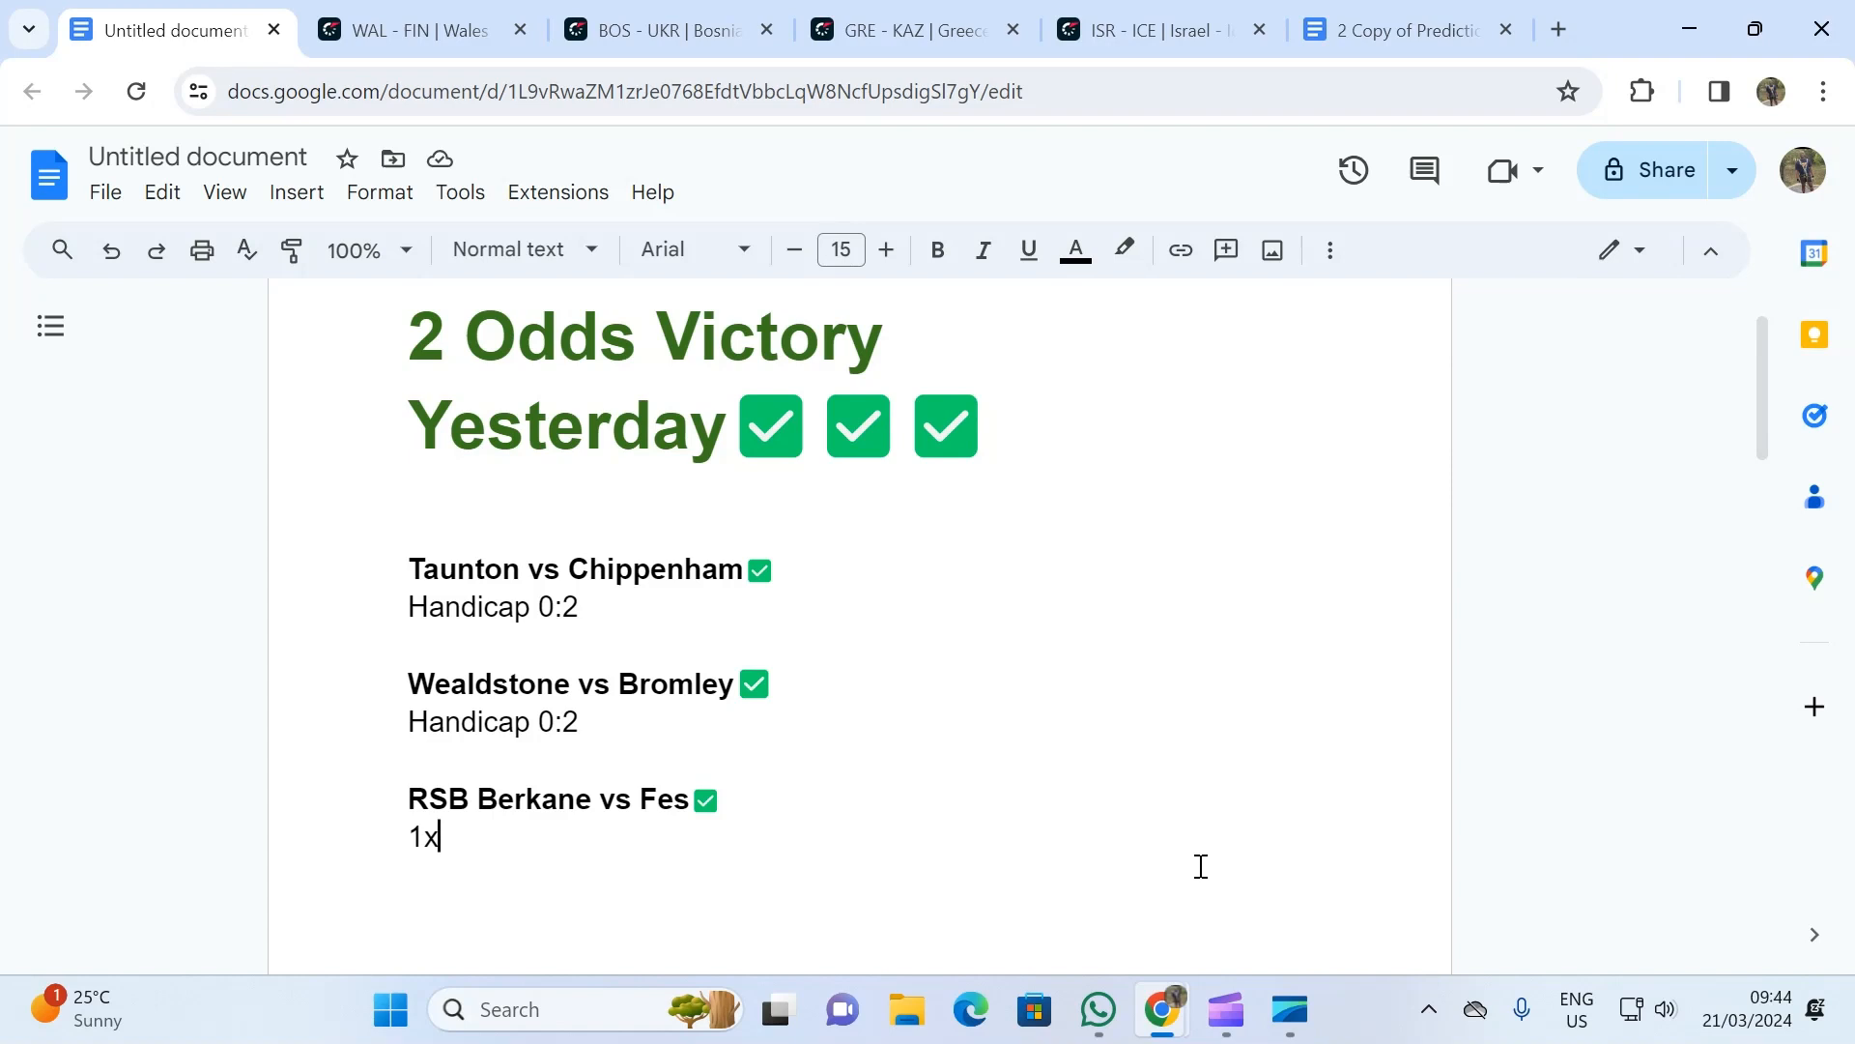
pyautogui.moveTo(945, 800)
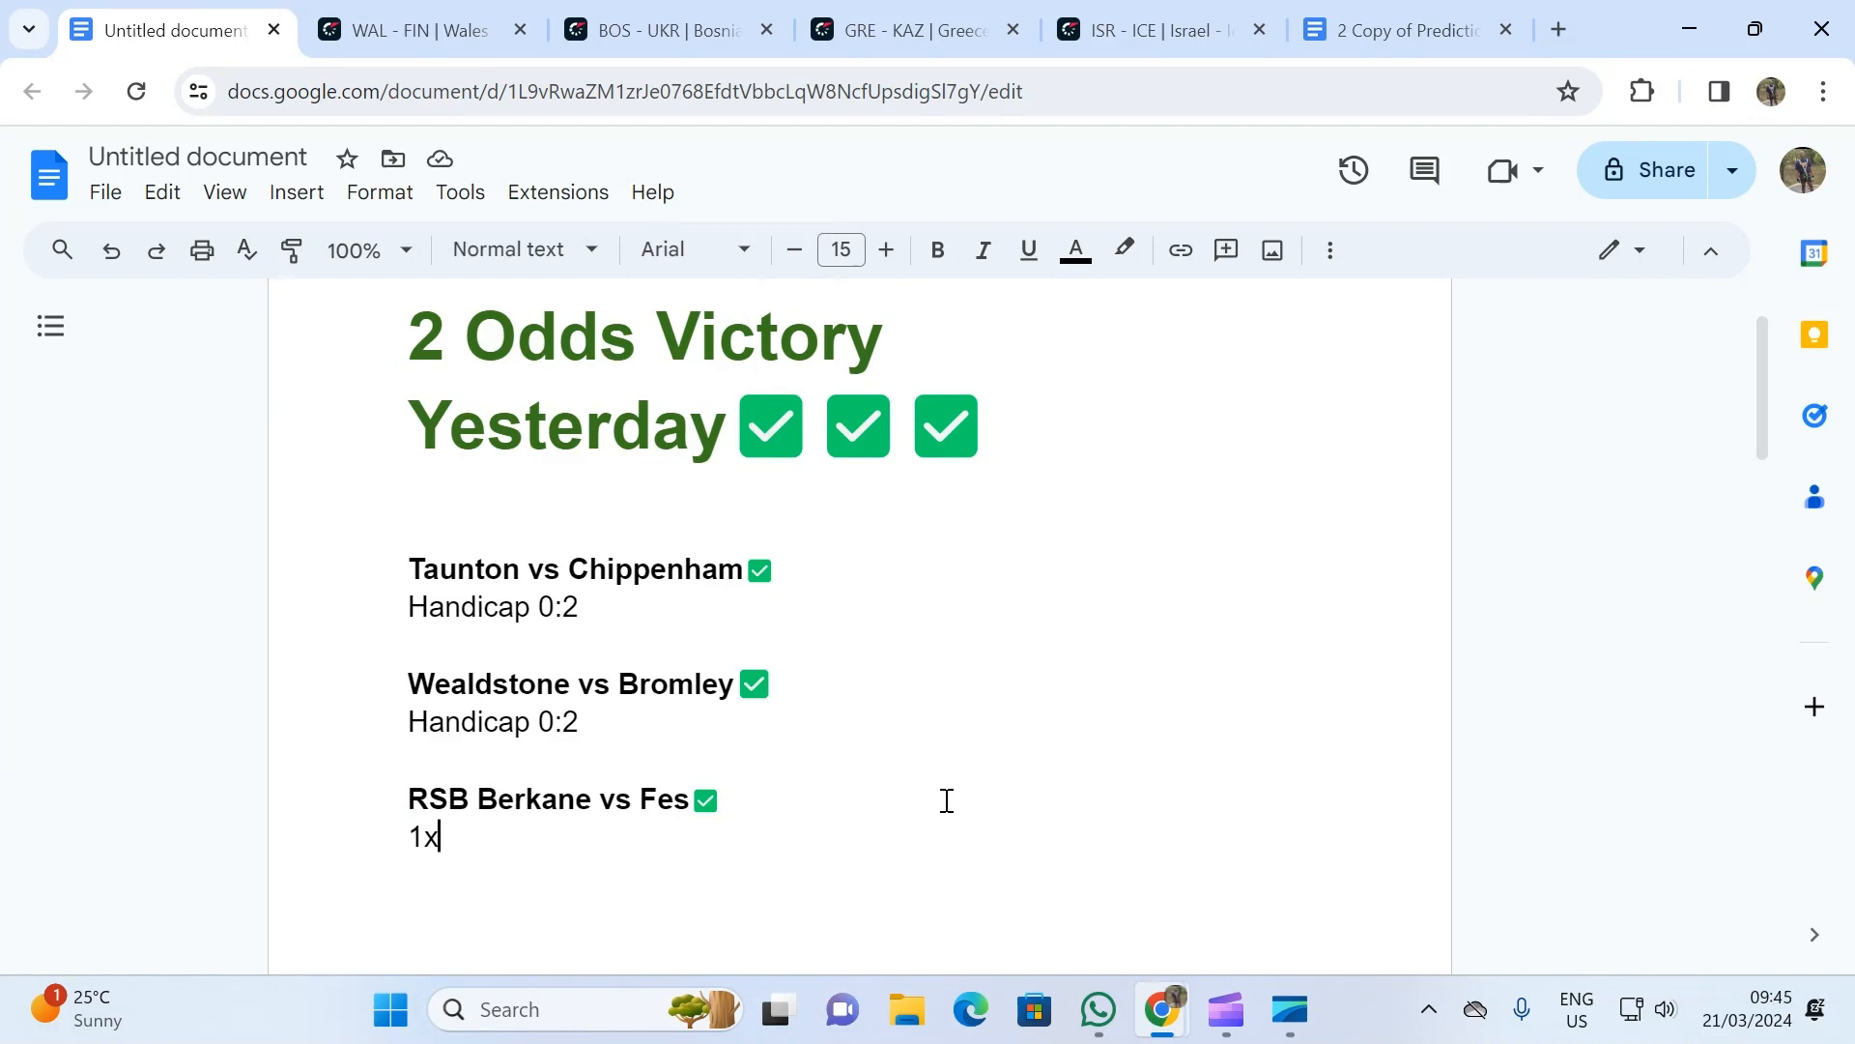
pyautogui.moveTo(1430, 424)
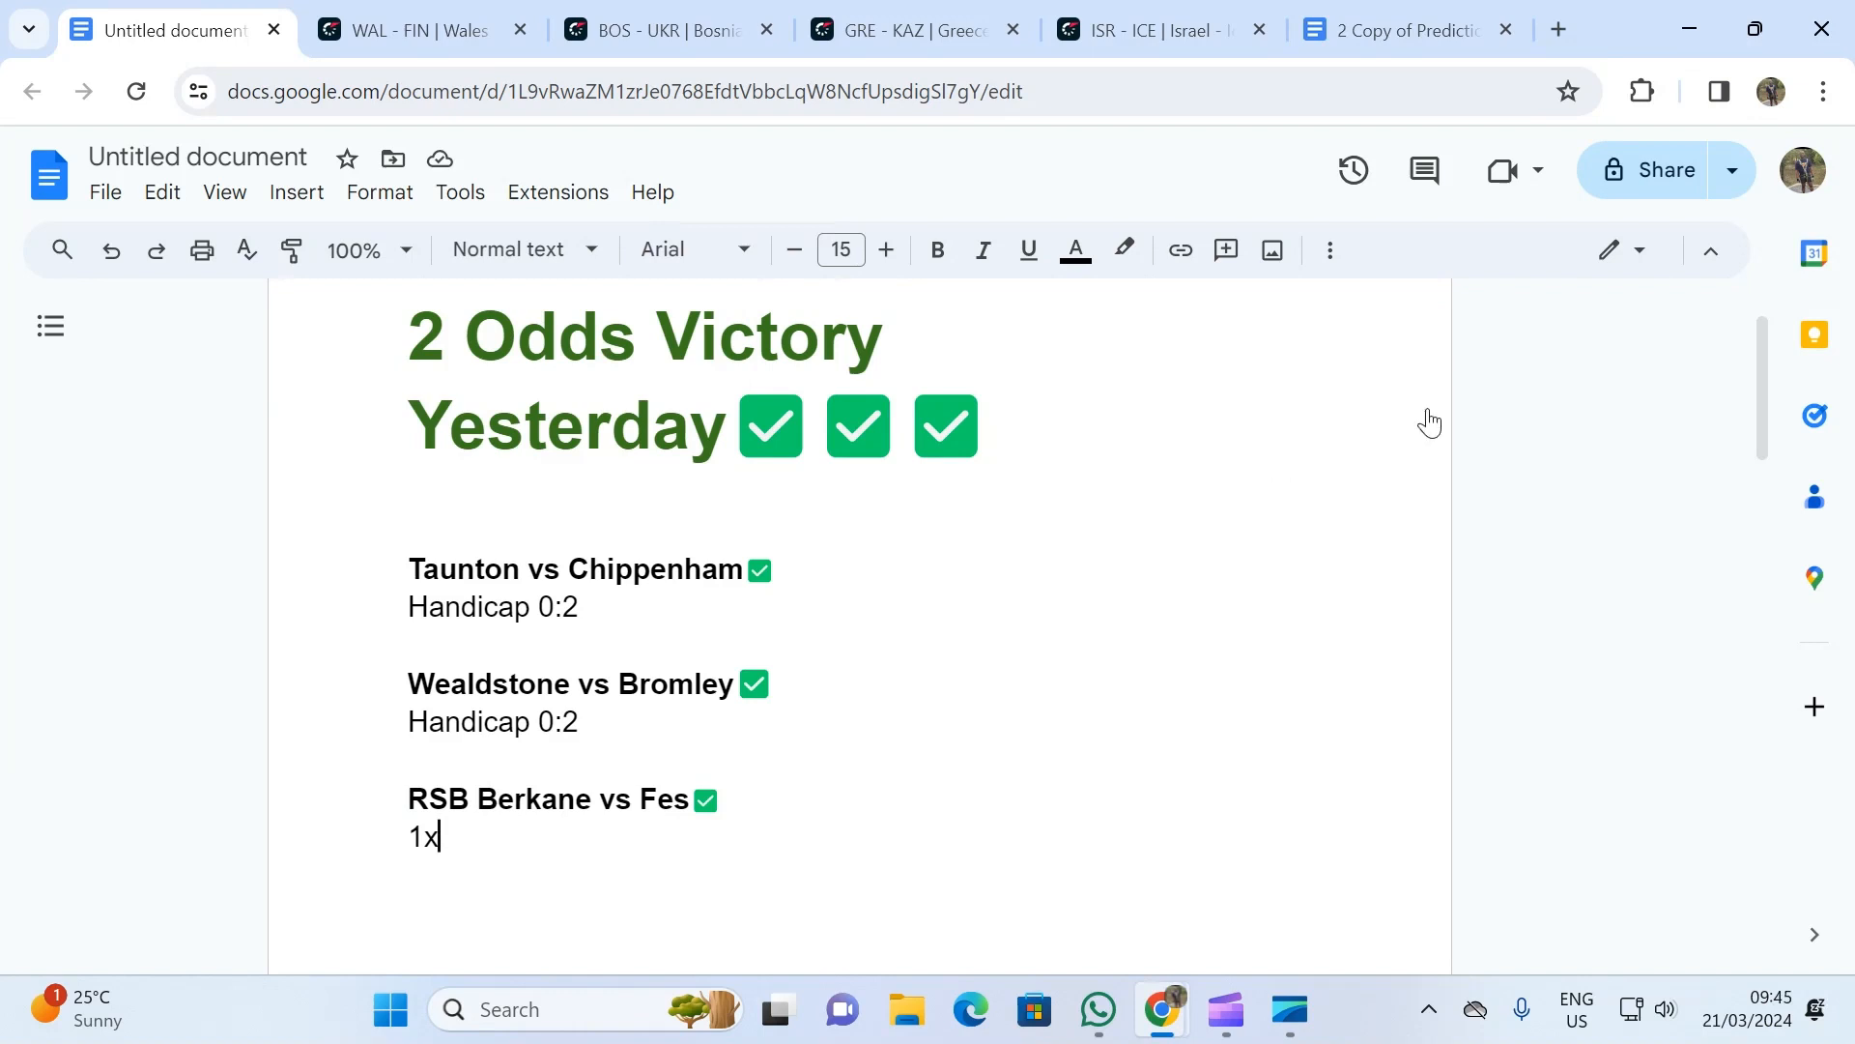
pyautogui.click(408, 29)
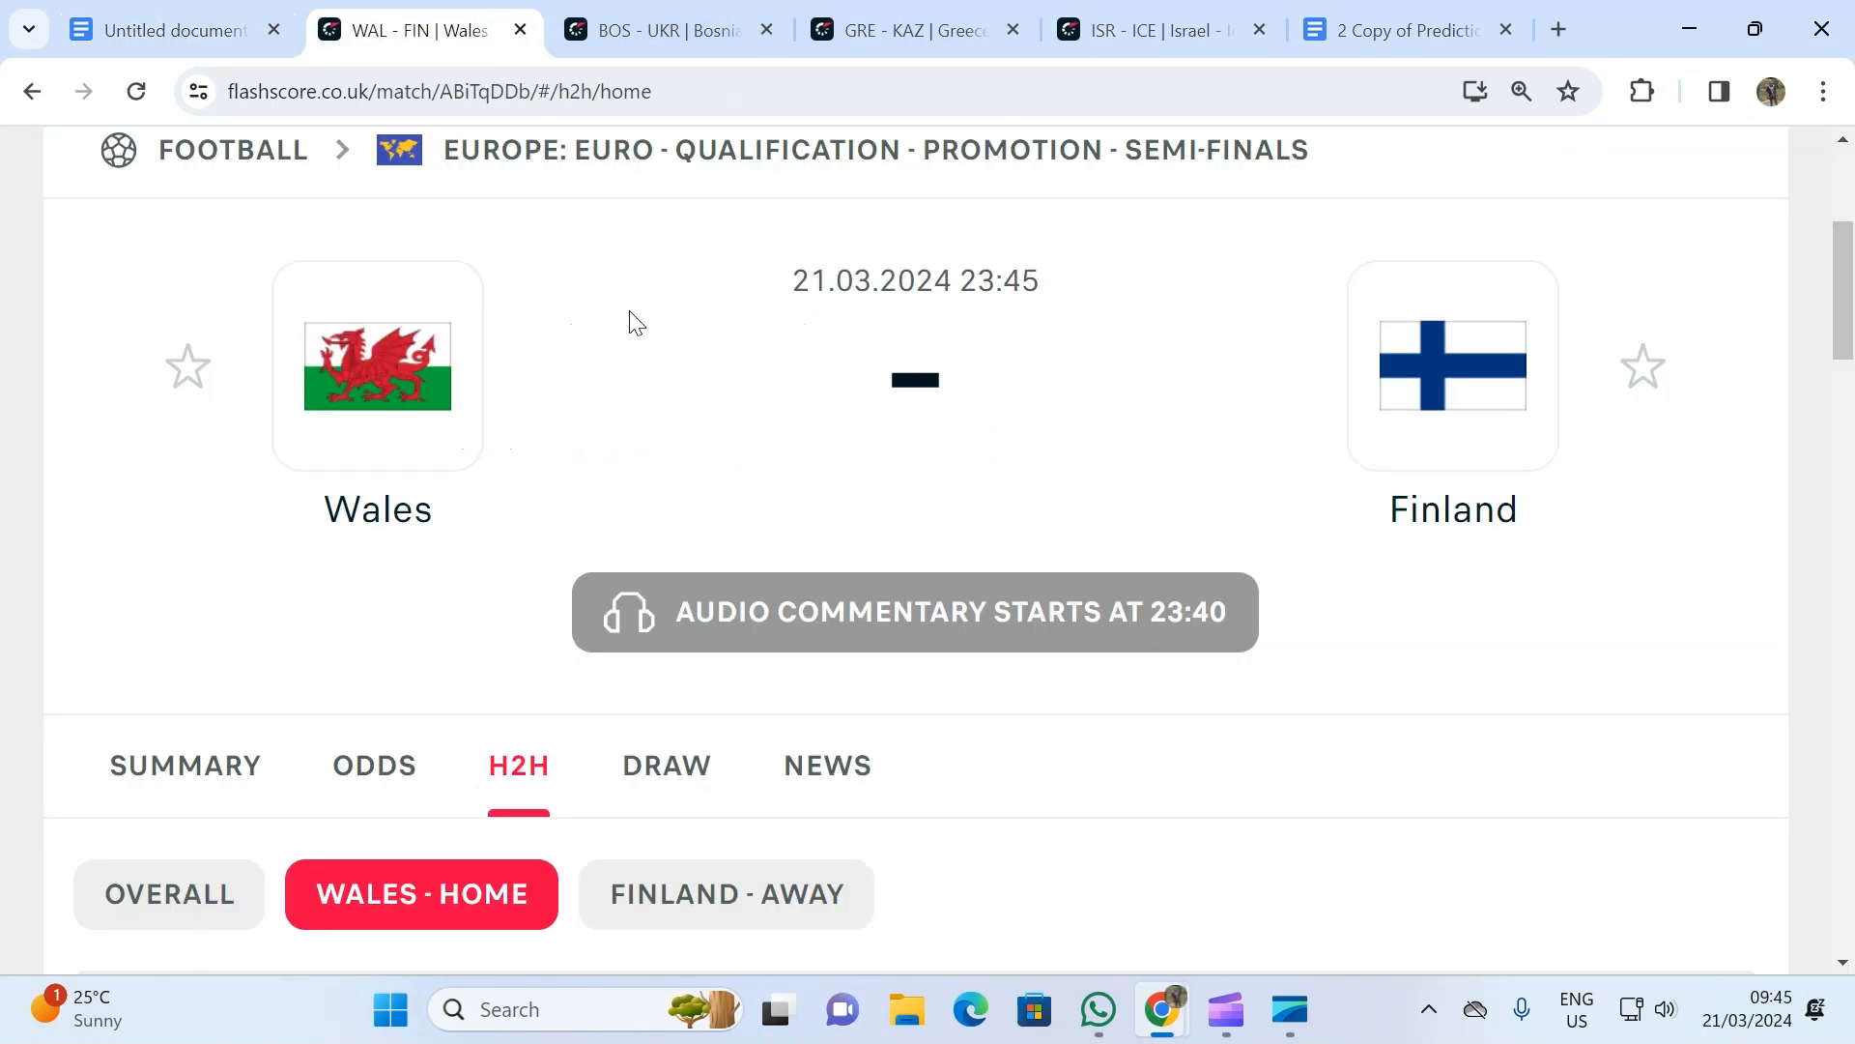
pyautogui.moveTo(559, 471)
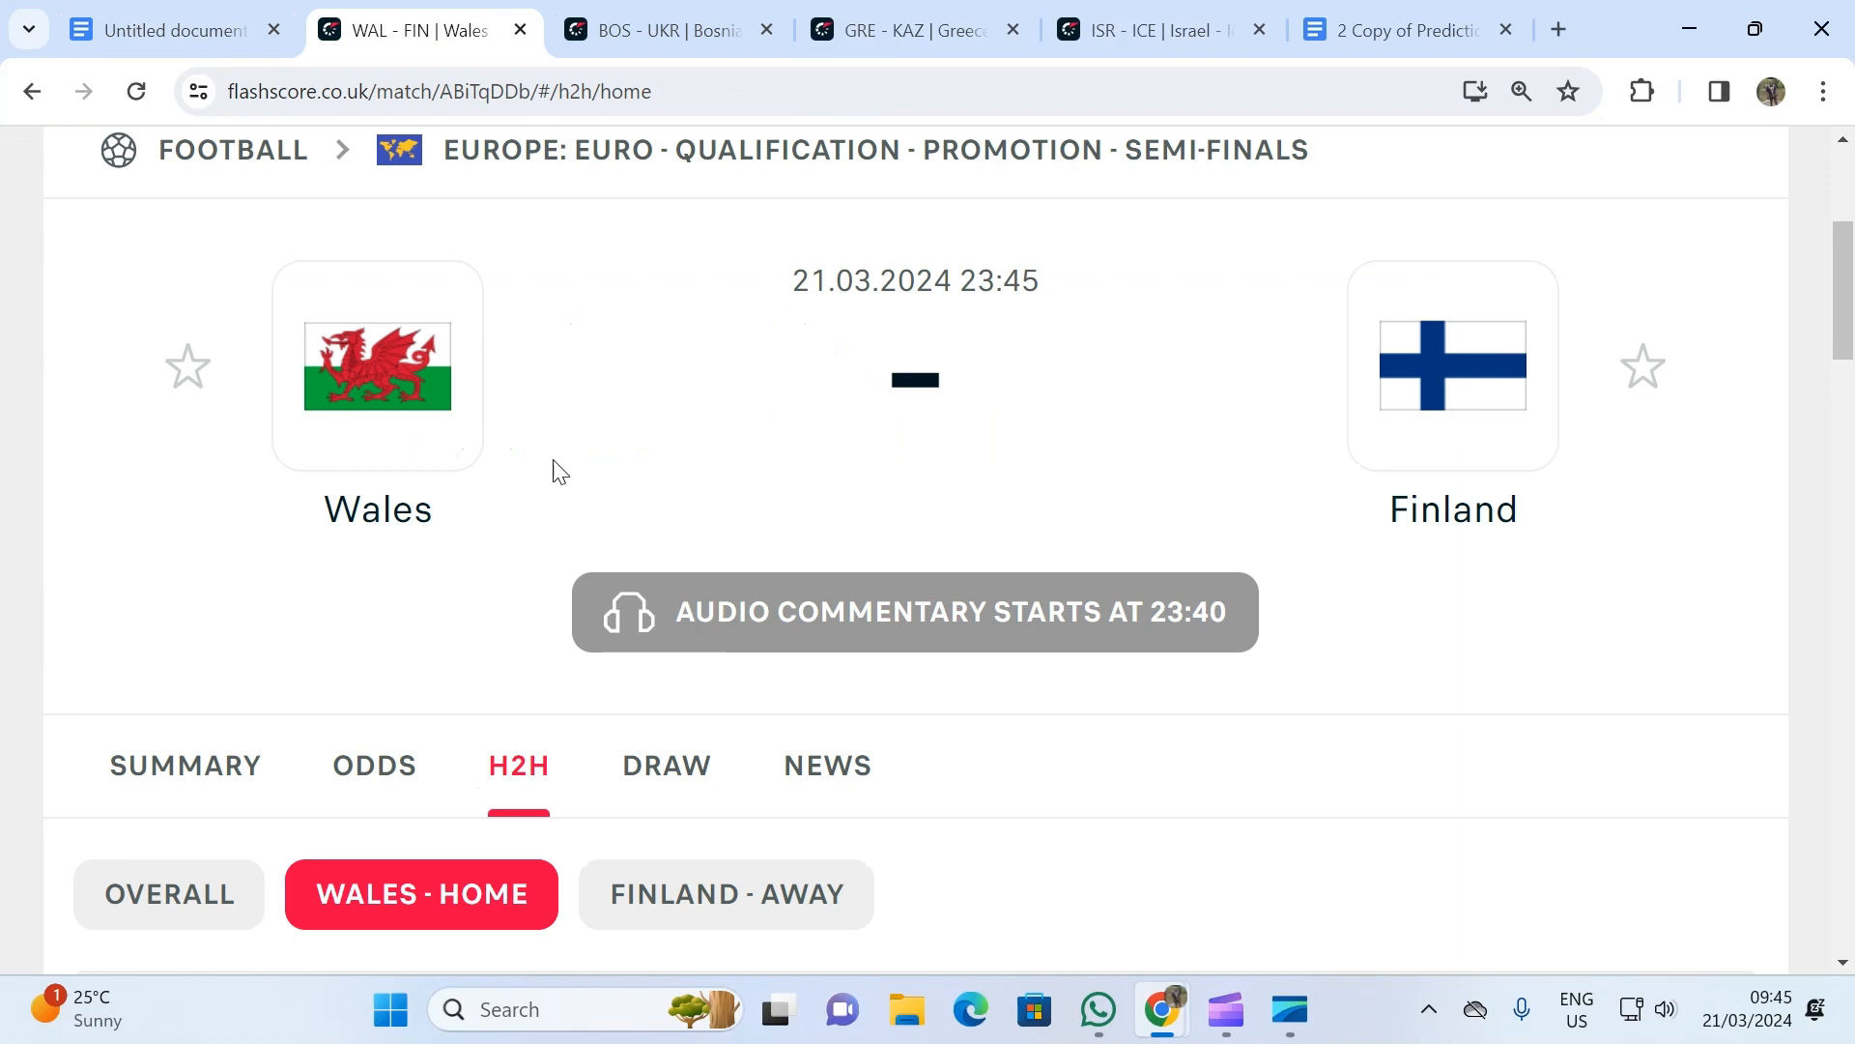
pyautogui.moveTo(767, 215)
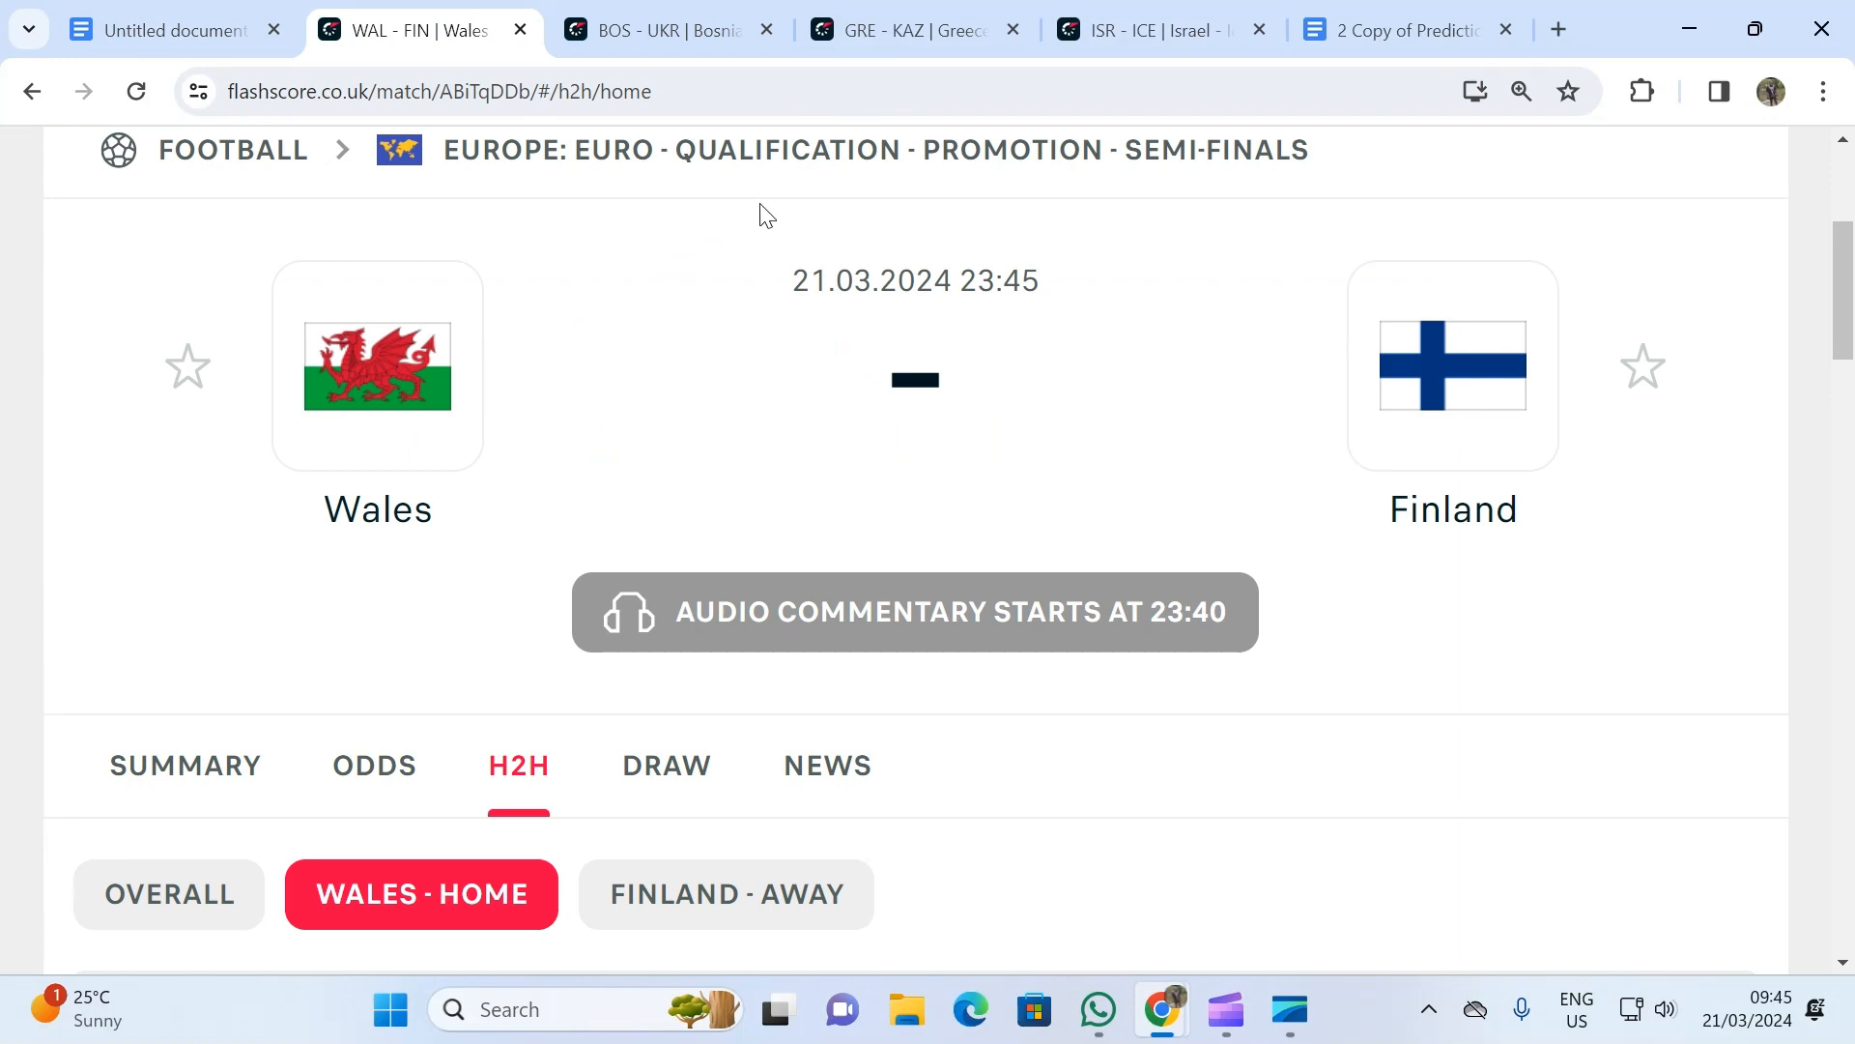
pyautogui.moveTo(1057, 321)
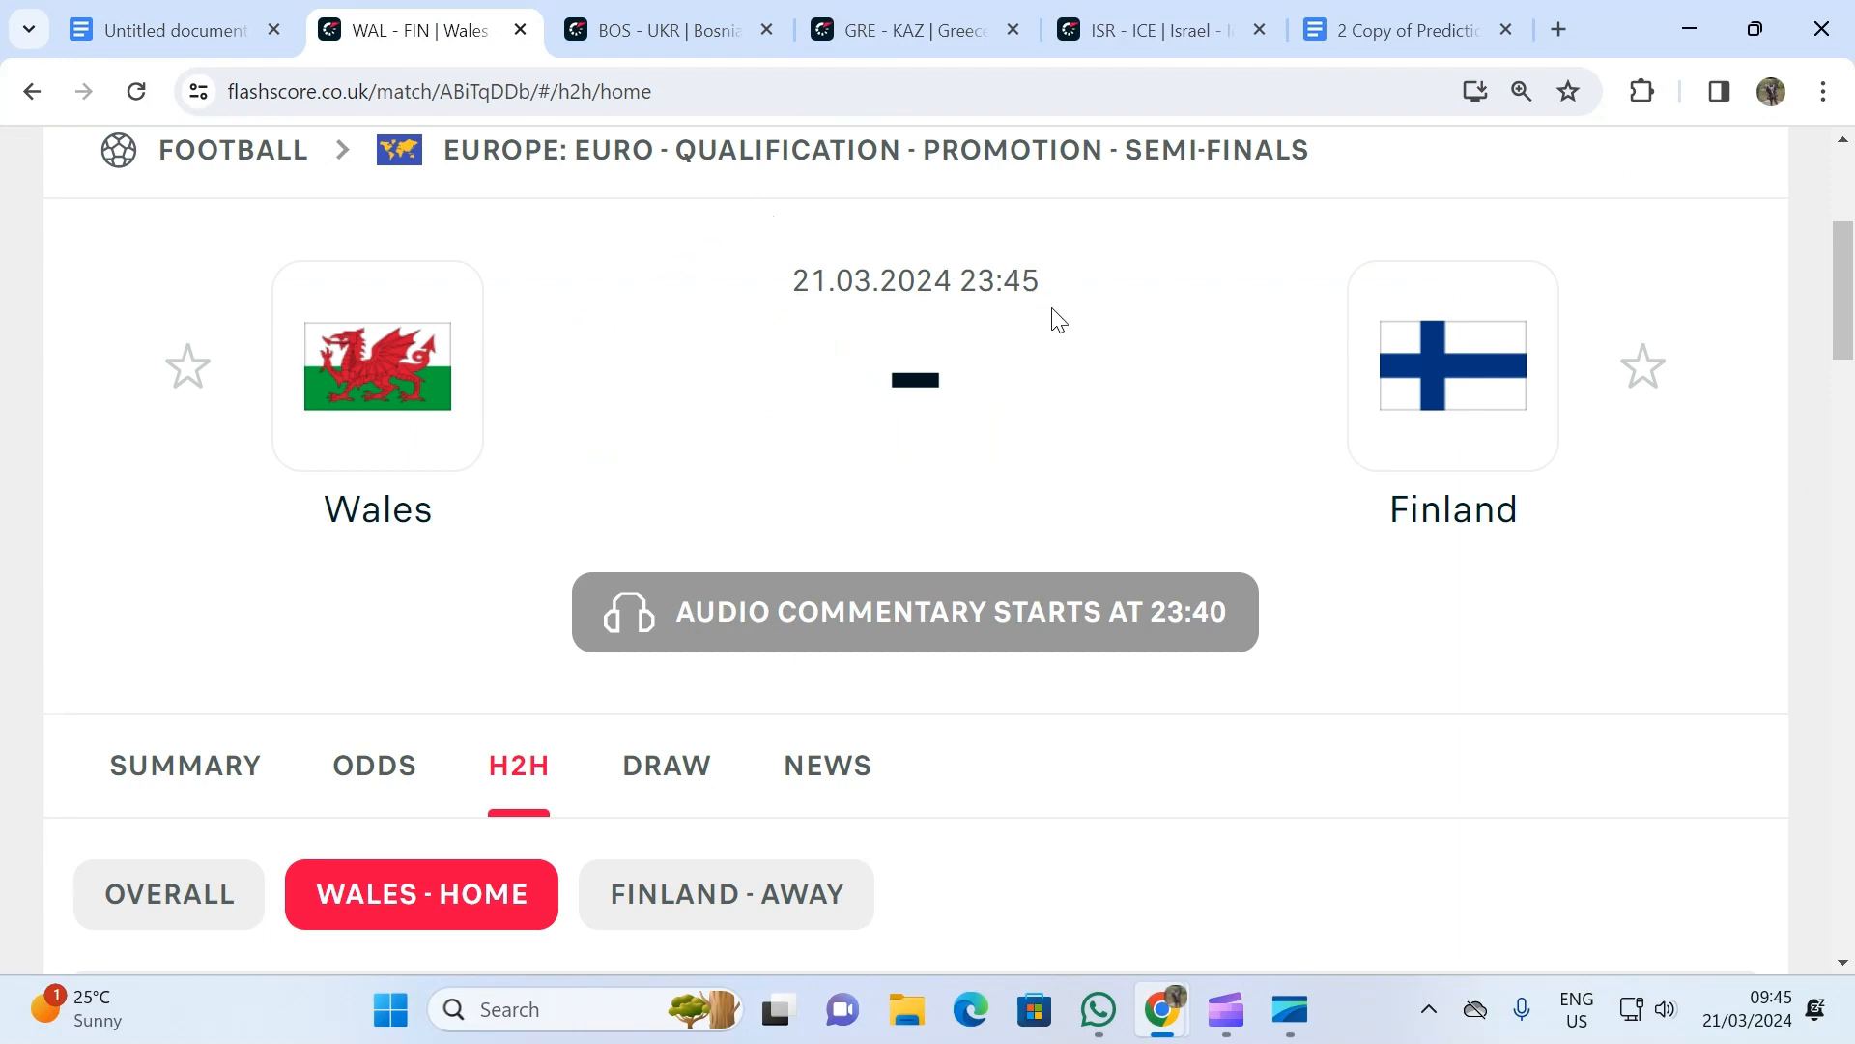
pyautogui.moveTo(1121, 327)
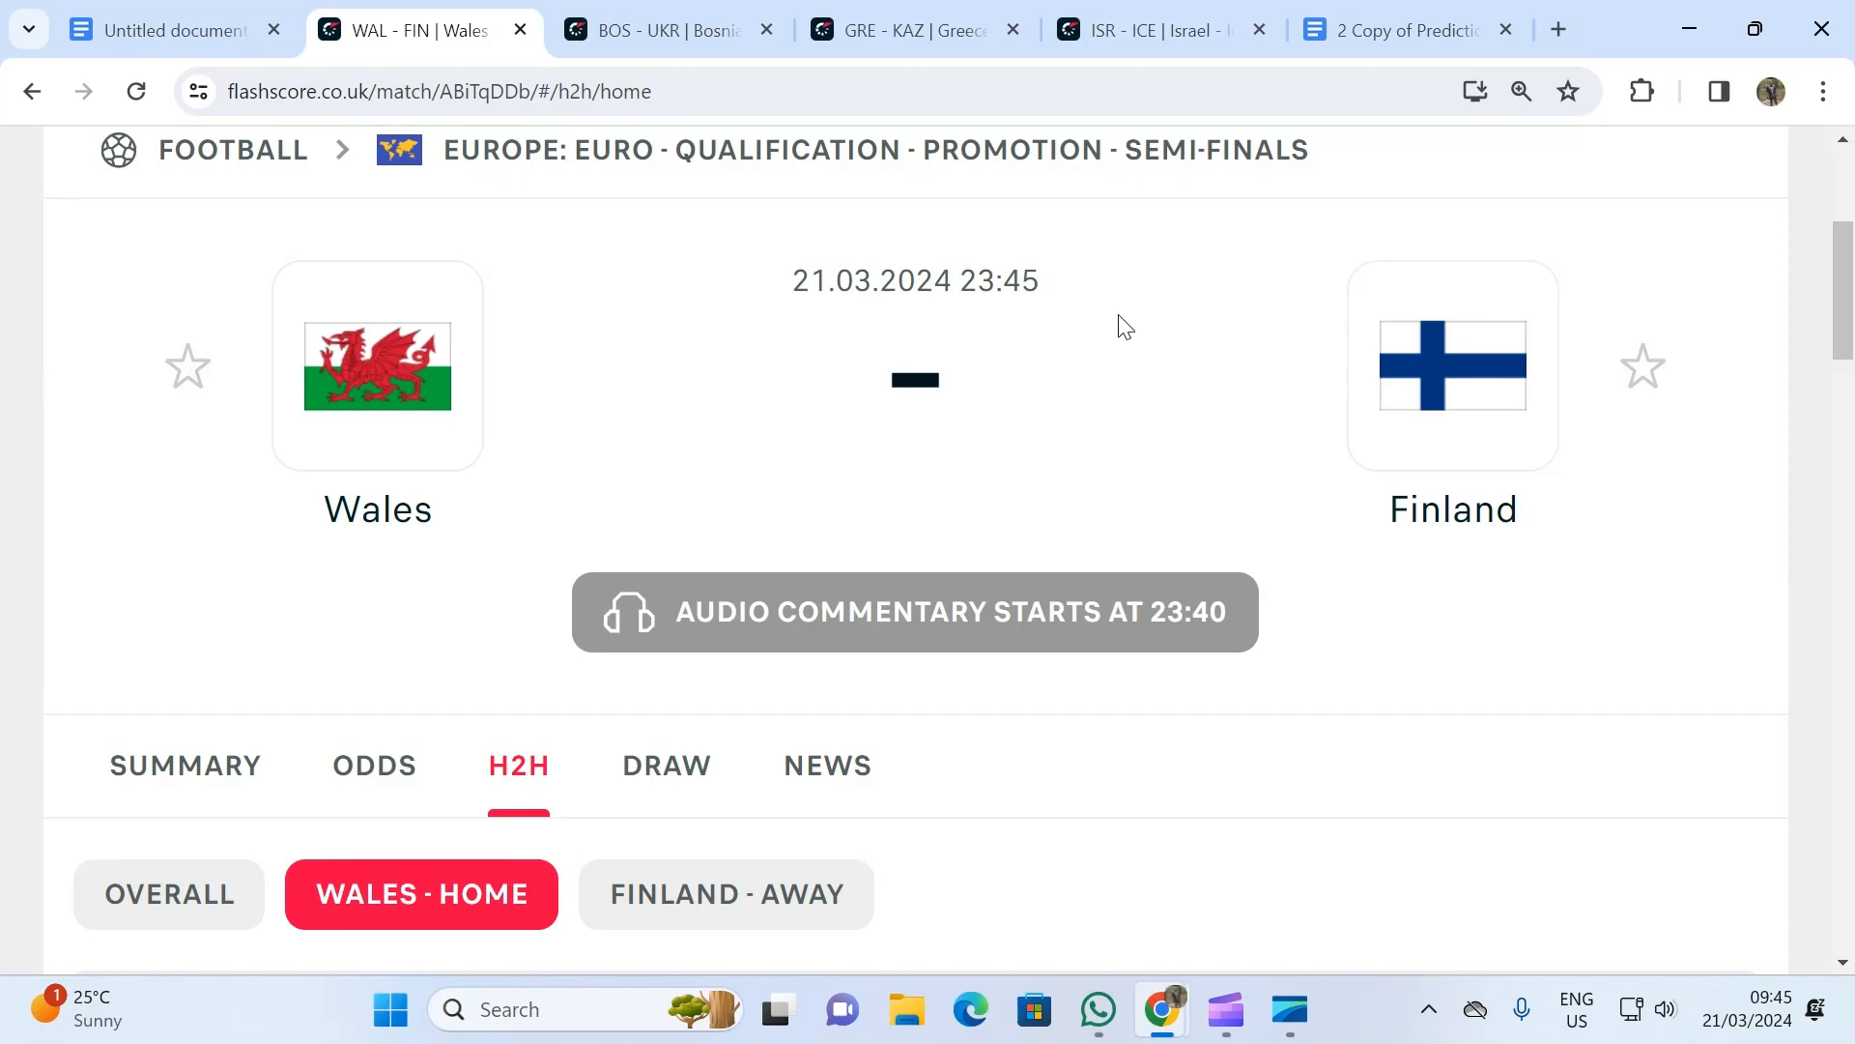
pyautogui.moveTo(832, 500)
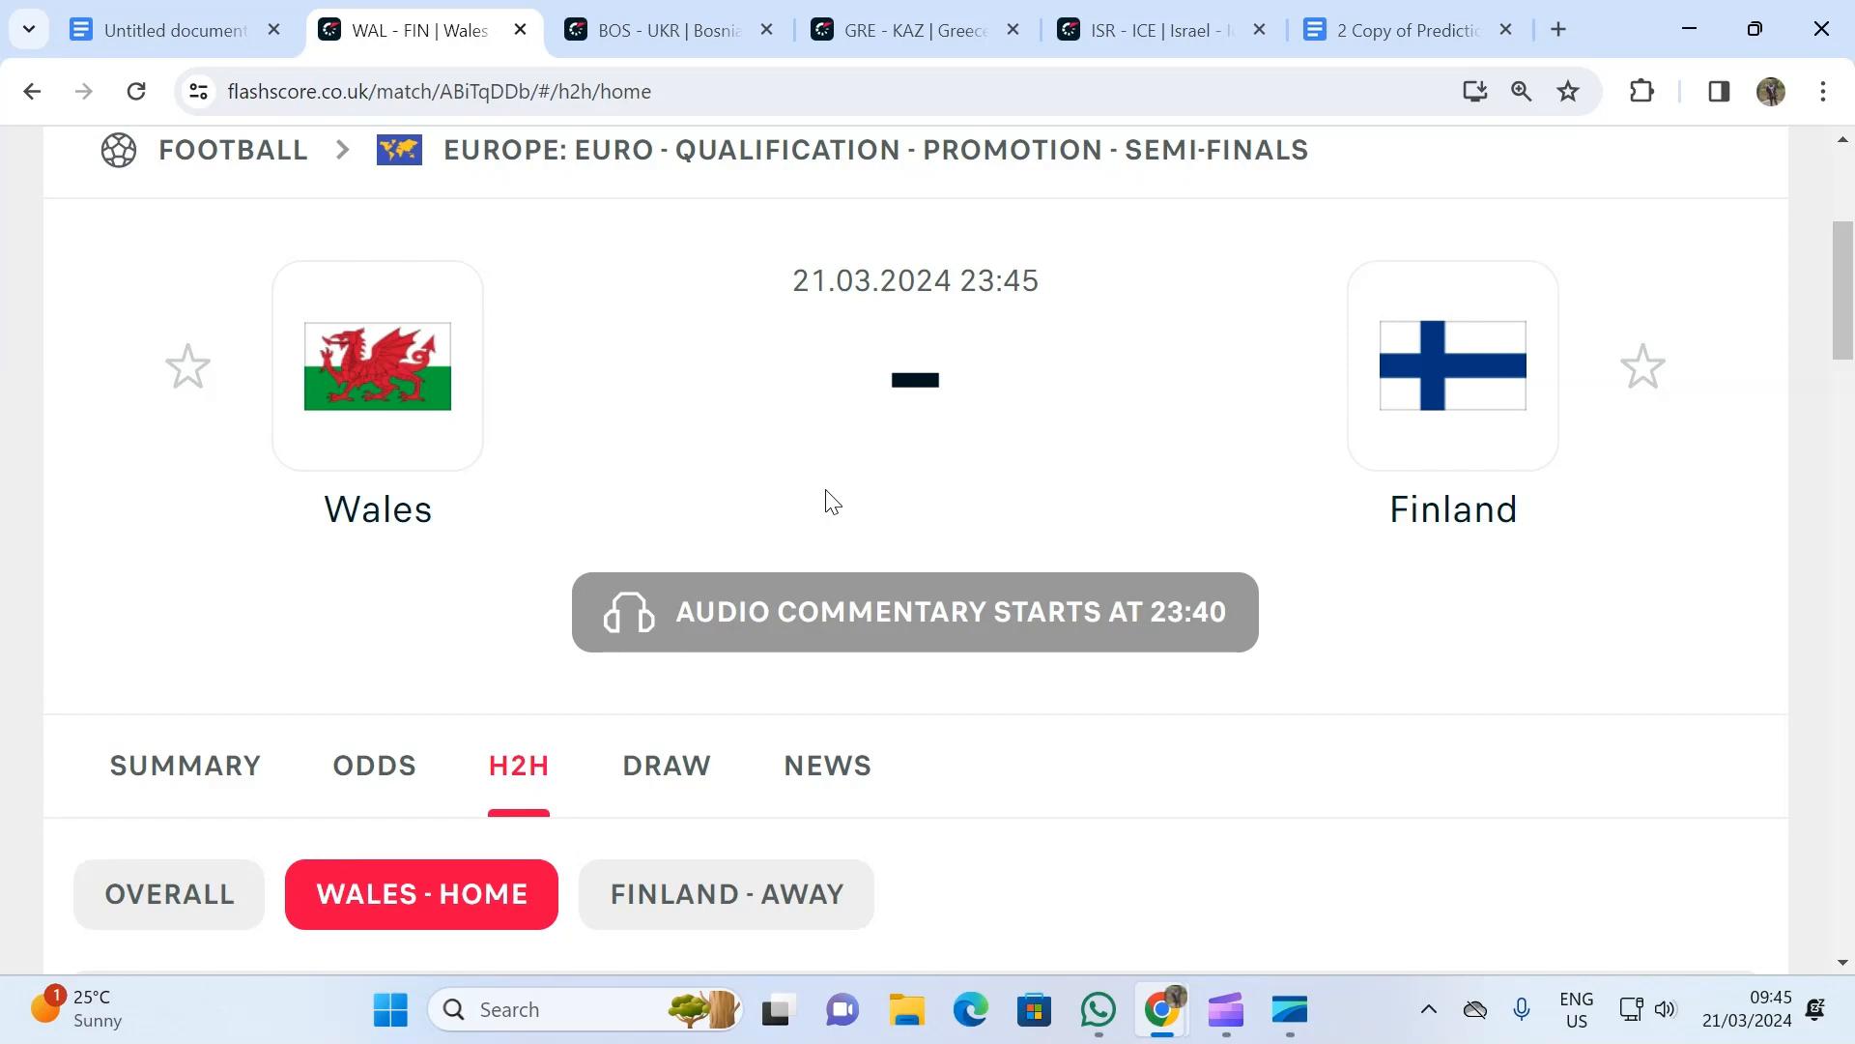
pyautogui.moveTo(792, 499)
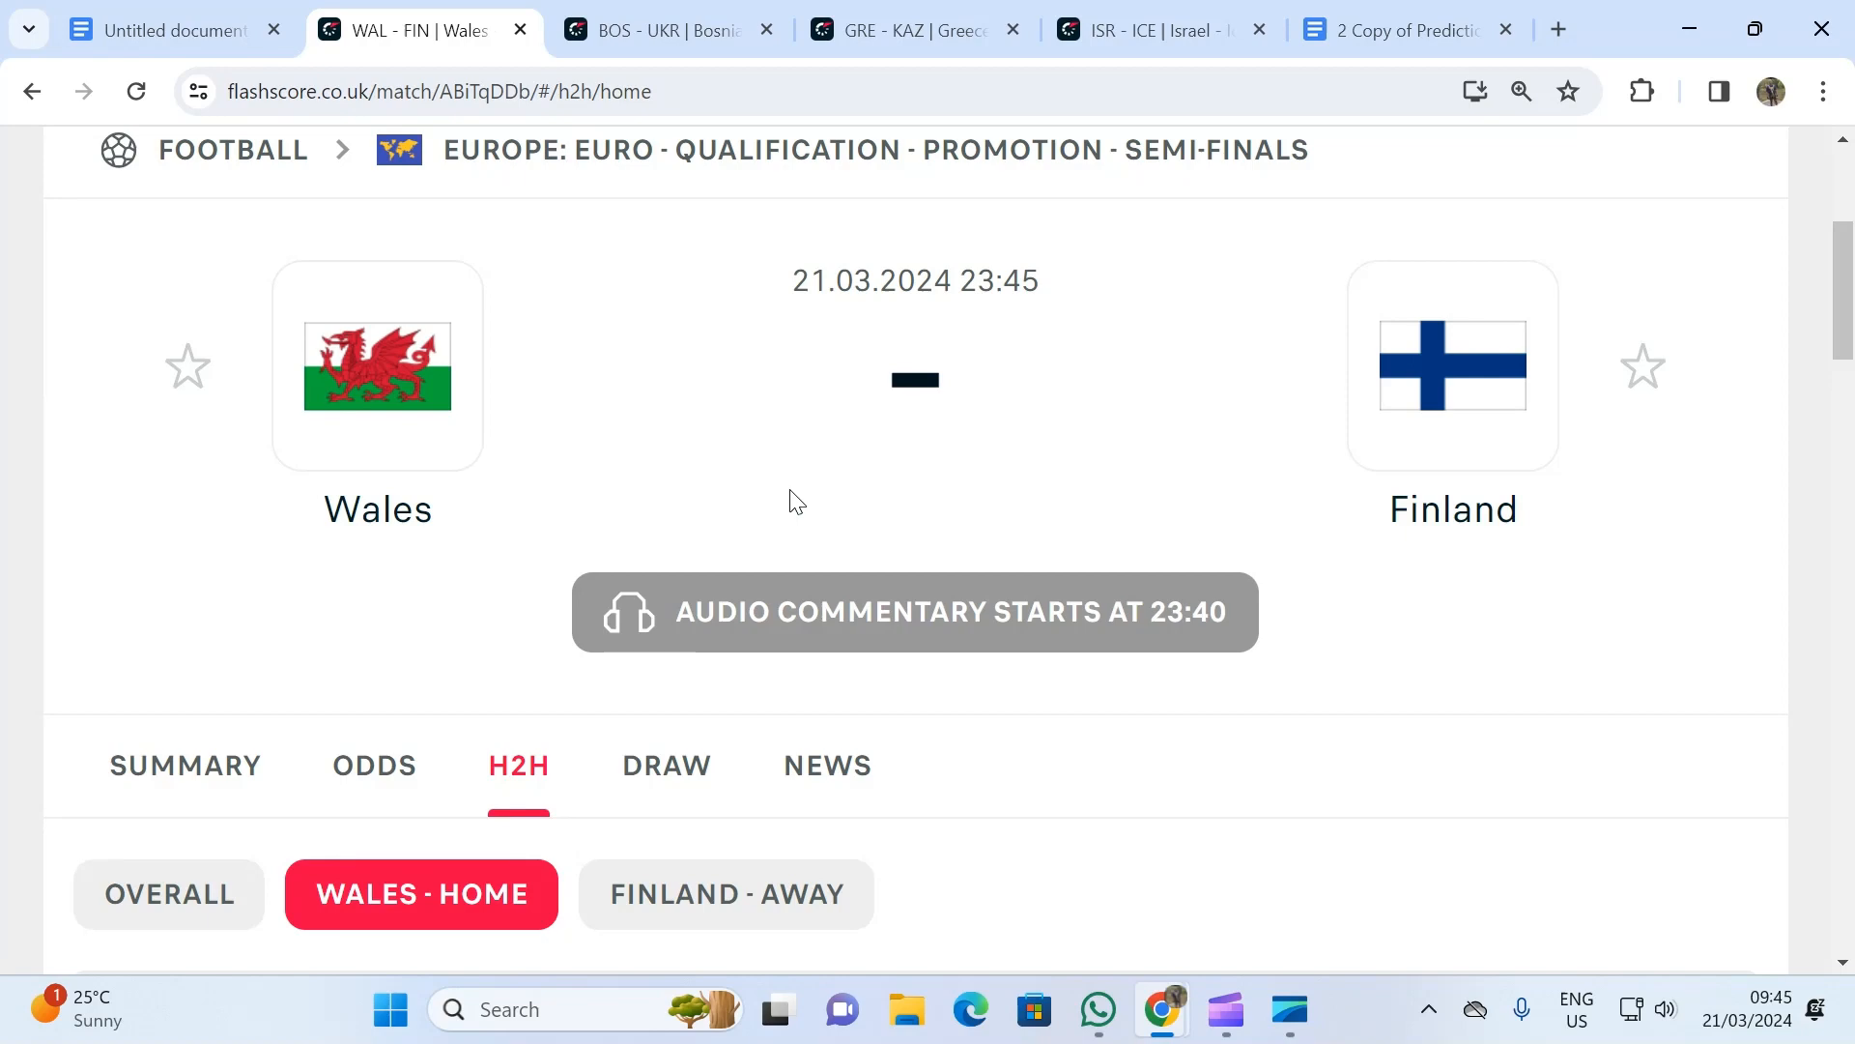
pyautogui.moveTo(783, 499)
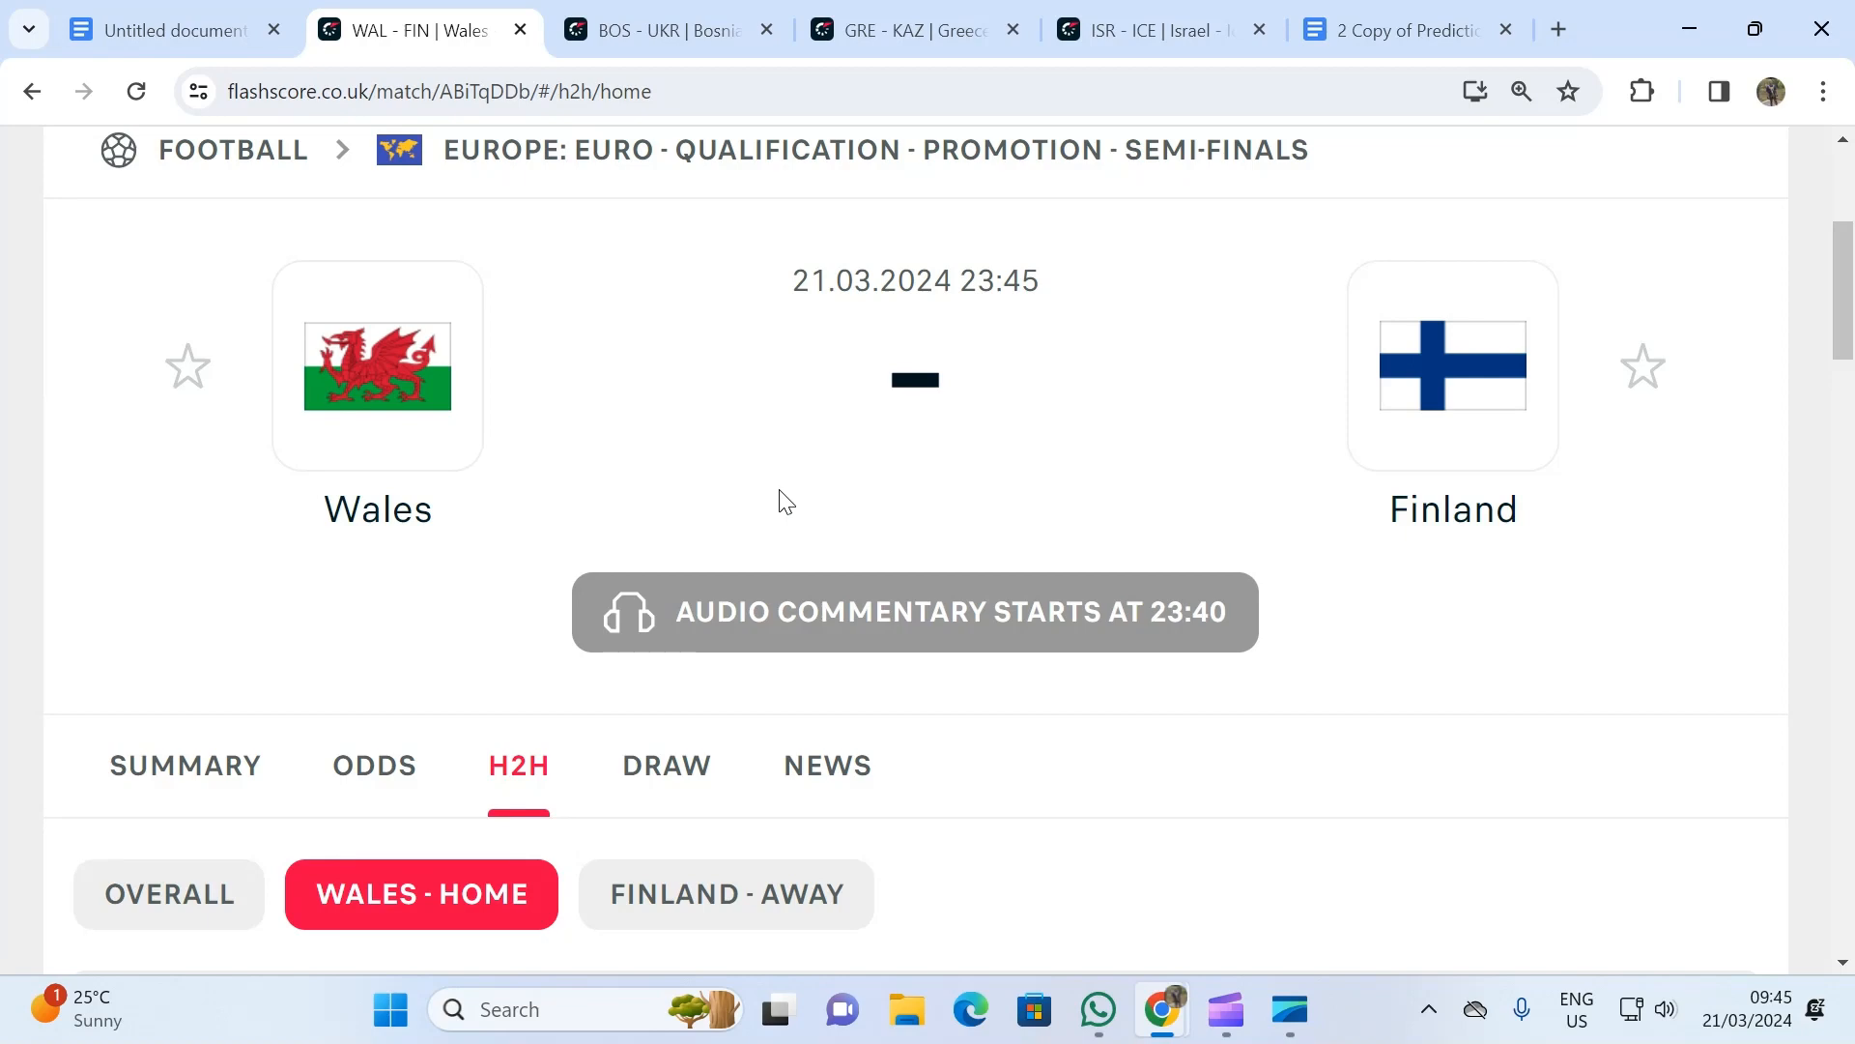
pyautogui.scroll(-3)
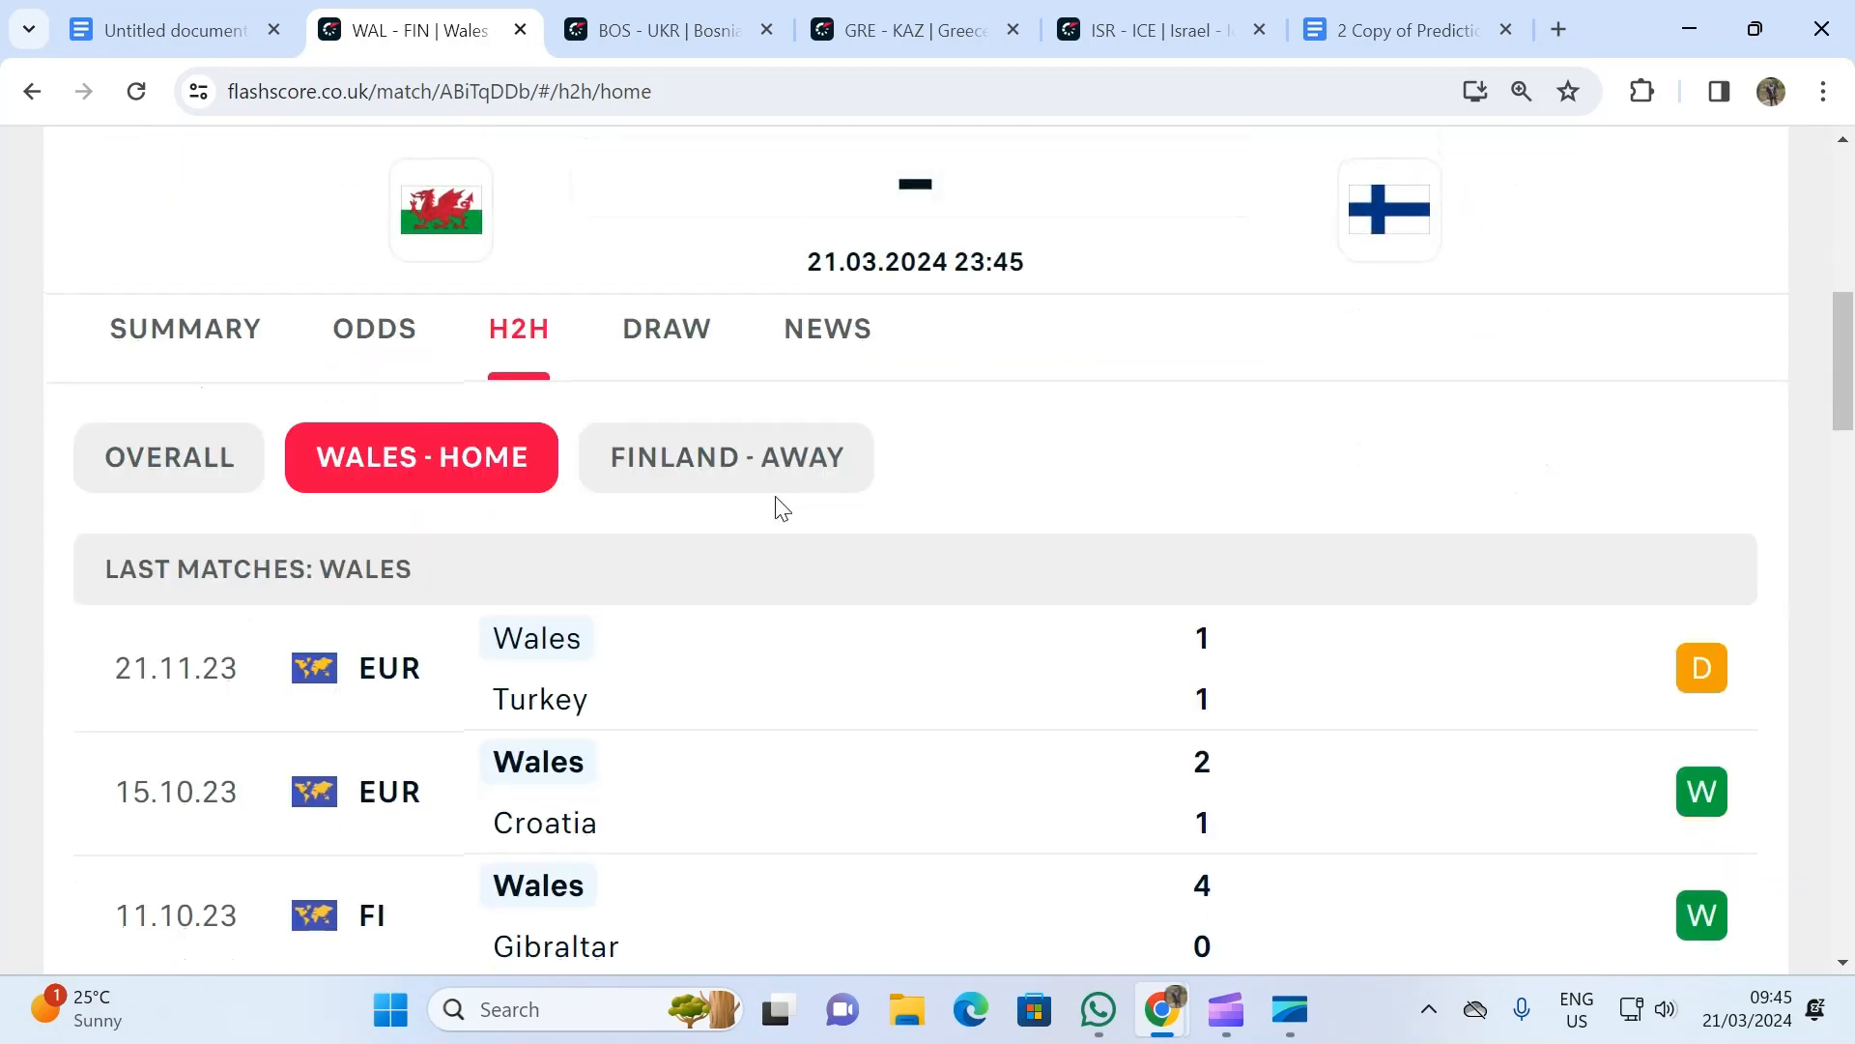
pyautogui.scroll(-3)
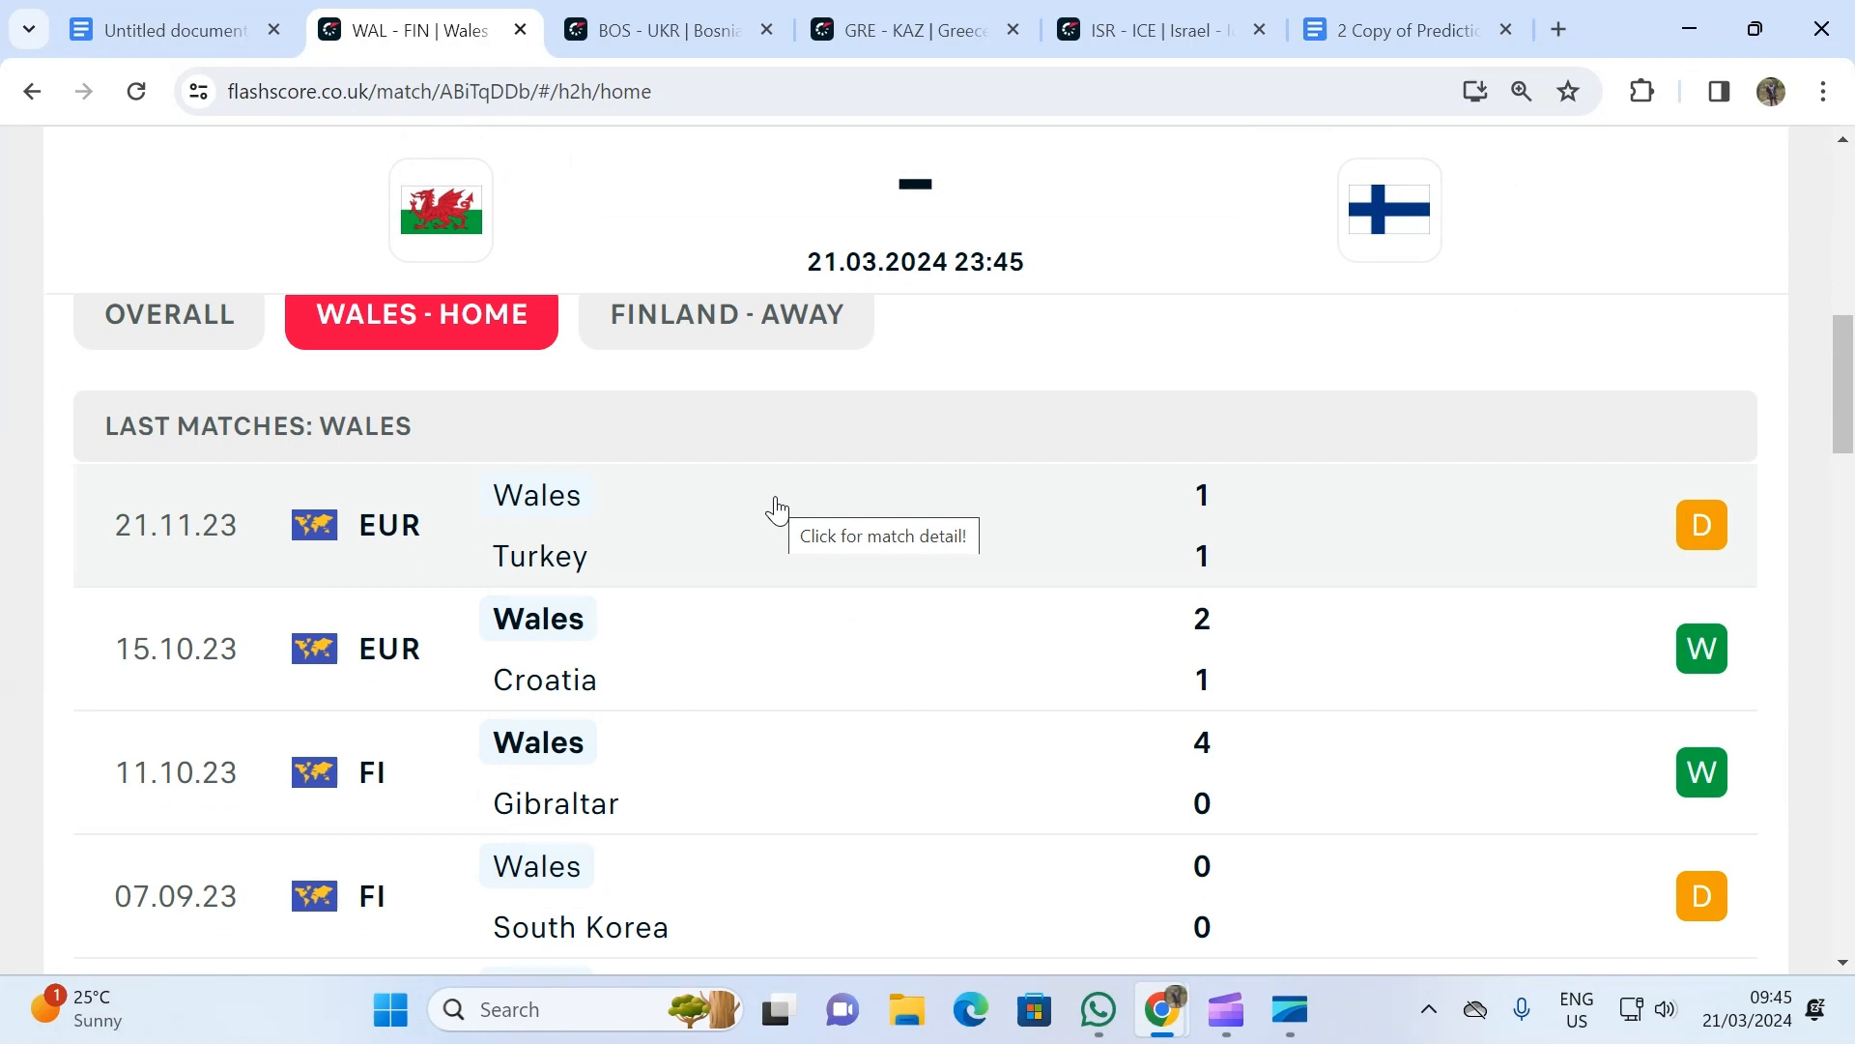
pyautogui.scroll(-3)
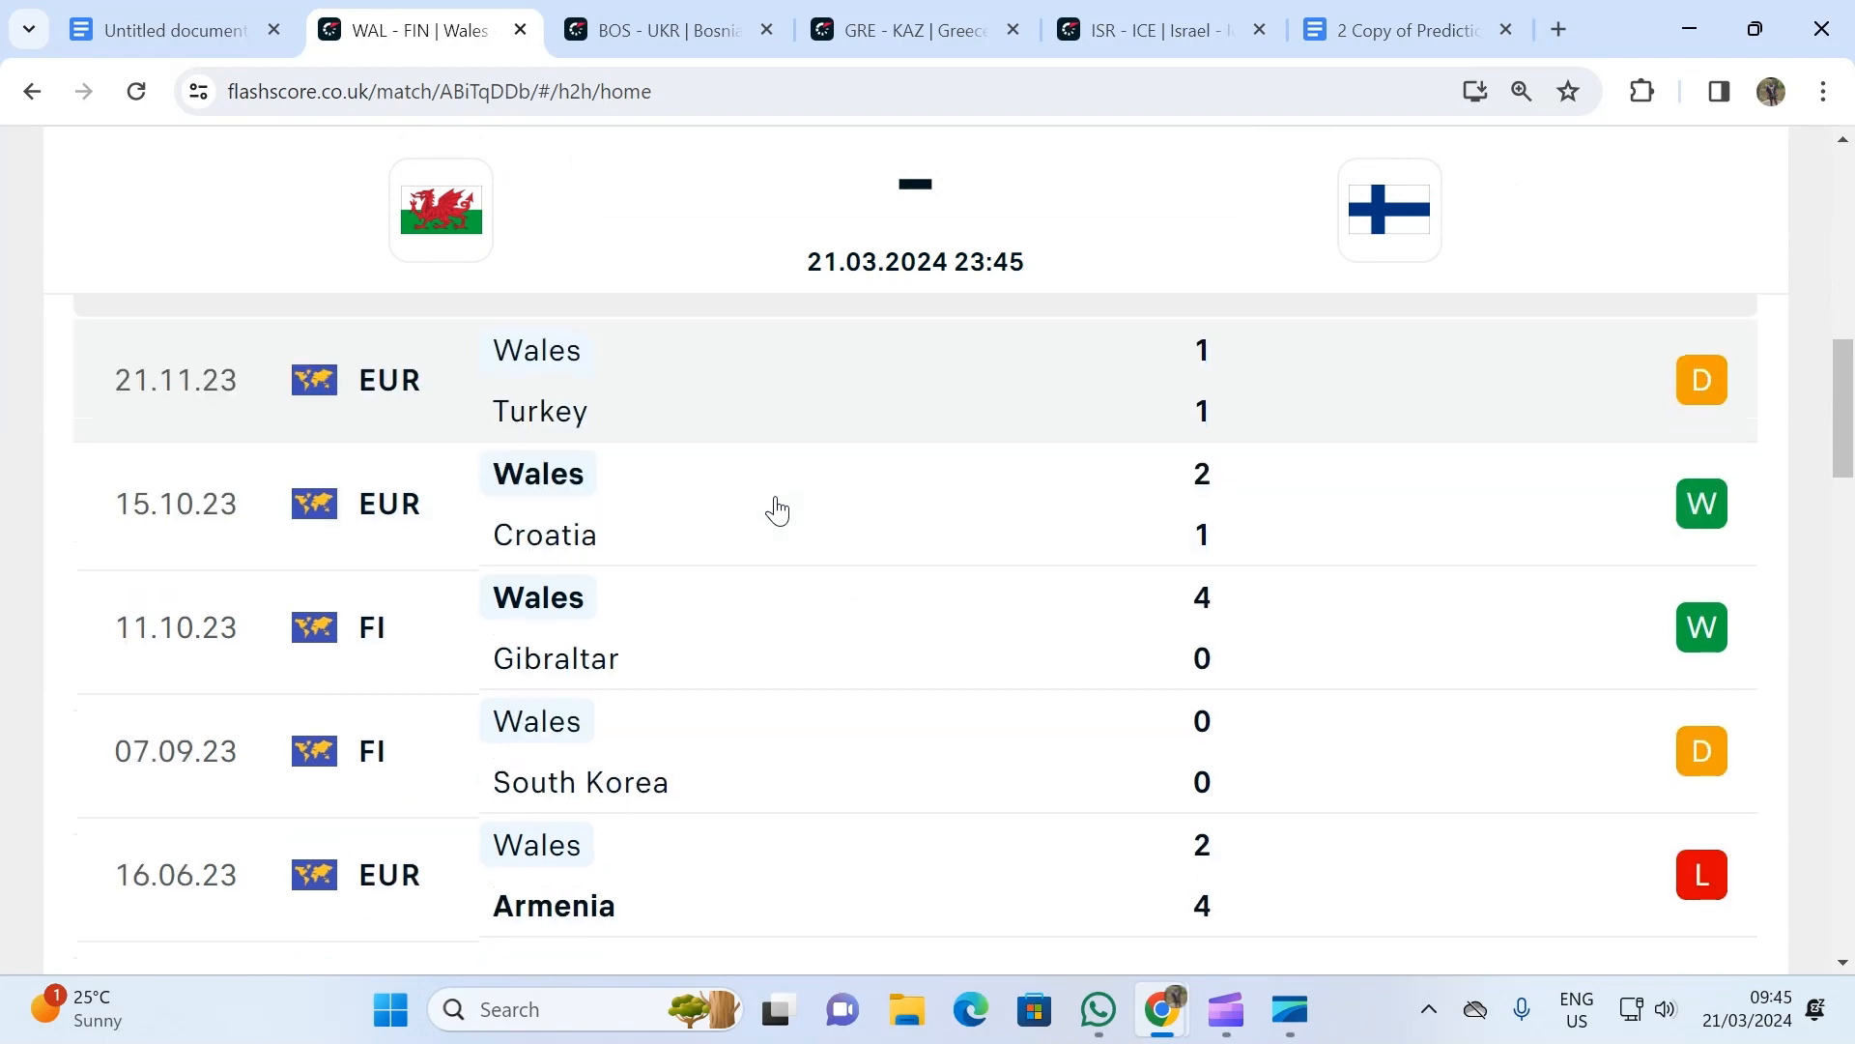
pyautogui.moveTo(755, 530)
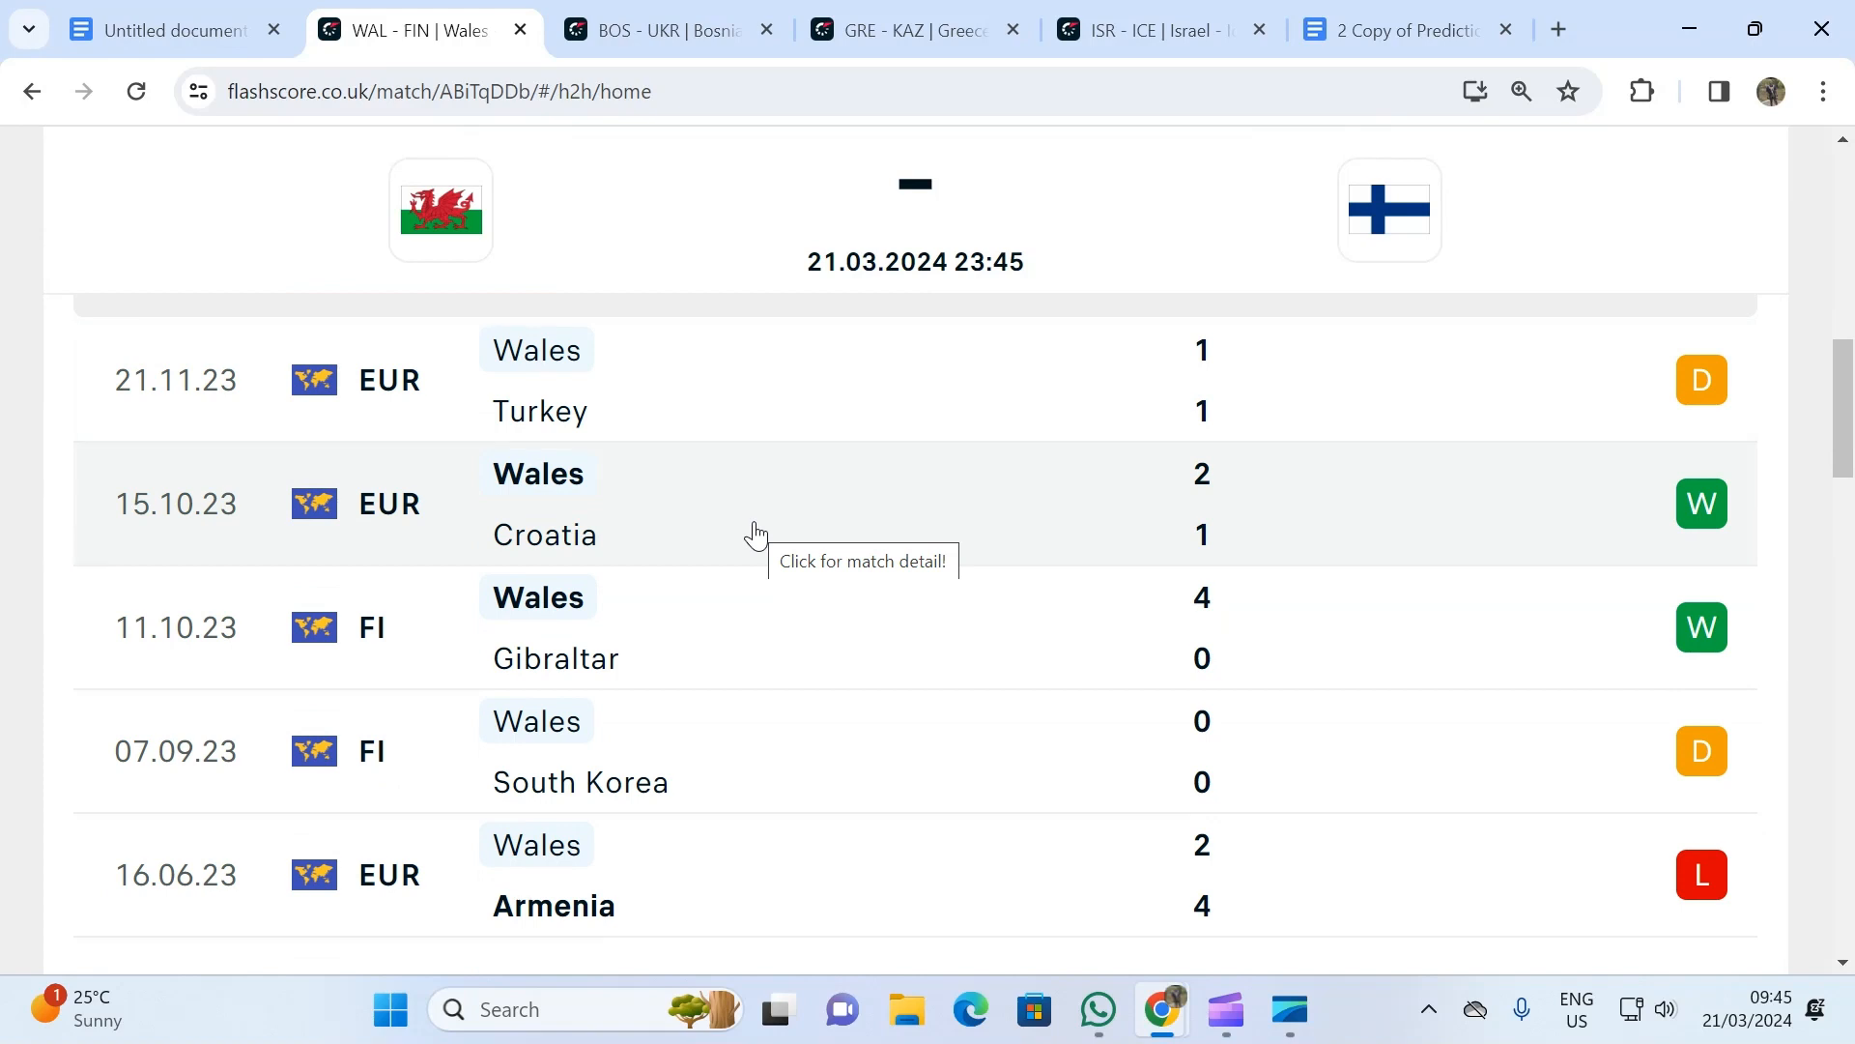
pyautogui.moveTo(713, 663)
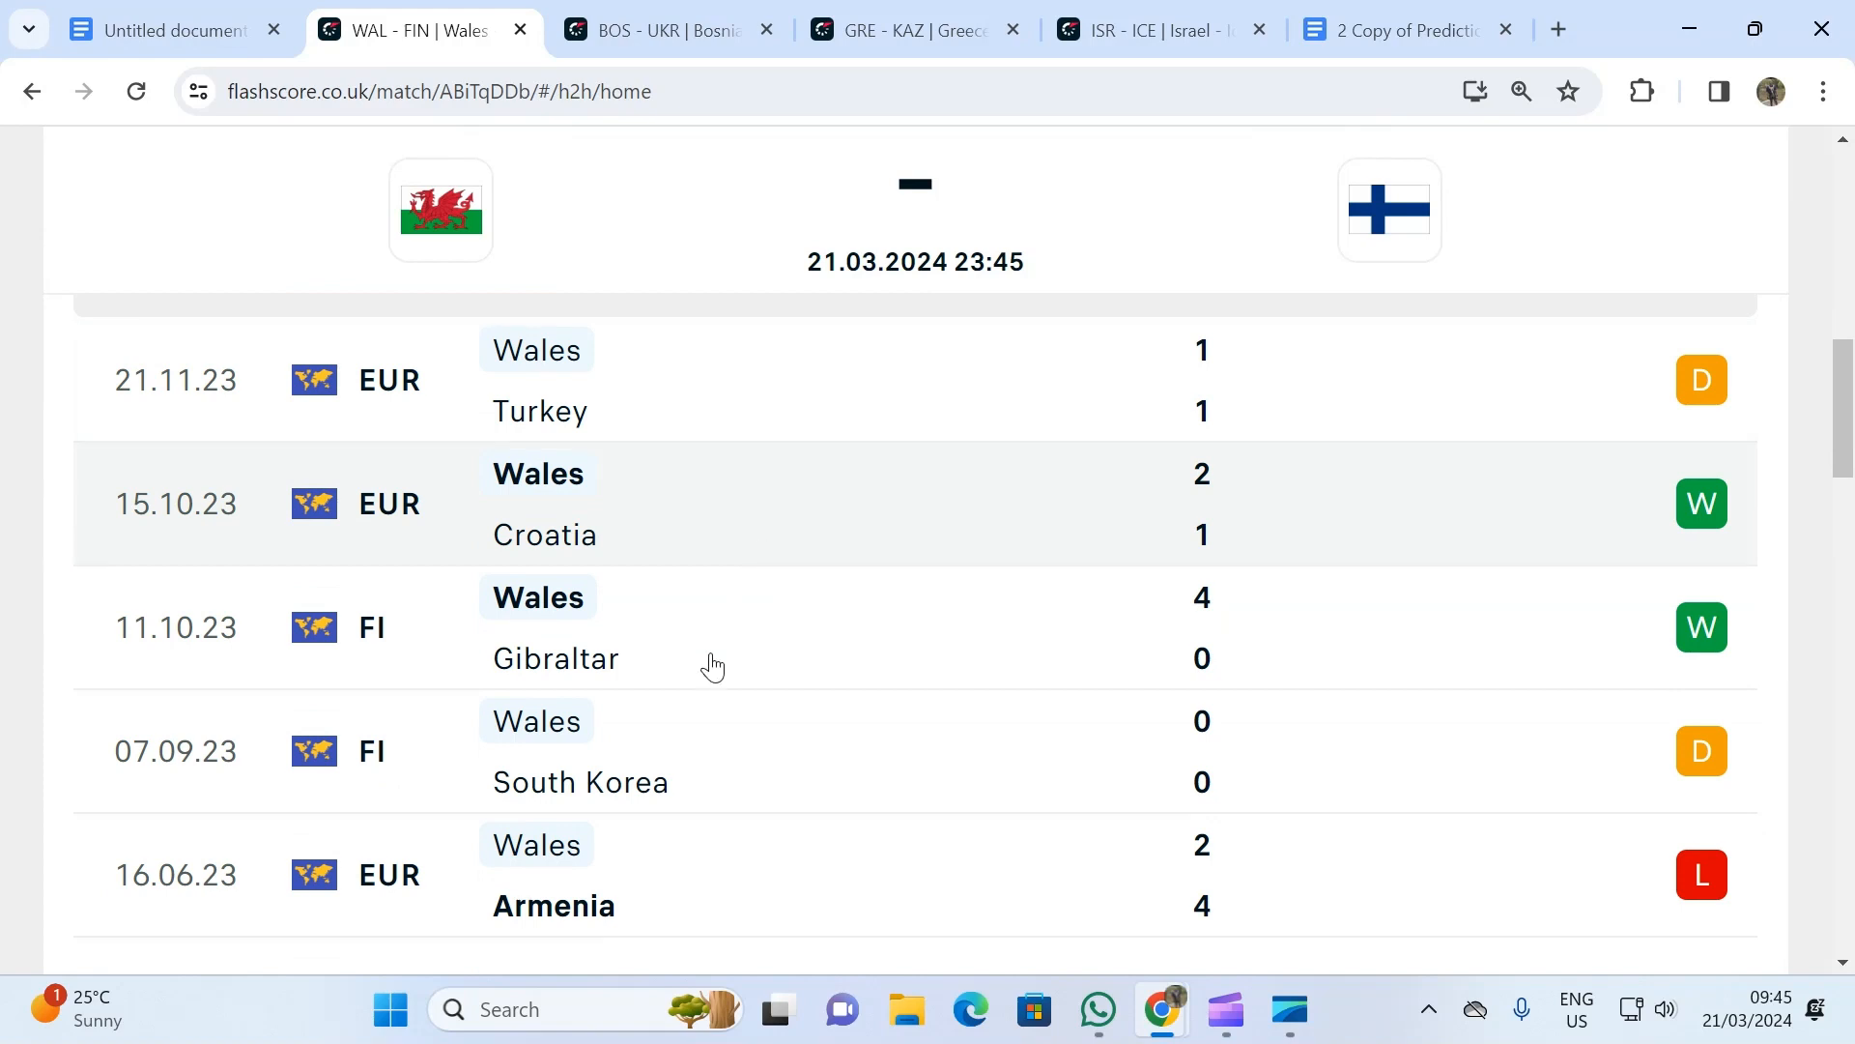
pyautogui.moveTo(393, 876)
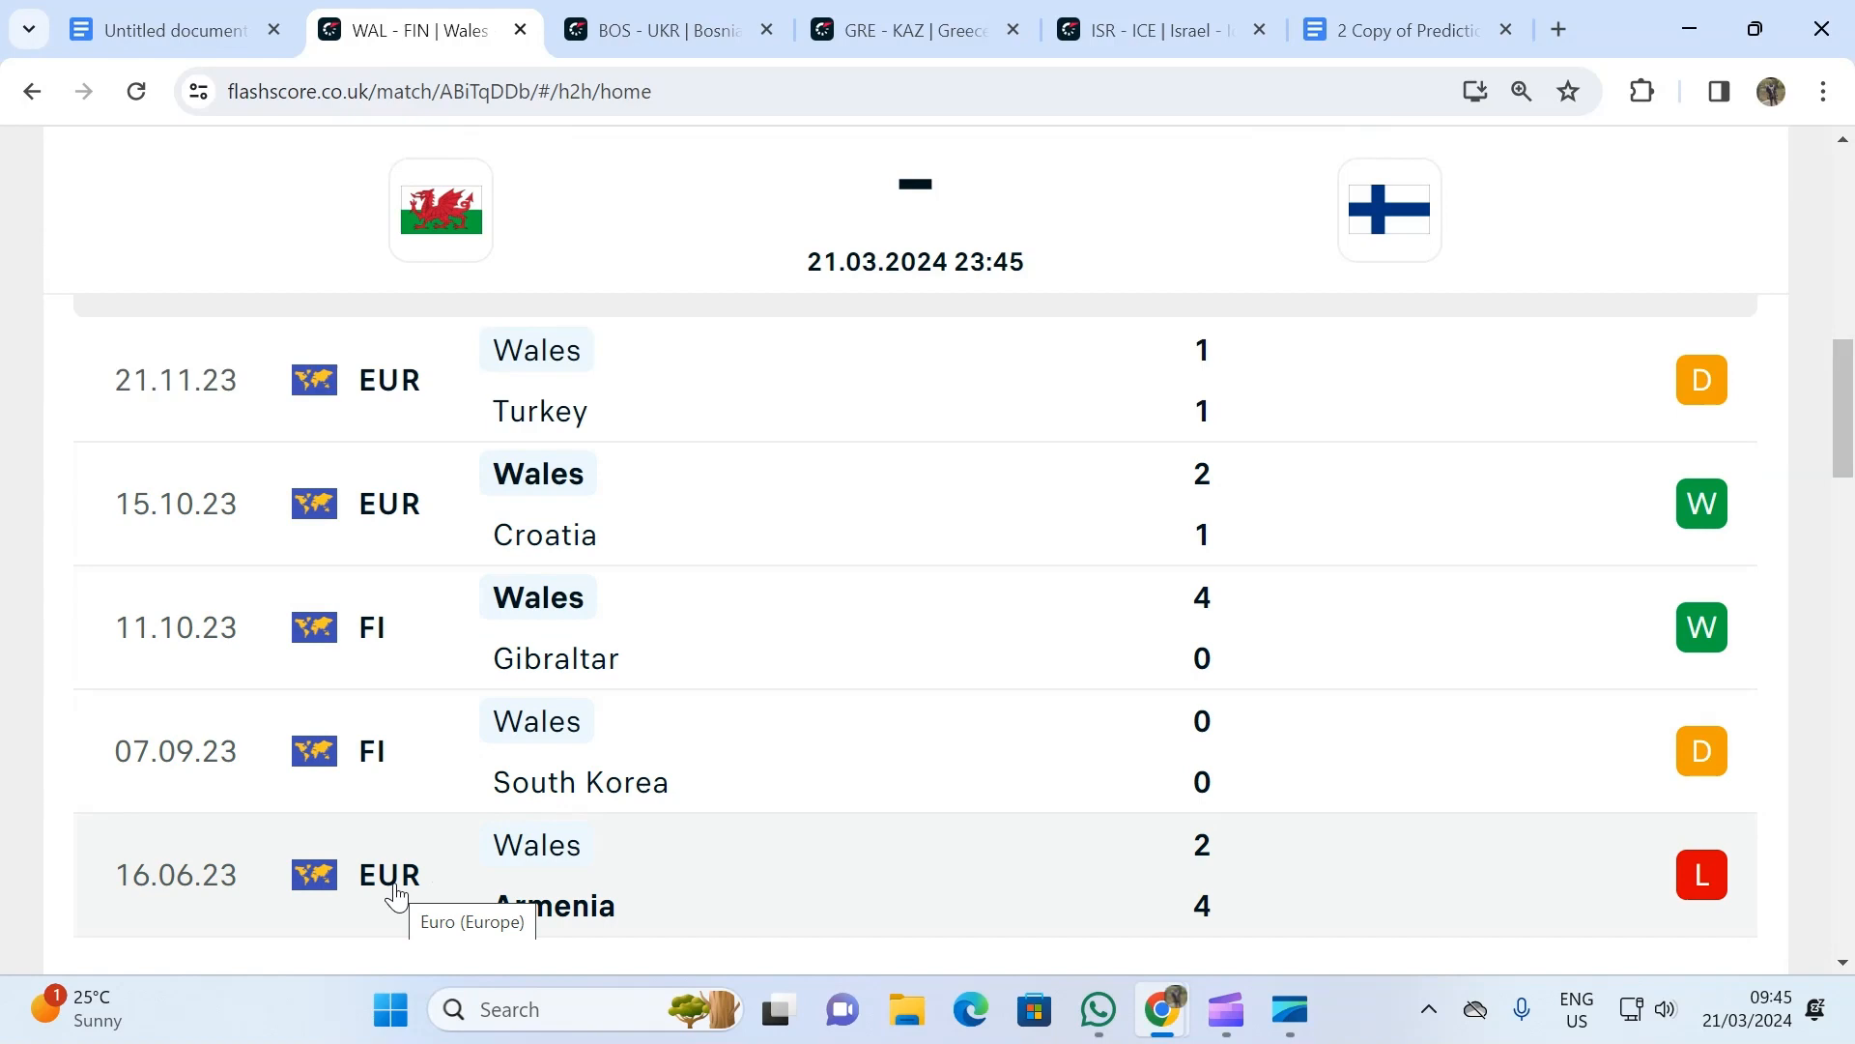
pyautogui.moveTo(384, 885)
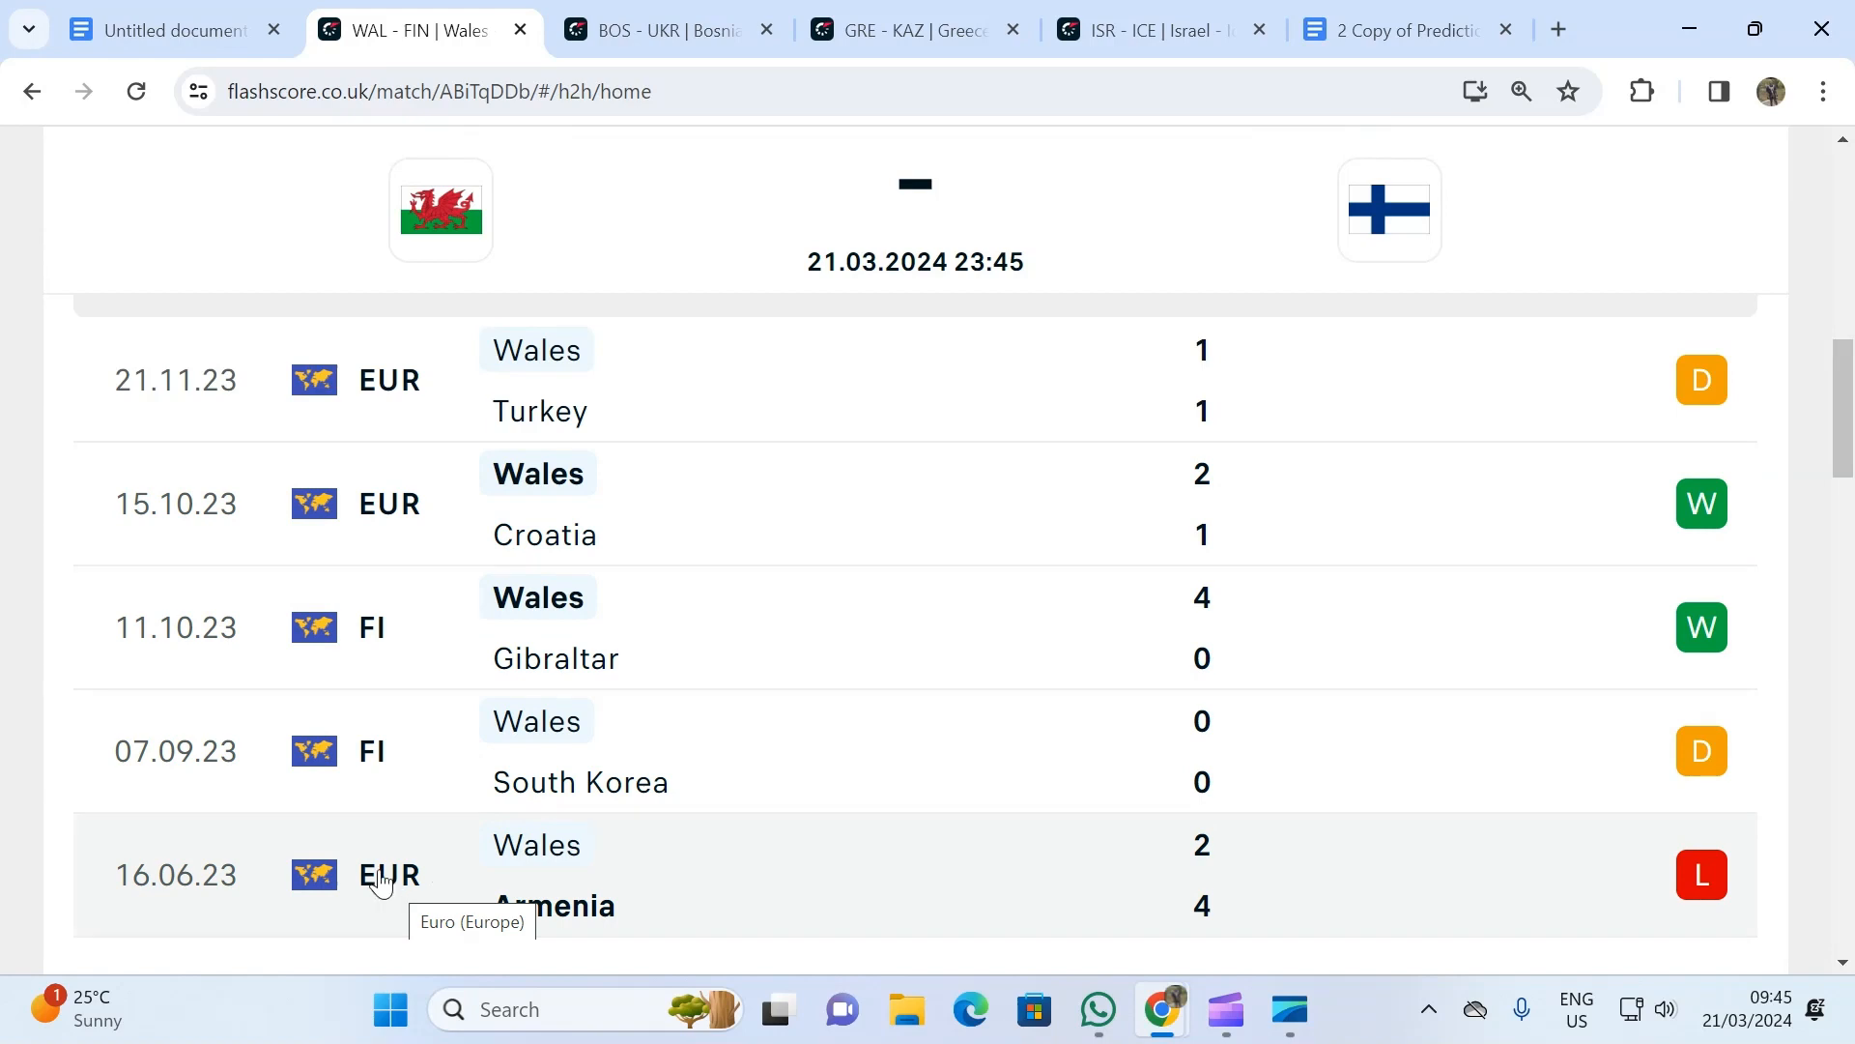
pyautogui.moveTo(526, 909)
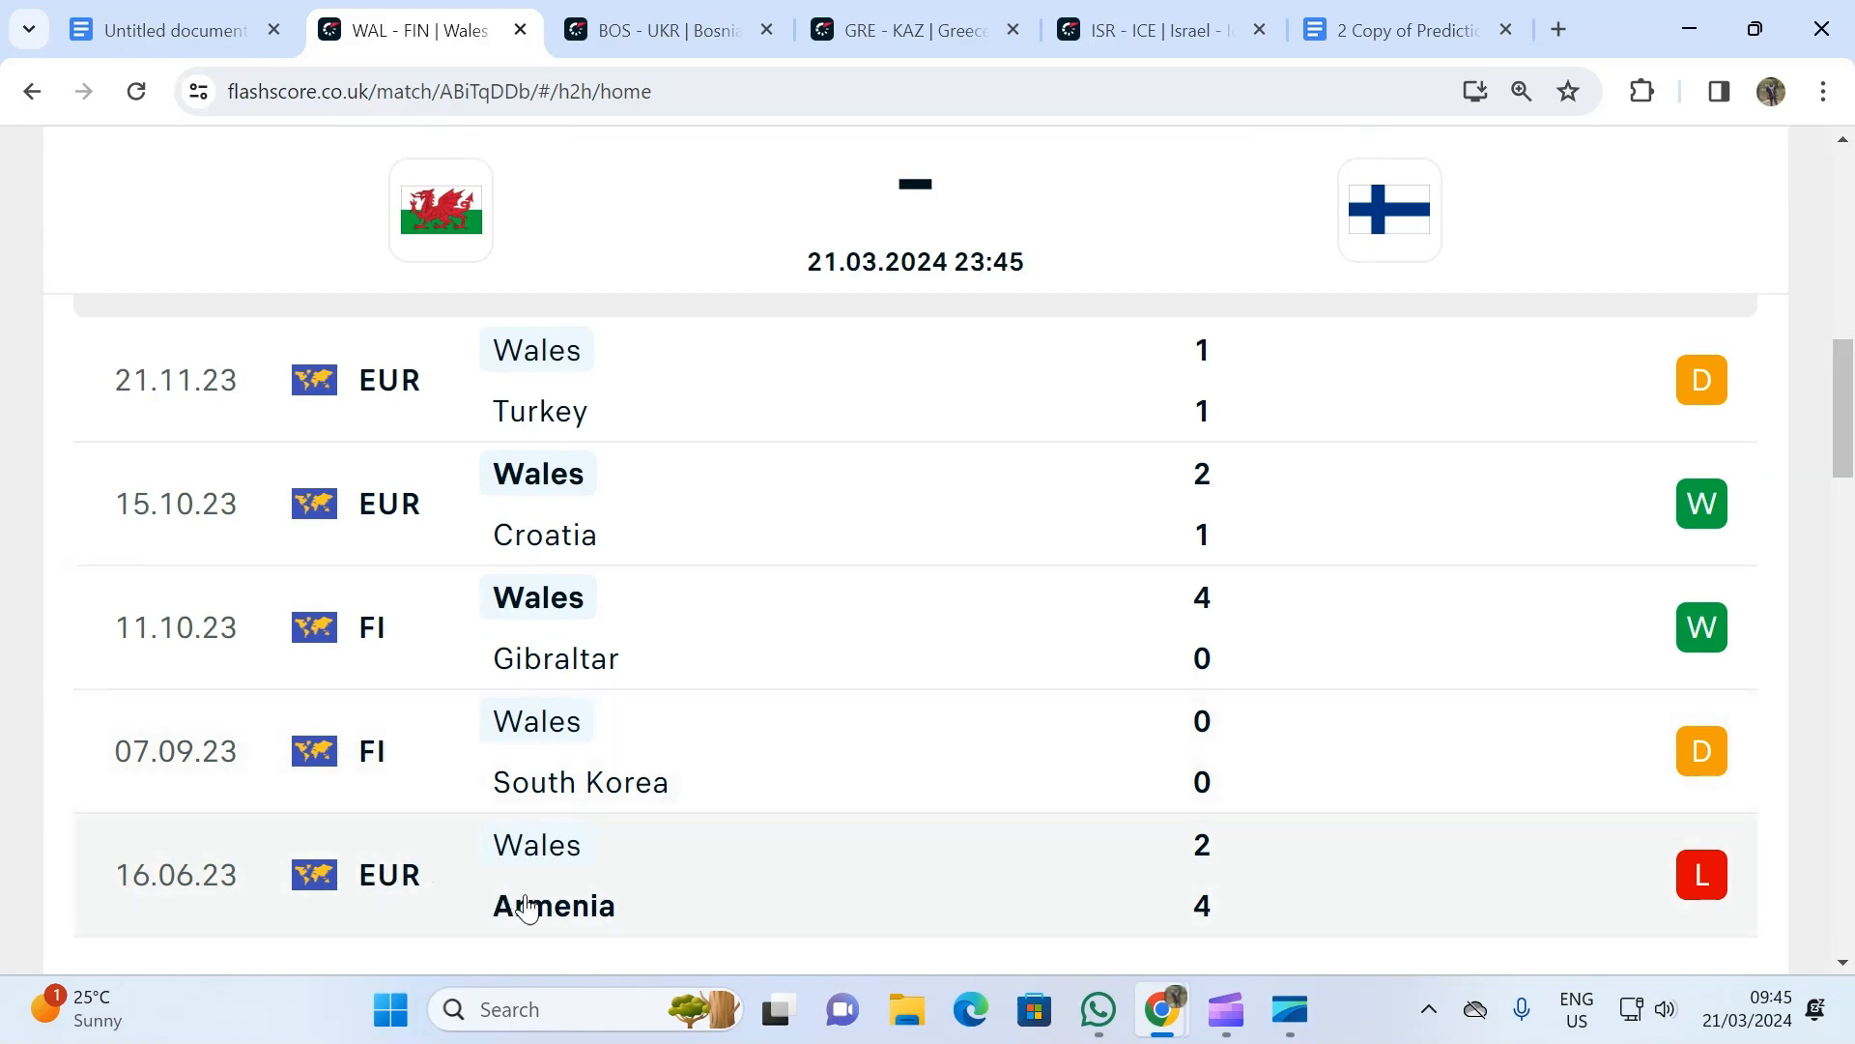
pyautogui.moveTo(582, 864)
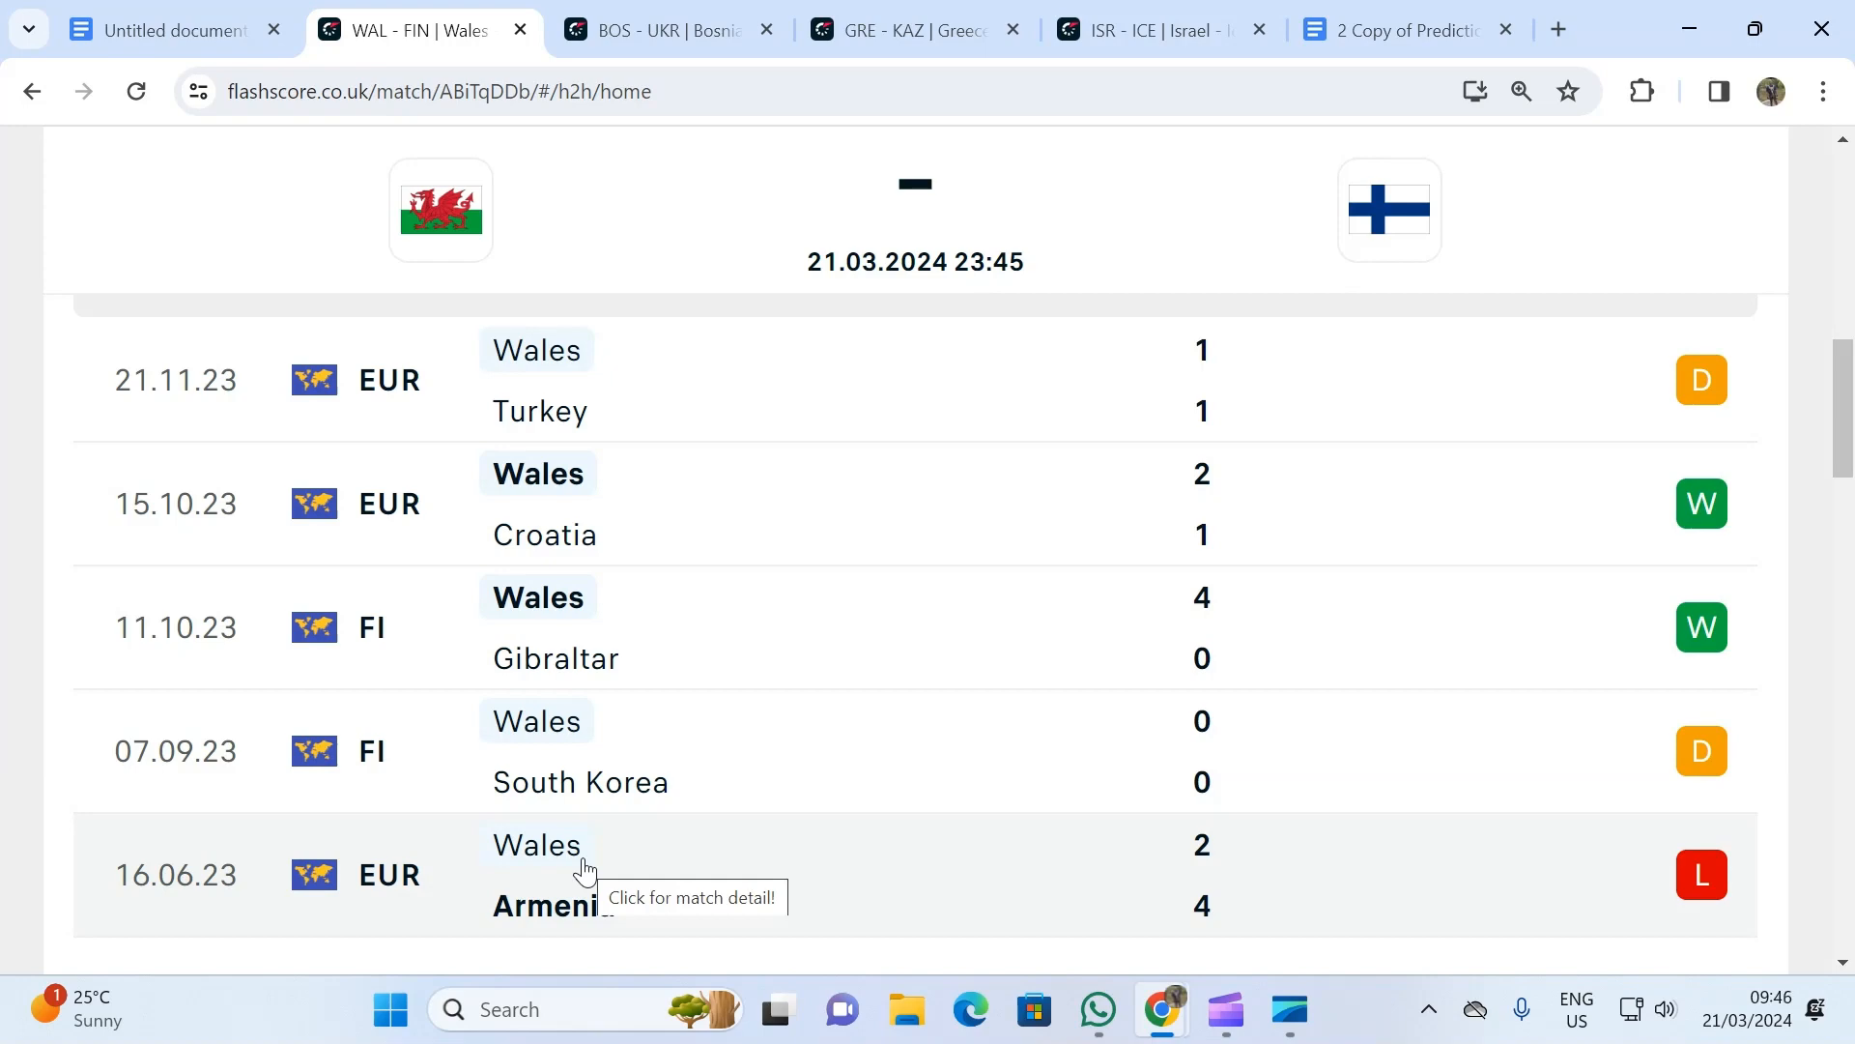
pyautogui.scroll(-3)
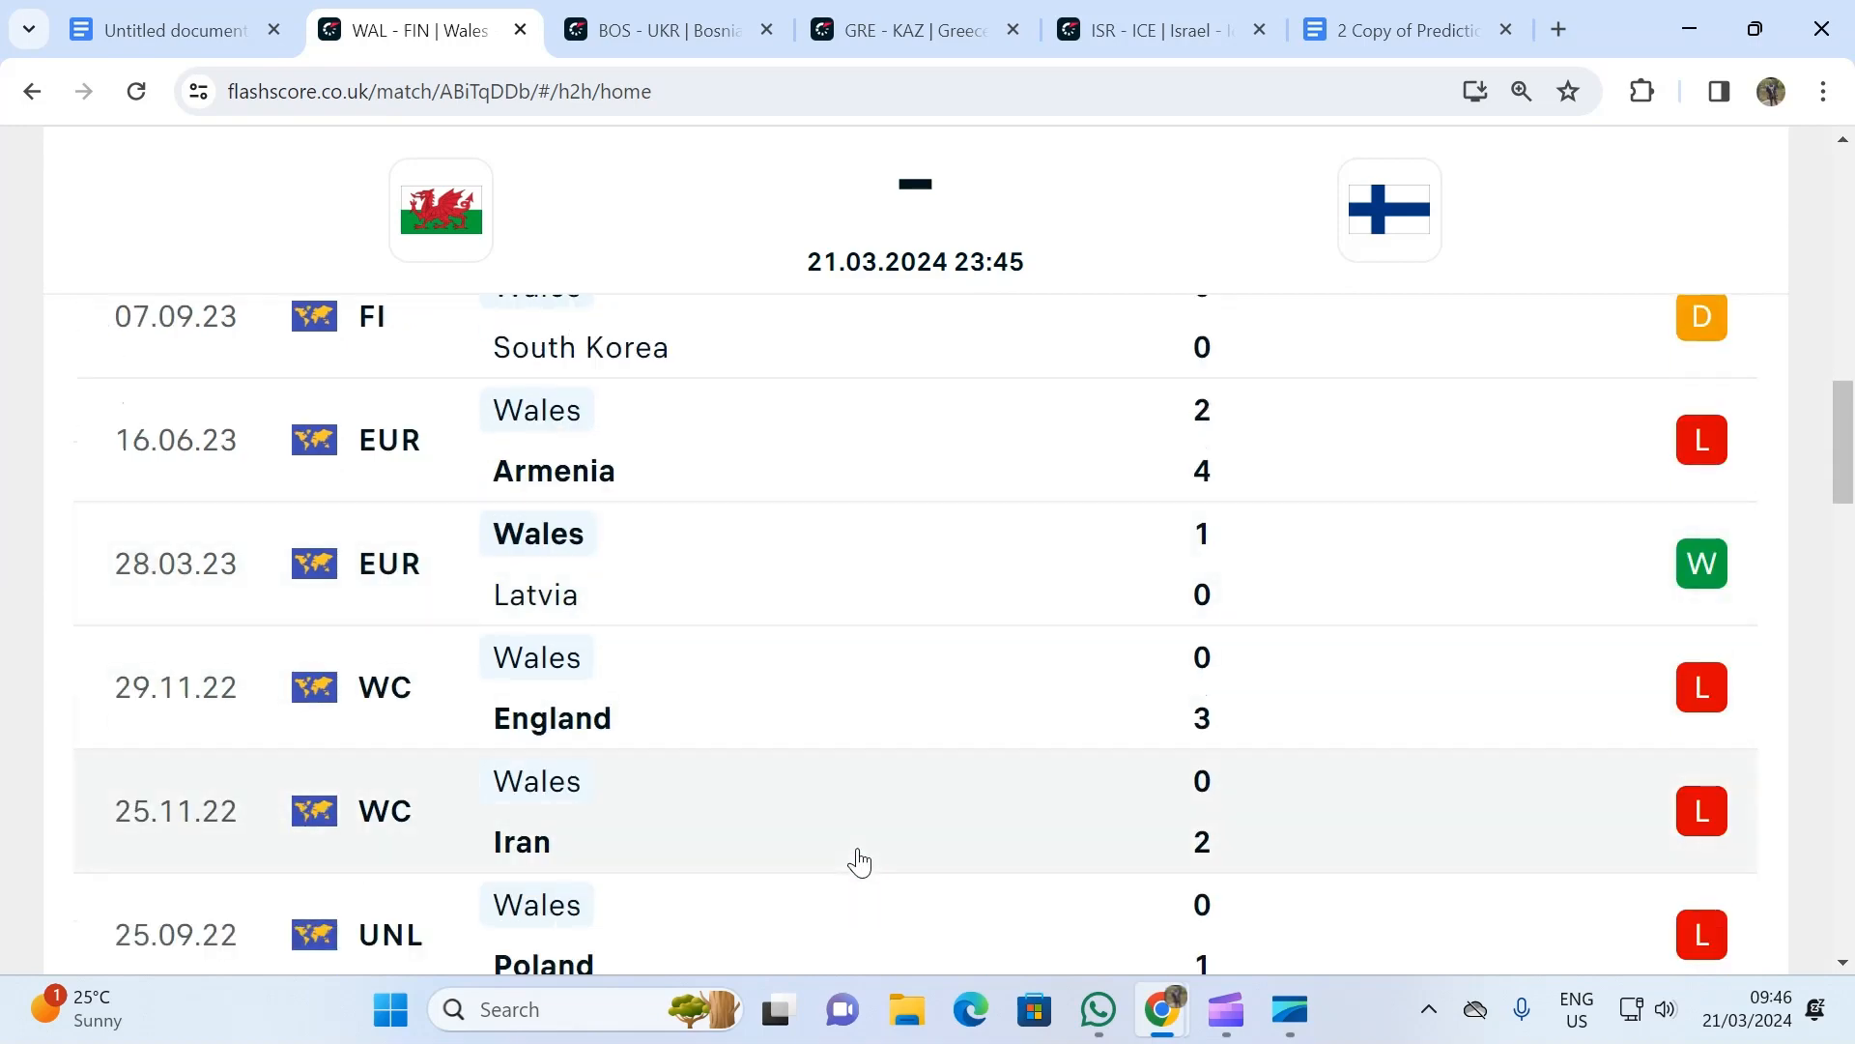
pyautogui.moveTo(166, 592)
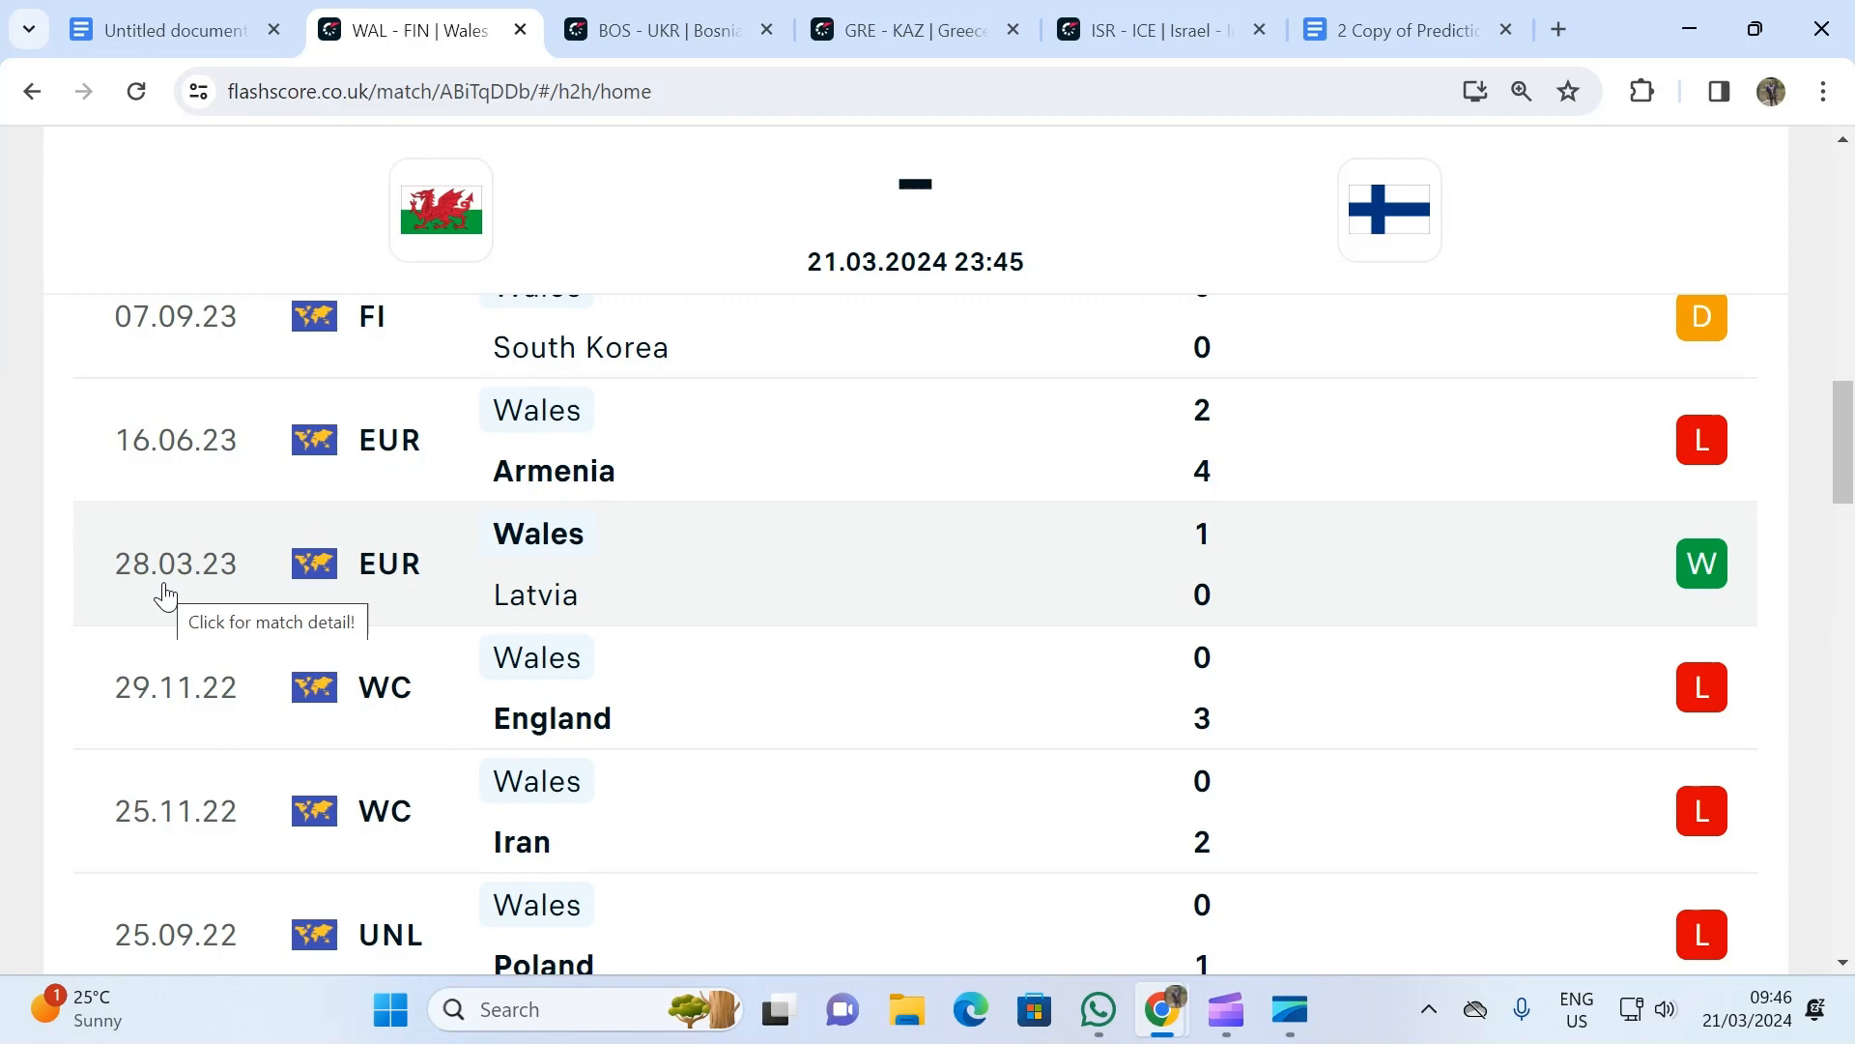
pyautogui.moveTo(176, 589)
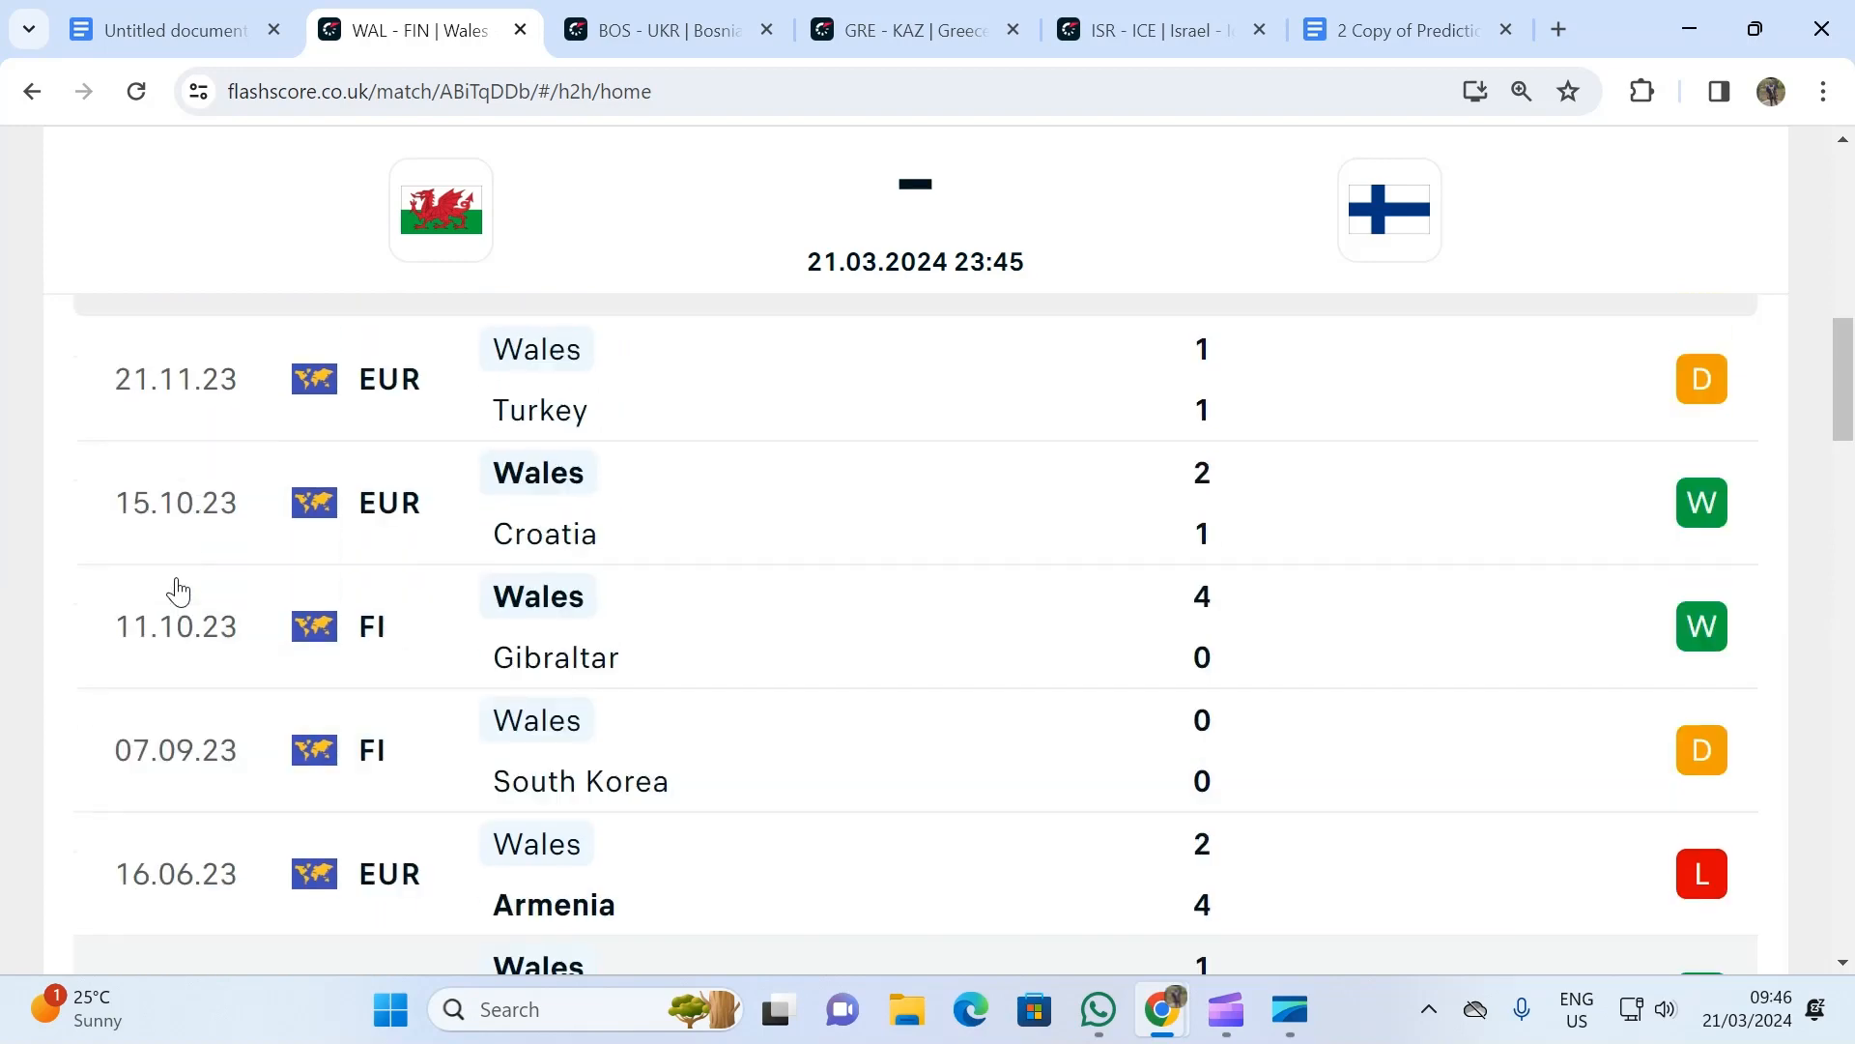
pyautogui.scroll(-3)
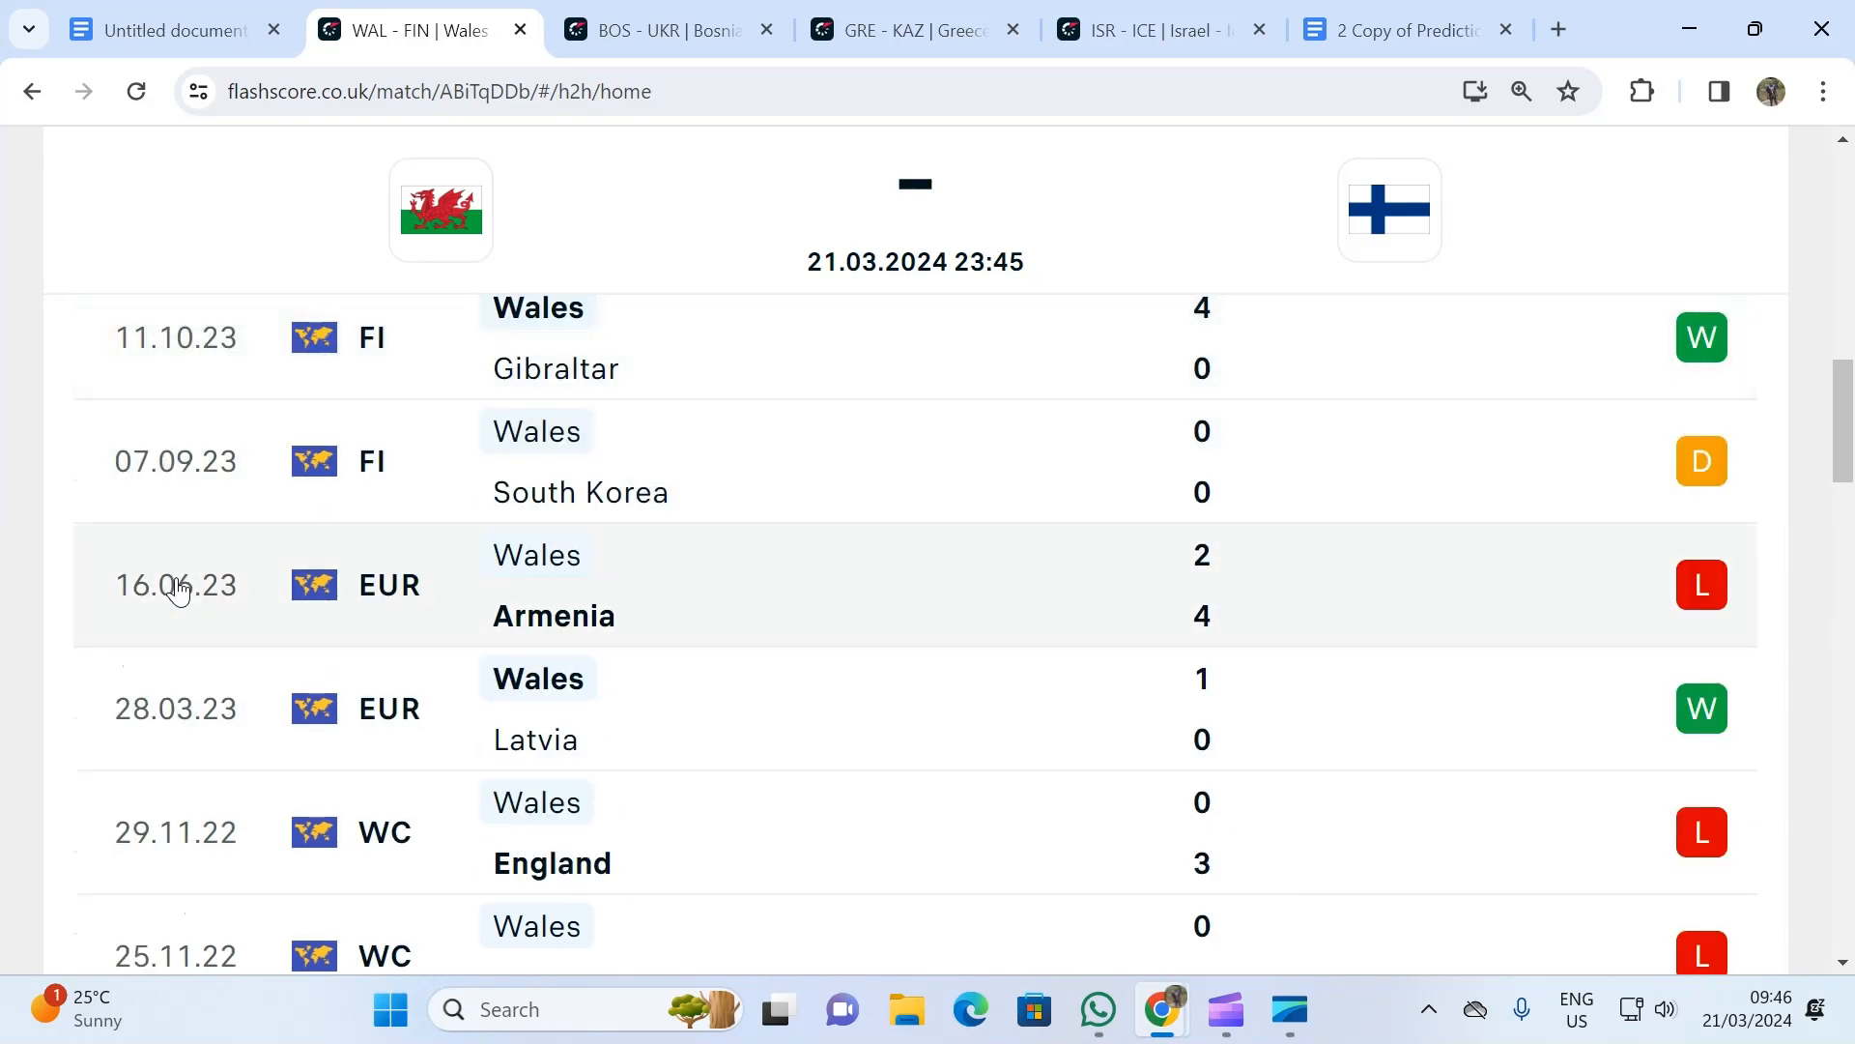
pyautogui.moveTo(195, 608)
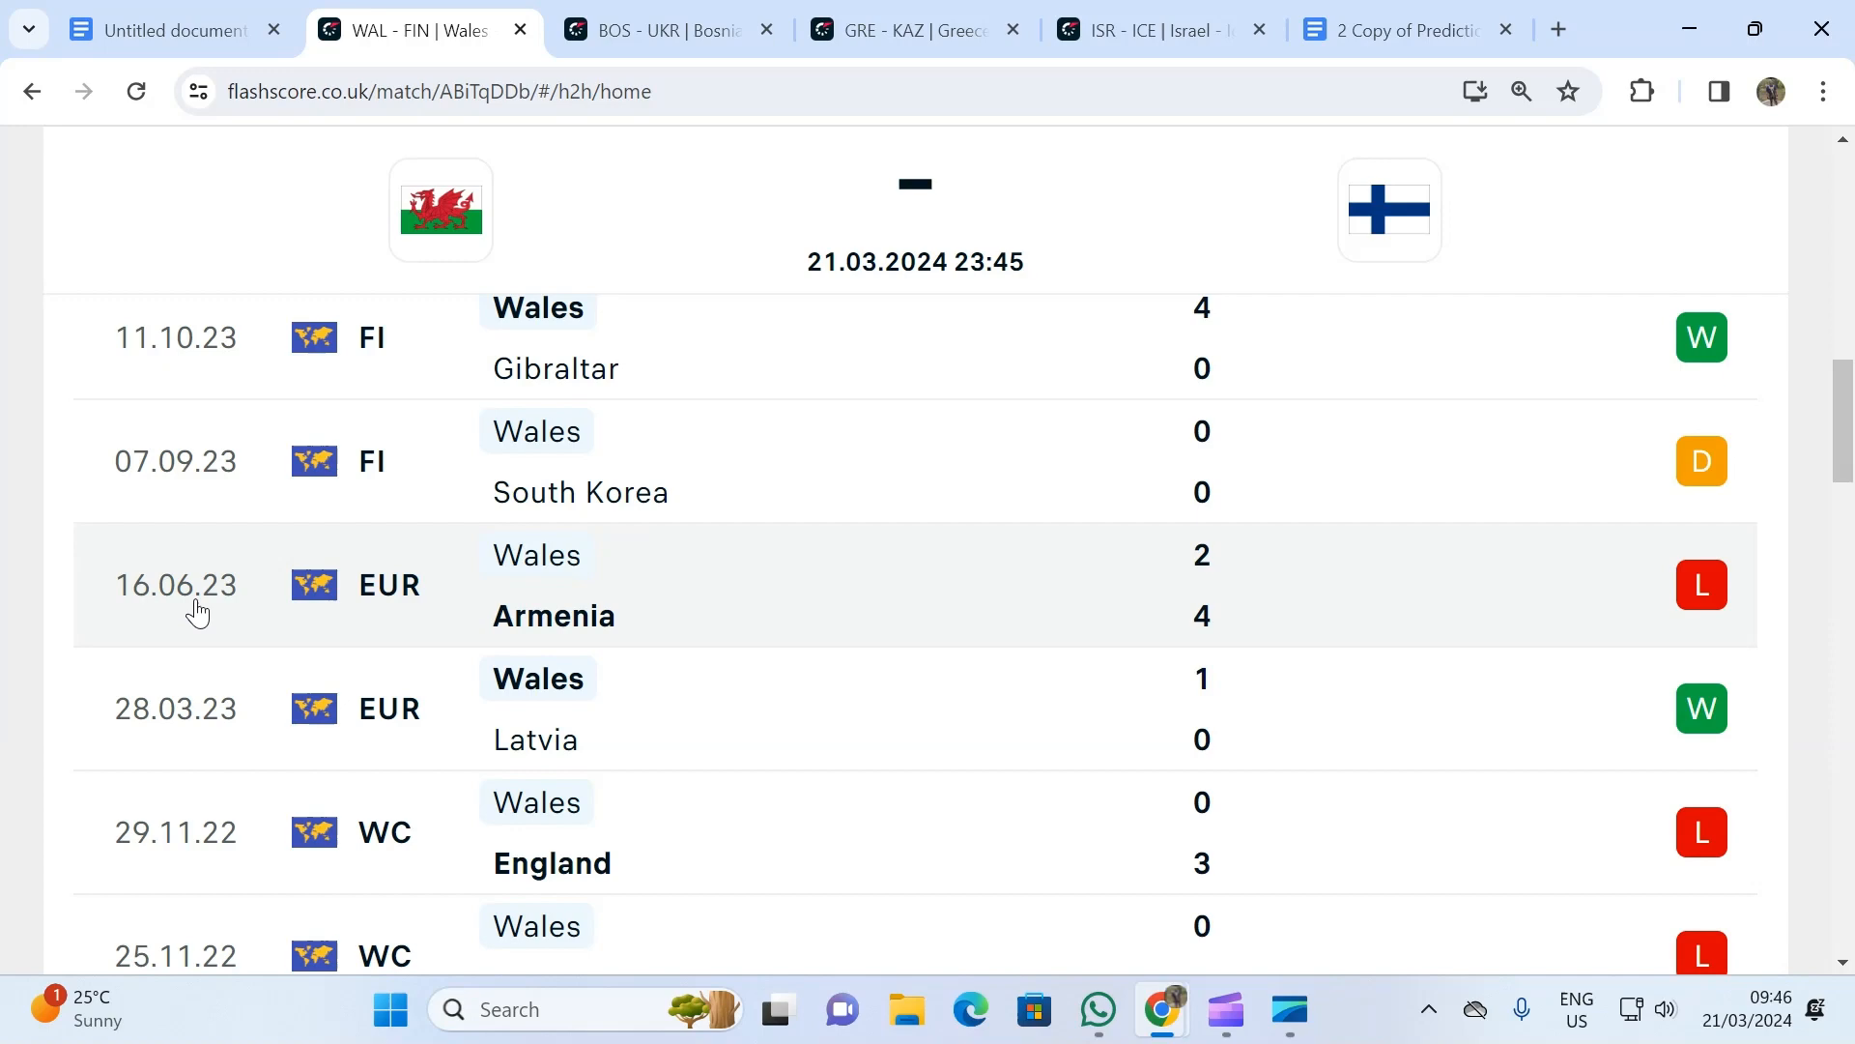
pyautogui.moveTo(282, 615)
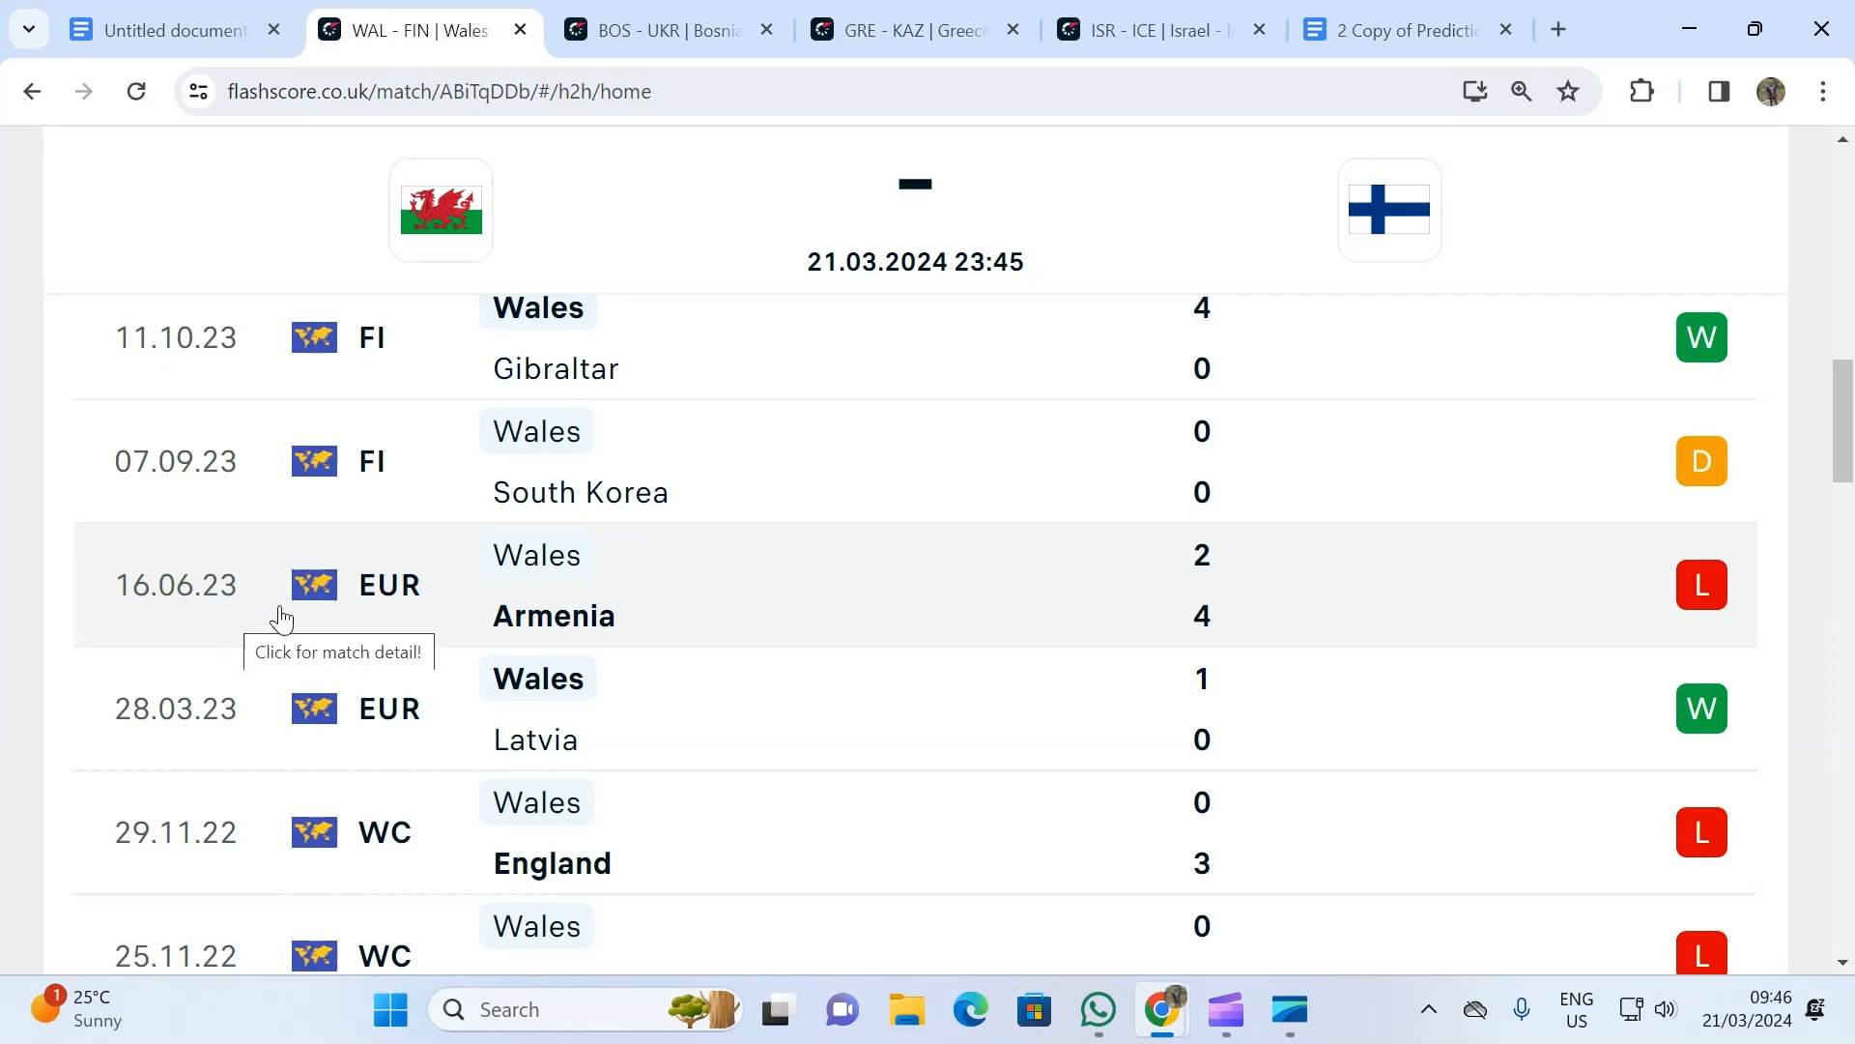
pyautogui.moveTo(263, 843)
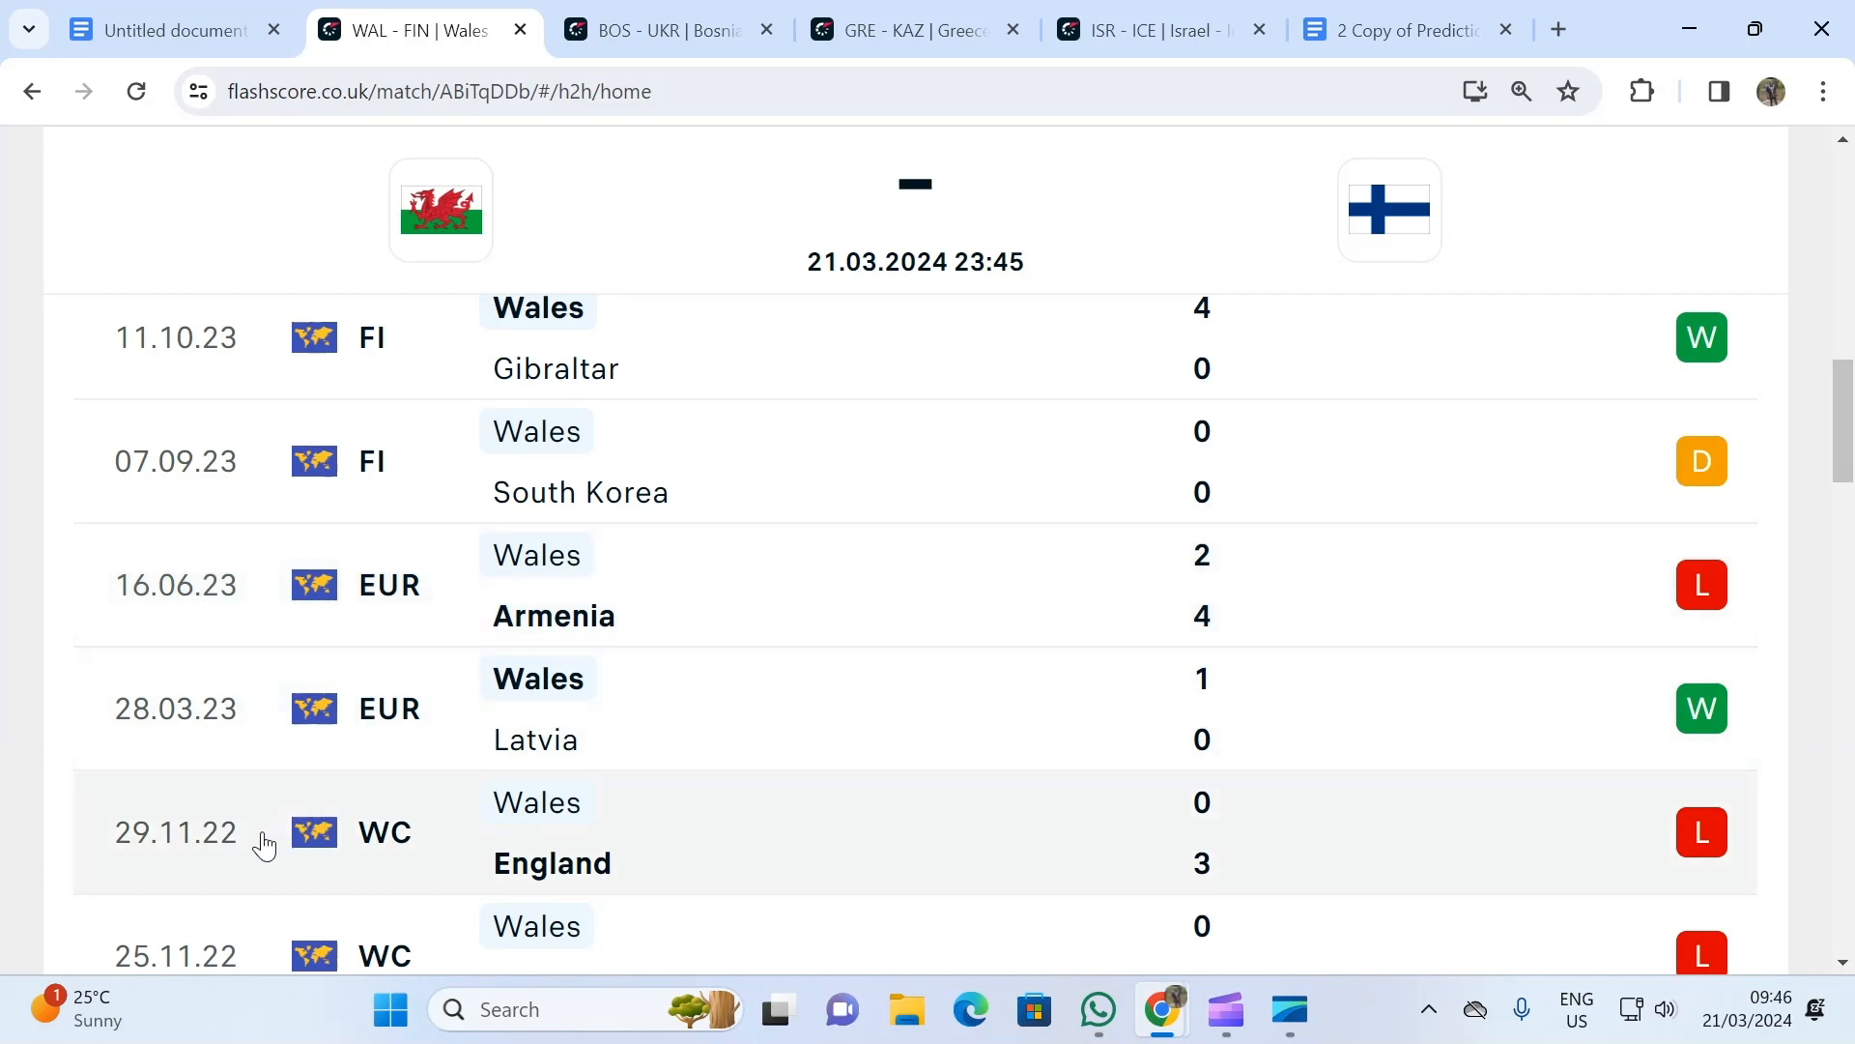
pyautogui.moveTo(219, 830)
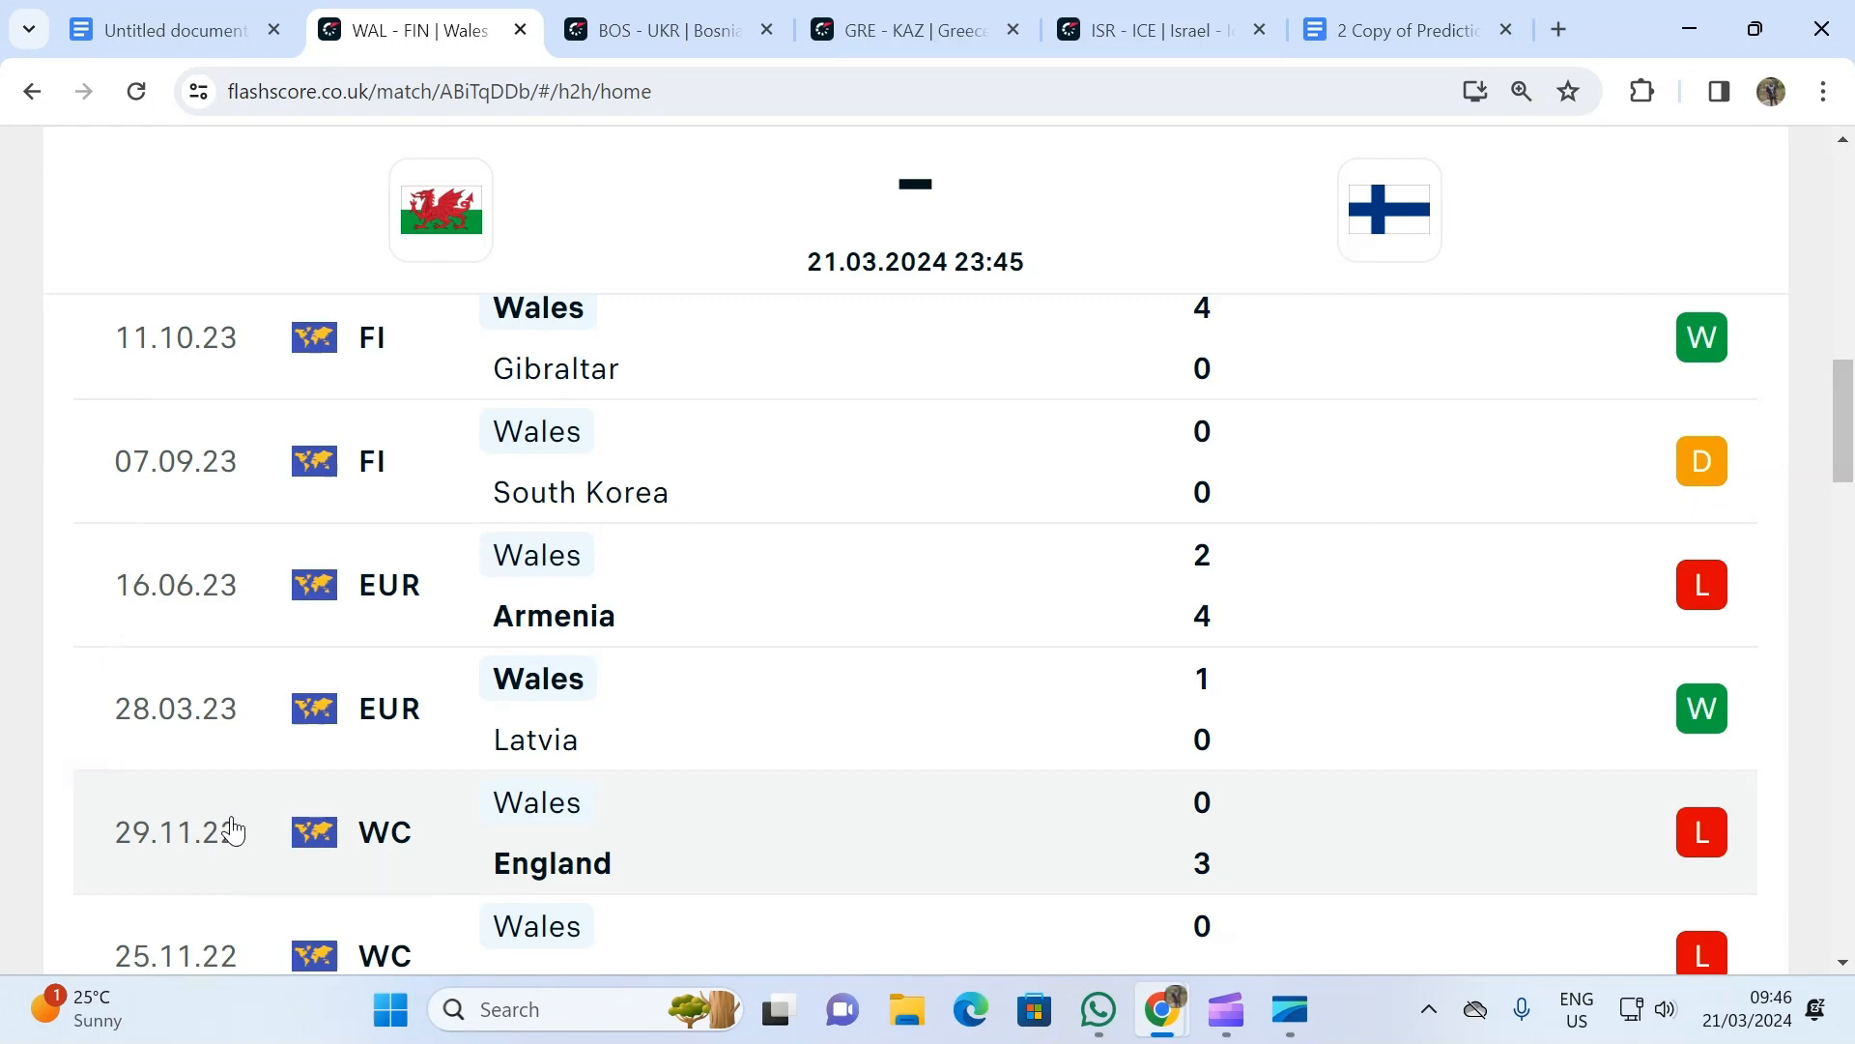
pyautogui.scroll(3)
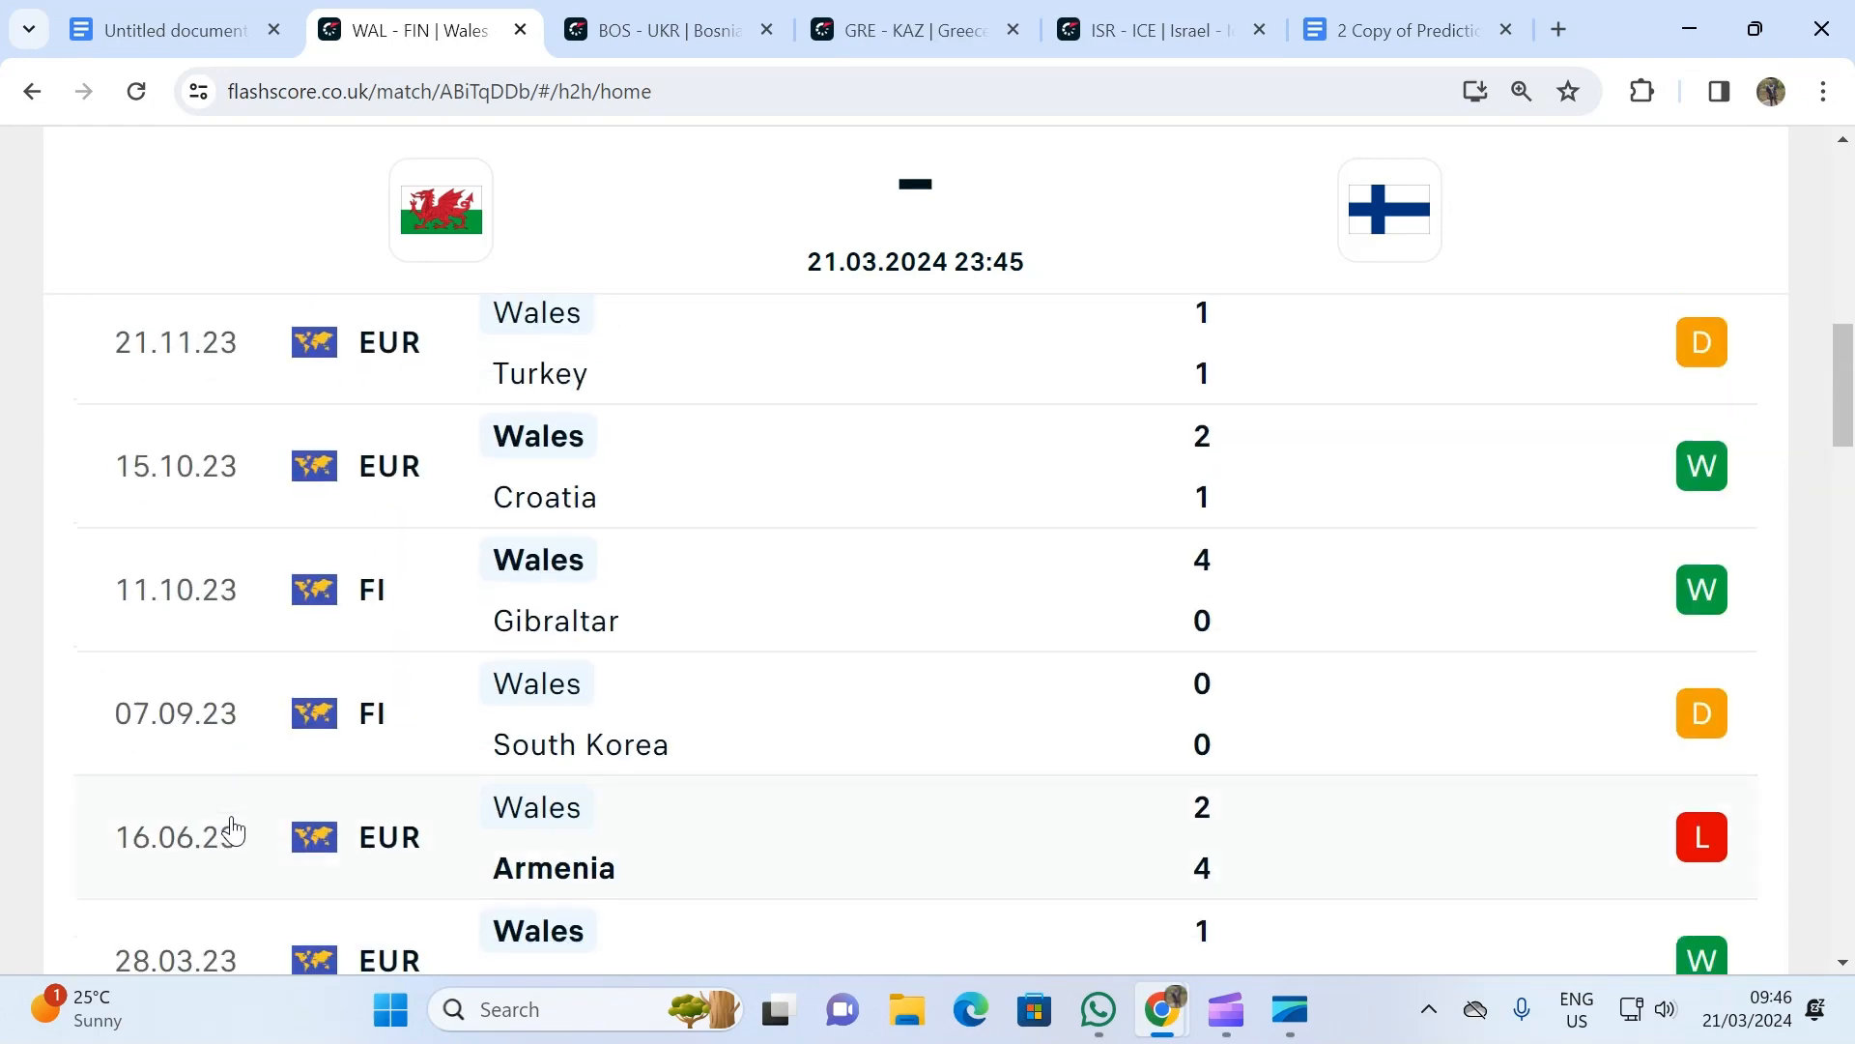
pyautogui.scroll(-3)
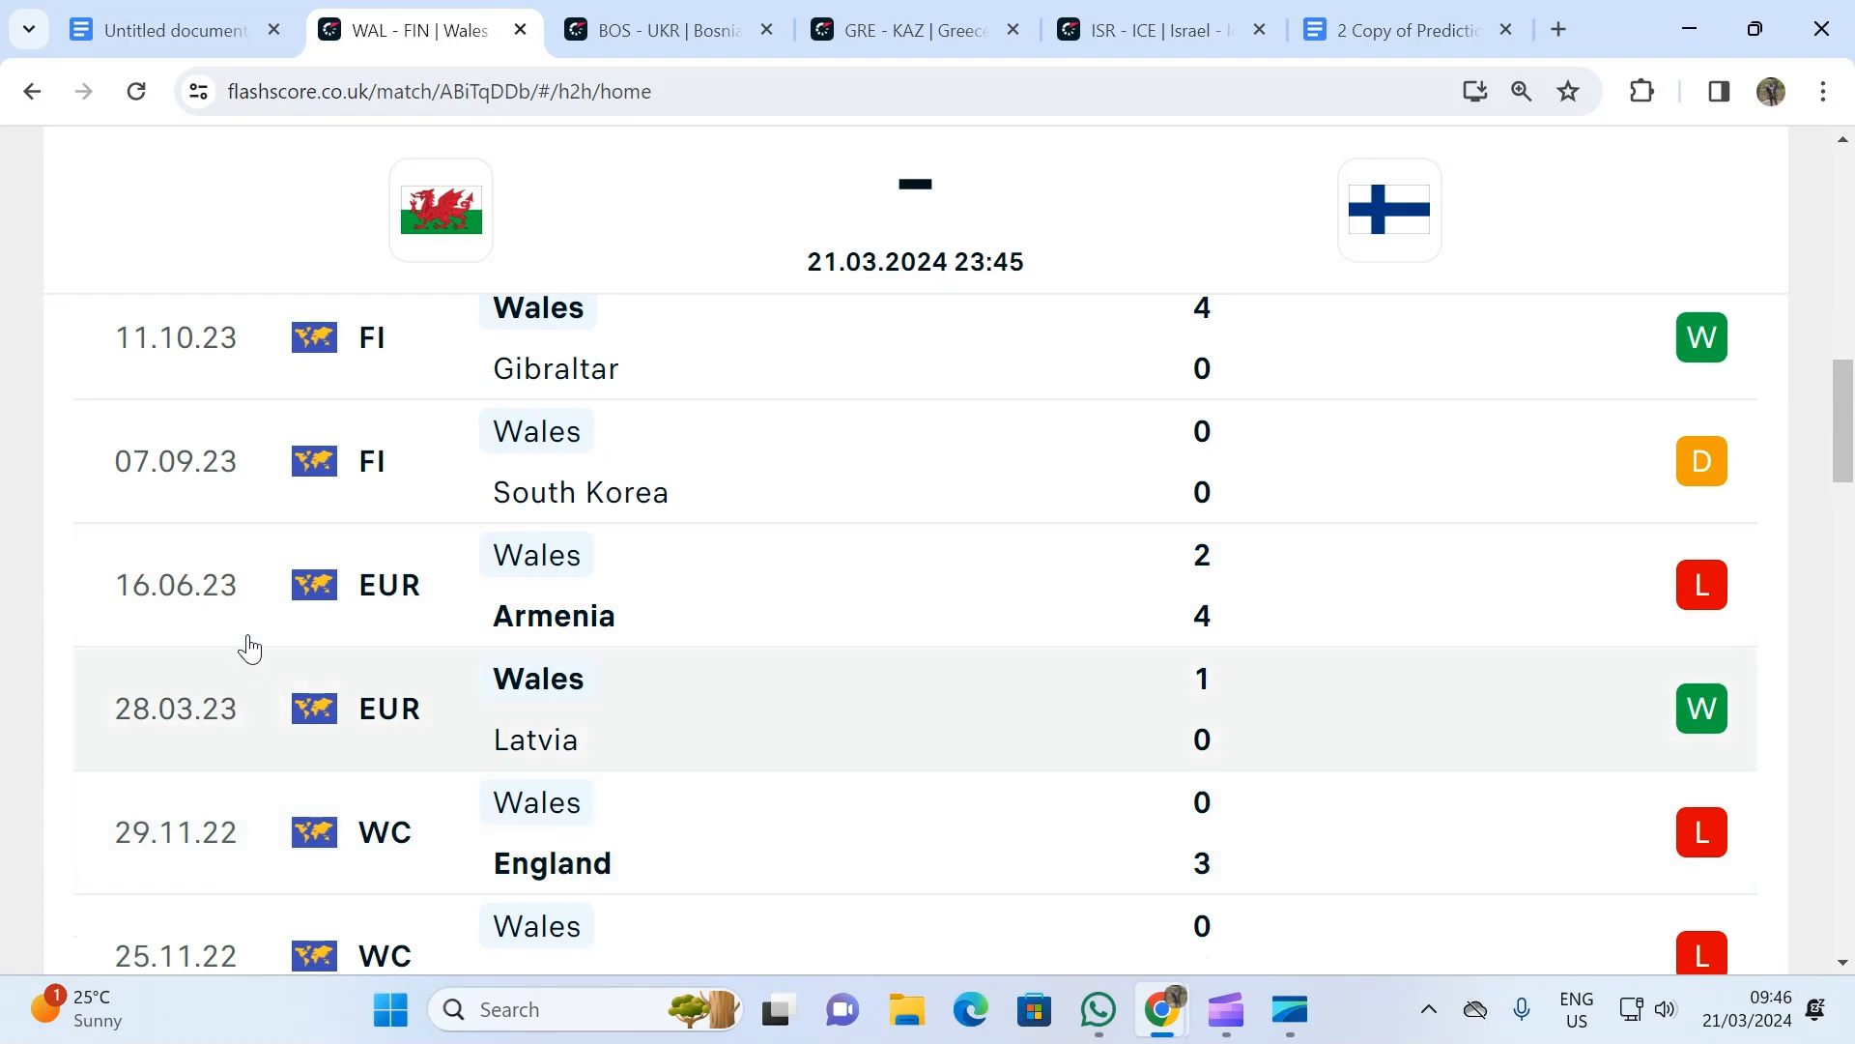
pyautogui.moveTo(249, 640)
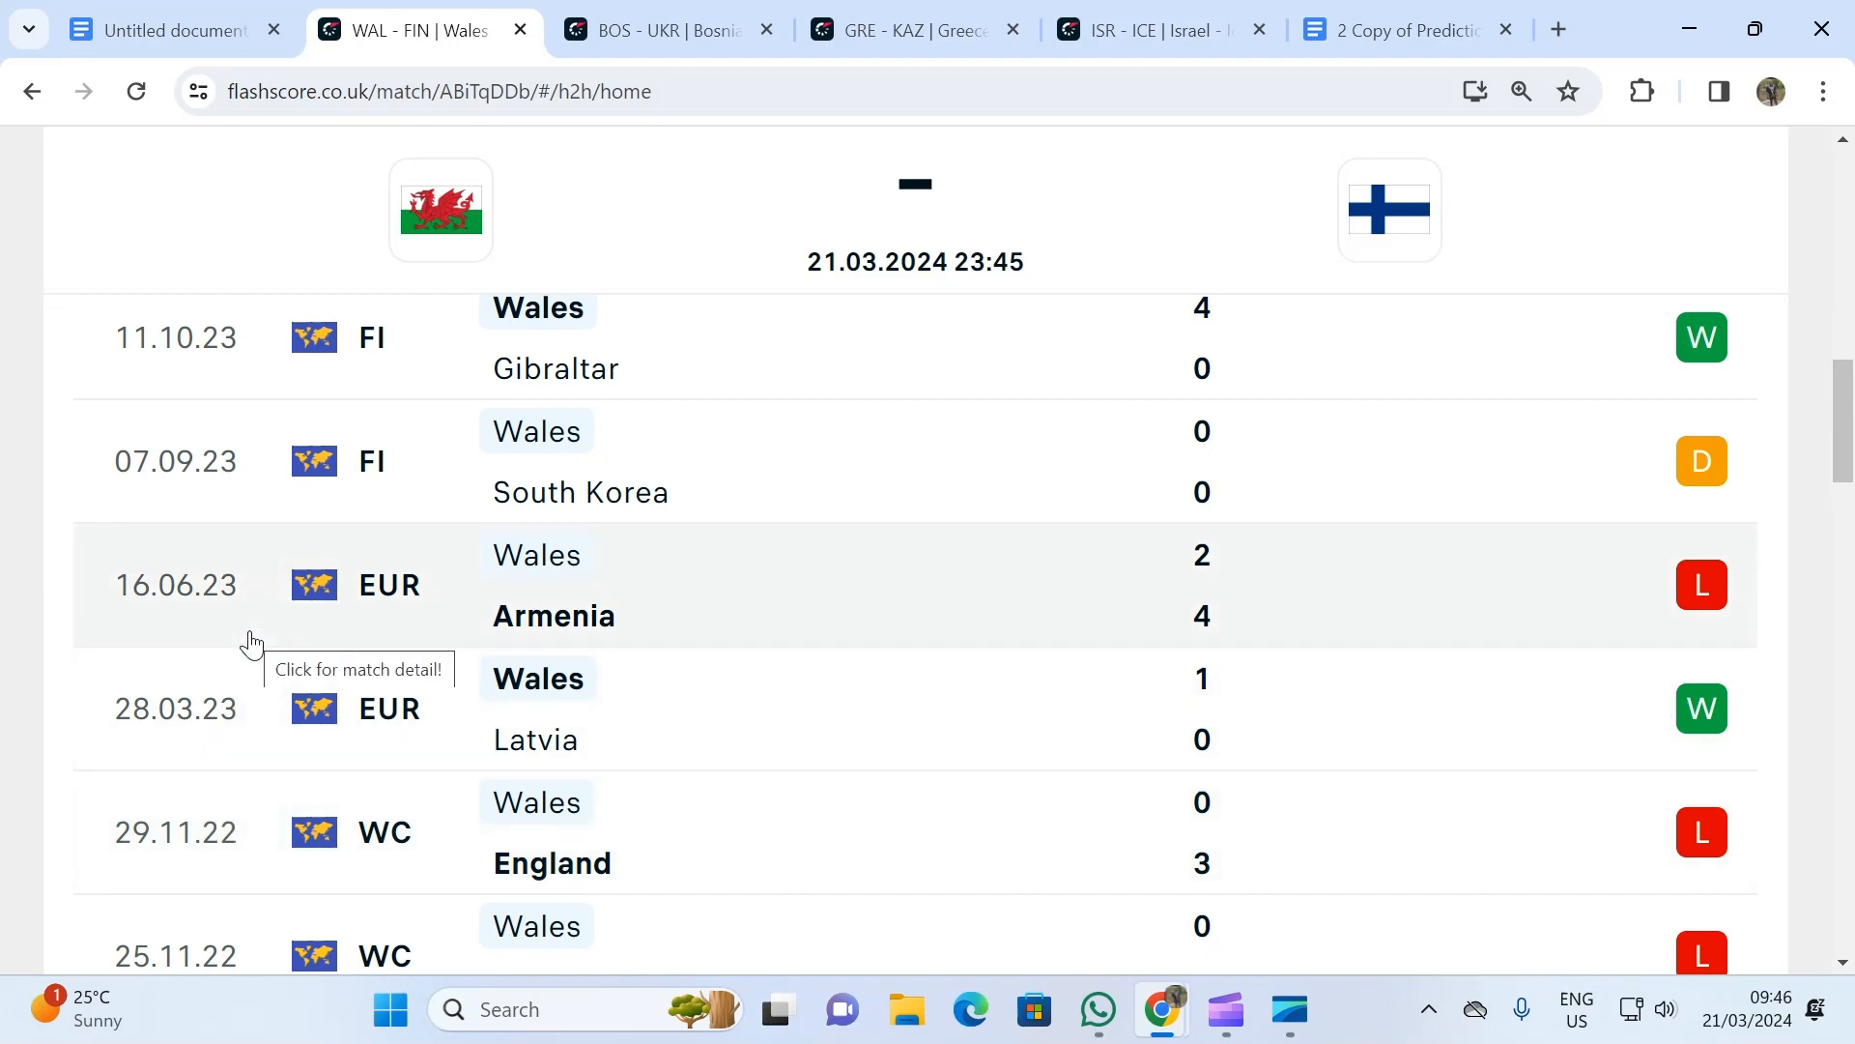
pyautogui.moveTo(249, 692)
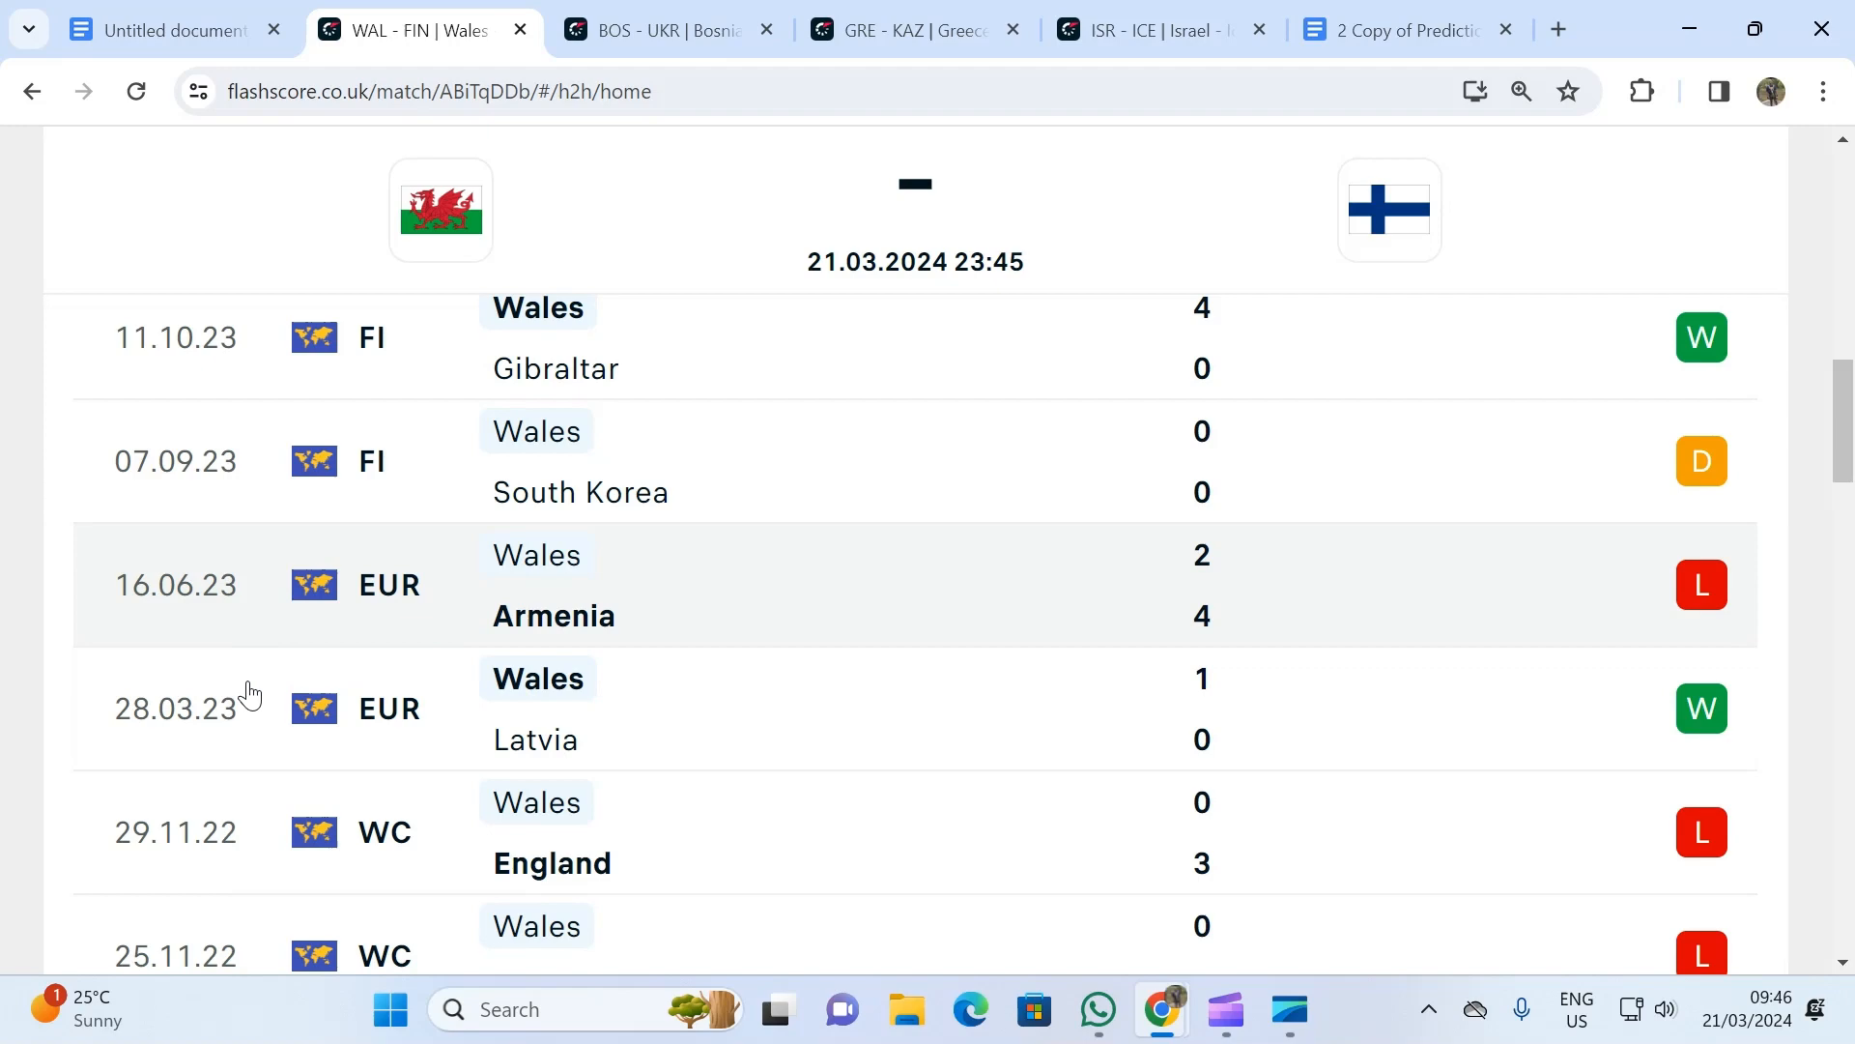
pyautogui.moveTo(228, 937)
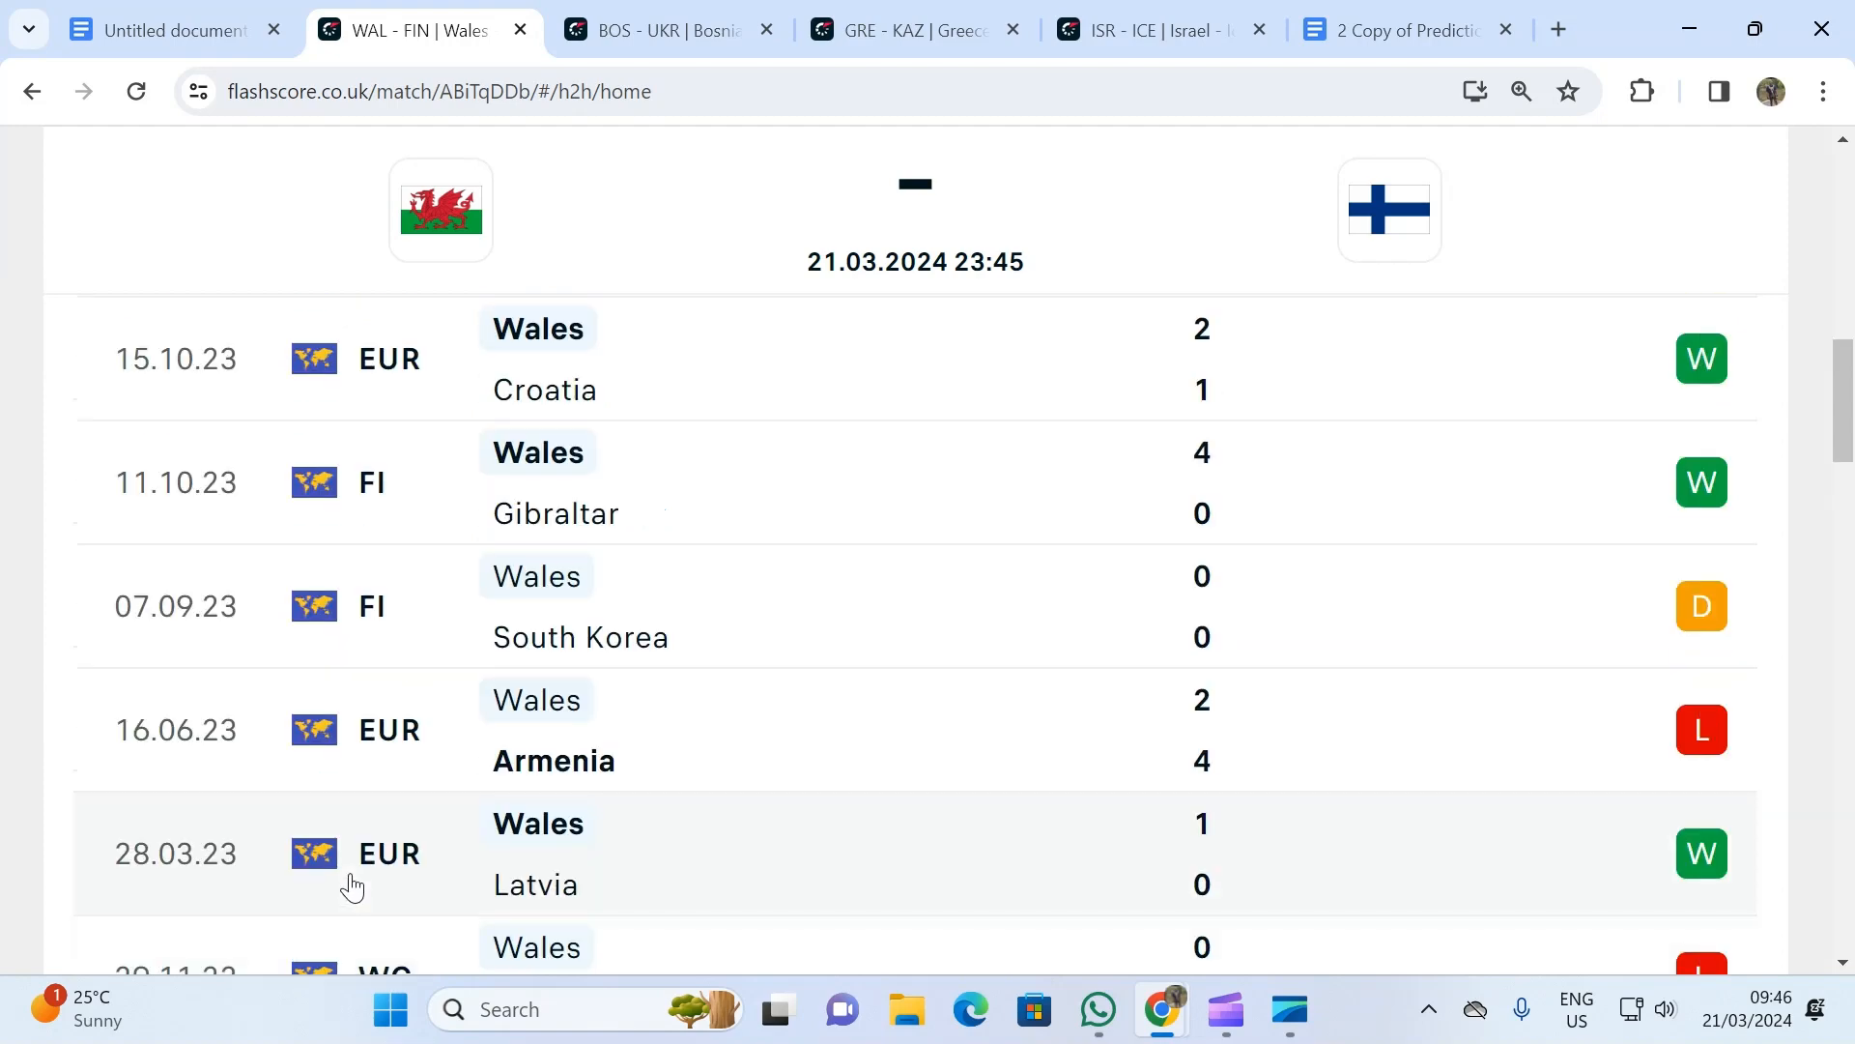
pyautogui.scroll(-3)
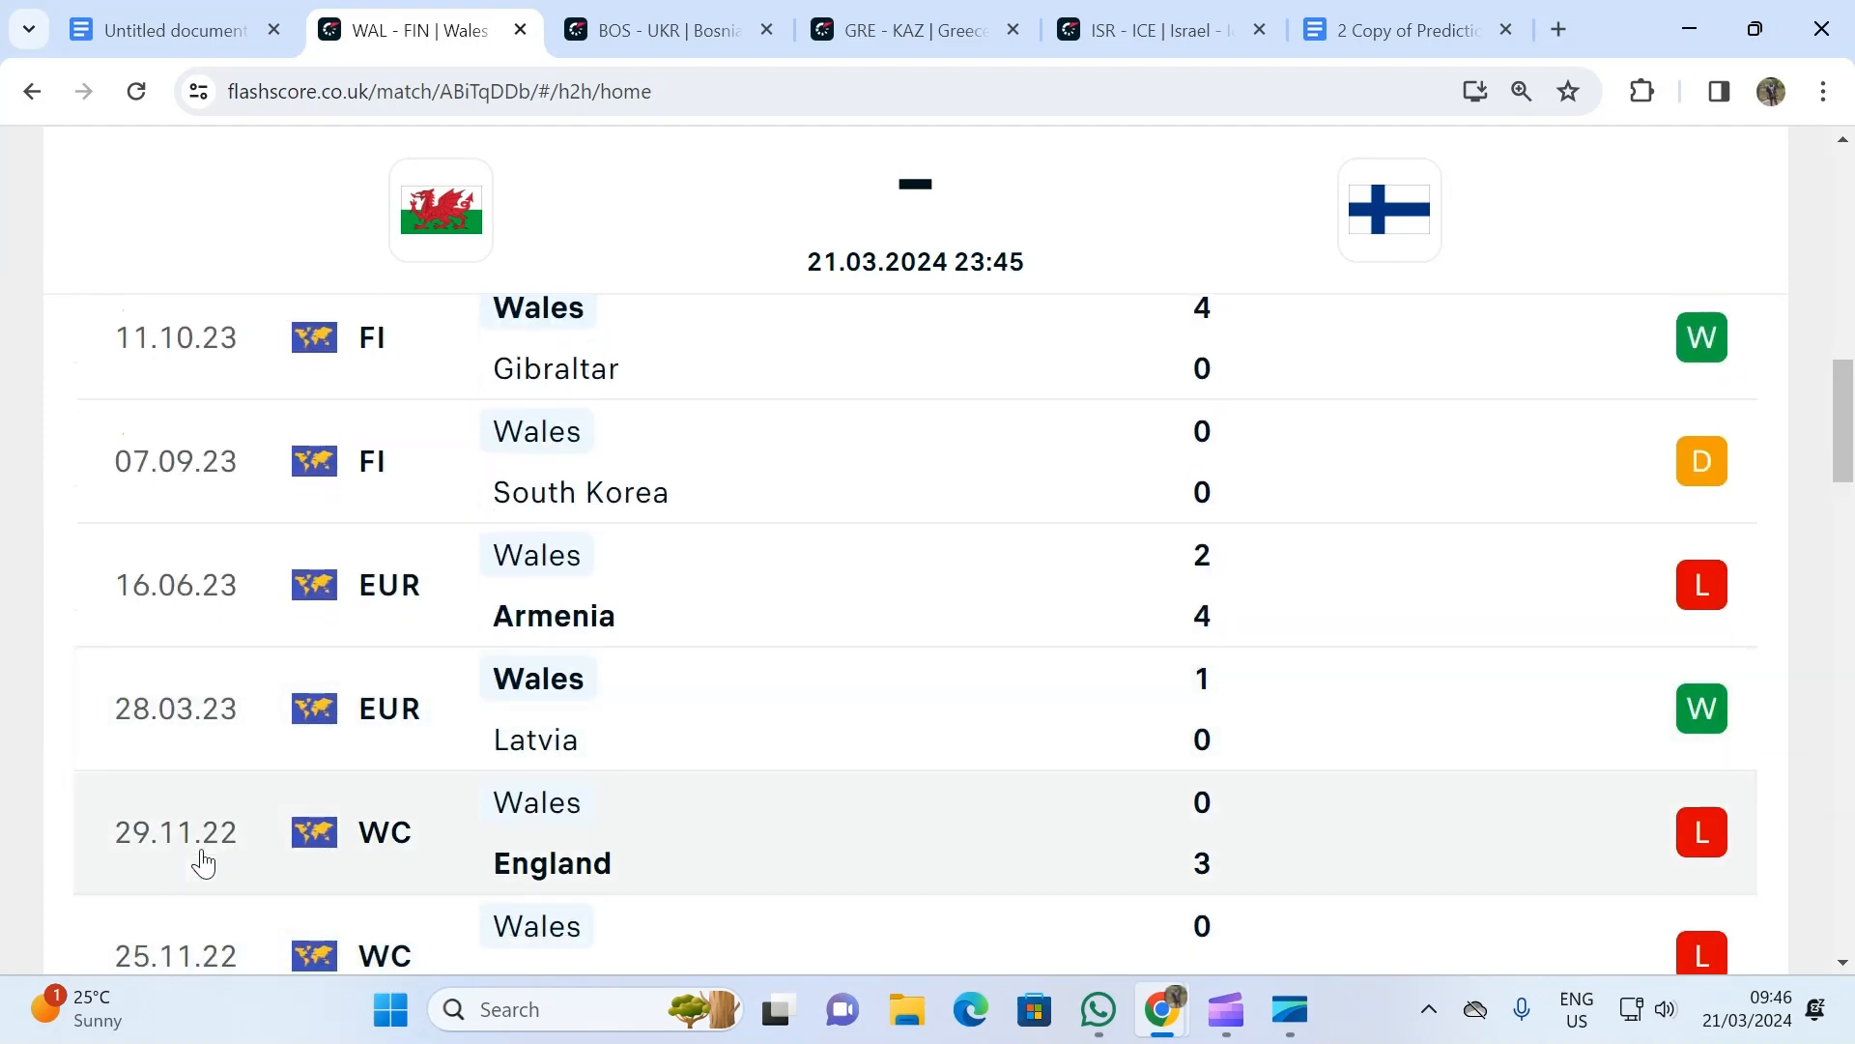
pyautogui.moveTo(562, 882)
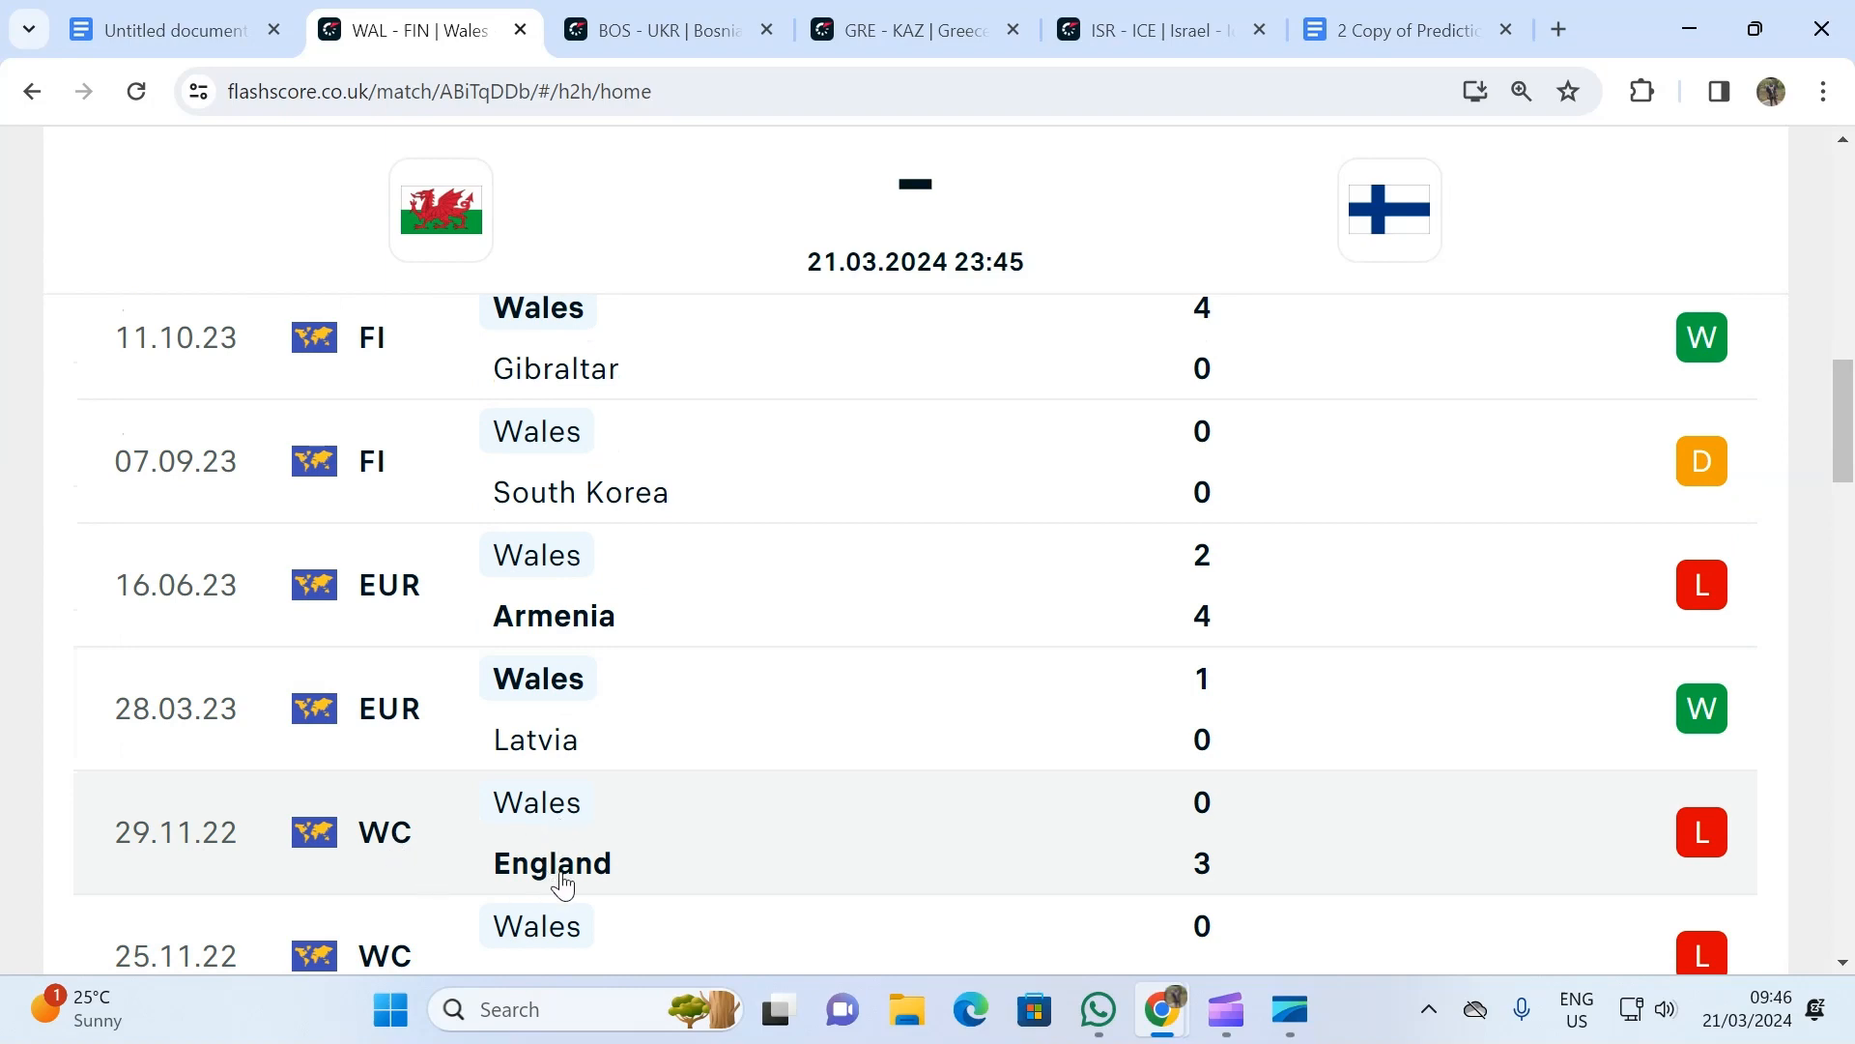
pyautogui.moveTo(503, 613)
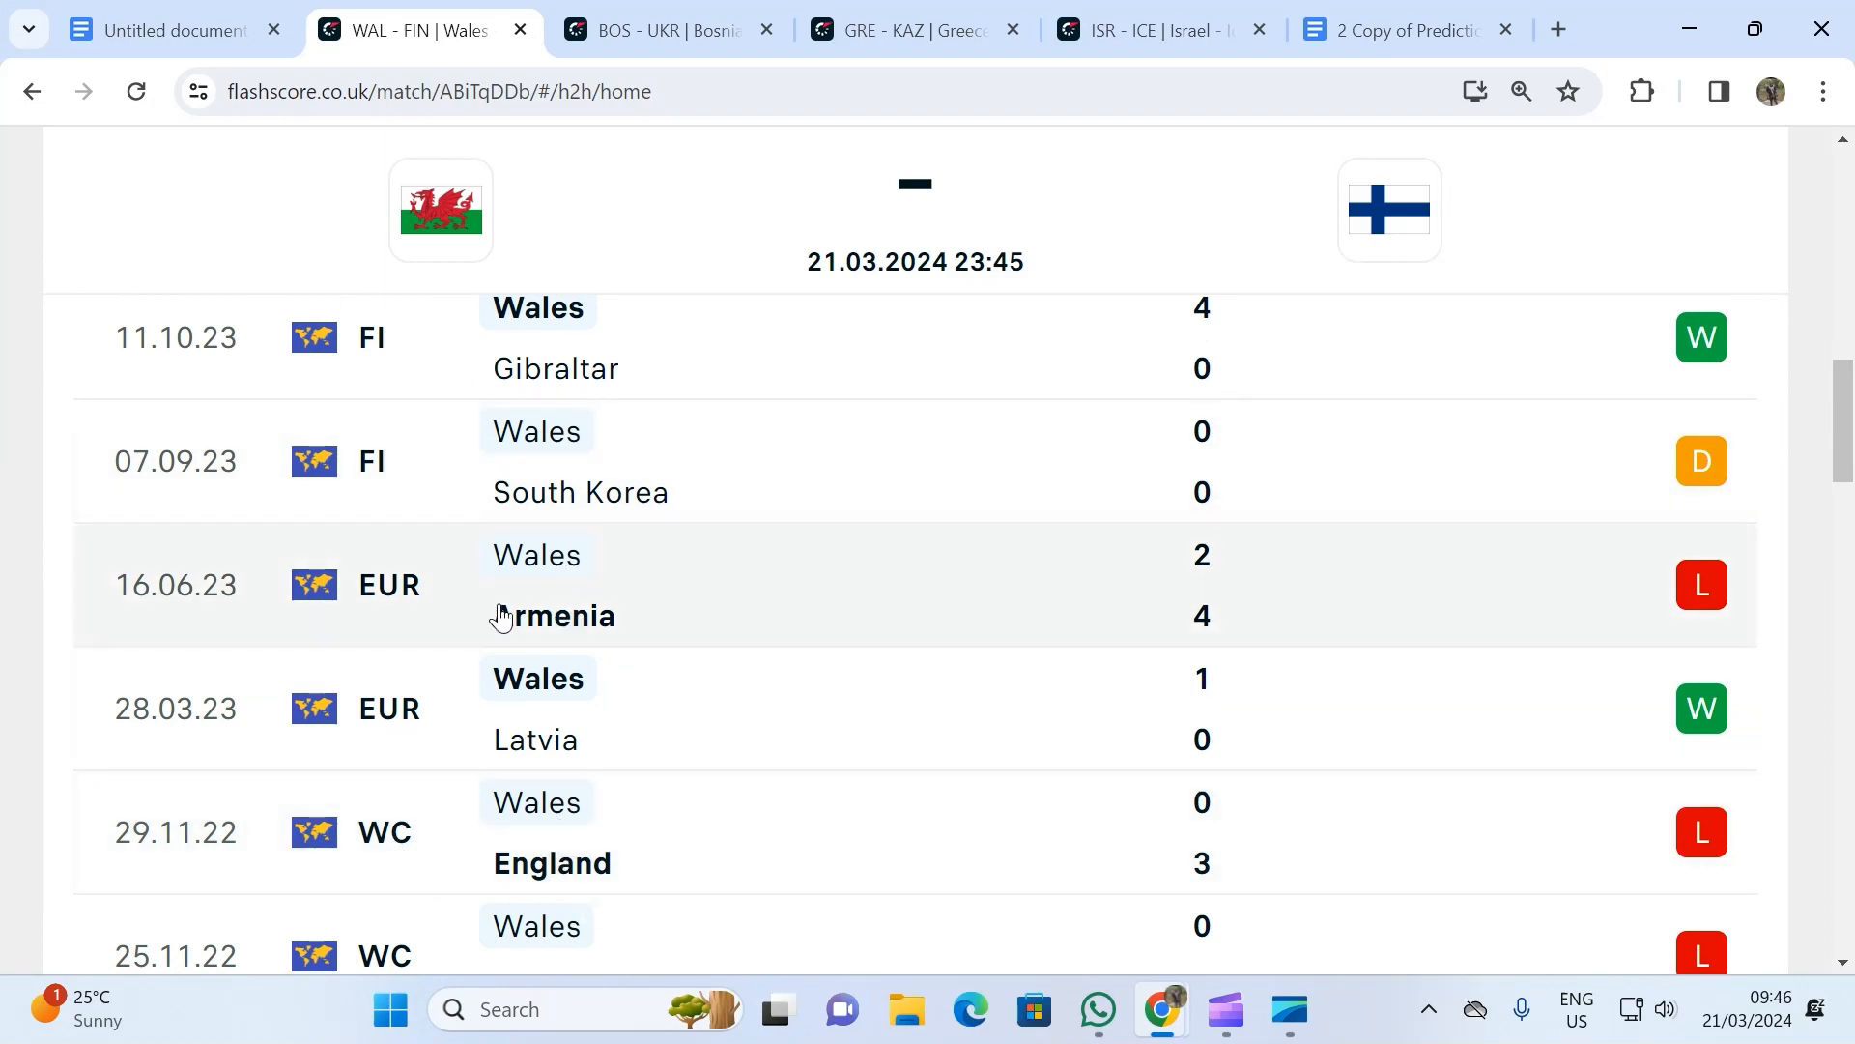
pyautogui.moveTo(580, 624)
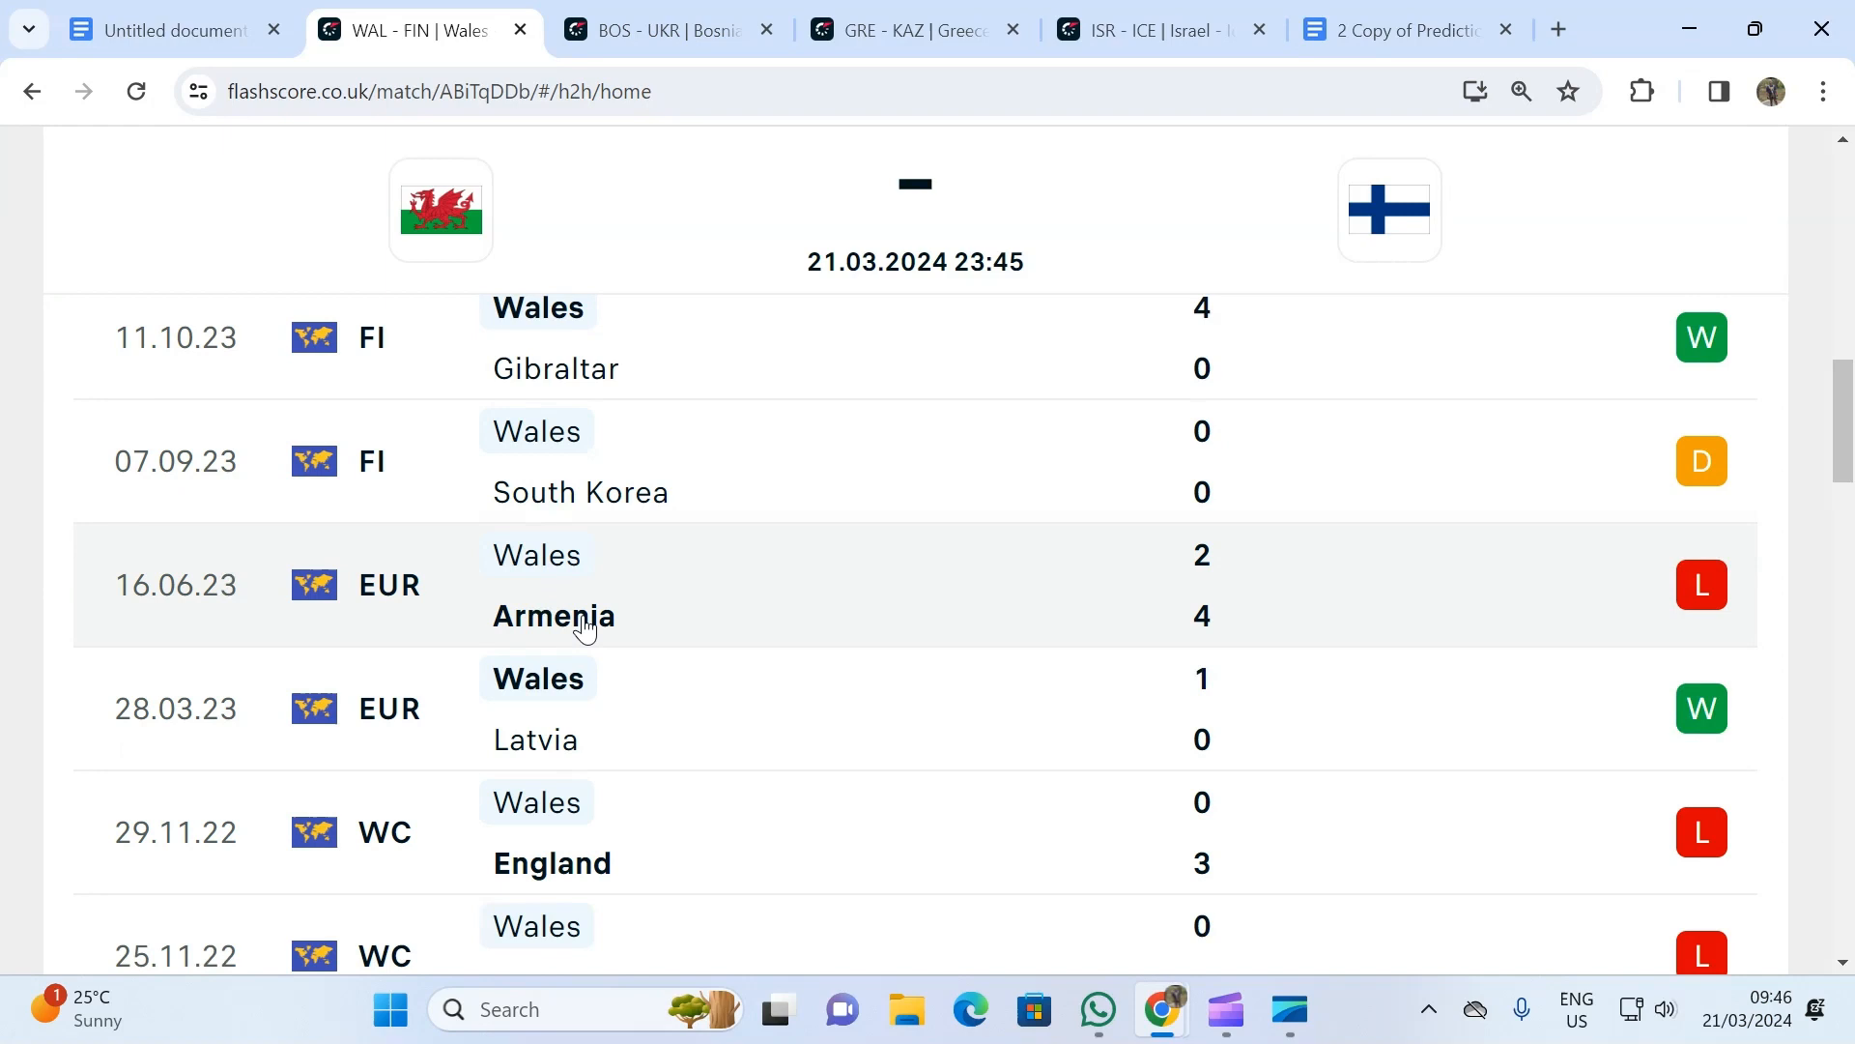
pyautogui.moveTo(581, 615)
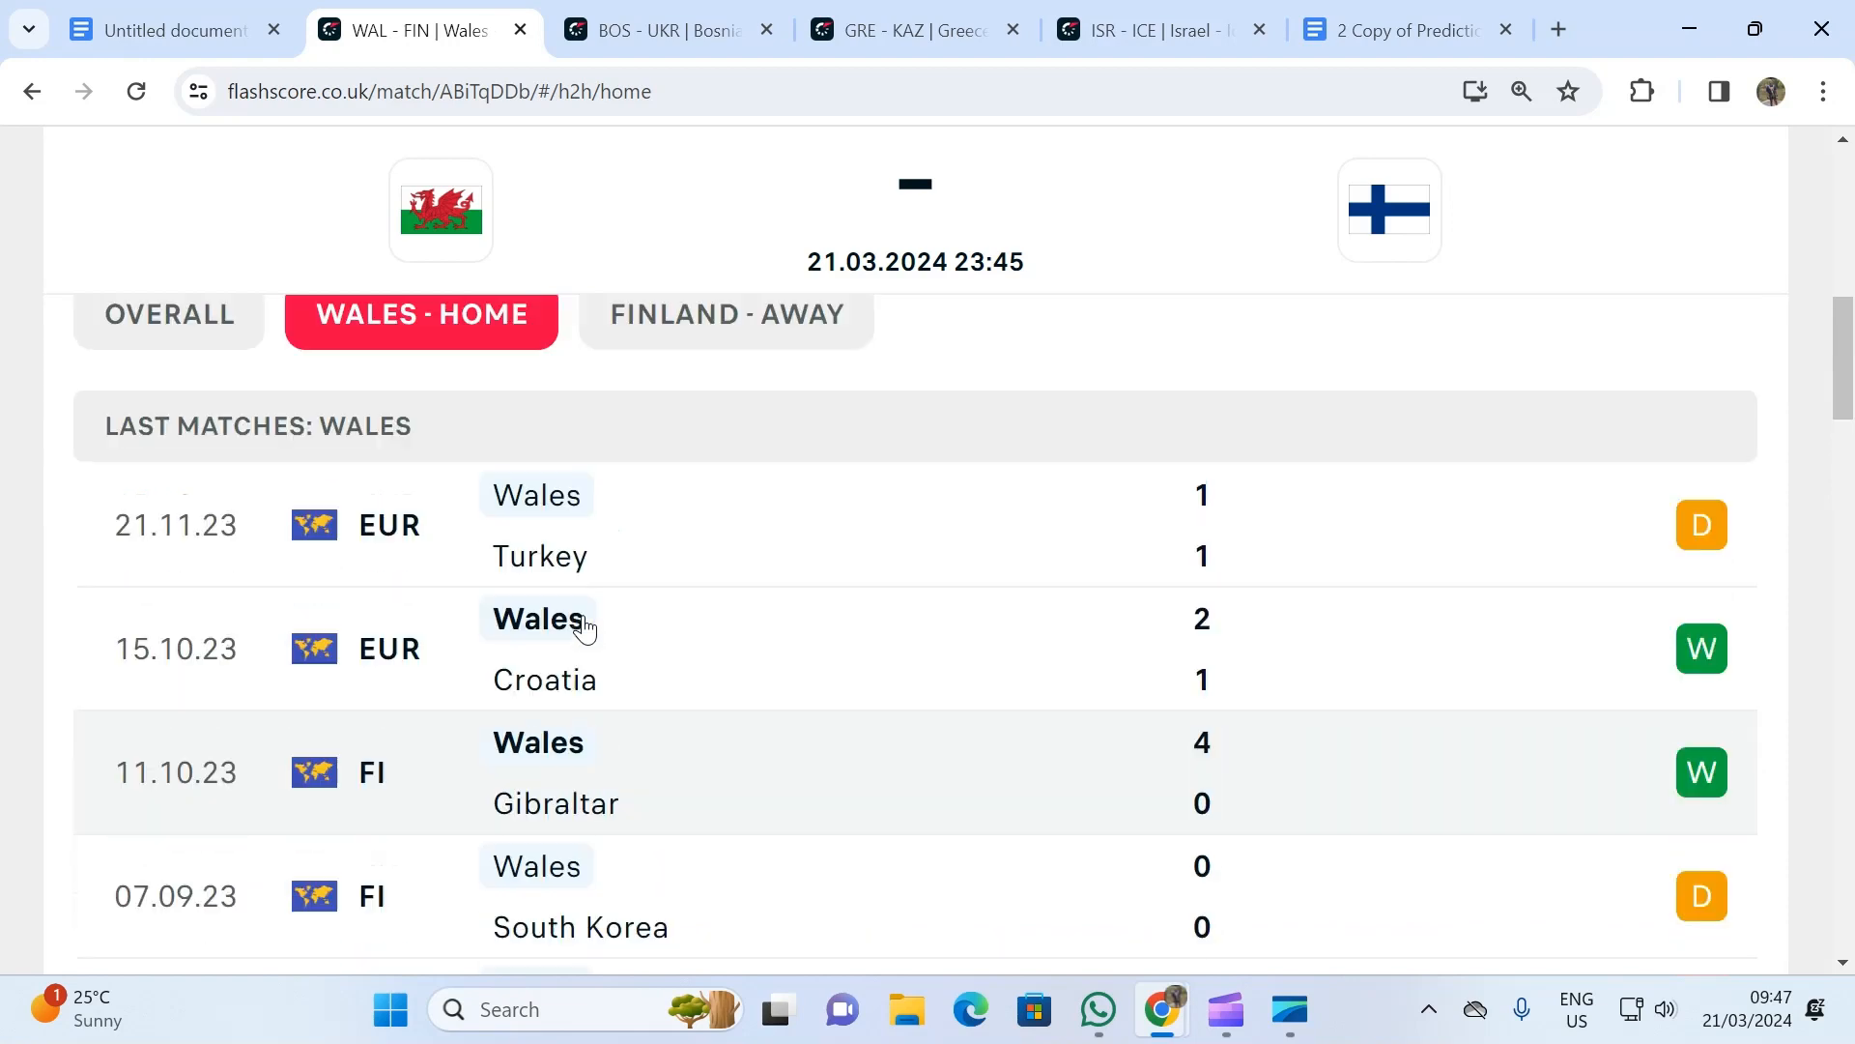
pyautogui.scroll(3)
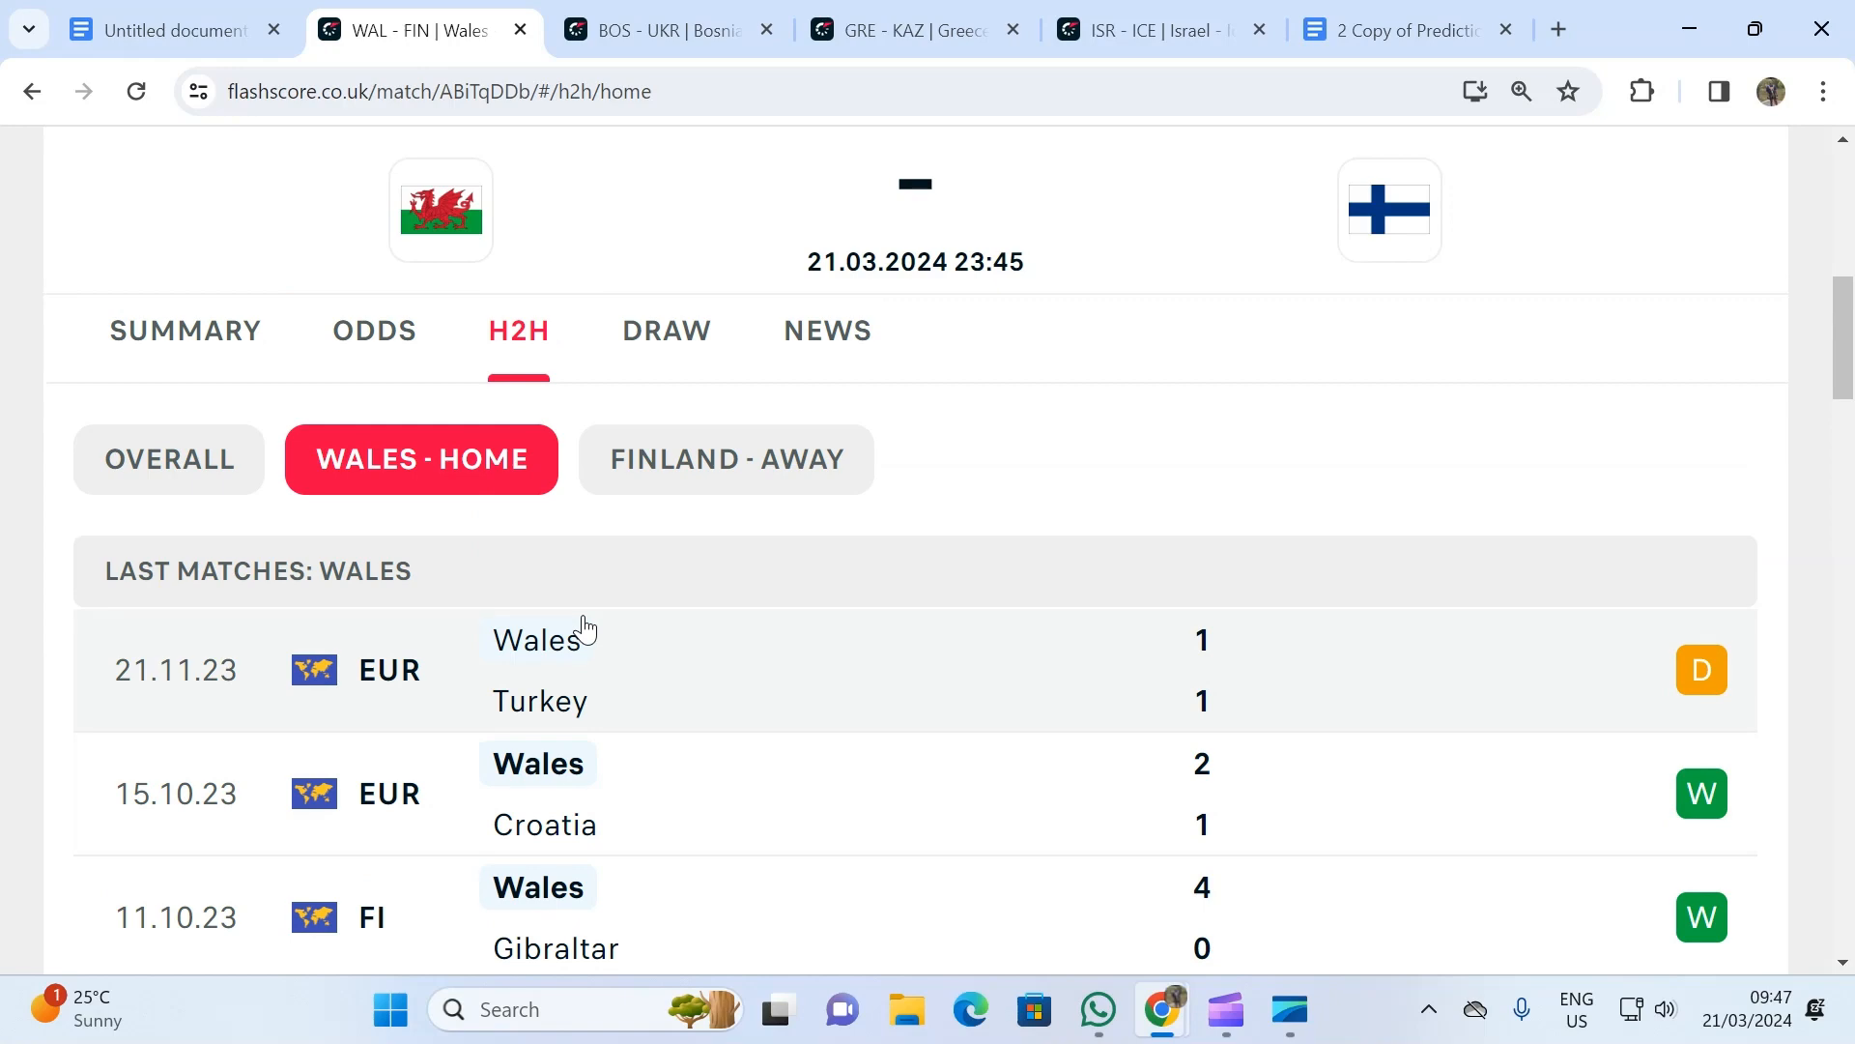
# - Show Finland's away results and scroll through to the Wales–Finland head-to-head meetings
pyautogui.click(727, 460)
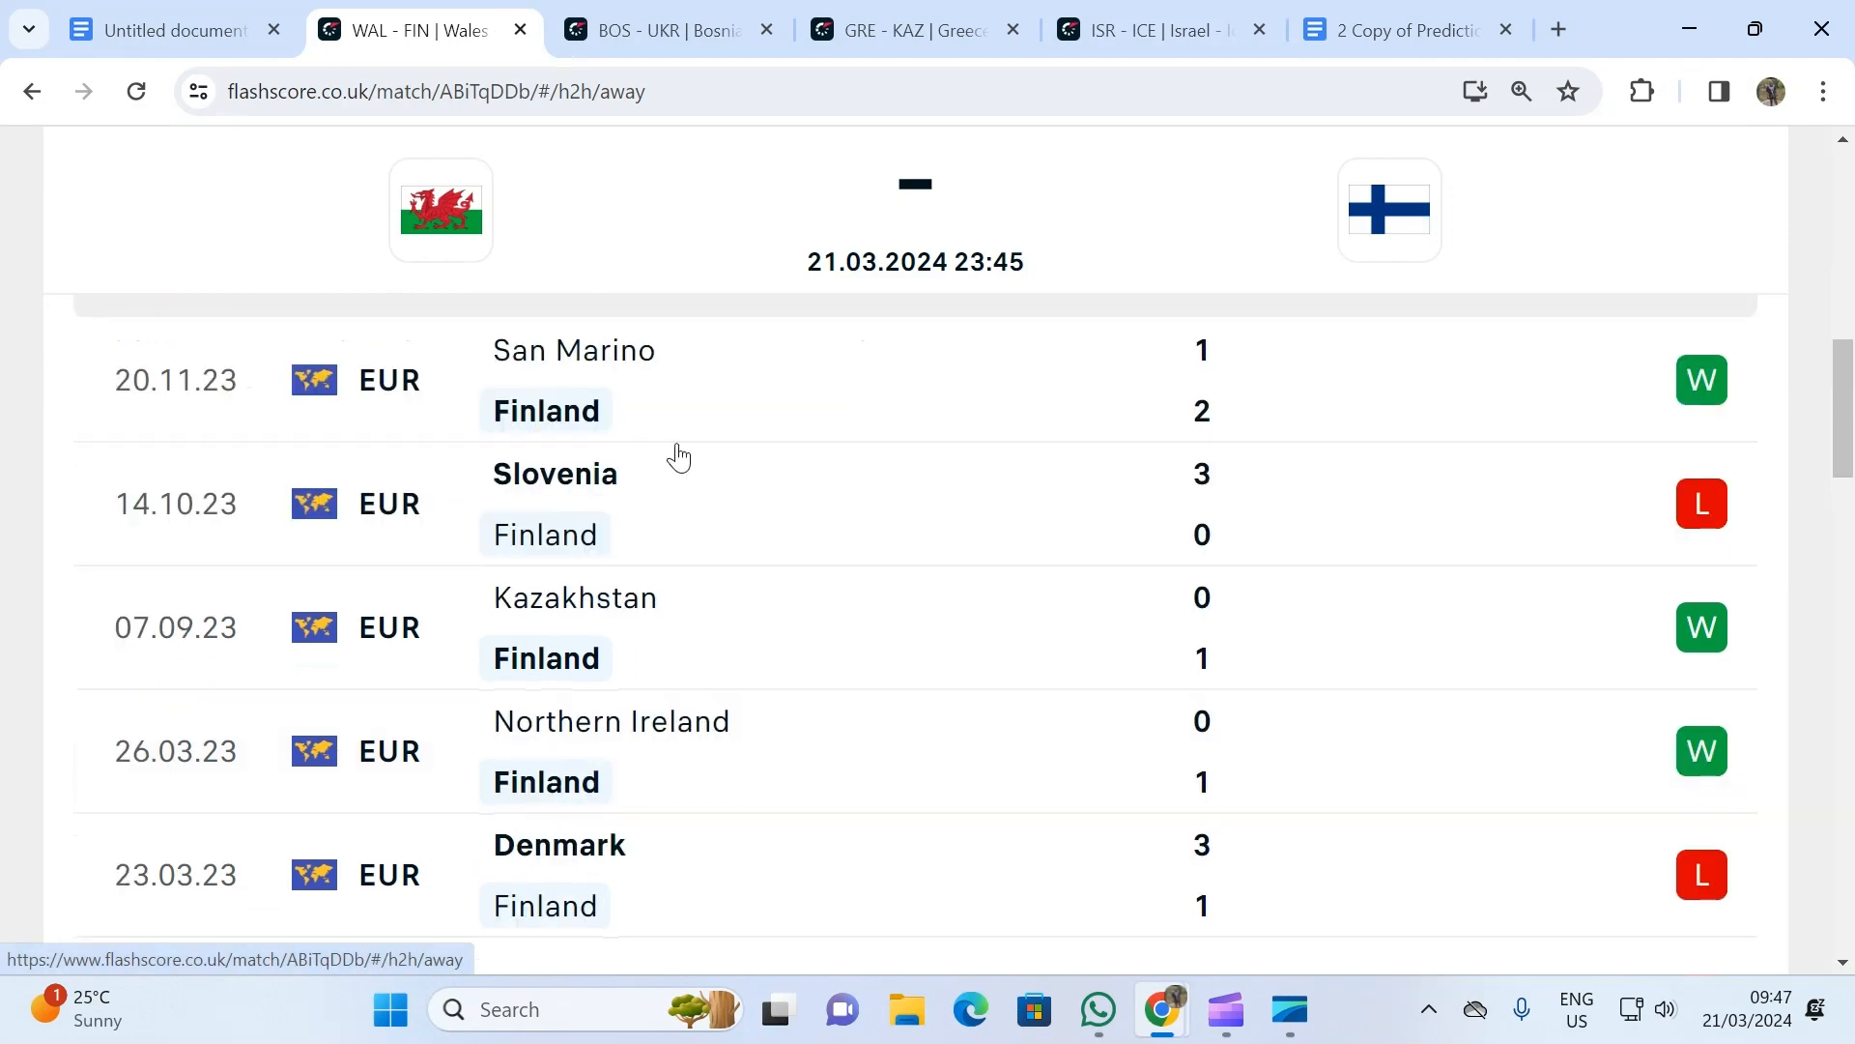
pyautogui.moveTo(676, 456)
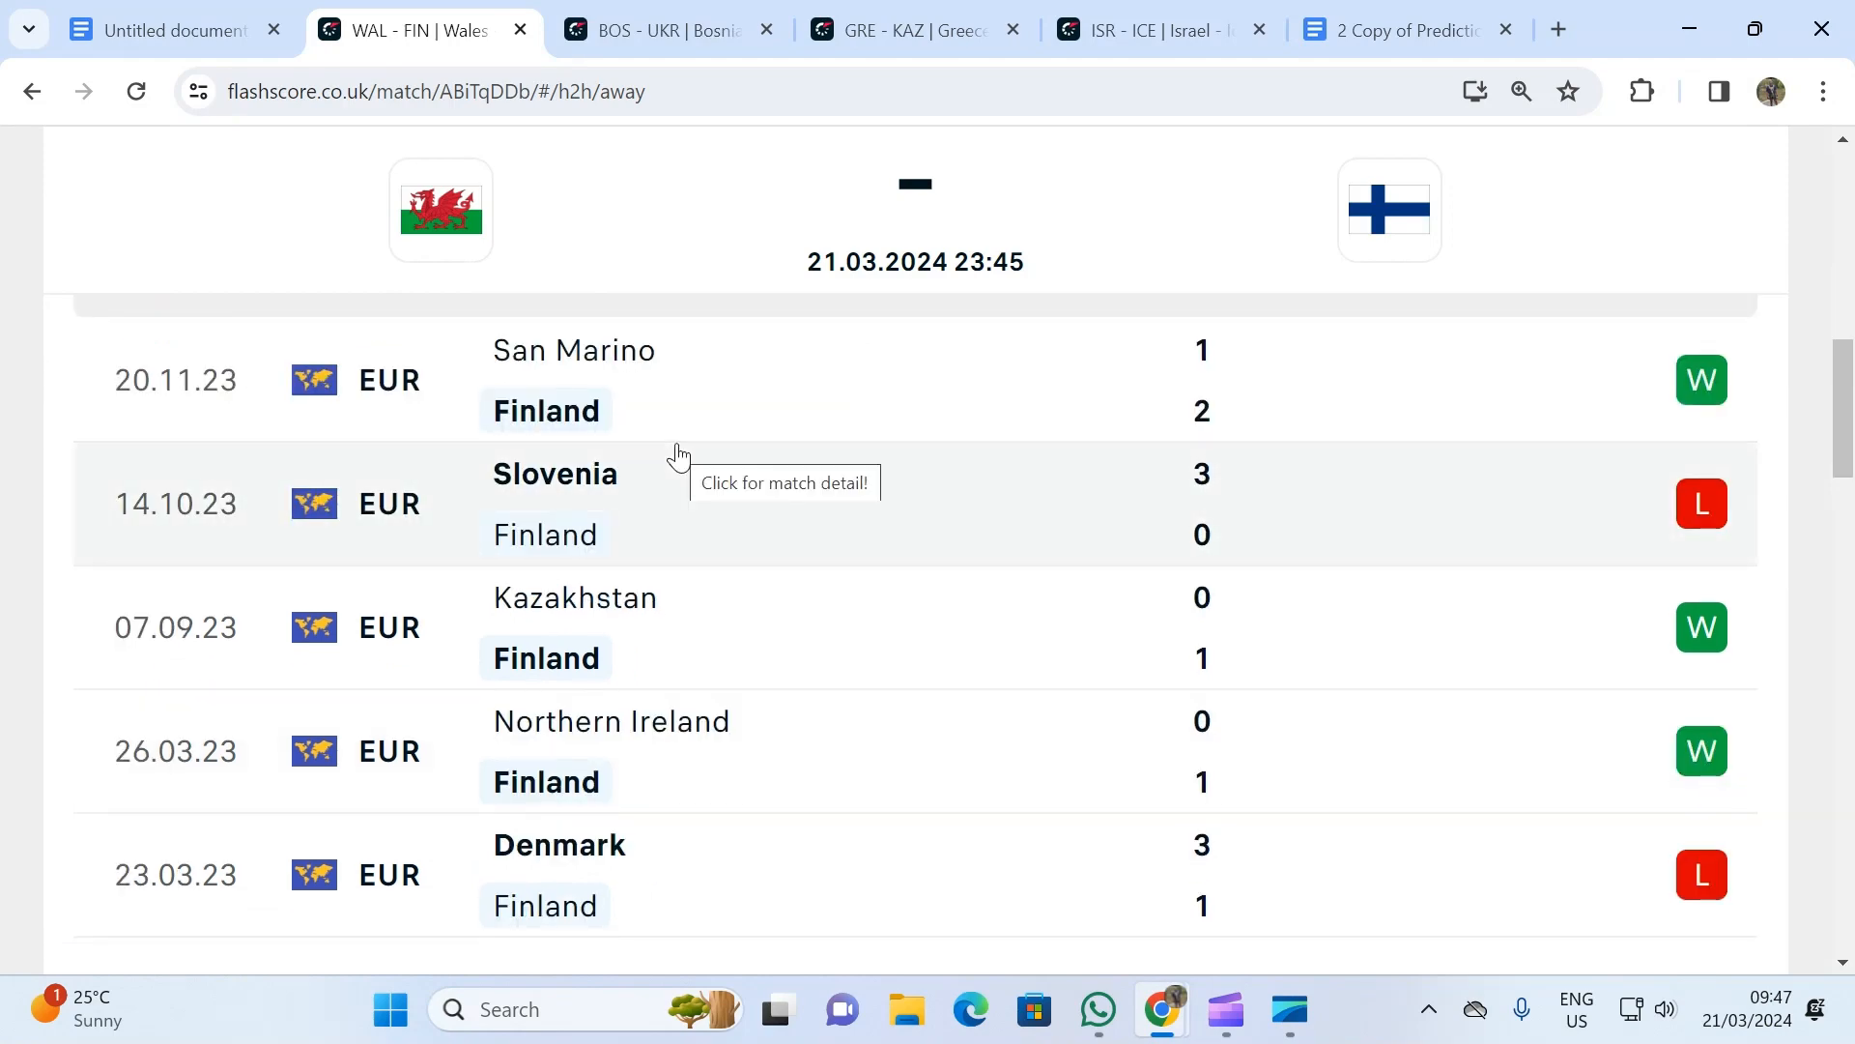
pyautogui.scroll(-3)
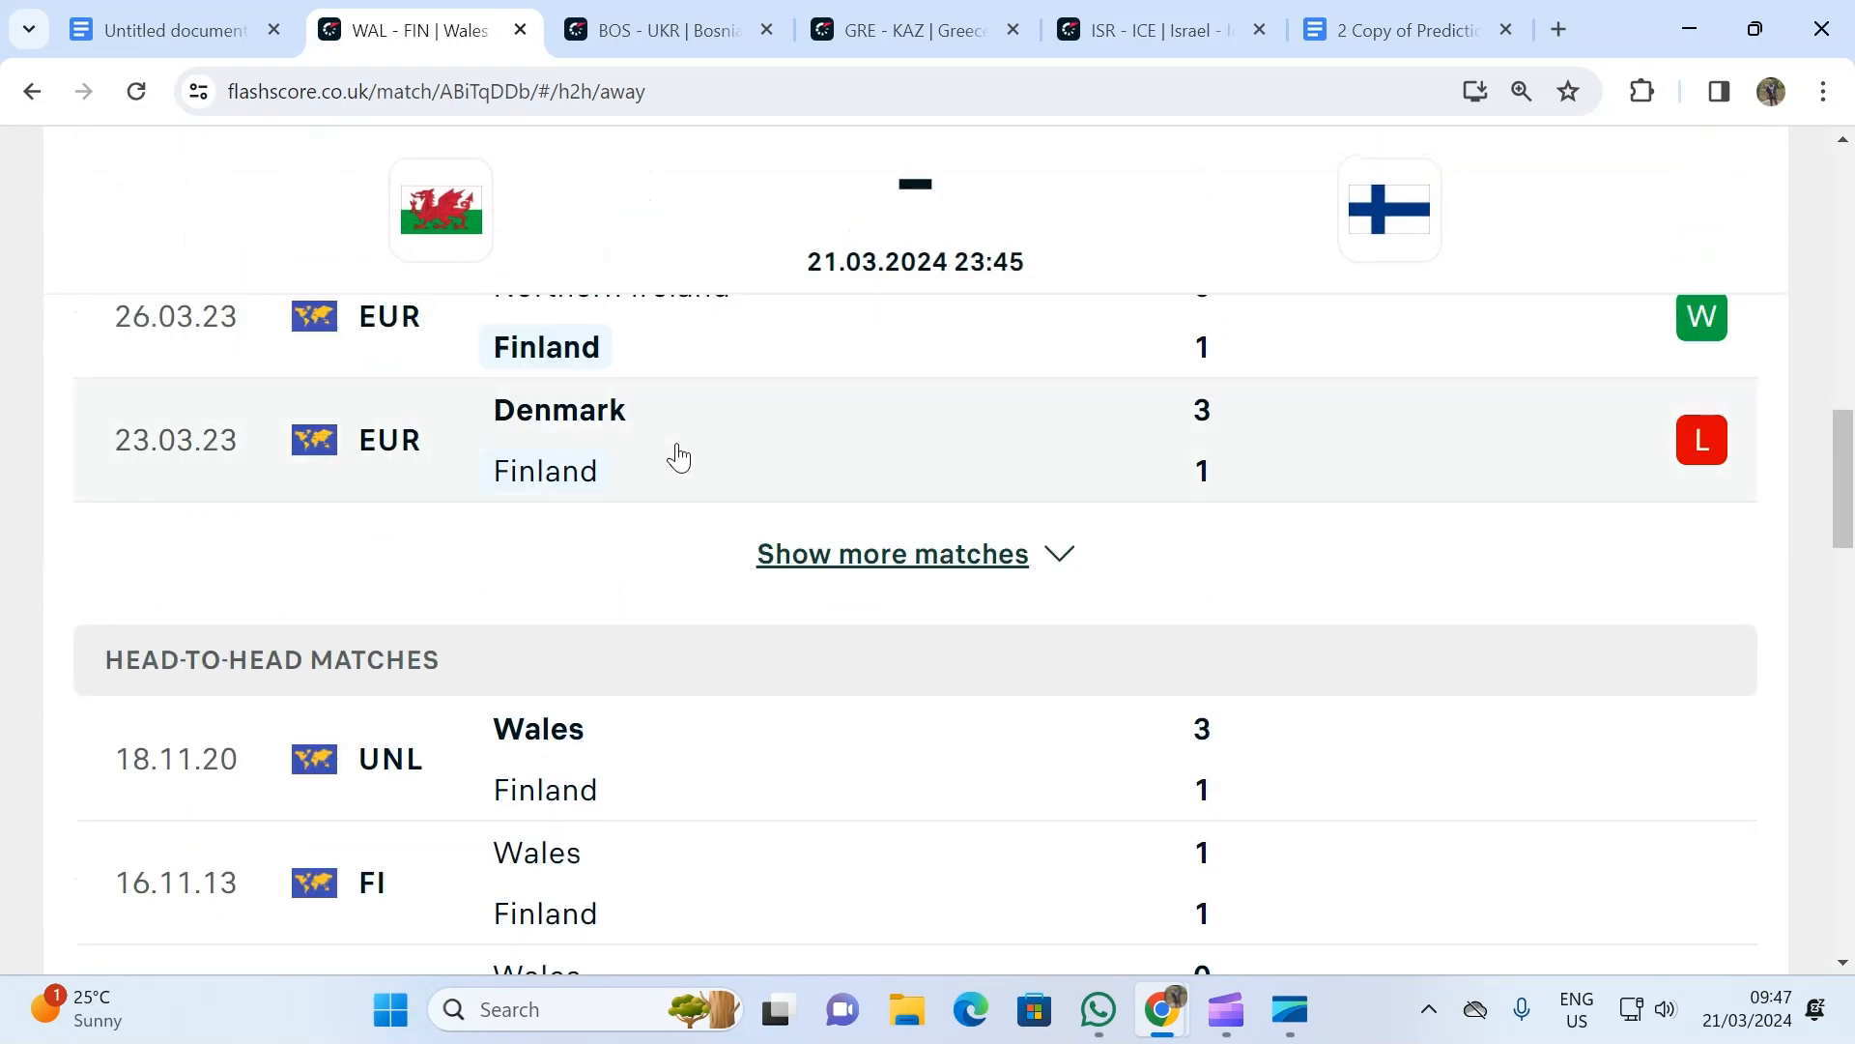
pyautogui.scroll(-3)
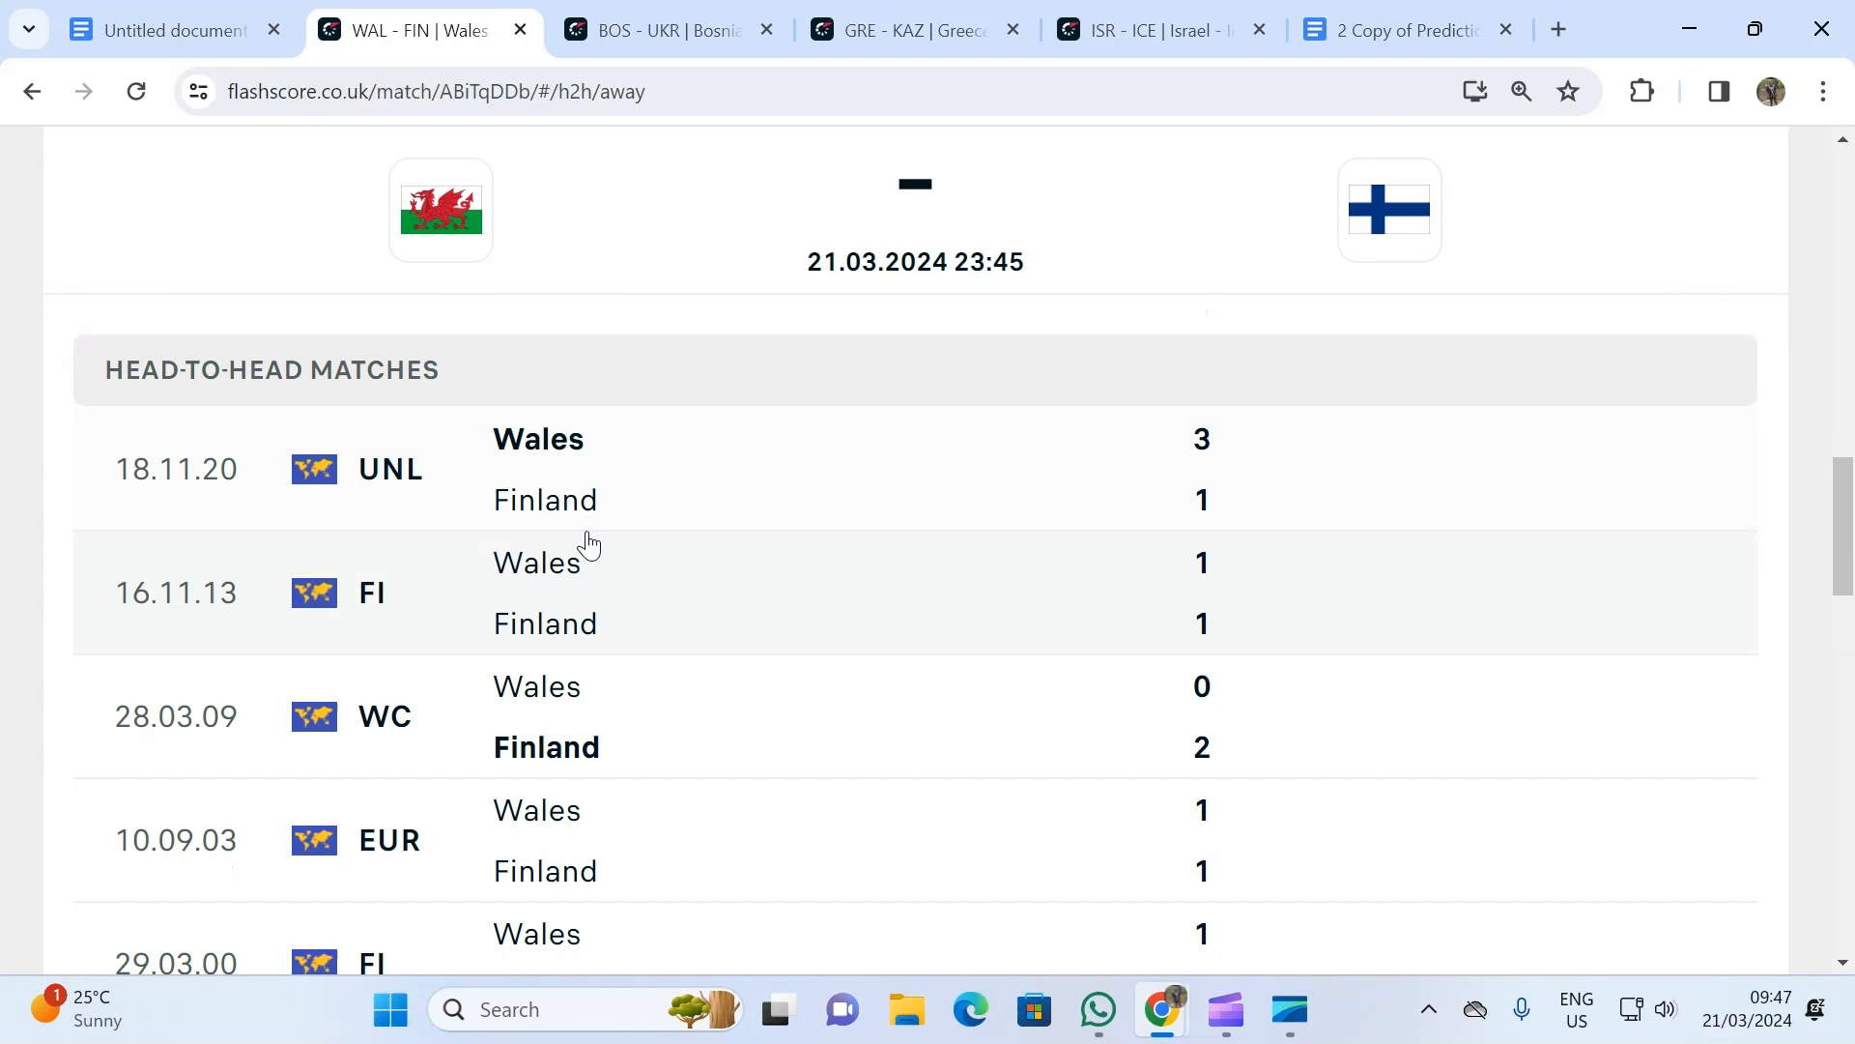
pyautogui.moveTo(588, 534)
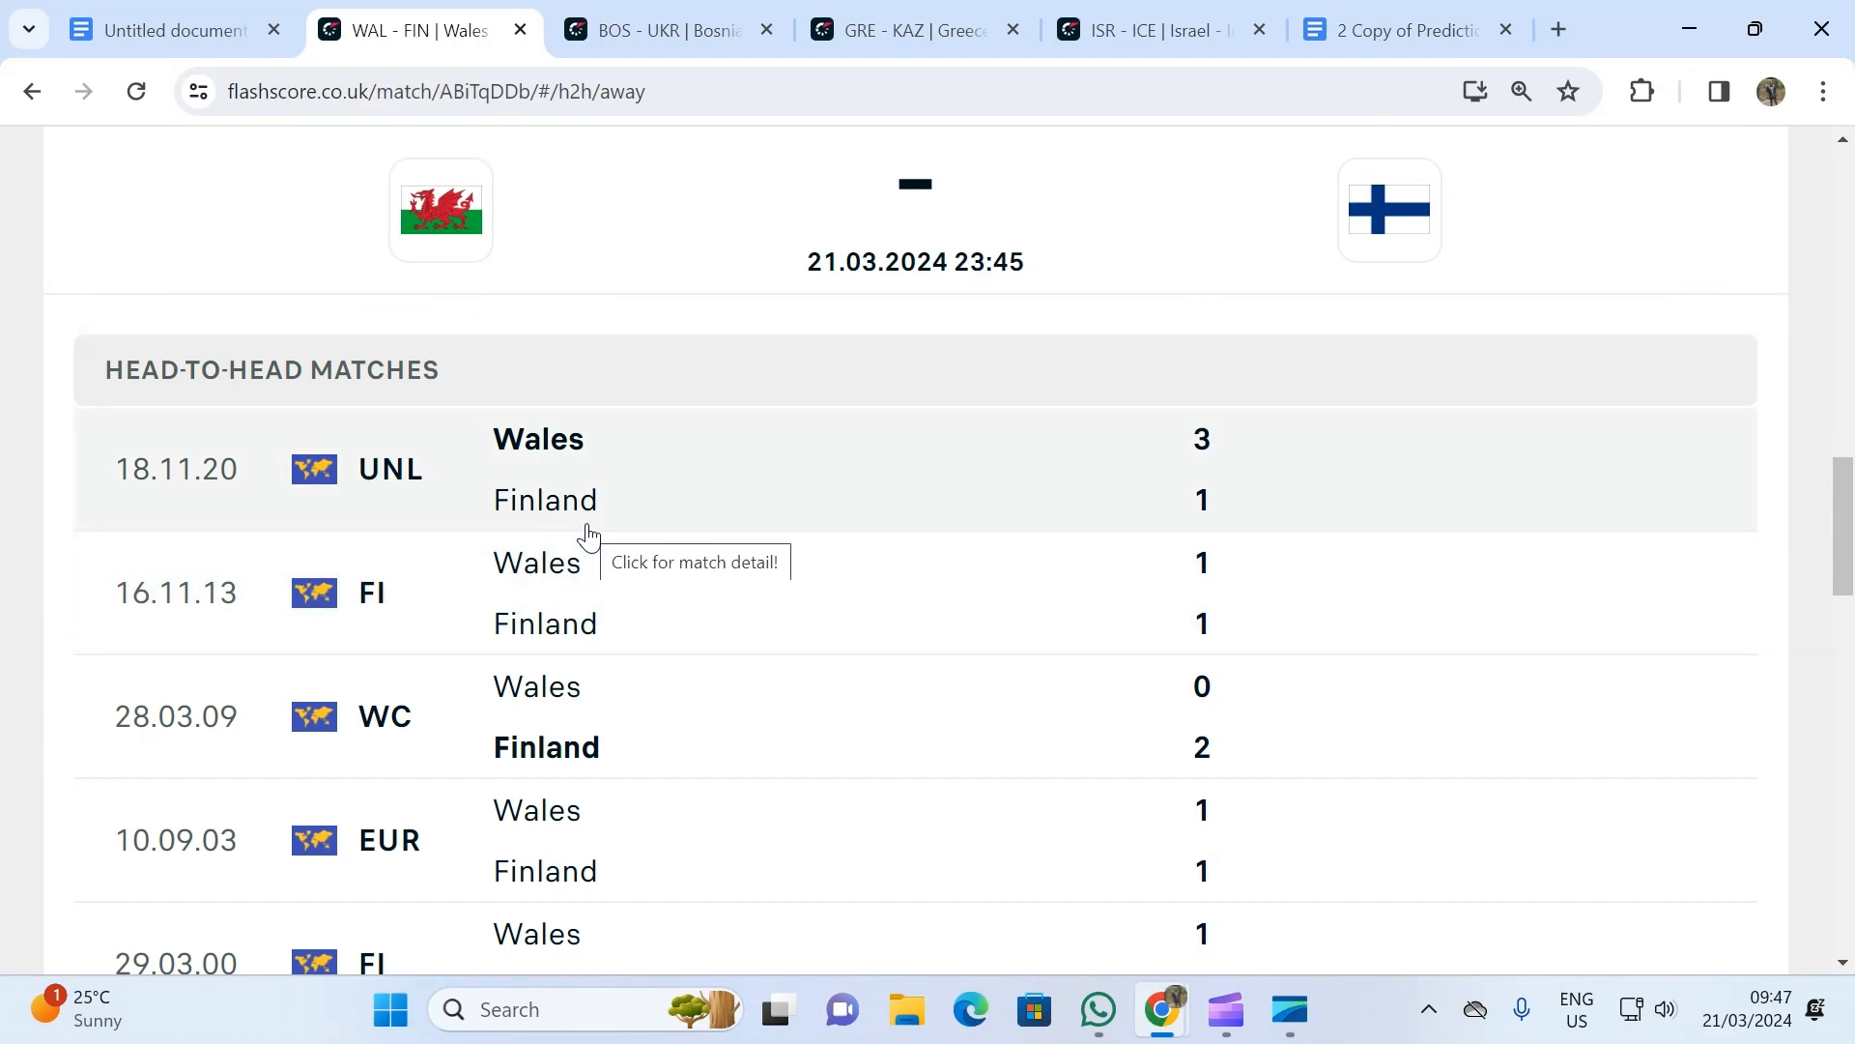
pyautogui.moveTo(570, 524)
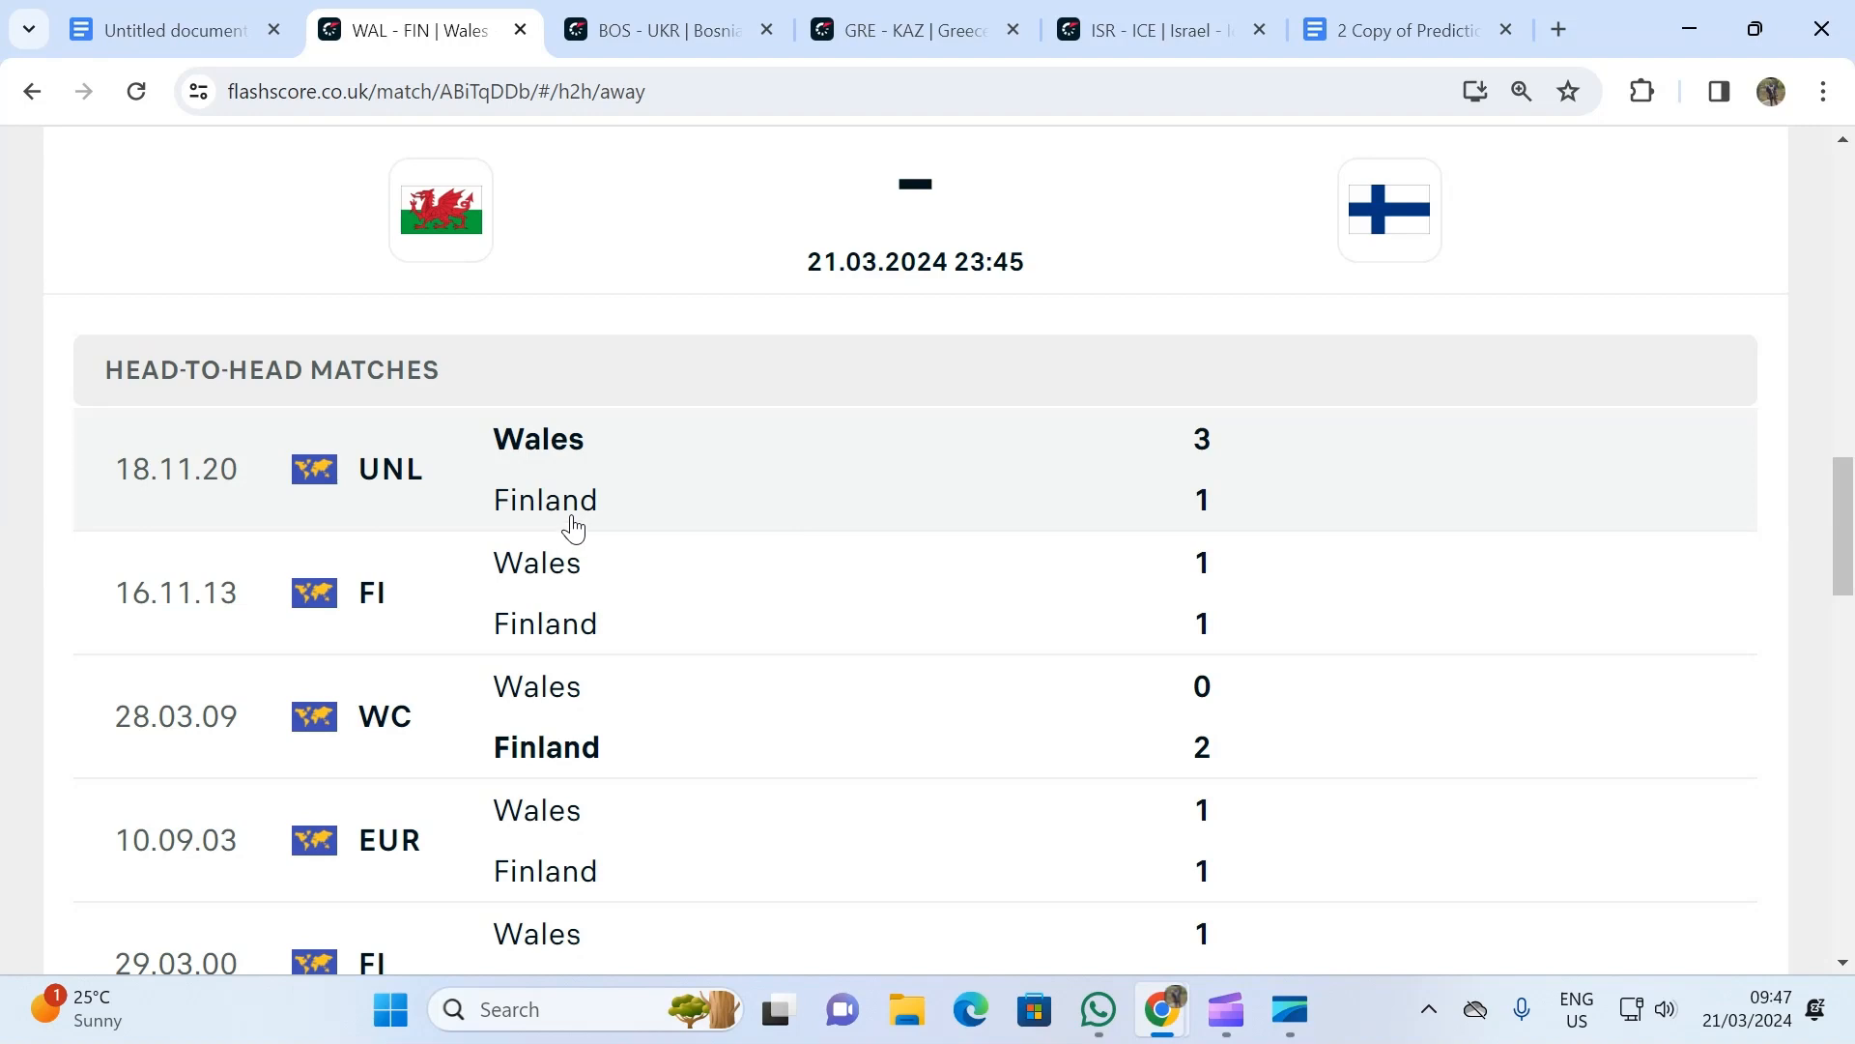
pyautogui.scroll(-3)
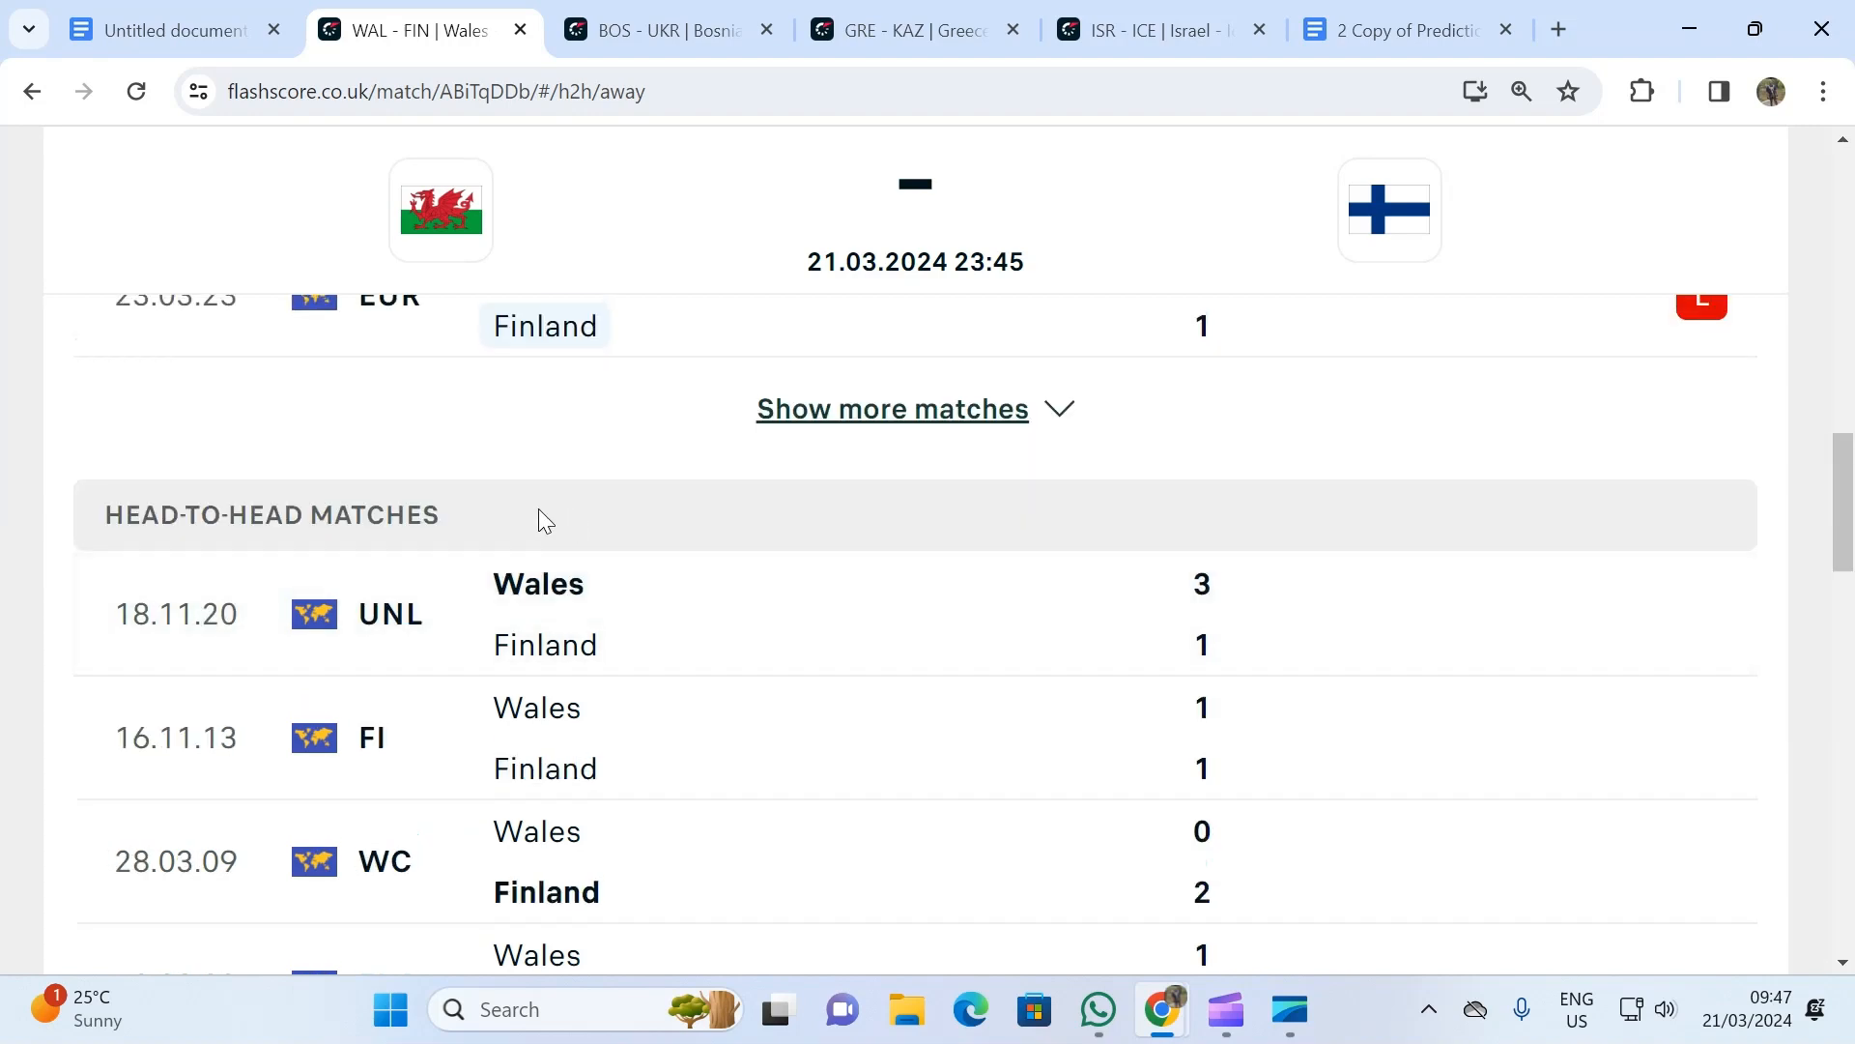
pyautogui.scroll(3)
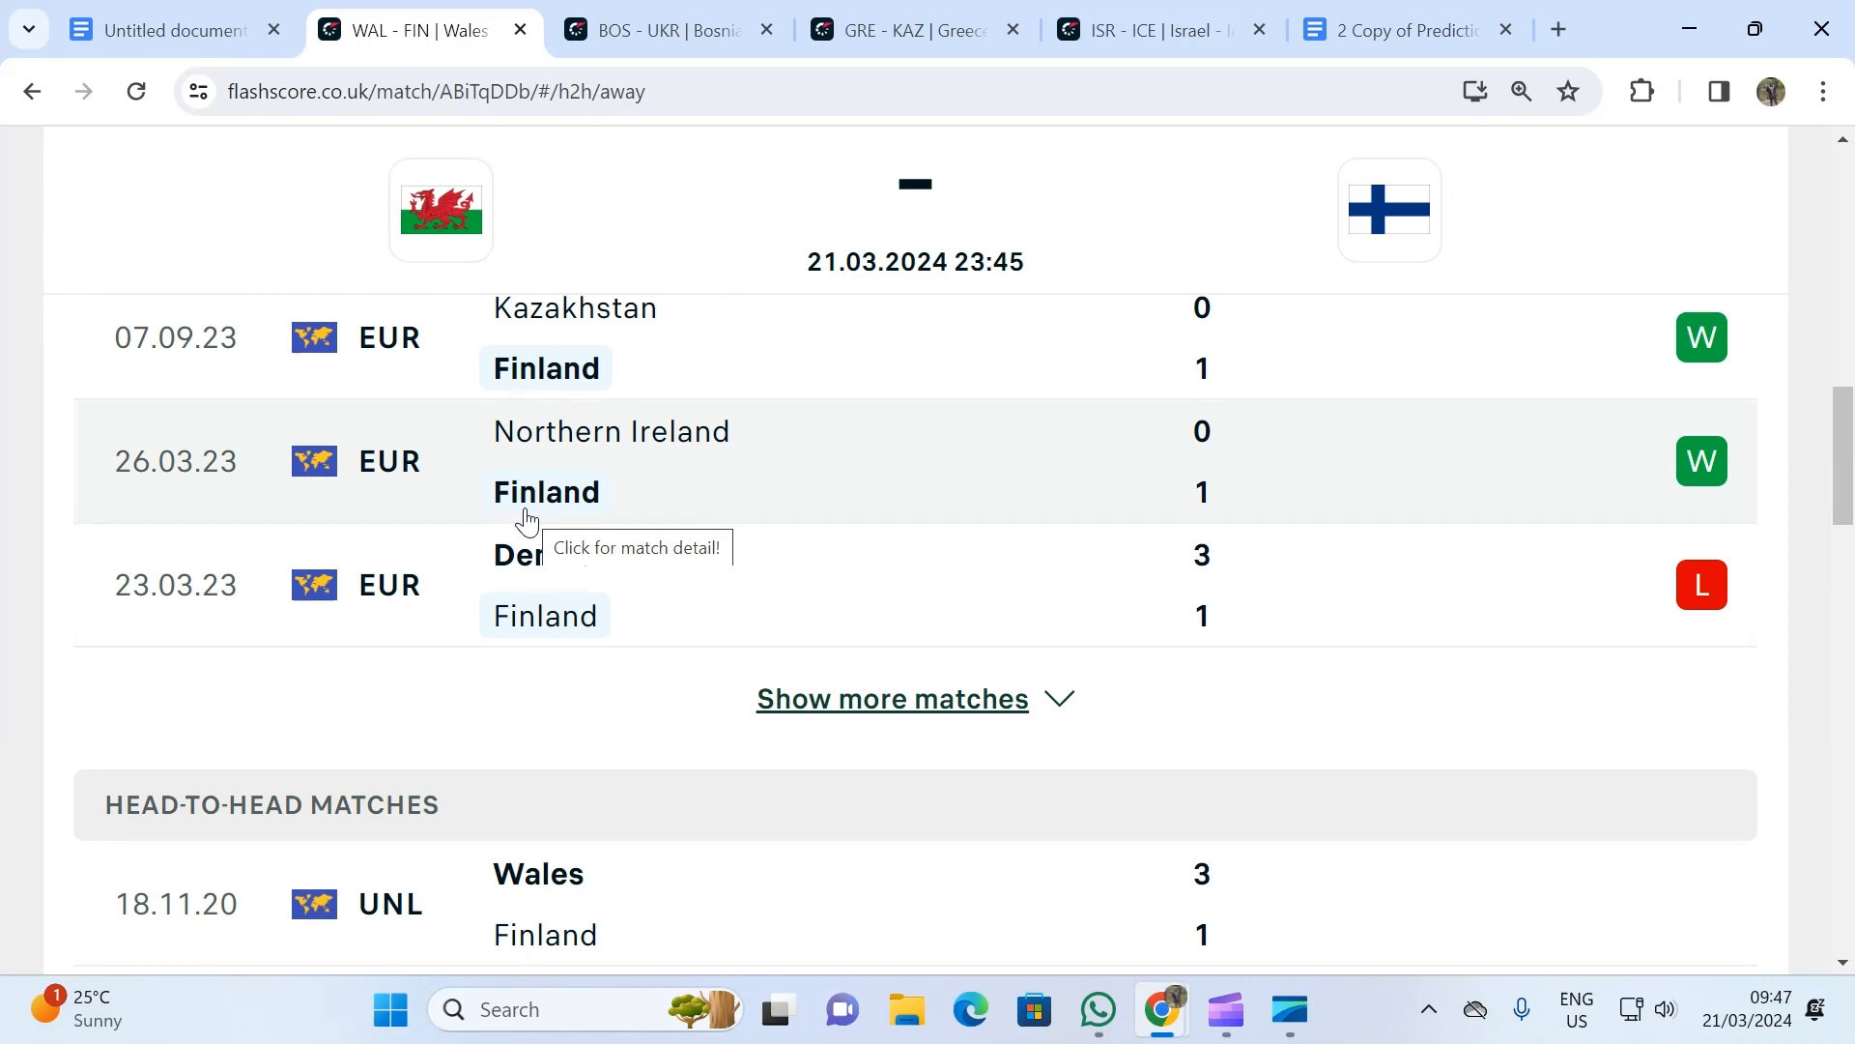
pyautogui.scroll(3)
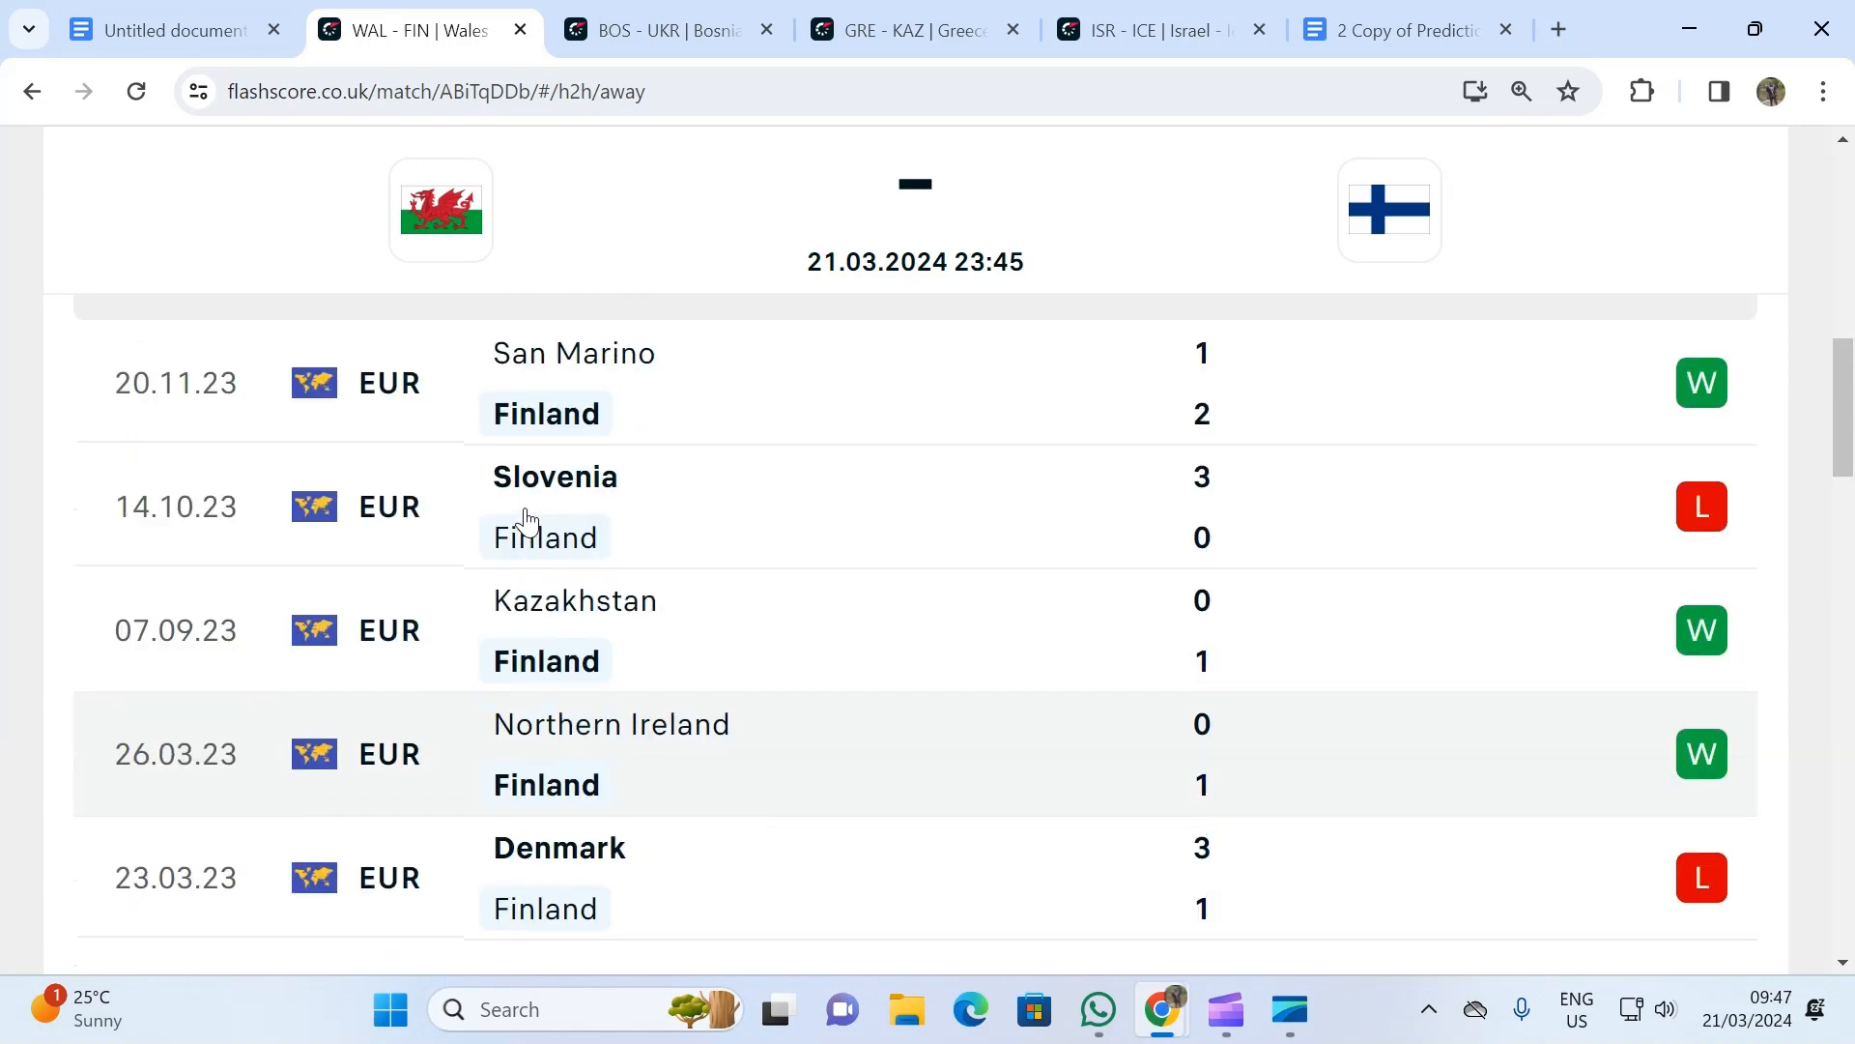
pyautogui.scroll(3)
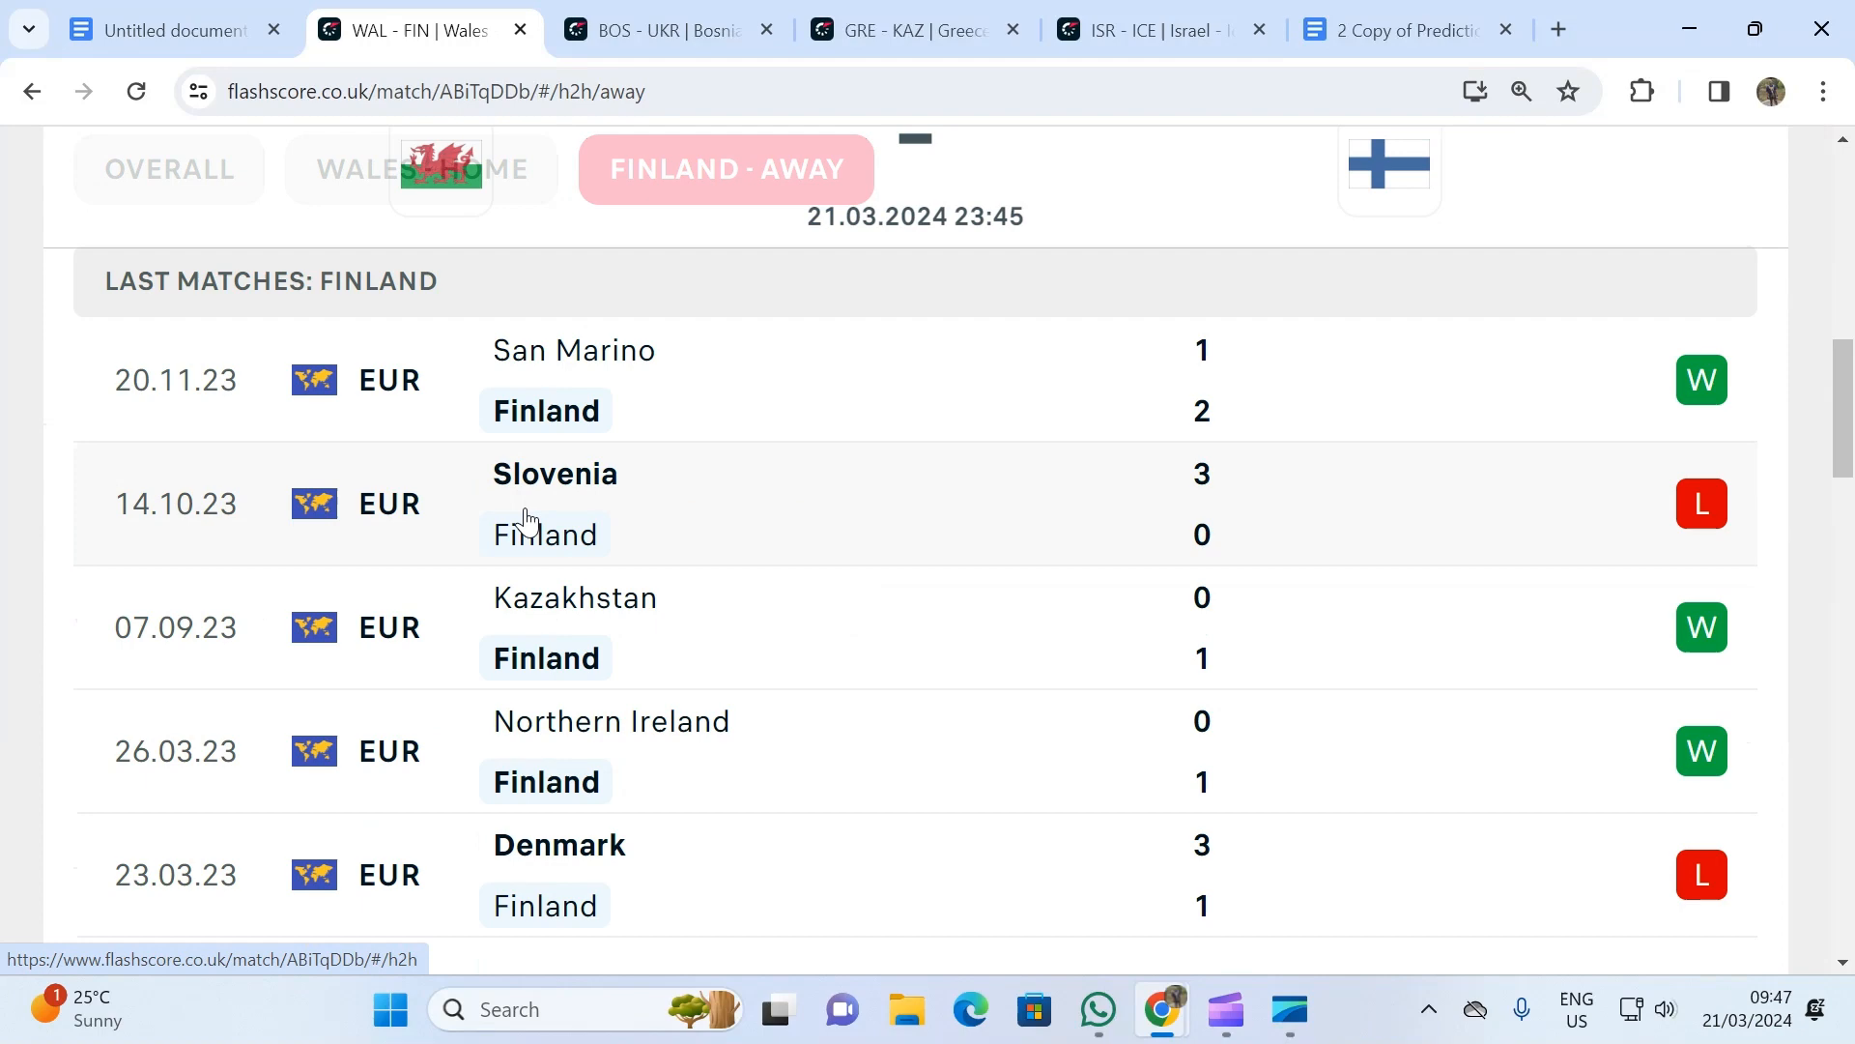
pyautogui.scroll(3)
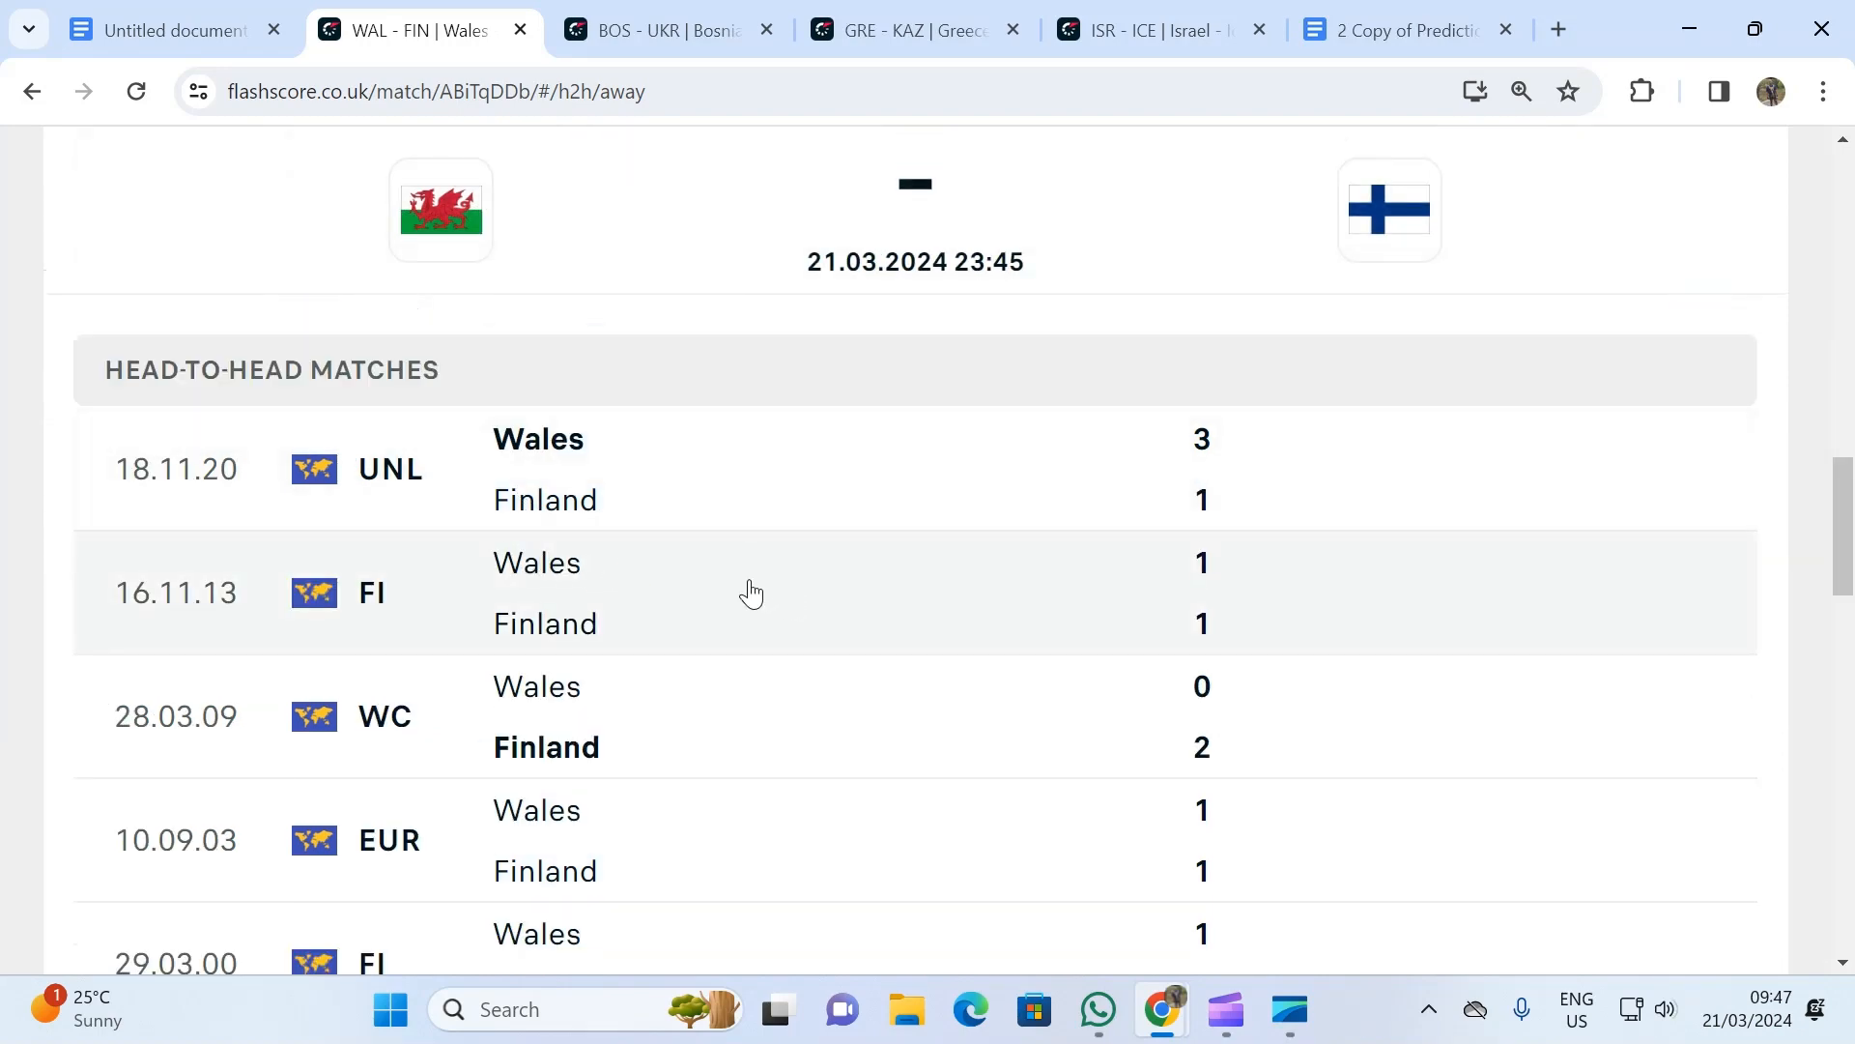
pyautogui.scroll(-3)
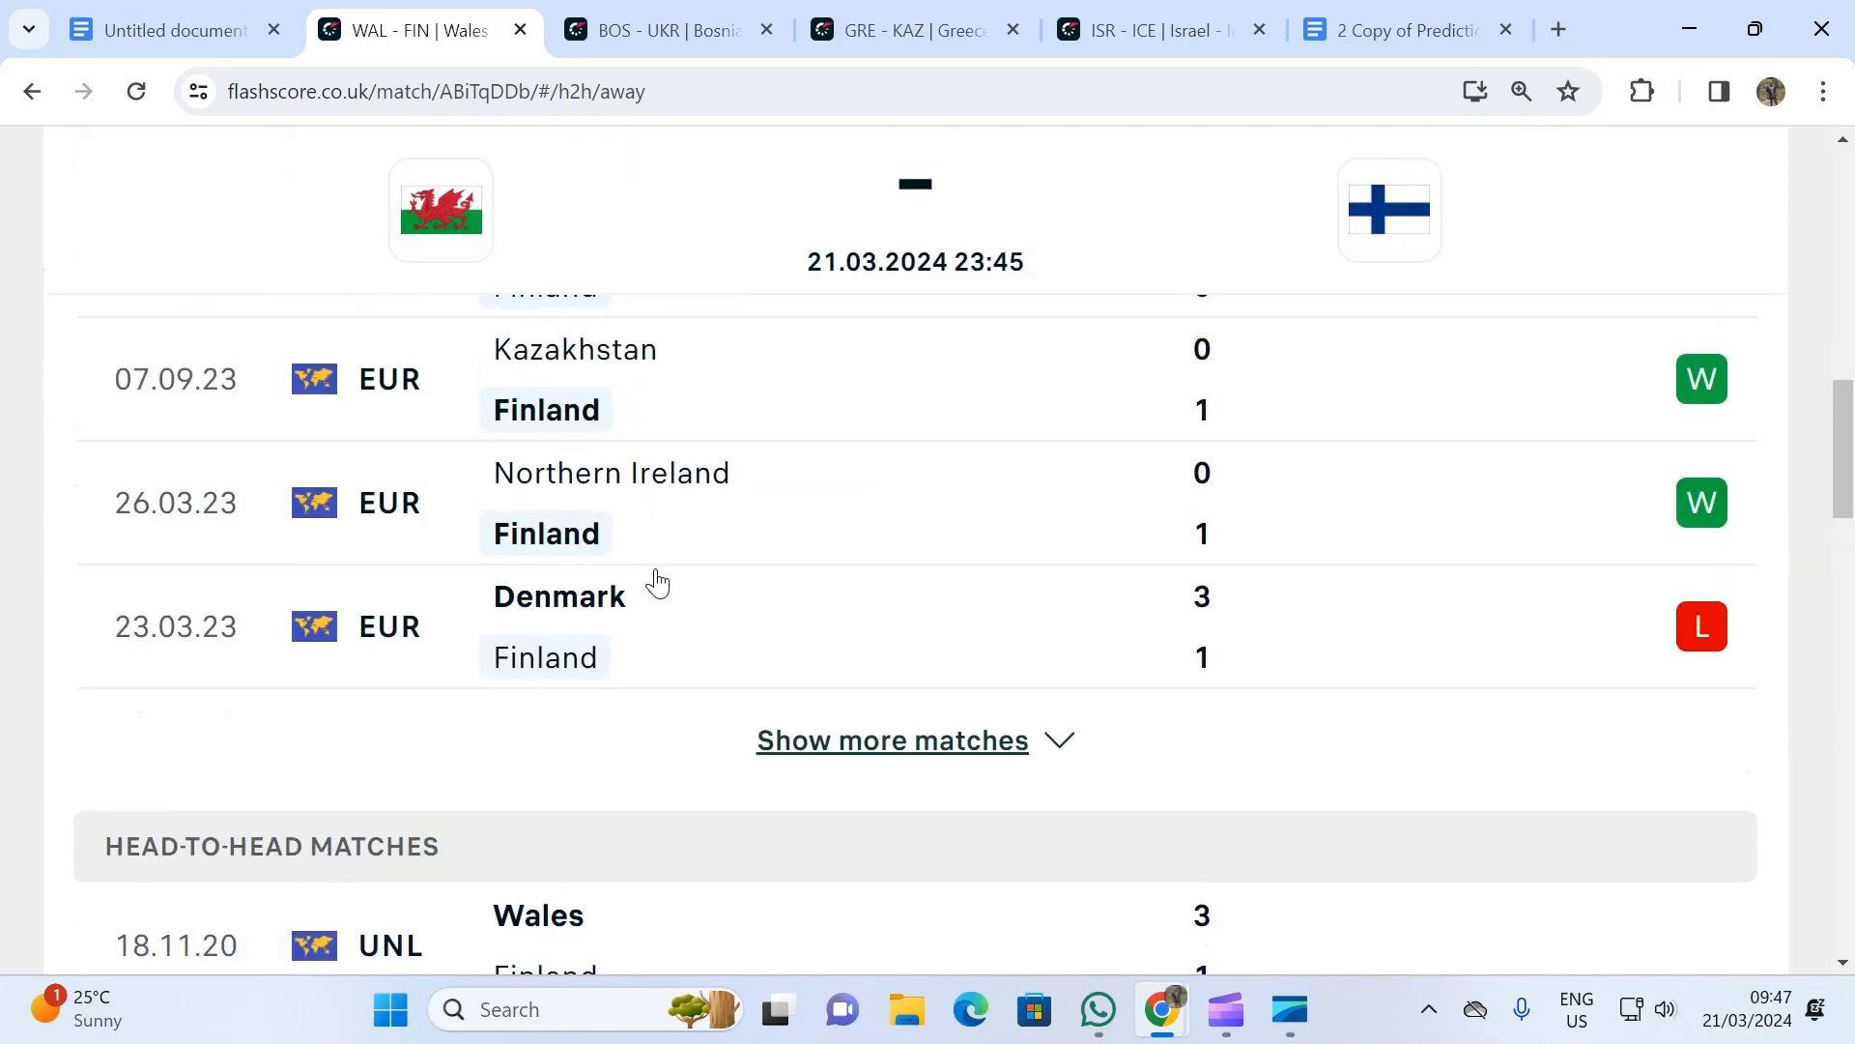
# - Switch the H2H filter back to Wales - Home and review Wales's last home matches
pyautogui.click(725, 572)
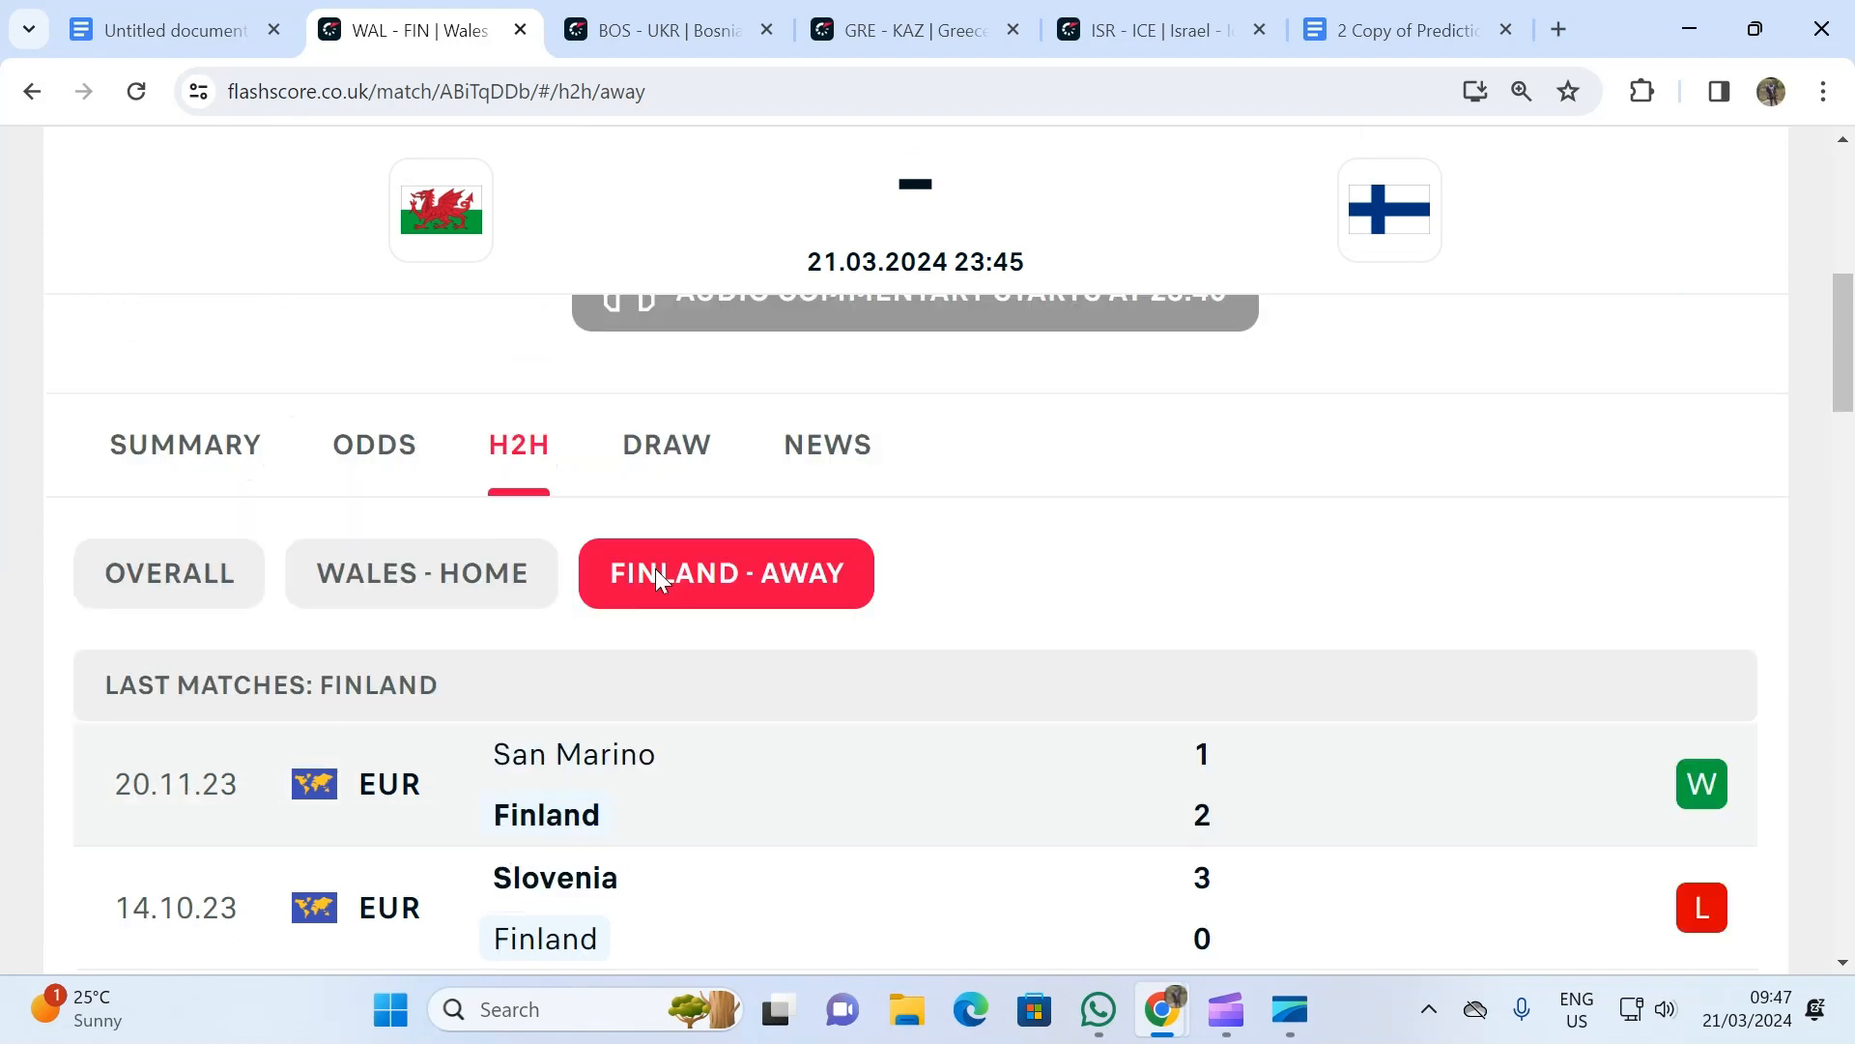
pyautogui.scroll(3)
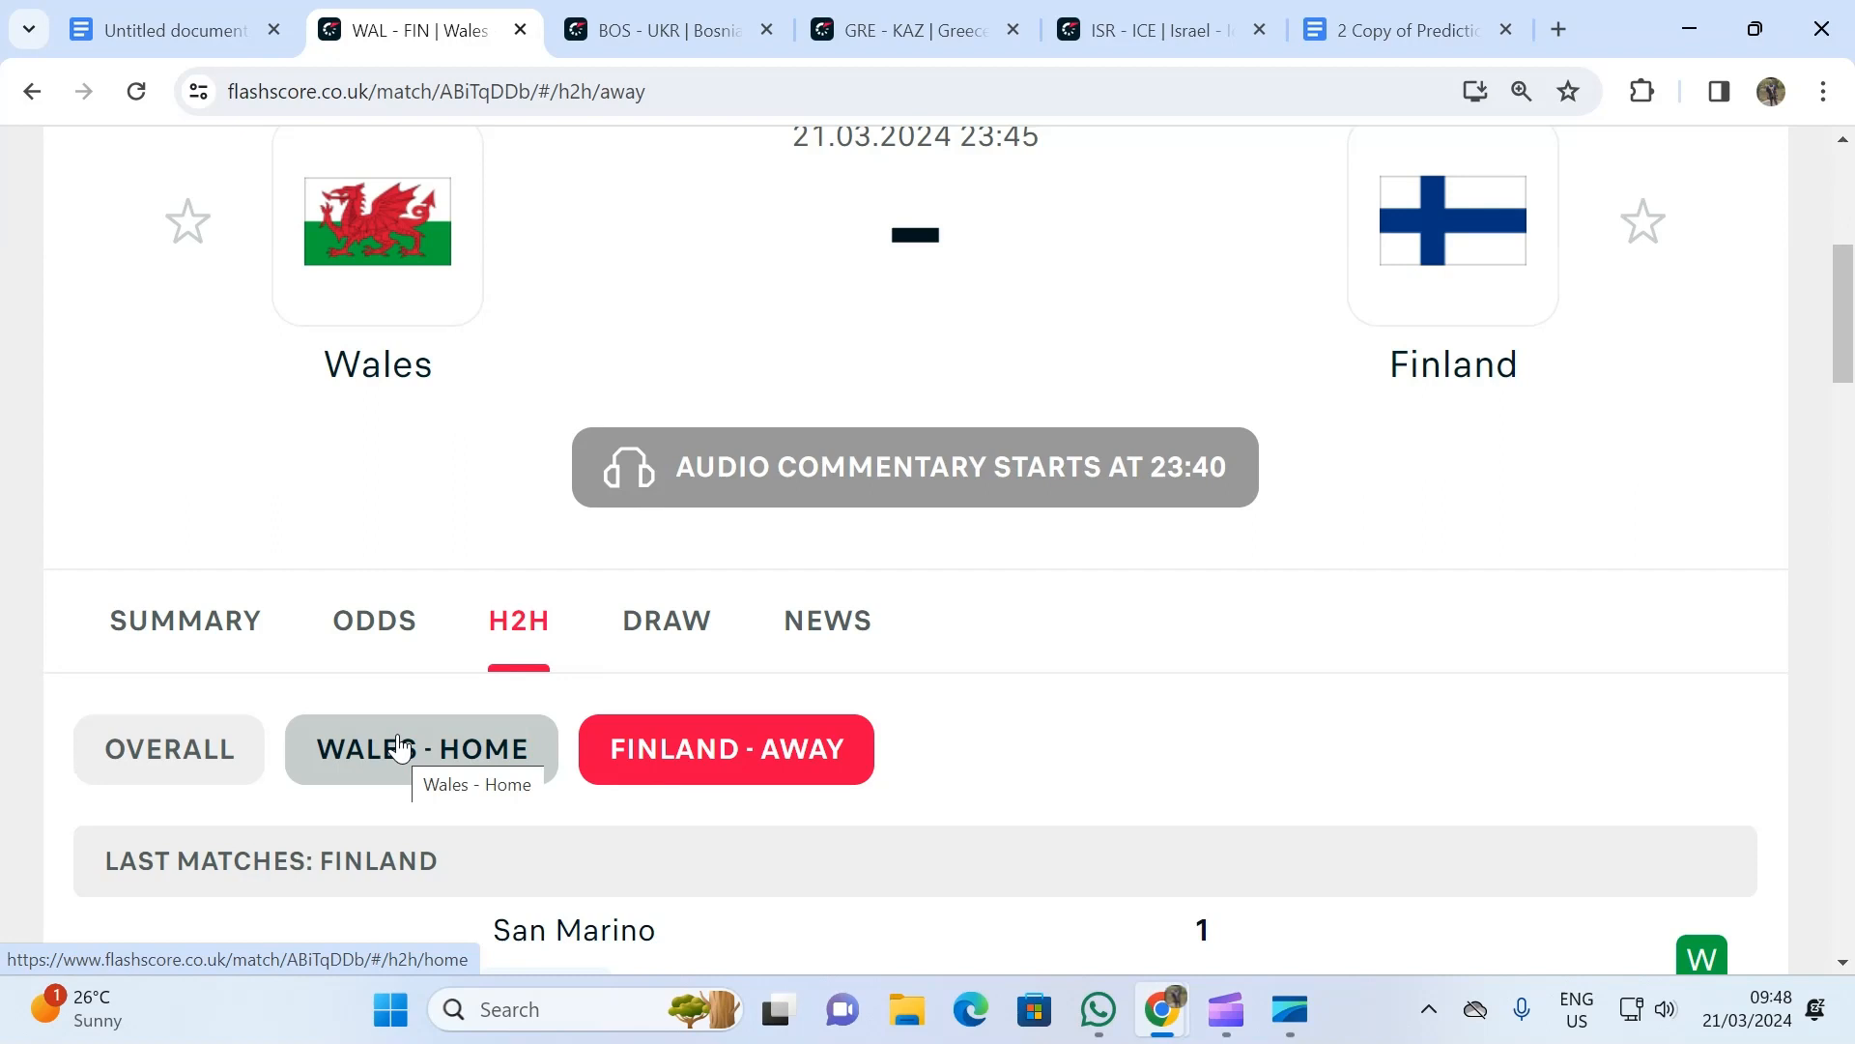
pyautogui.moveTo(378, 754)
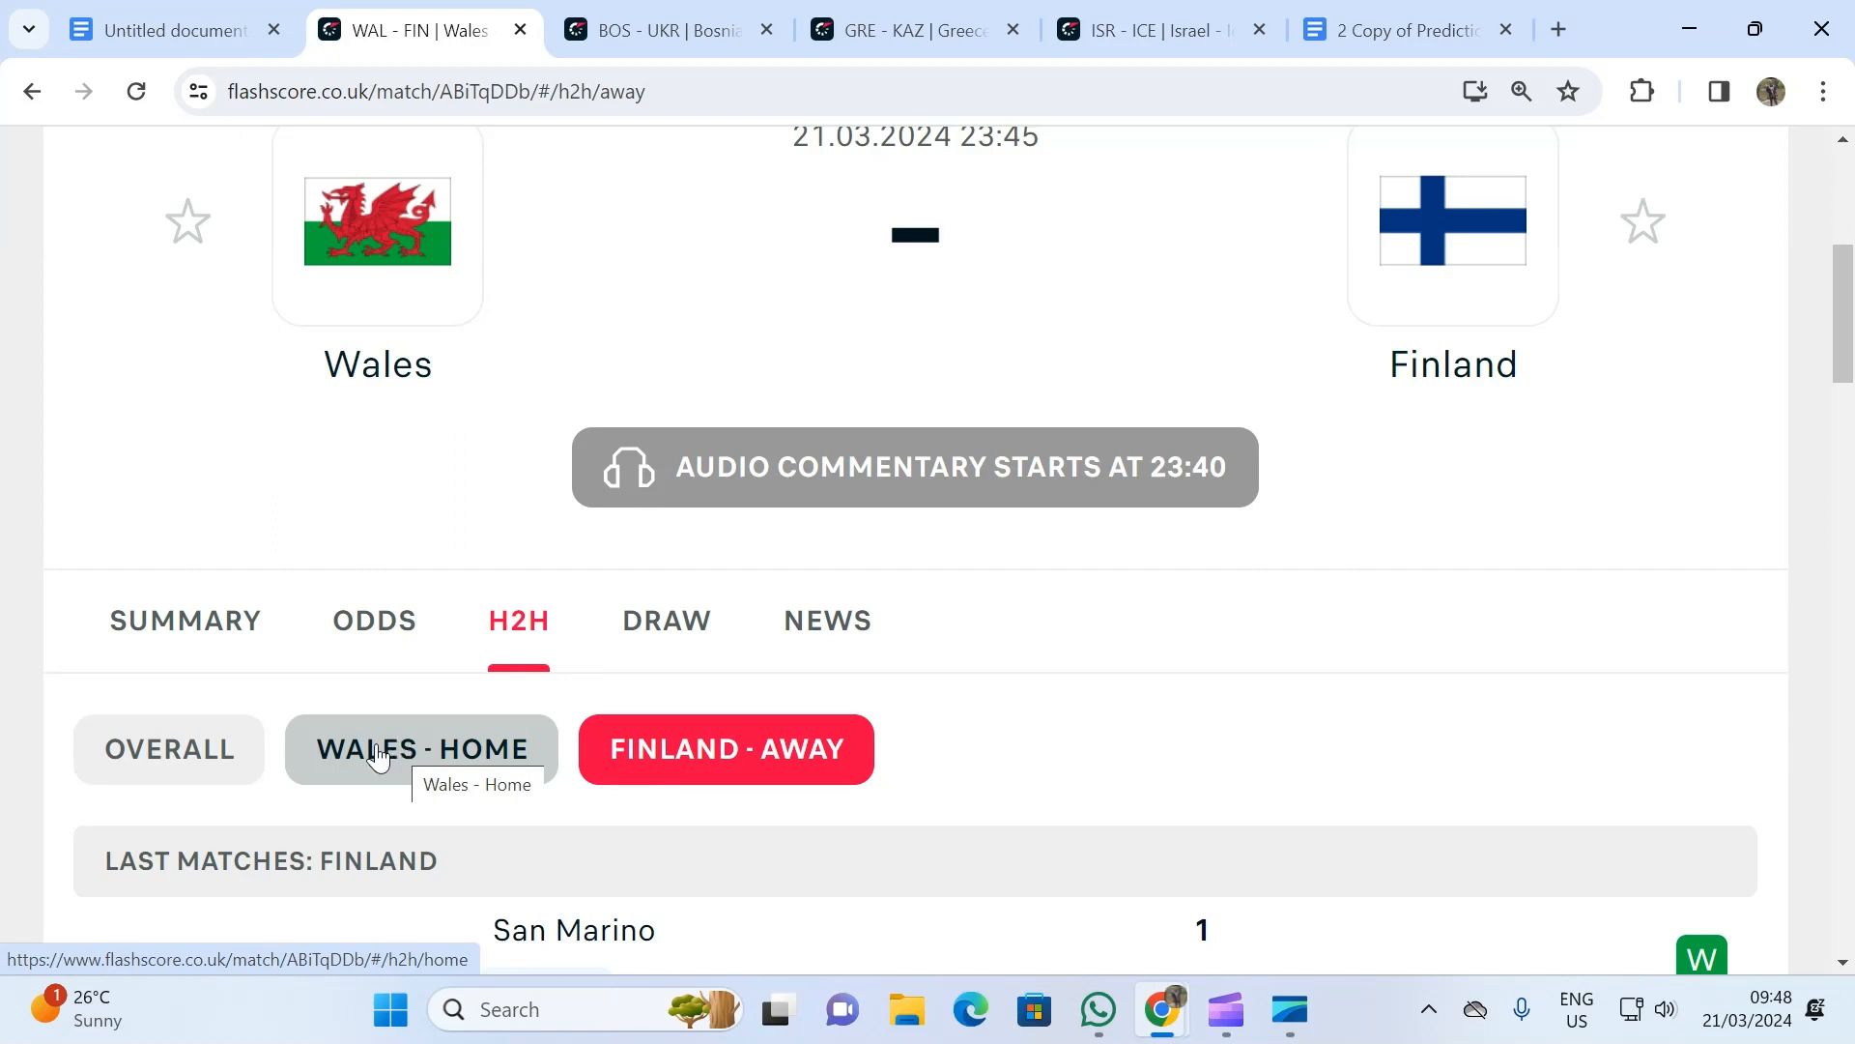
pyautogui.click(420, 748)
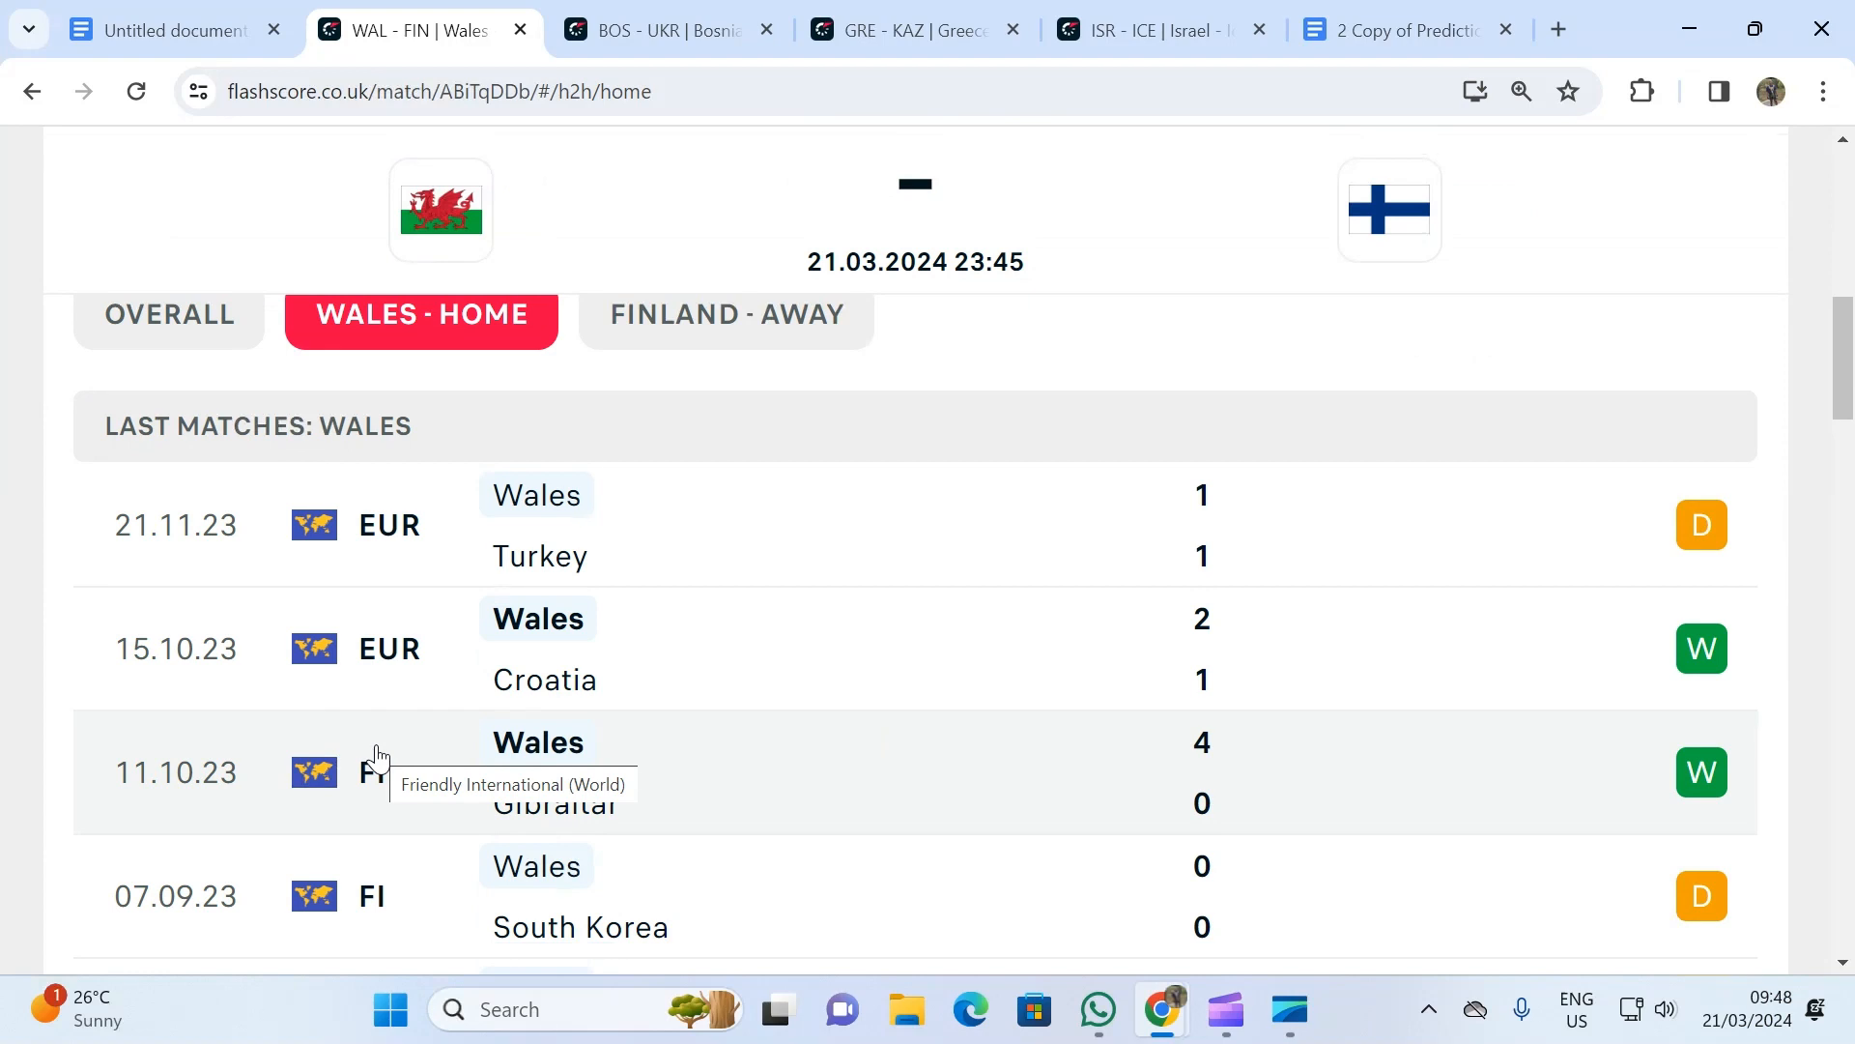
pyautogui.moveTo(659, 460)
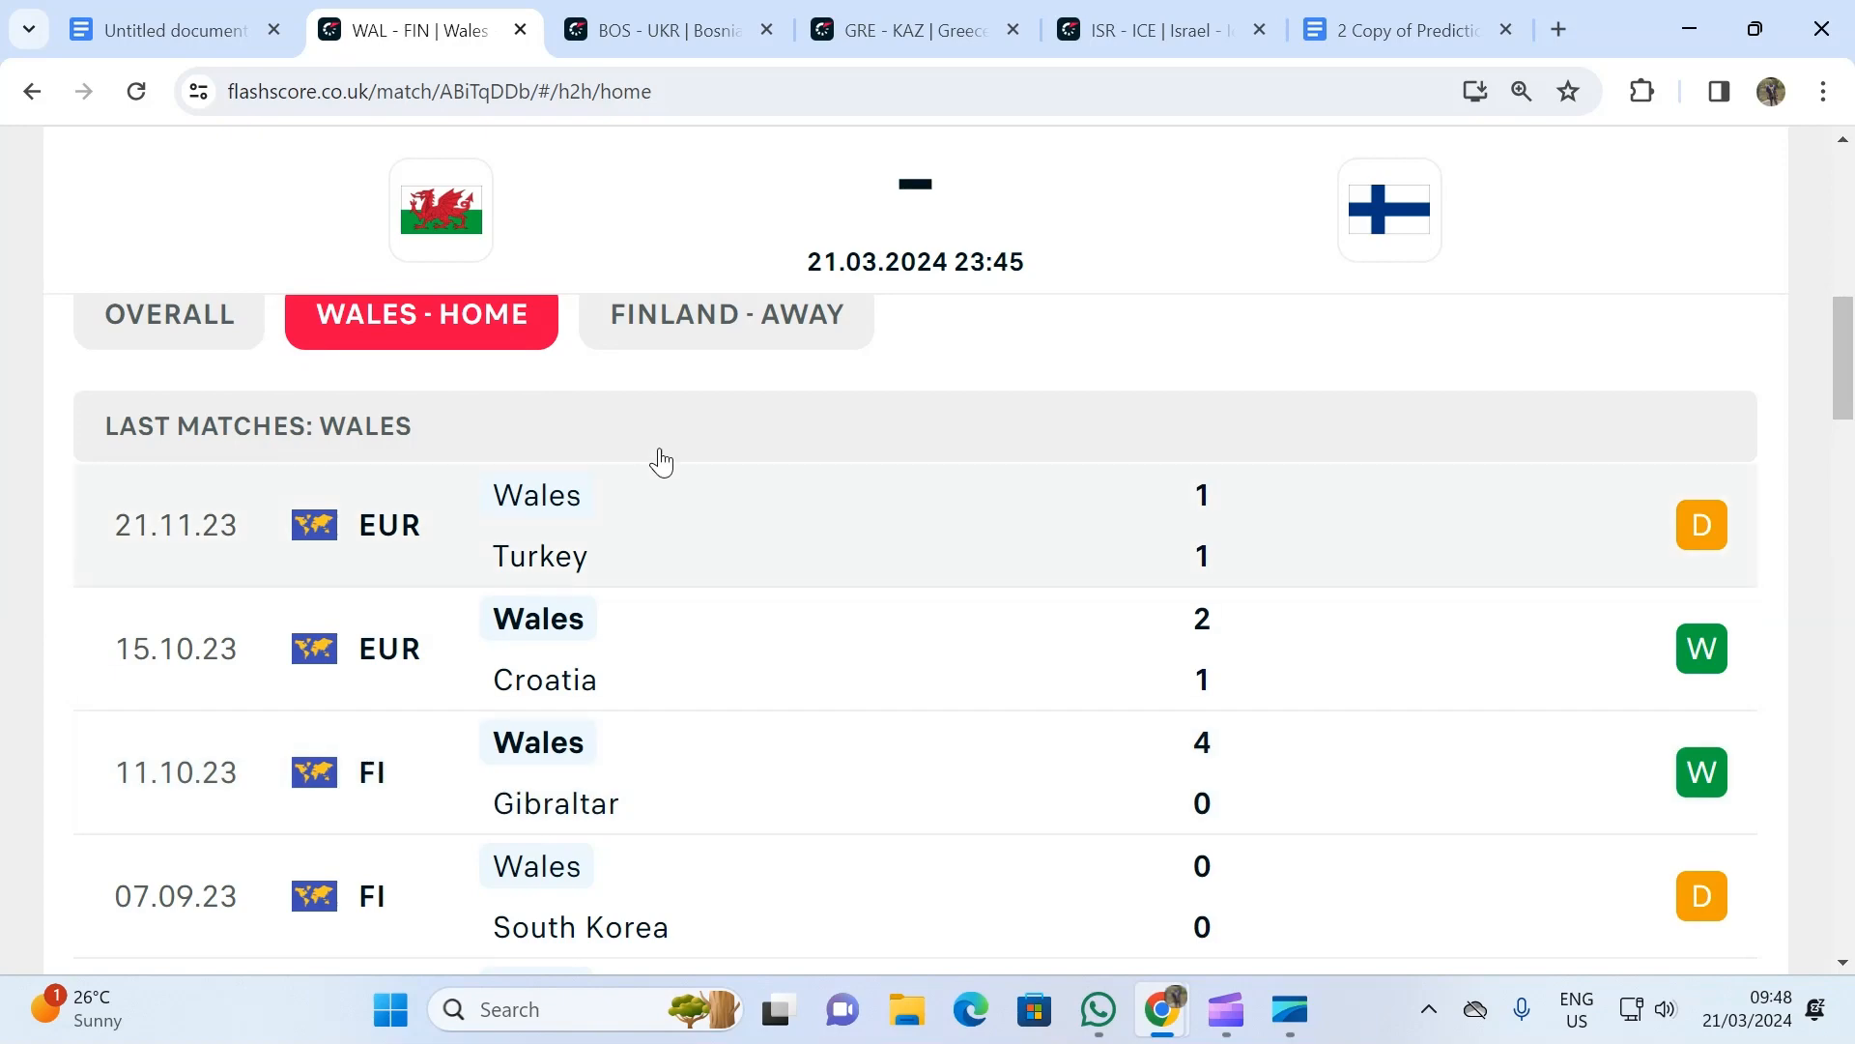
# - Switch to the BOS - UKR tab and scroll Bosnia & Herzegovina's home results list
pyautogui.click(663, 29)
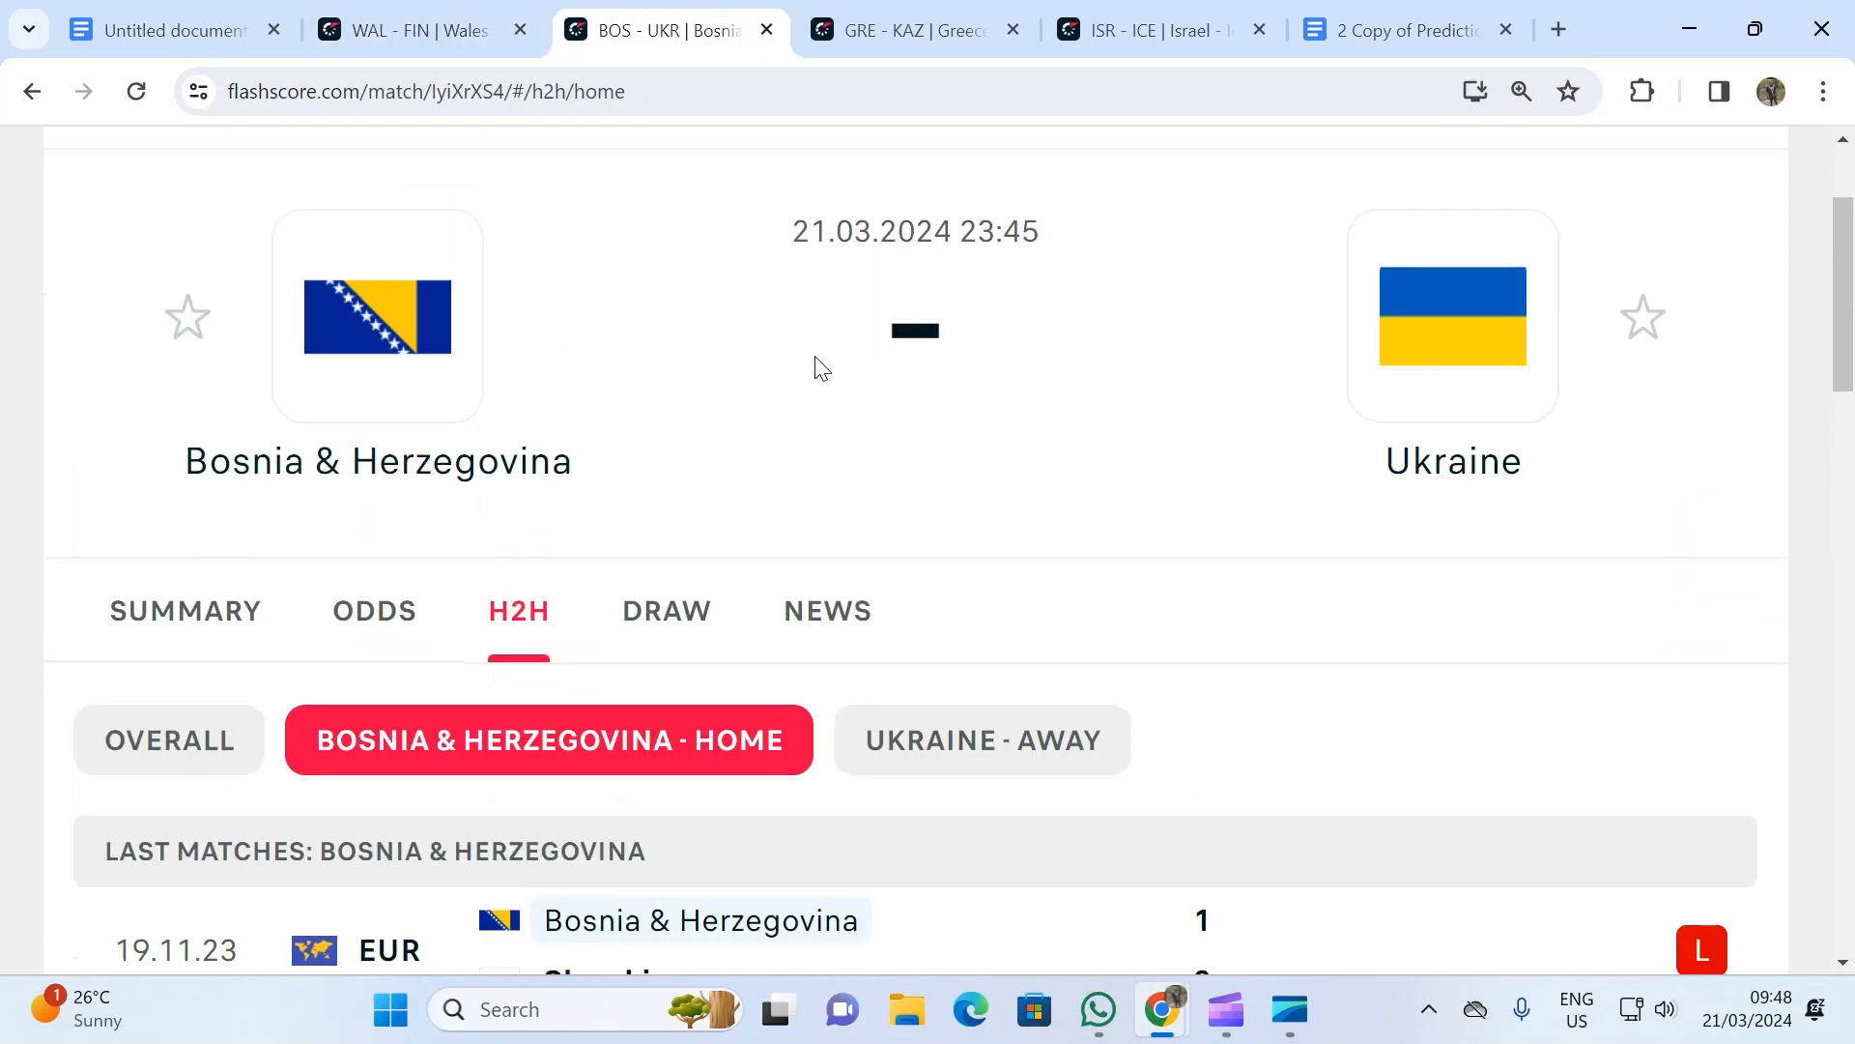
pyautogui.scroll(3)
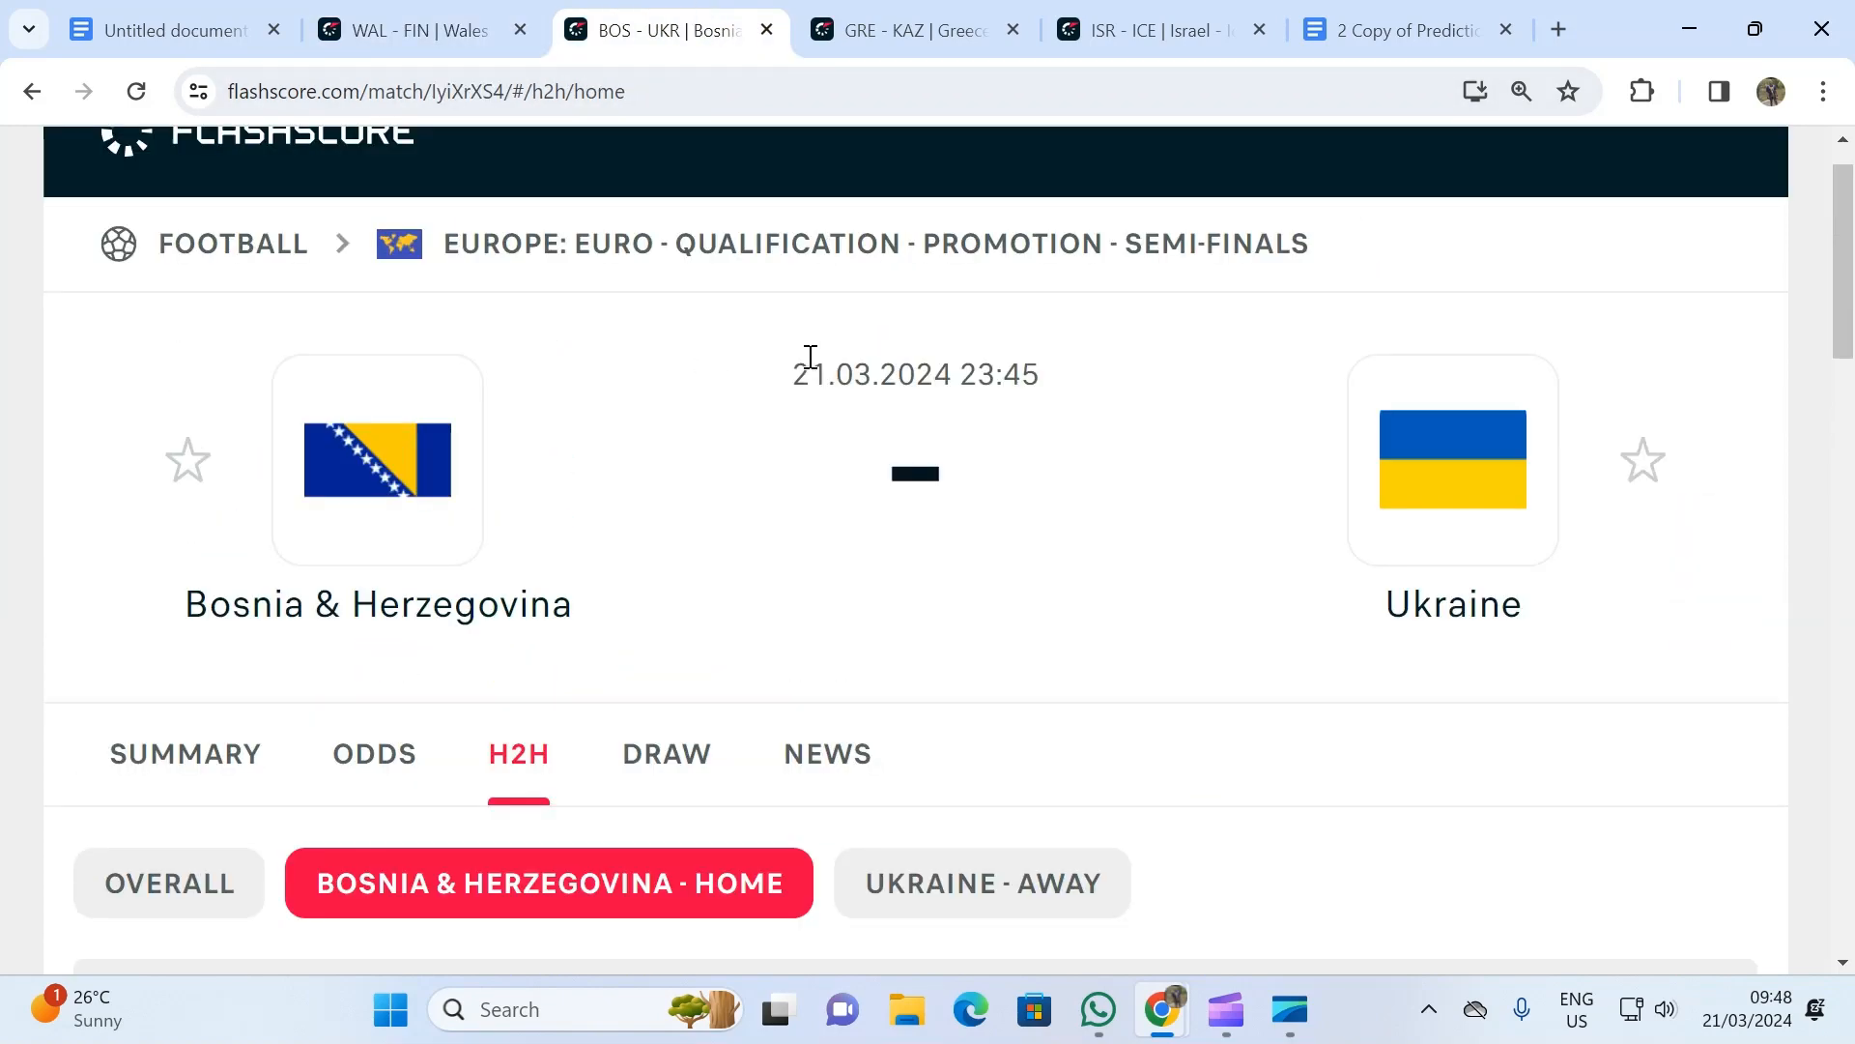
pyautogui.moveTo(675, 545)
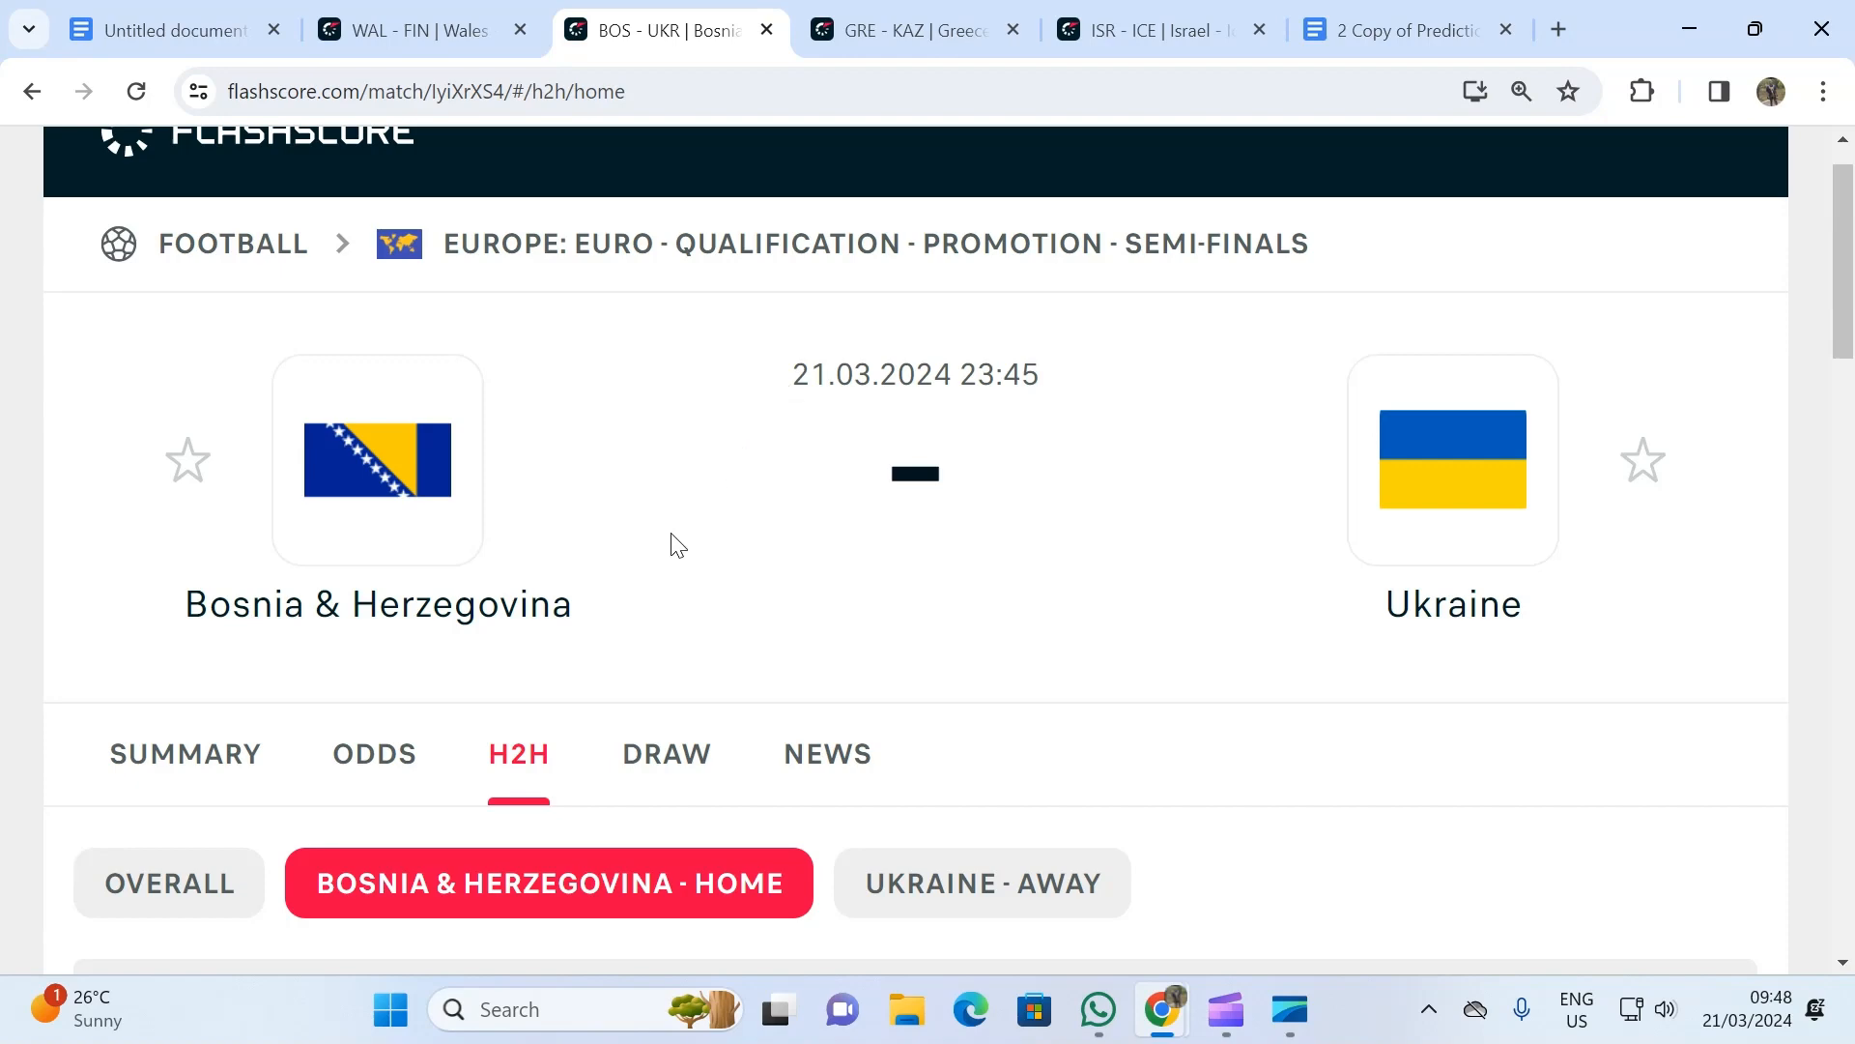
pyautogui.scroll(-3)
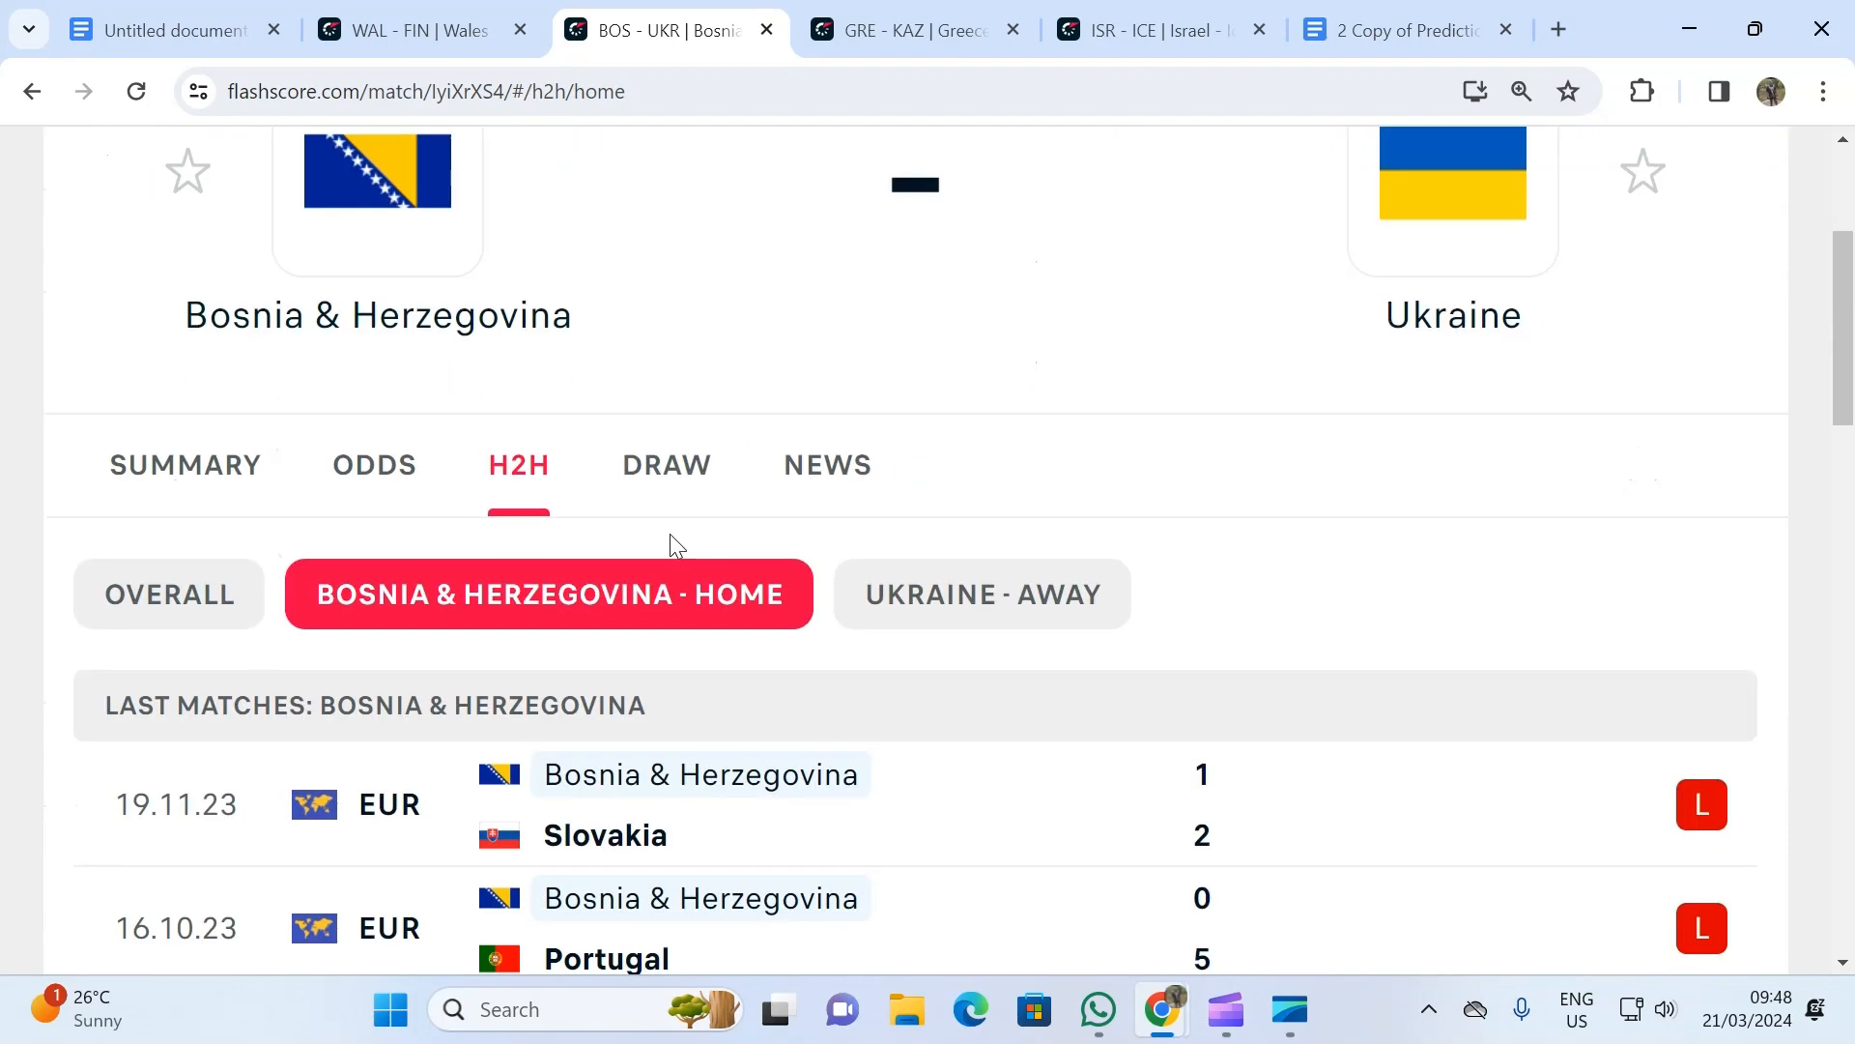
pyautogui.scroll(-3)
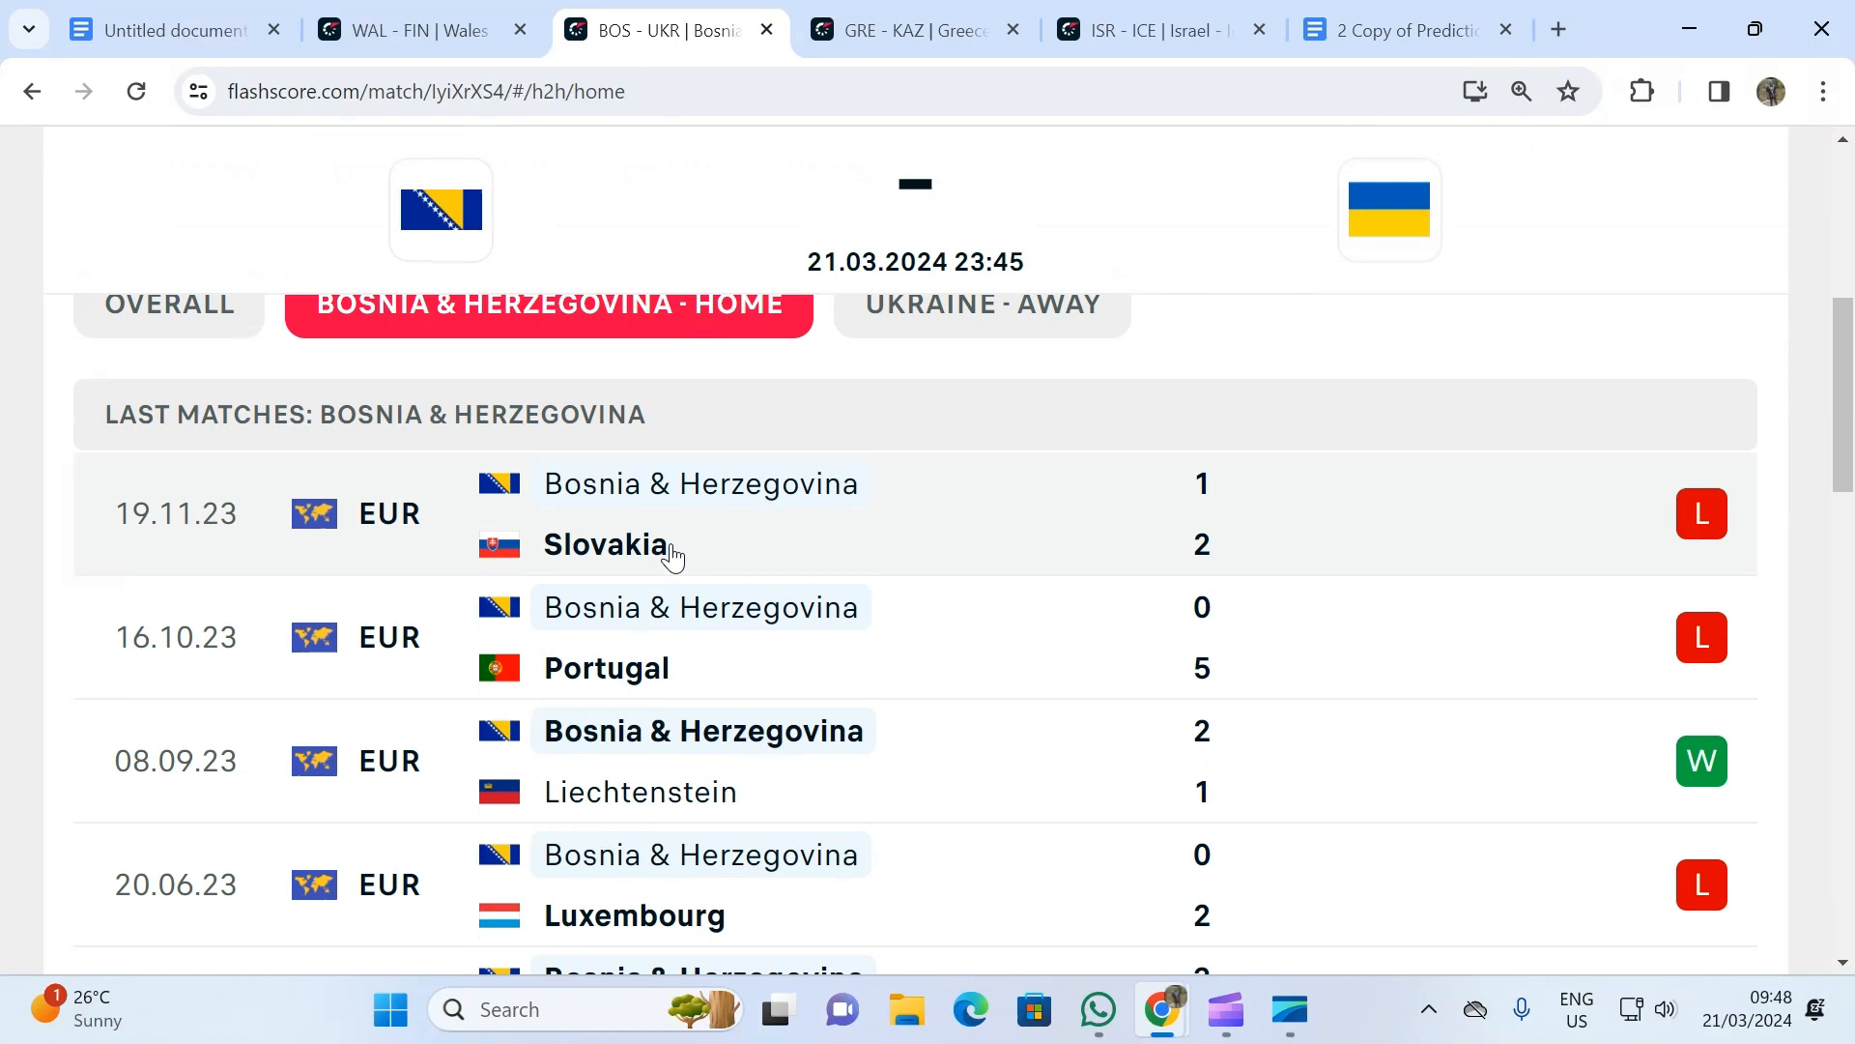
pyautogui.scroll(-3)
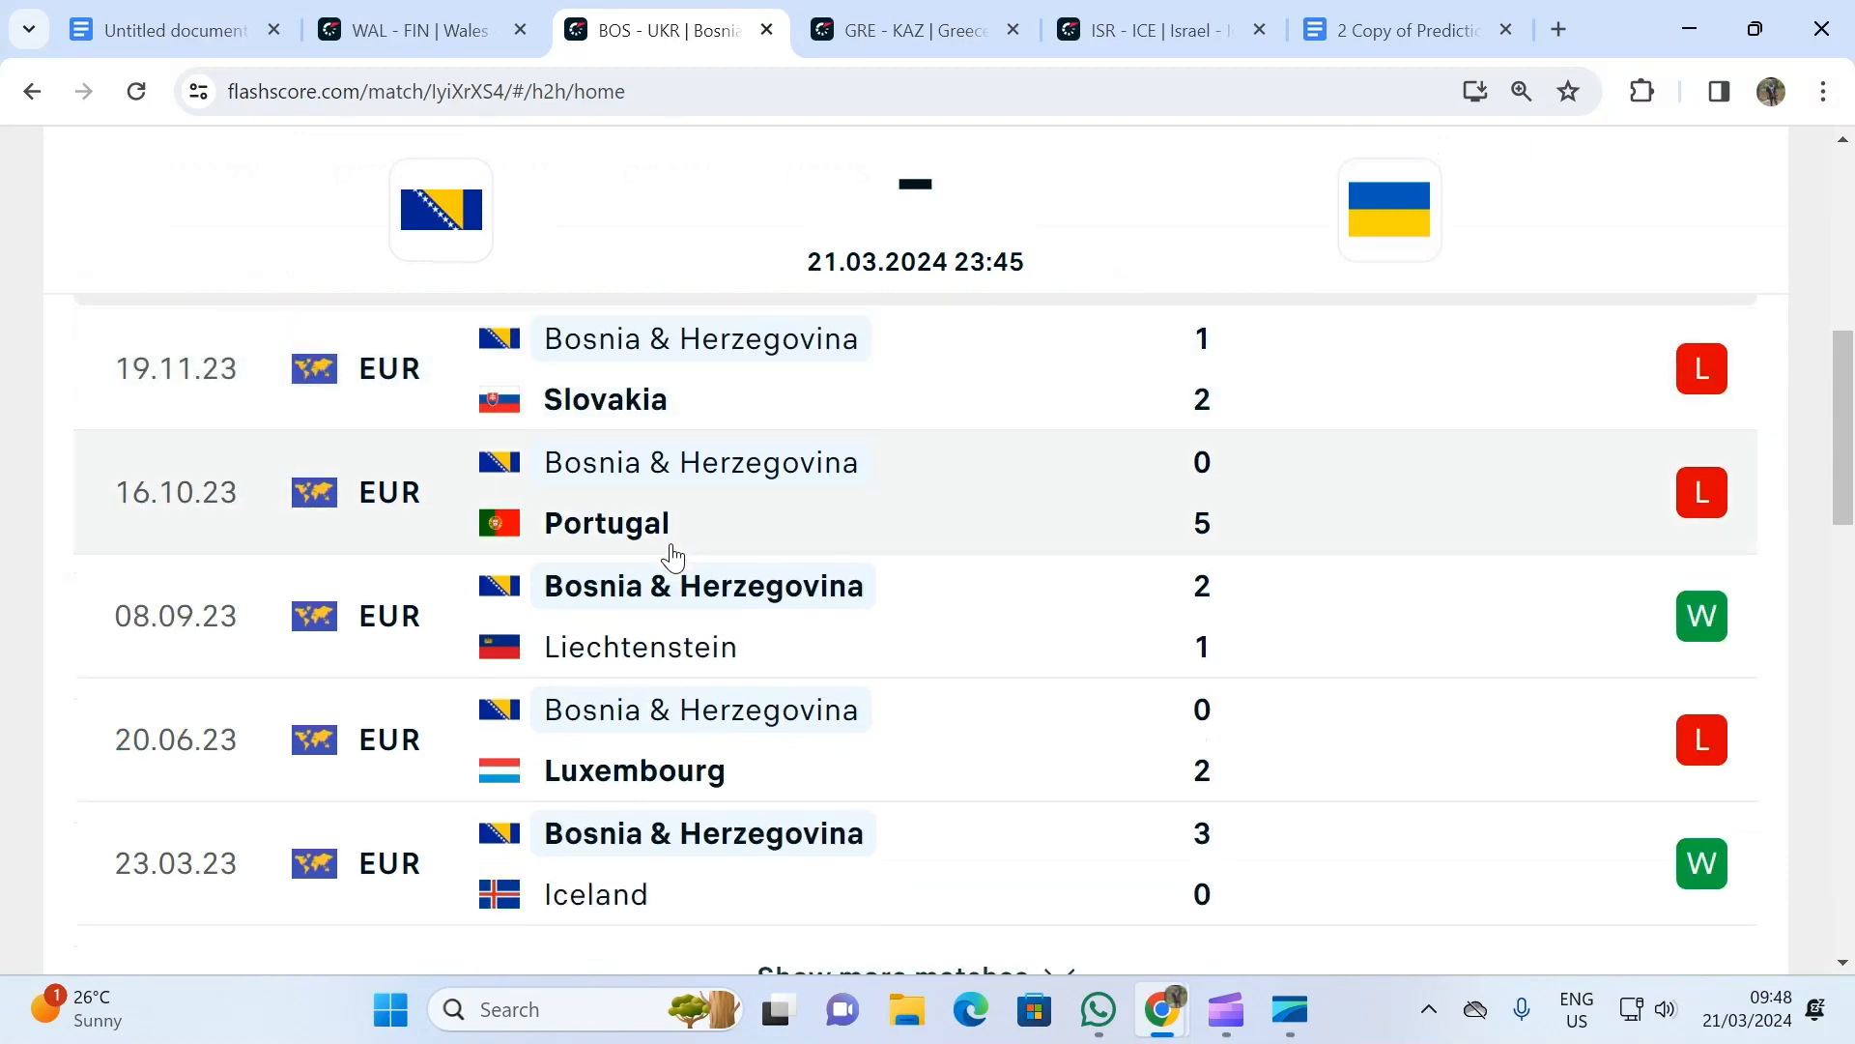
pyautogui.moveTo(670, 560)
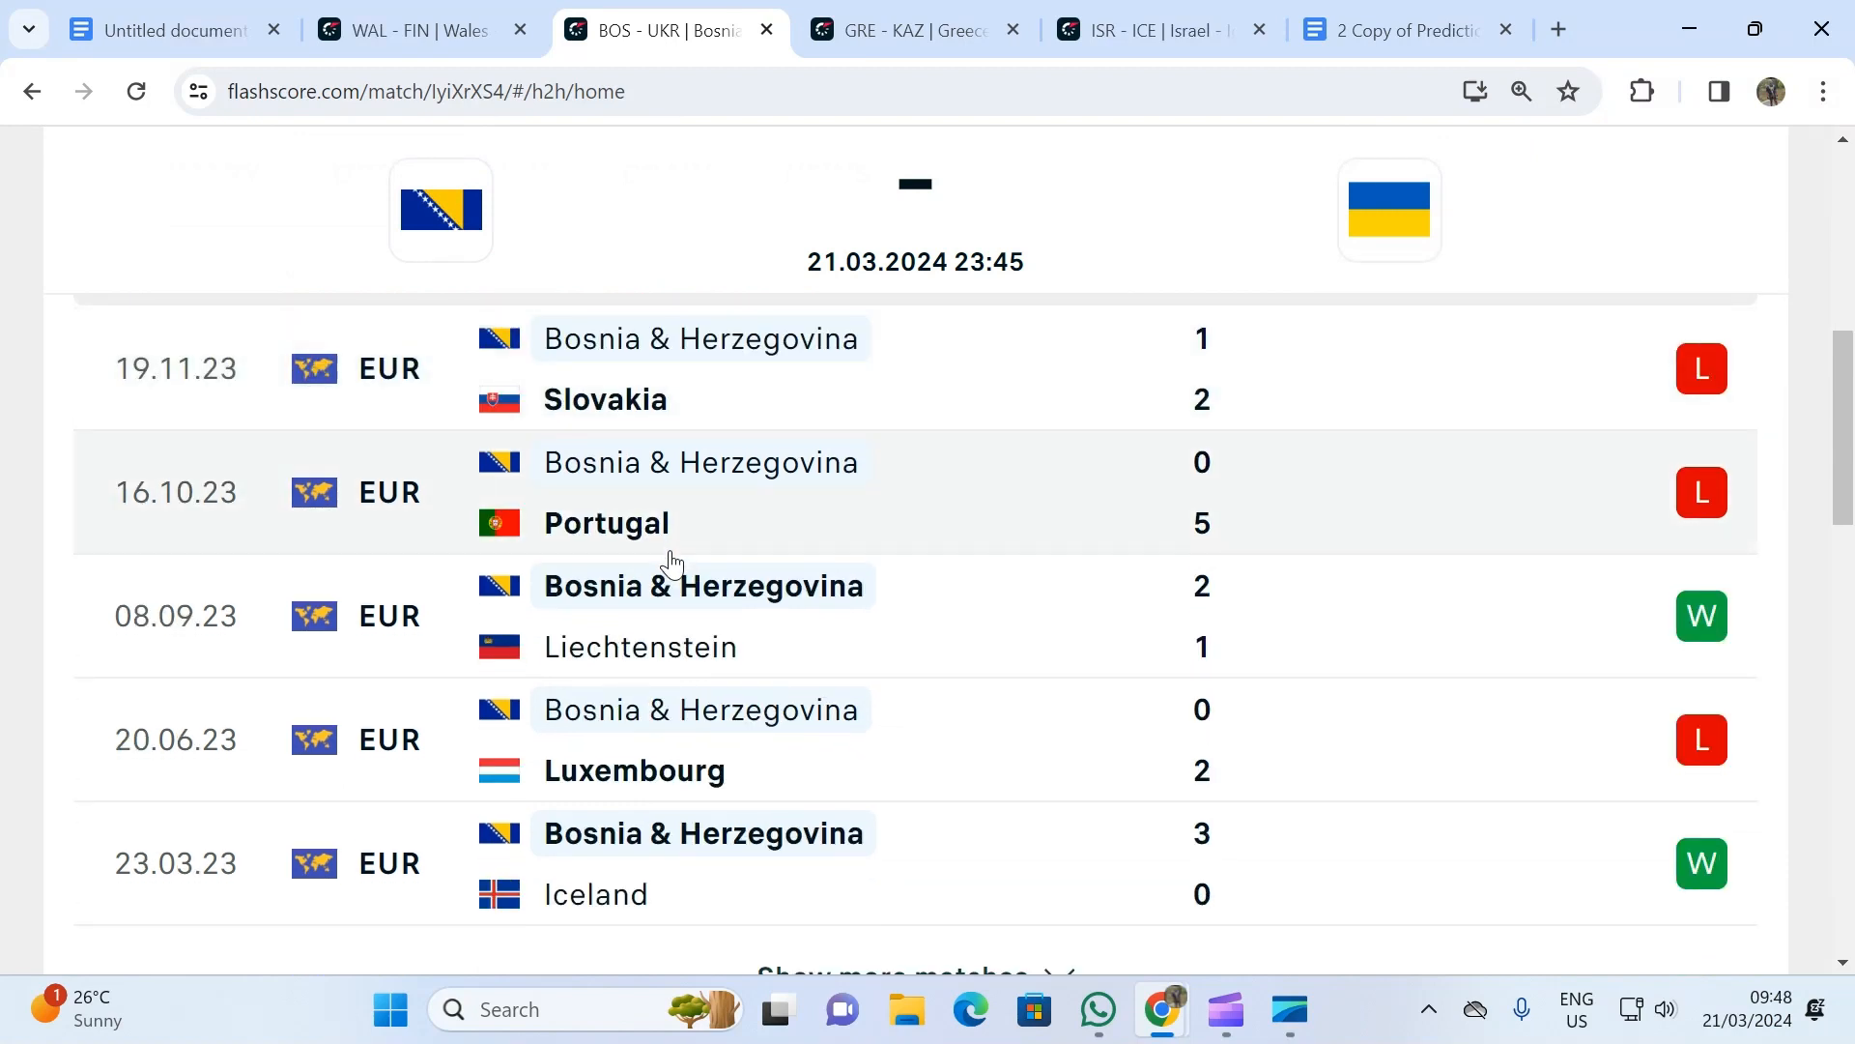
pyautogui.moveTo(670, 562)
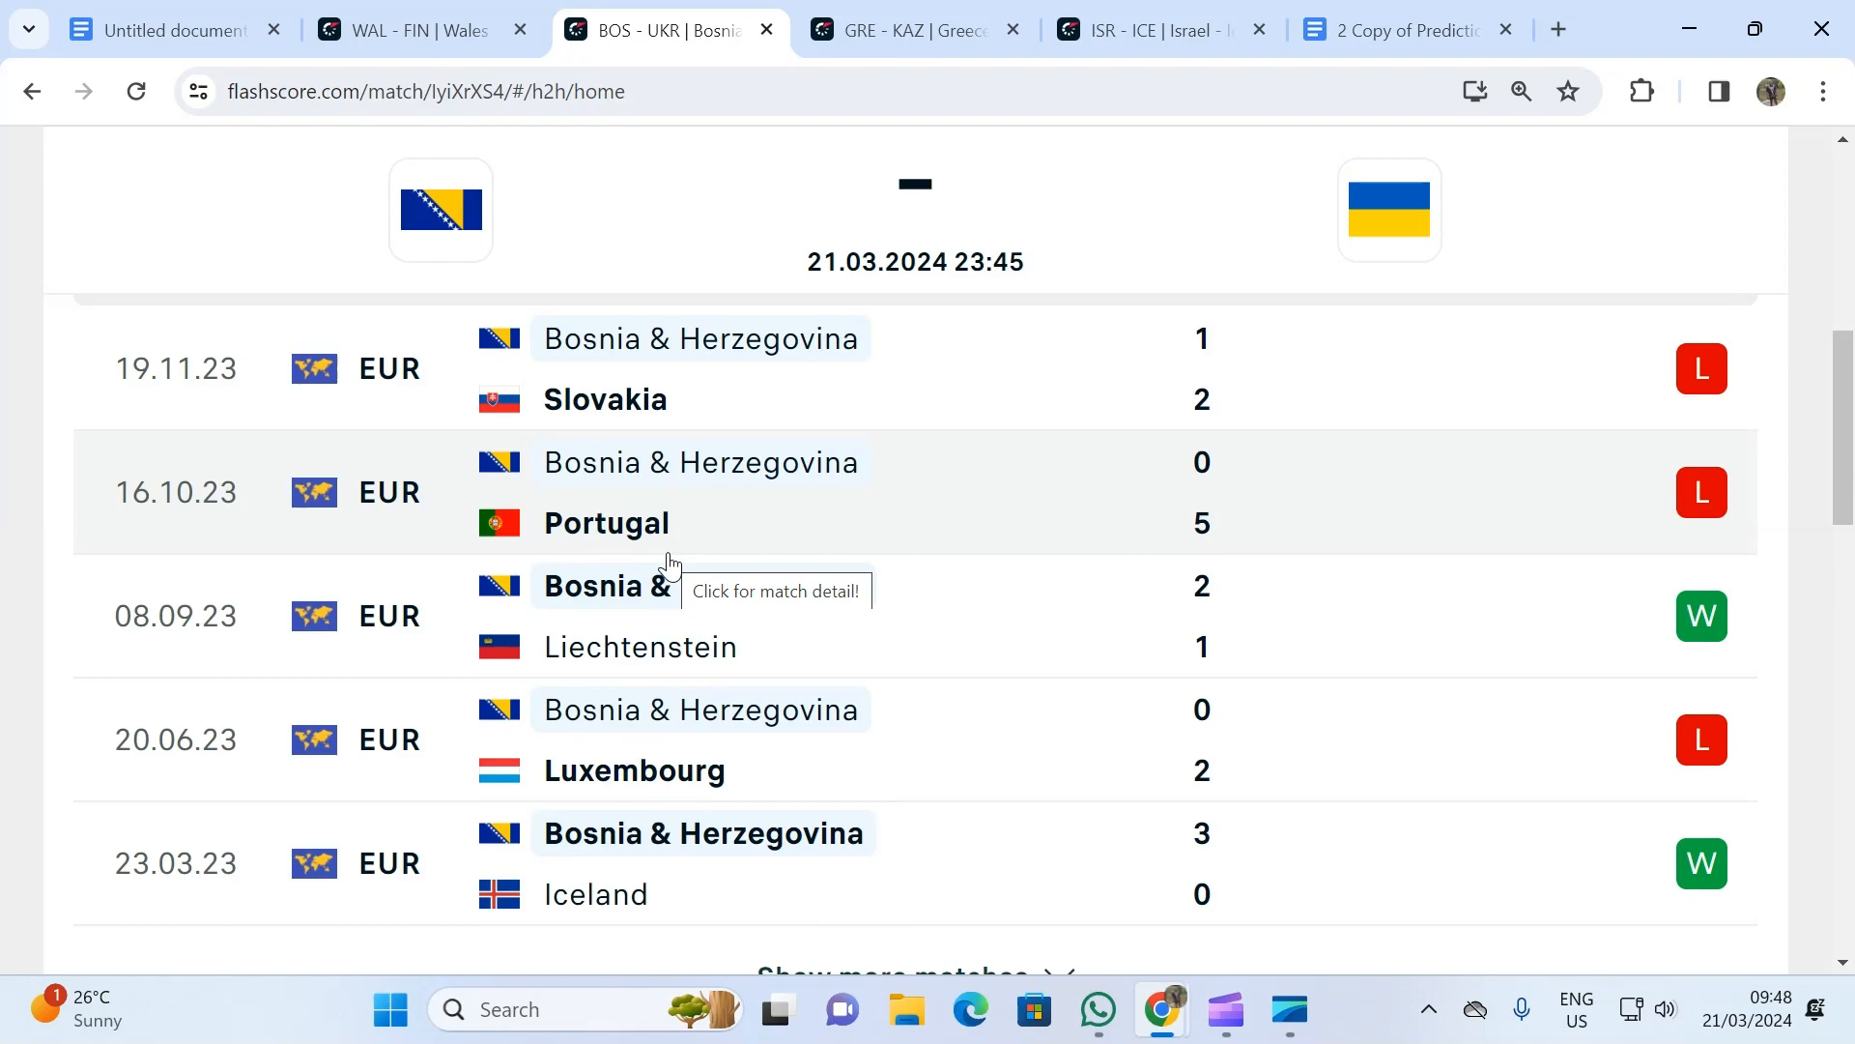
pyautogui.moveTo(647, 584)
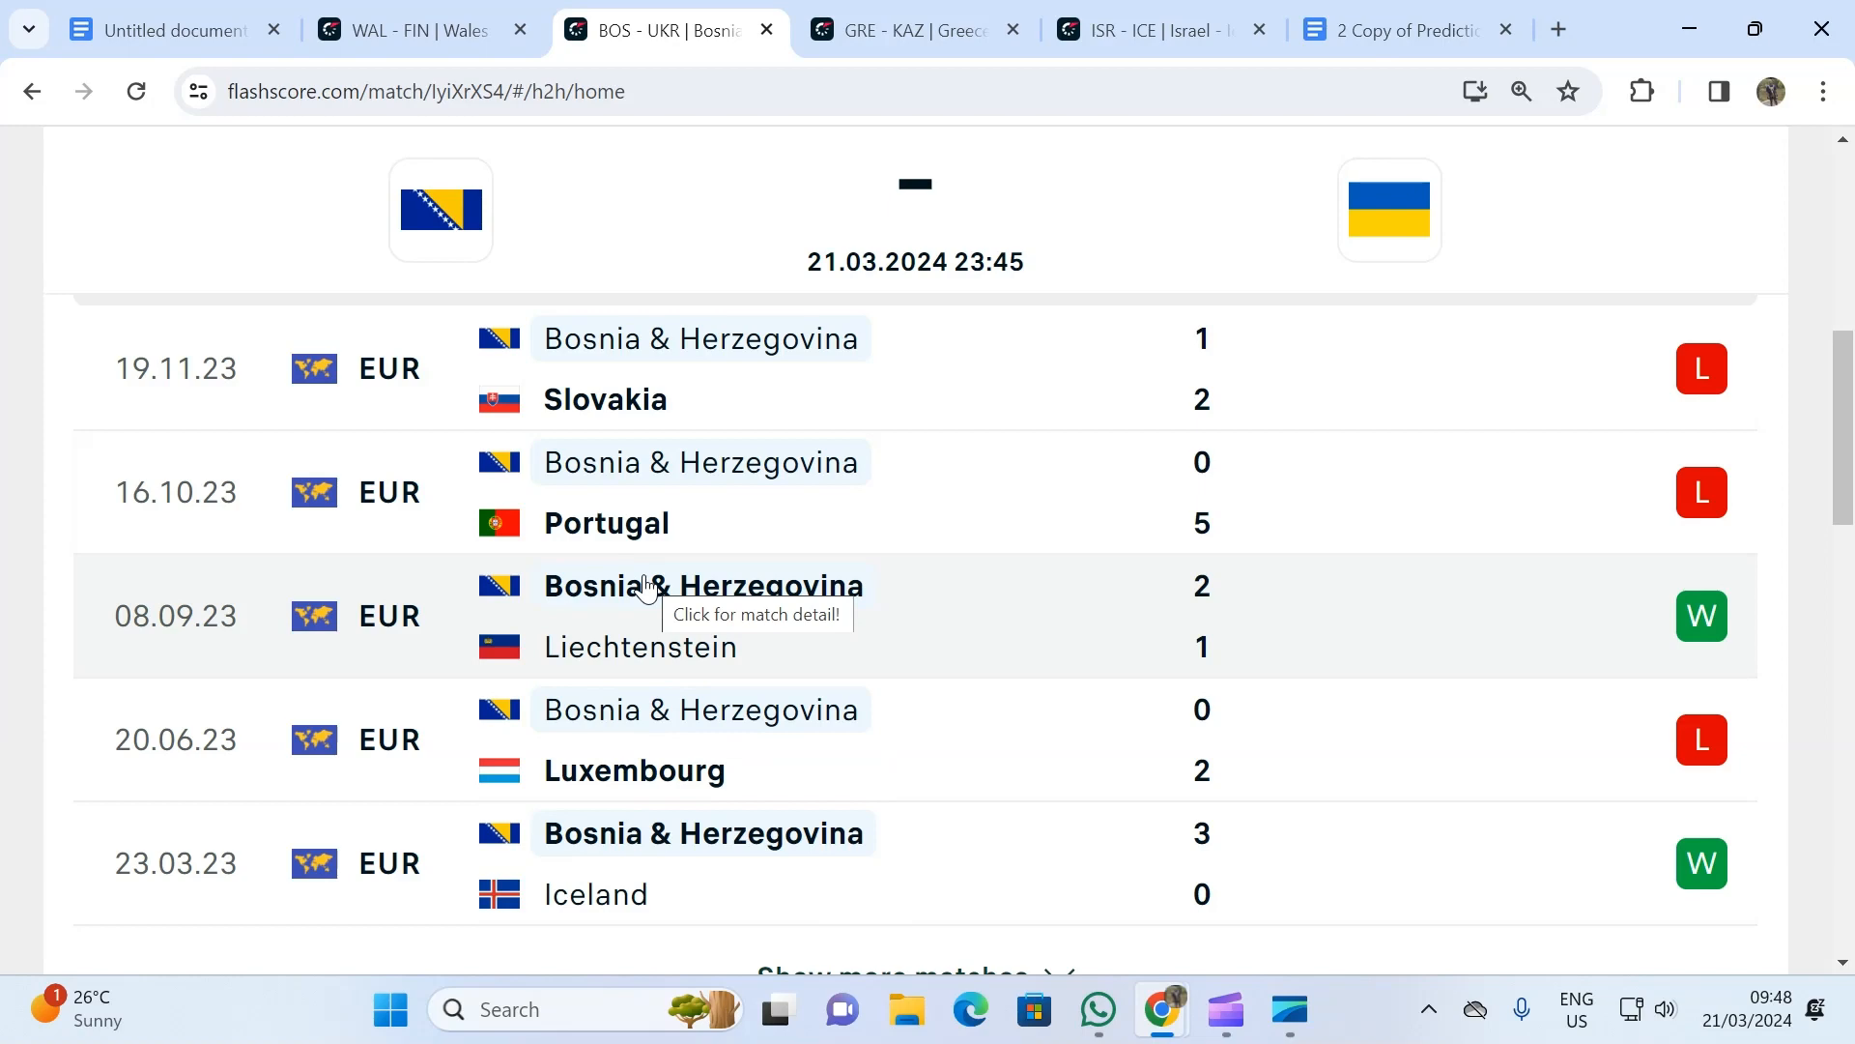
pyautogui.moveTo(657, 659)
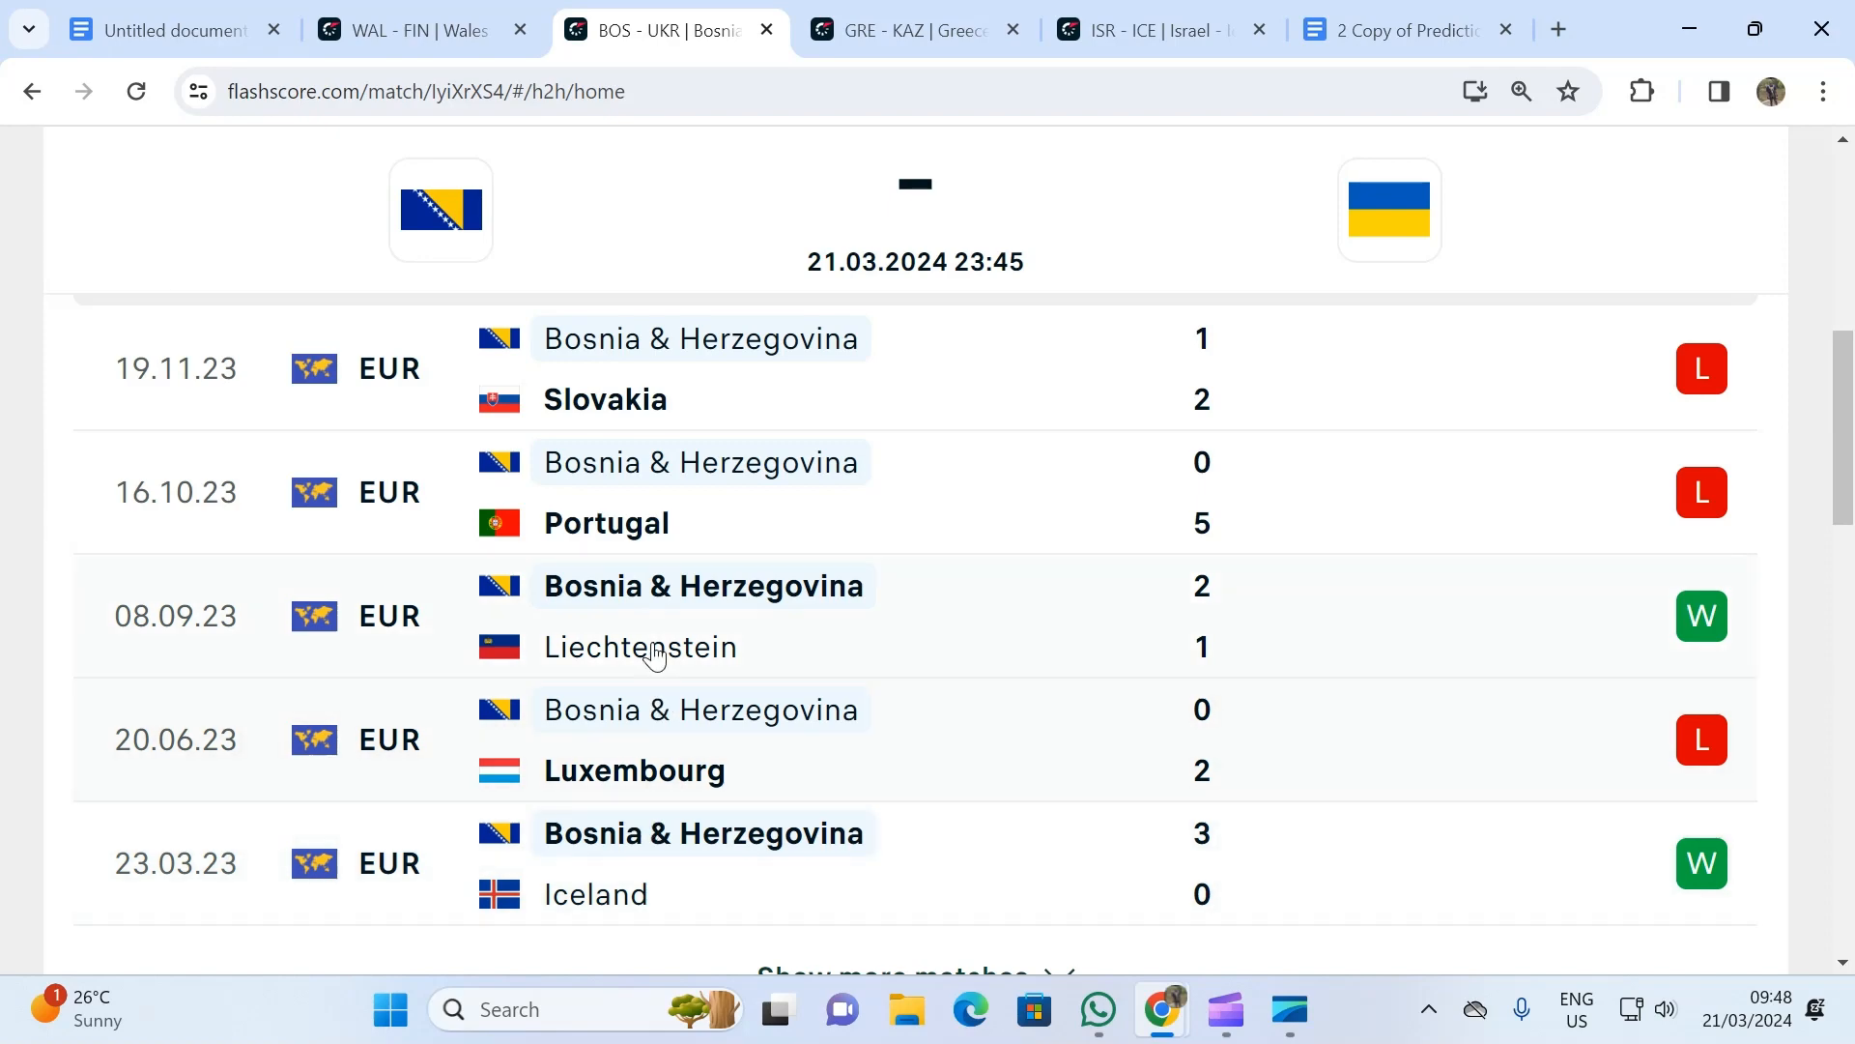
pyautogui.scroll(-3)
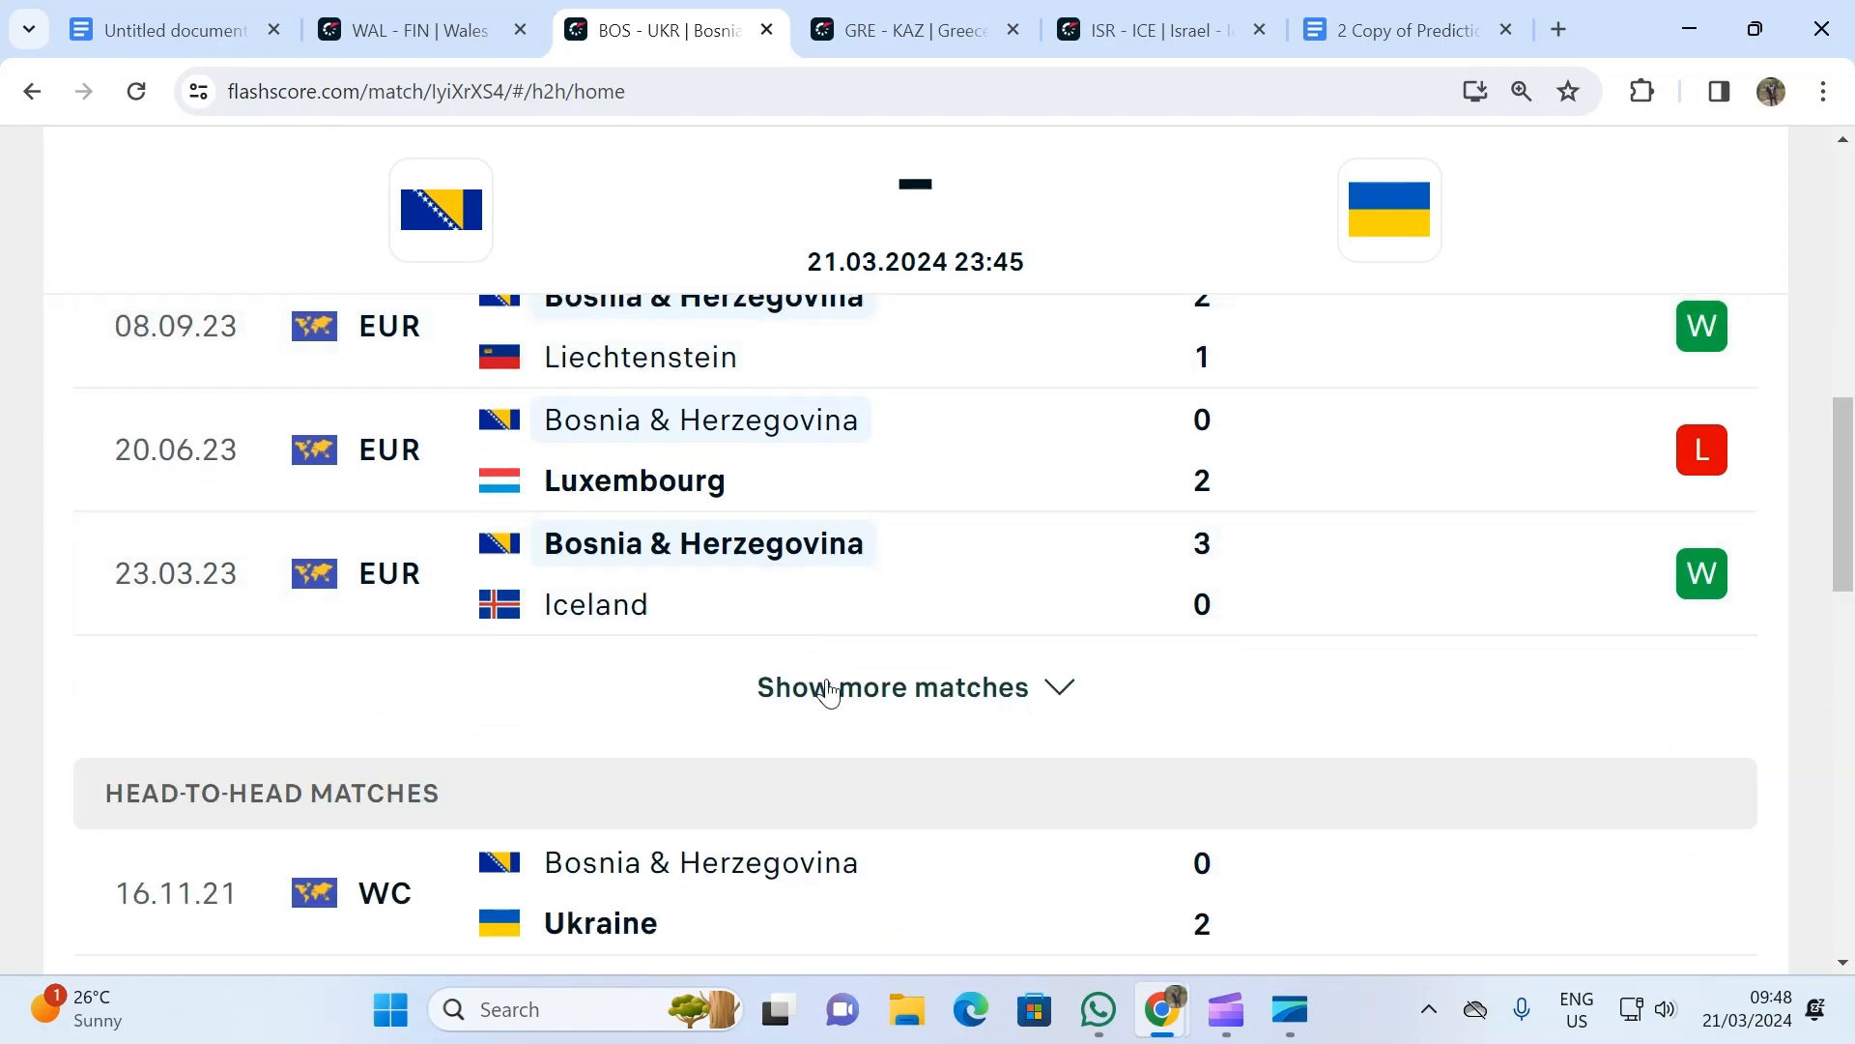
# - Load Bosnia & Herzegovina's older 2022 home matches with Show more matches and review them
pyautogui.click(893, 688)
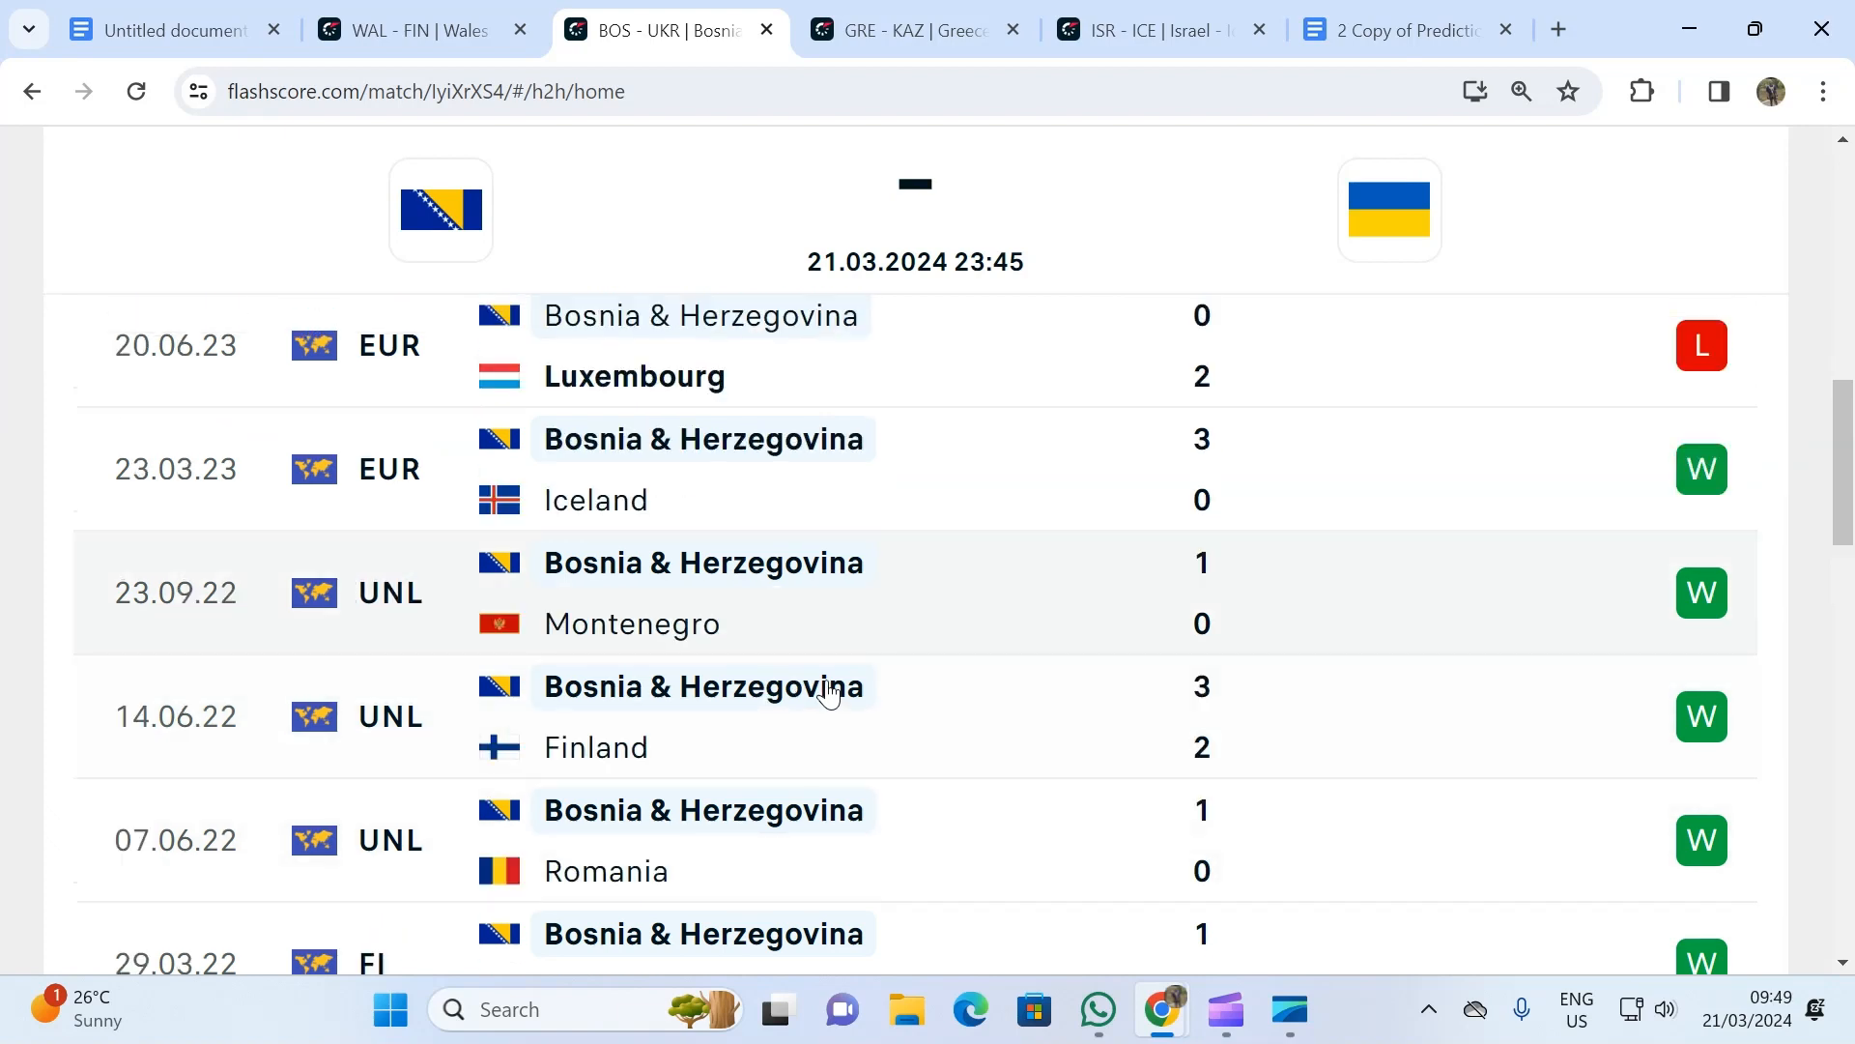
pyautogui.scroll(3)
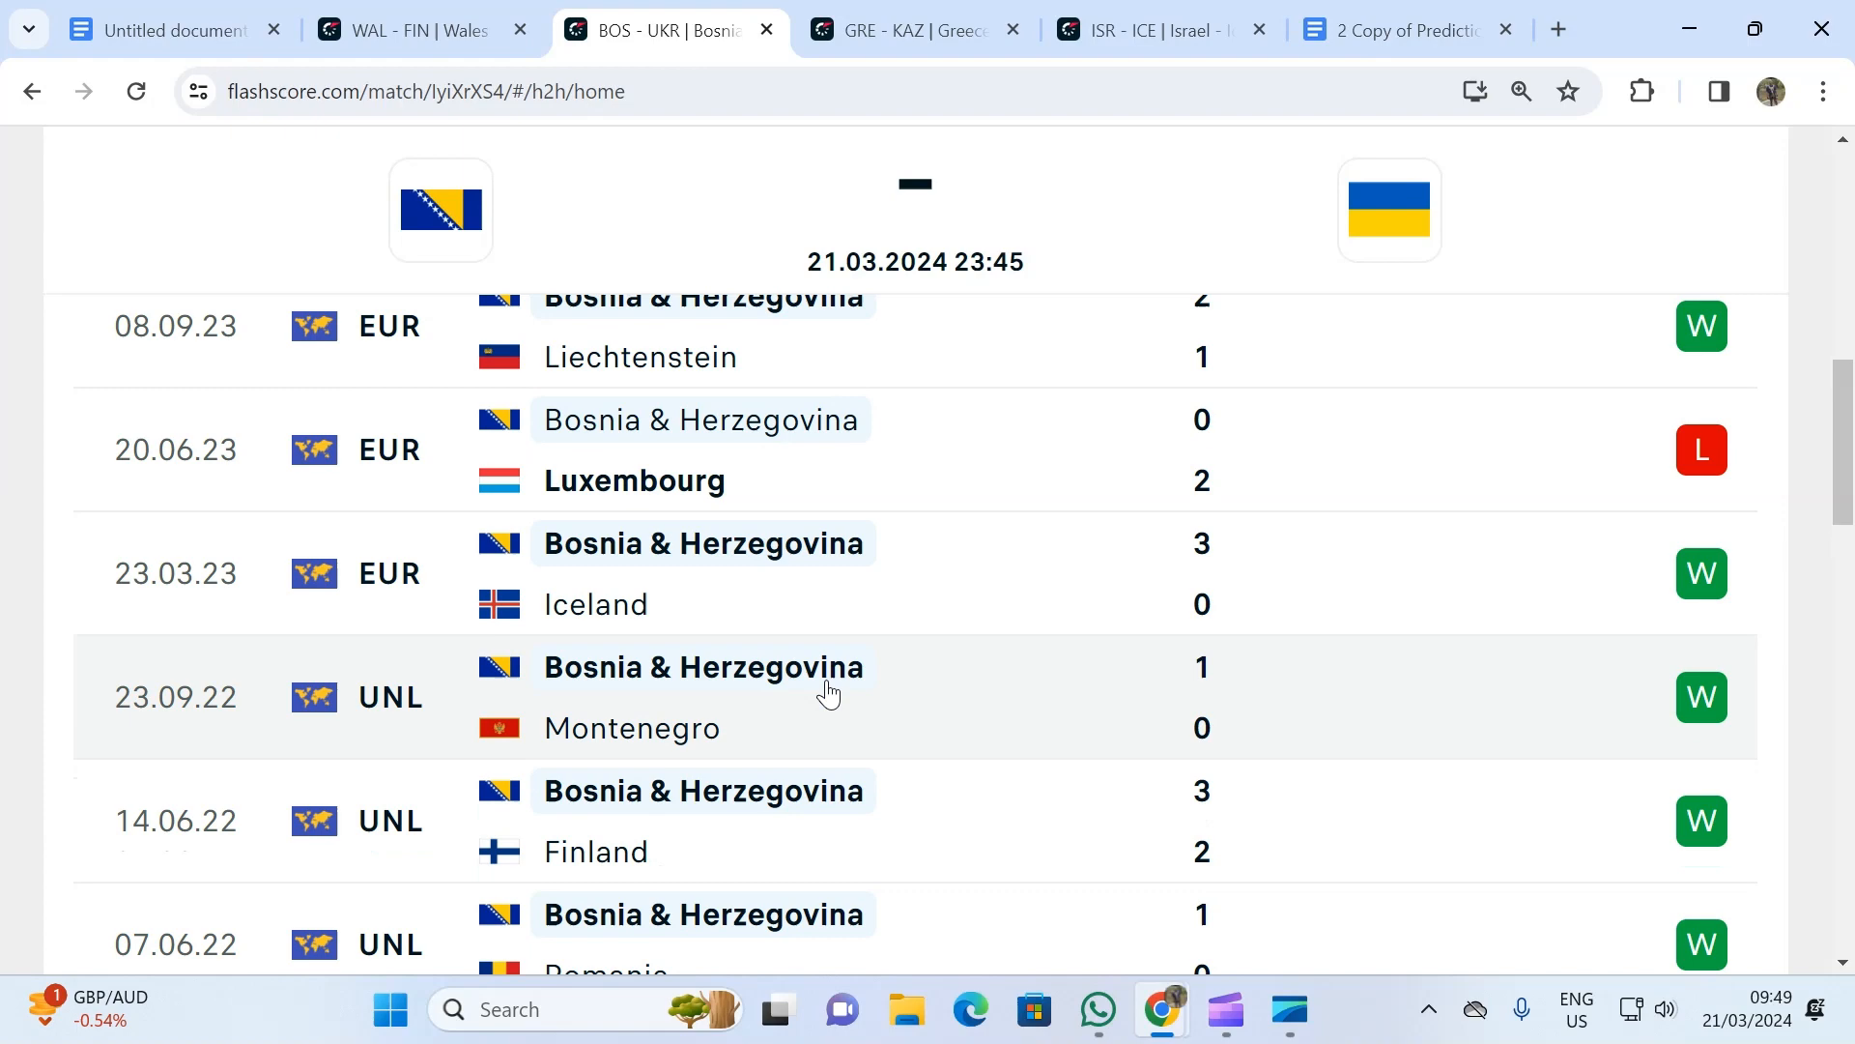
pyautogui.scroll(3)
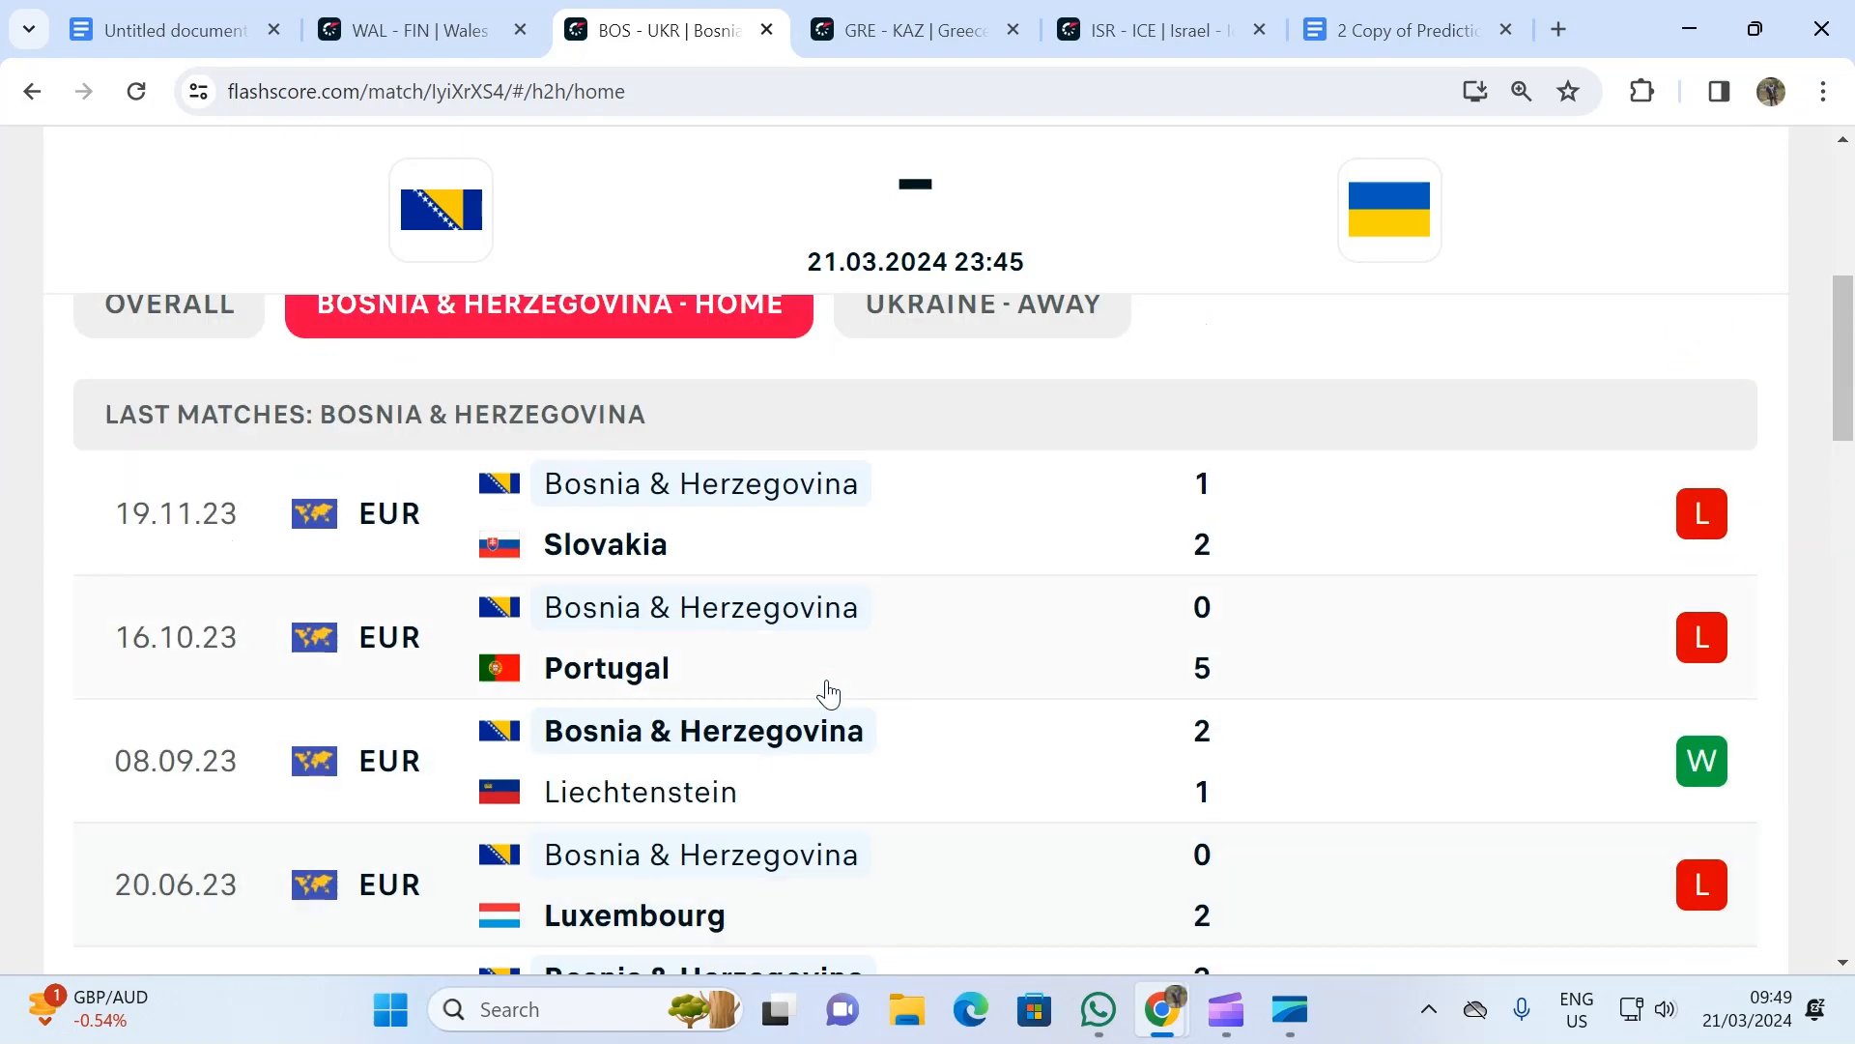
pyautogui.scroll(-3)
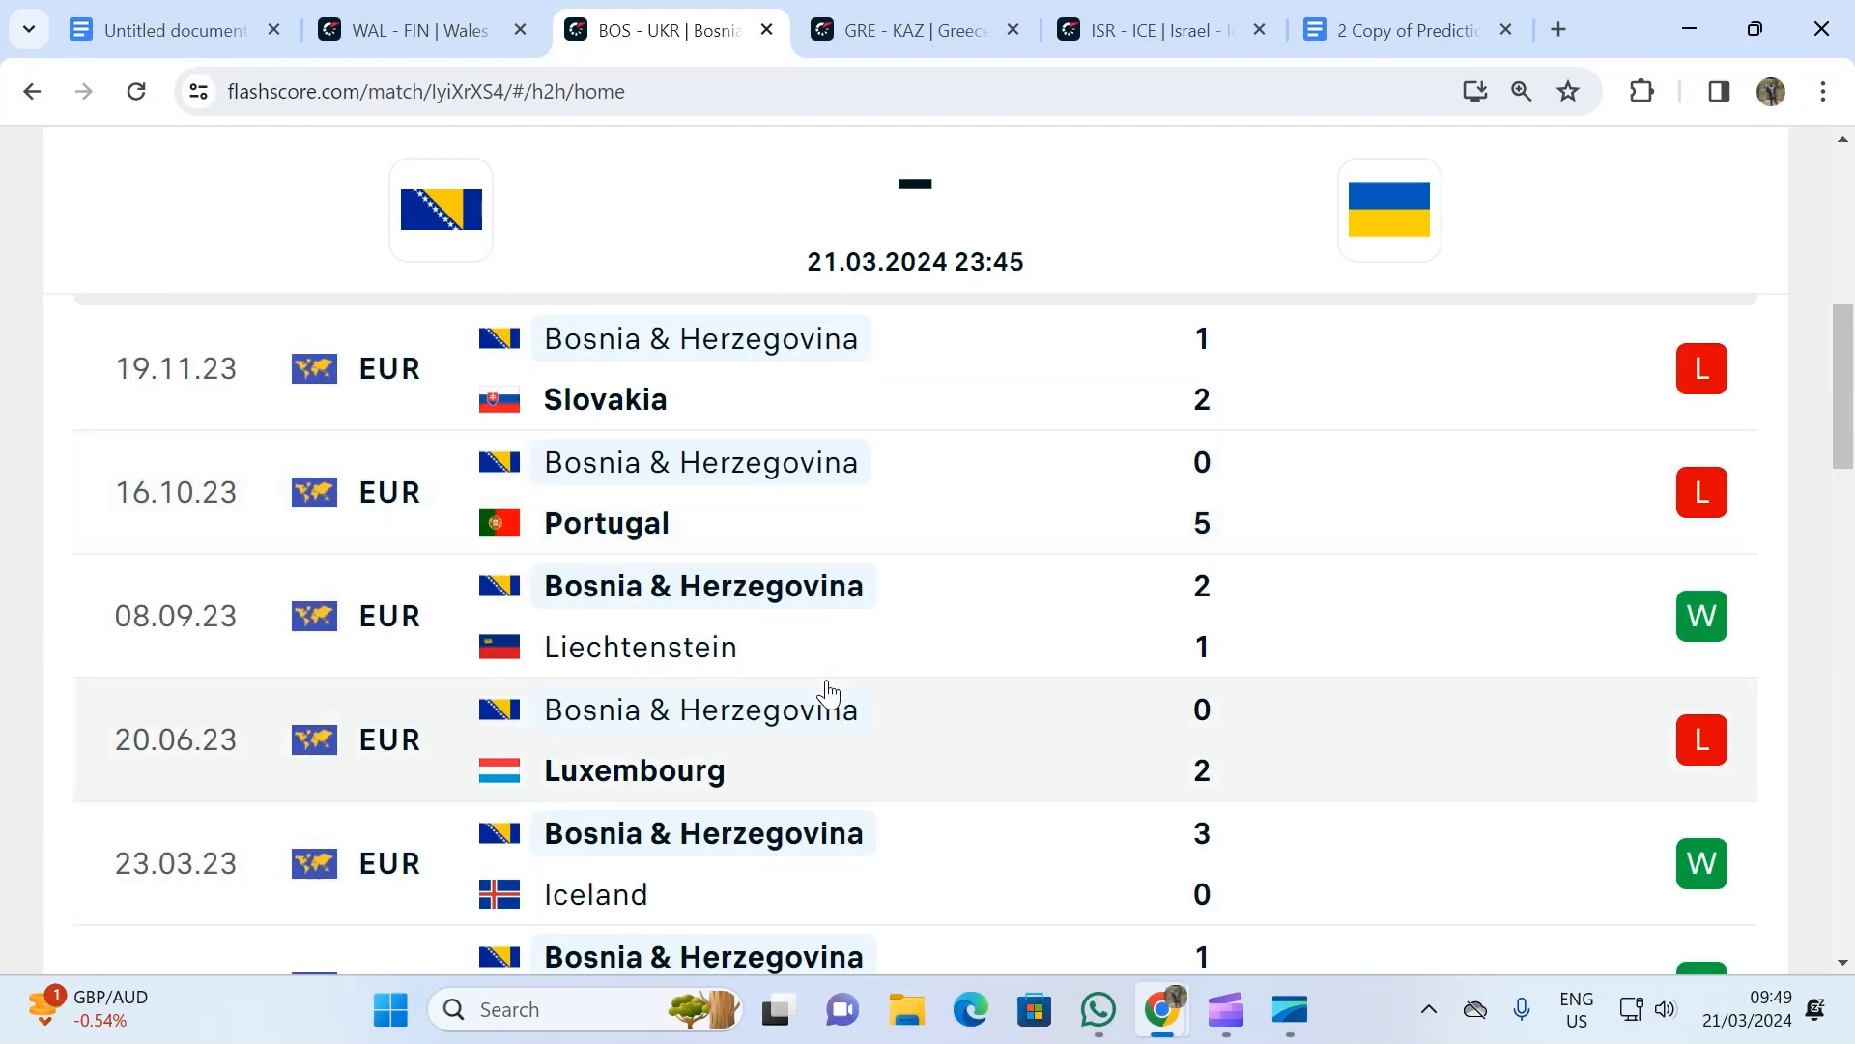
pyautogui.scroll(3)
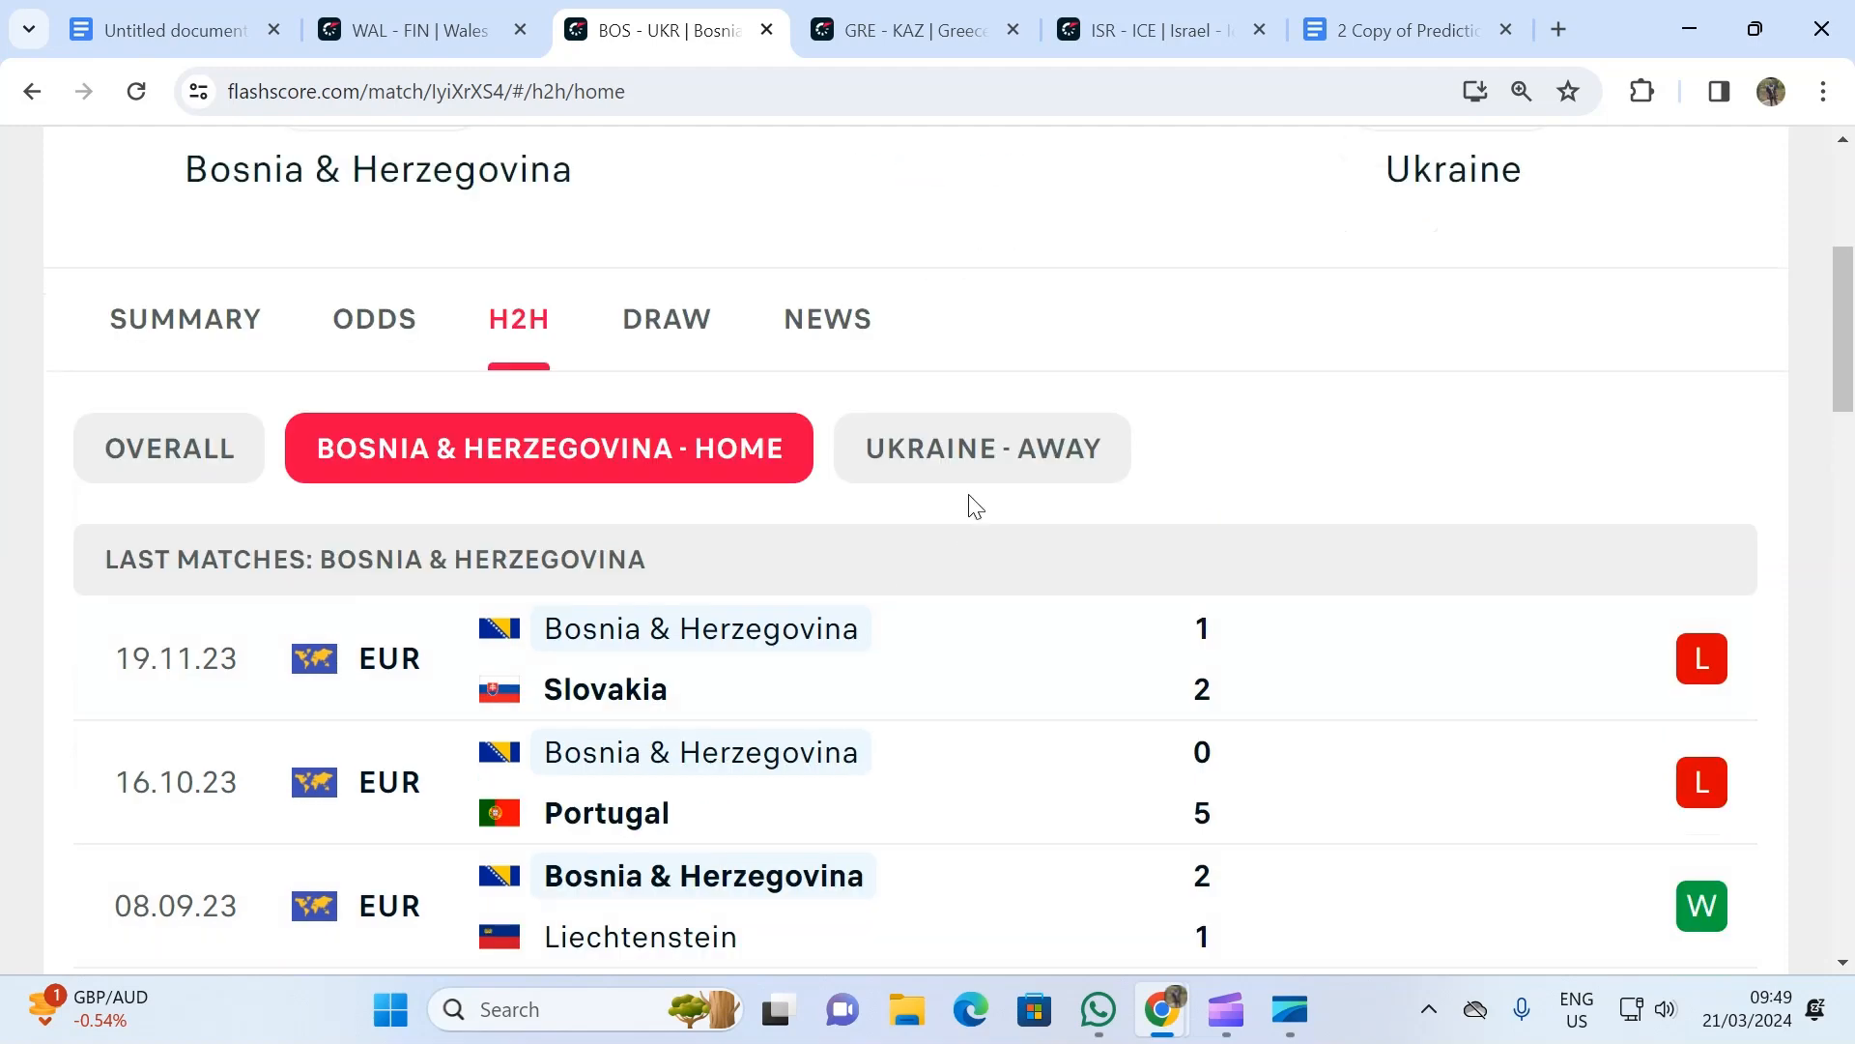
pyautogui.click(980, 446)
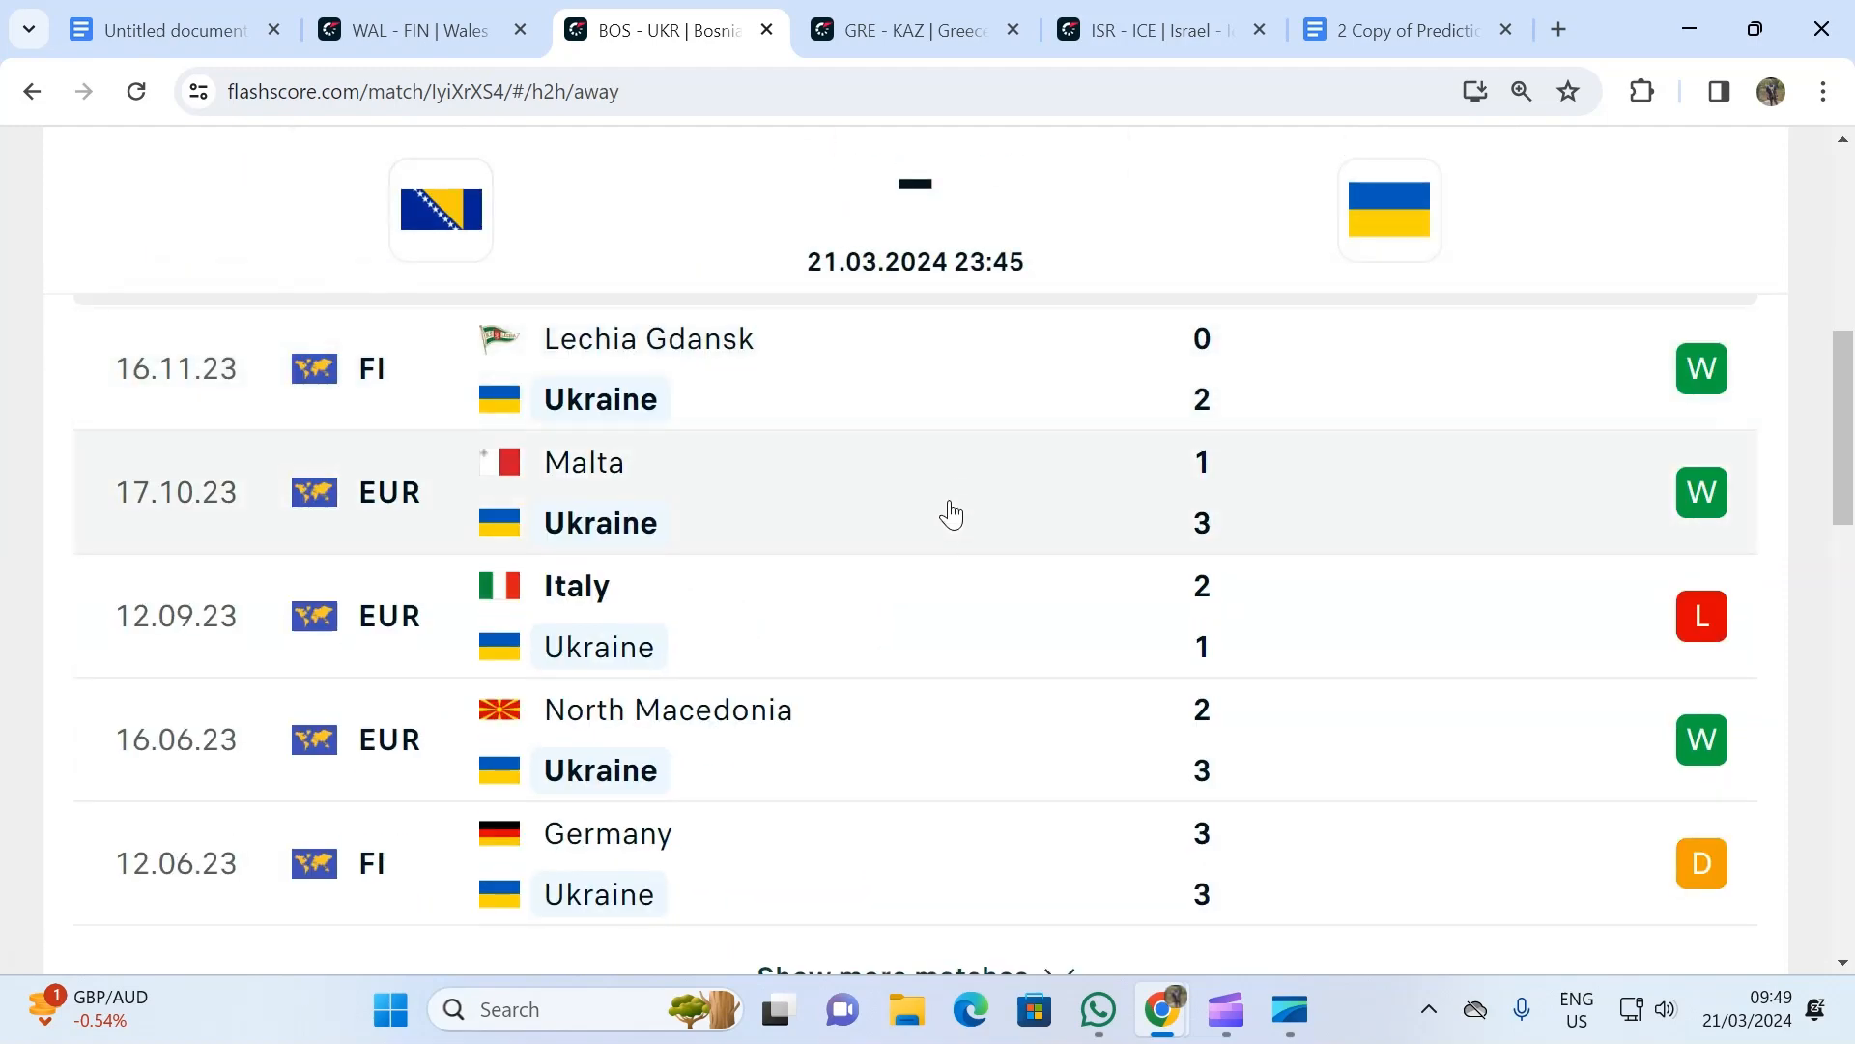
pyautogui.moveTo(939, 549)
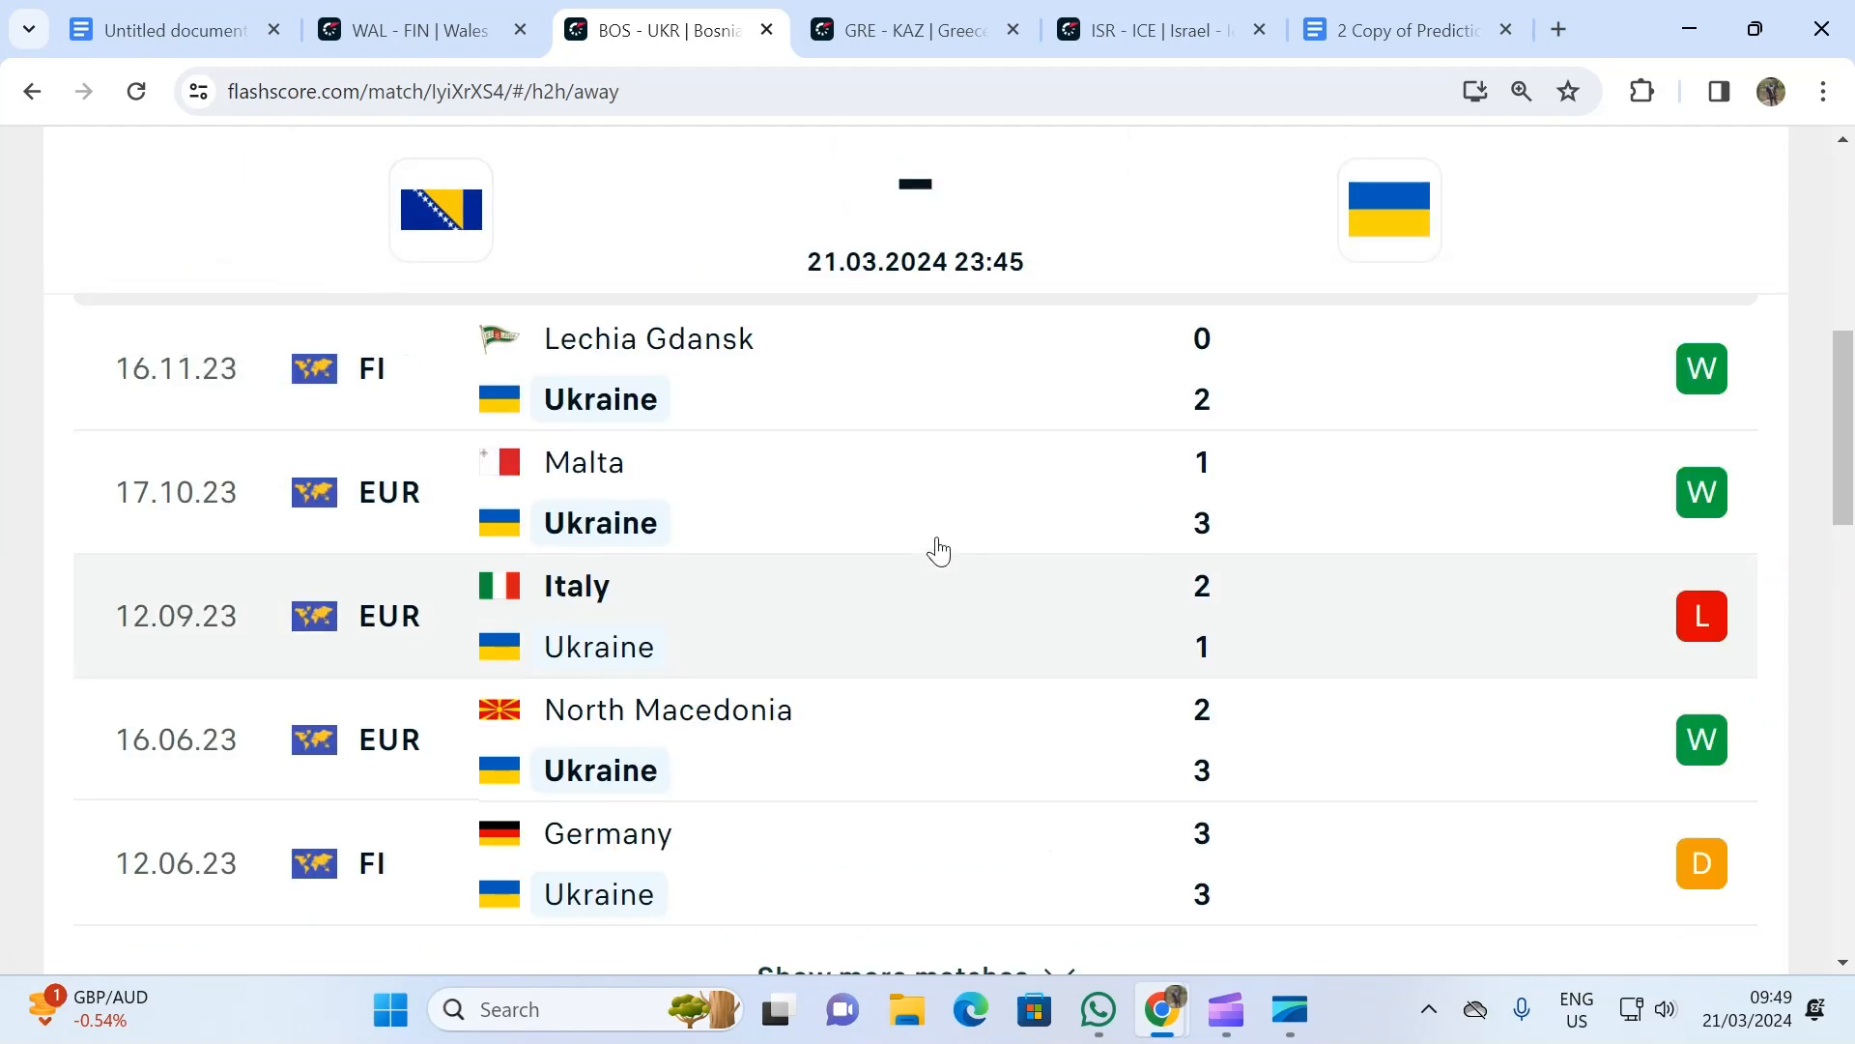
pyautogui.moveTo(933, 539)
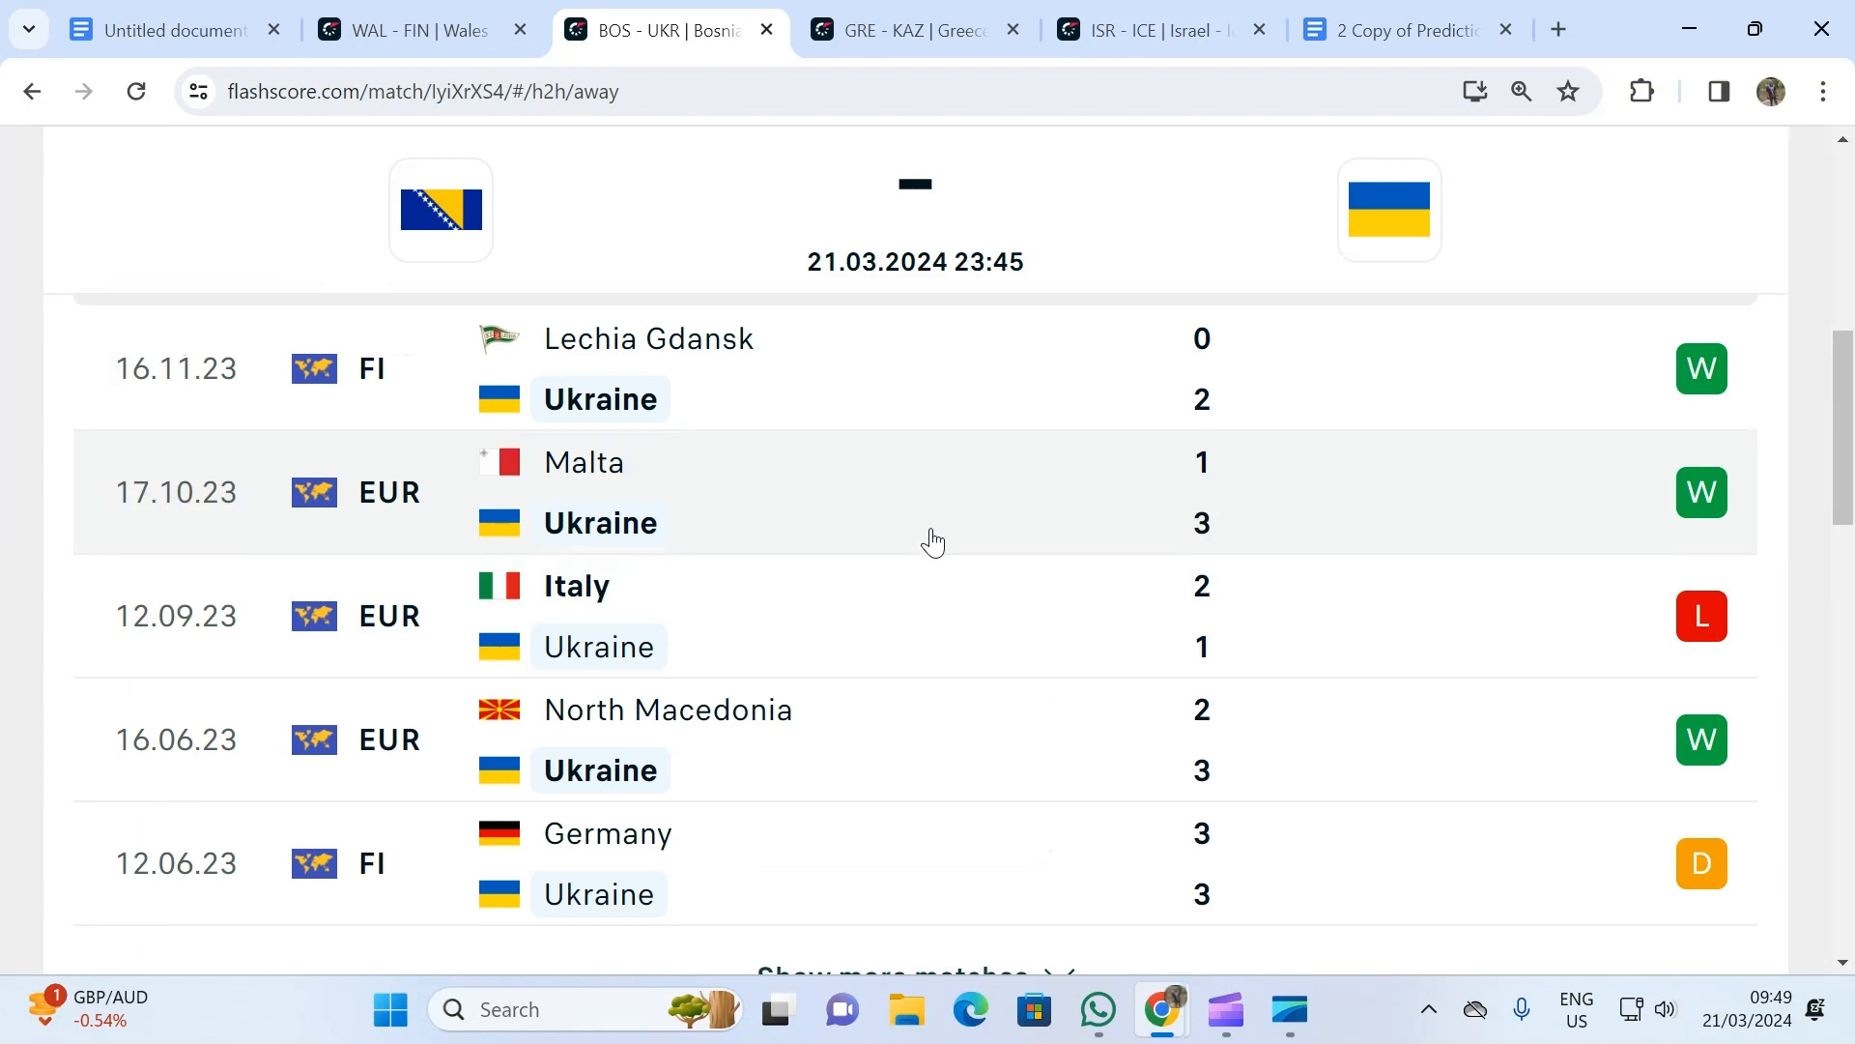
pyautogui.moveTo(933, 539)
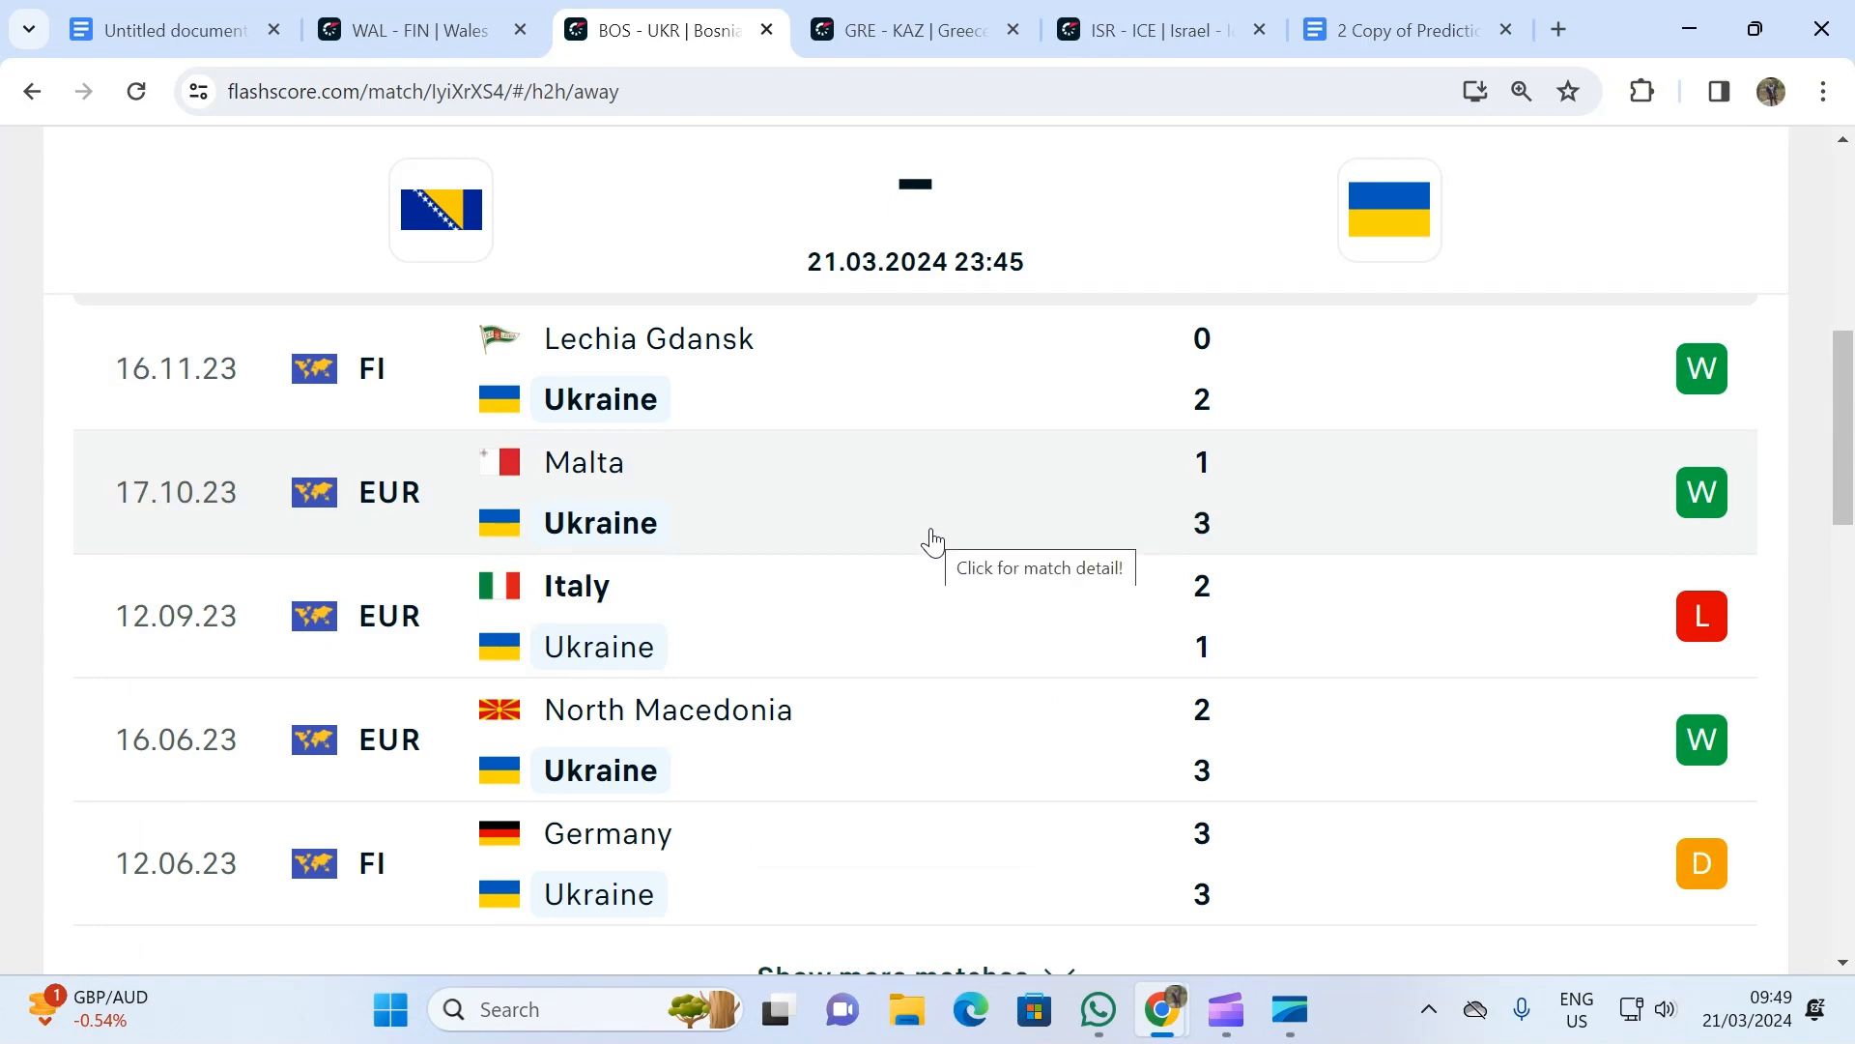
pyautogui.moveTo(964, 586)
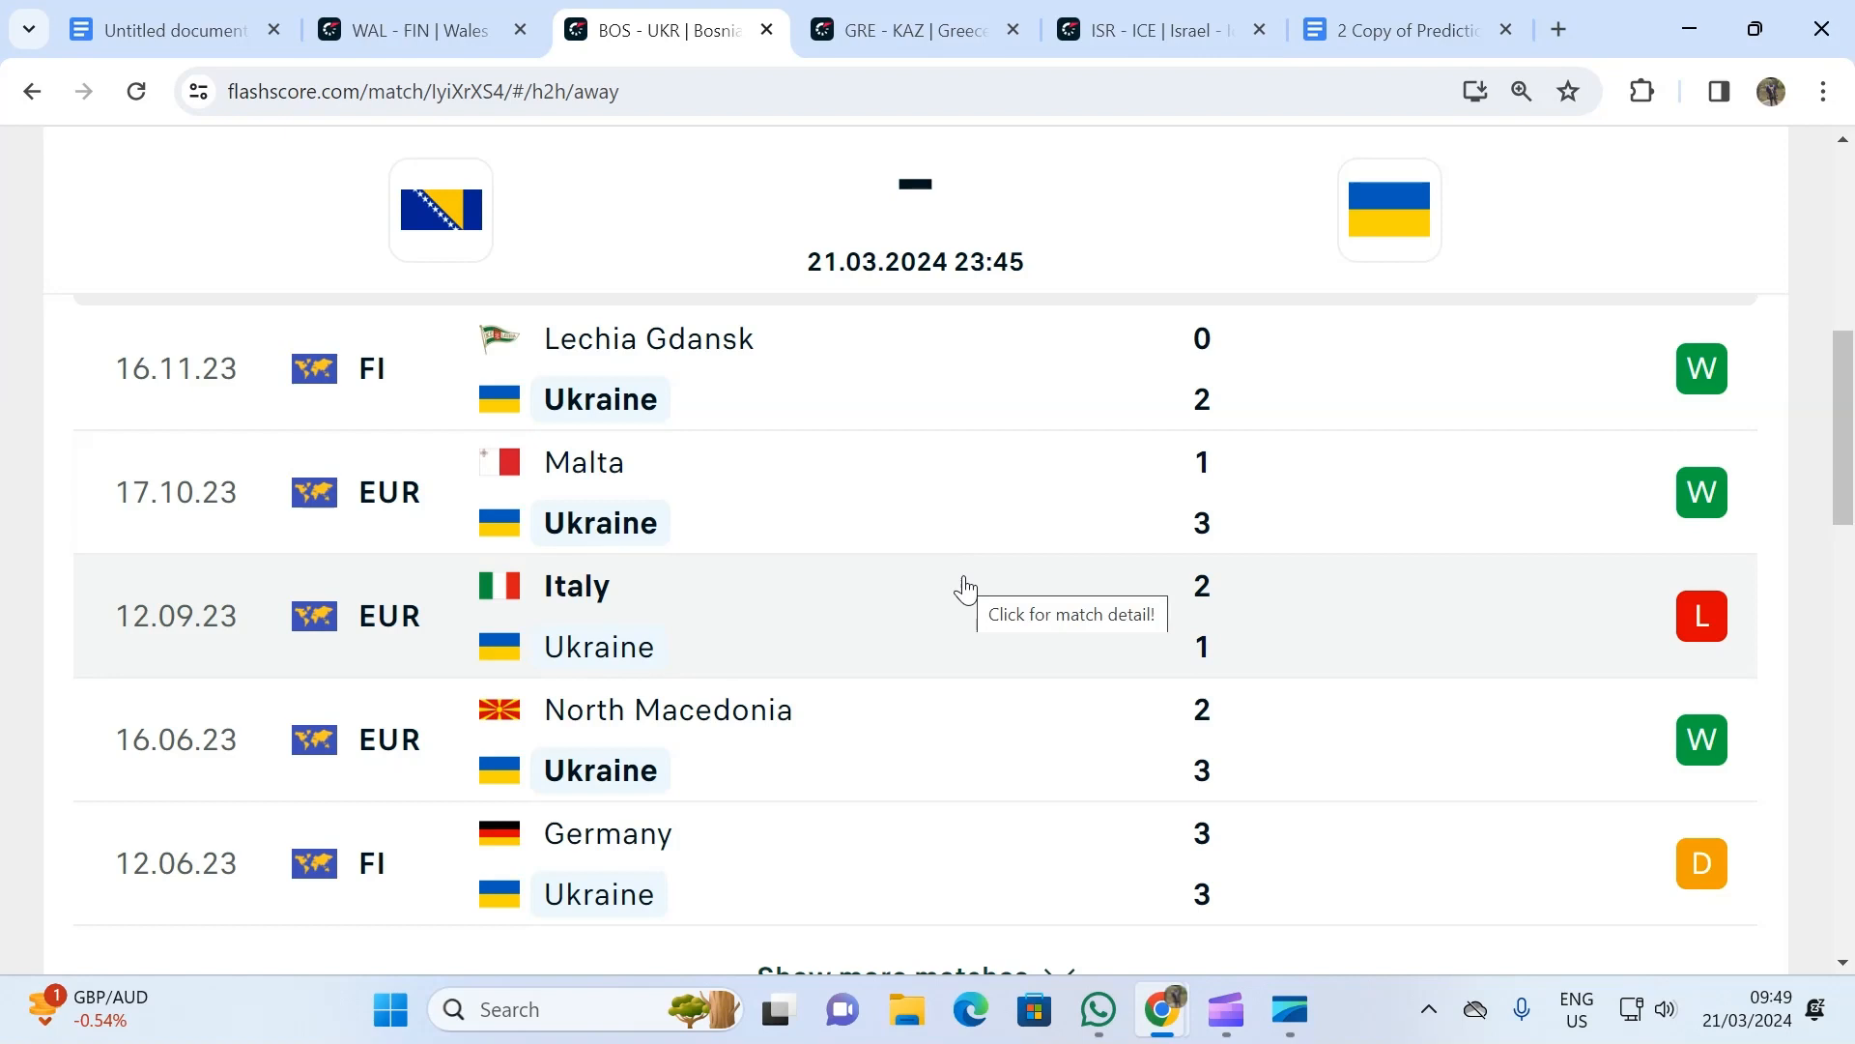
pyautogui.moveTo(962, 591)
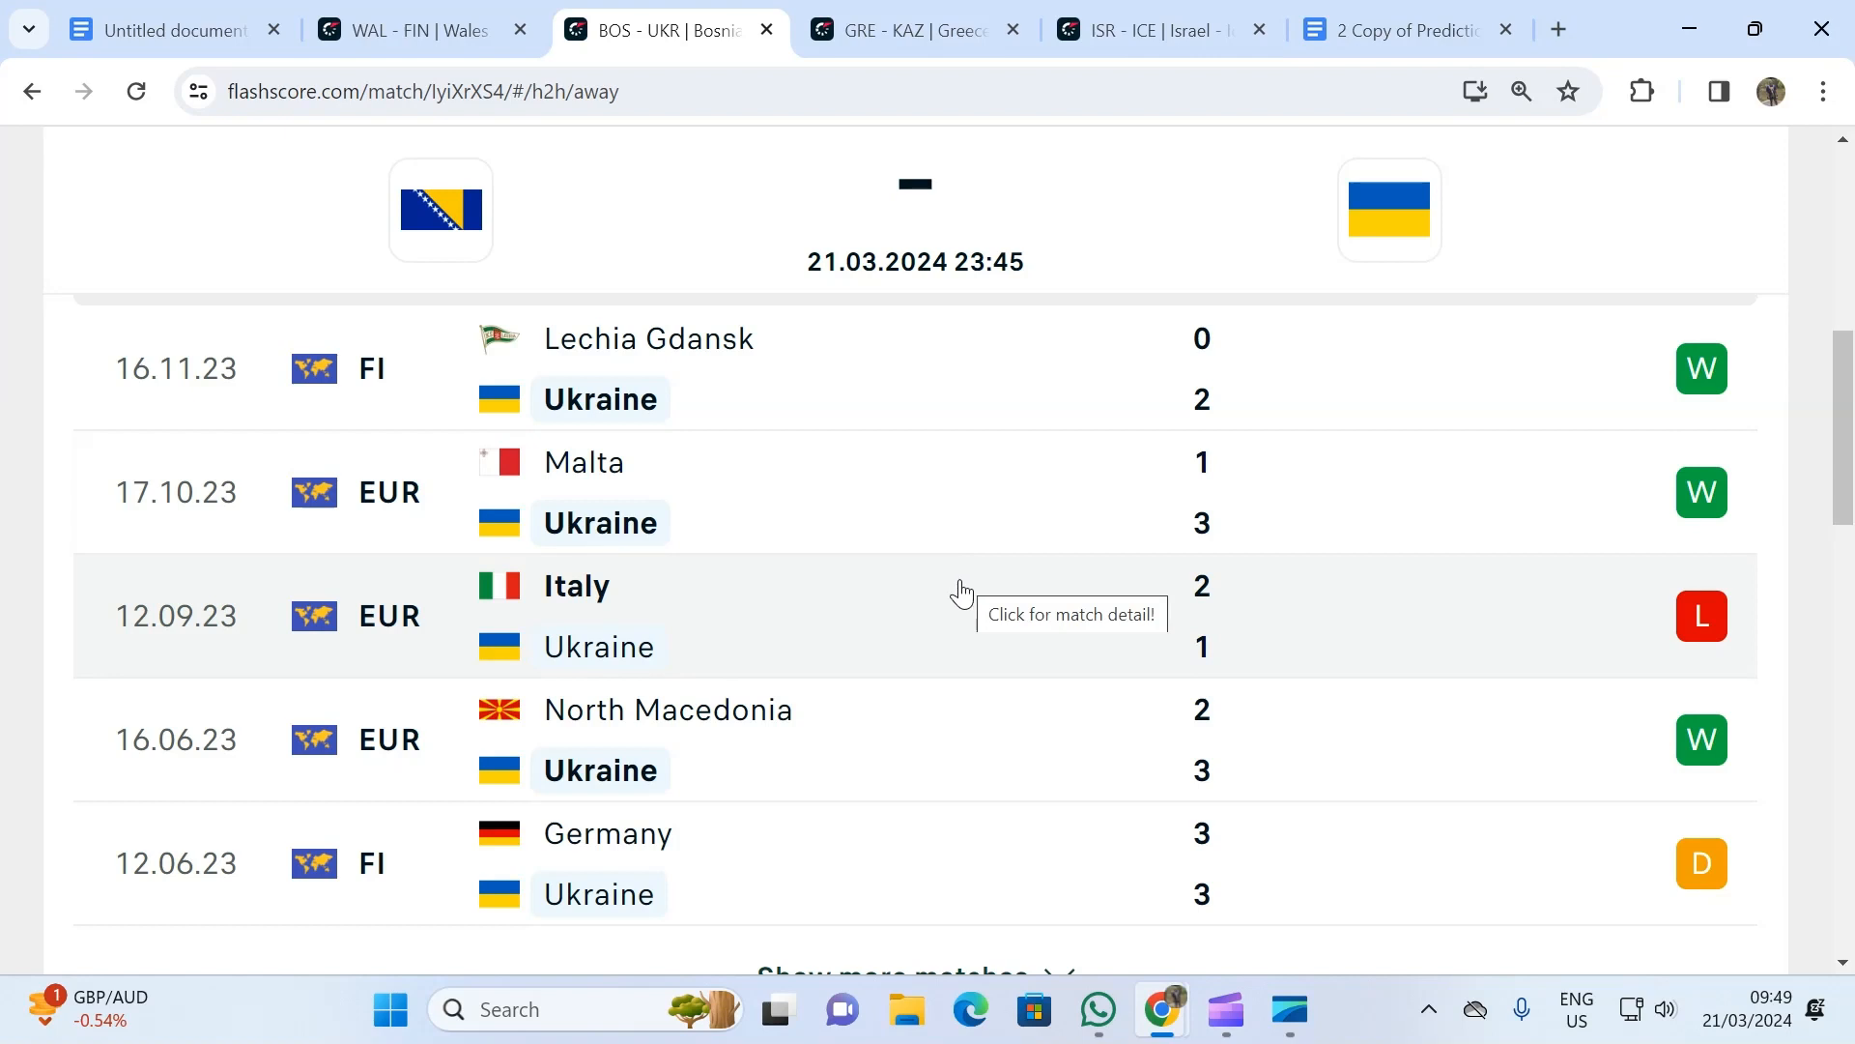
pyautogui.moveTo(953, 589)
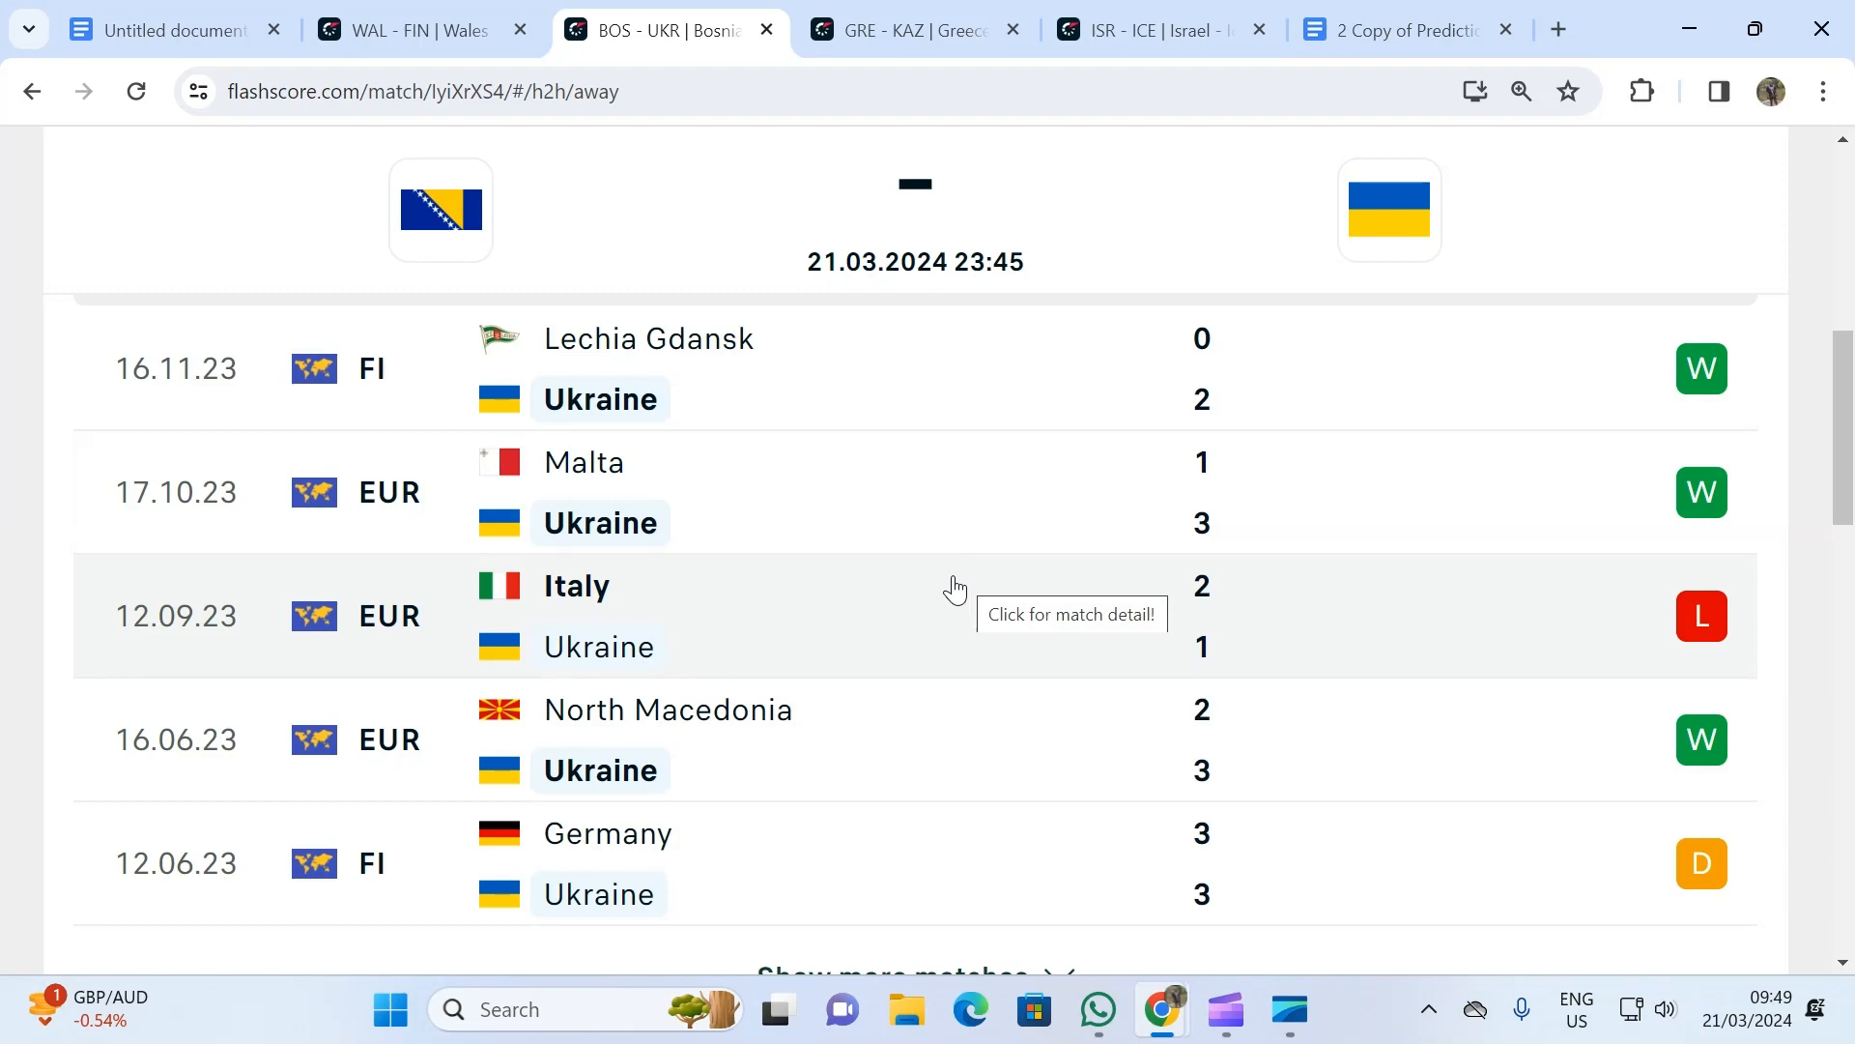
pyautogui.scroll(-3)
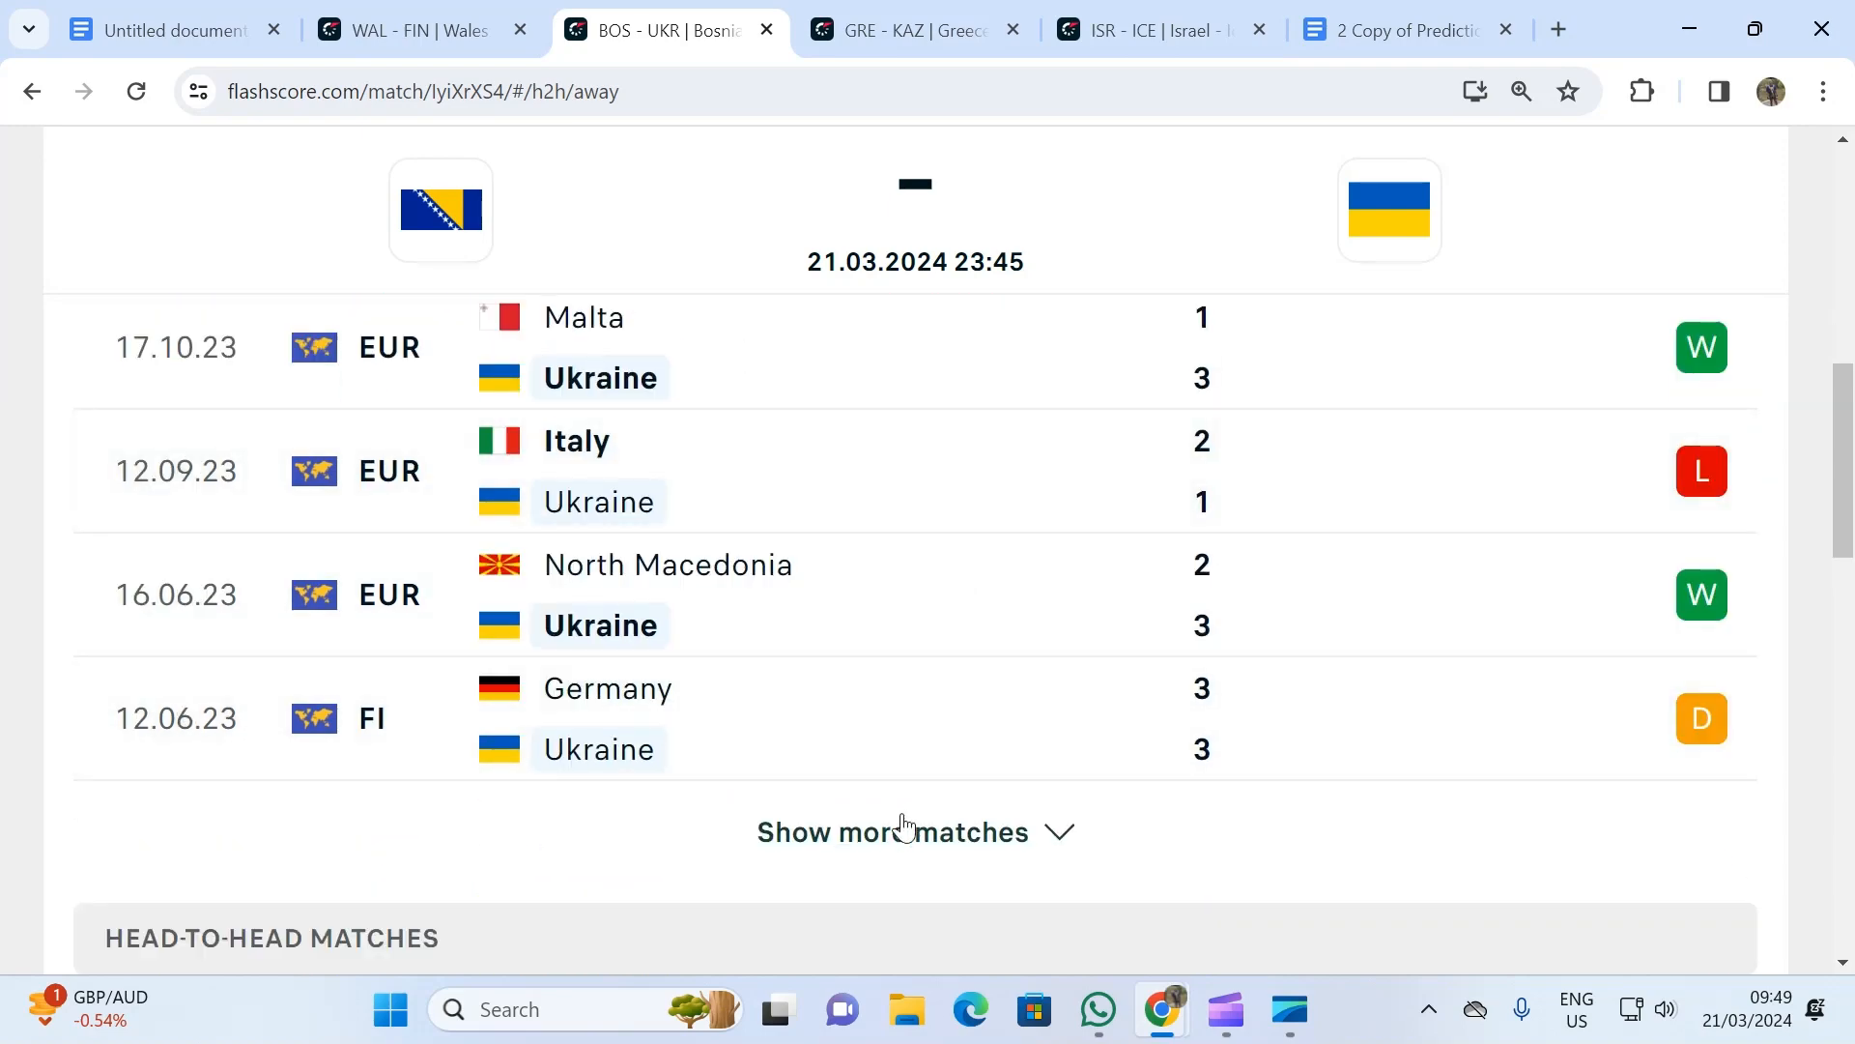
pyautogui.scroll(-3)
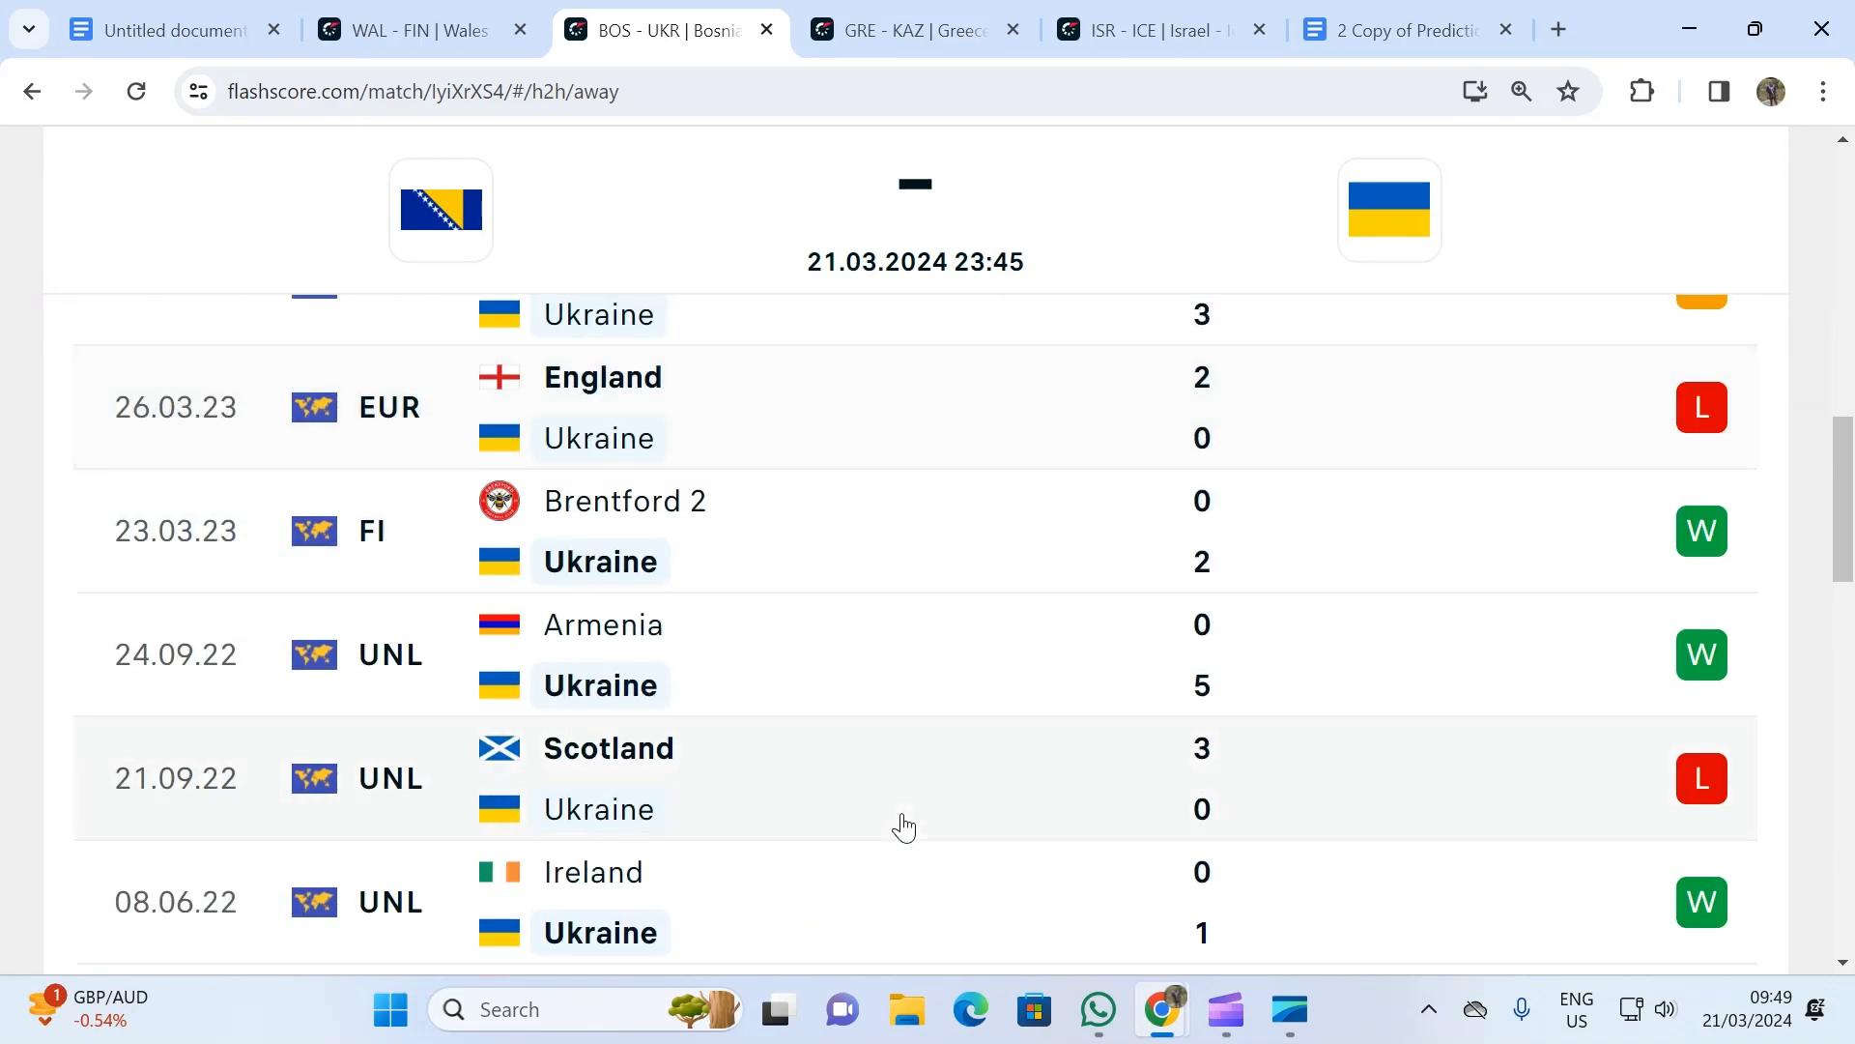
pyautogui.scroll(3)
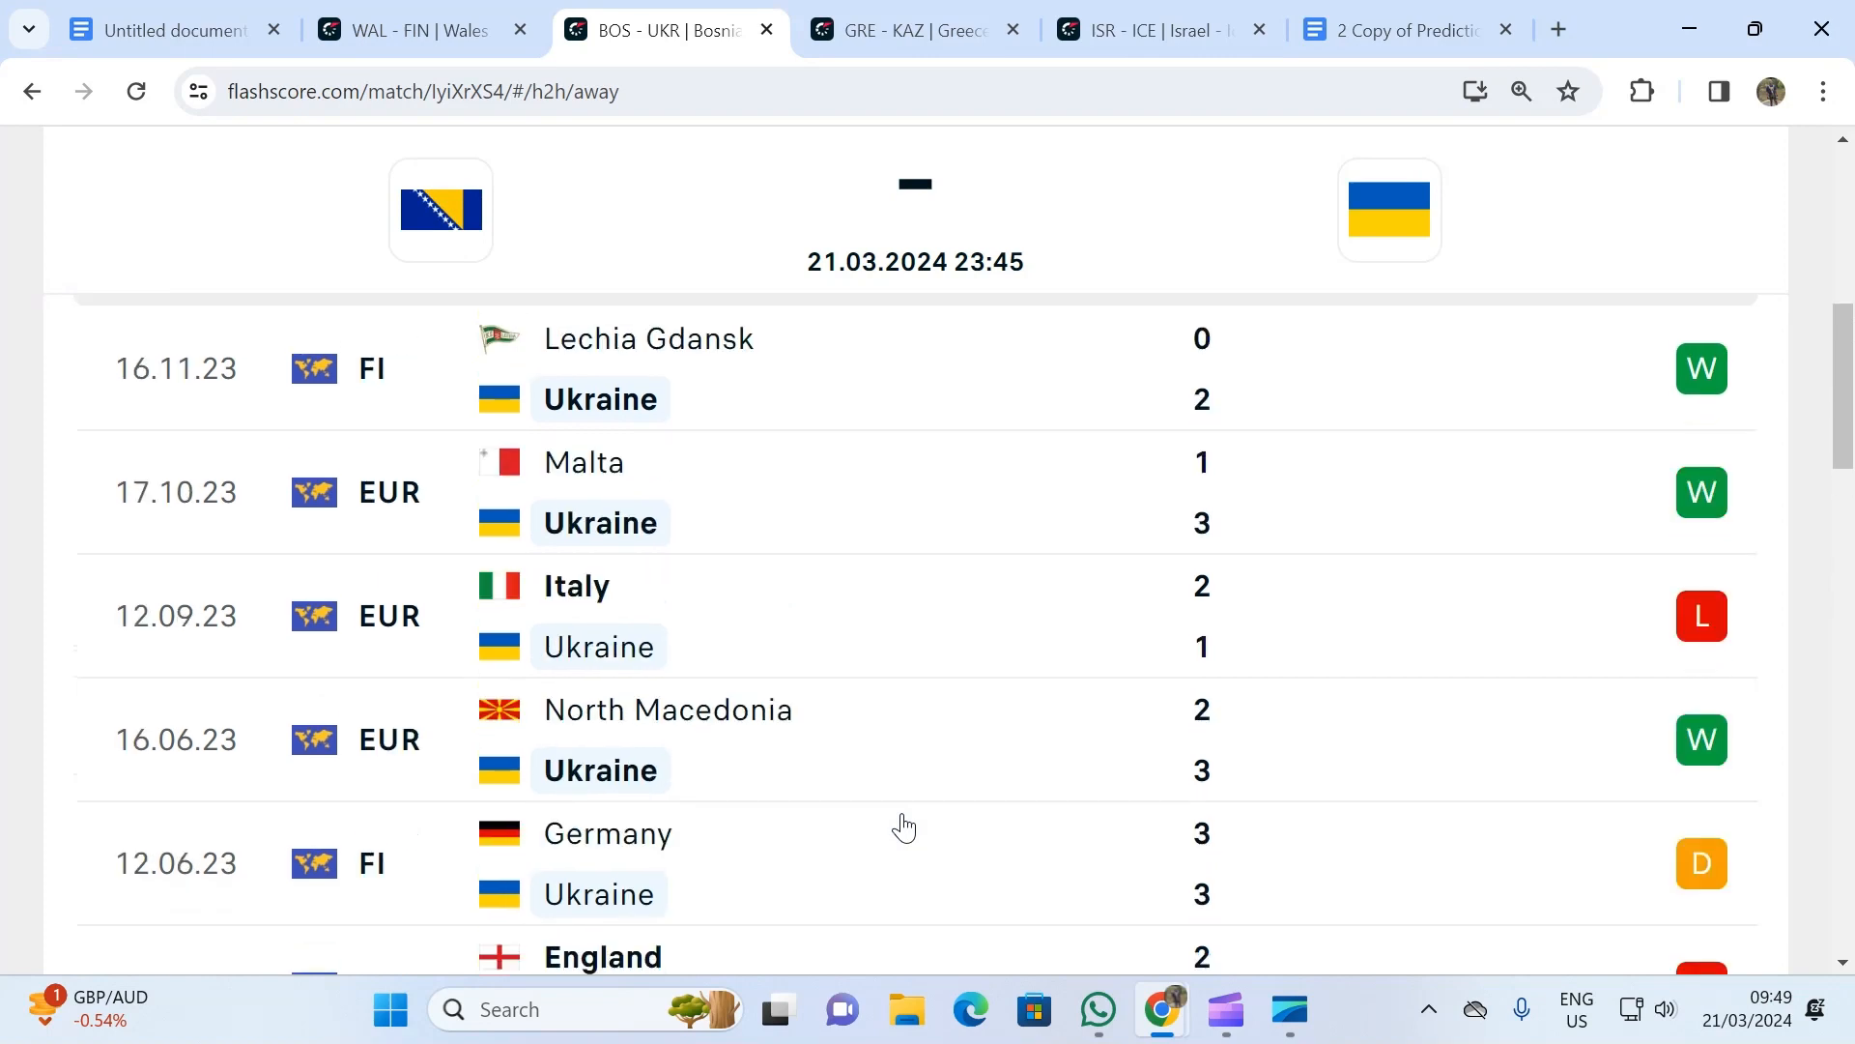
pyautogui.scroll(-3)
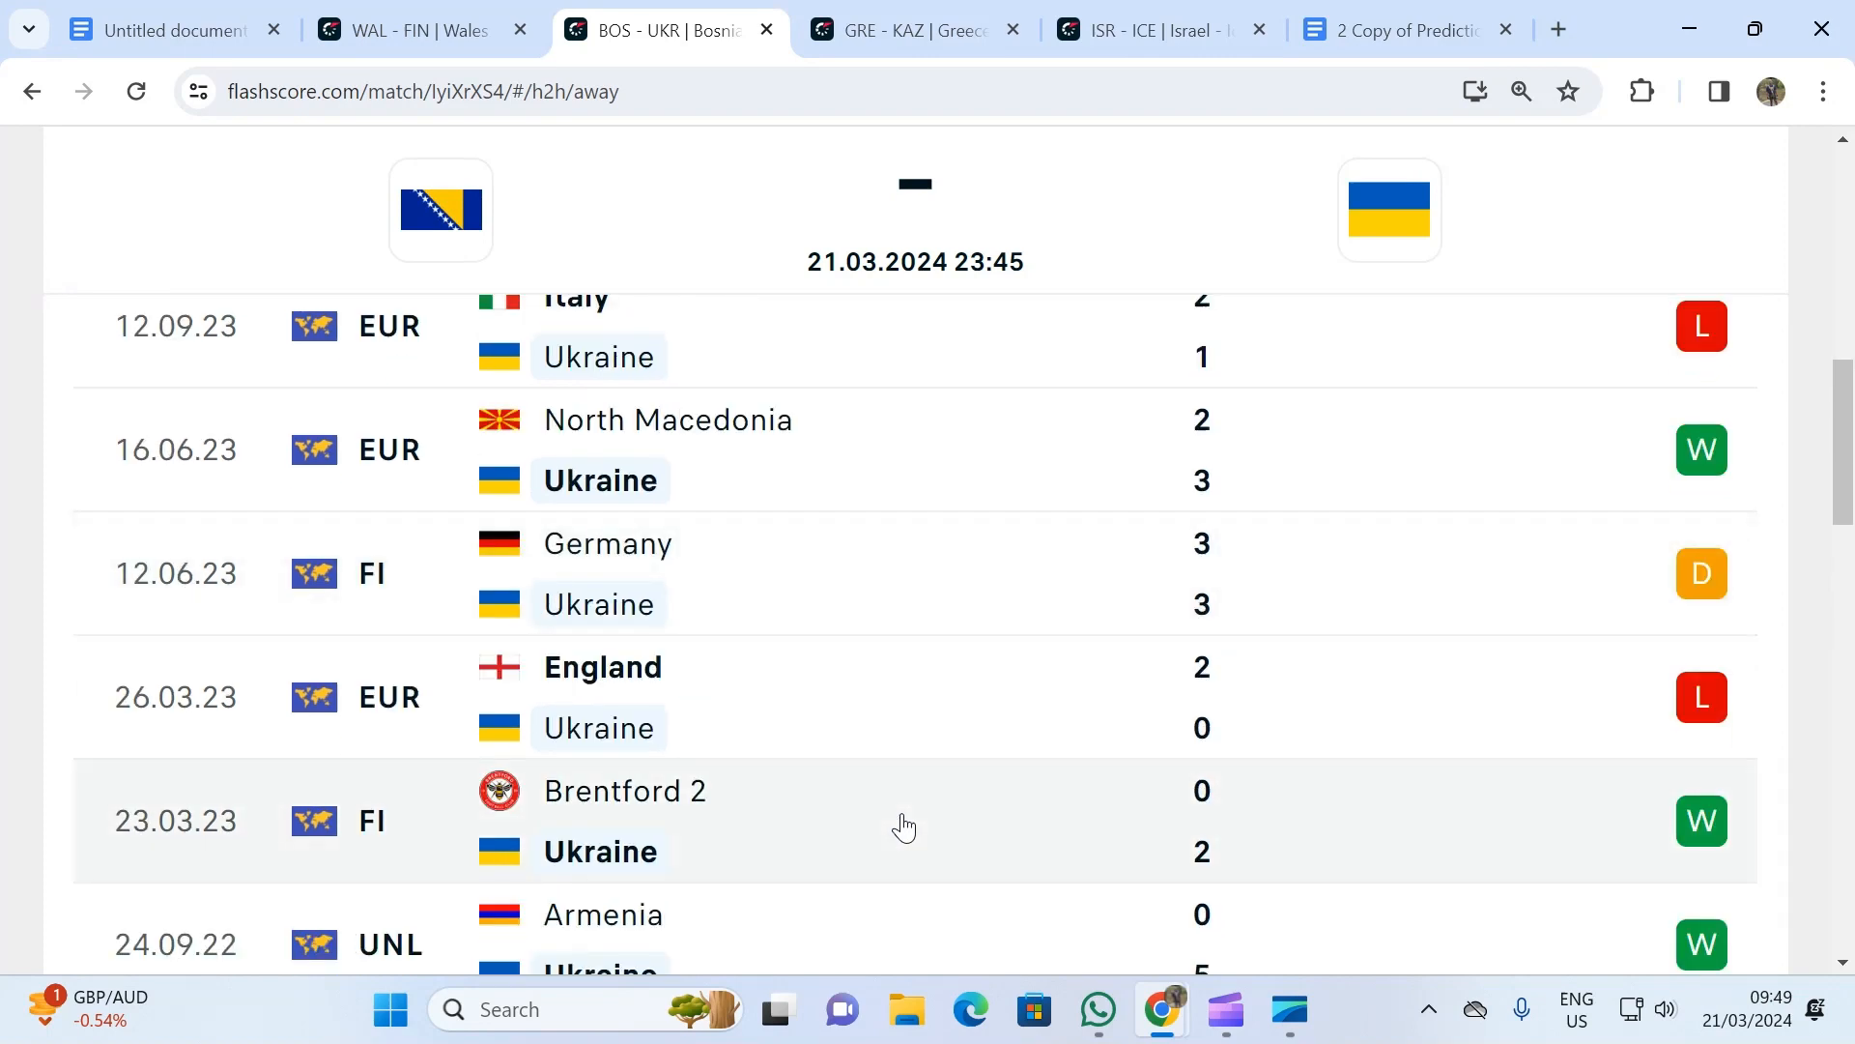
pyautogui.scroll(-3)
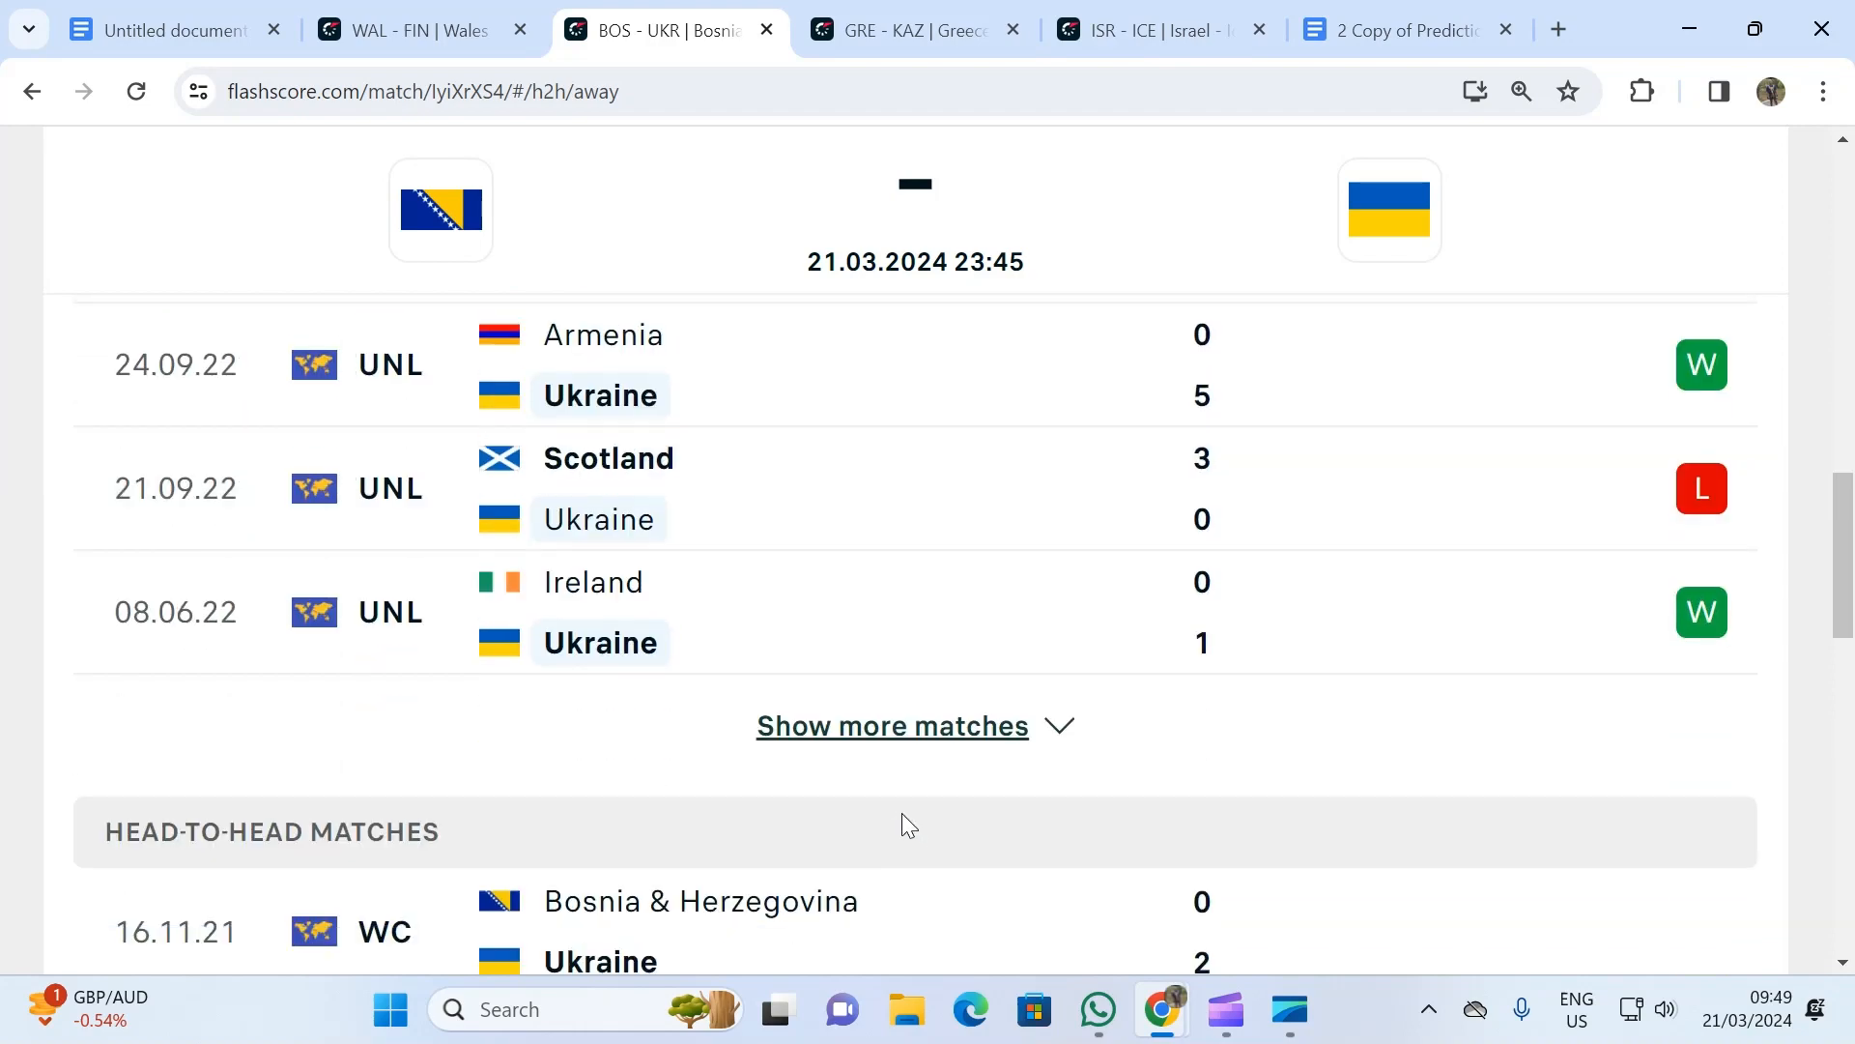
pyautogui.scroll(3)
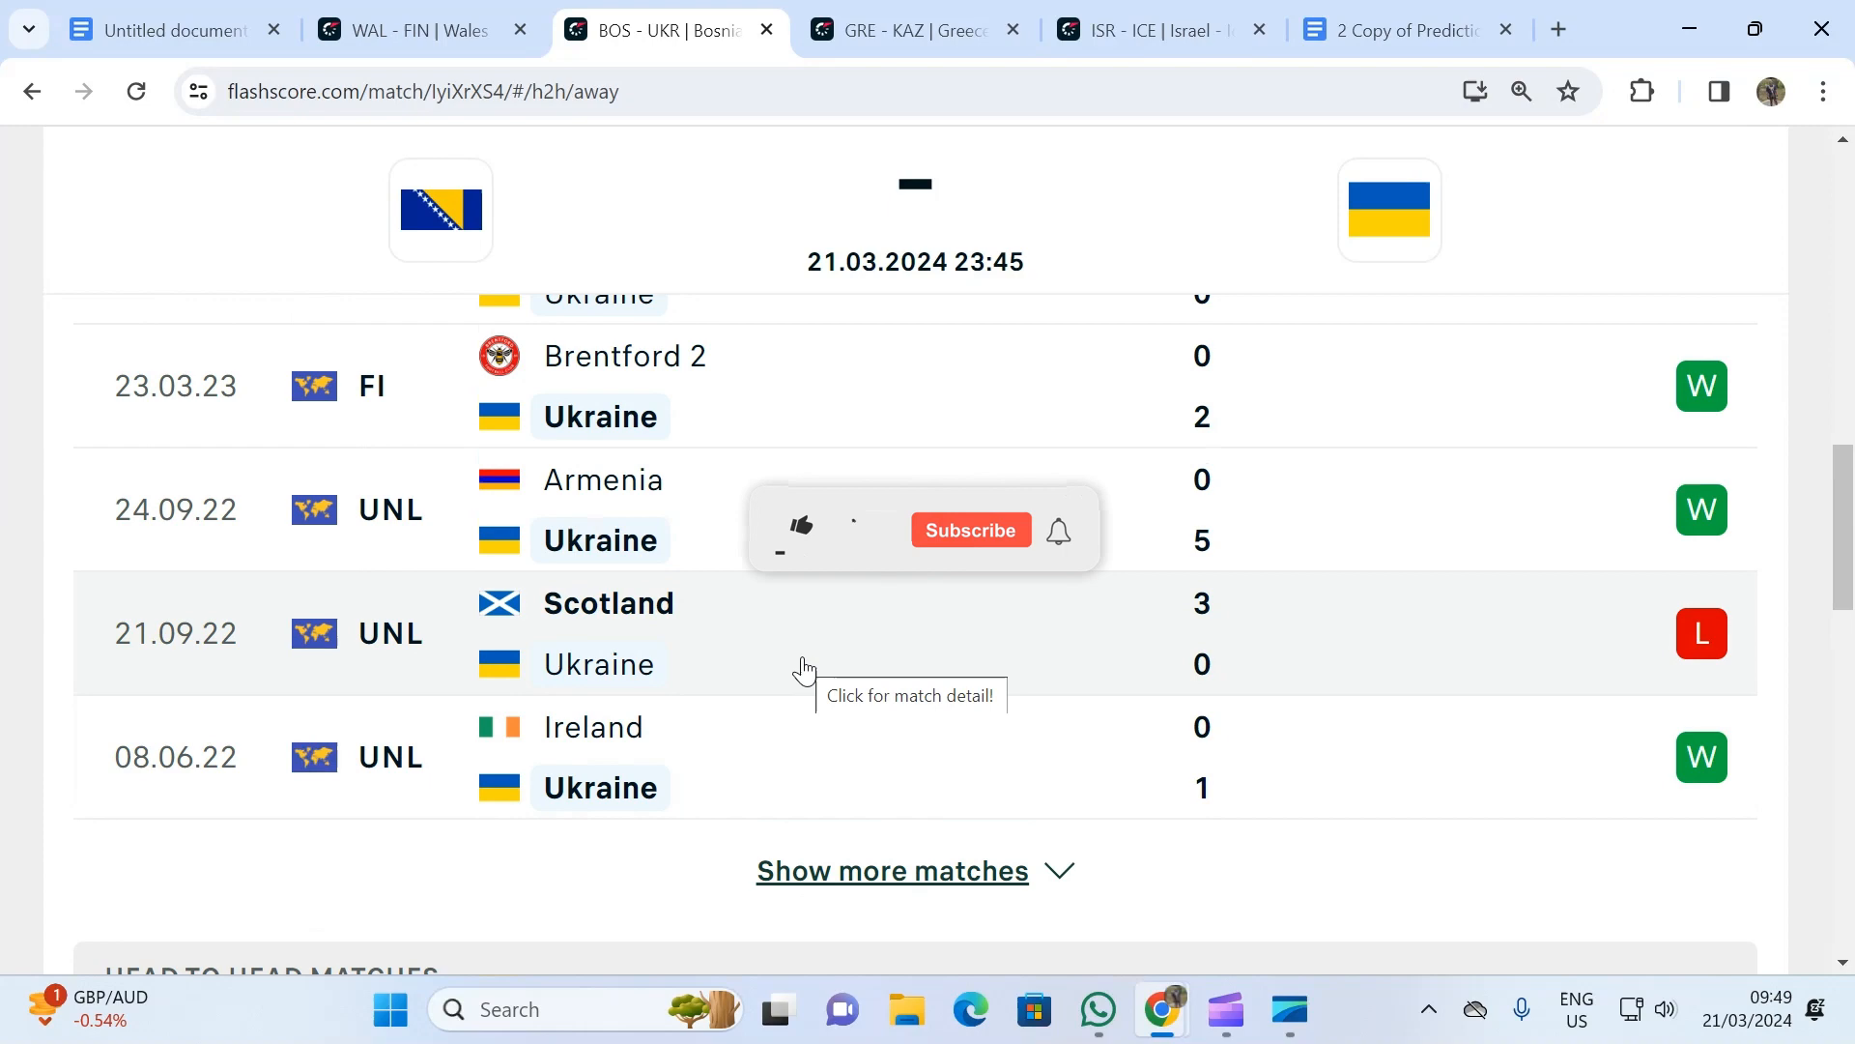
pyautogui.scroll(3)
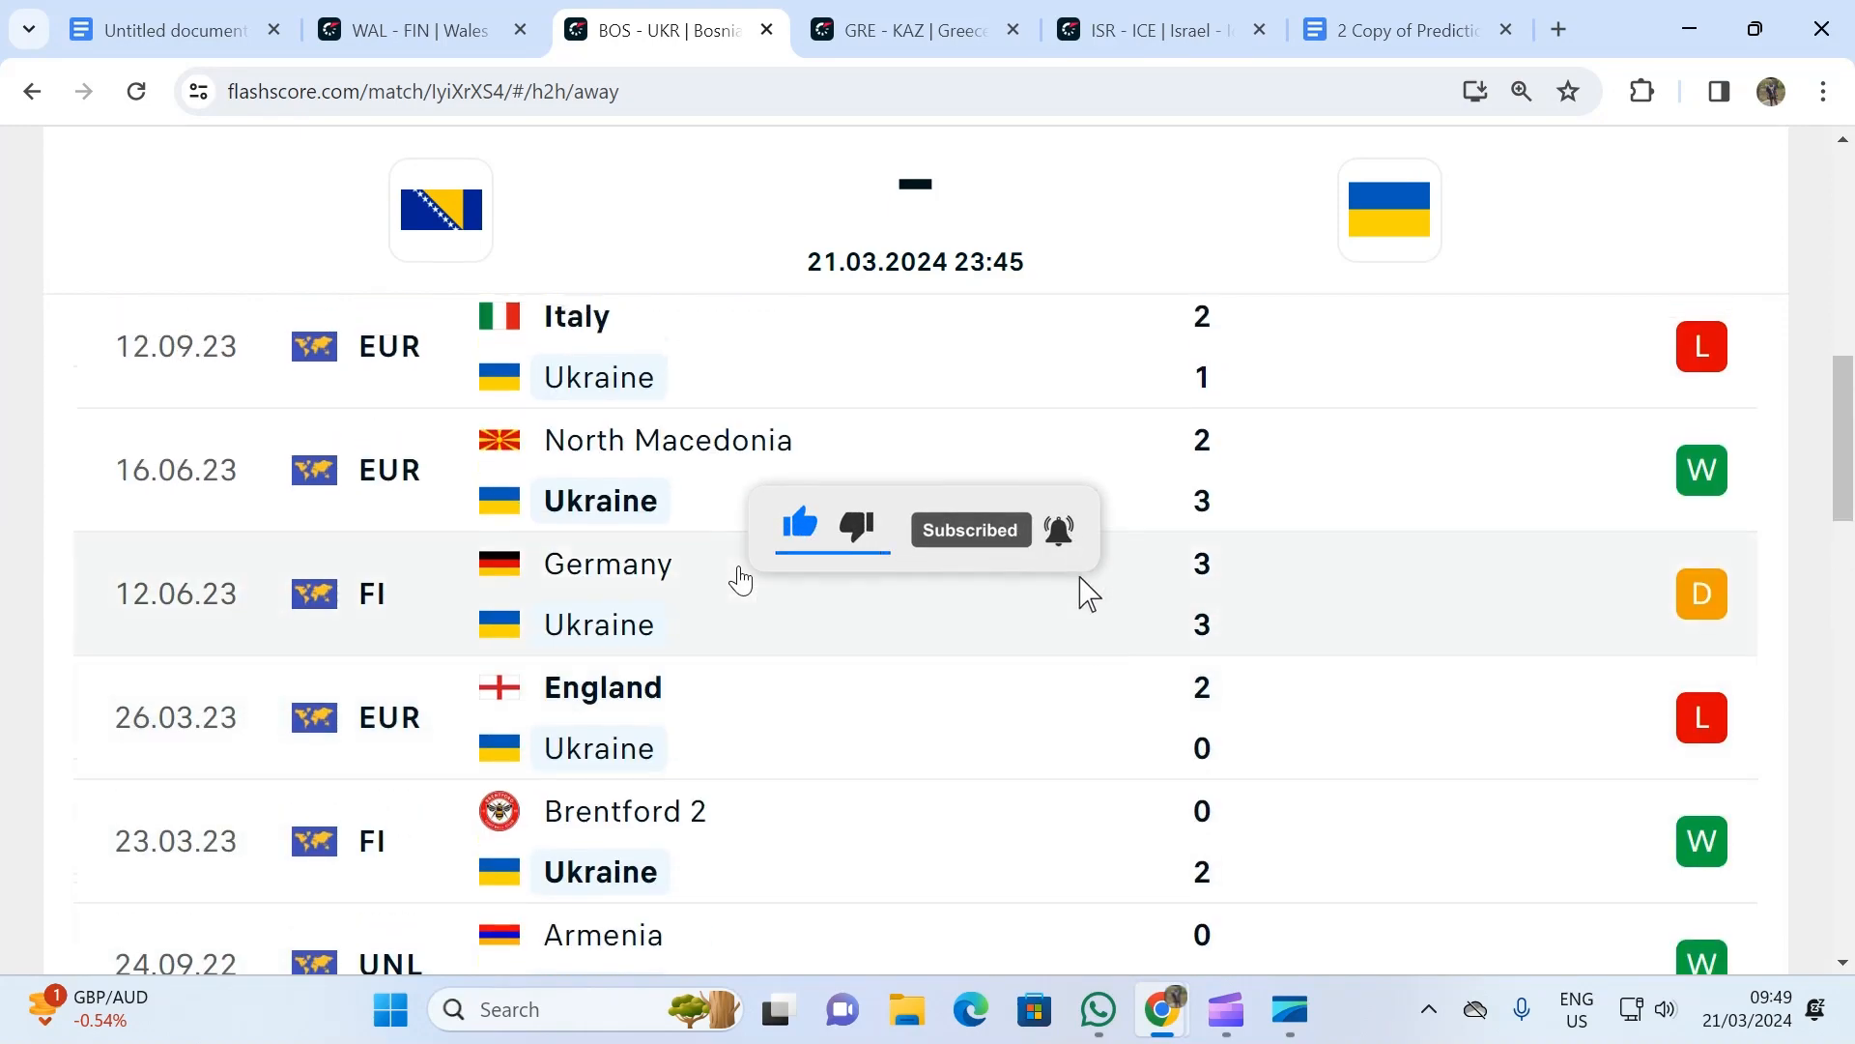
pyautogui.scroll(3)
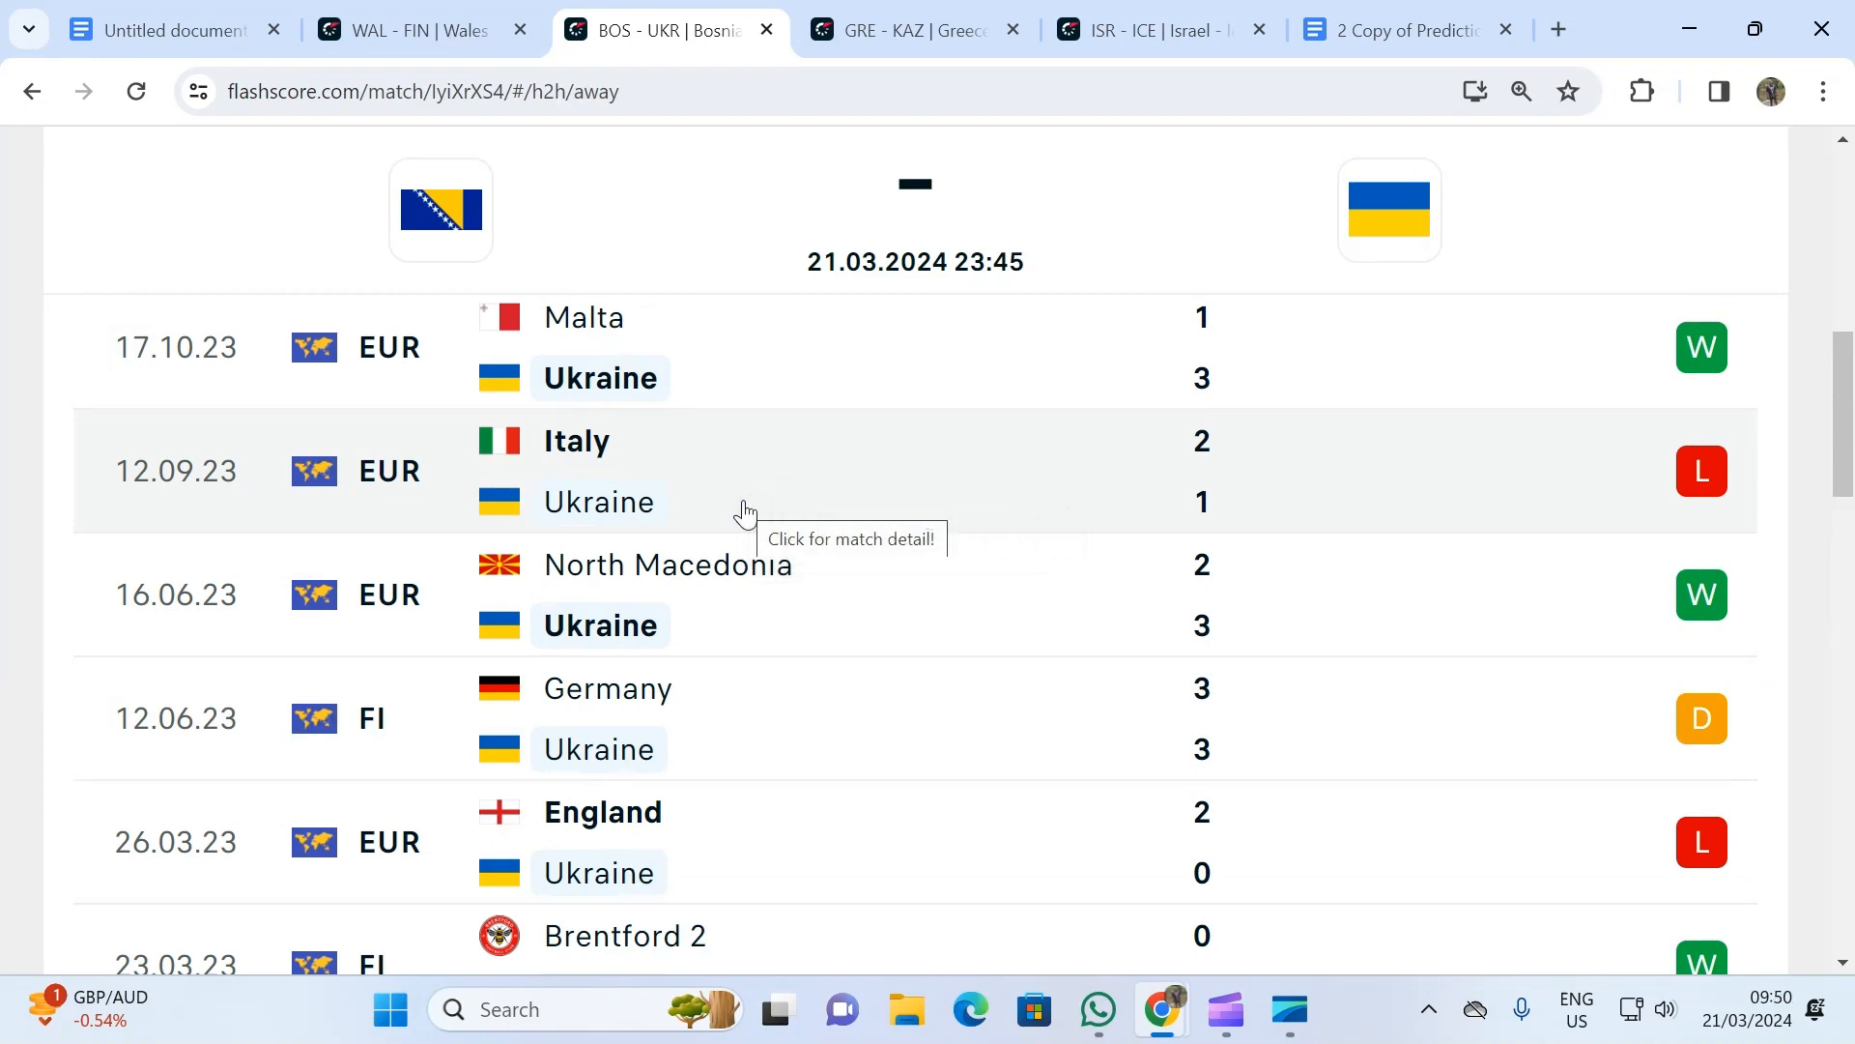
pyautogui.scroll(3)
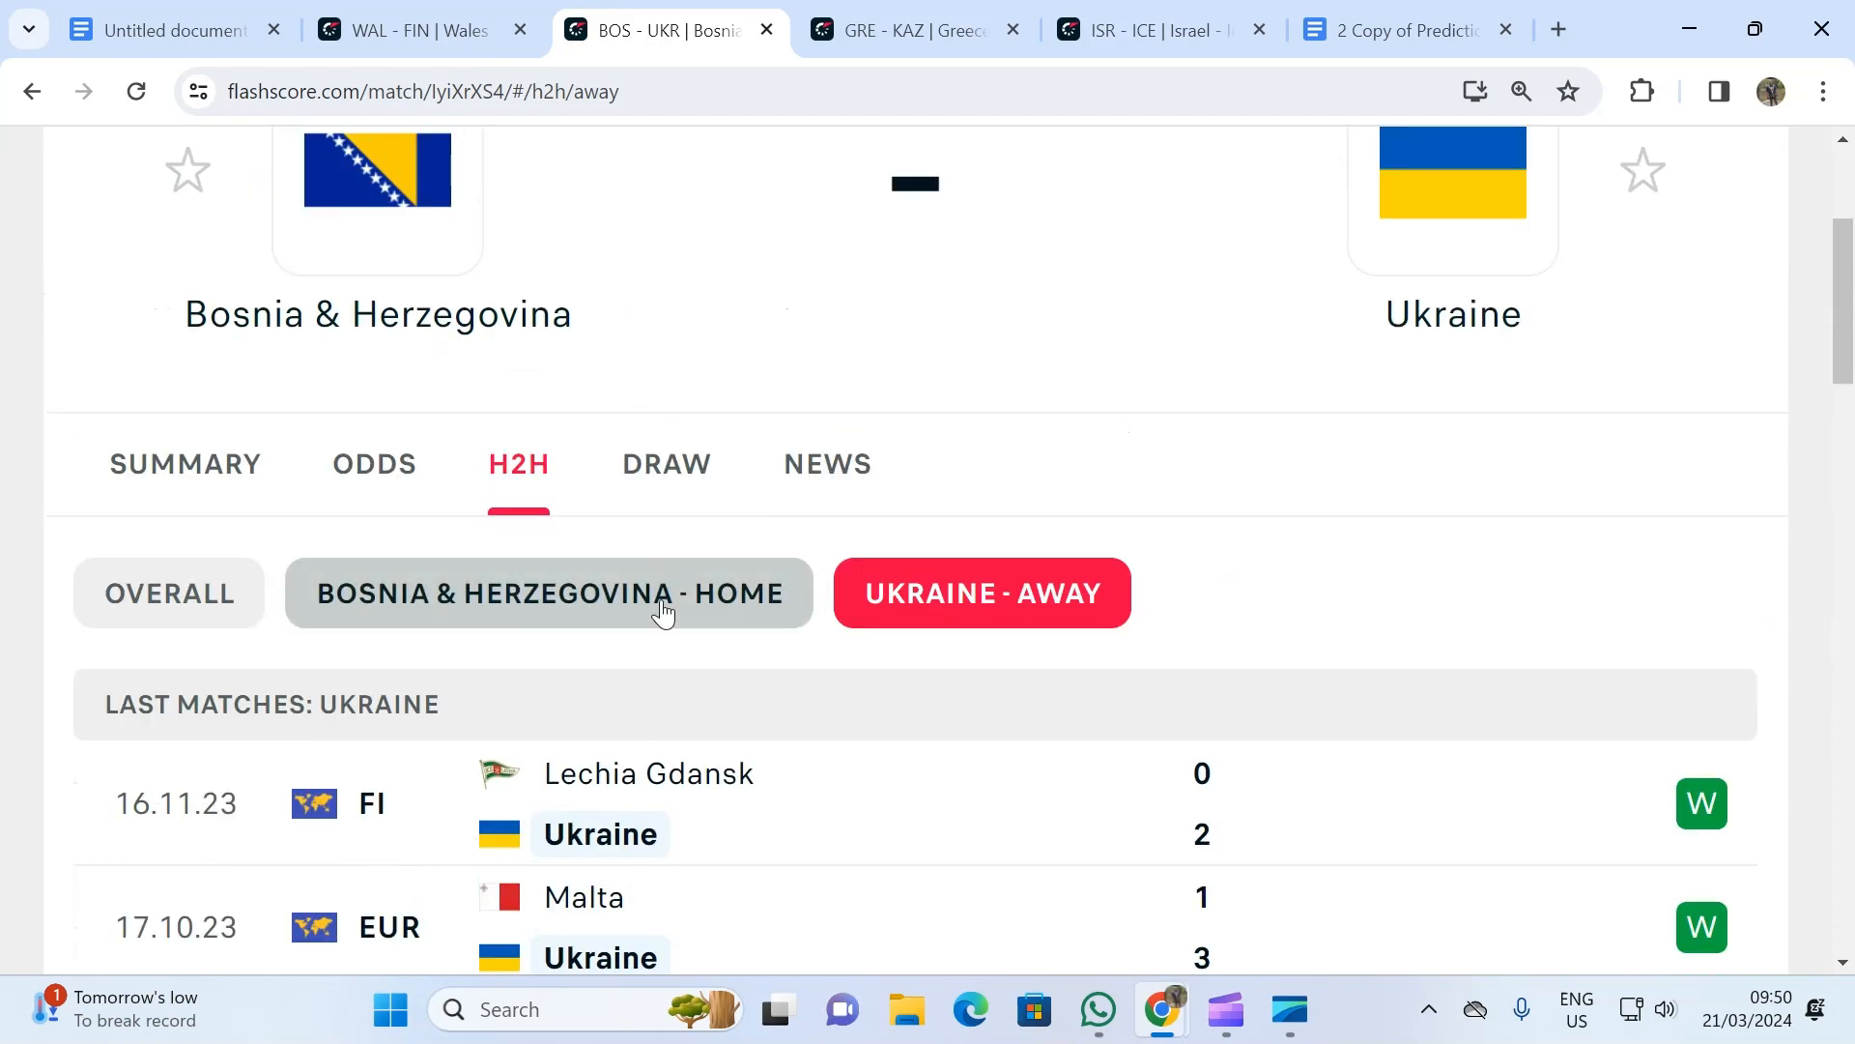
# - Show Bosnia & Herzegovina's home results again and scroll through the list
pyautogui.click(547, 593)
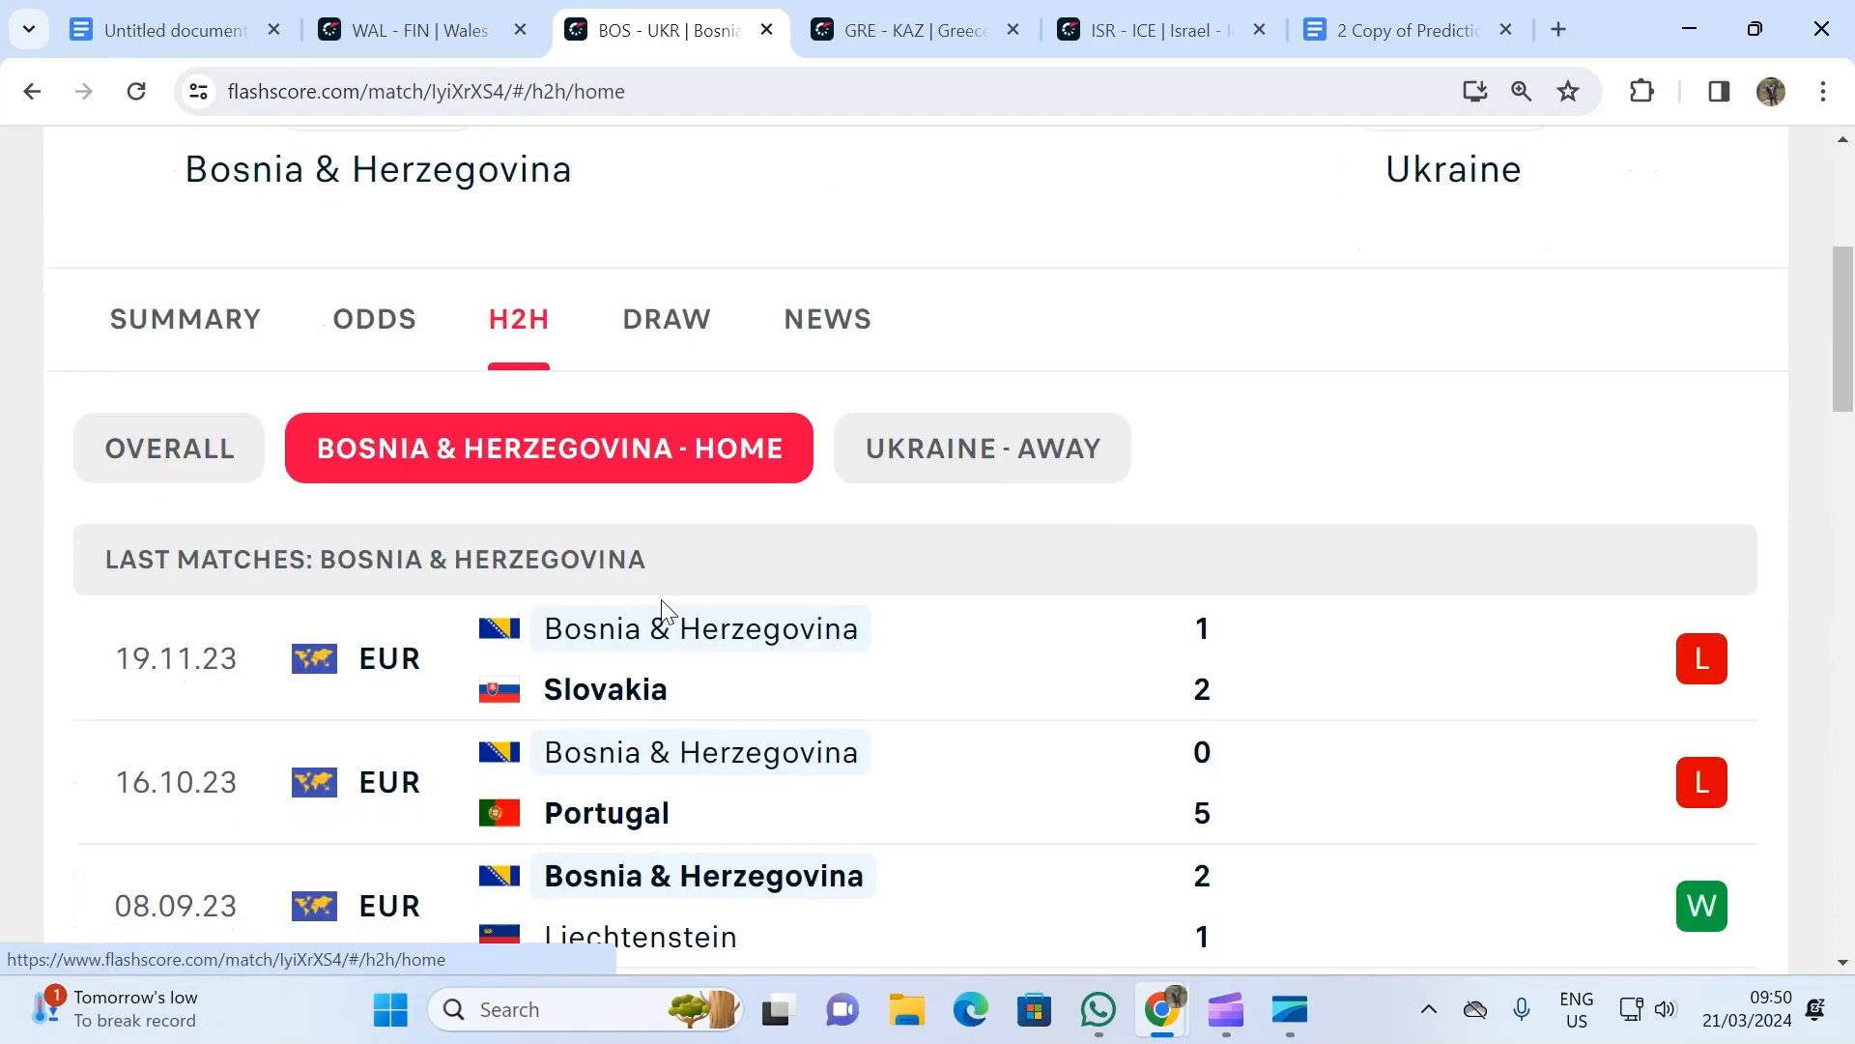
pyautogui.scroll(-3)
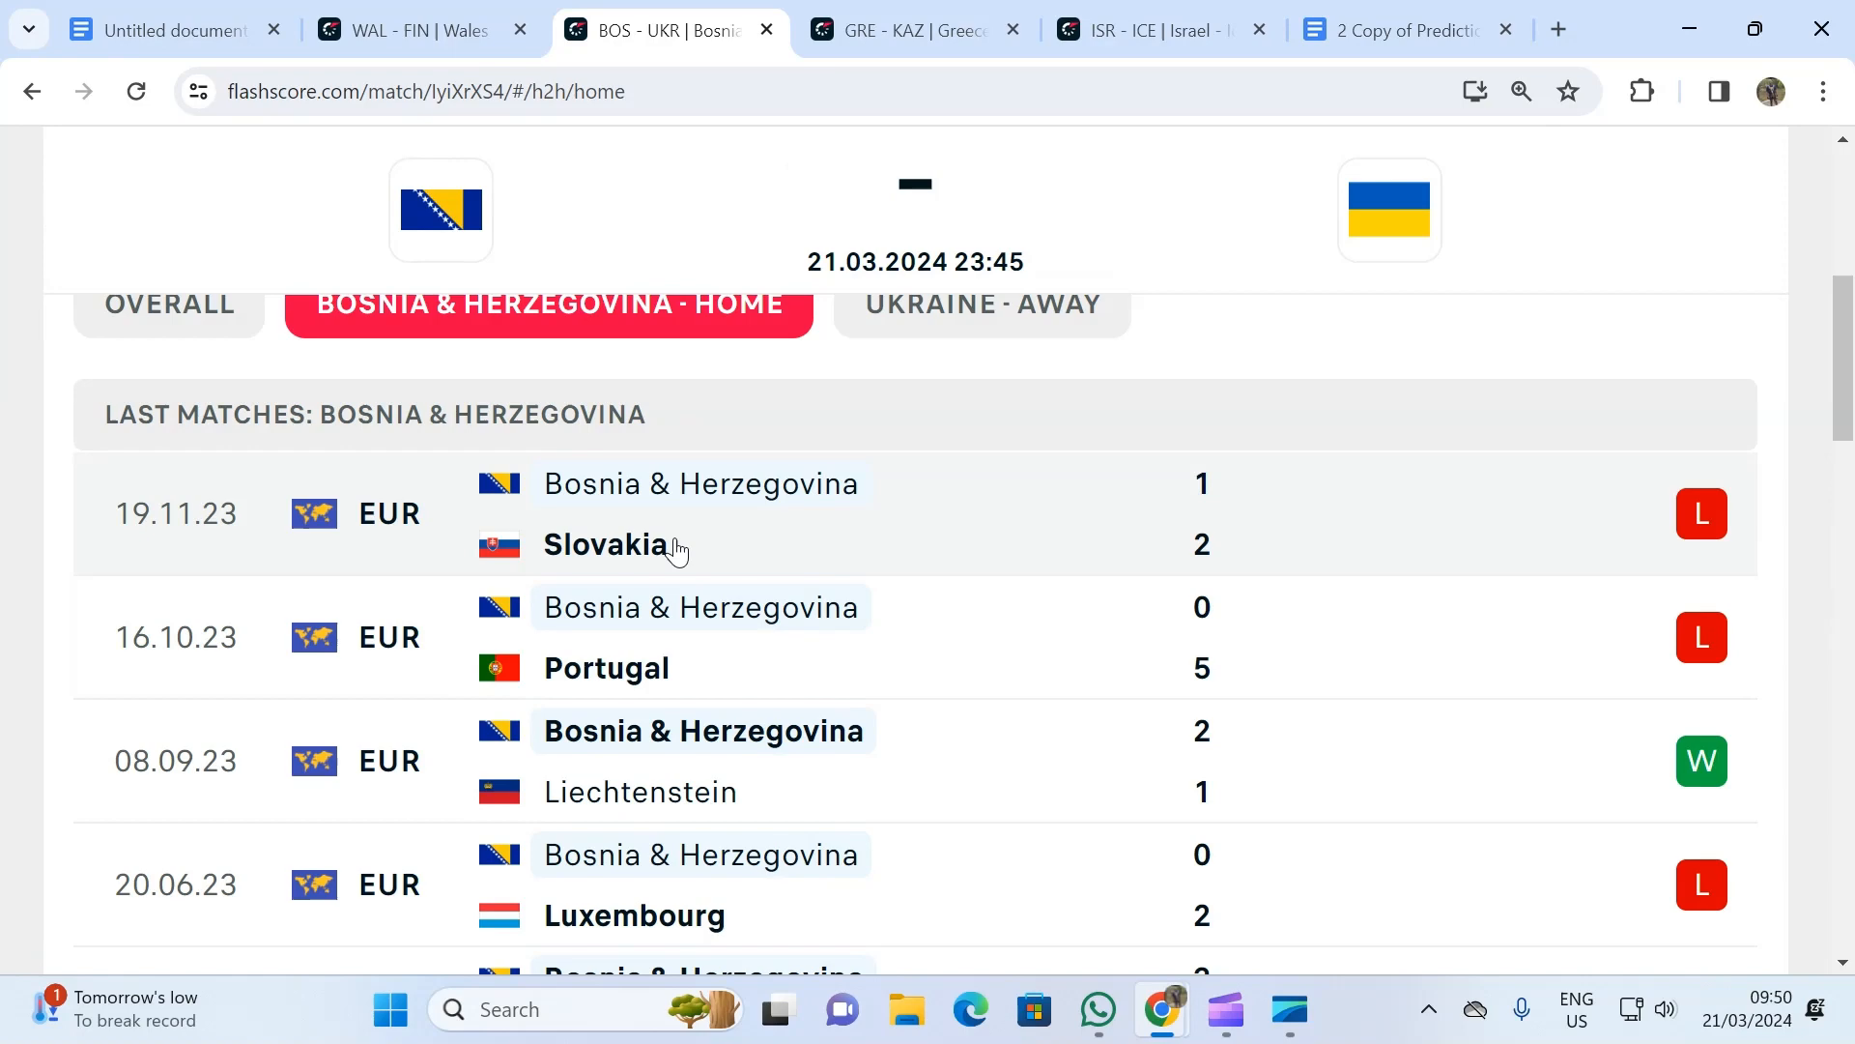
pyautogui.moveTo(659, 645)
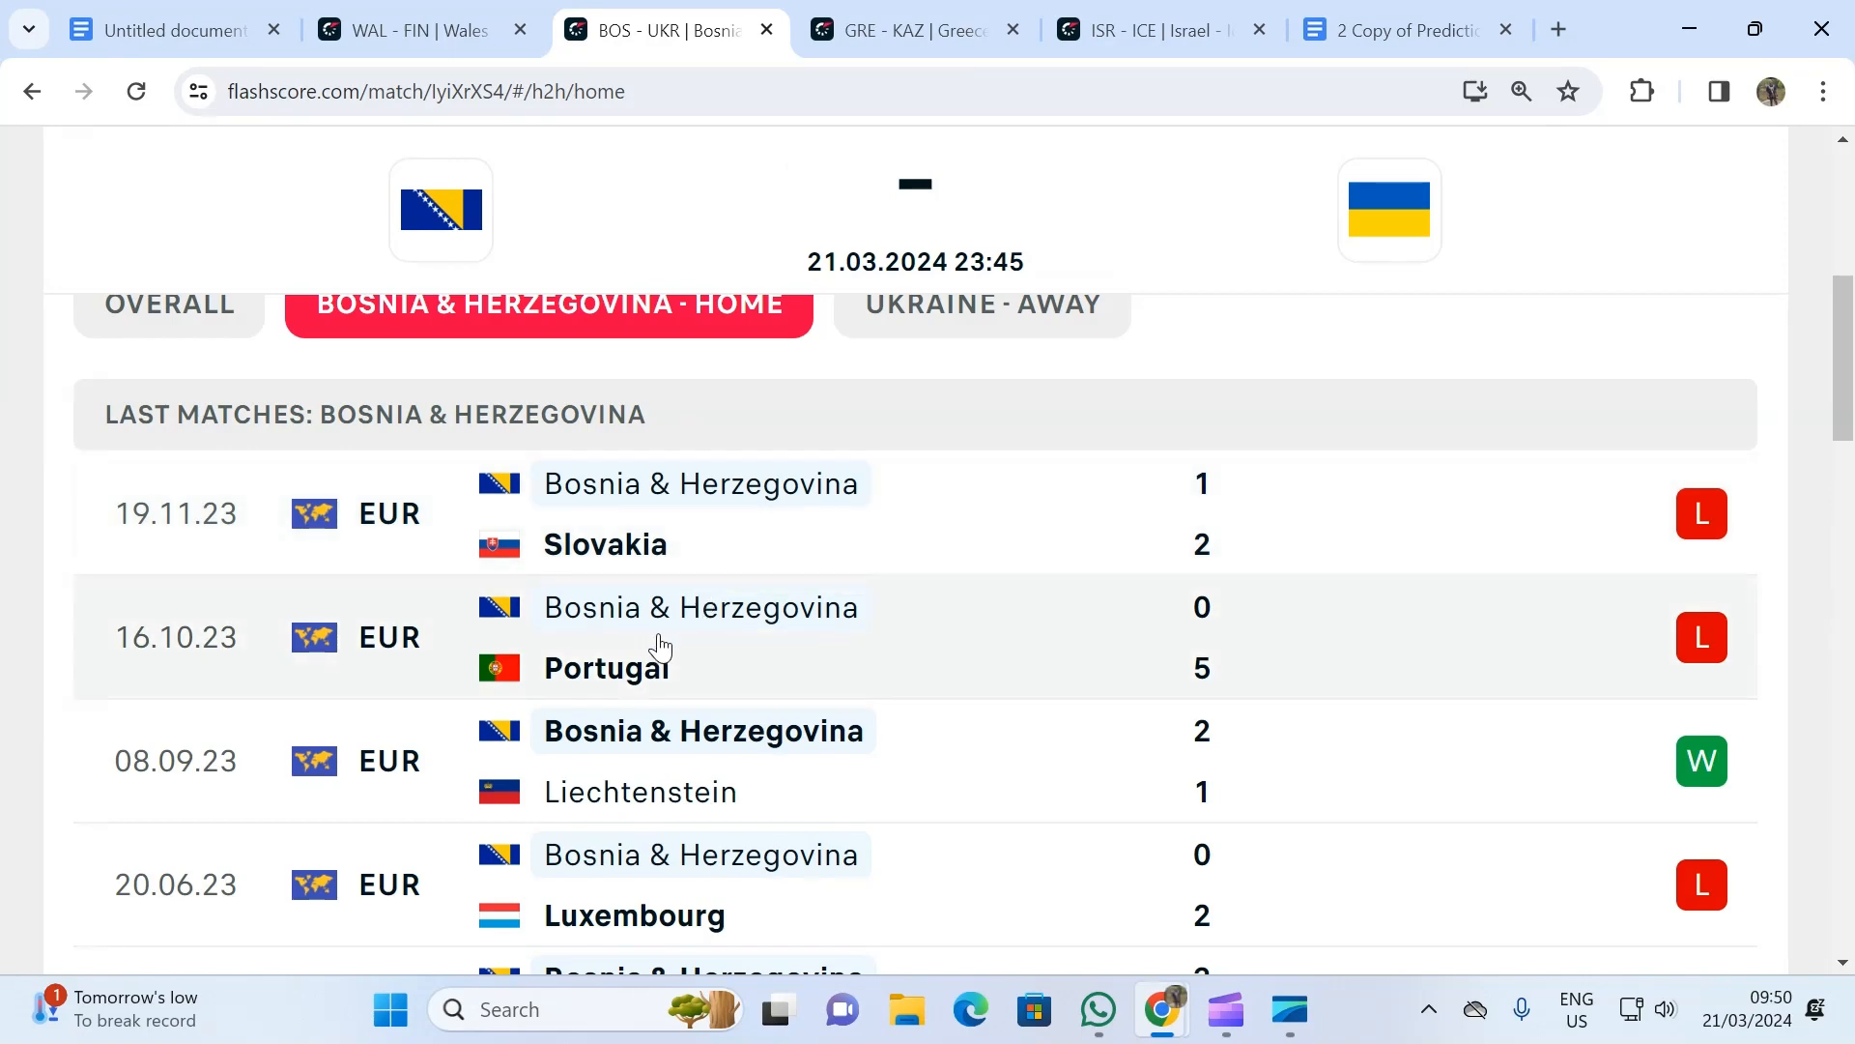
pyautogui.scroll(-3)
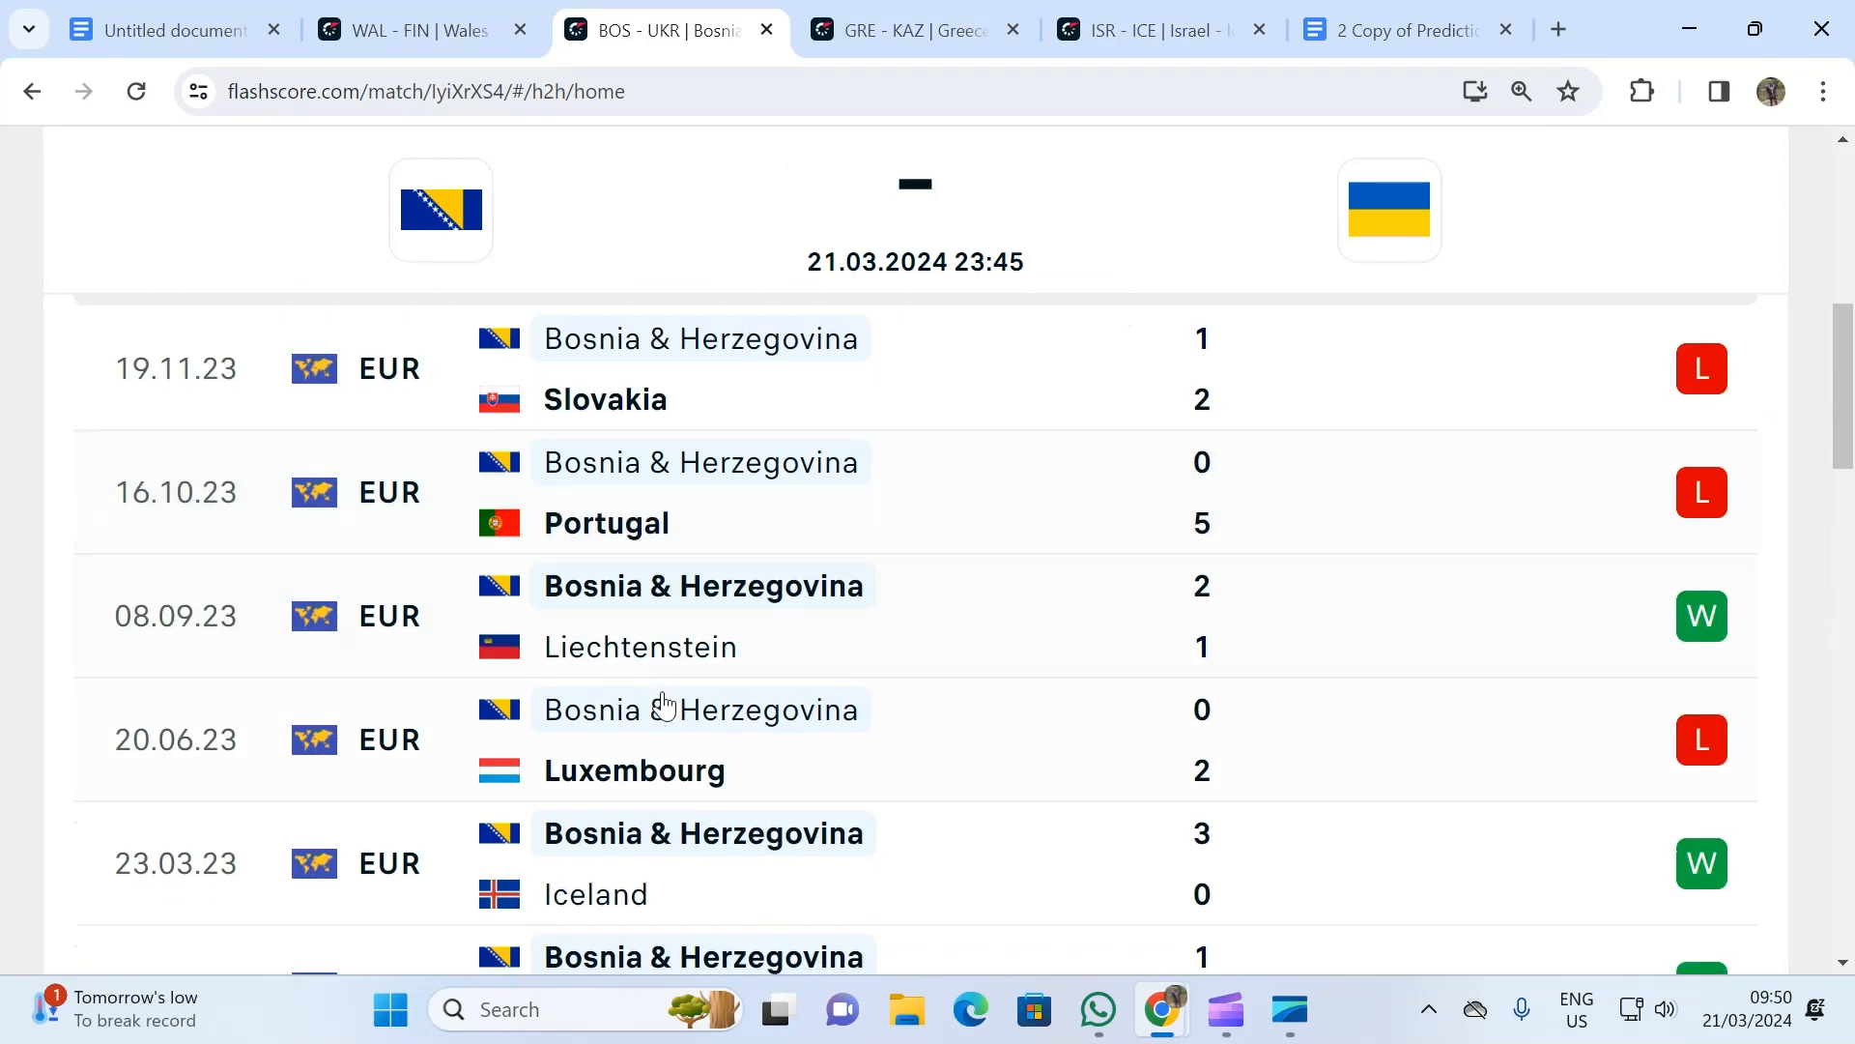
# - Return to Ukraine's away results and scroll through them and the head-to-head section
pyautogui.click(980, 447)
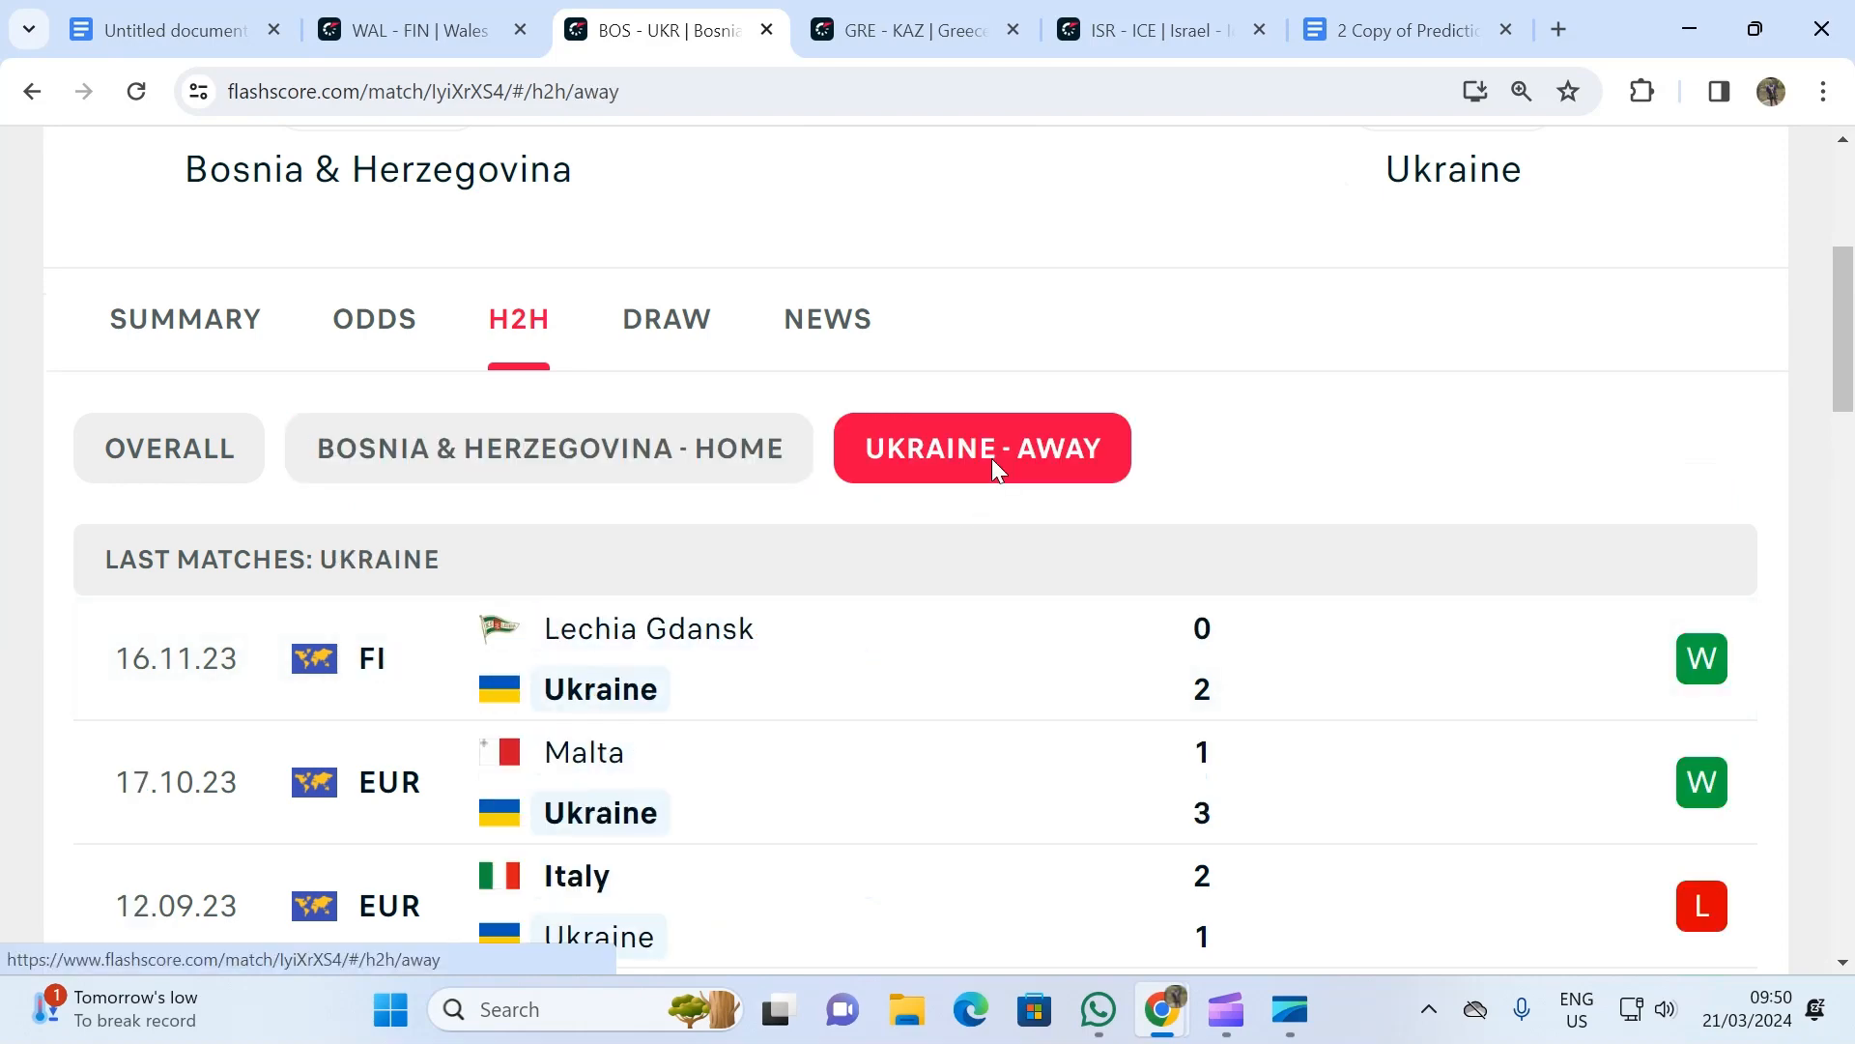
pyautogui.scroll(3)
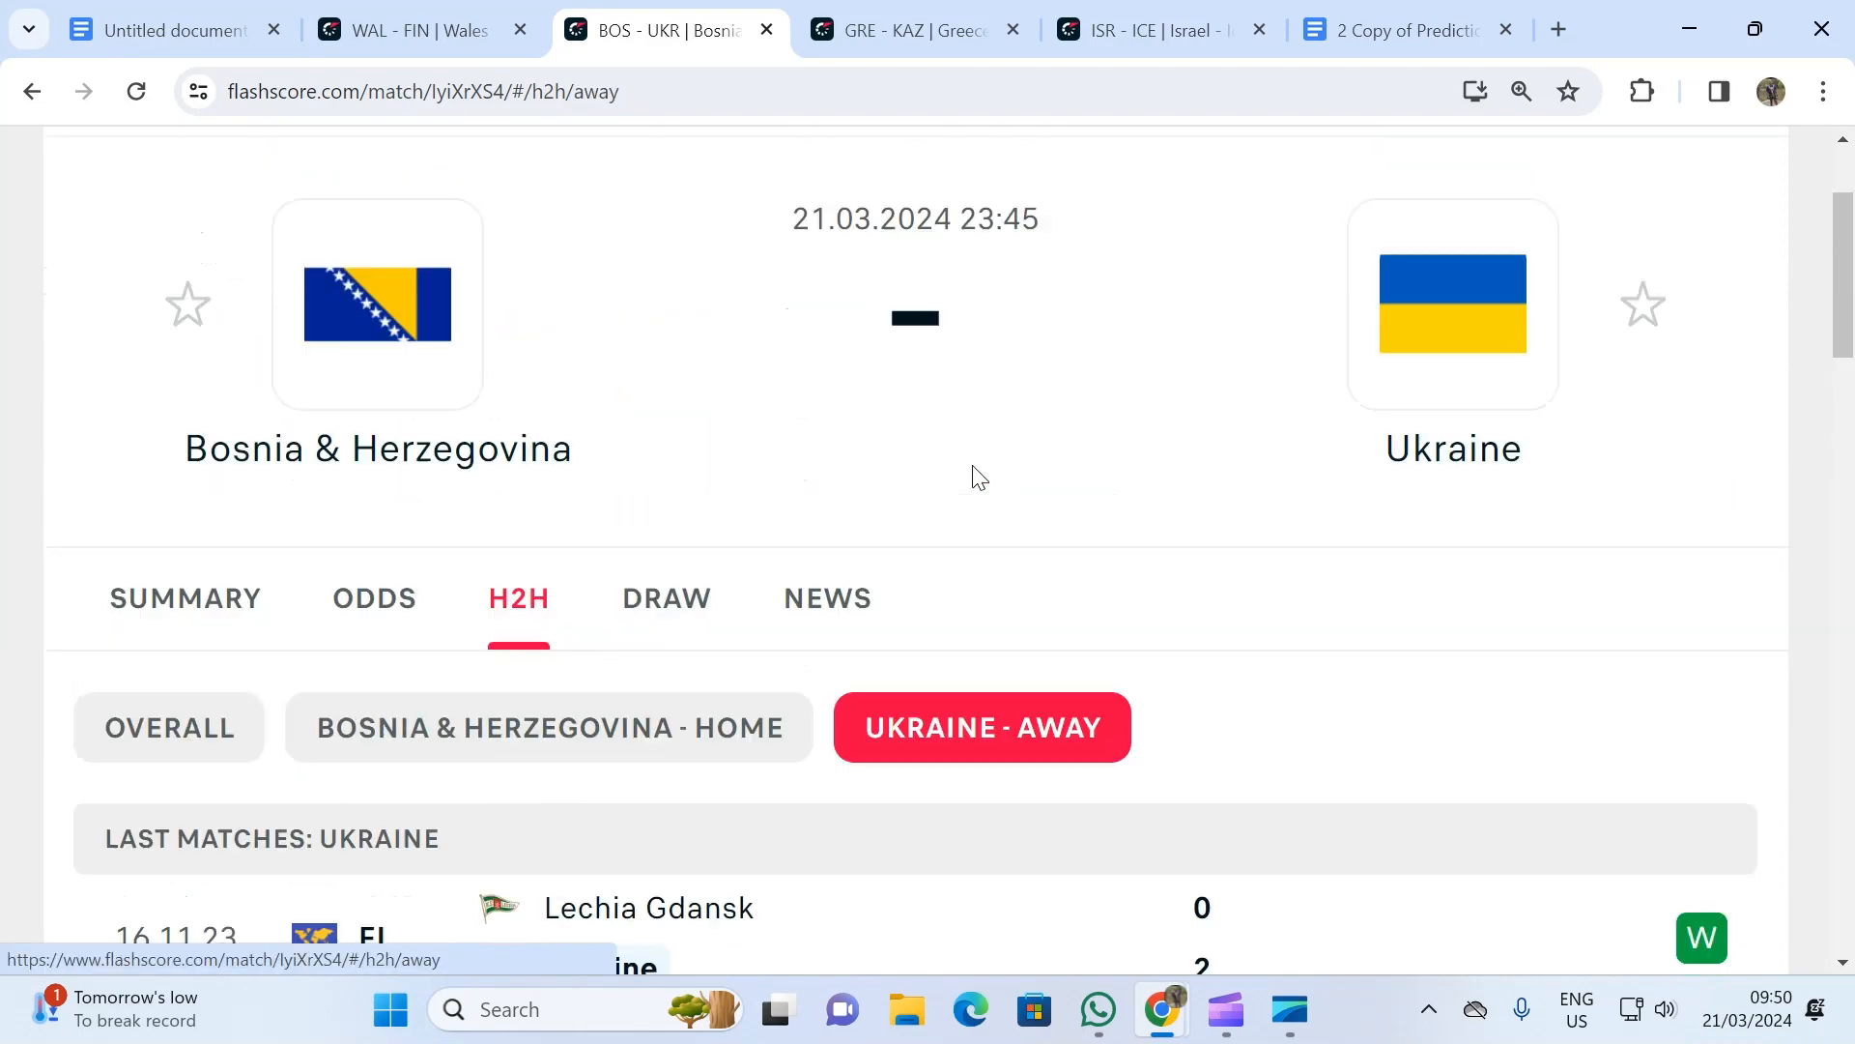
pyautogui.scroll(-3)
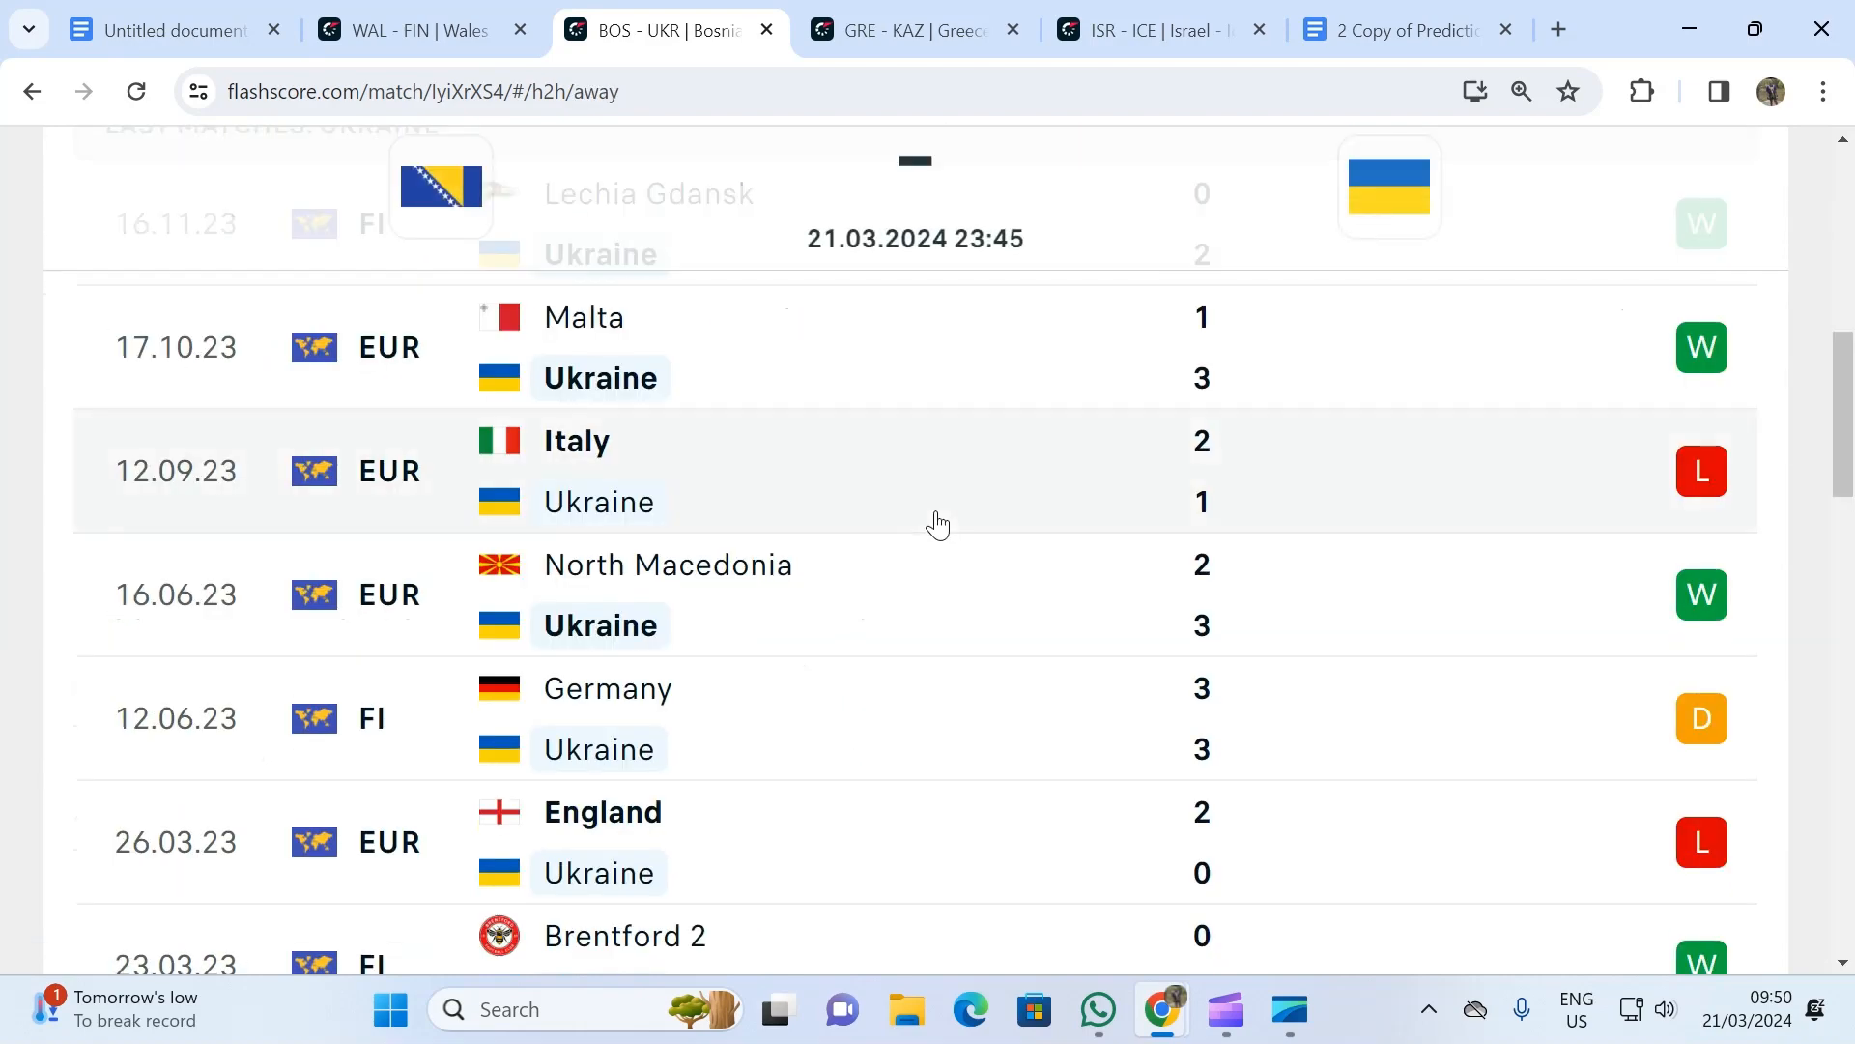
pyautogui.scroll(-3)
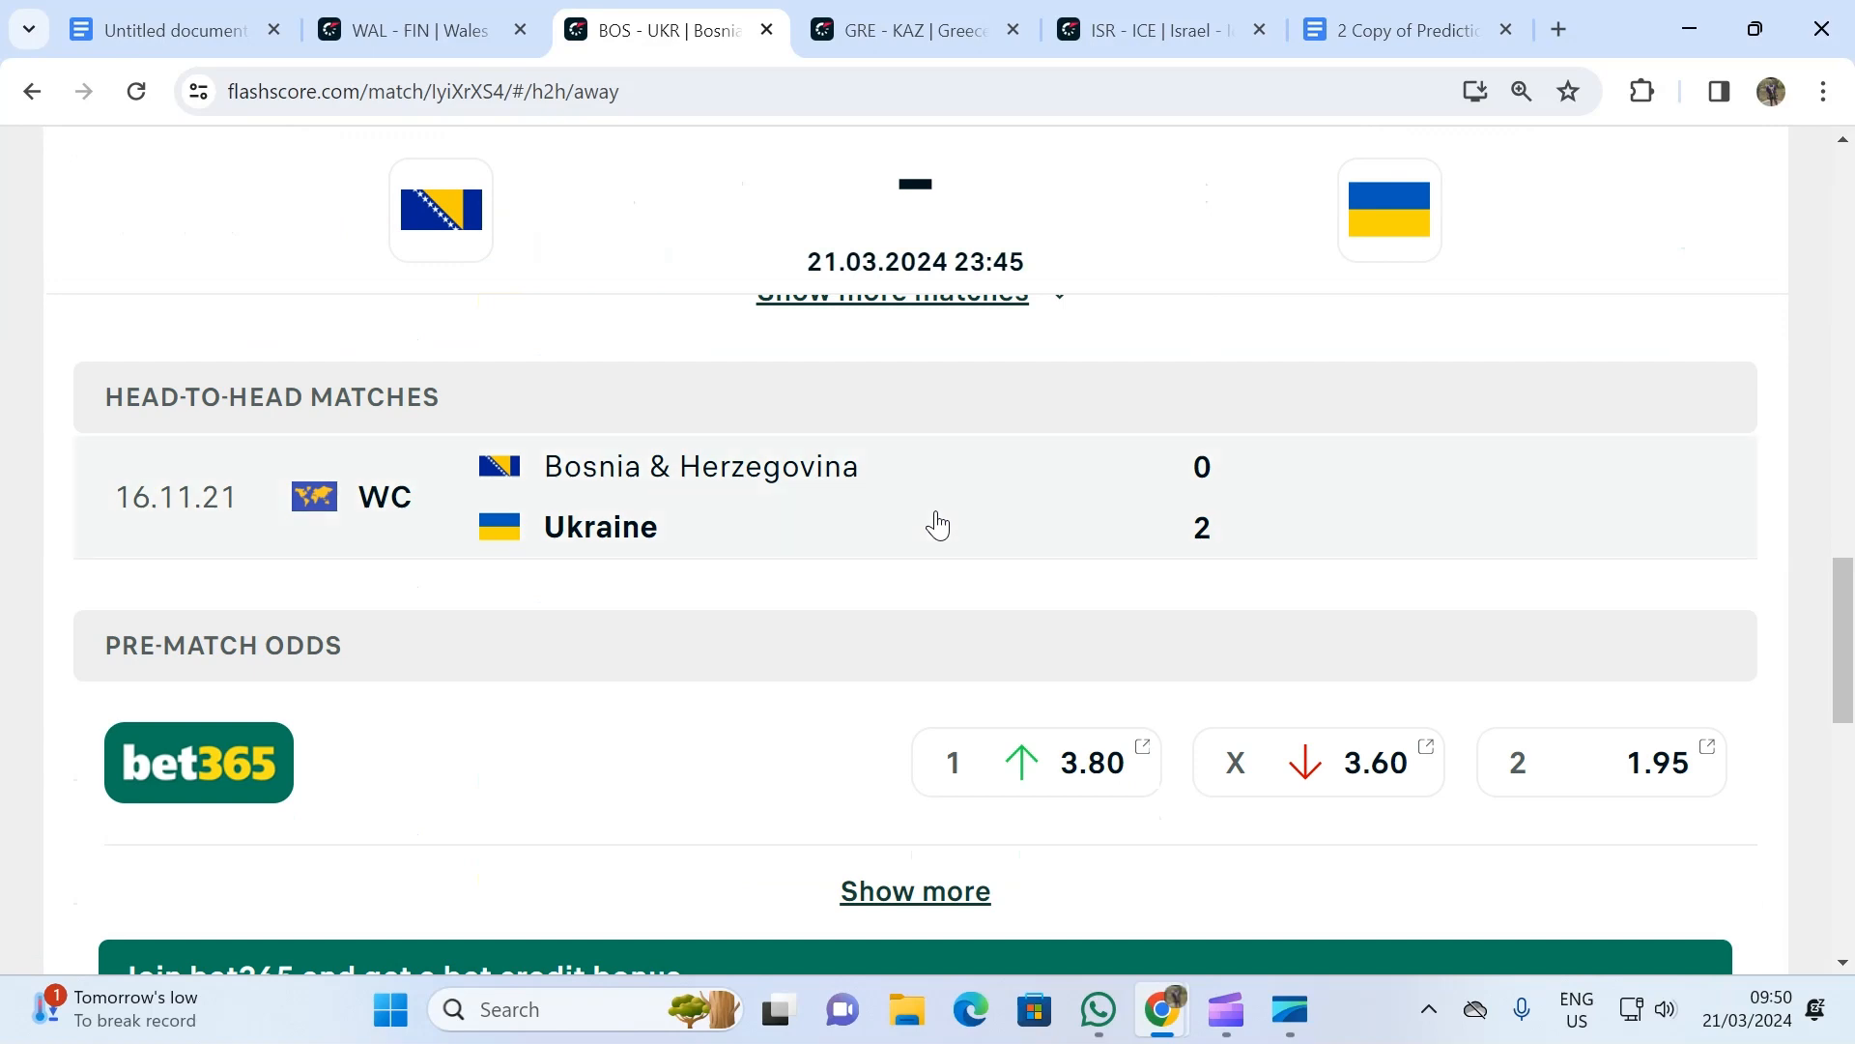
pyautogui.moveTo(856, 526)
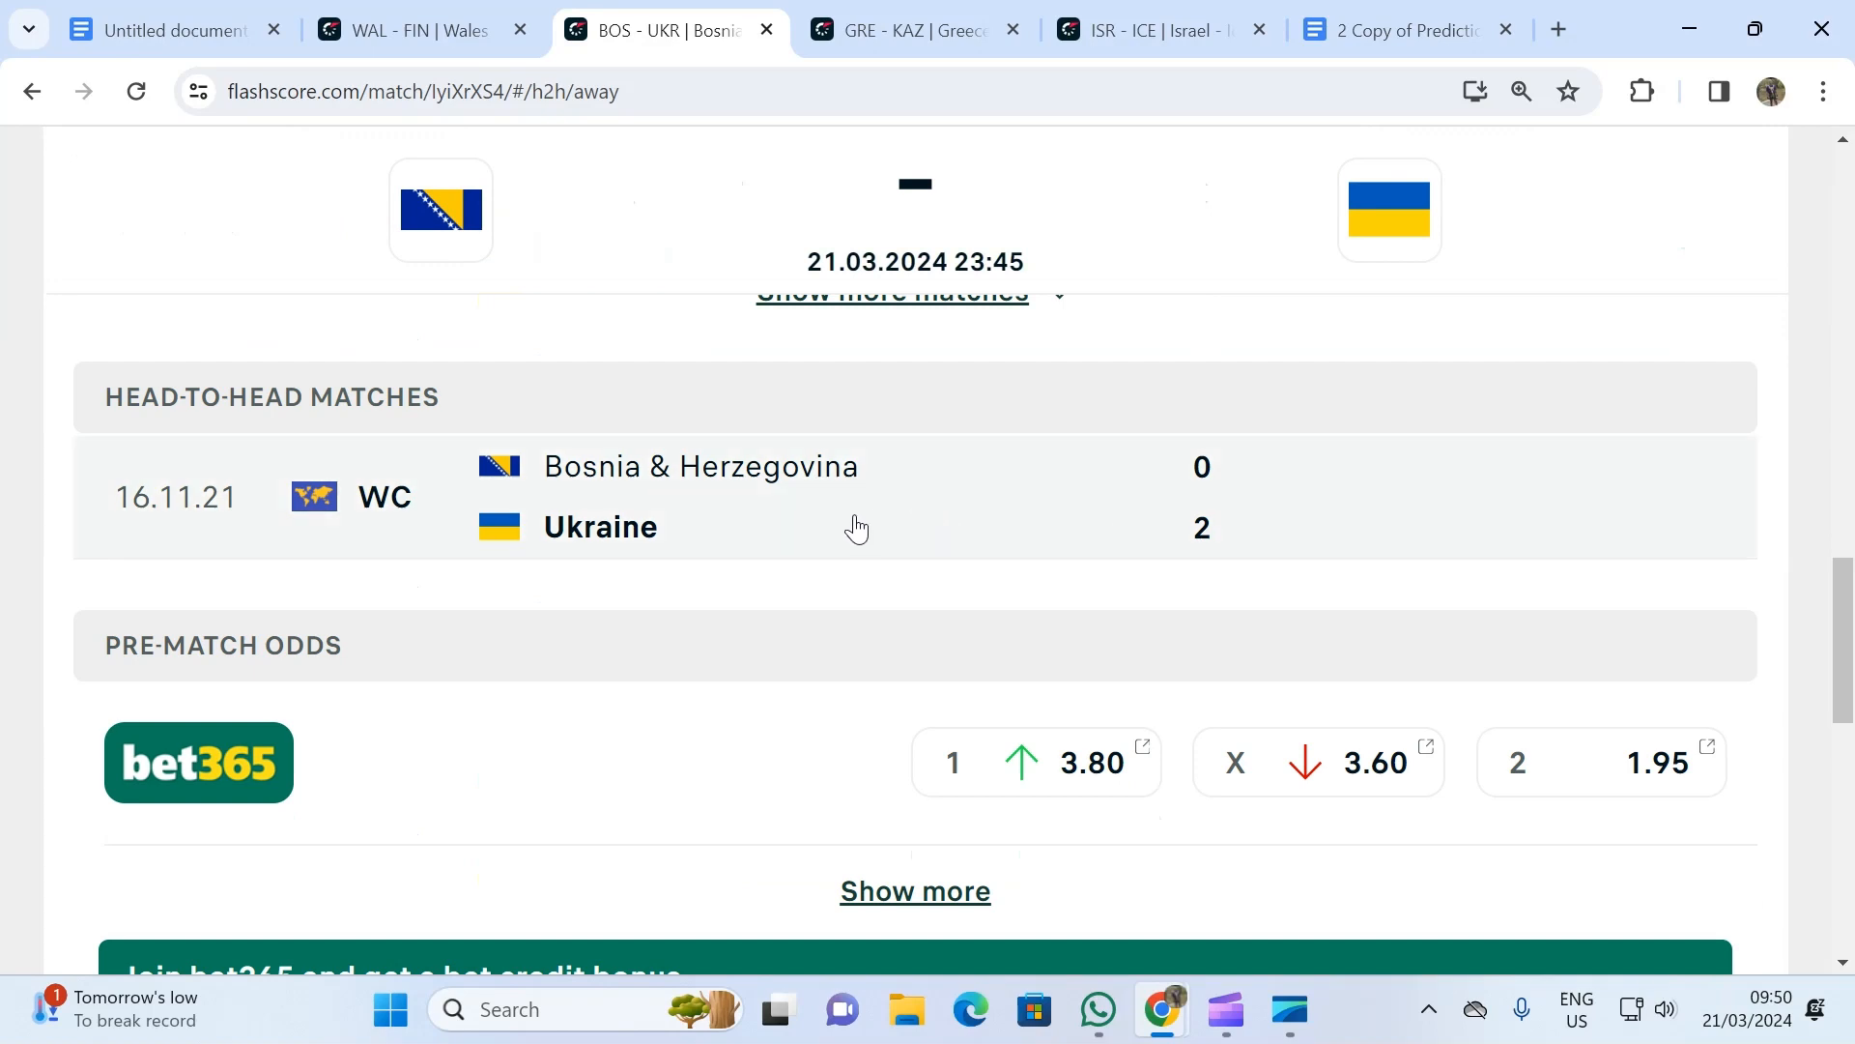
pyautogui.moveTo(854, 525)
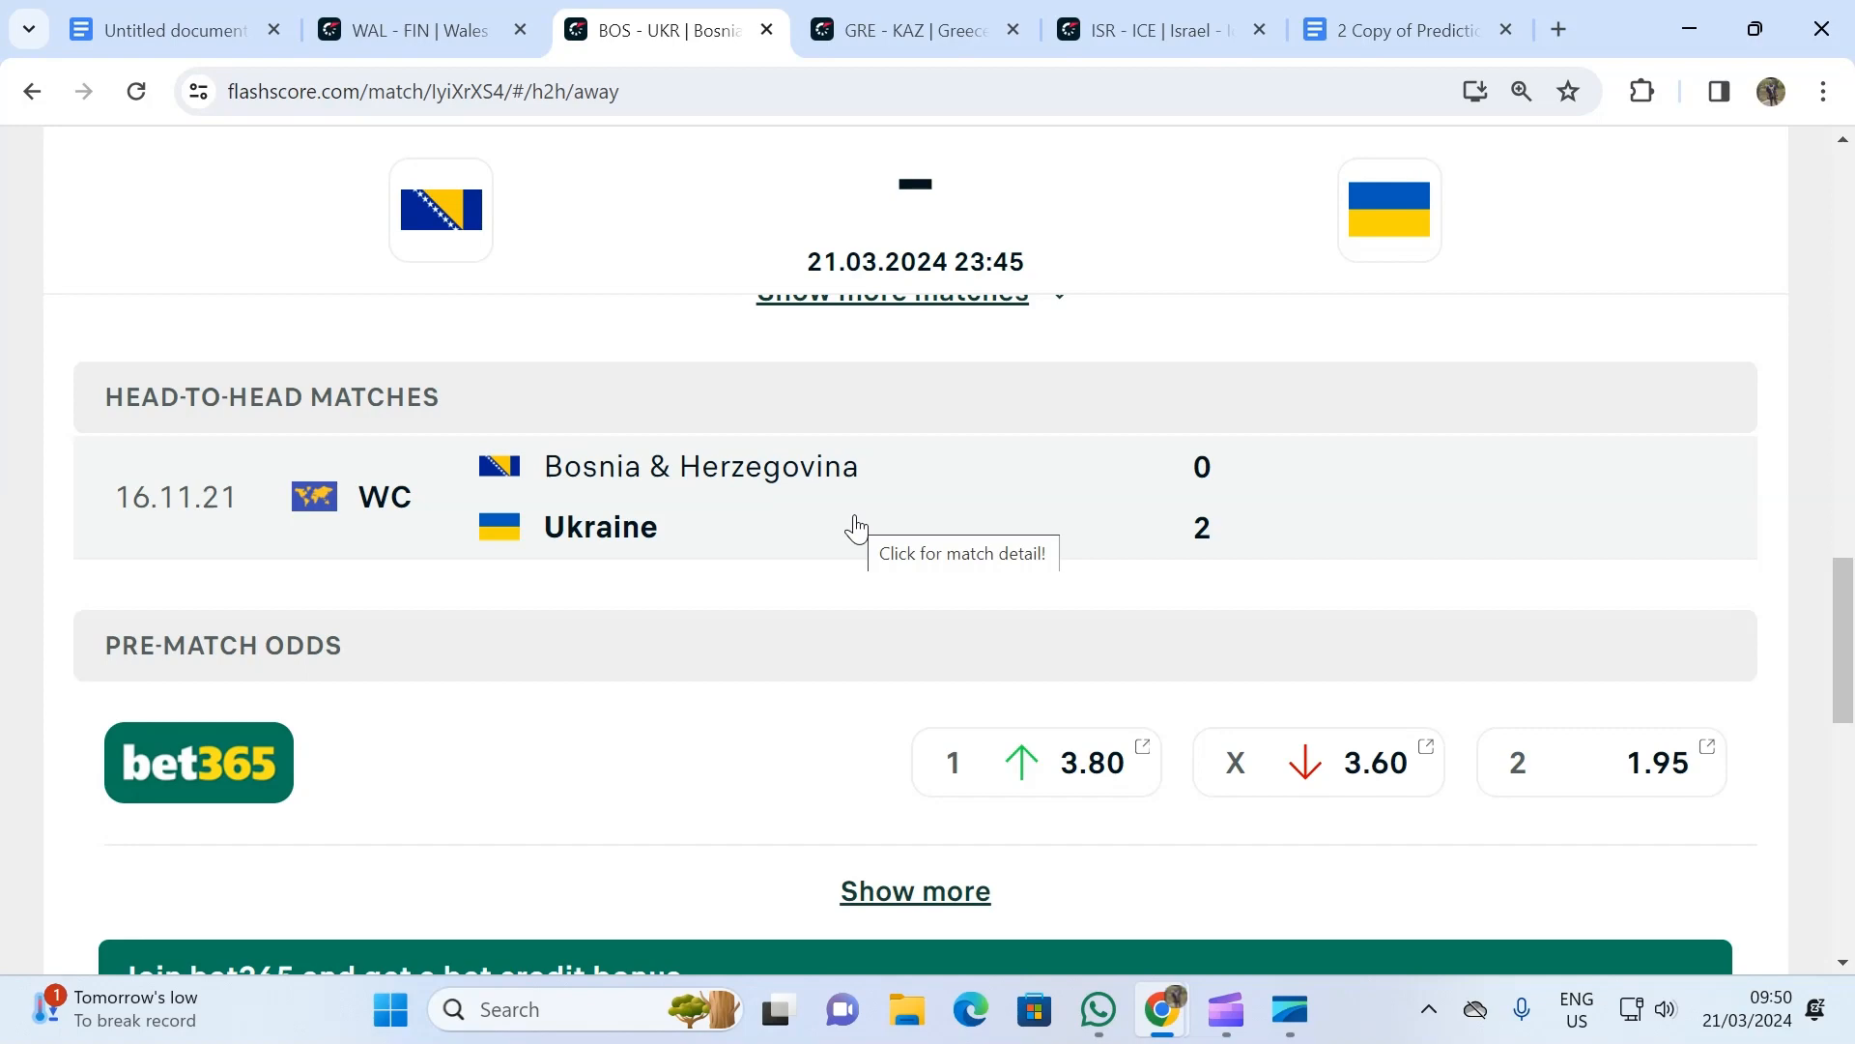
pyautogui.scroll(3)
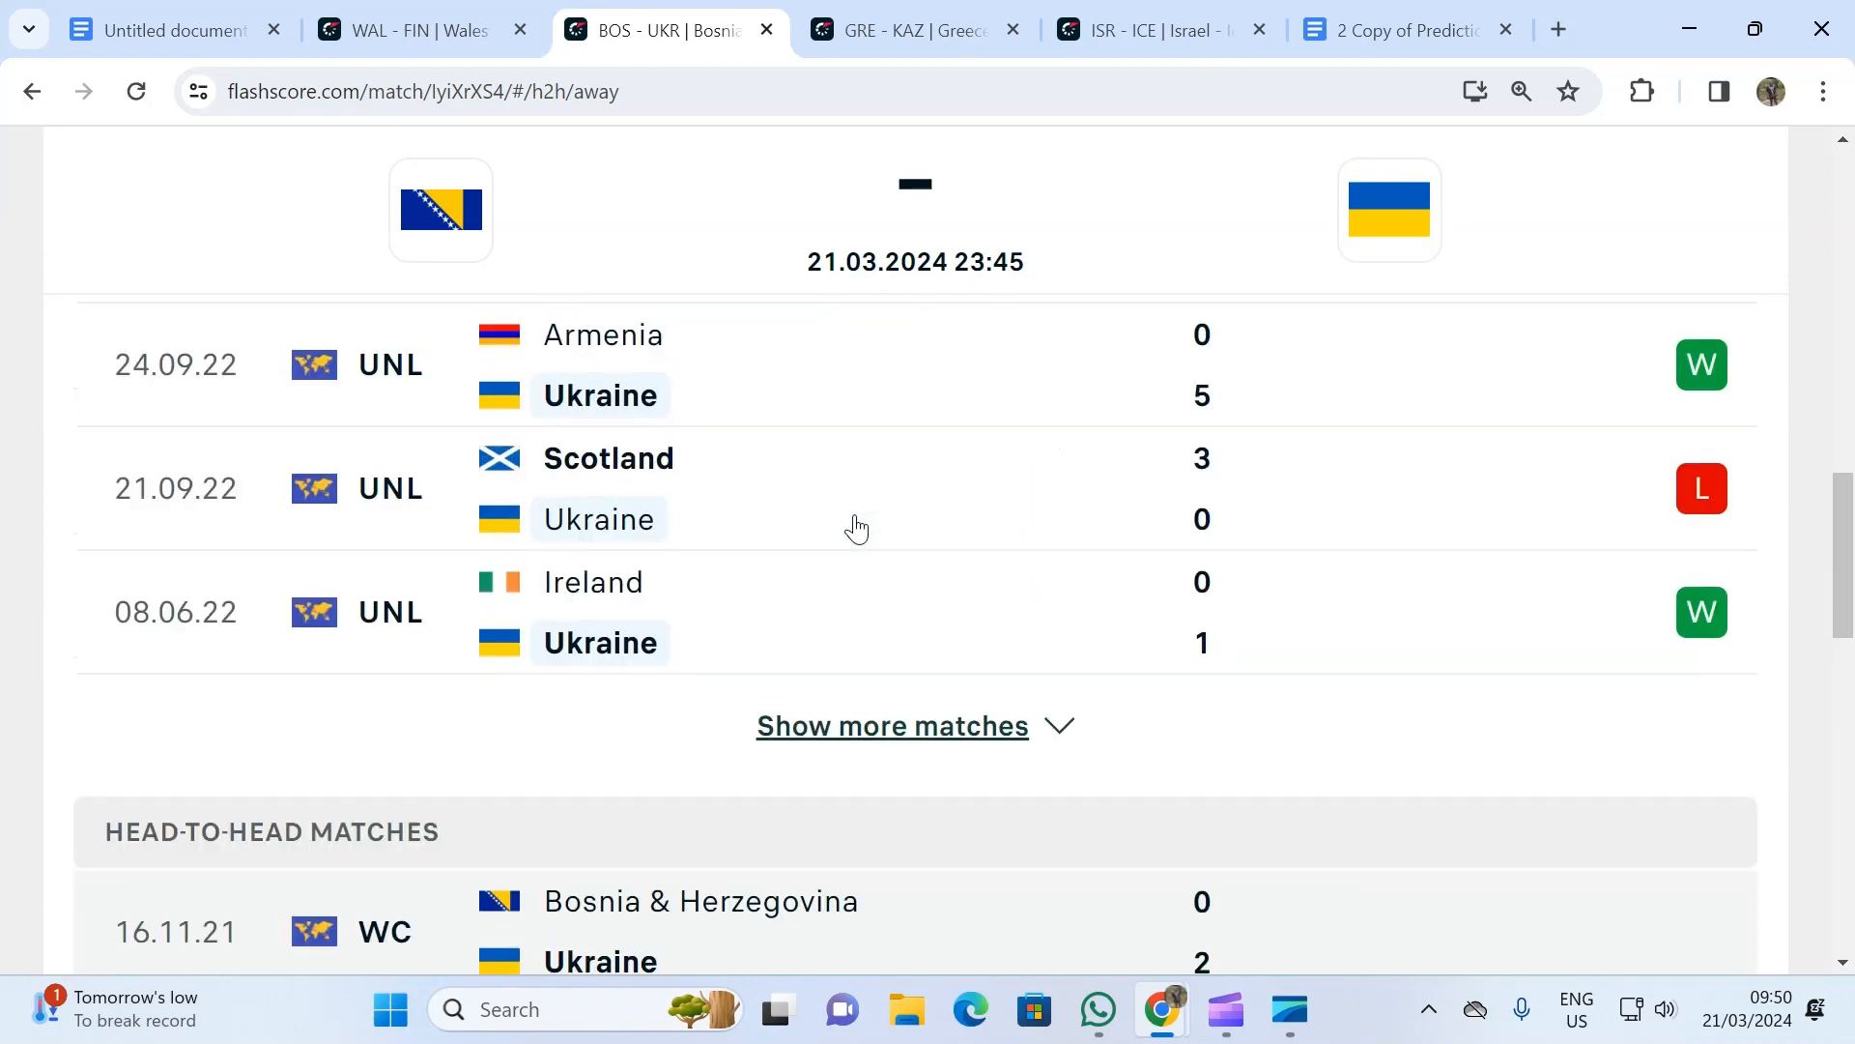
pyautogui.scroll(3)
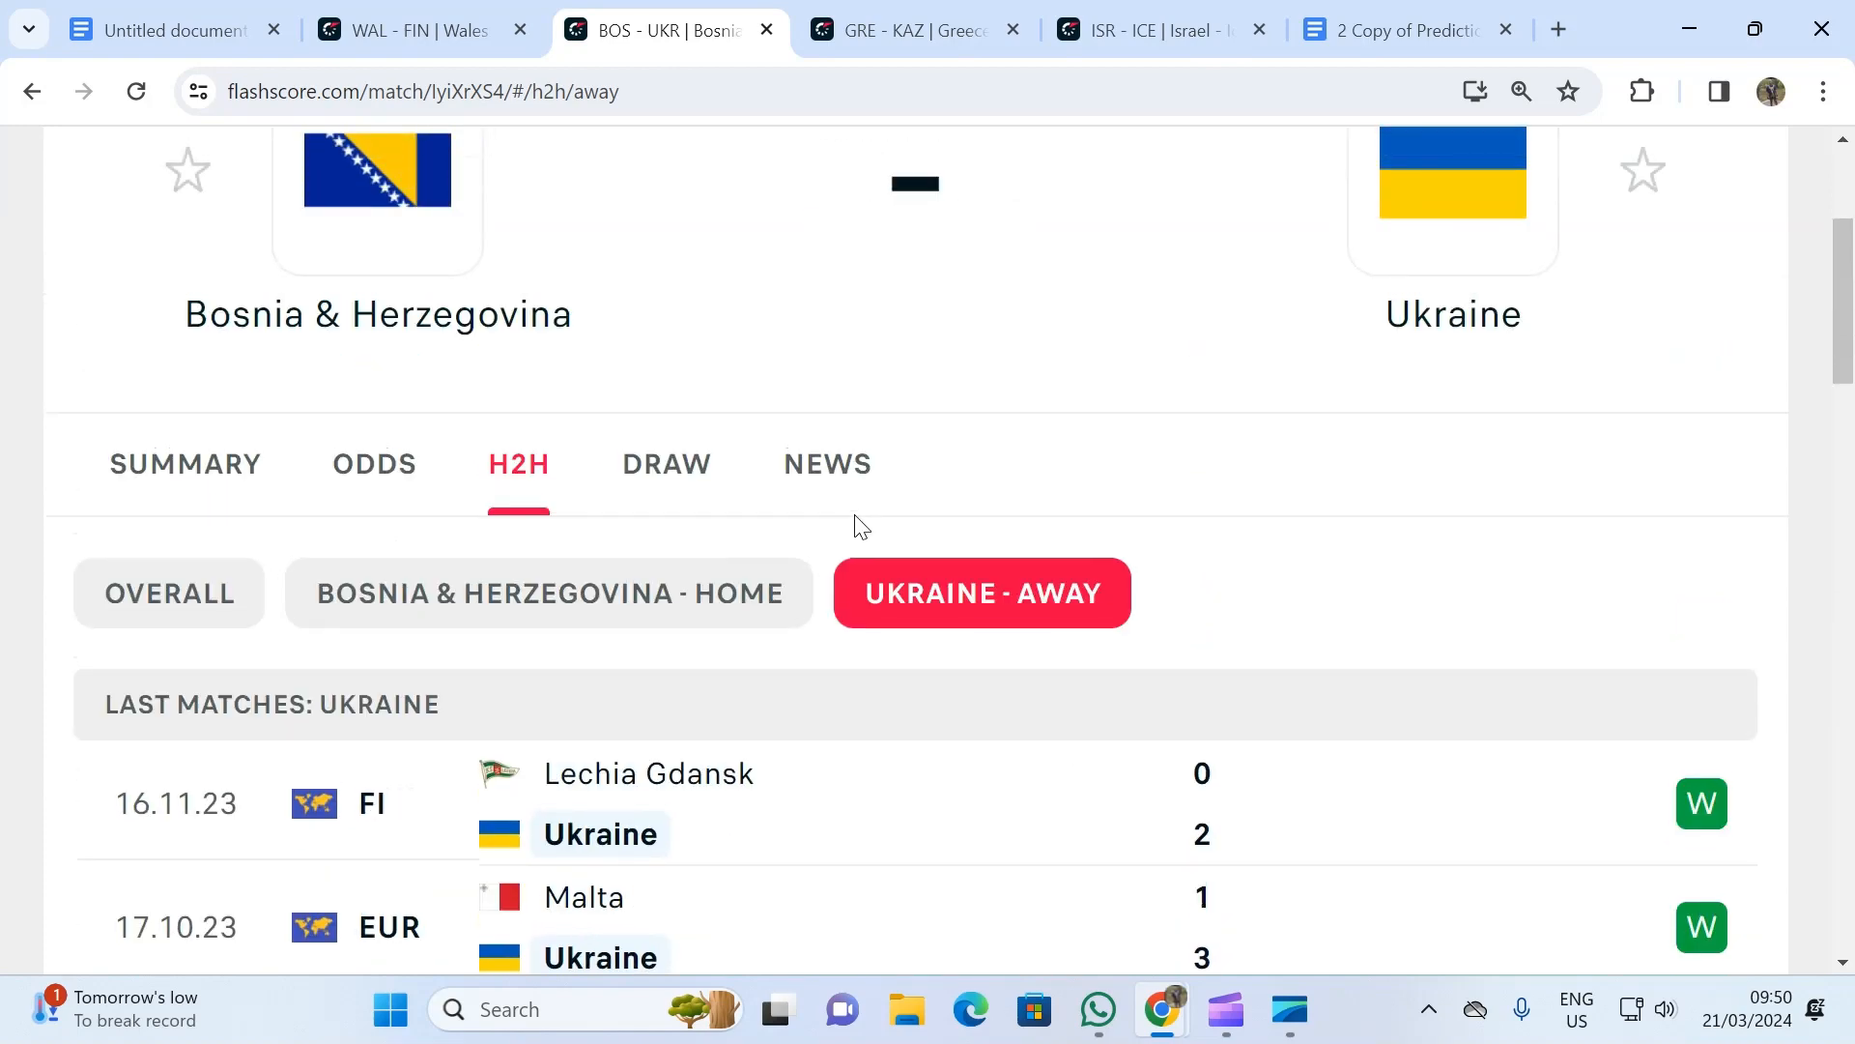
pyautogui.scroll(-3)
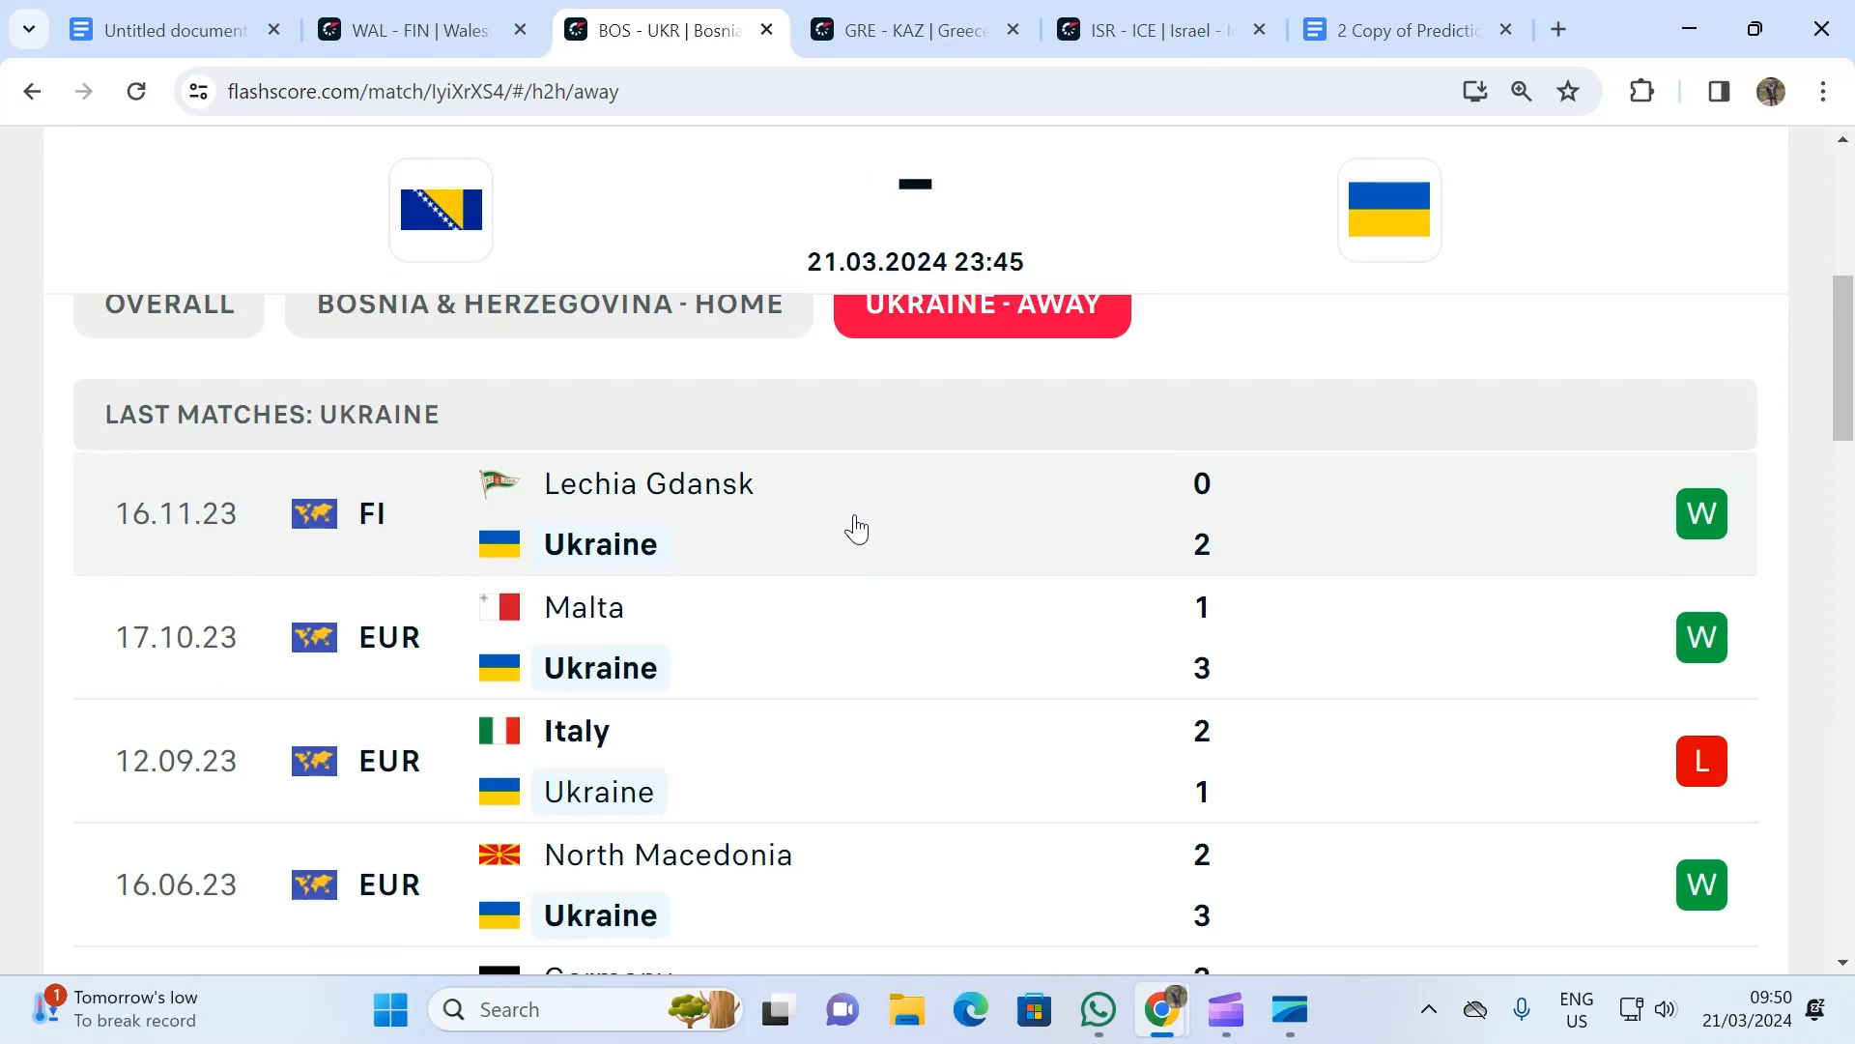
pyautogui.moveTo(854, 526)
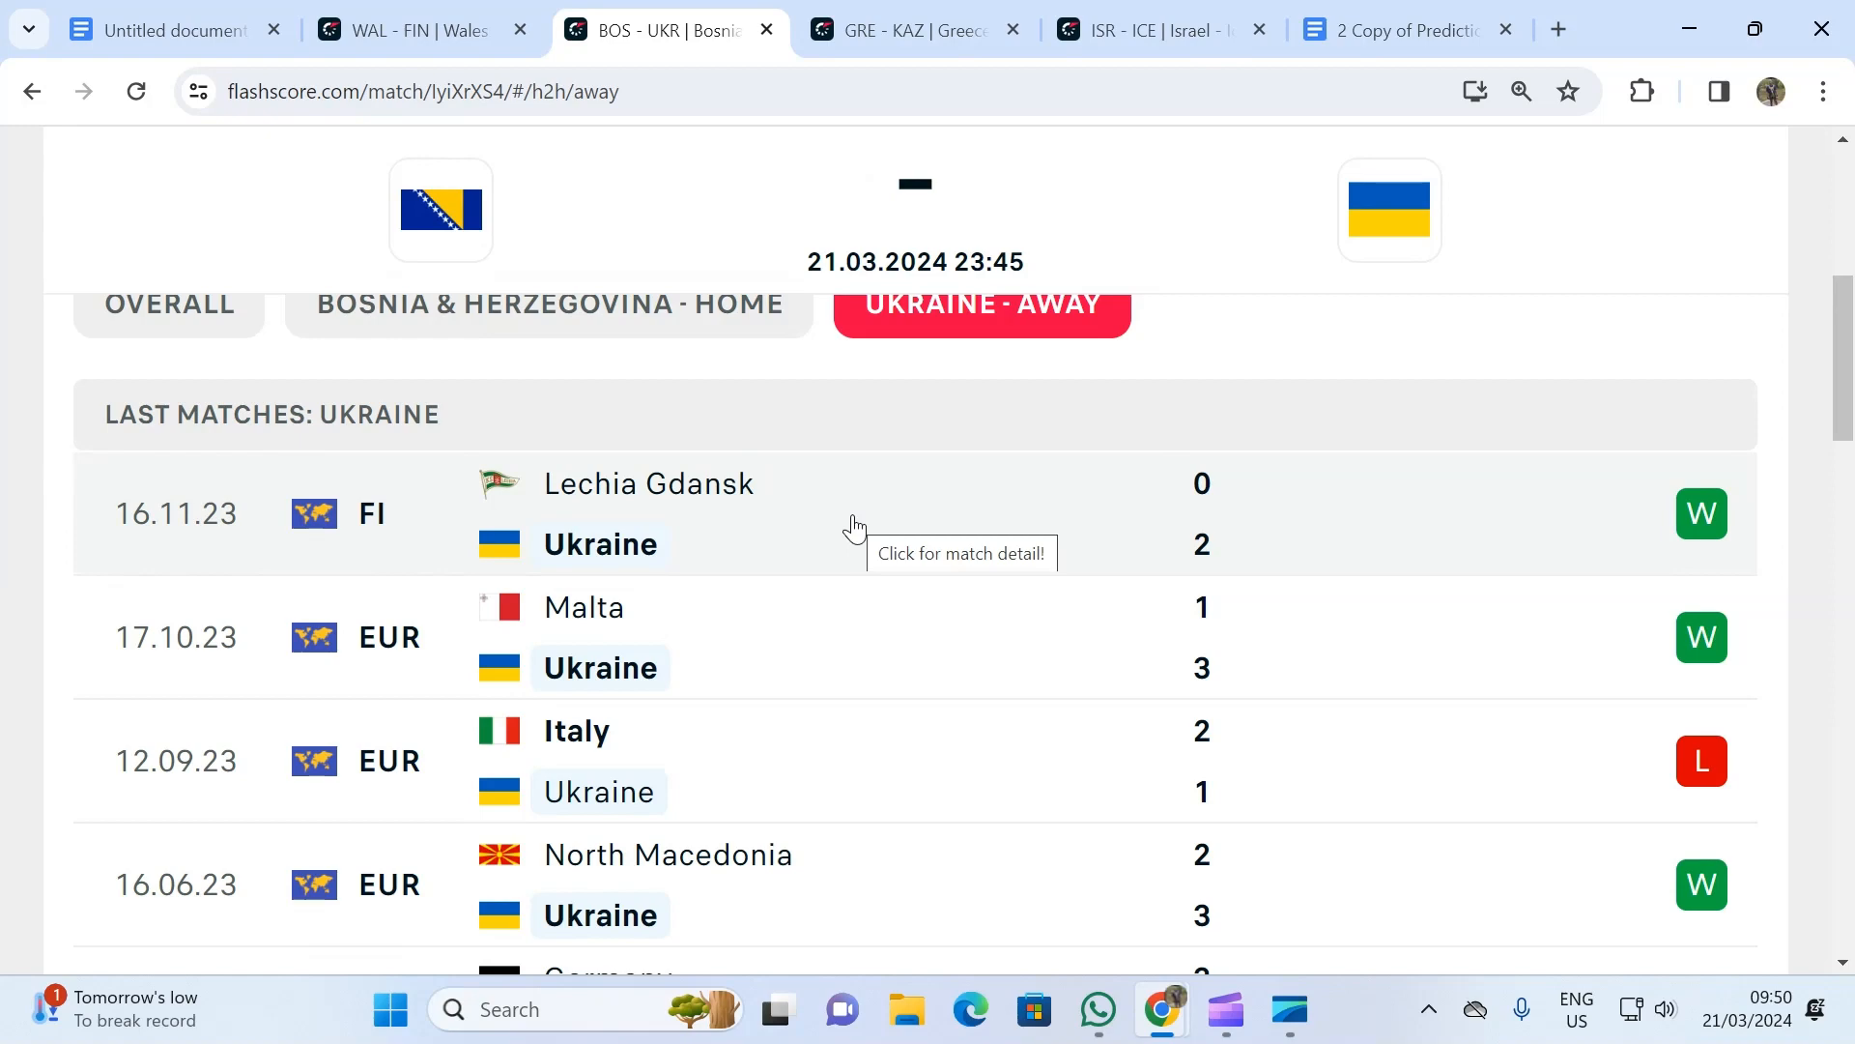
pyautogui.moveTo(875, 526)
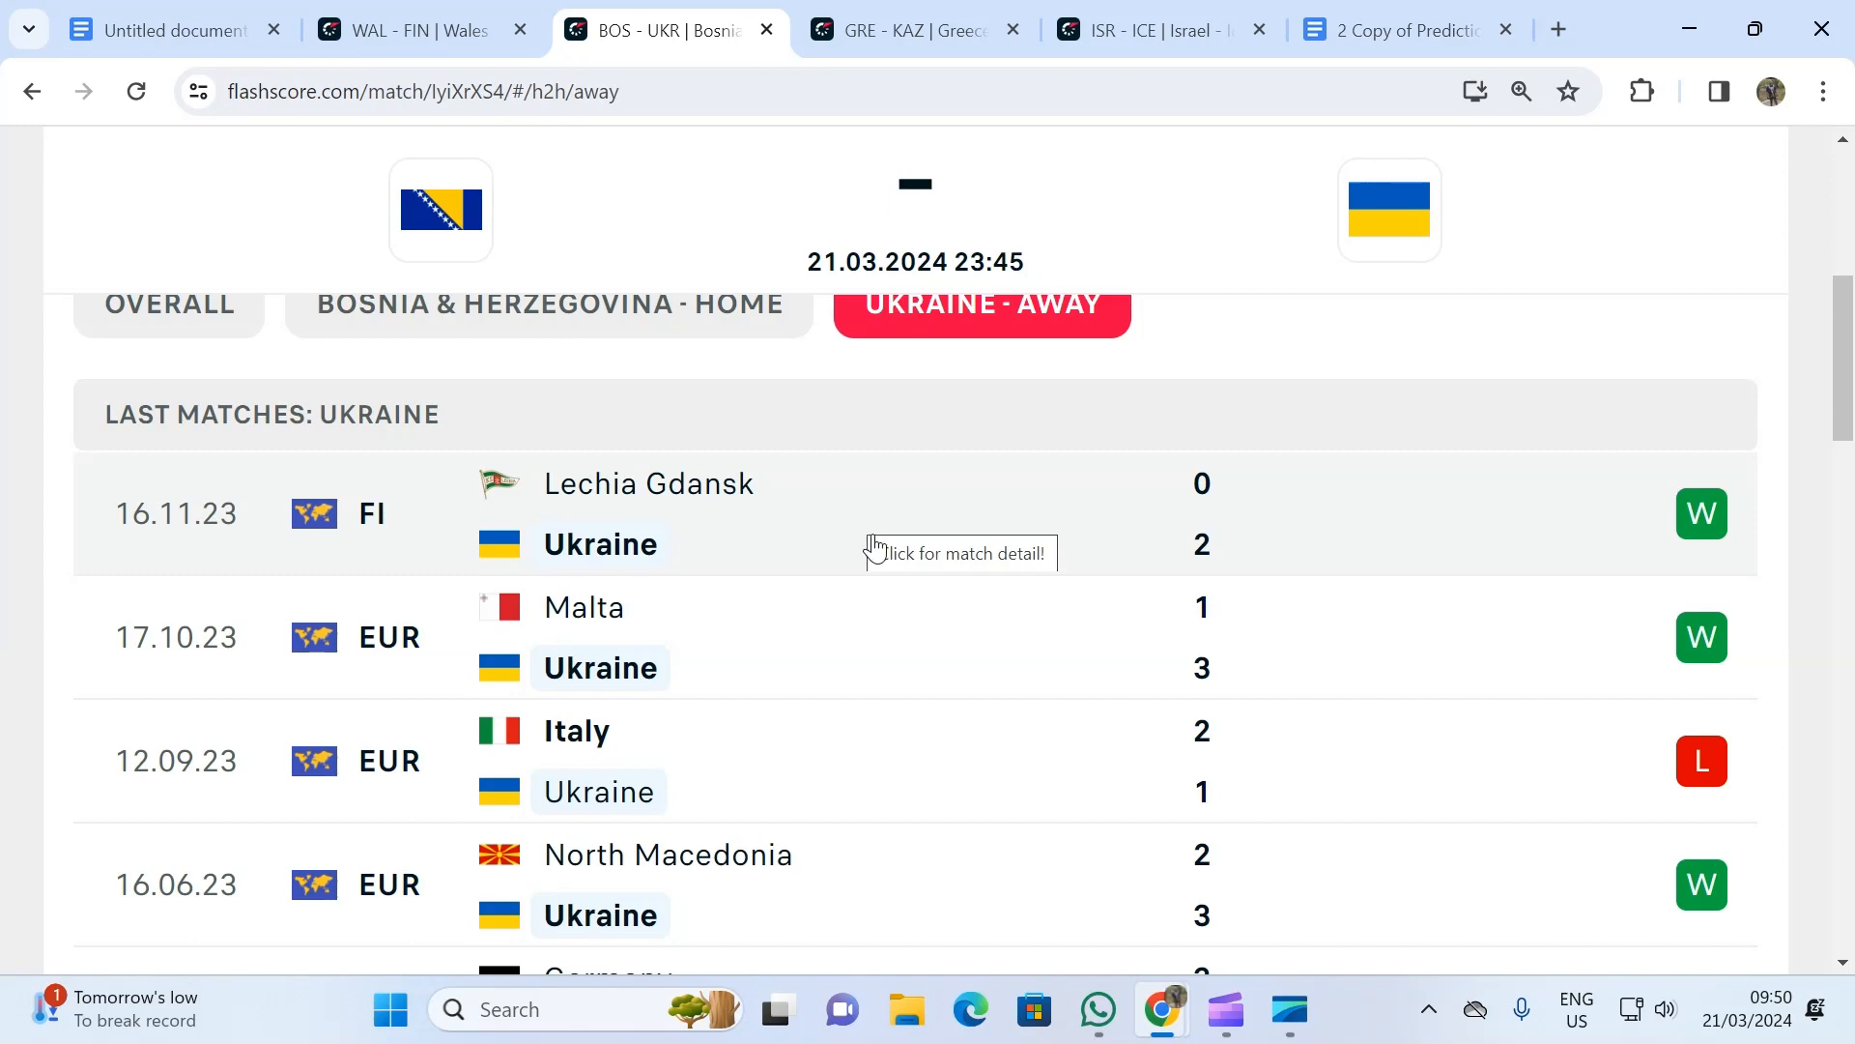
pyautogui.moveTo(872, 556)
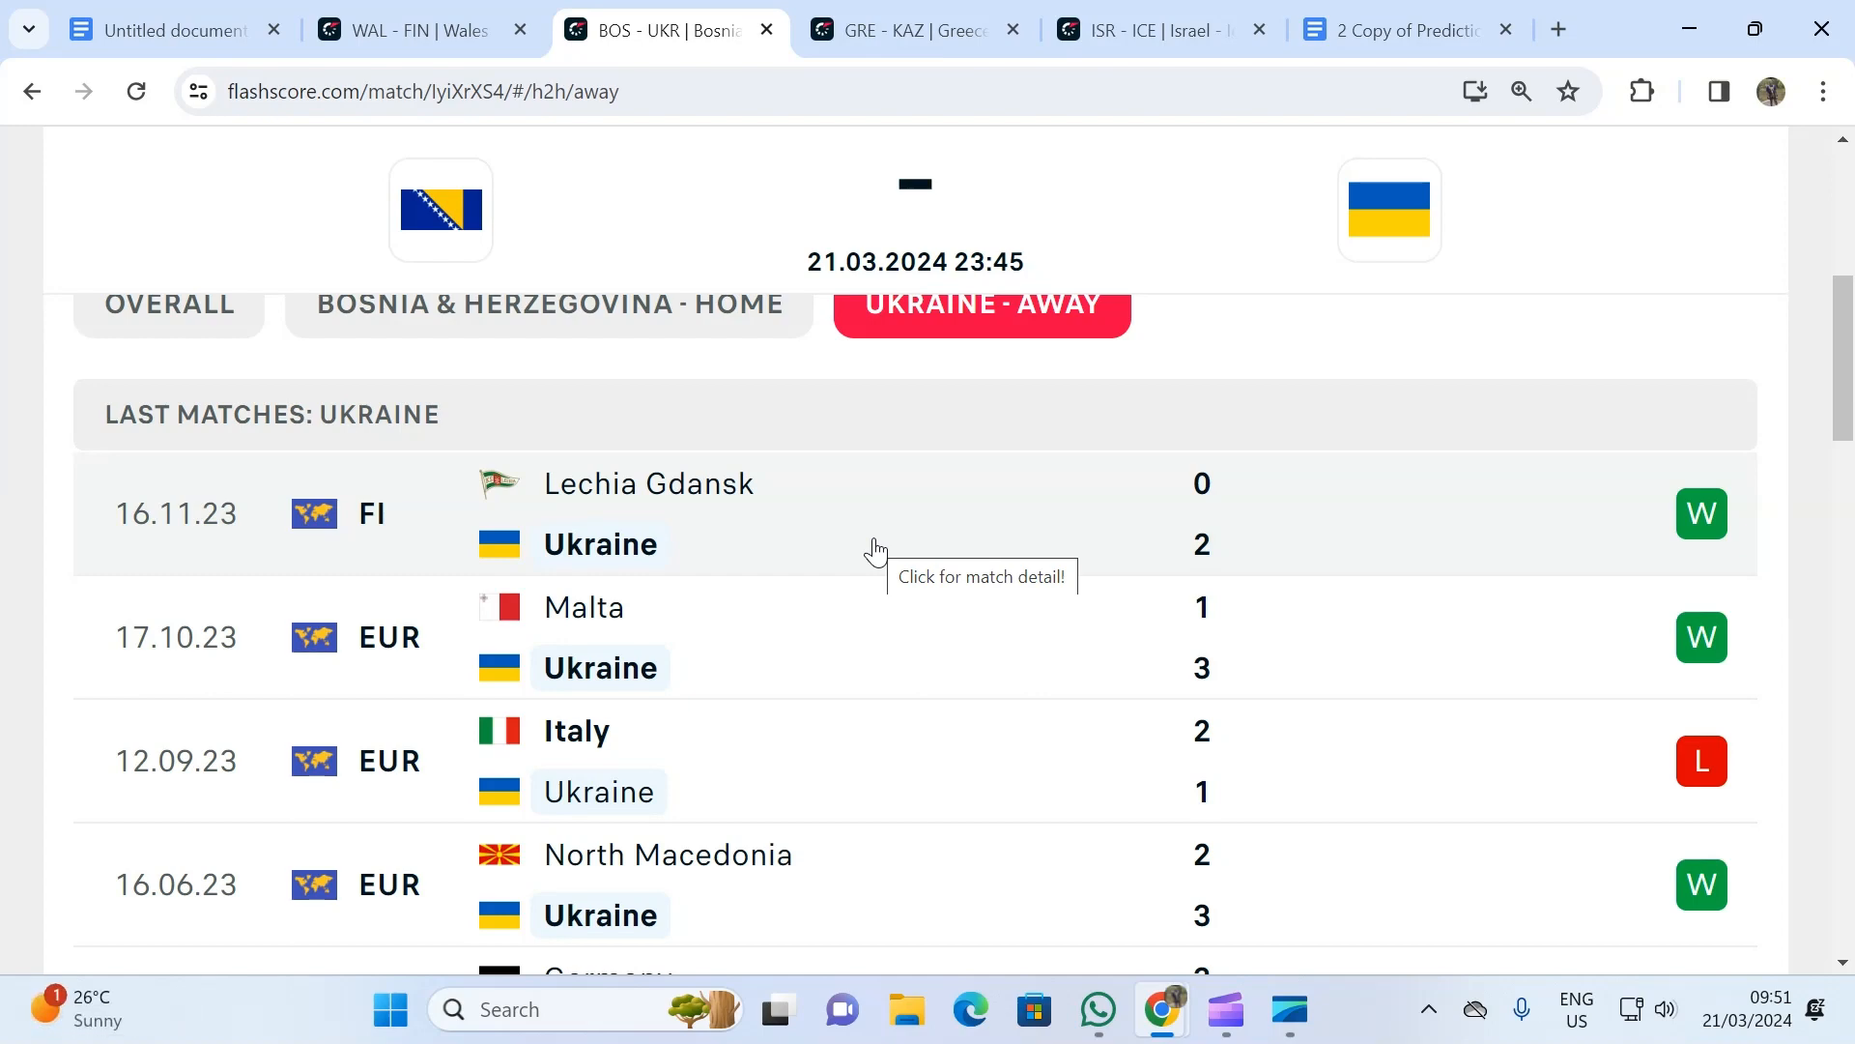
pyautogui.scroll(3)
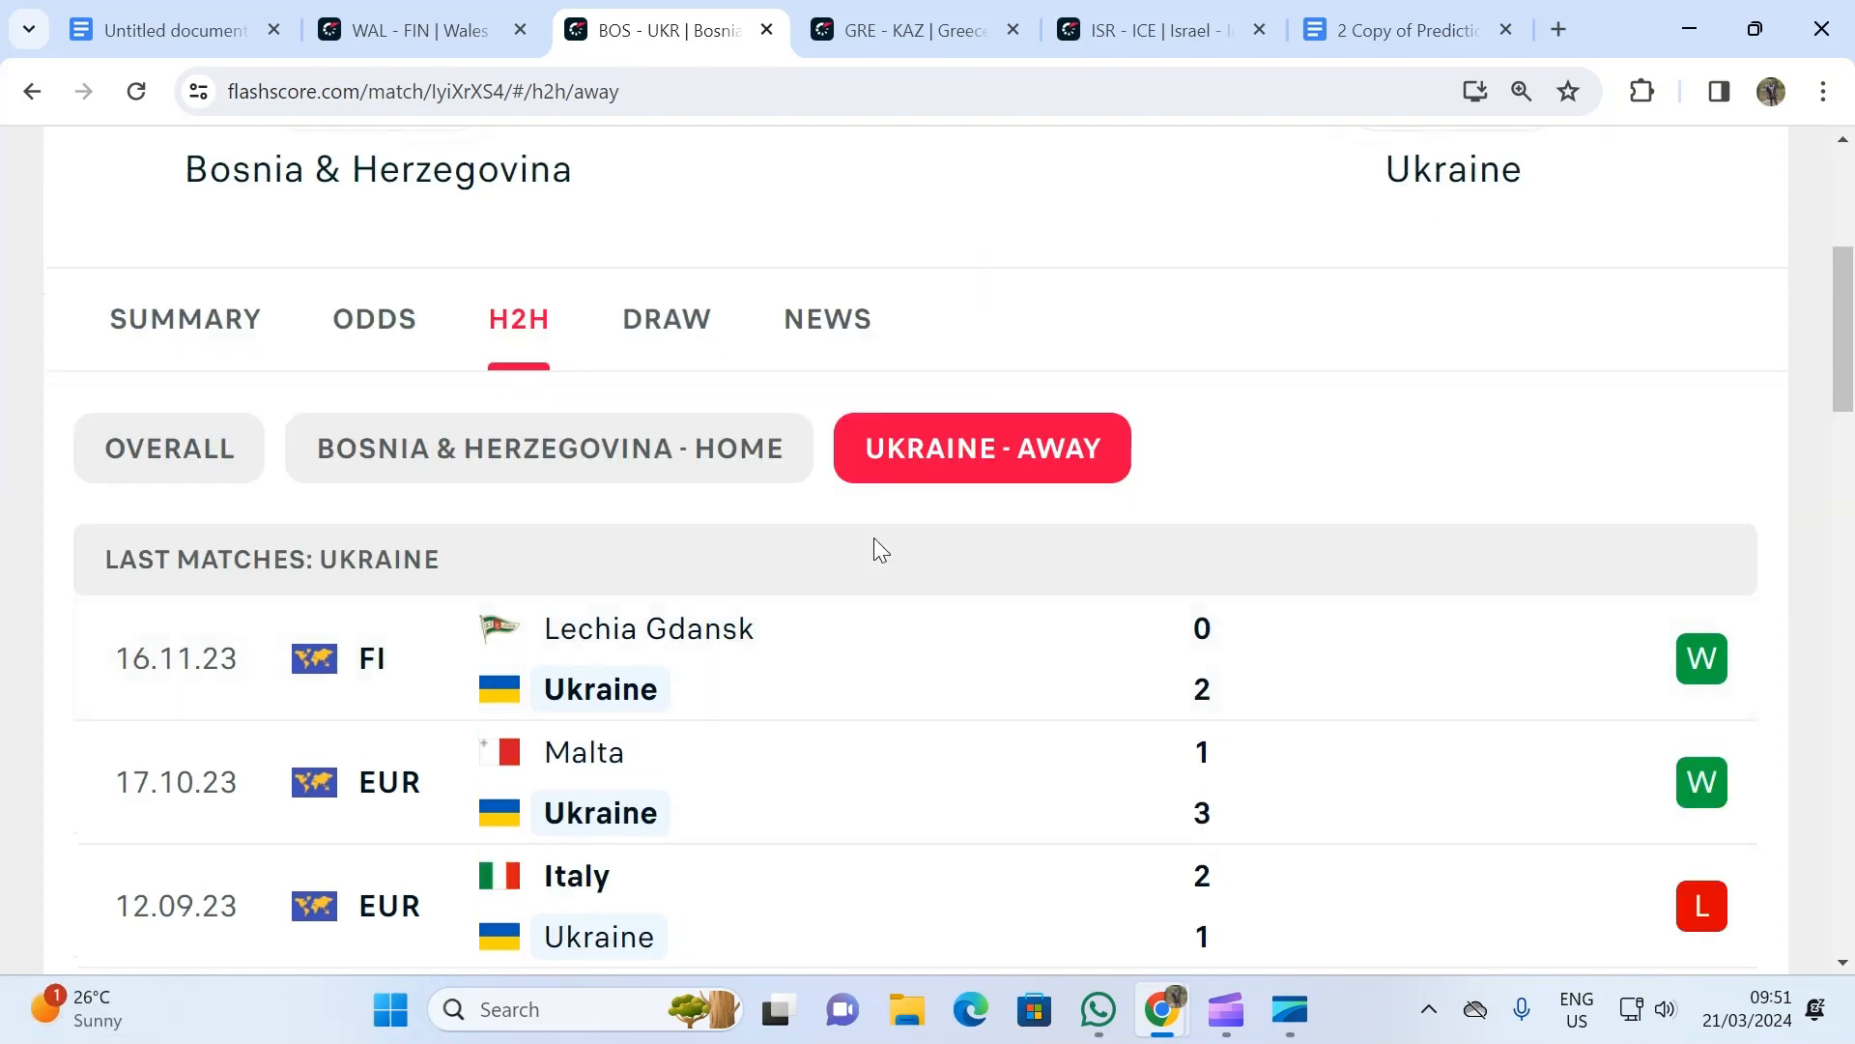
# - Switch to the GRE - KAZ tab for the Greece v Kazakhstan match page
pyautogui.click(911, 29)
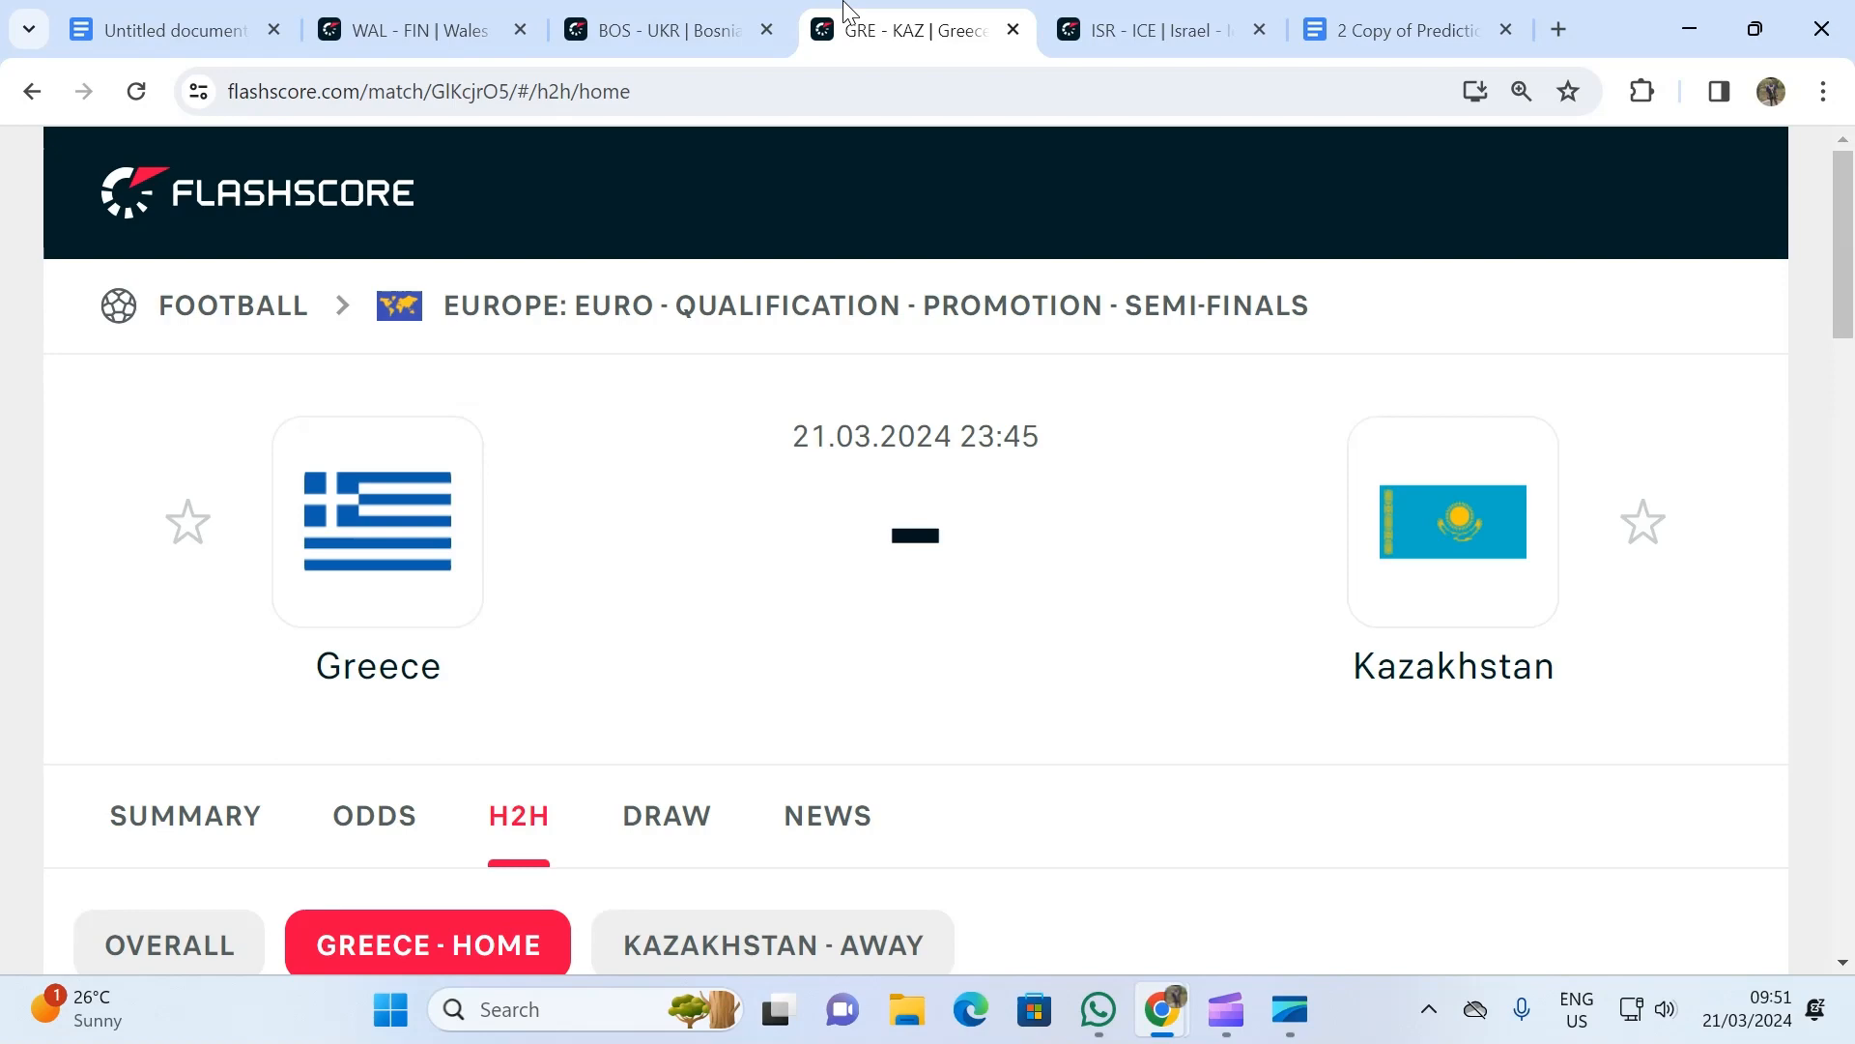
pyautogui.moveTo(873, 423)
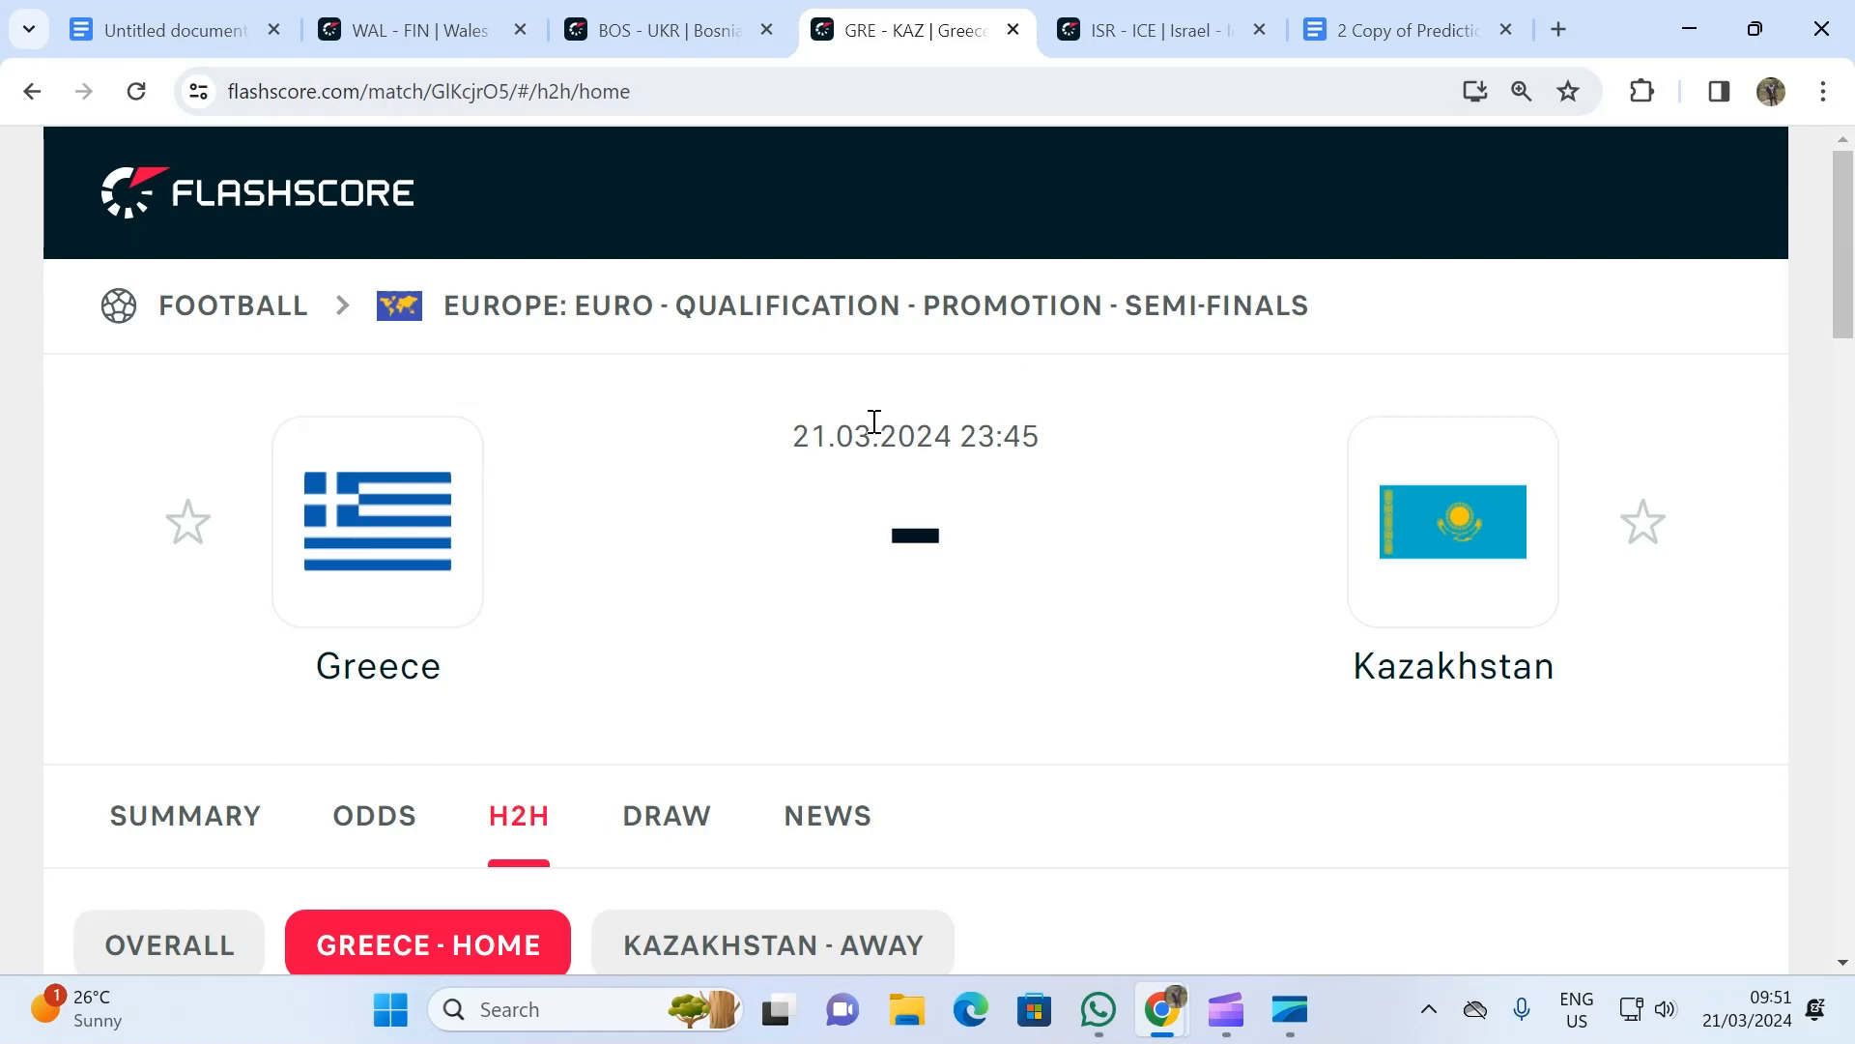
pyautogui.scroll(-3)
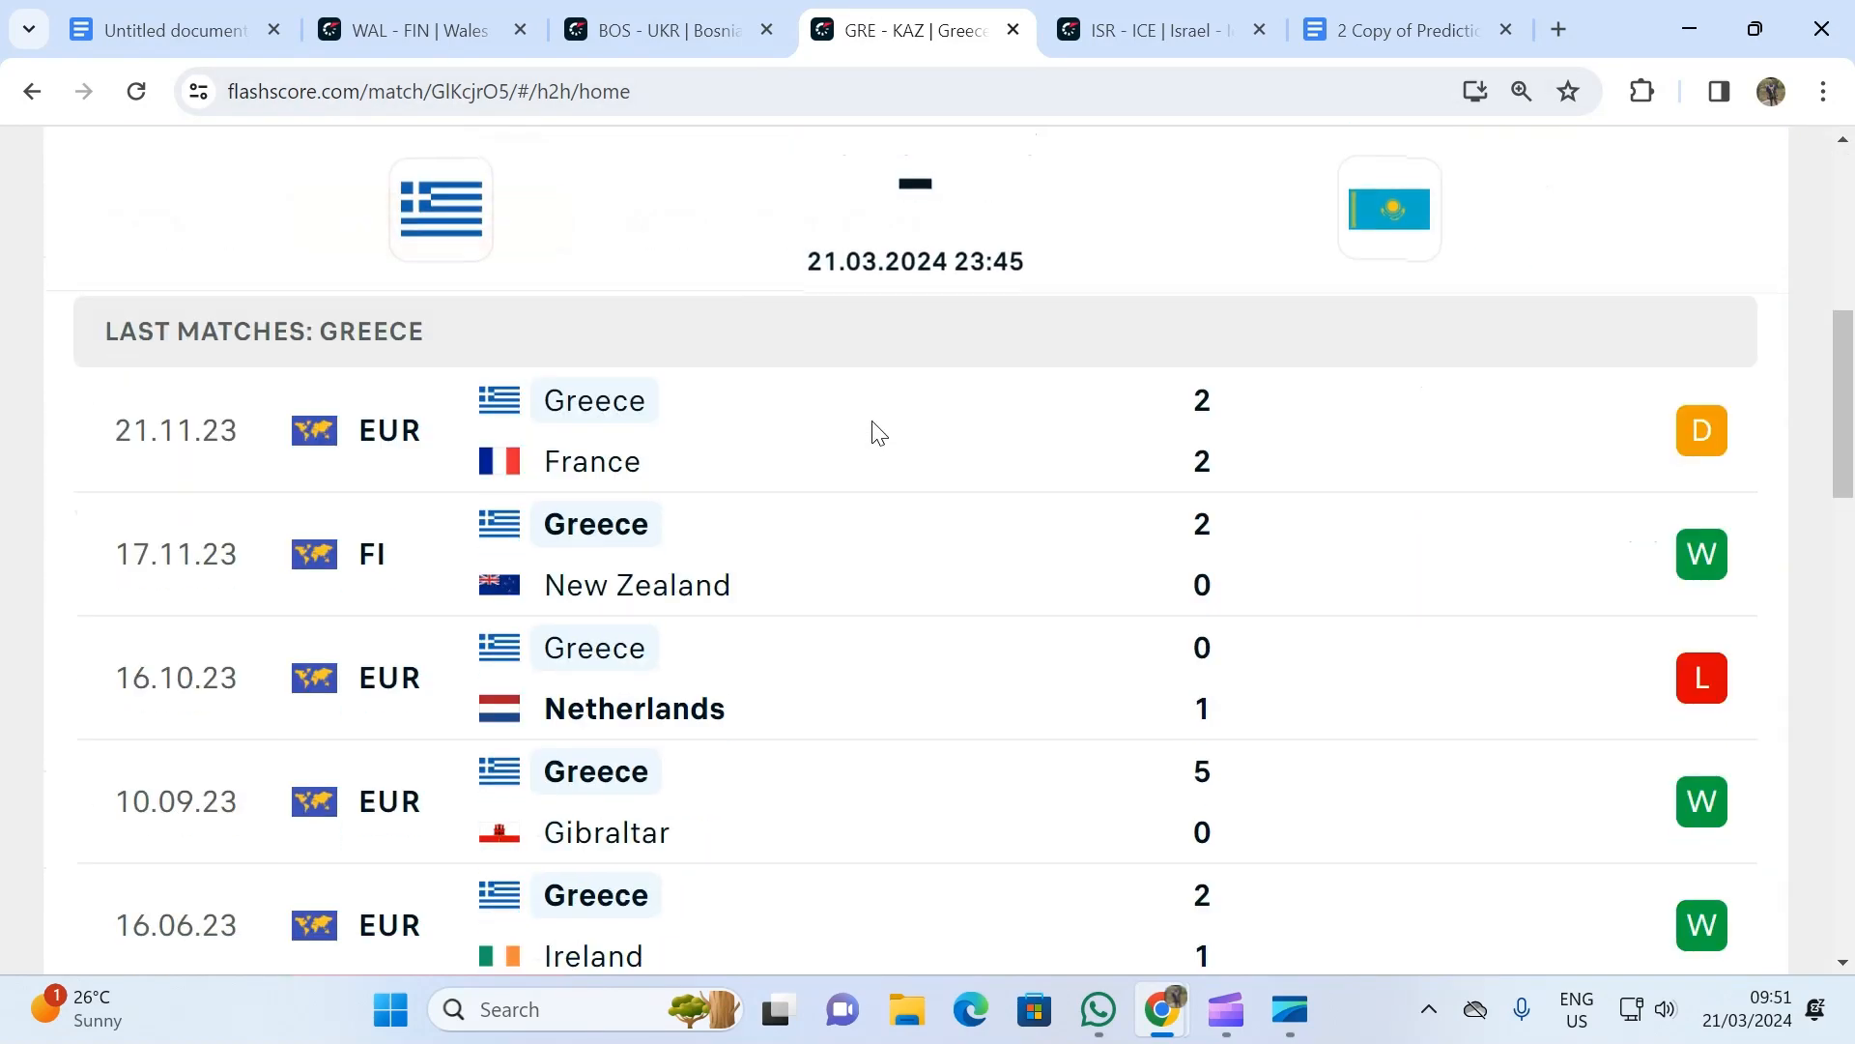
pyautogui.scroll(-3)
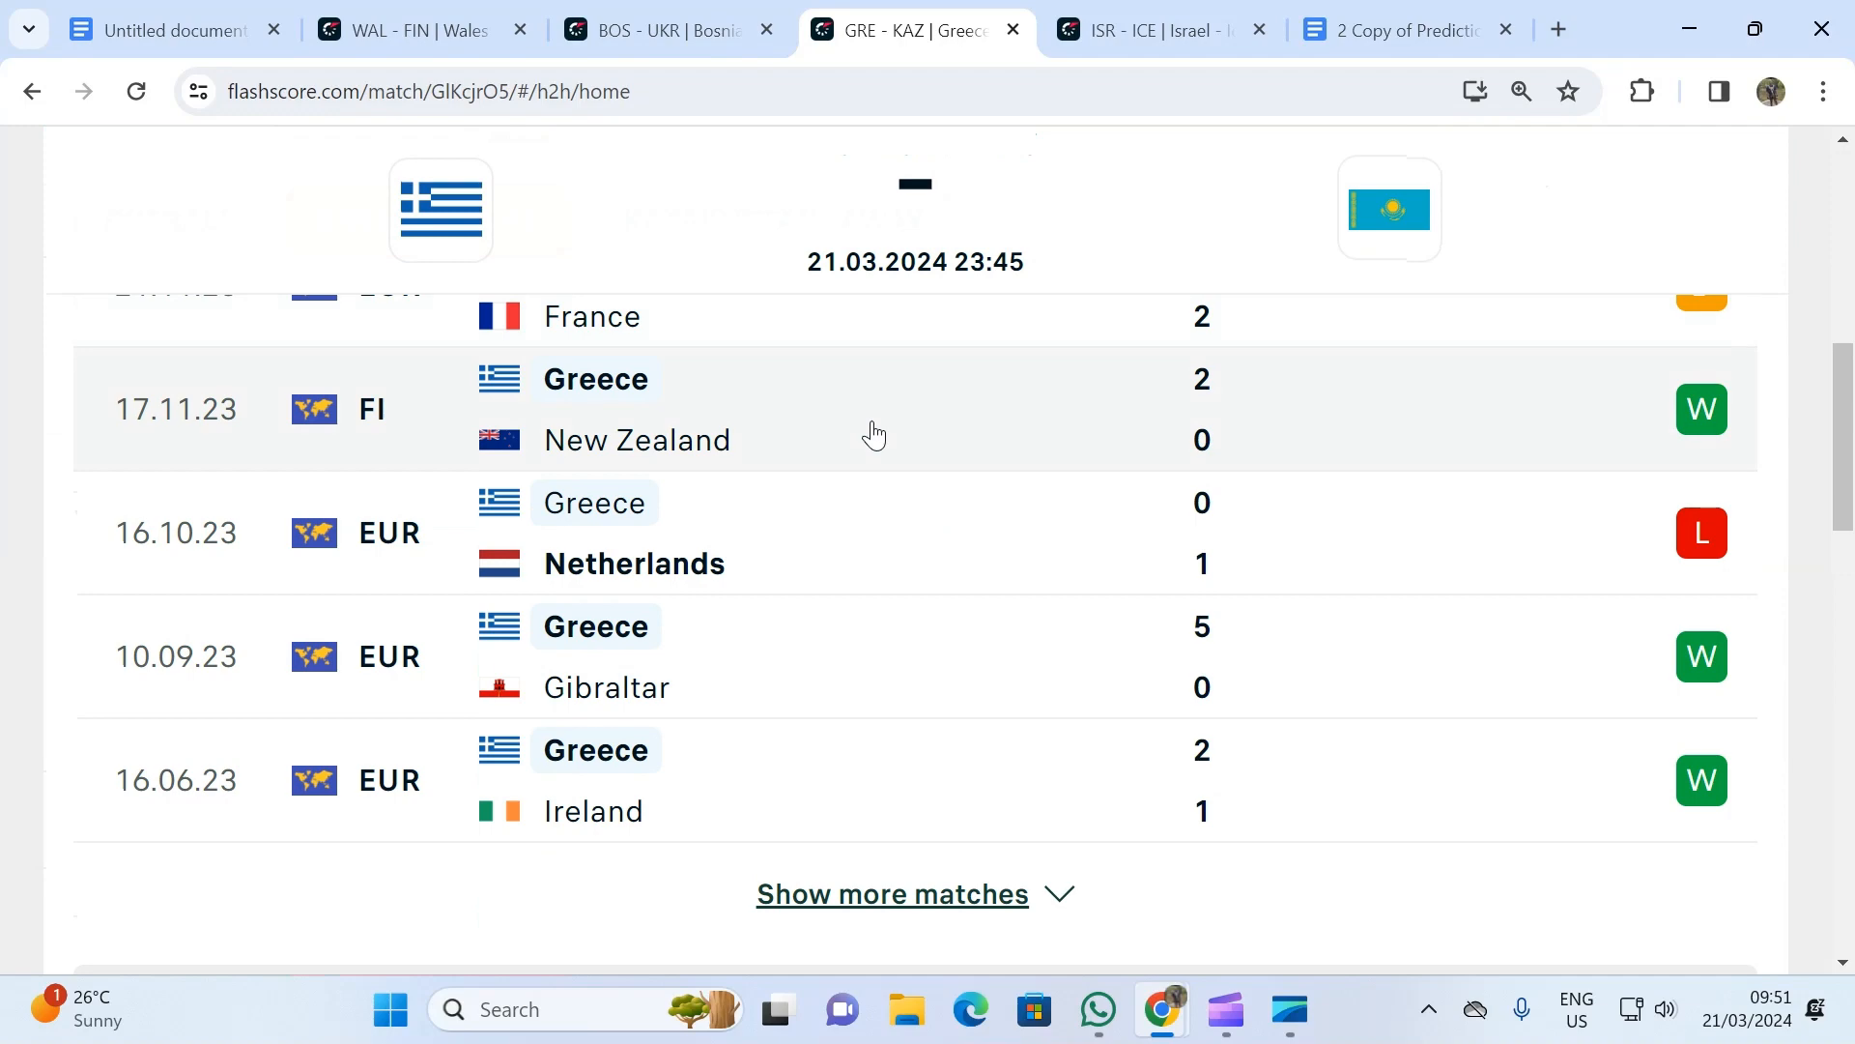
pyautogui.scroll(3)
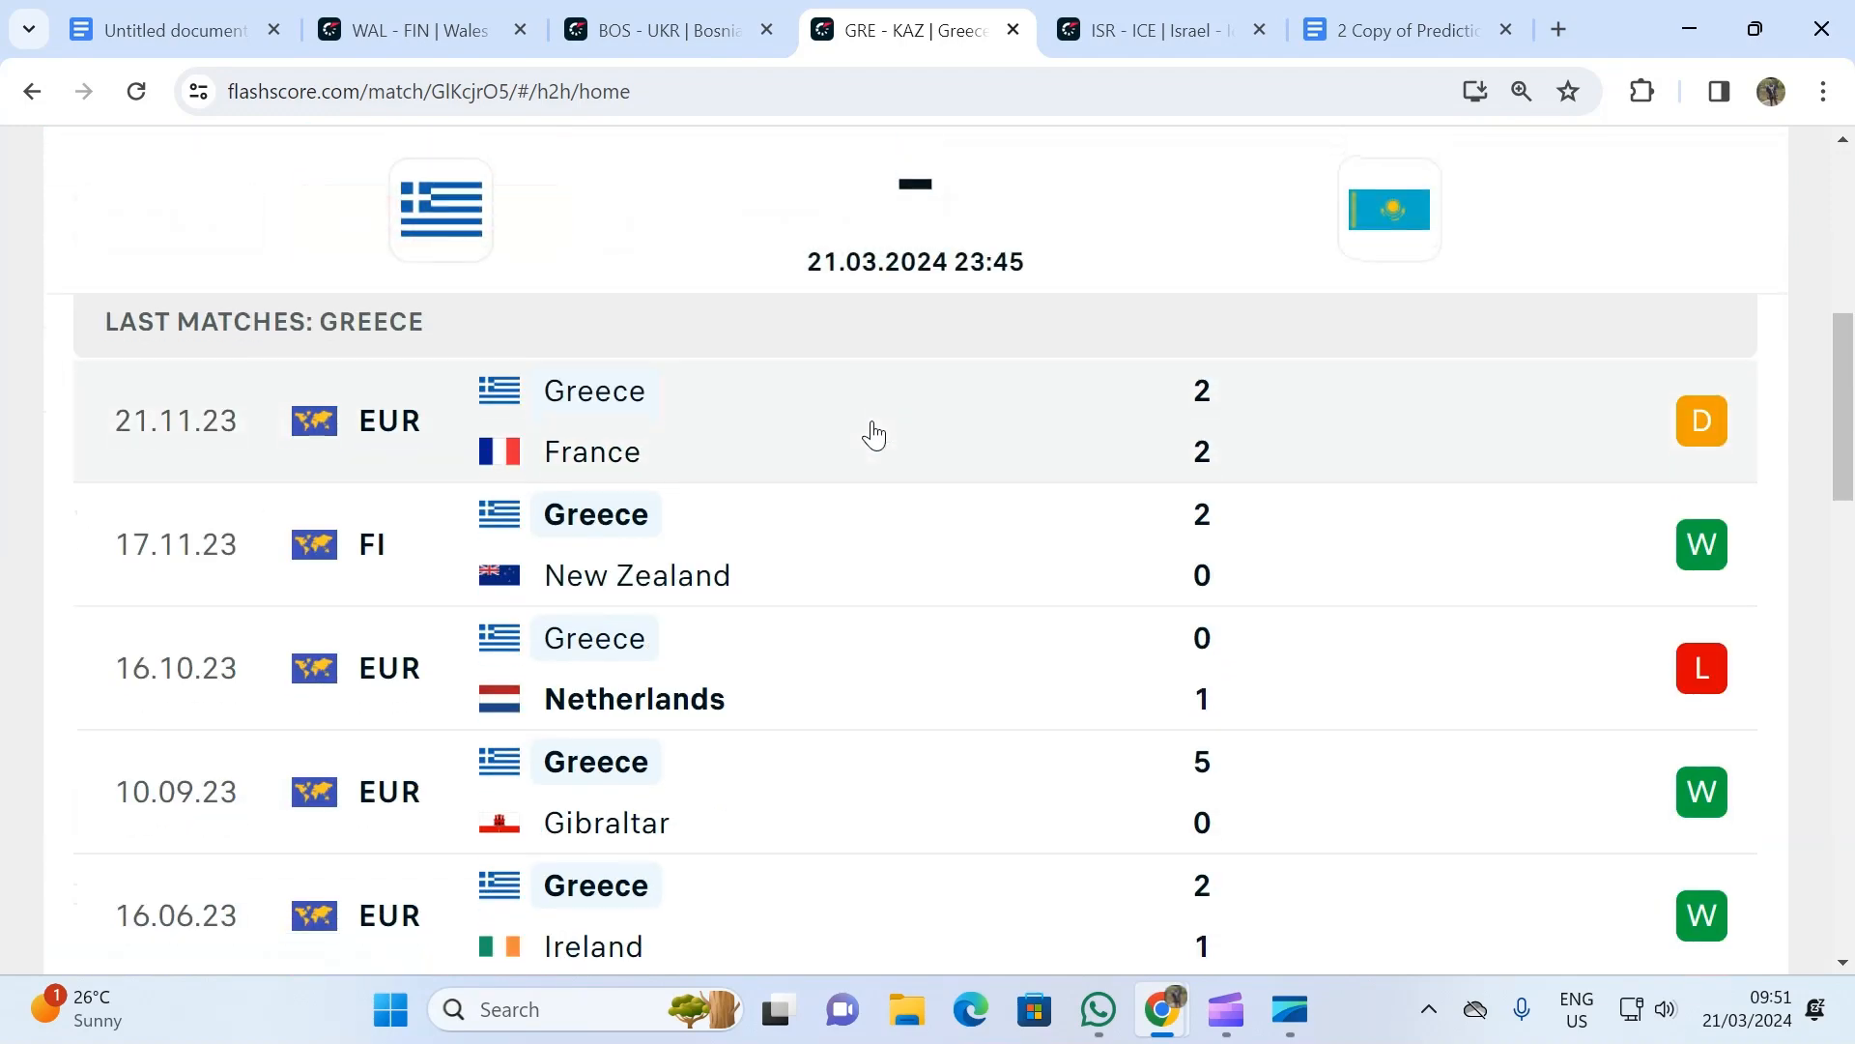
pyautogui.scroll(-3)
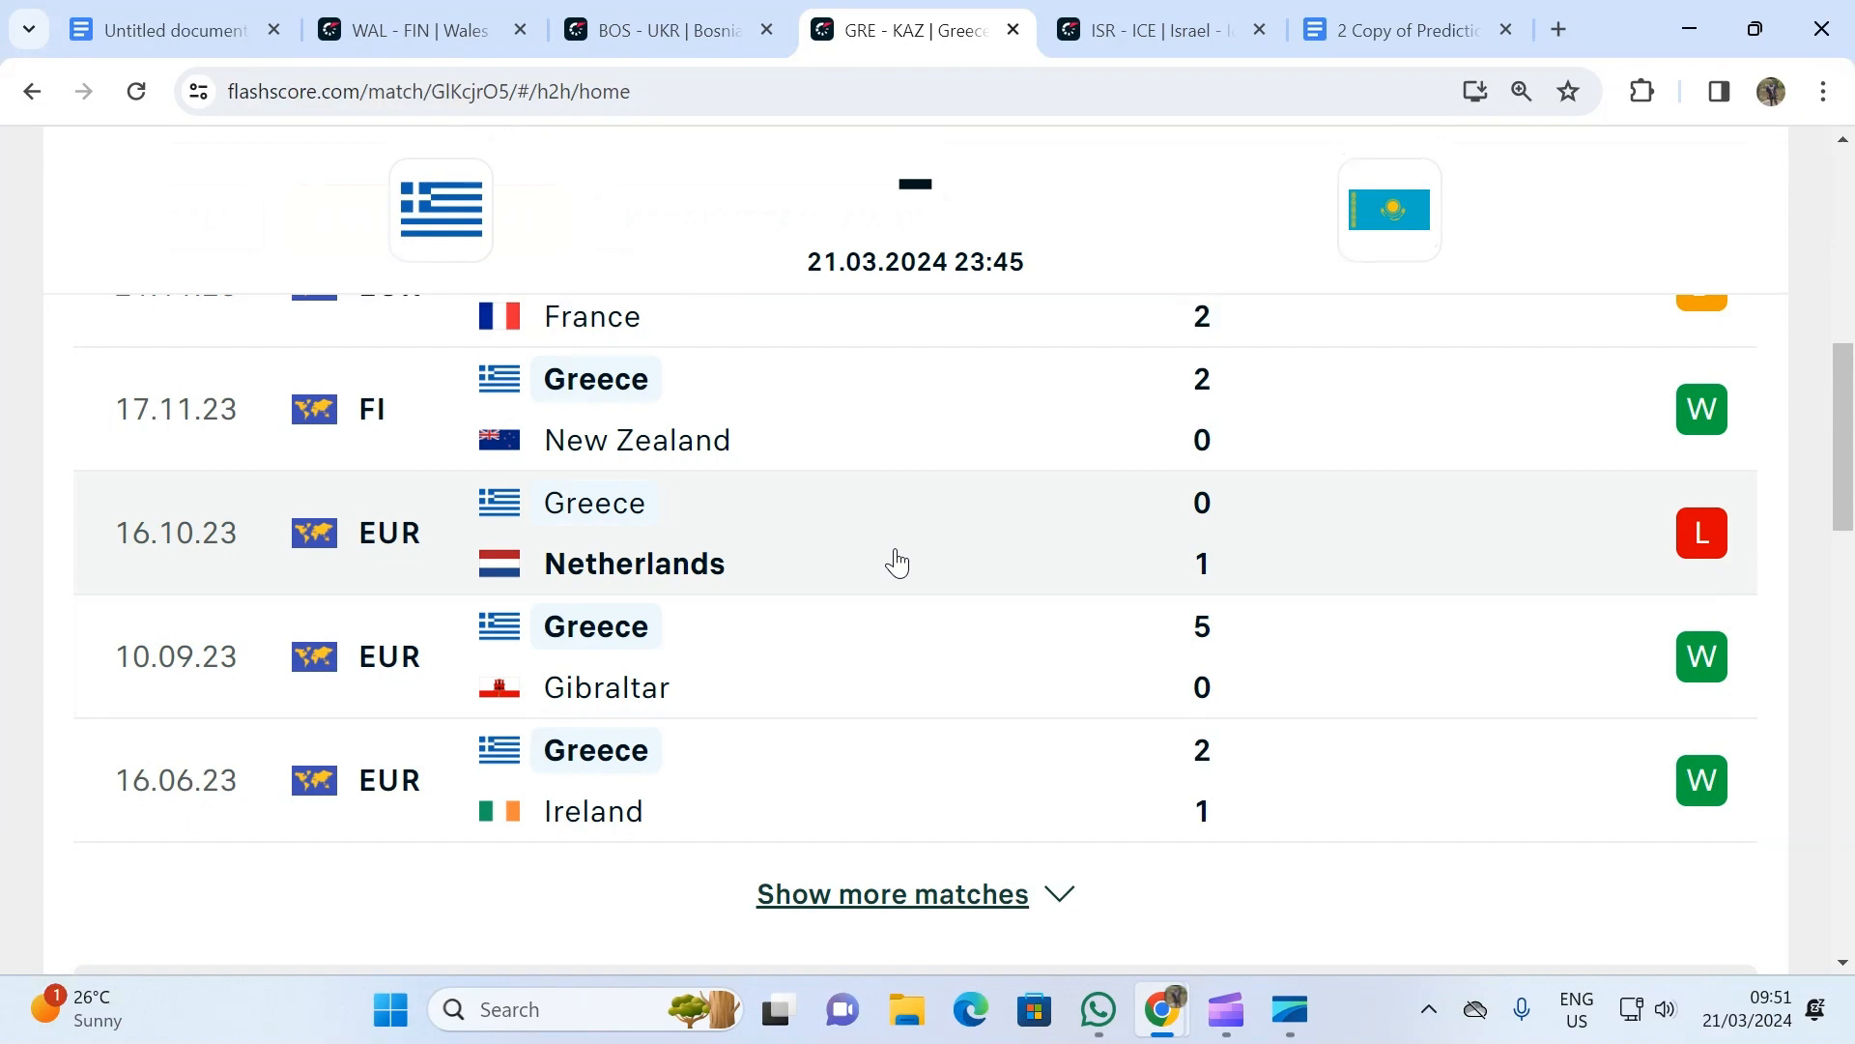
pyautogui.moveTo(935, 873)
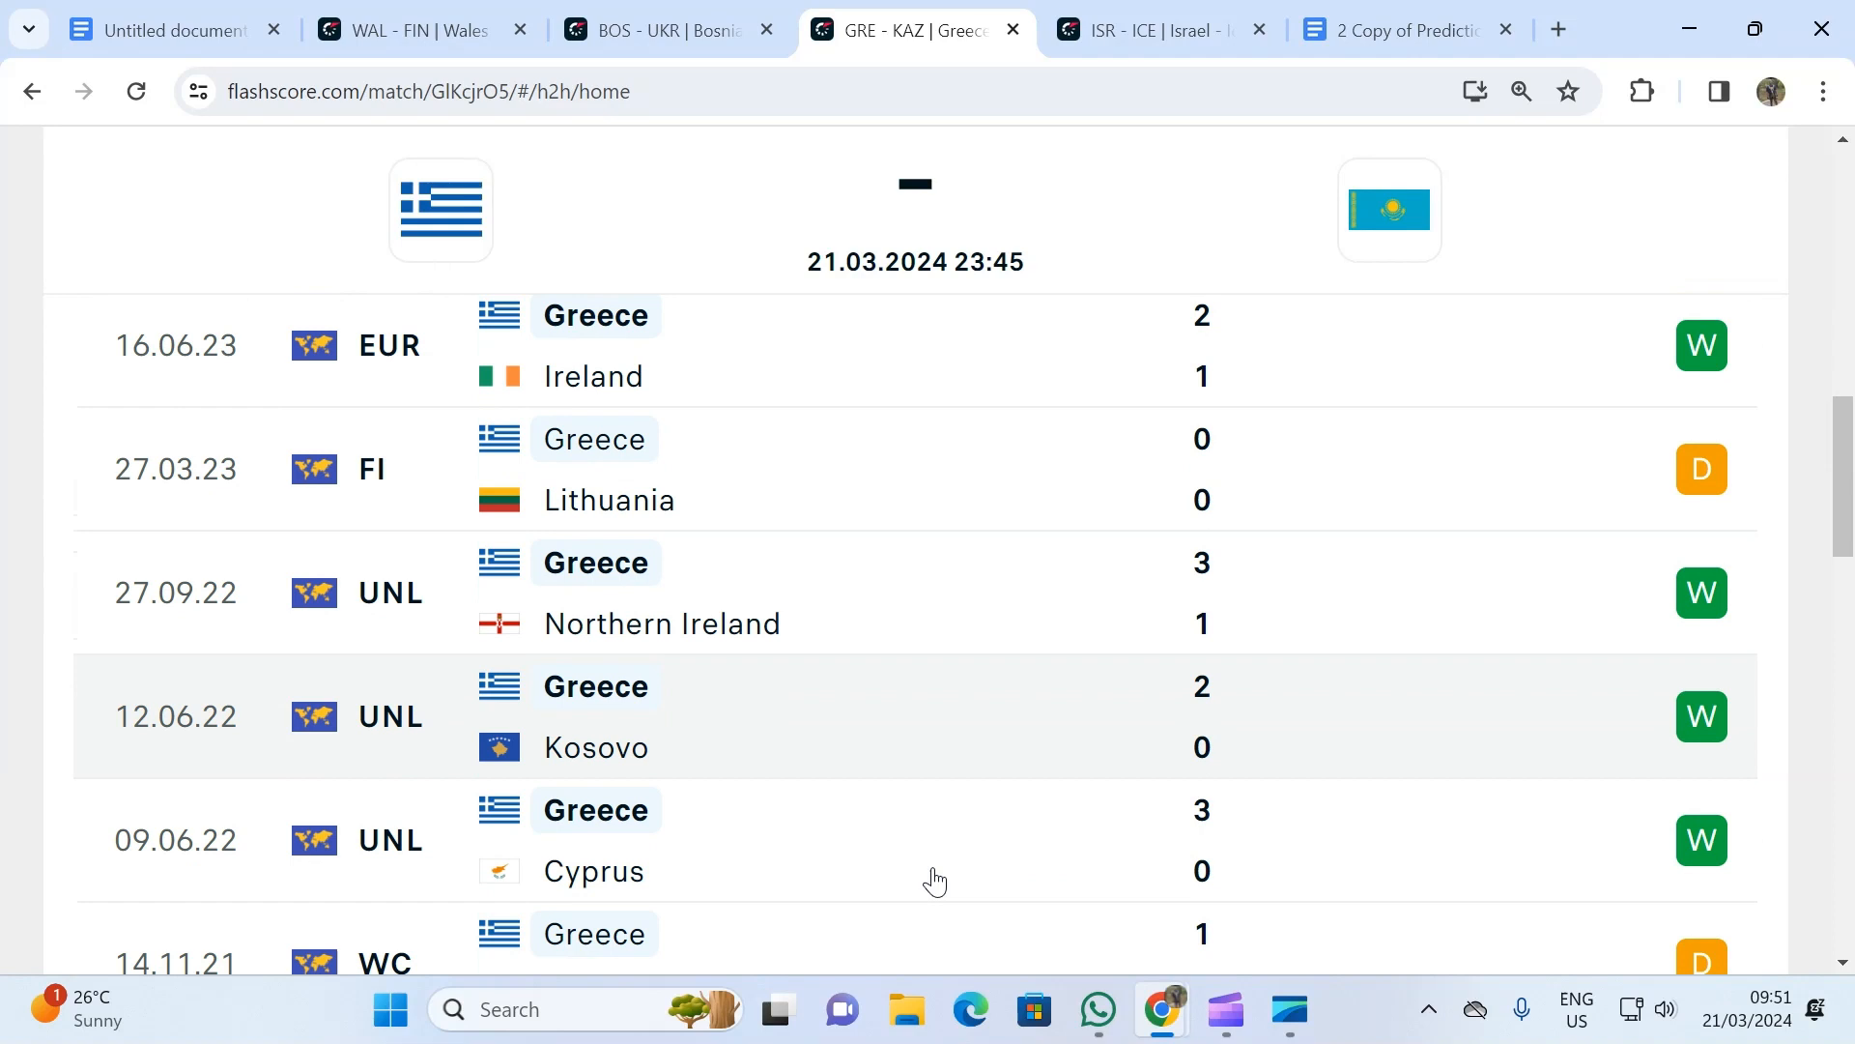
pyautogui.scroll(3)
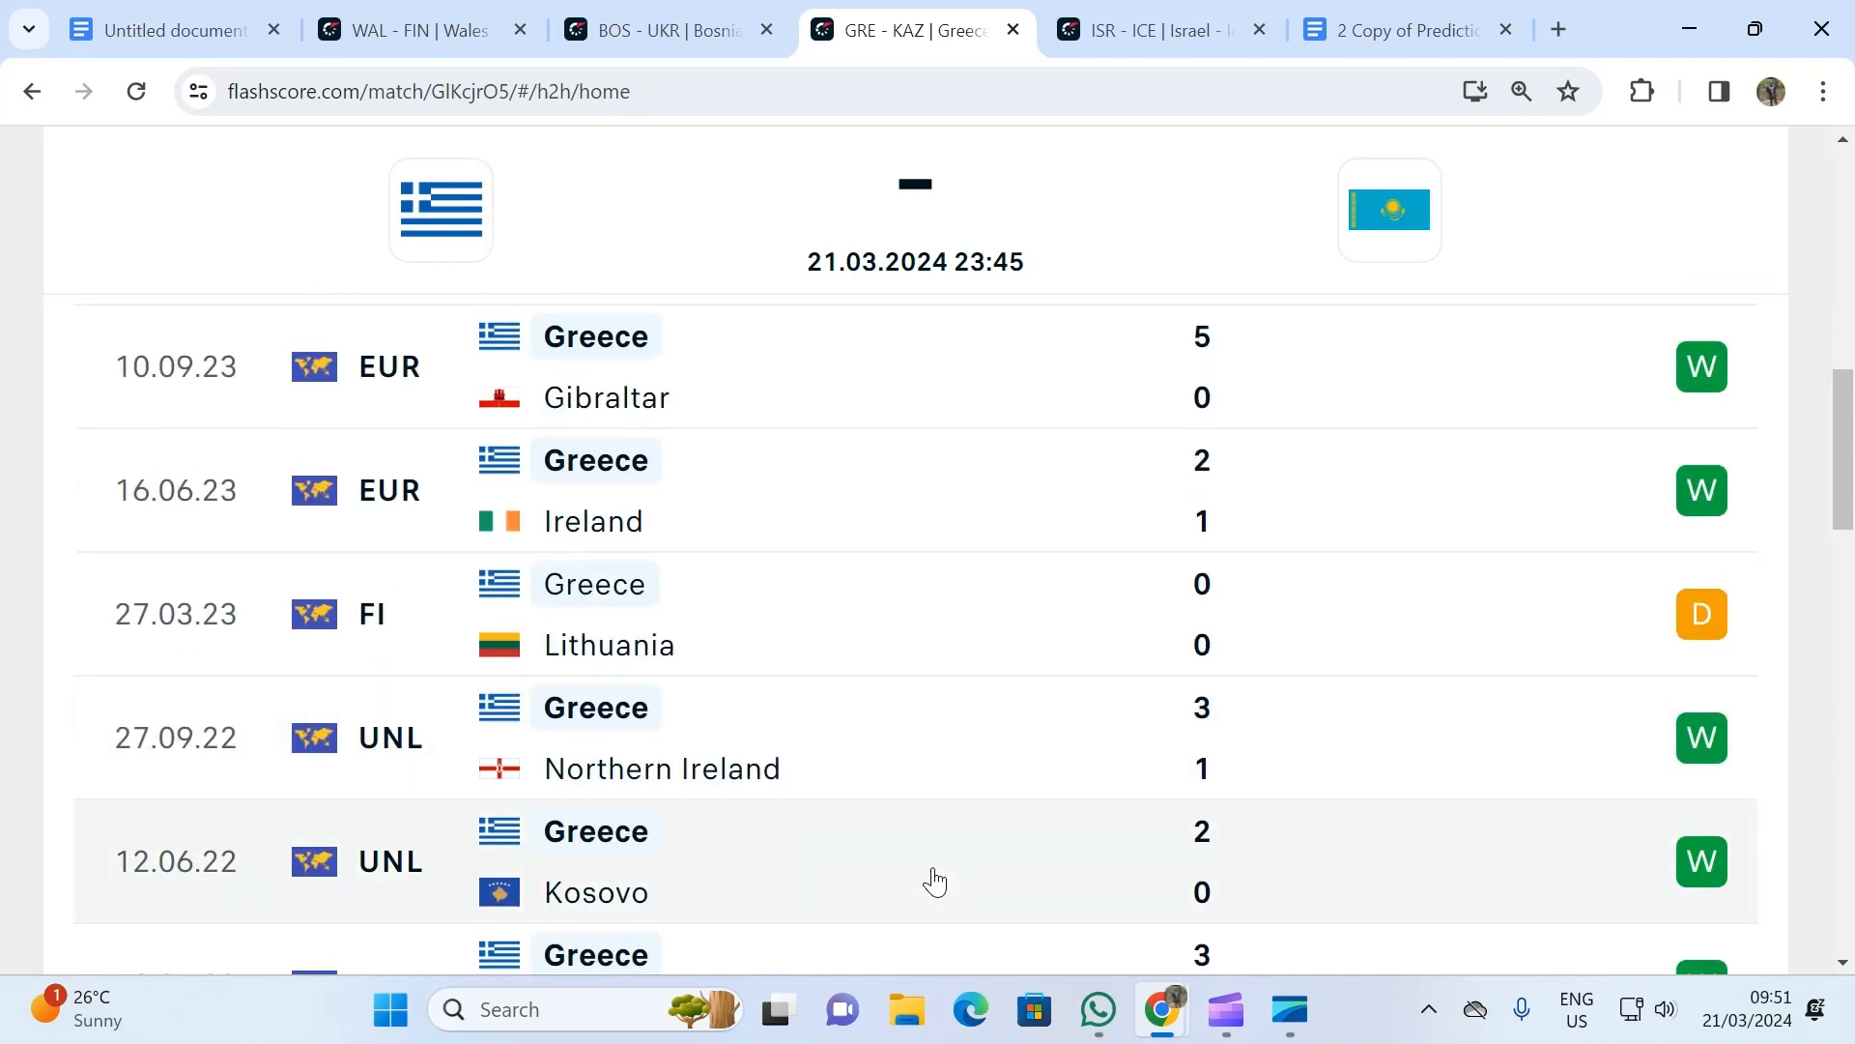
pyautogui.scroll(-3)
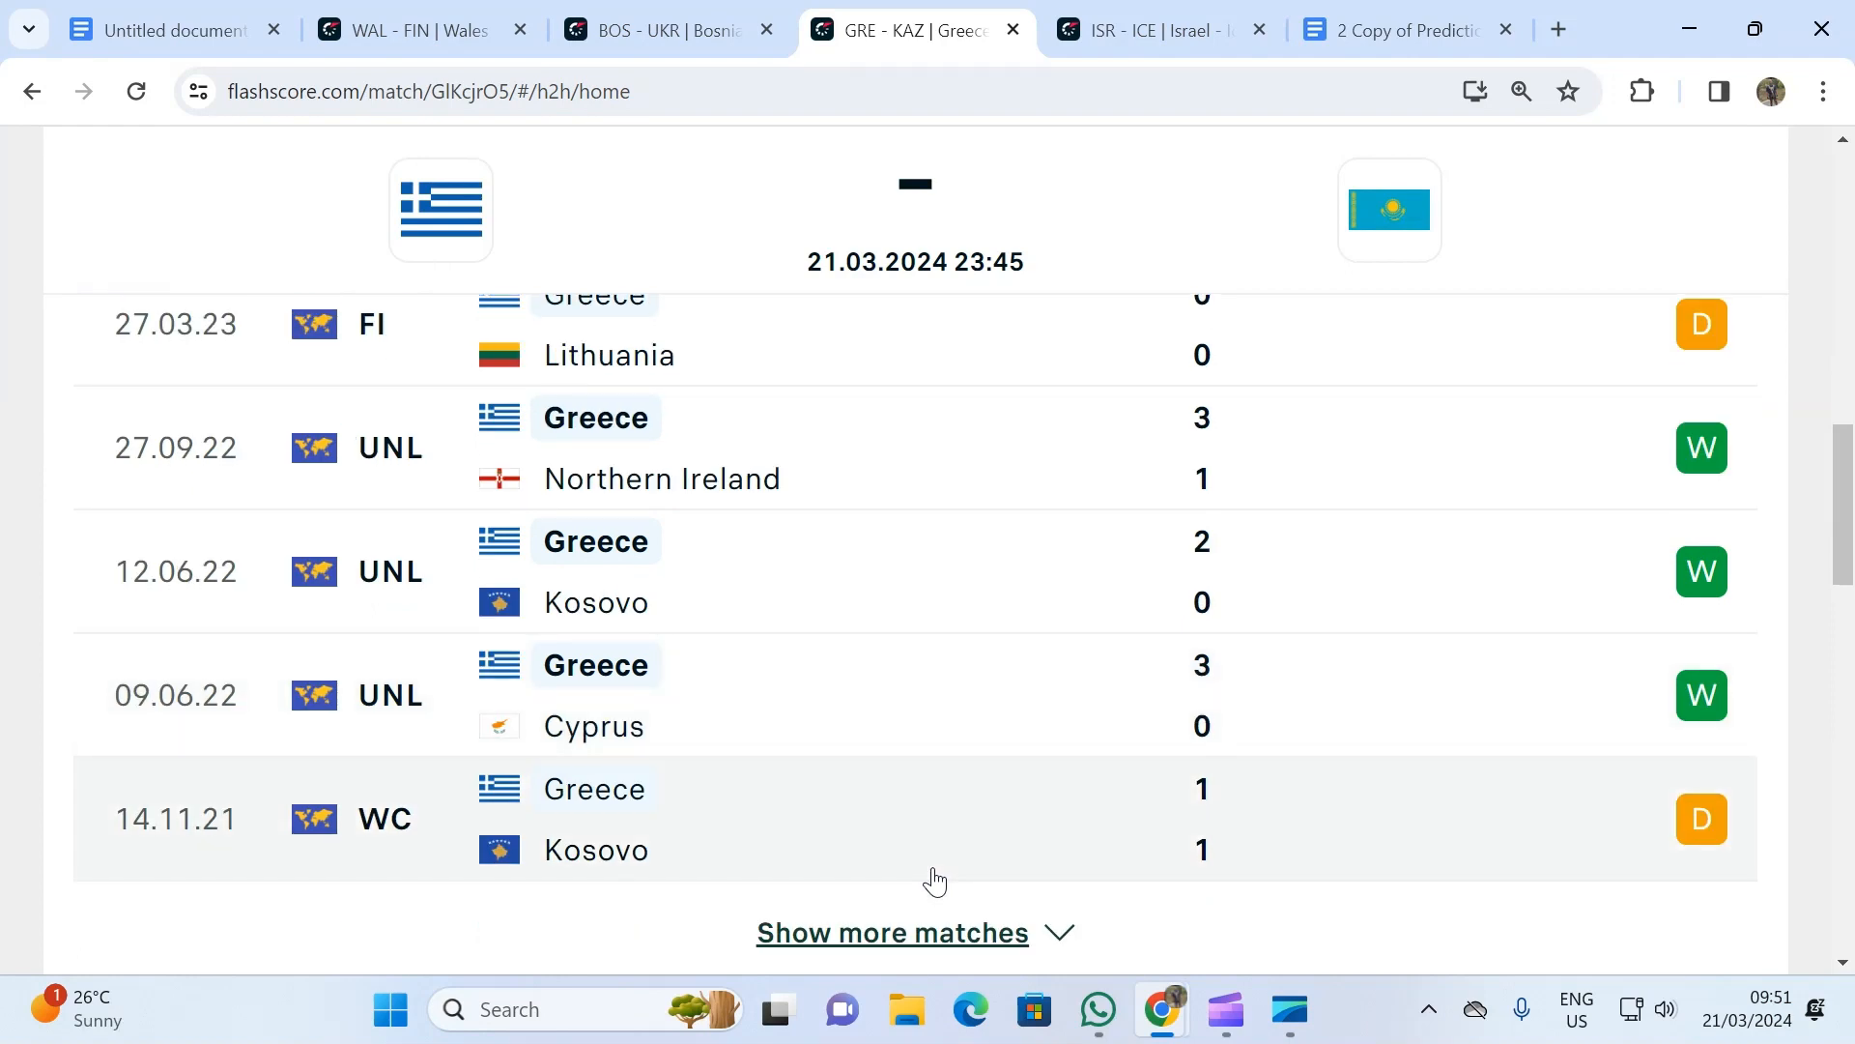
pyautogui.moveTo(935, 870)
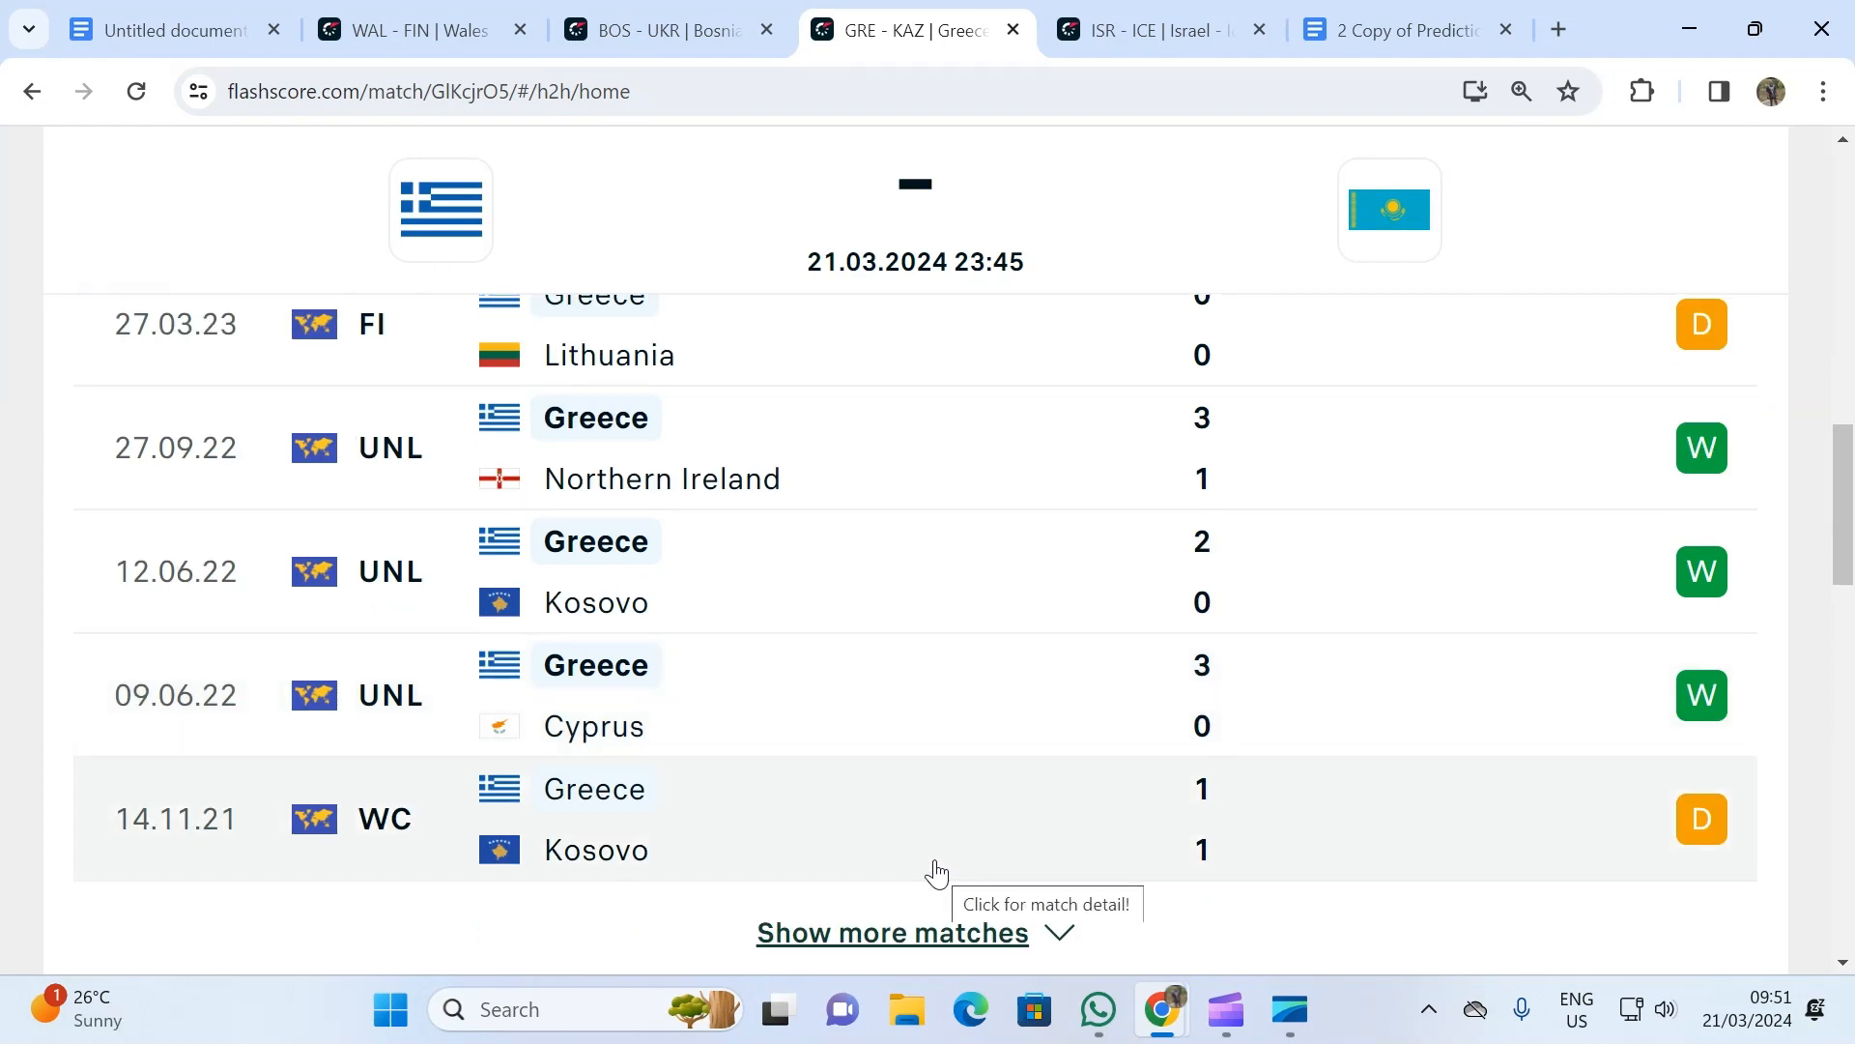
pyautogui.moveTo(936, 836)
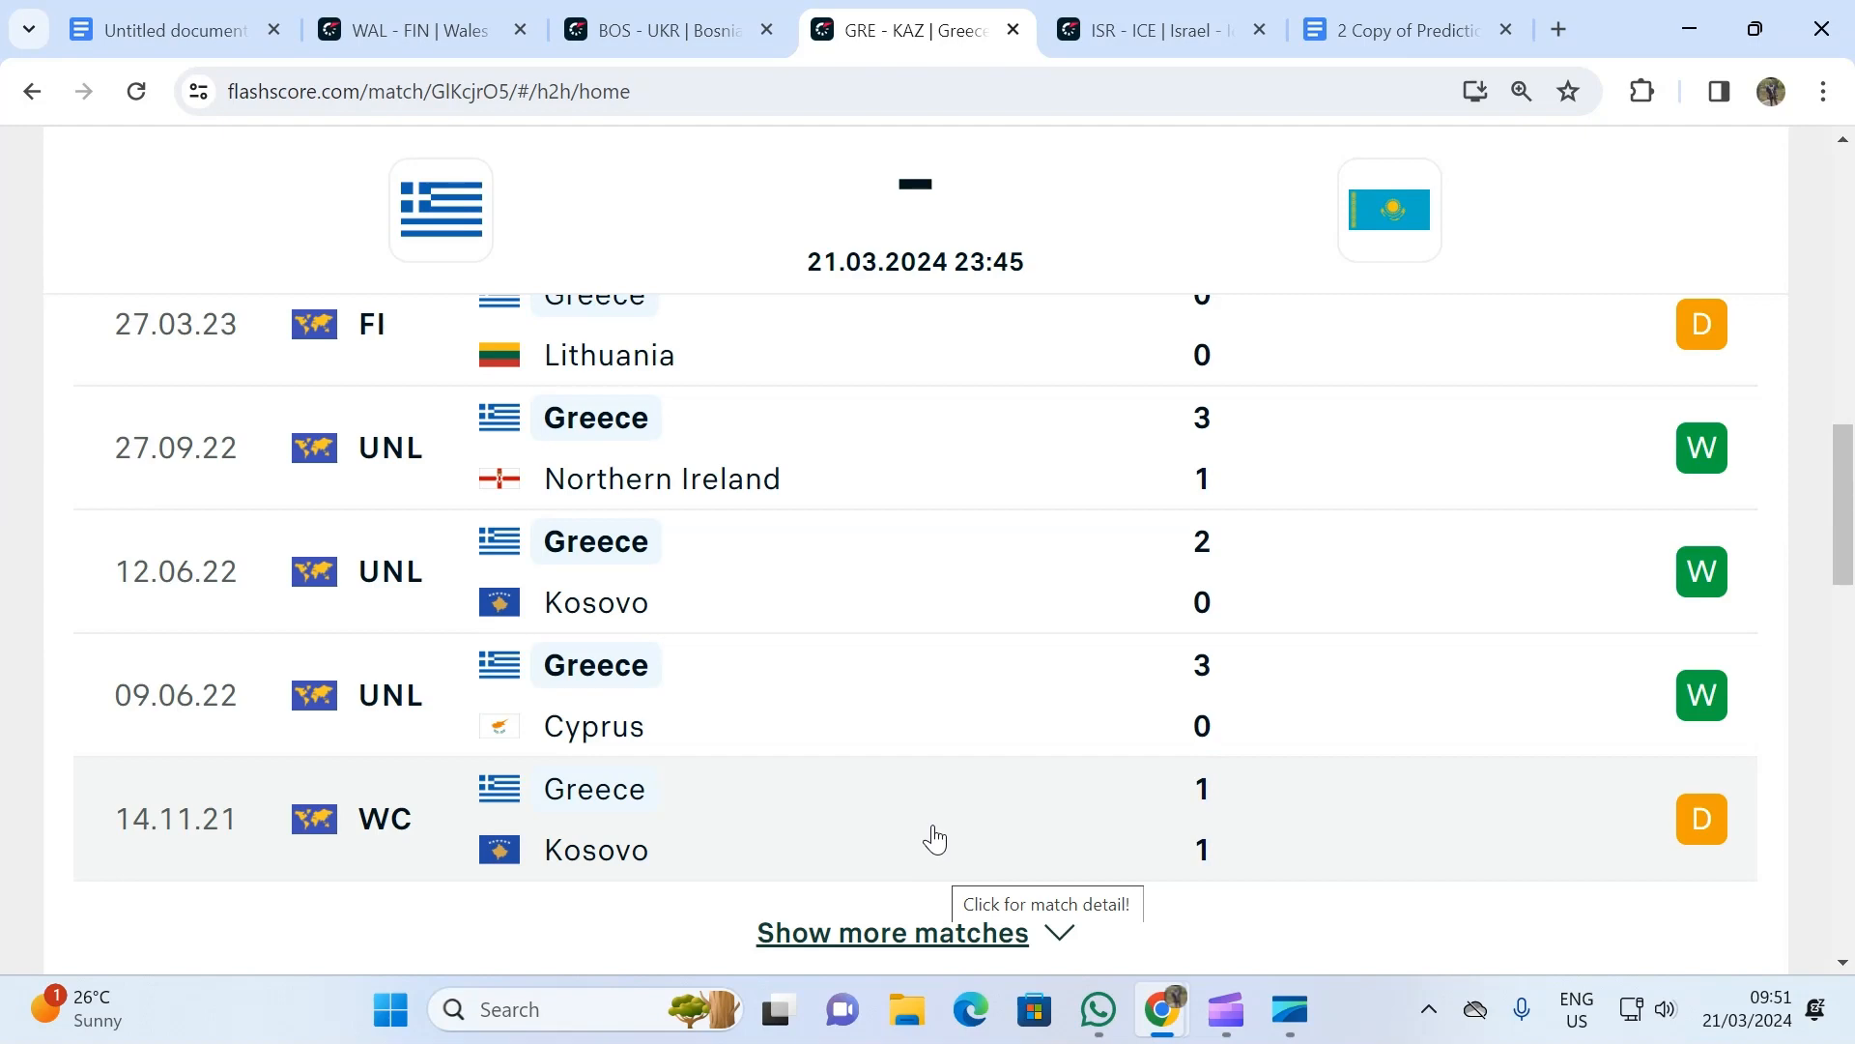
pyautogui.scroll(3)
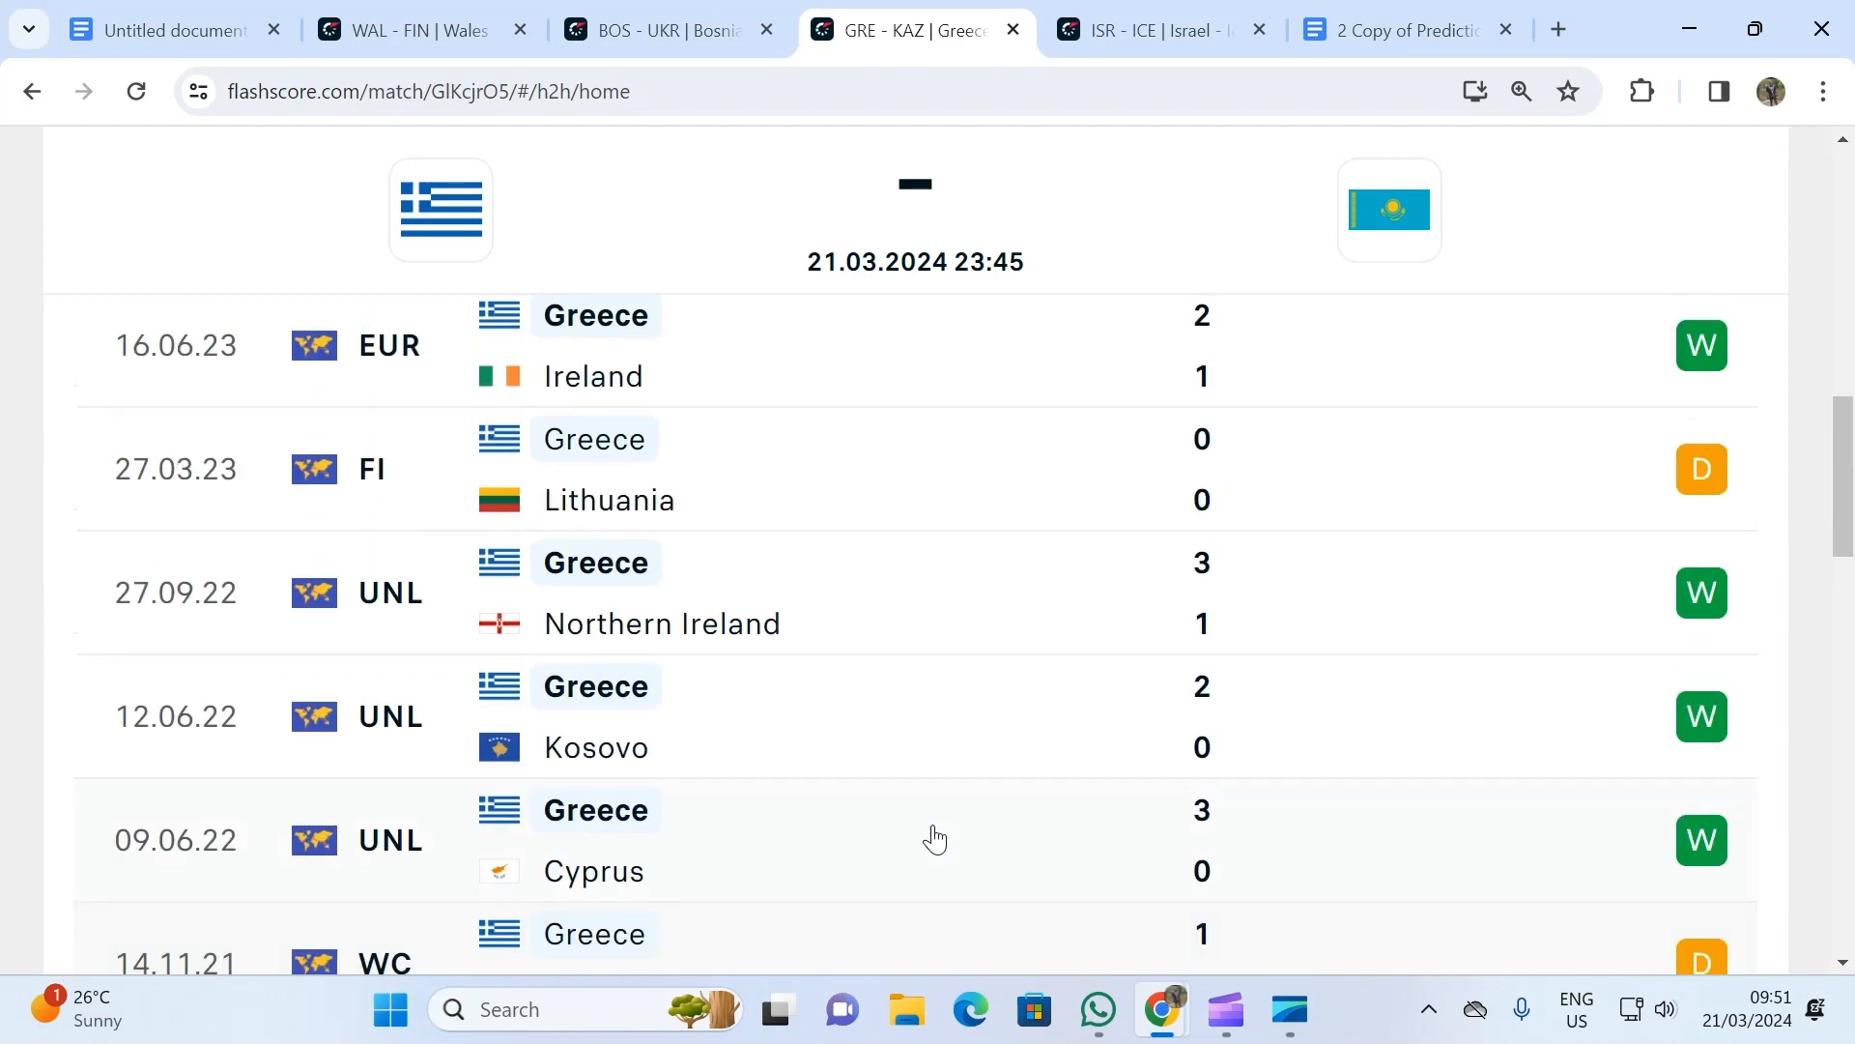
pyautogui.scroll(3)
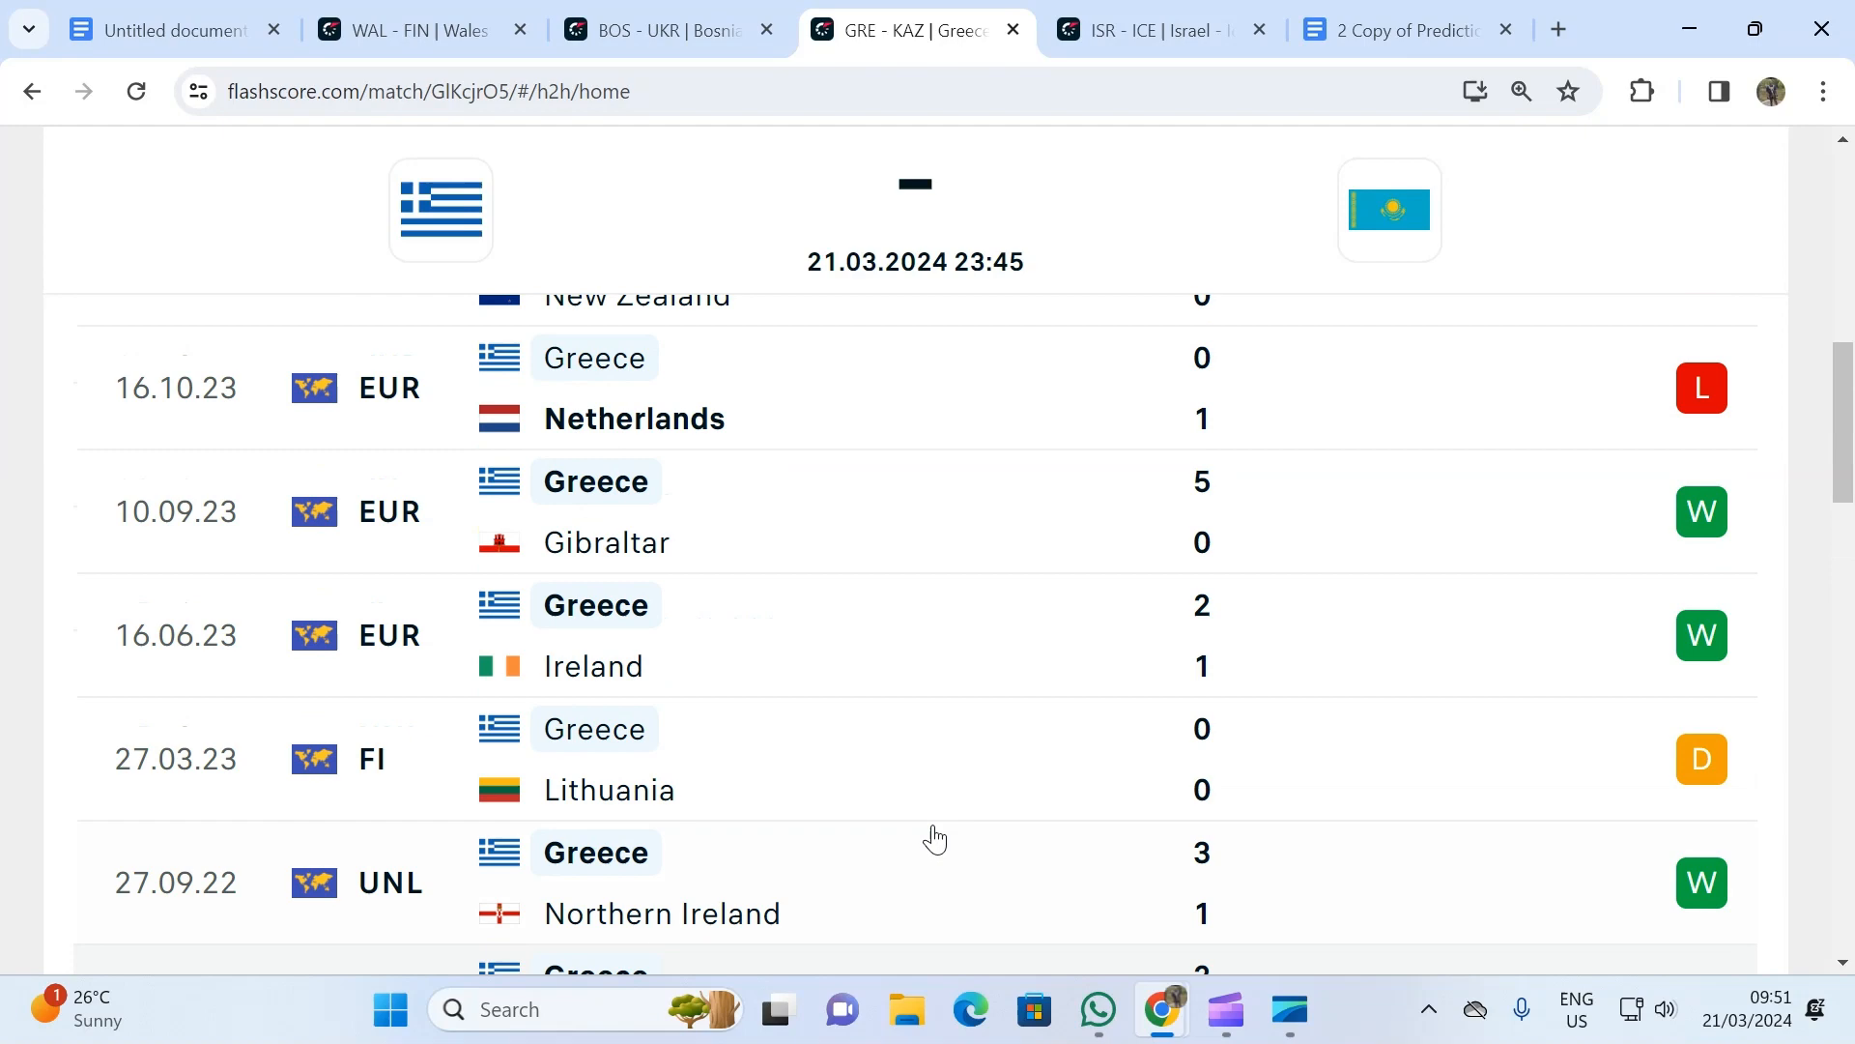
pyautogui.scroll(3)
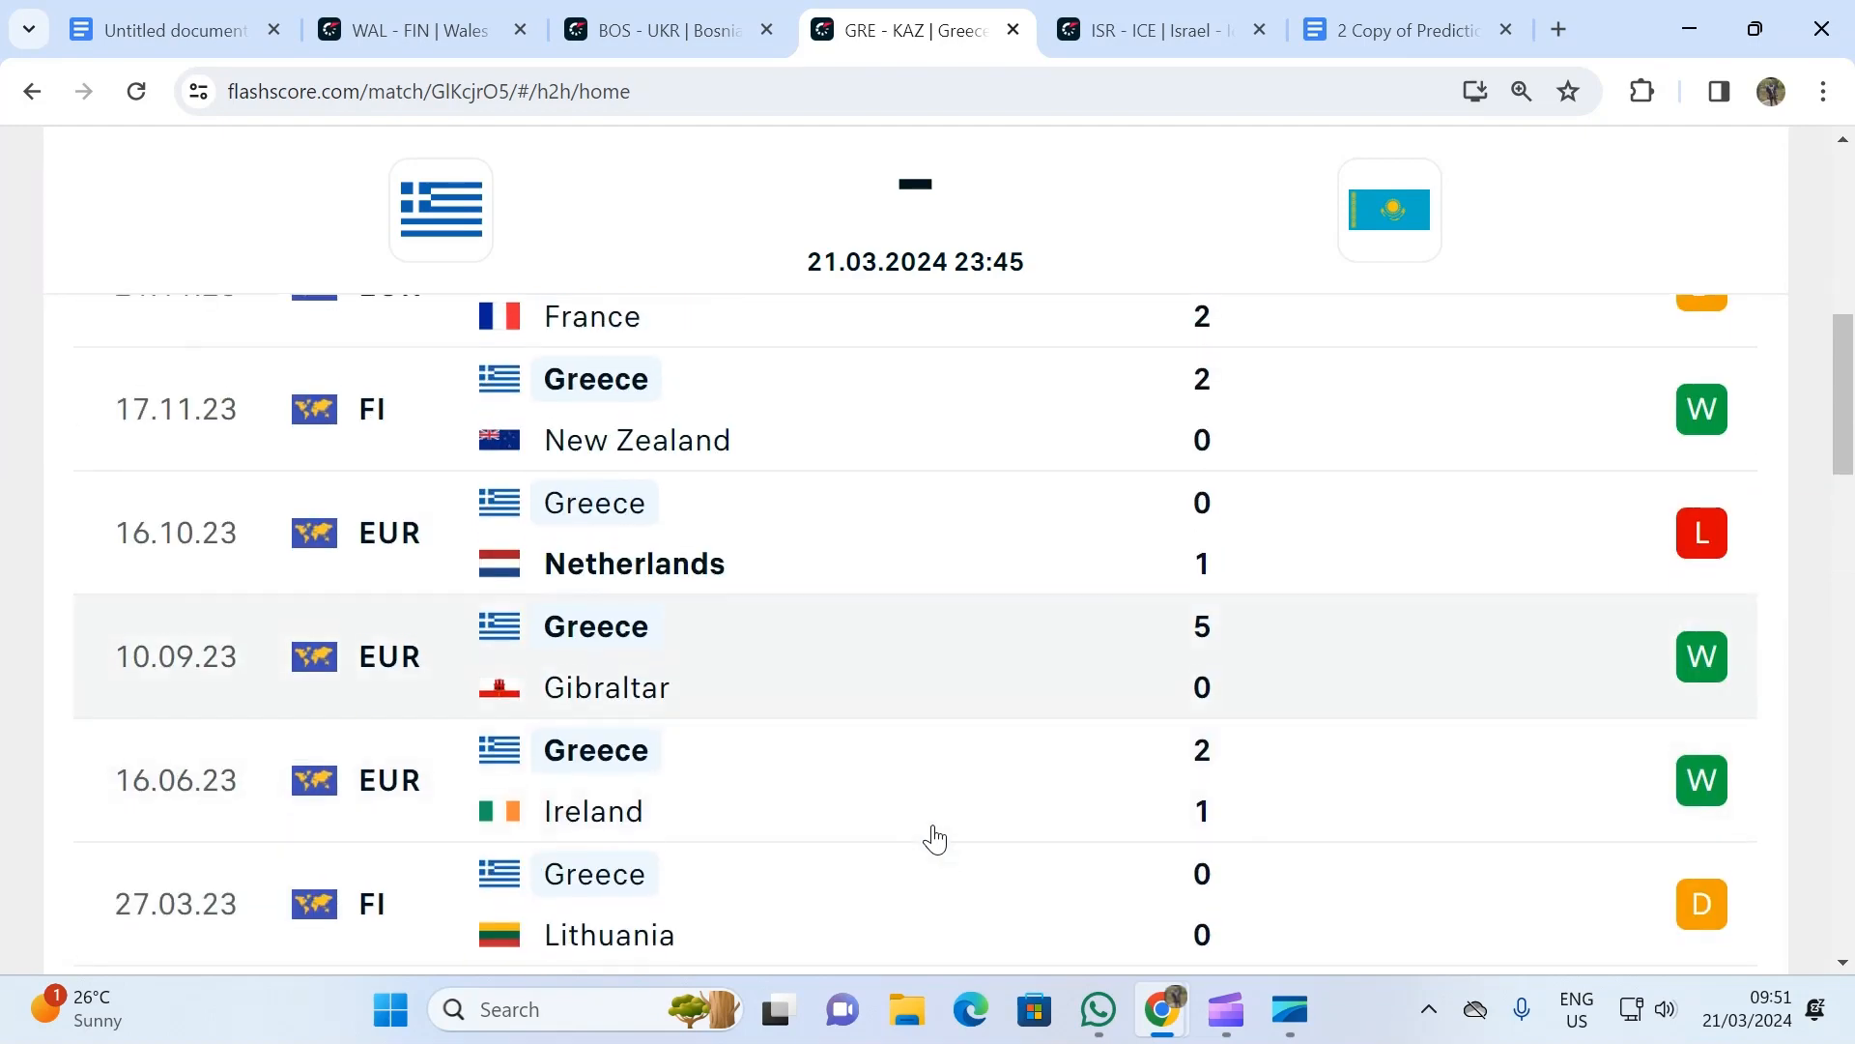
pyautogui.scroll(-3)
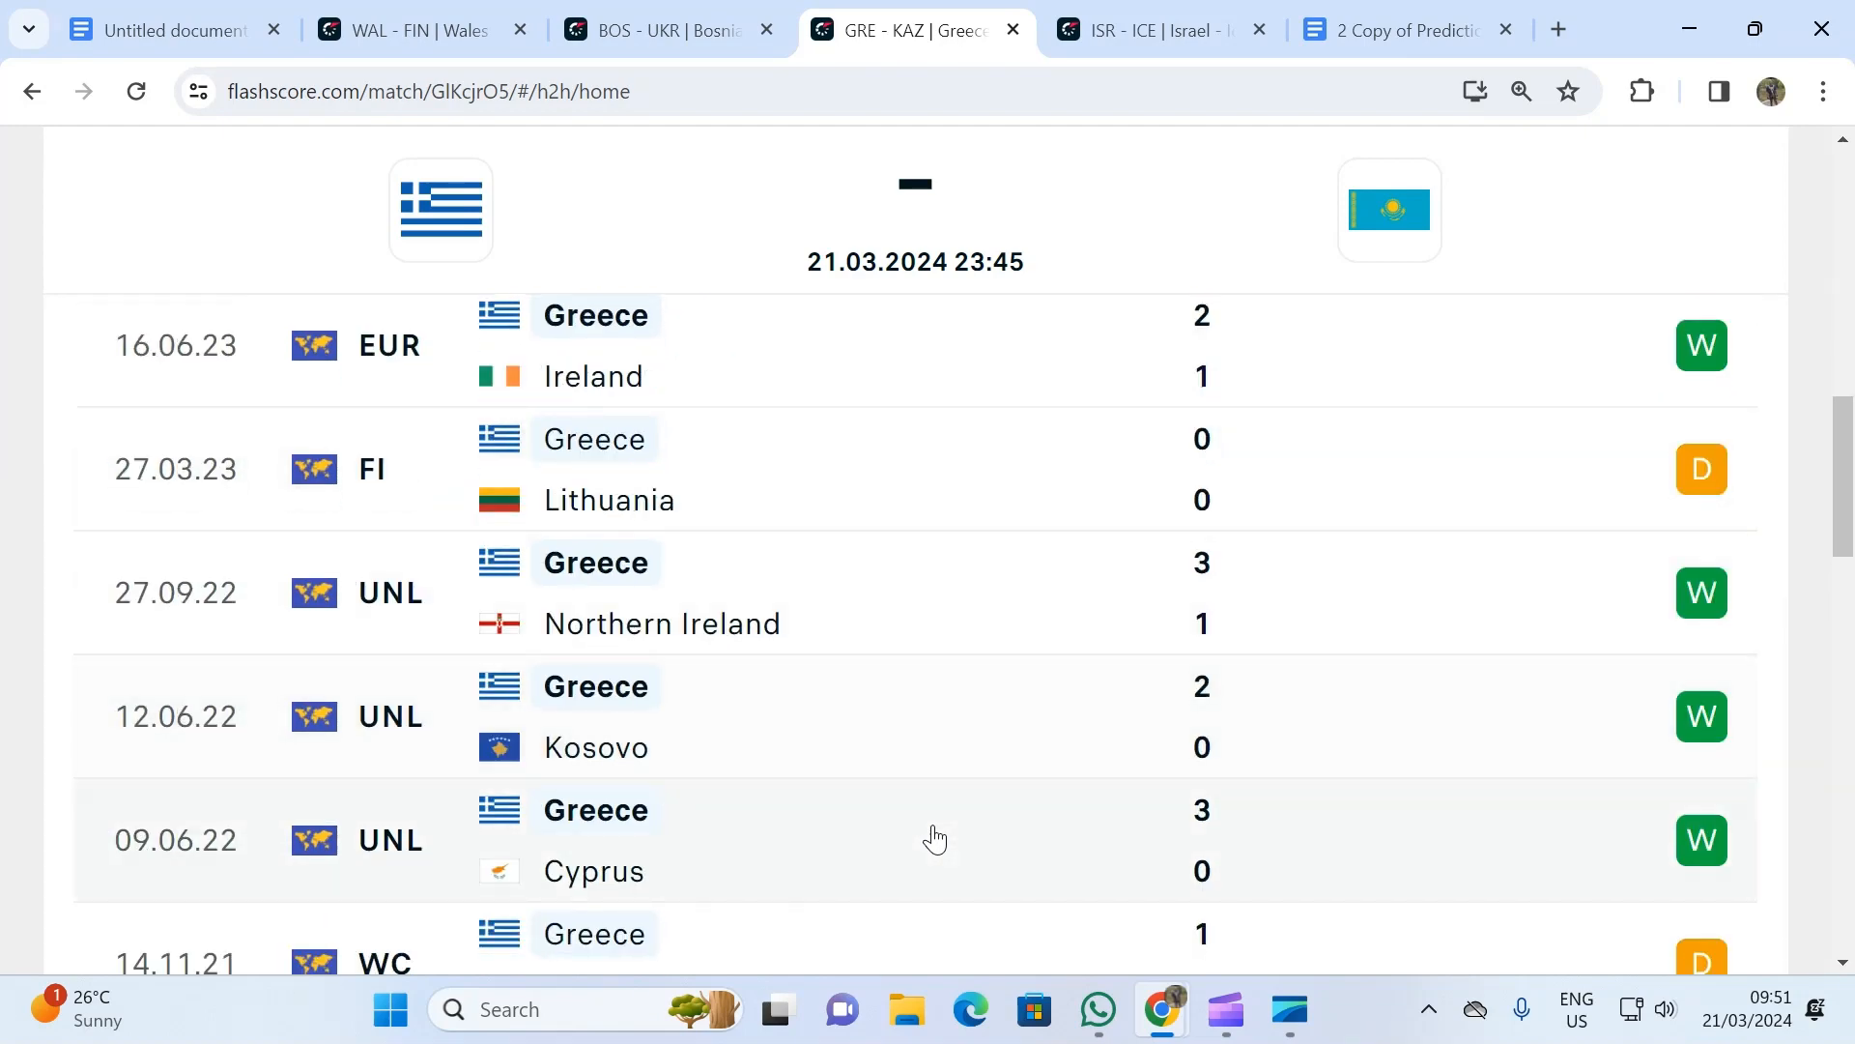
pyautogui.scroll(-3)
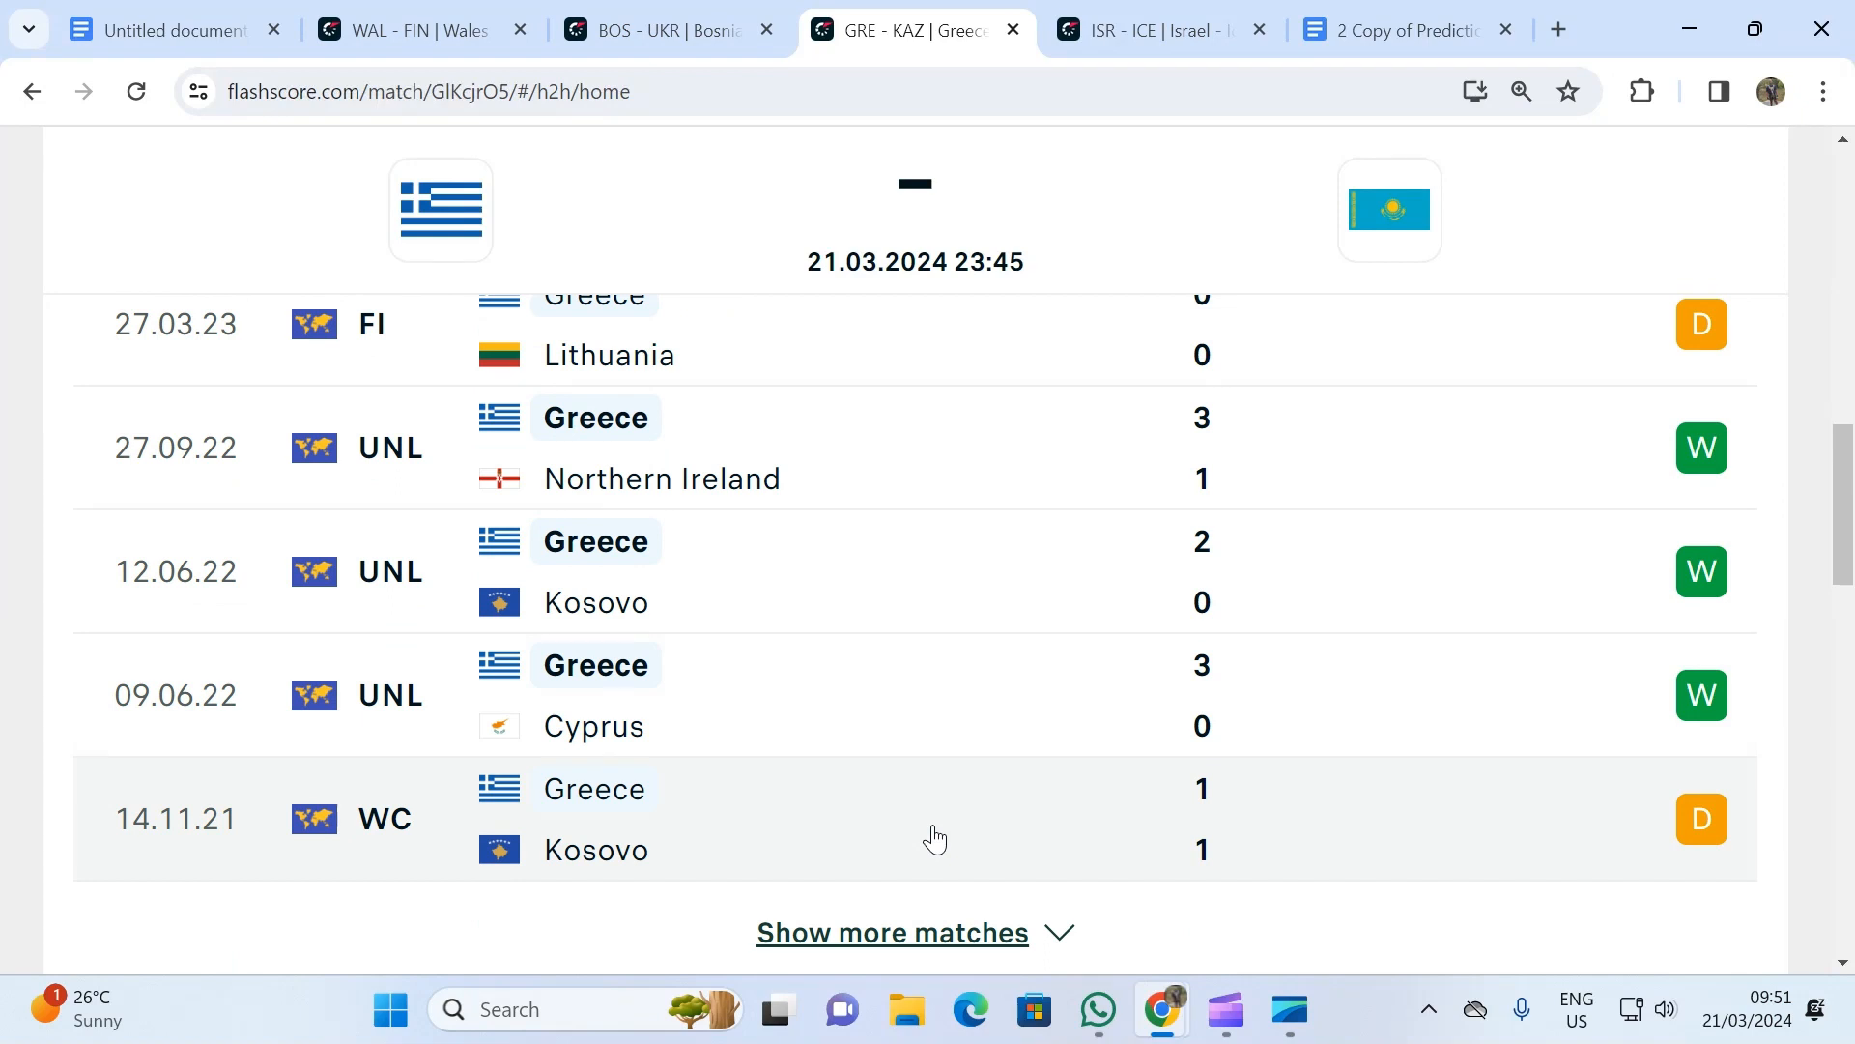
pyautogui.scroll(3)
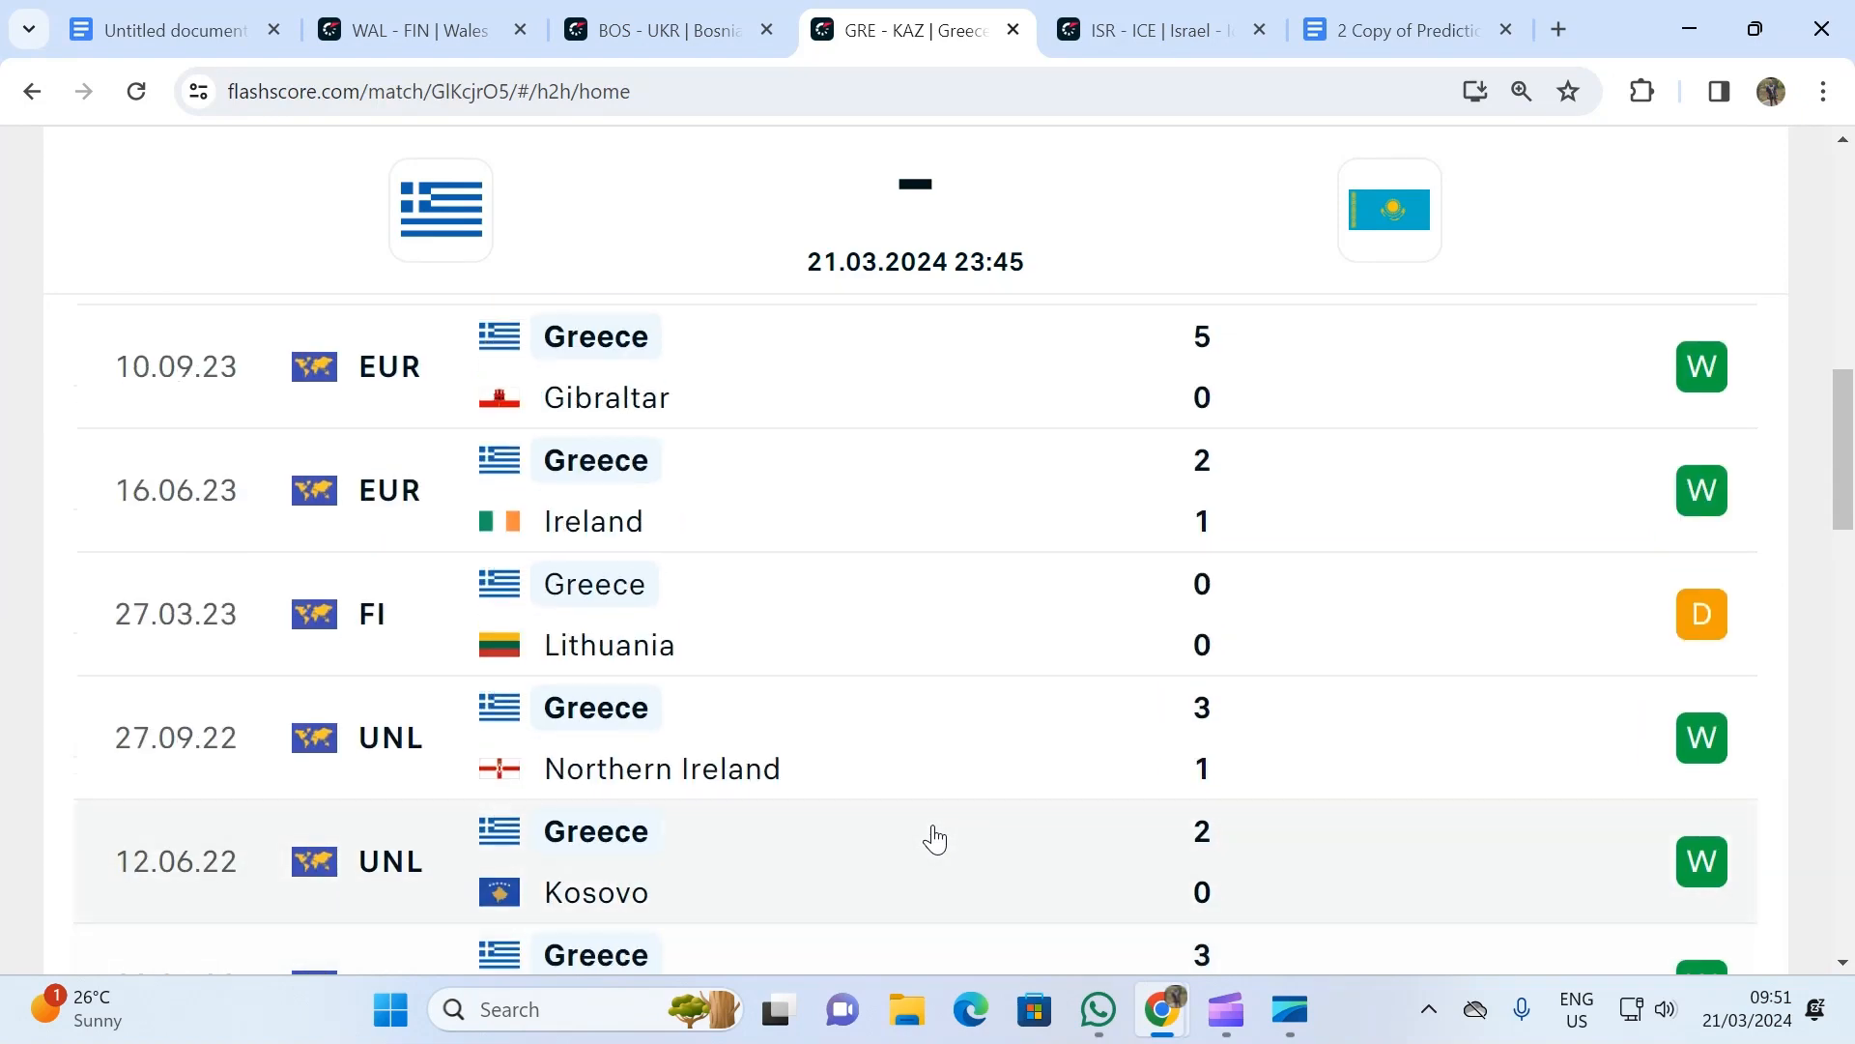
pyautogui.scroll(3)
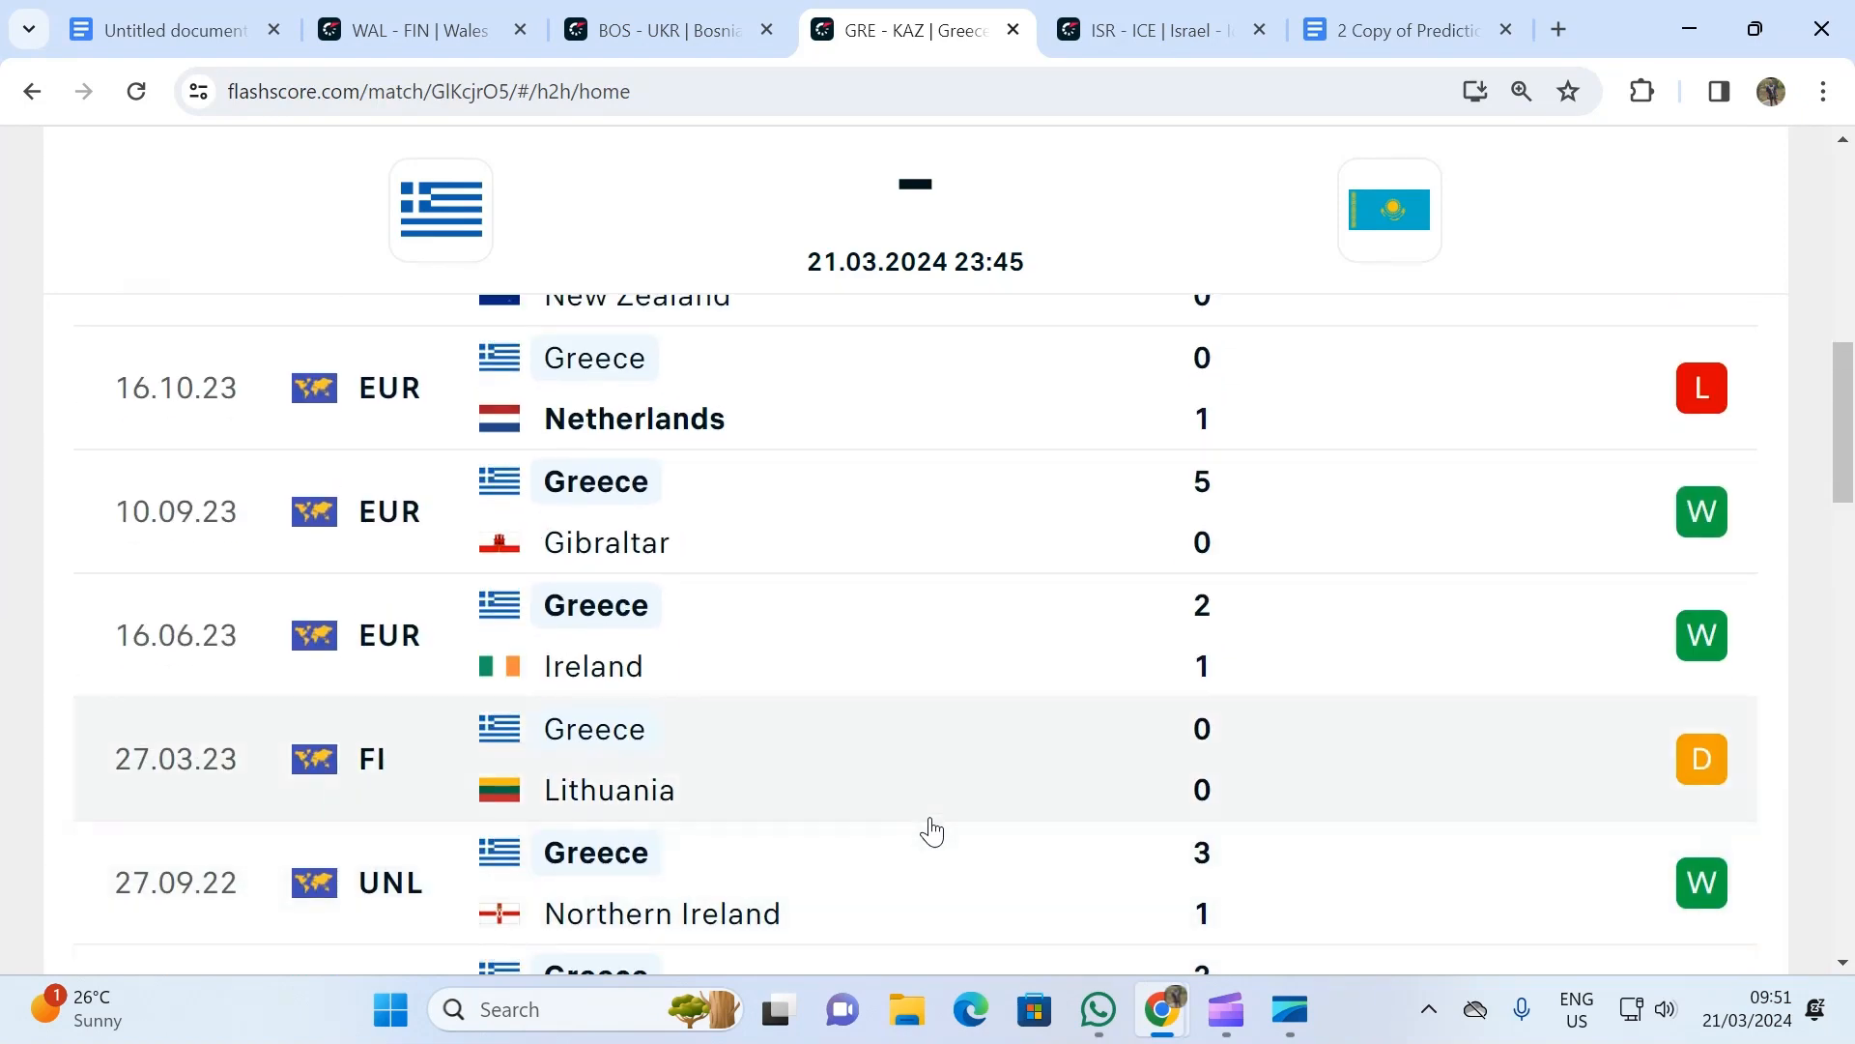
pyautogui.moveTo(932, 825)
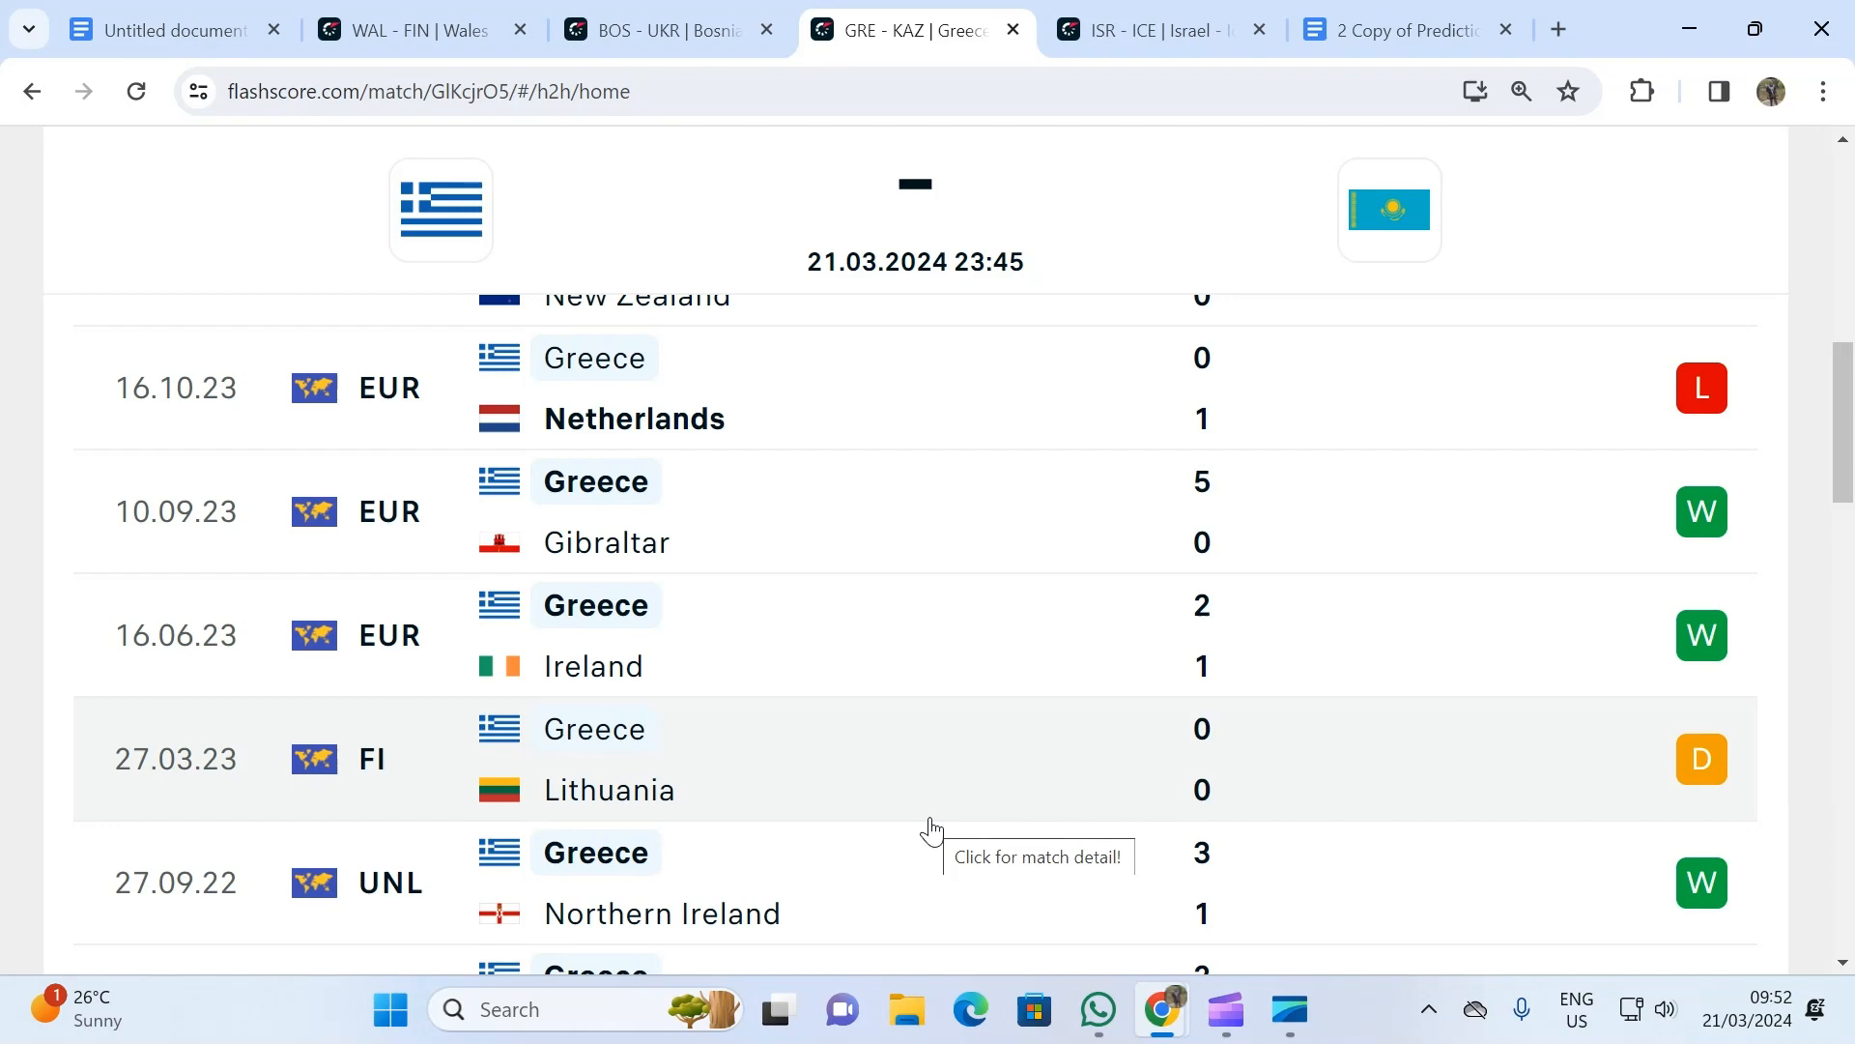
pyautogui.scroll(-3)
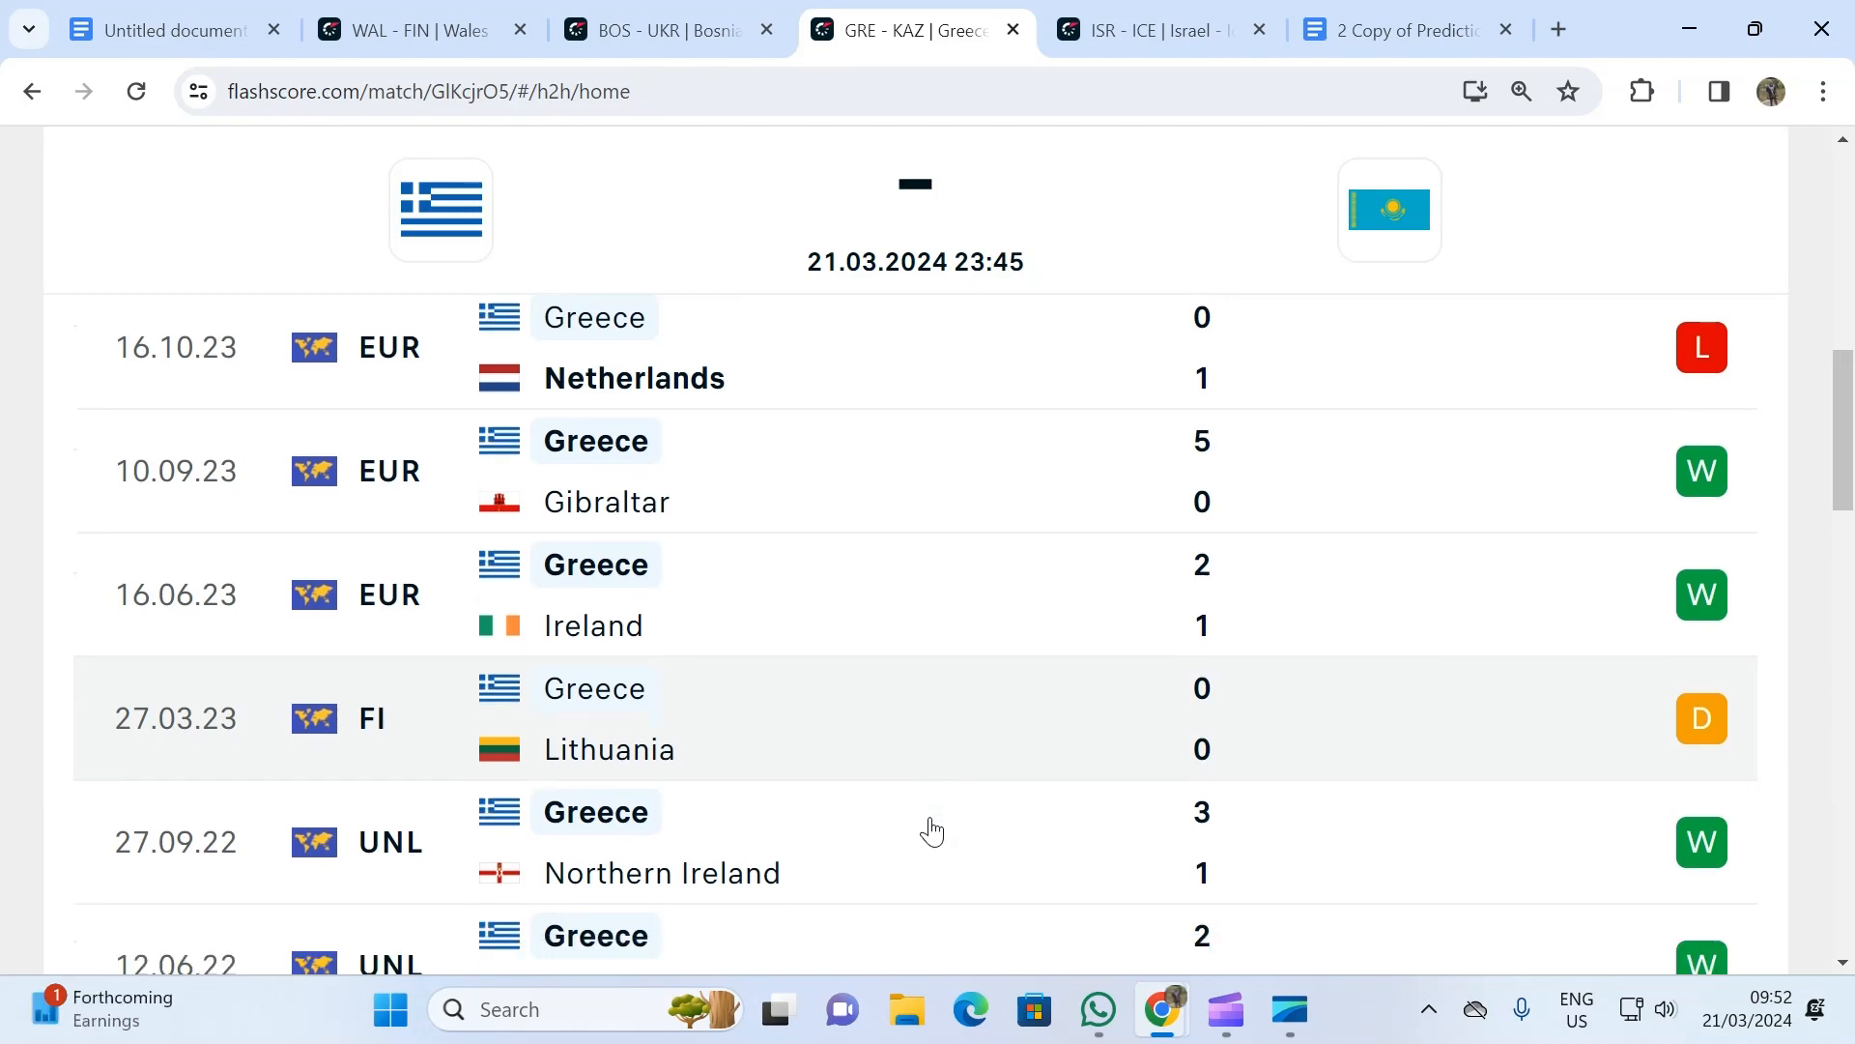
pyautogui.scroll(-3)
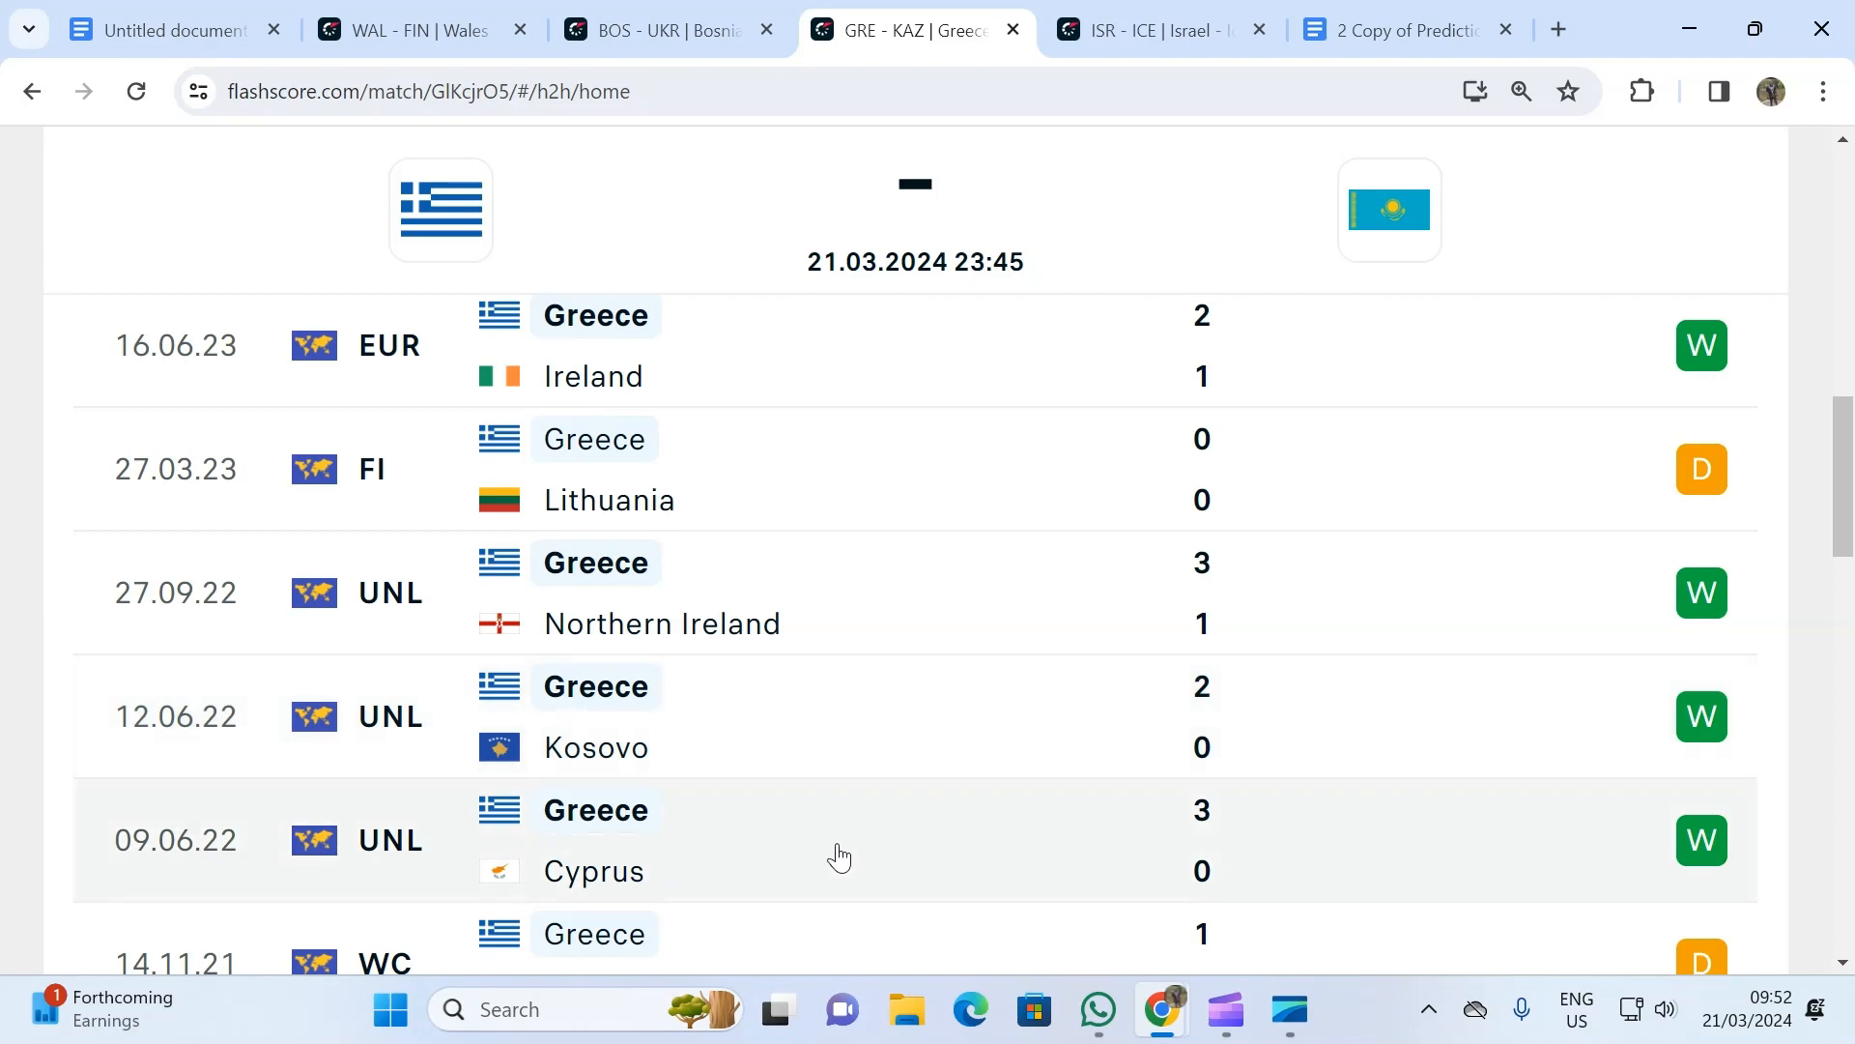
pyautogui.scroll(-3)
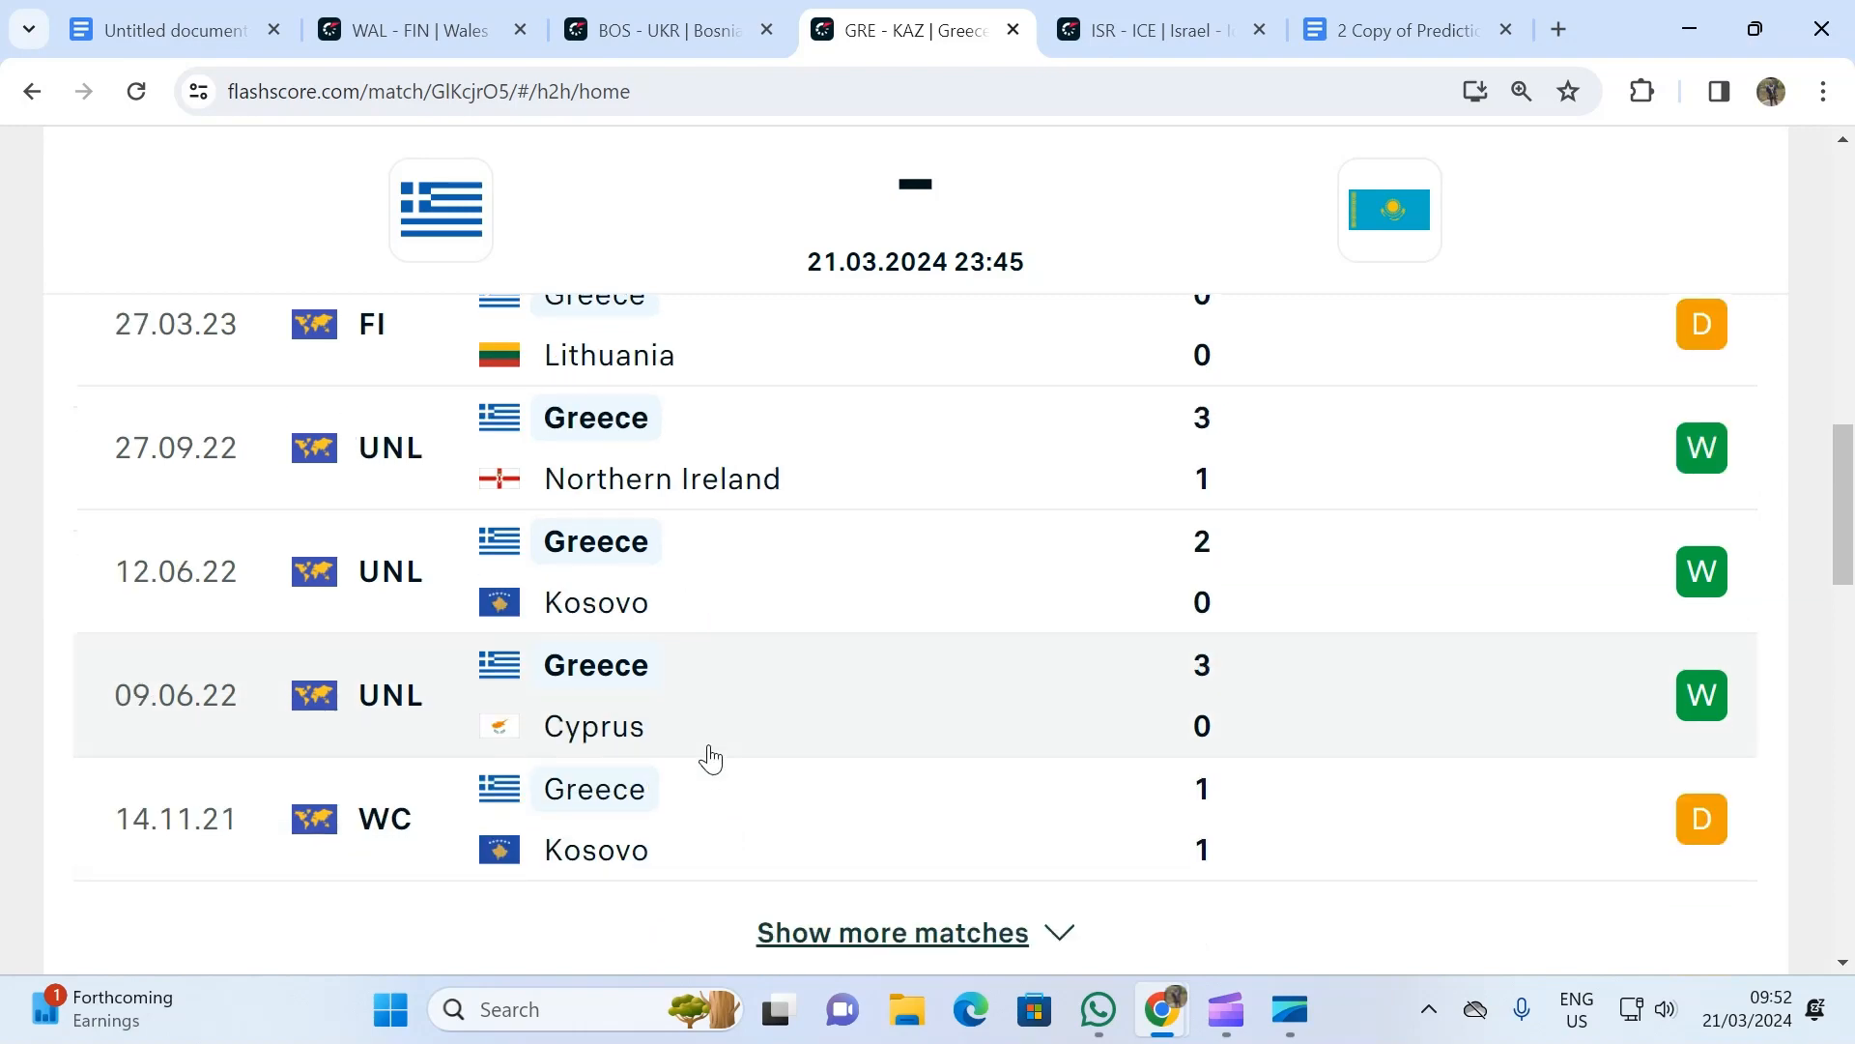
pyautogui.moveTo(709, 734)
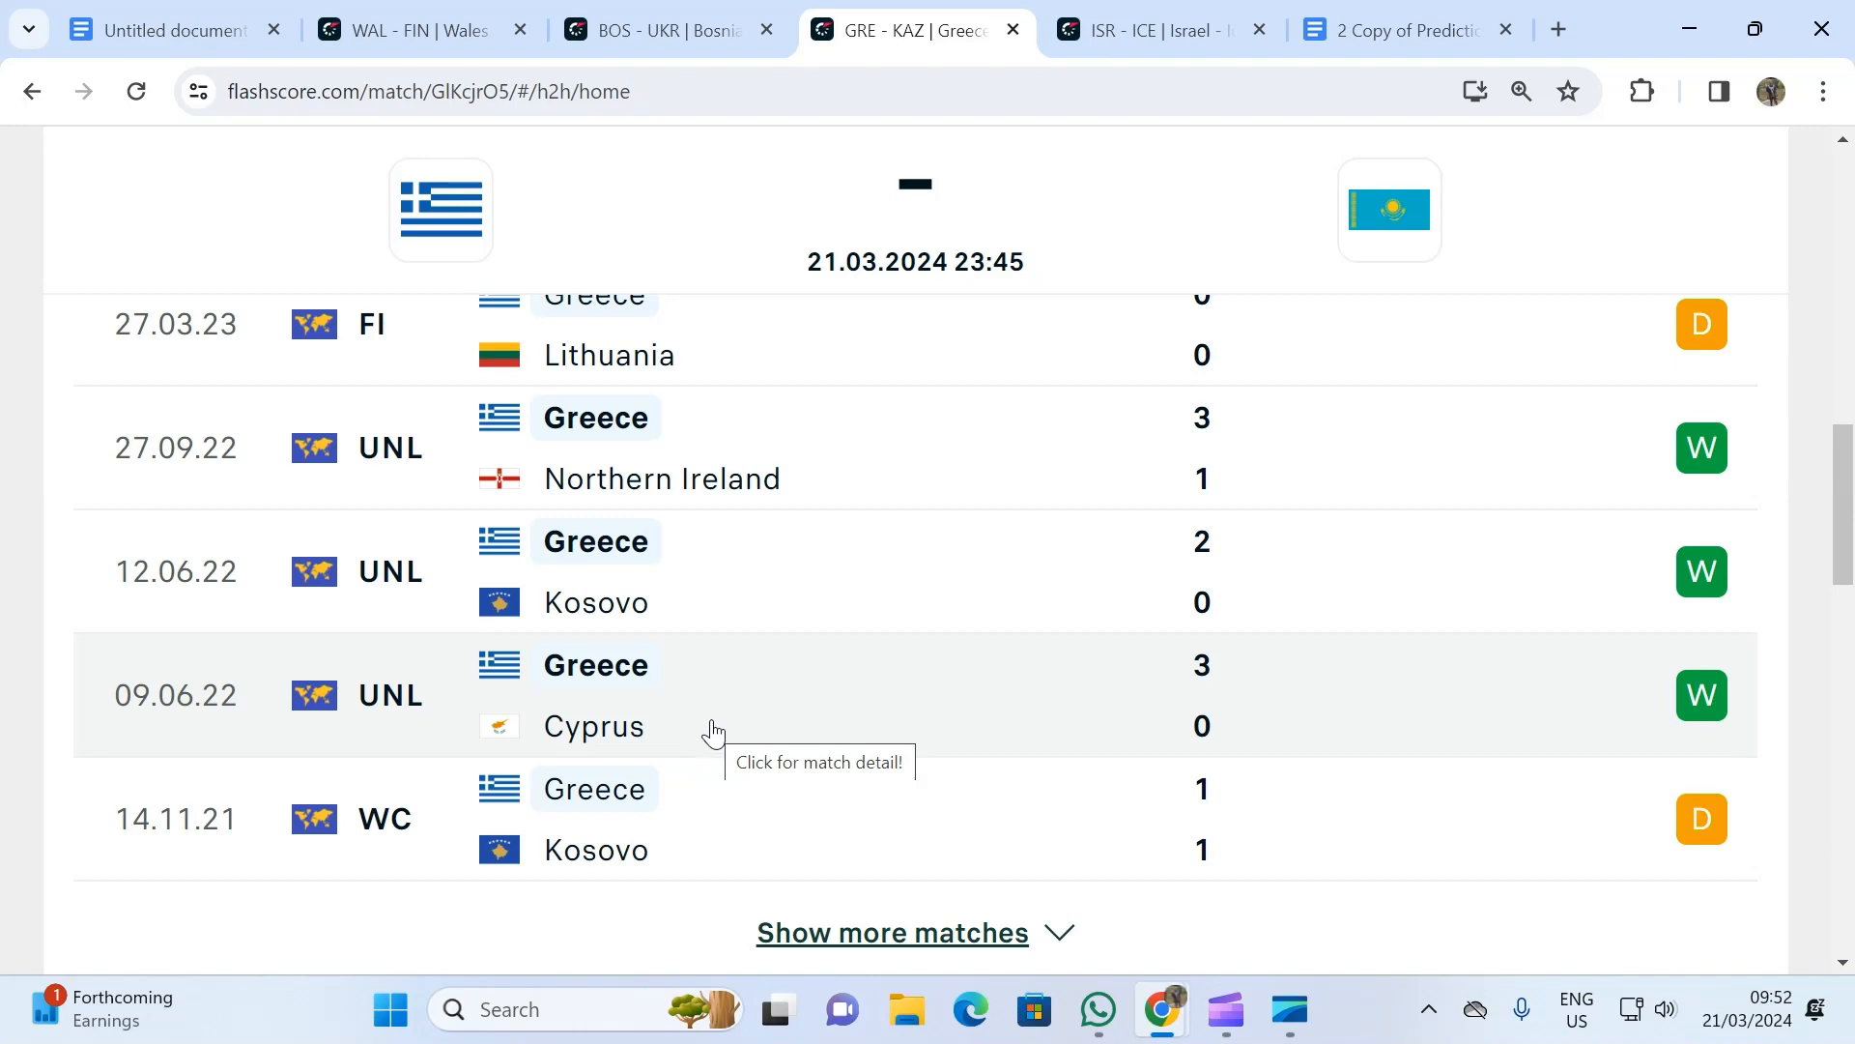
pyautogui.scroll(3)
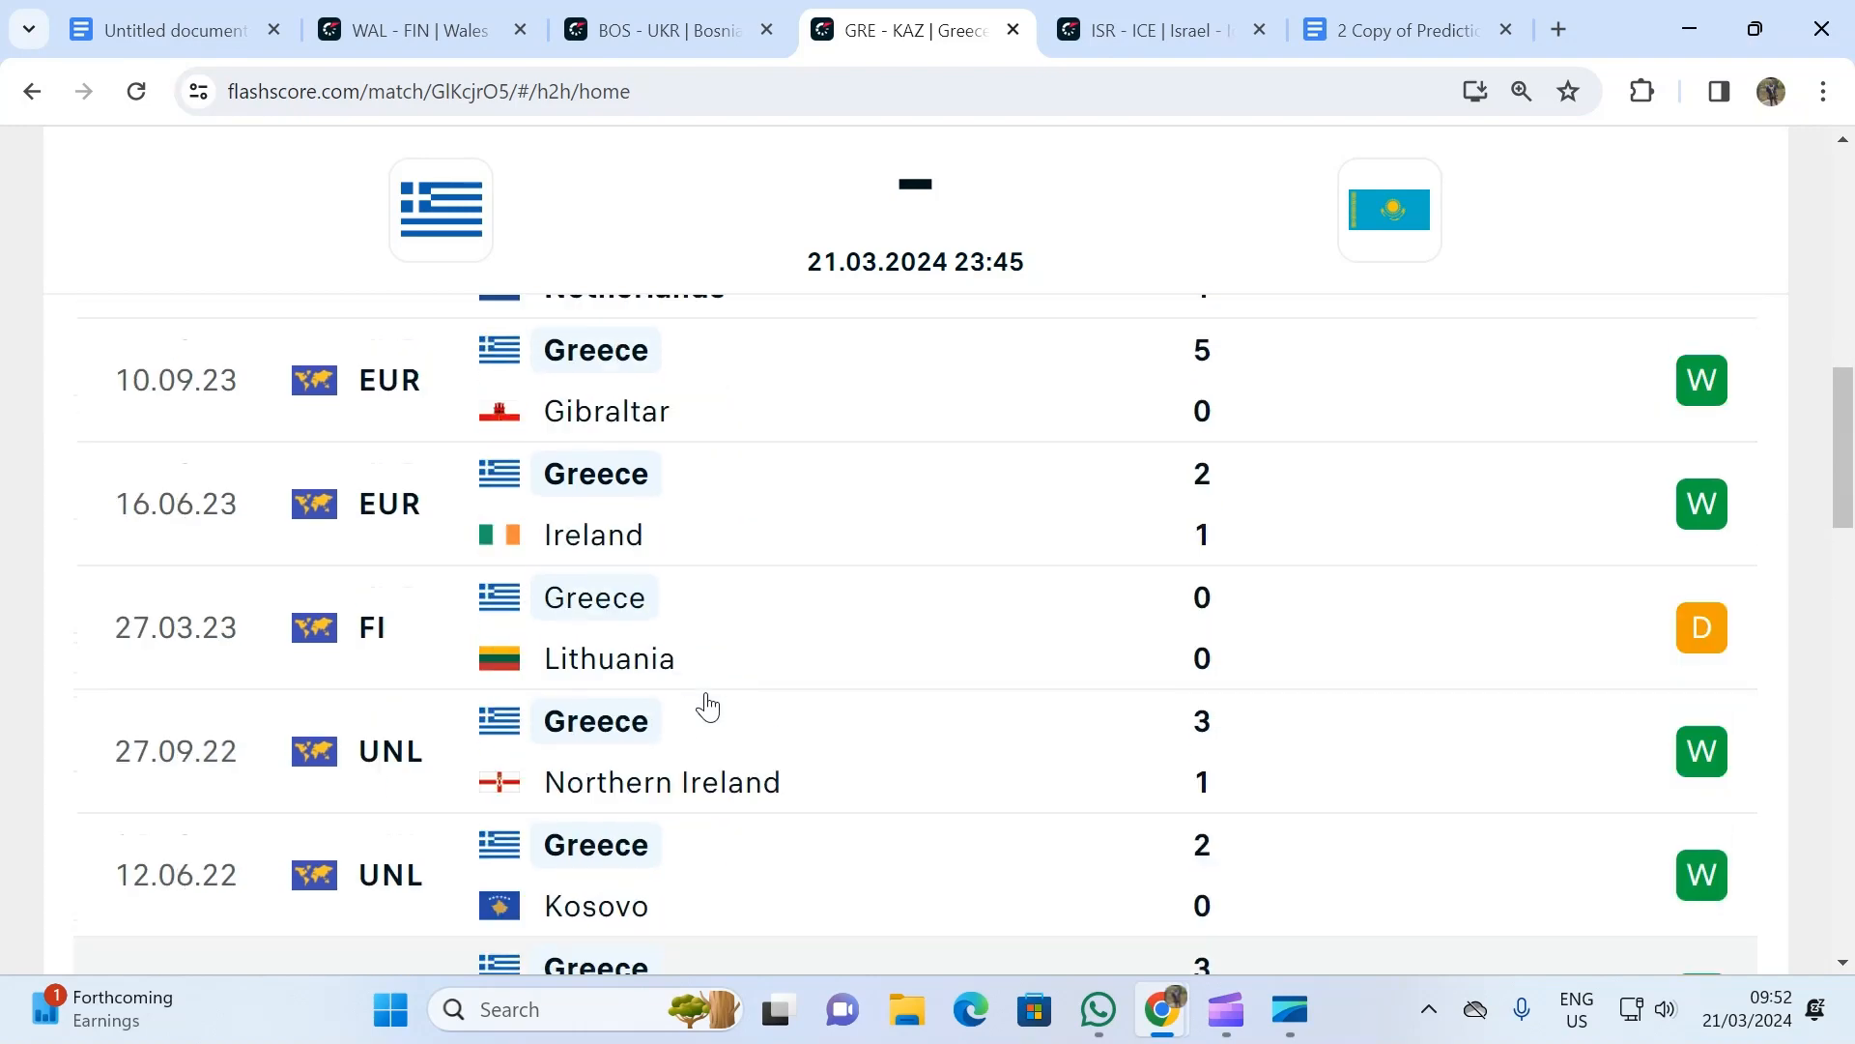
pyautogui.scroll(3)
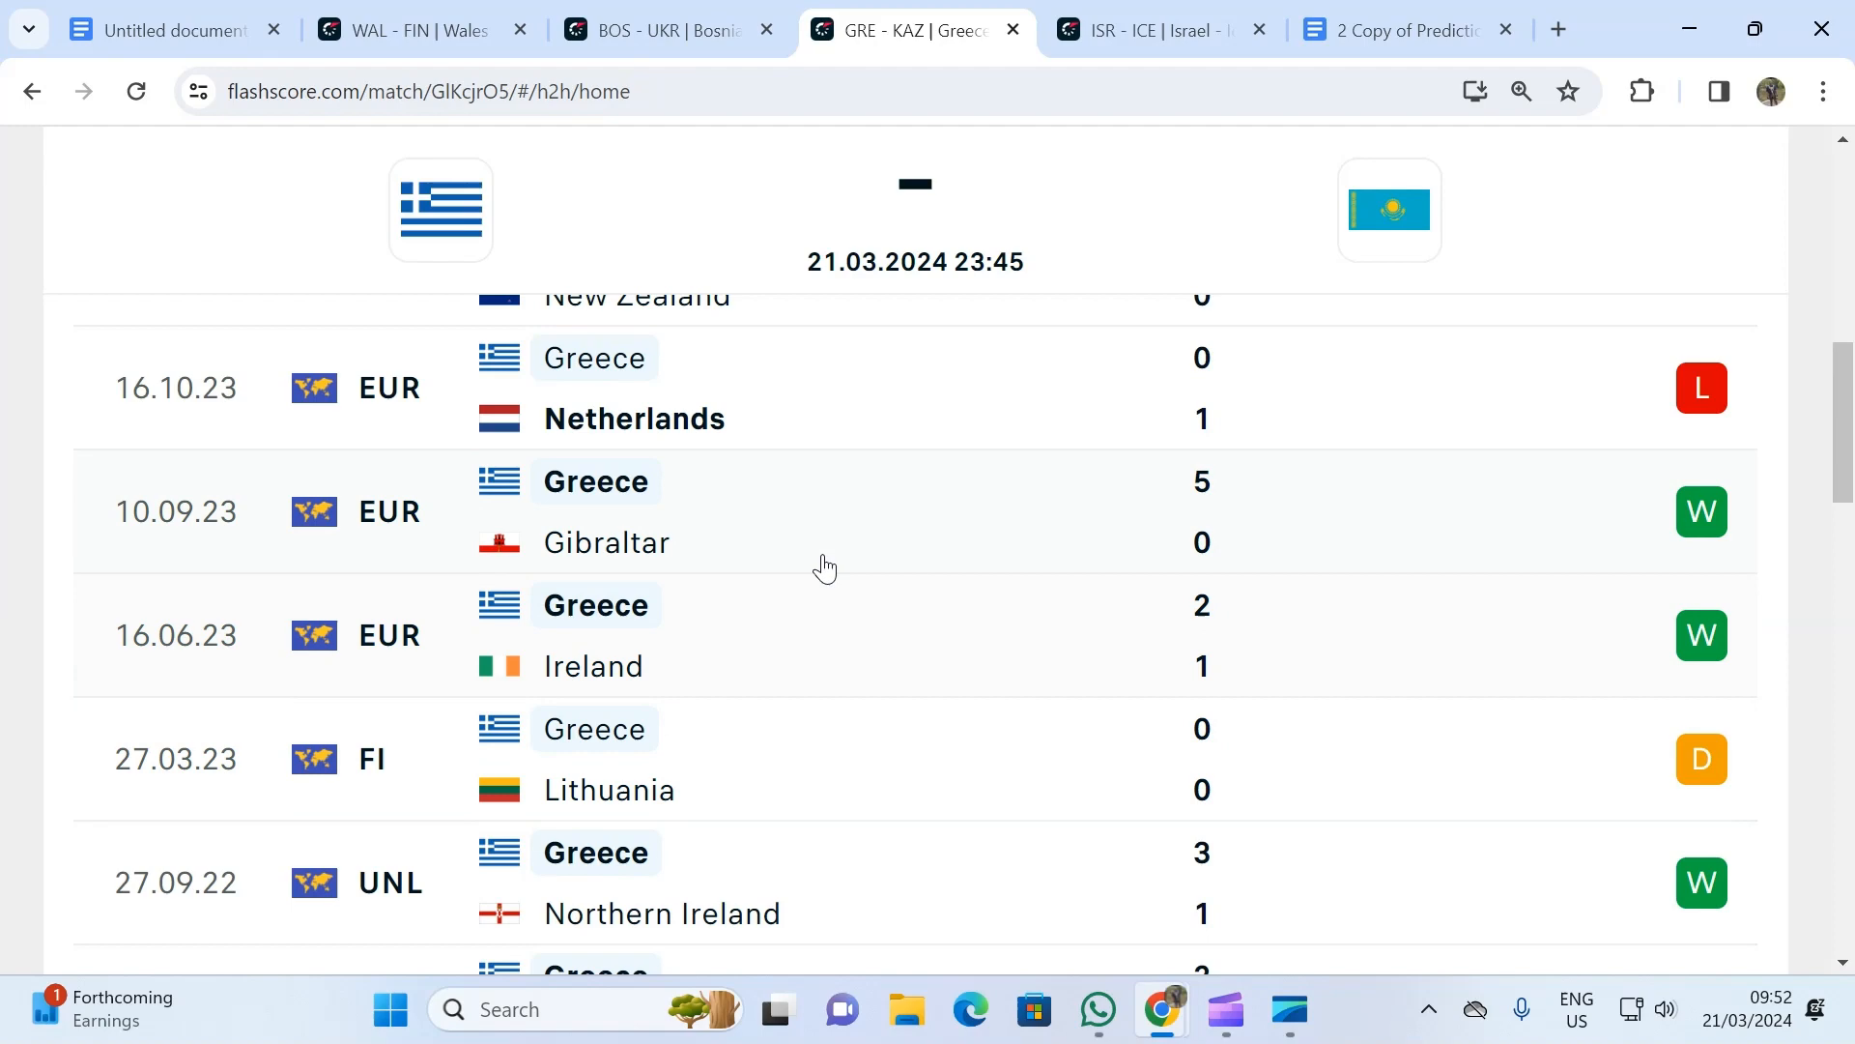
pyautogui.moveTo(819, 555)
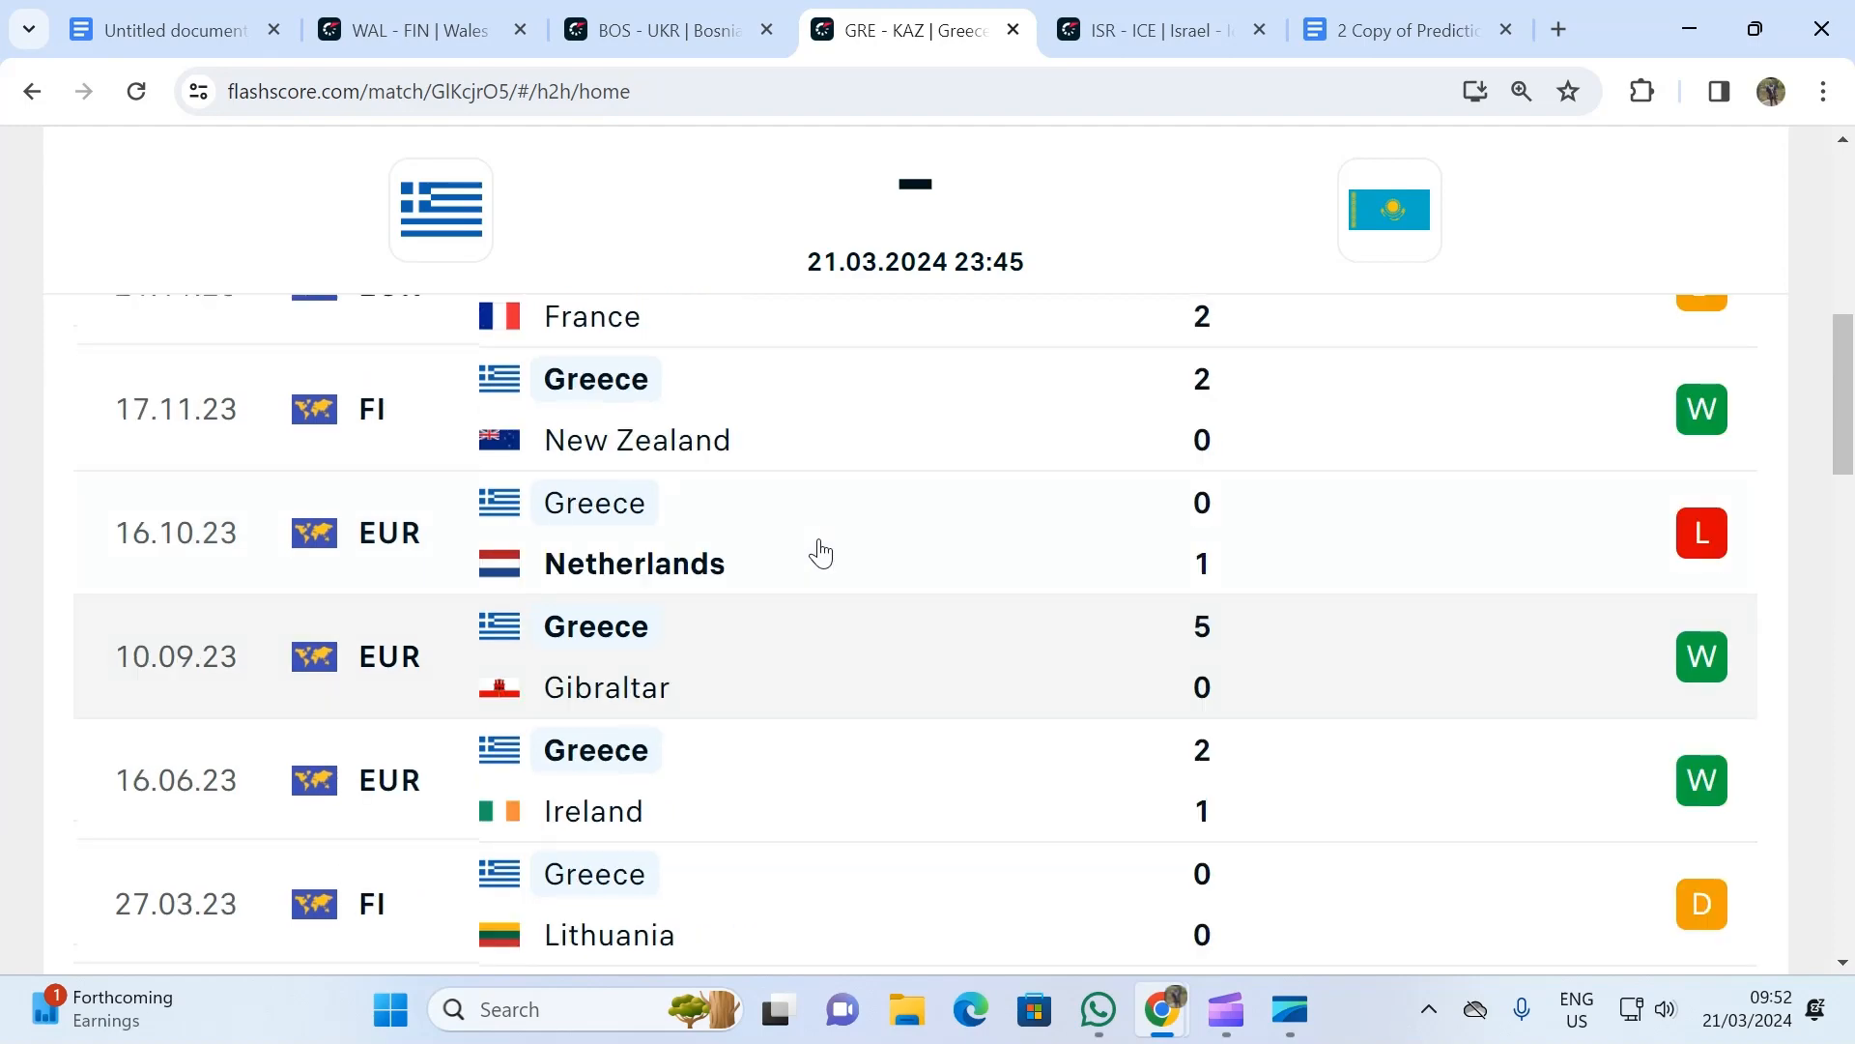
pyautogui.scroll(3)
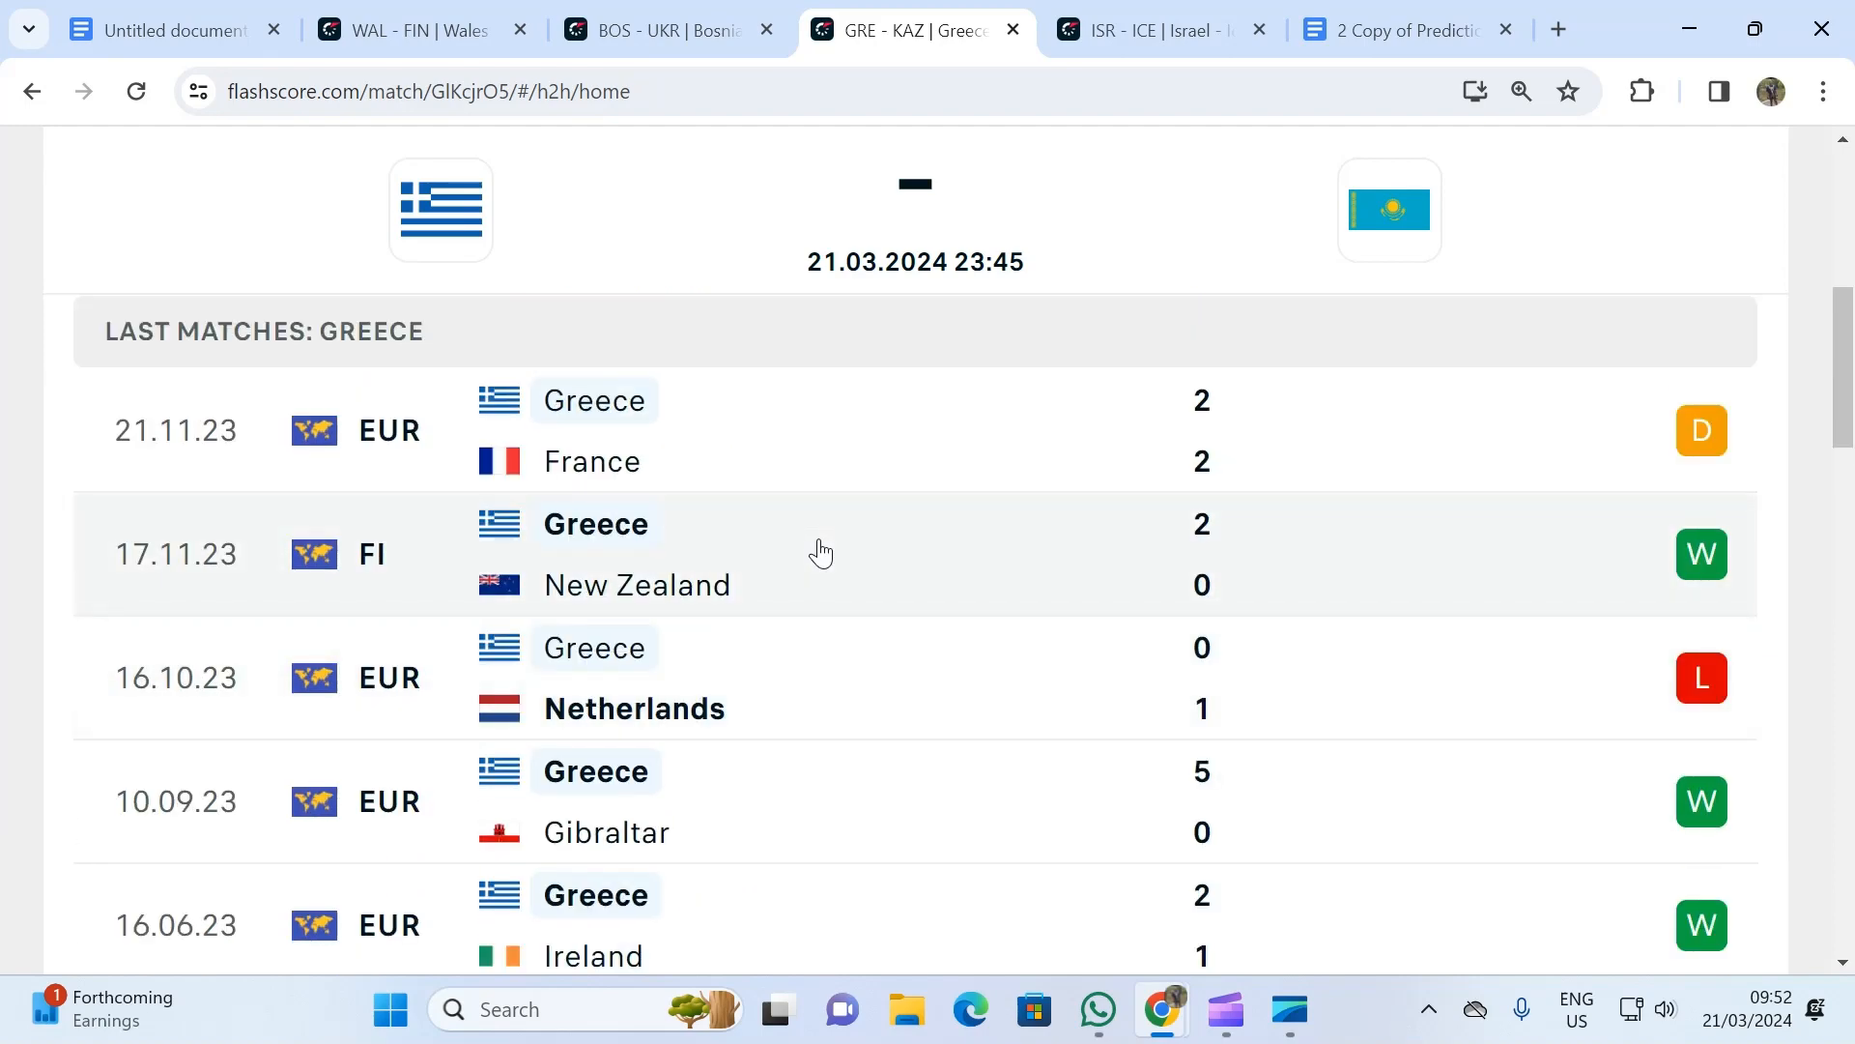
pyautogui.scroll(3)
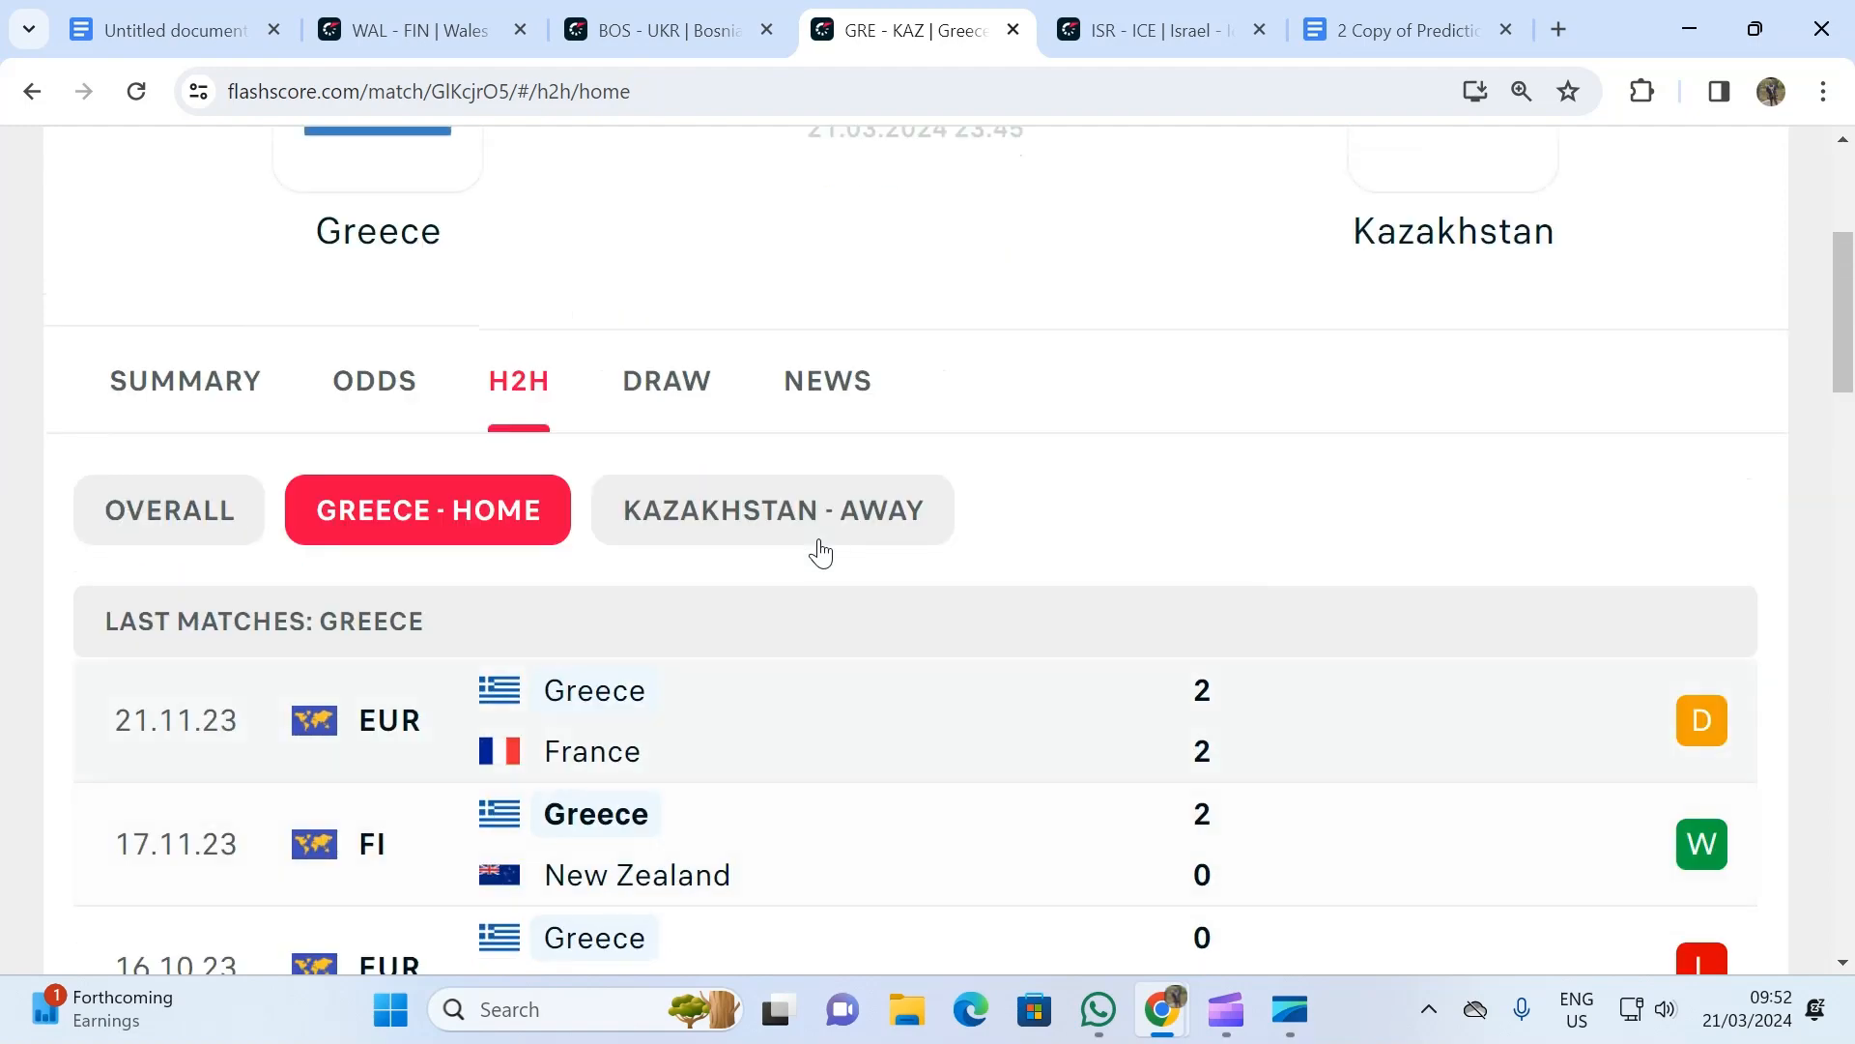
pyautogui.click(771, 510)
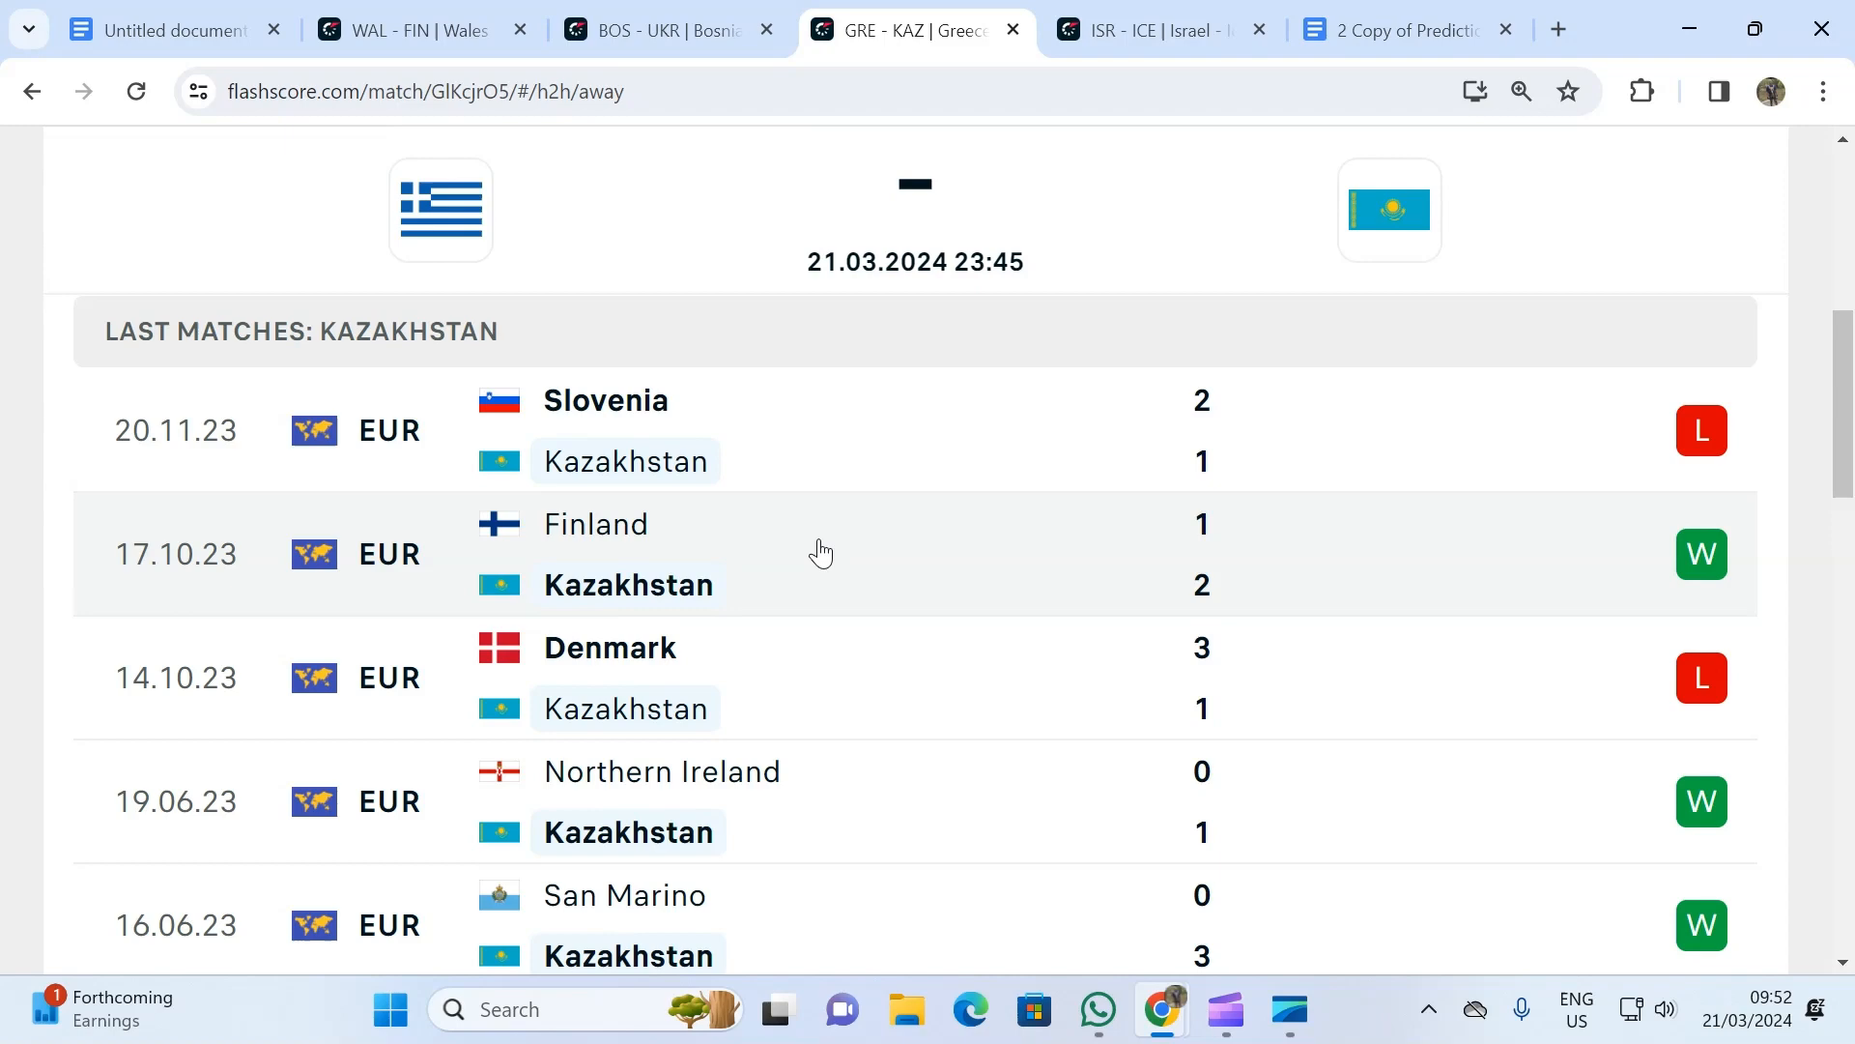
pyautogui.scroll(-3)
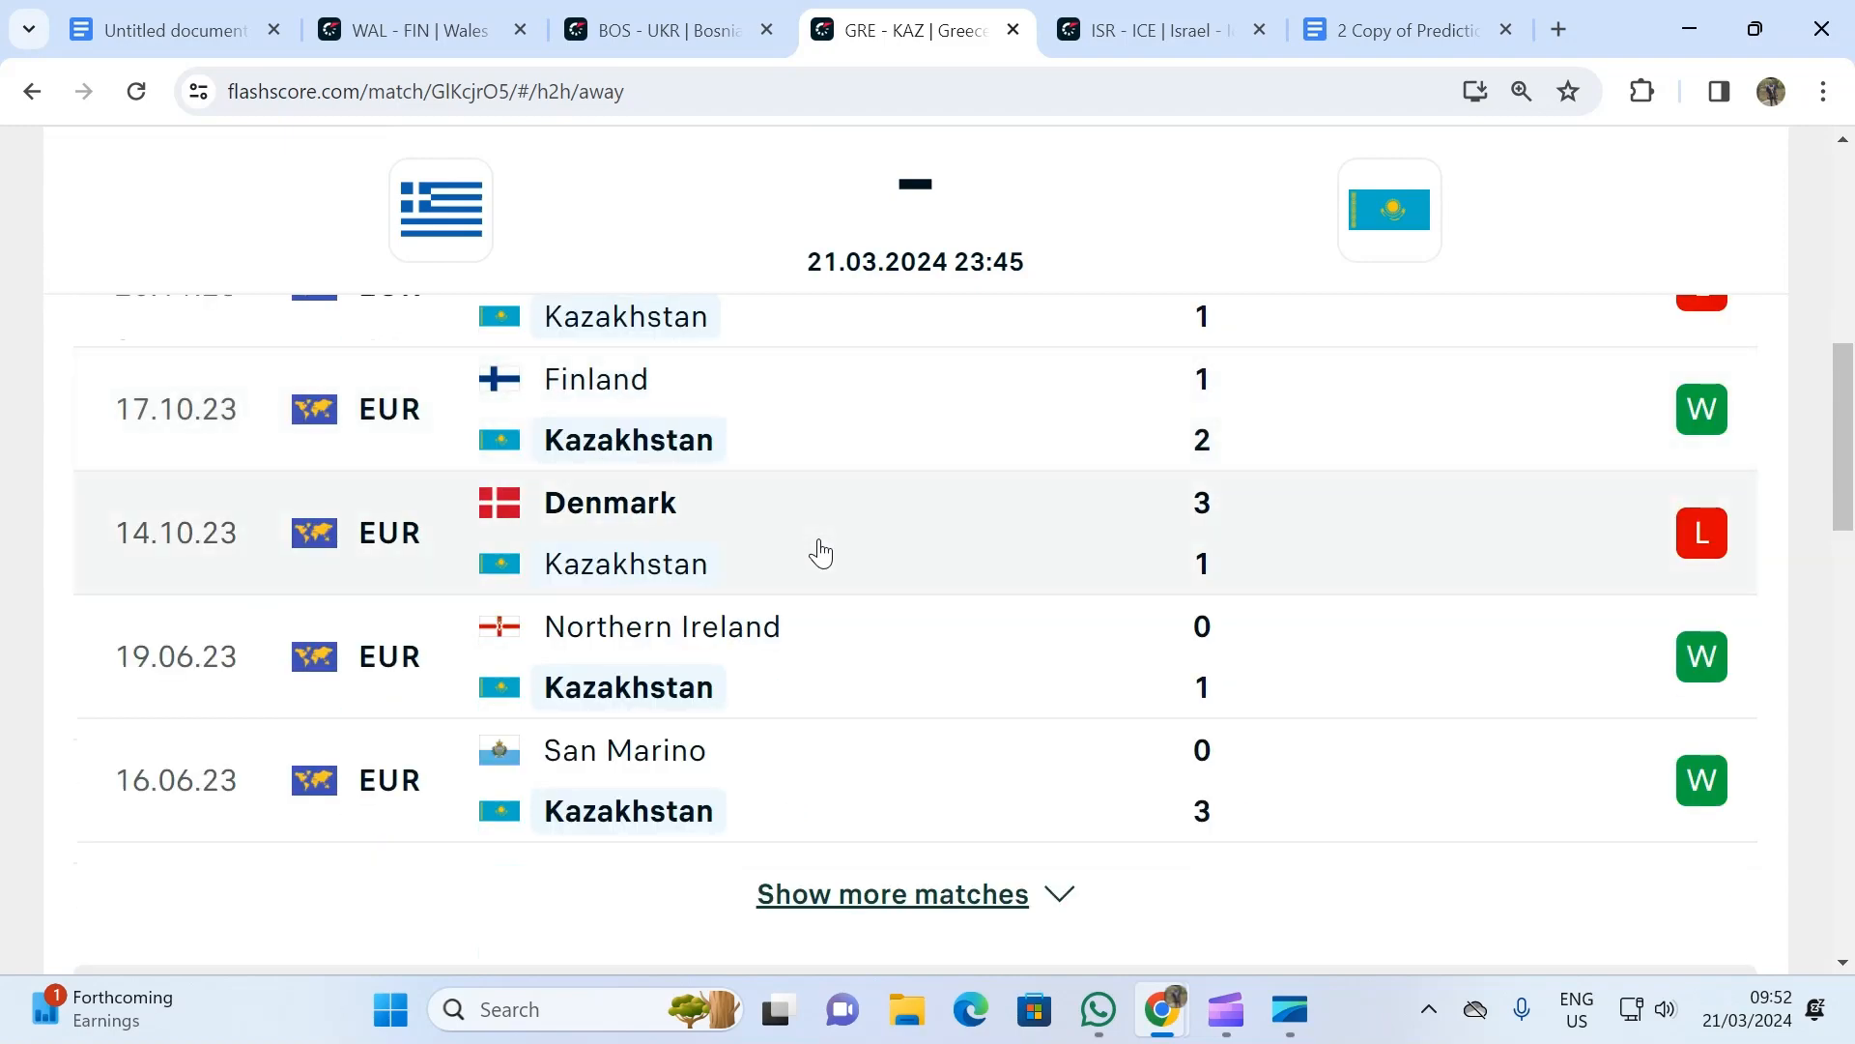
pyautogui.scroll(3)
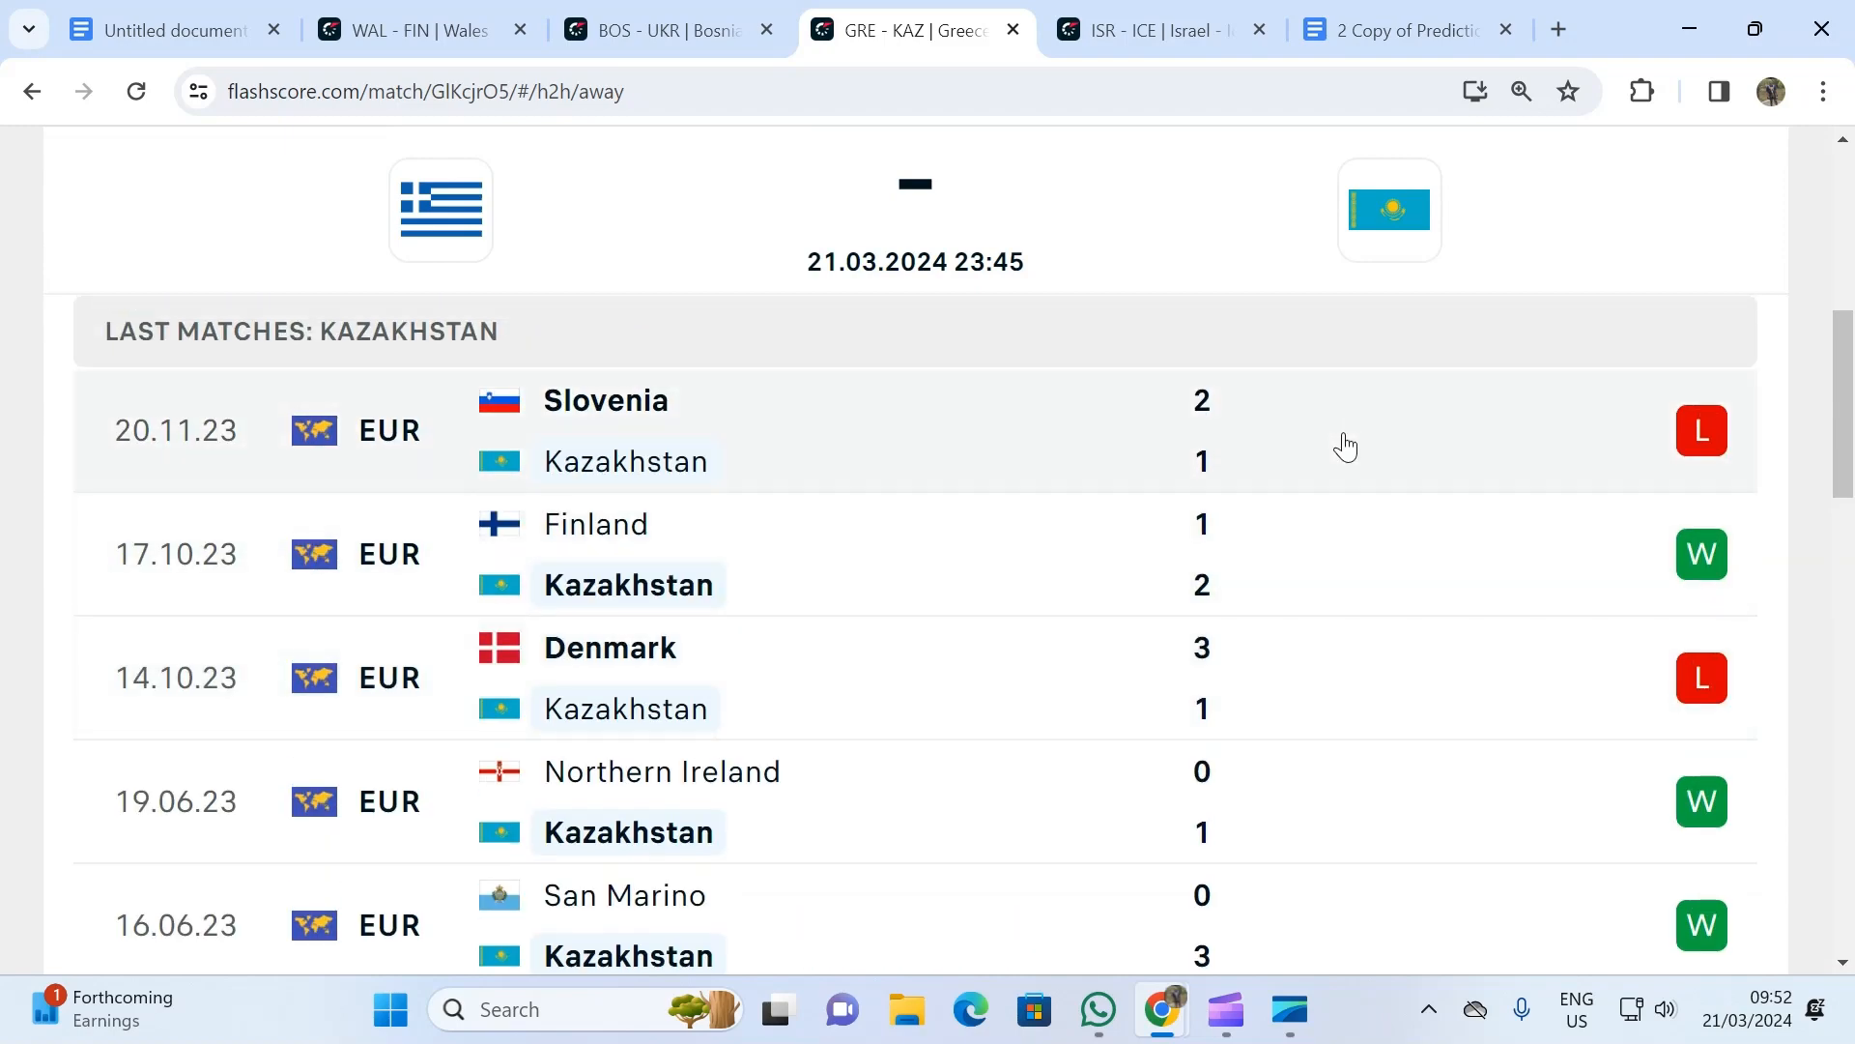
pyautogui.moveTo(1234, 501)
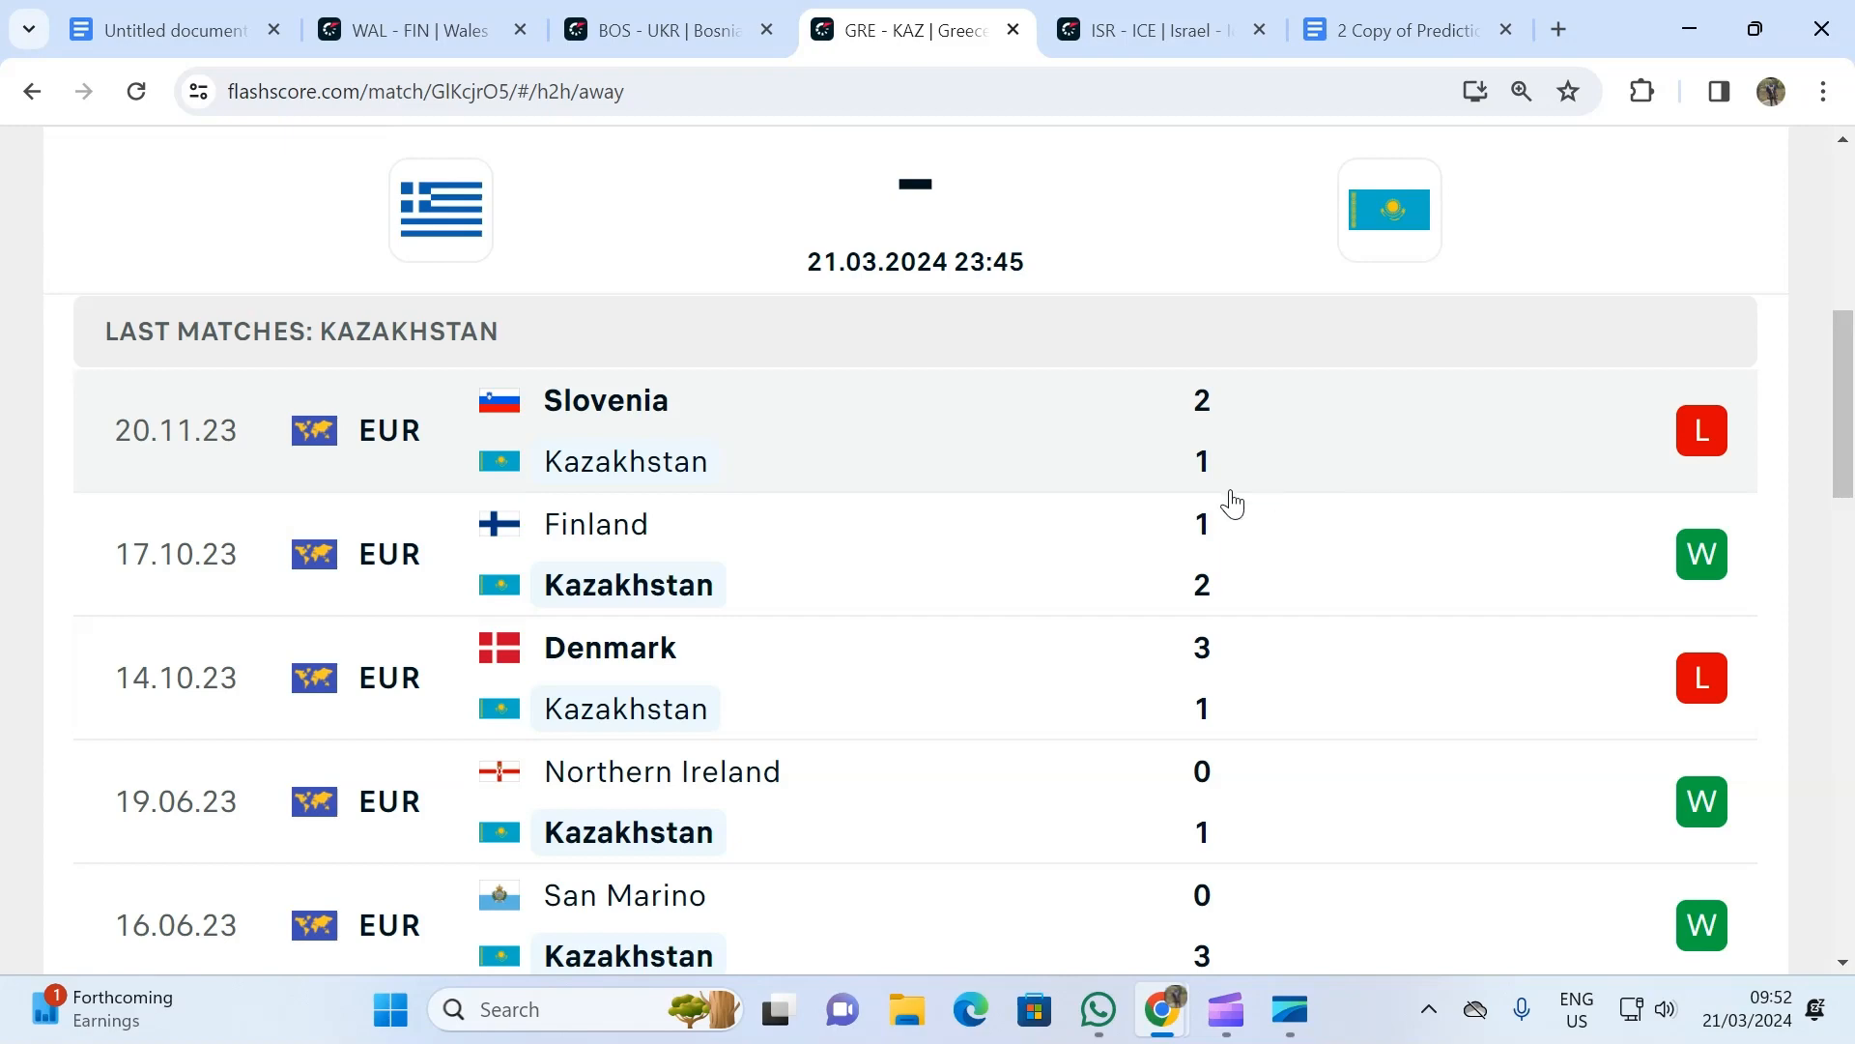
pyautogui.moveTo(1235, 470)
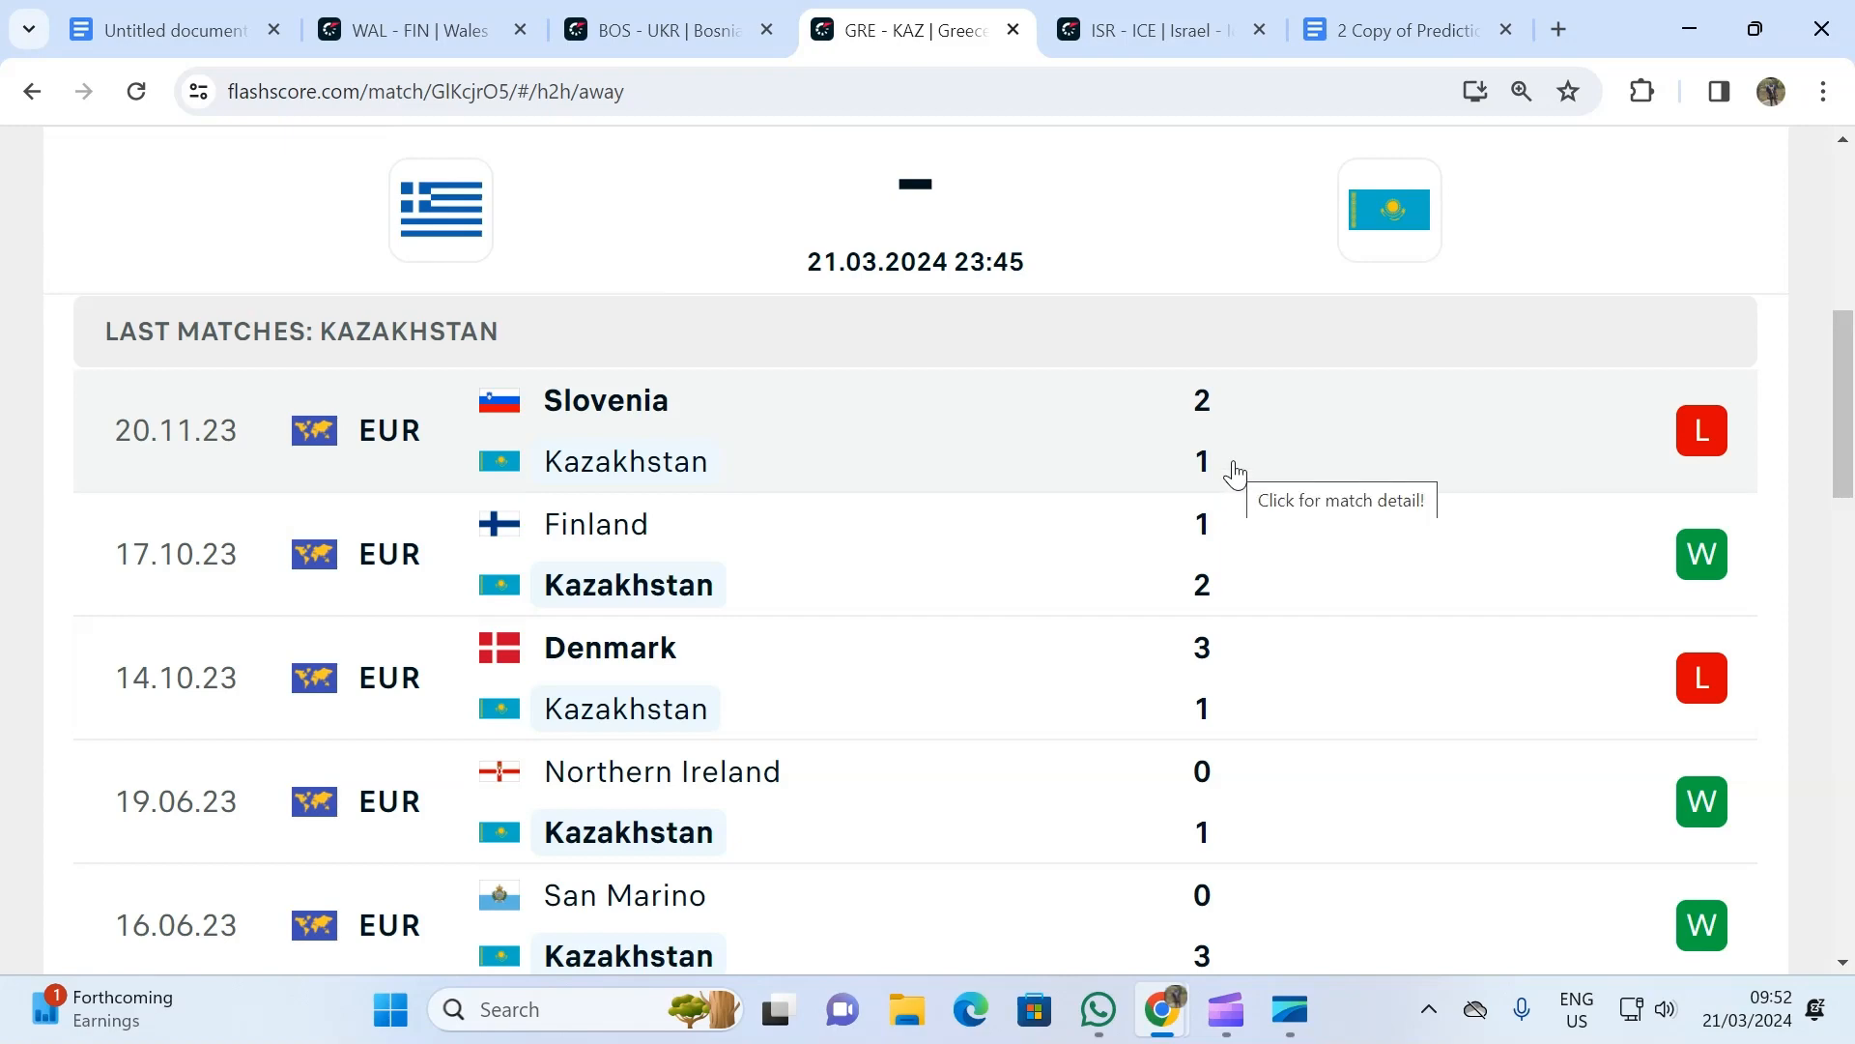
pyautogui.moveTo(1251, 535)
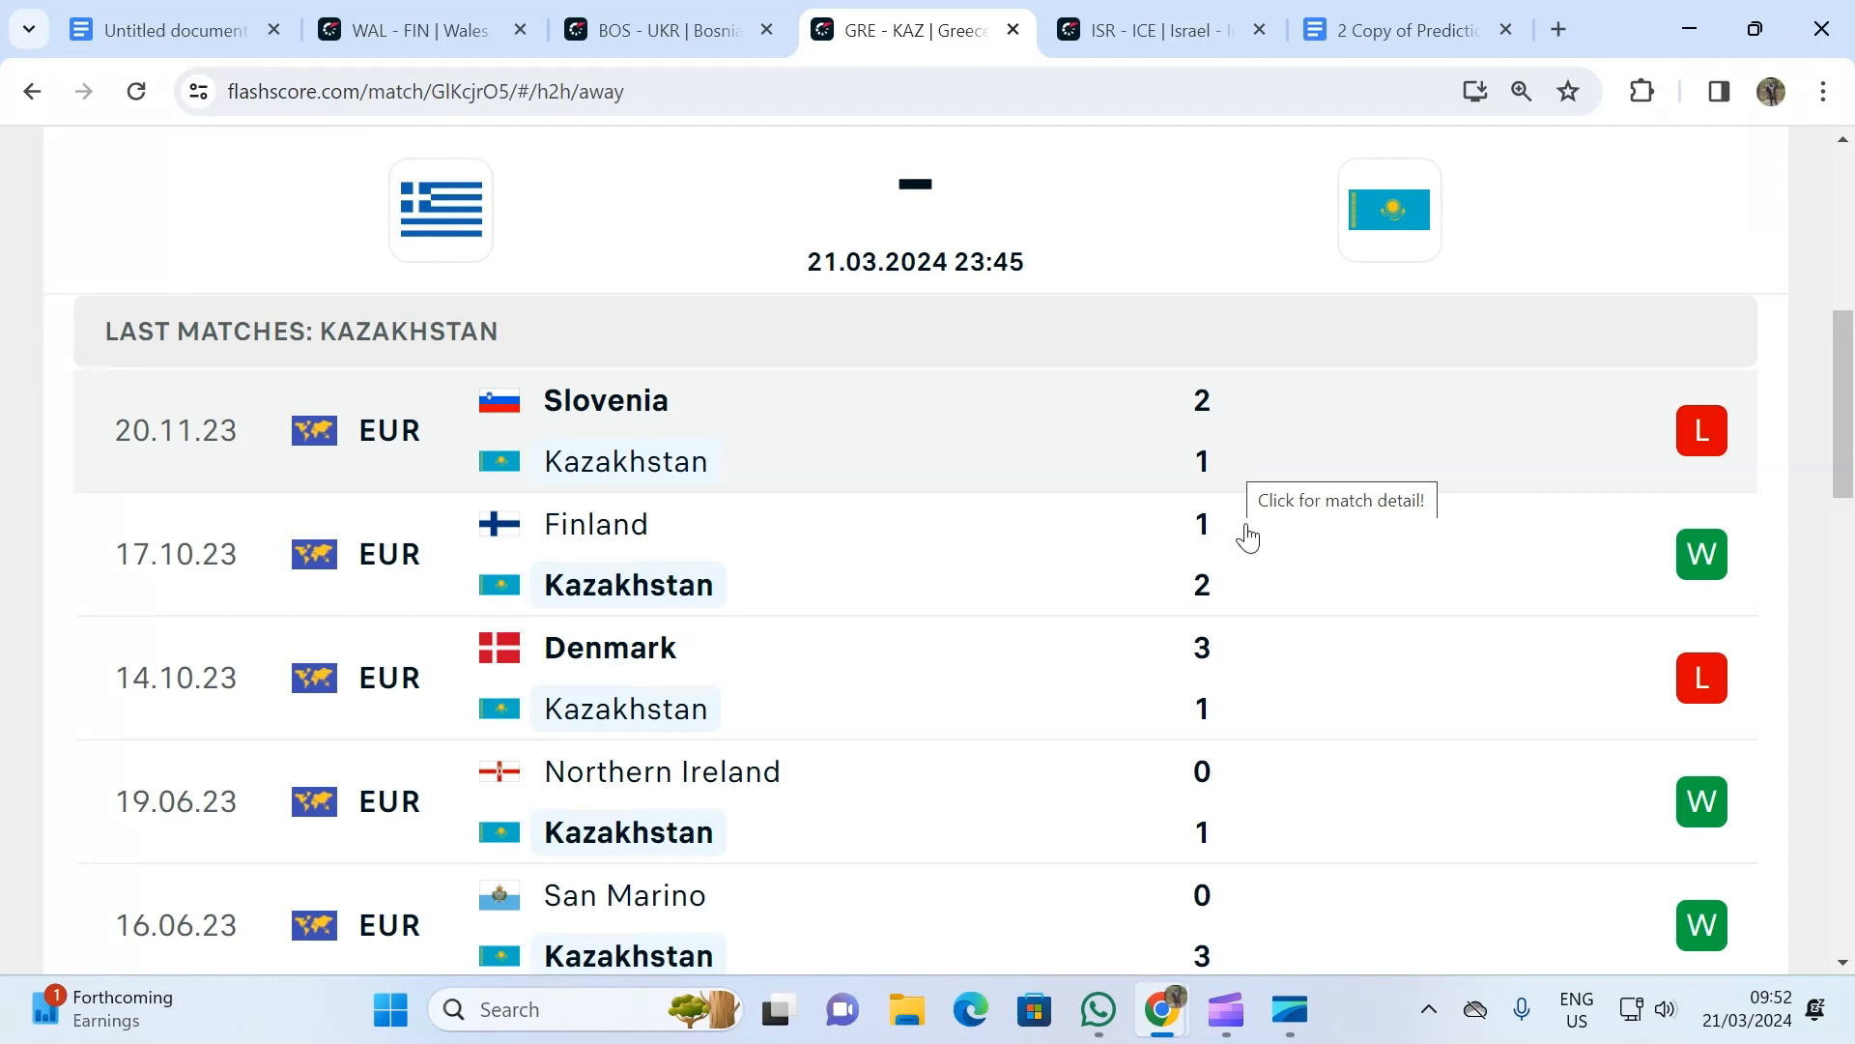
pyautogui.moveTo(1026, 684)
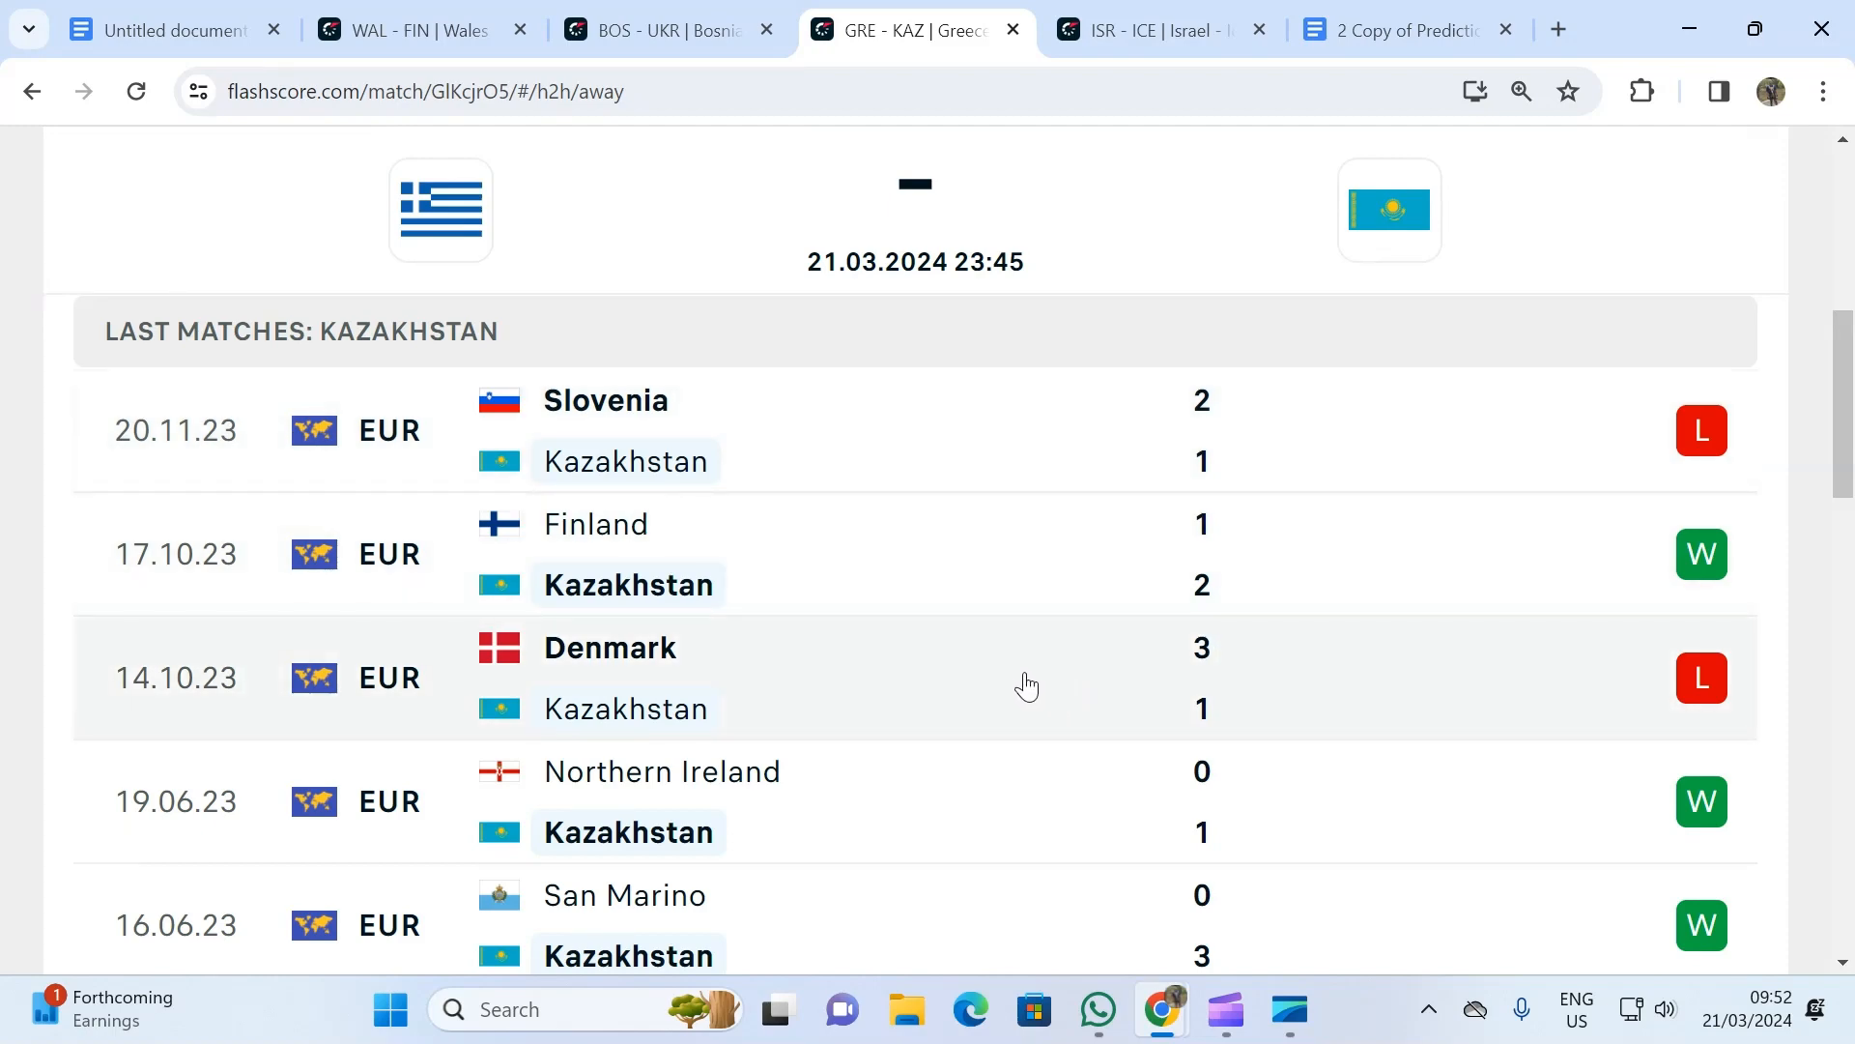
pyautogui.moveTo(1227, 690)
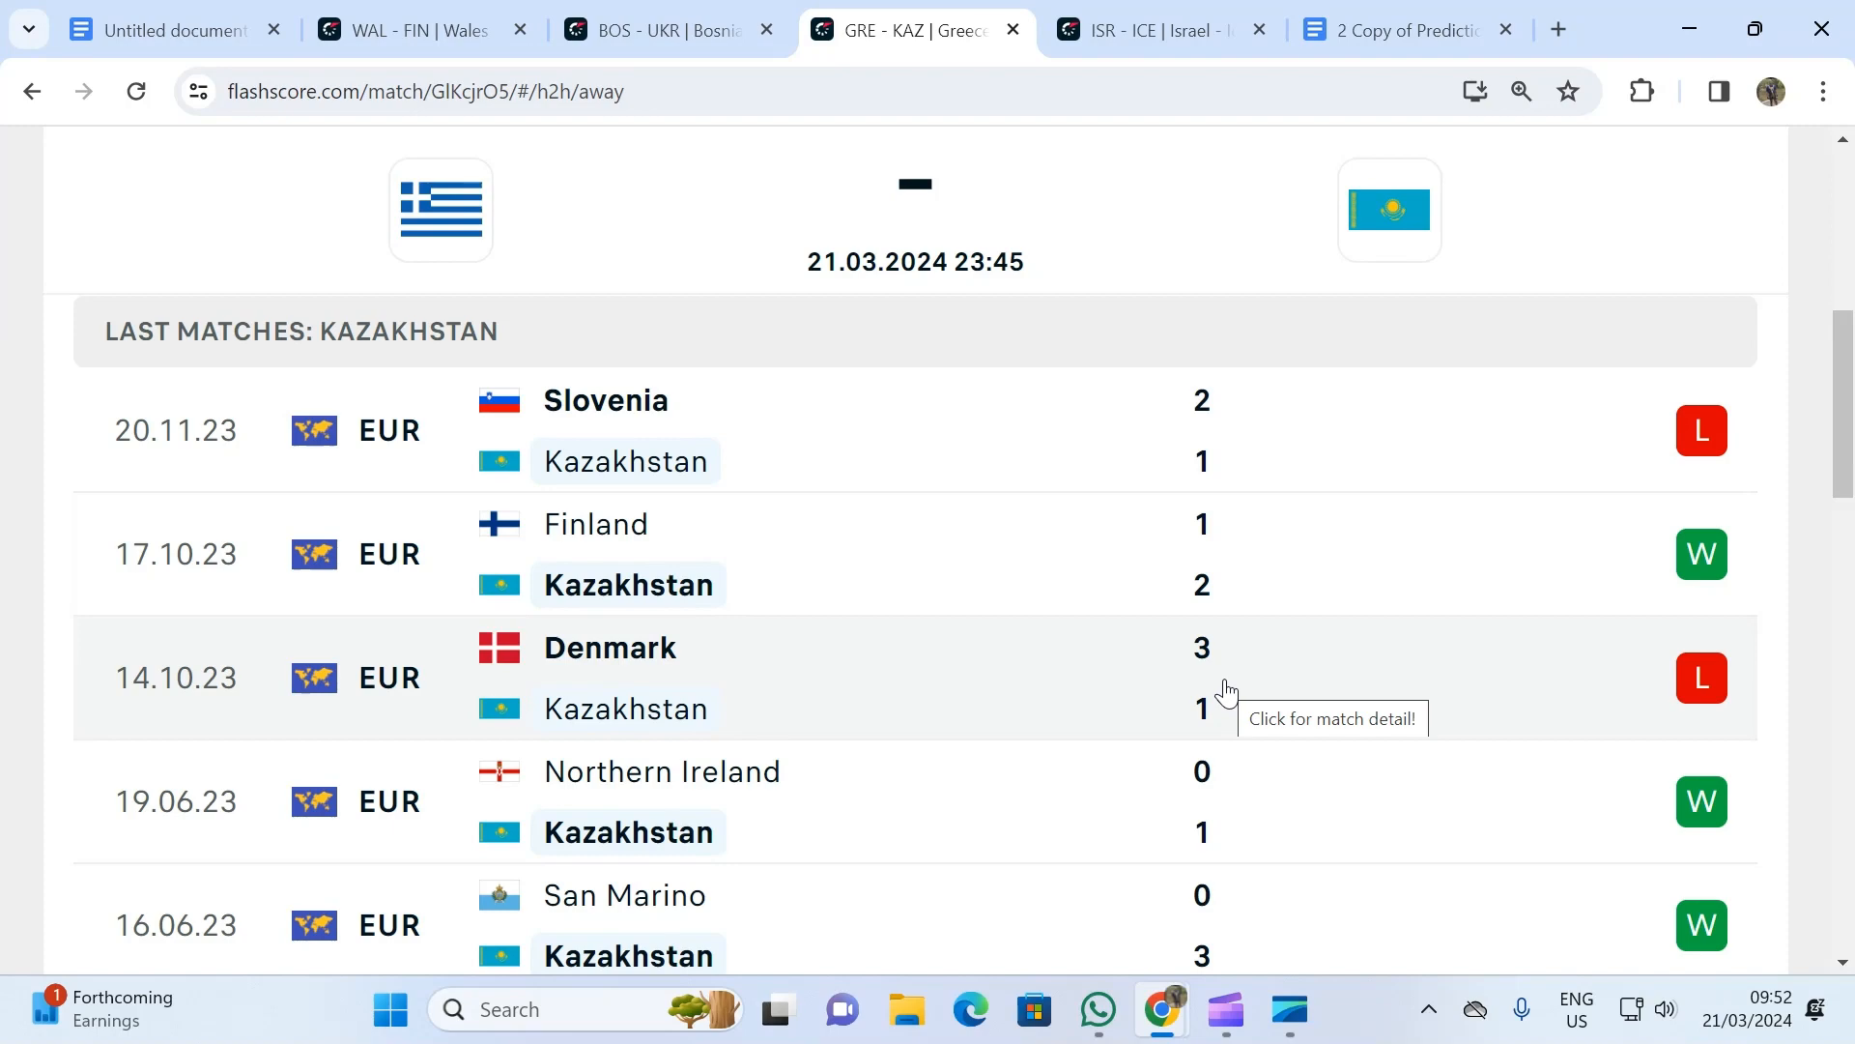
pyautogui.scroll(-3)
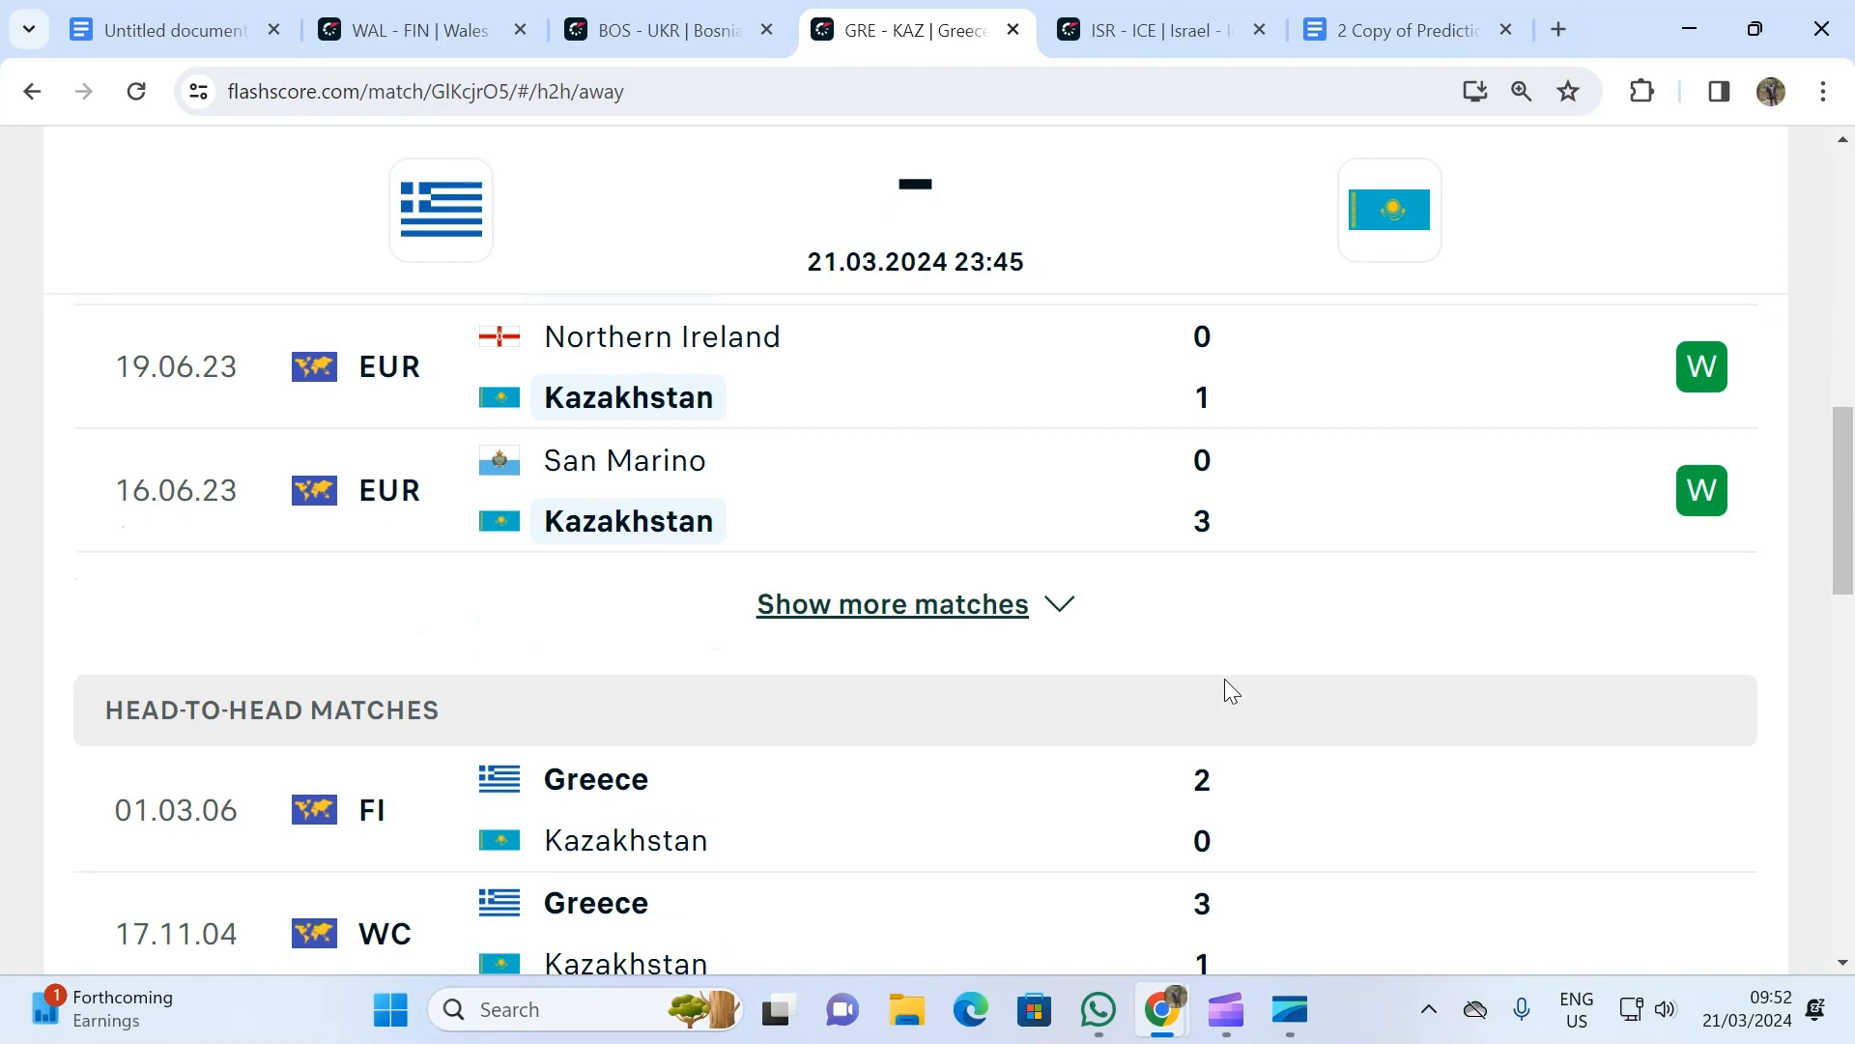
pyautogui.scroll(-3)
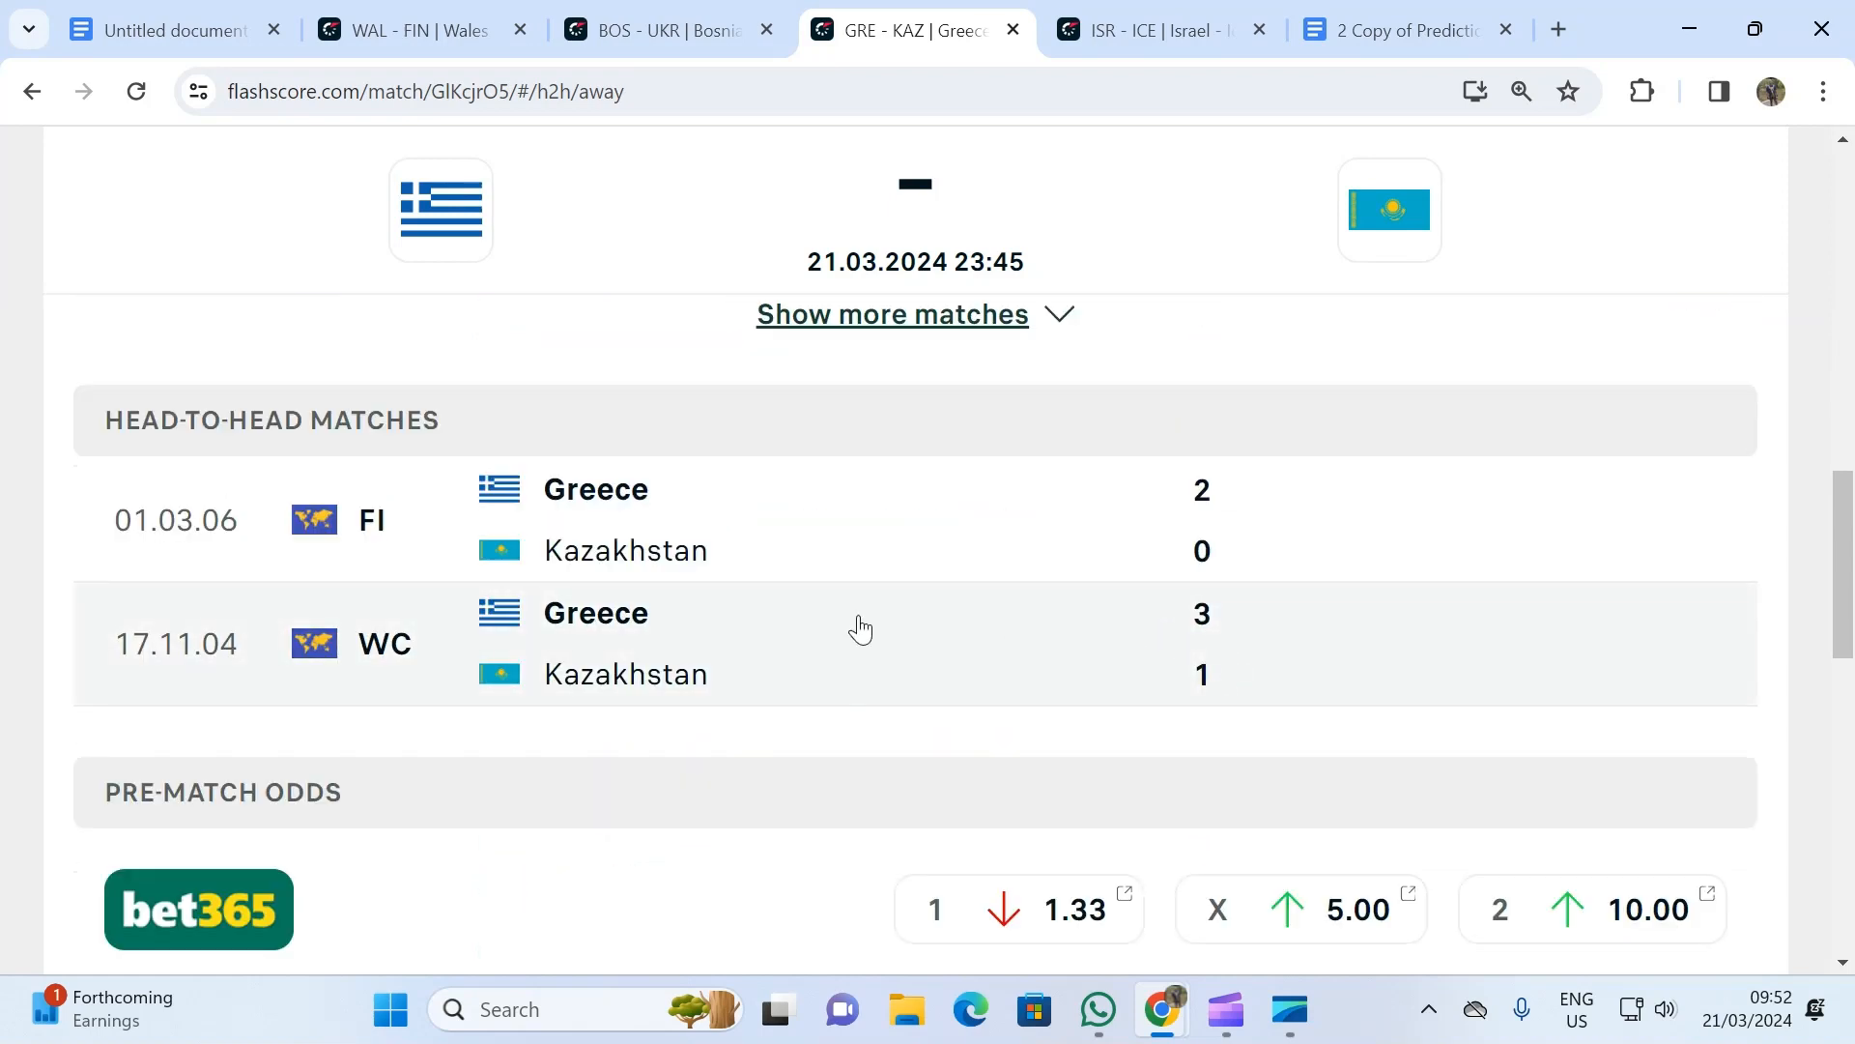
pyautogui.moveTo(1052, 613)
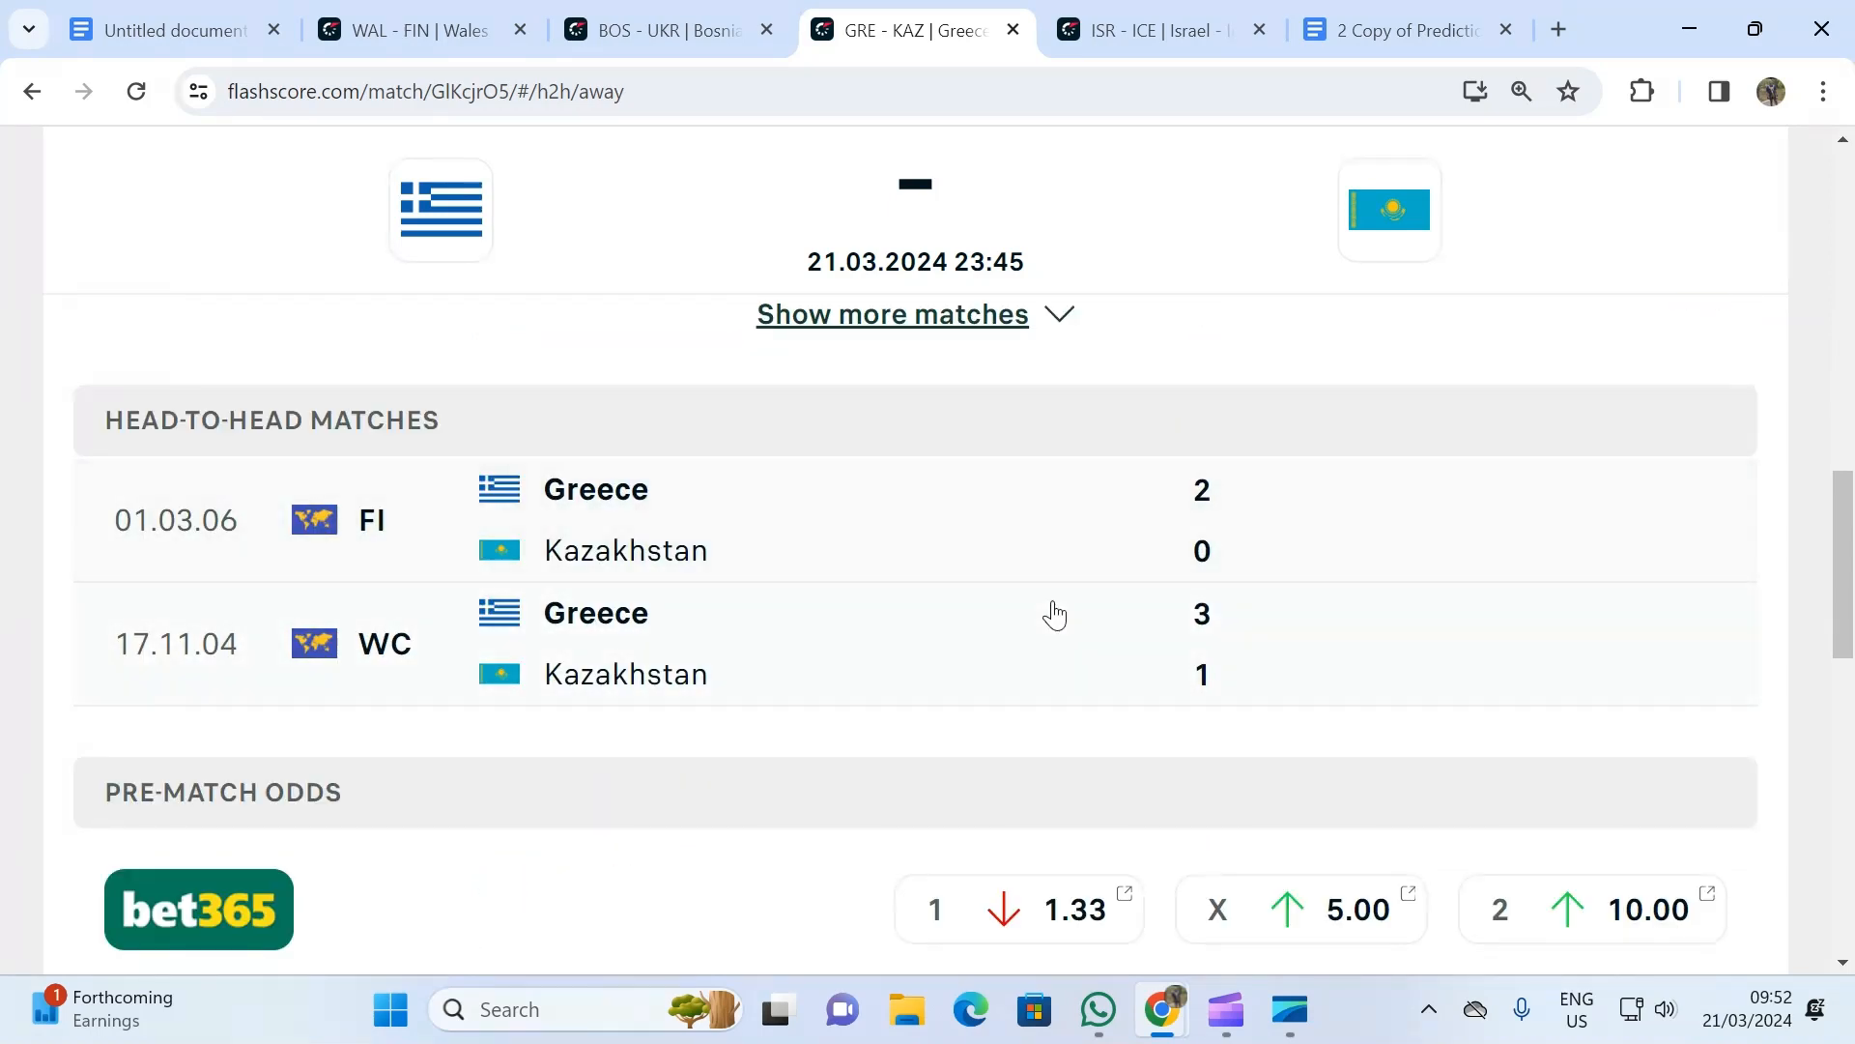
pyautogui.moveTo(1042, 557)
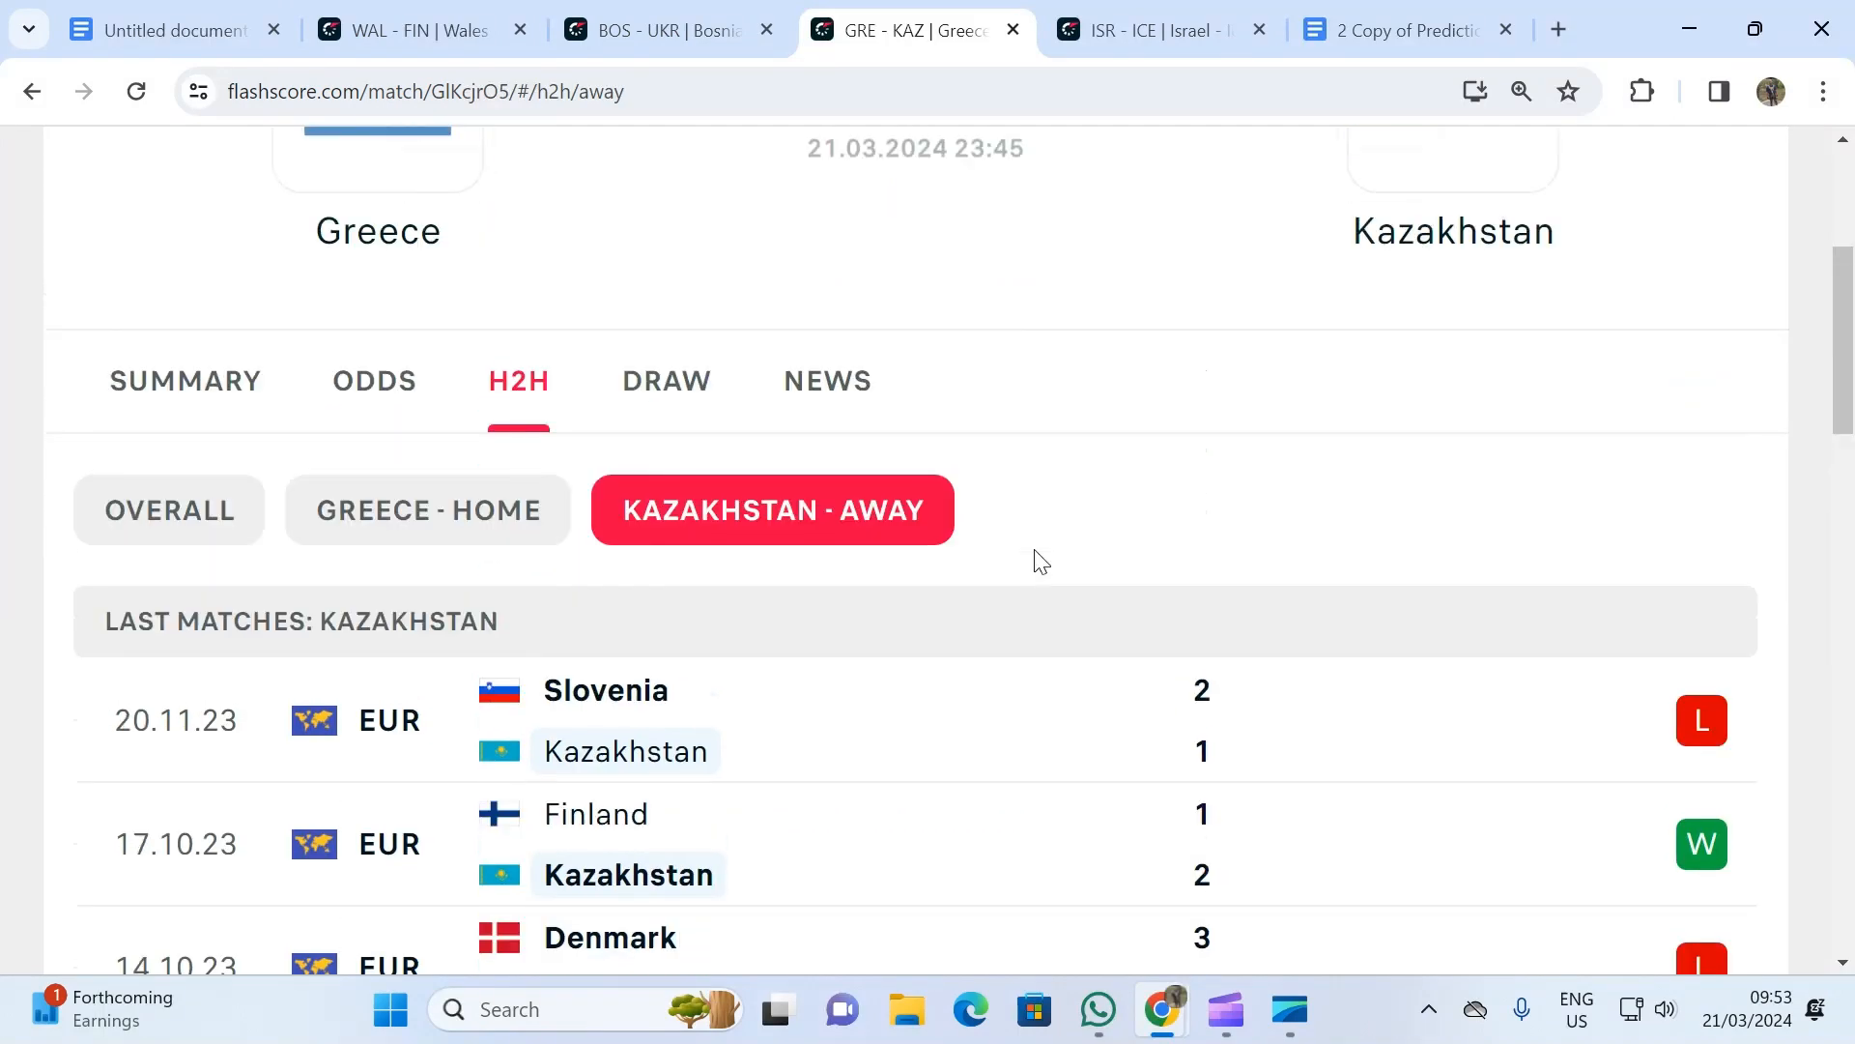
# - Scroll up and down through Kazakhstan's away matches on the Greece v Kazakhstan page
pyautogui.scroll(3)
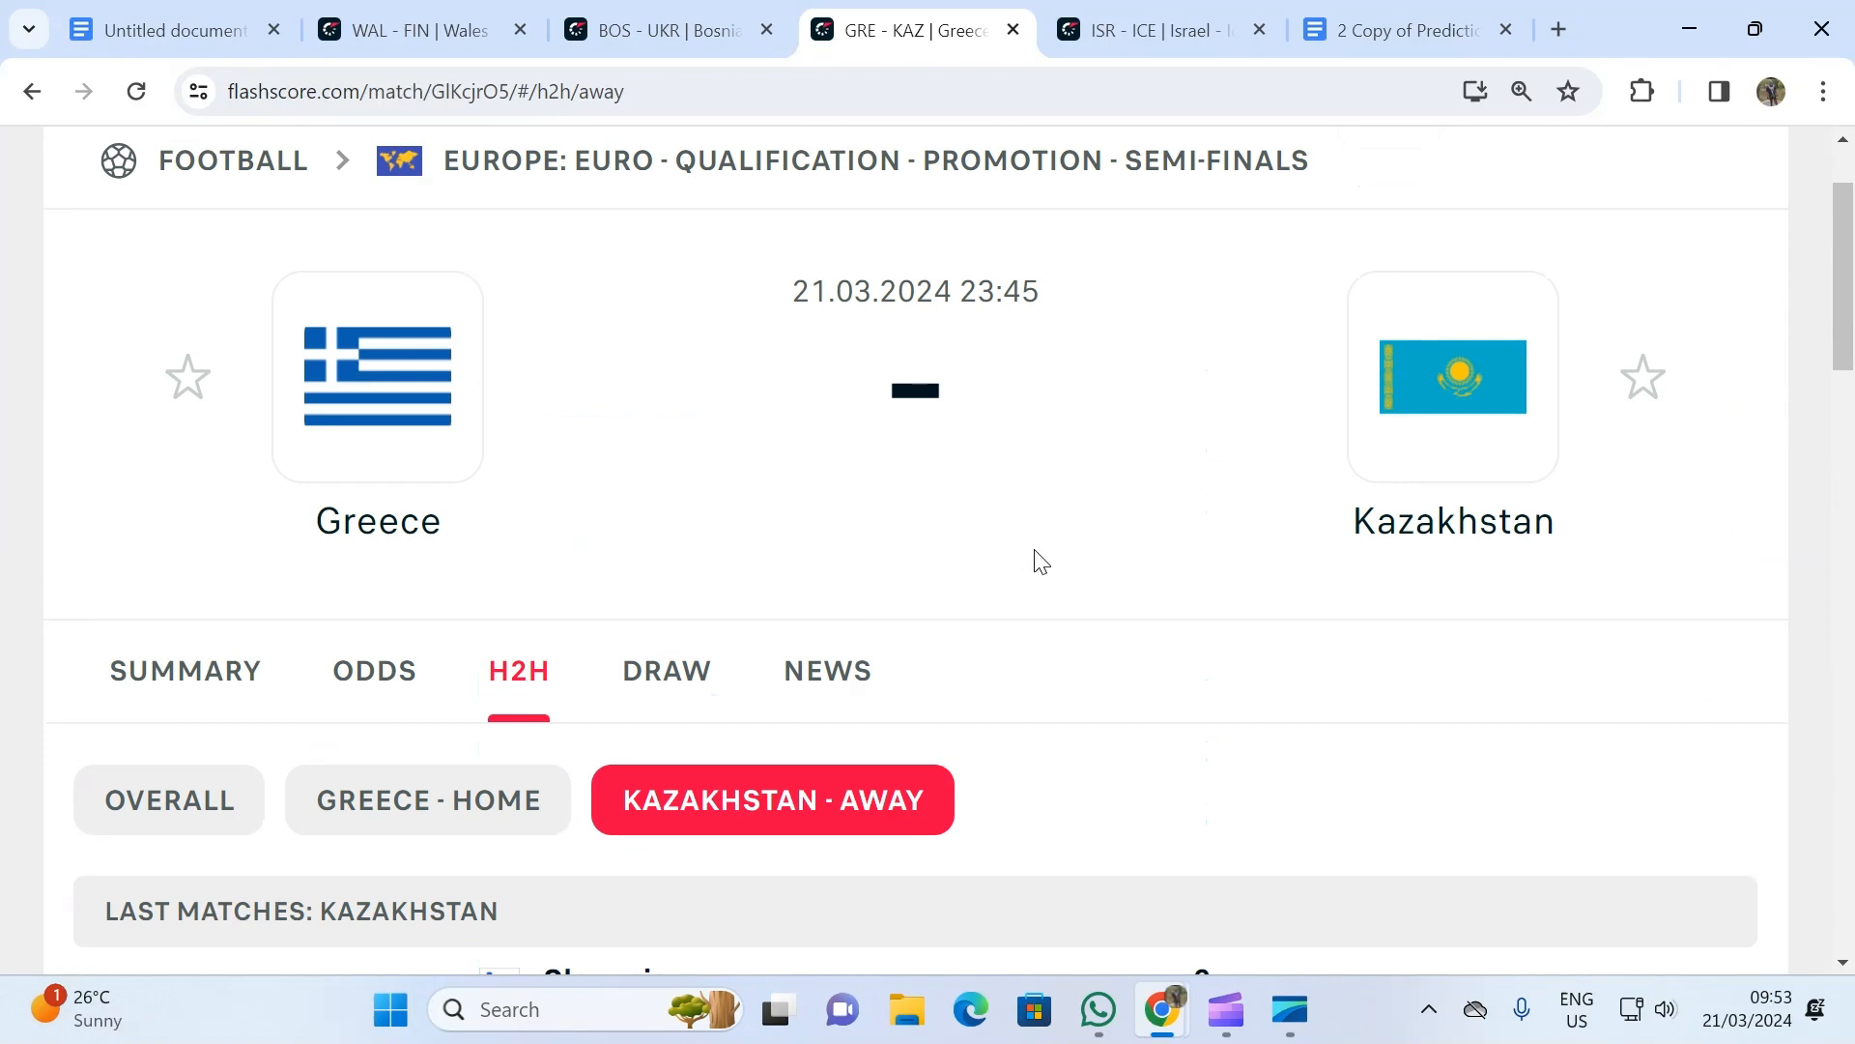
pyautogui.scroll(-3)
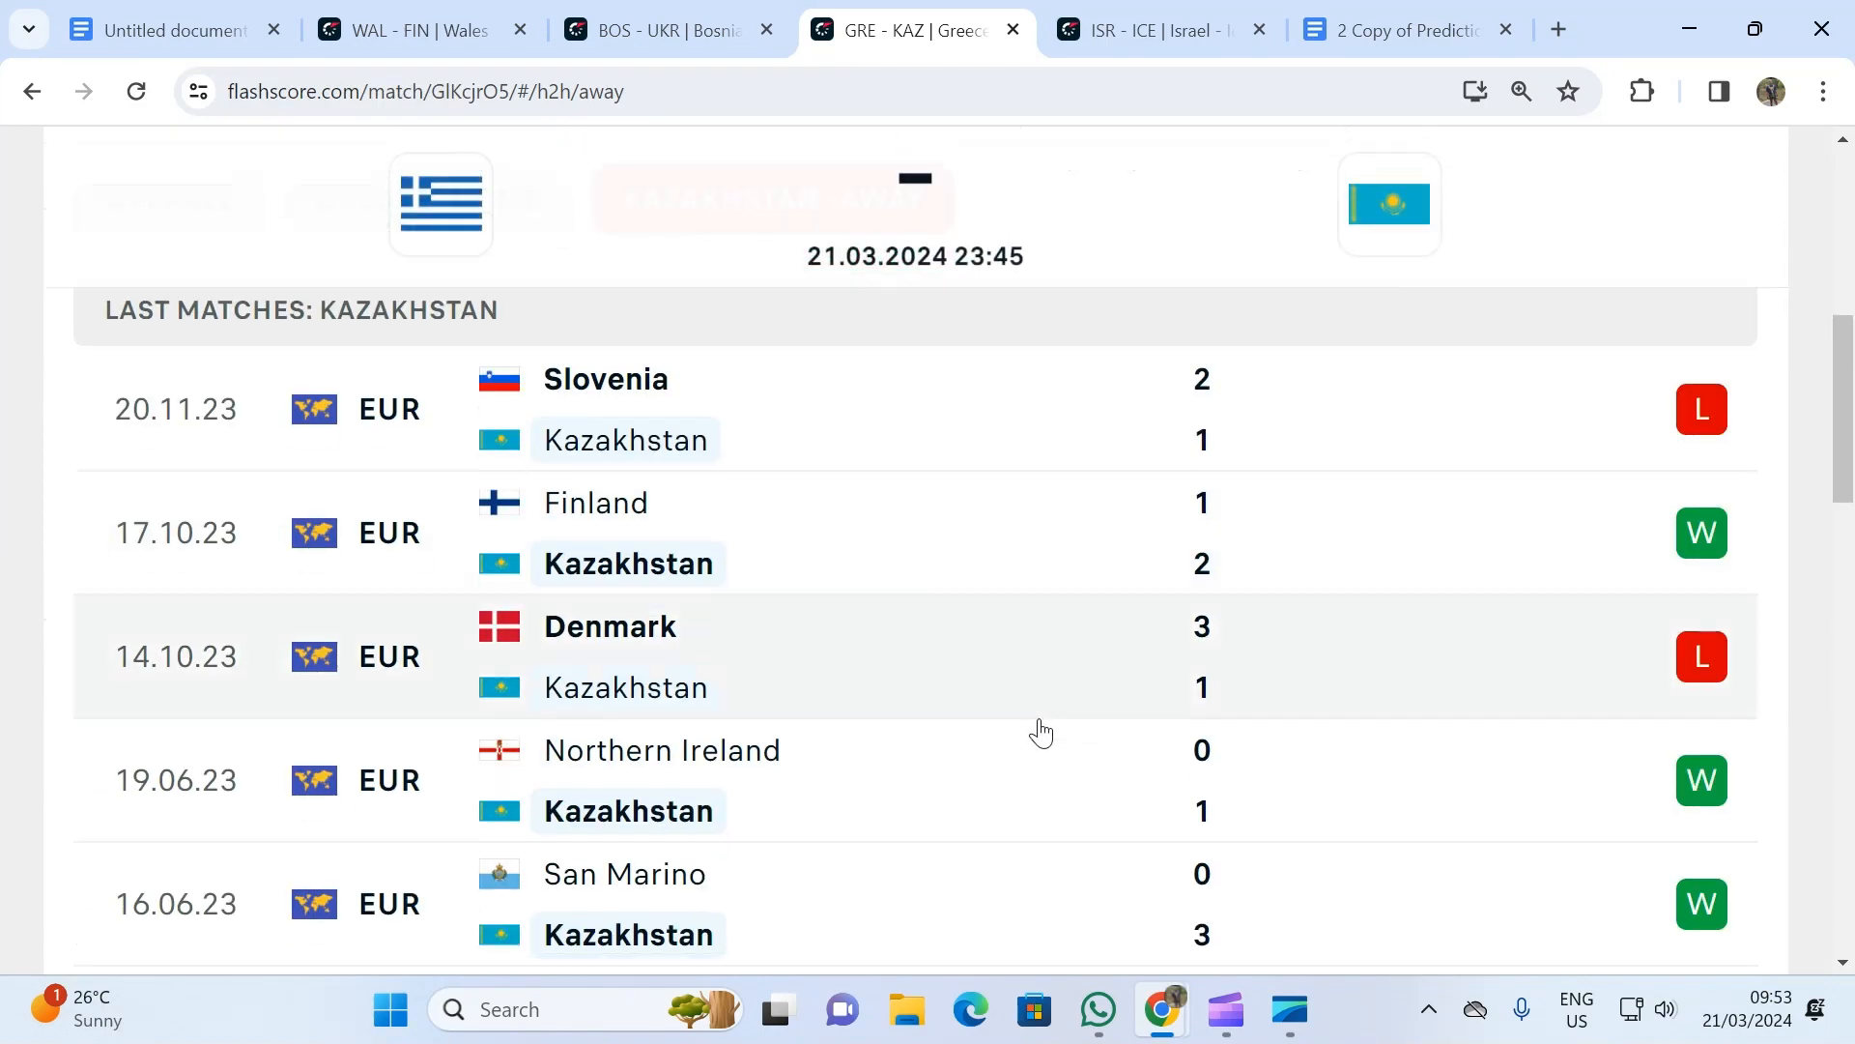
pyautogui.scroll(-3)
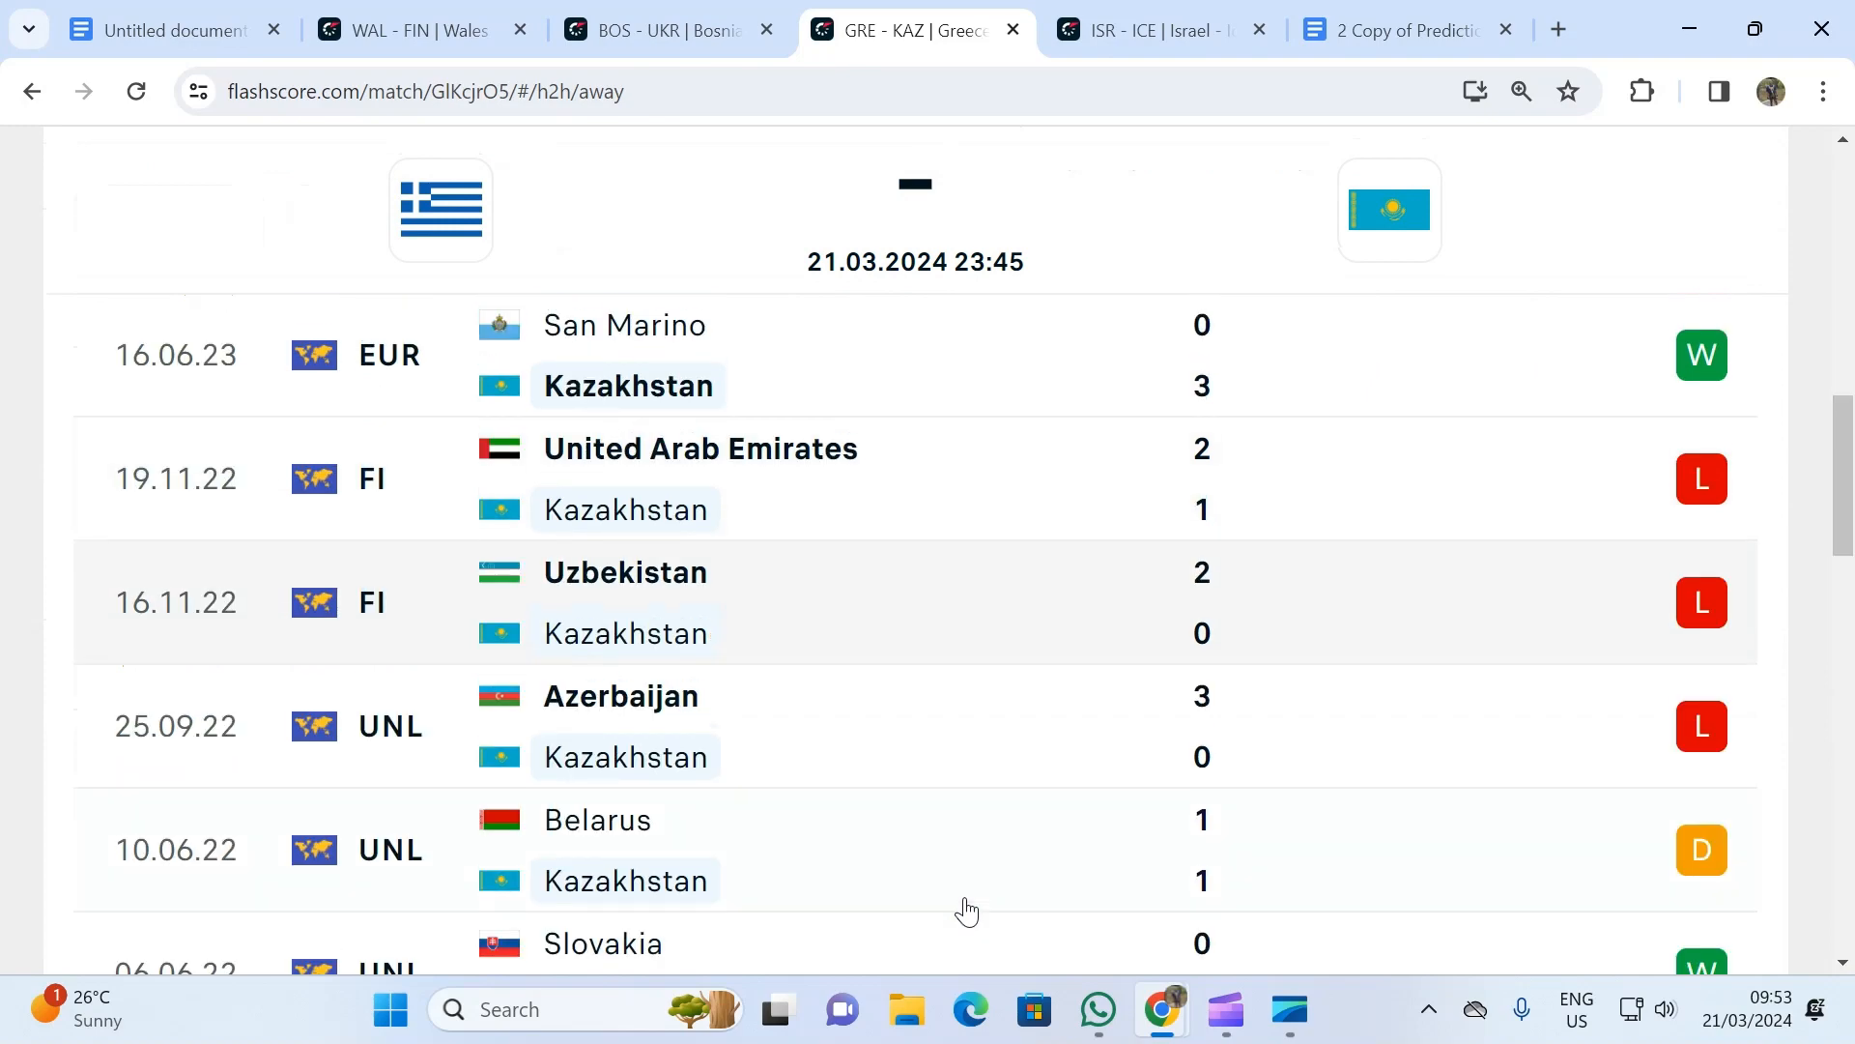
pyautogui.scroll(3)
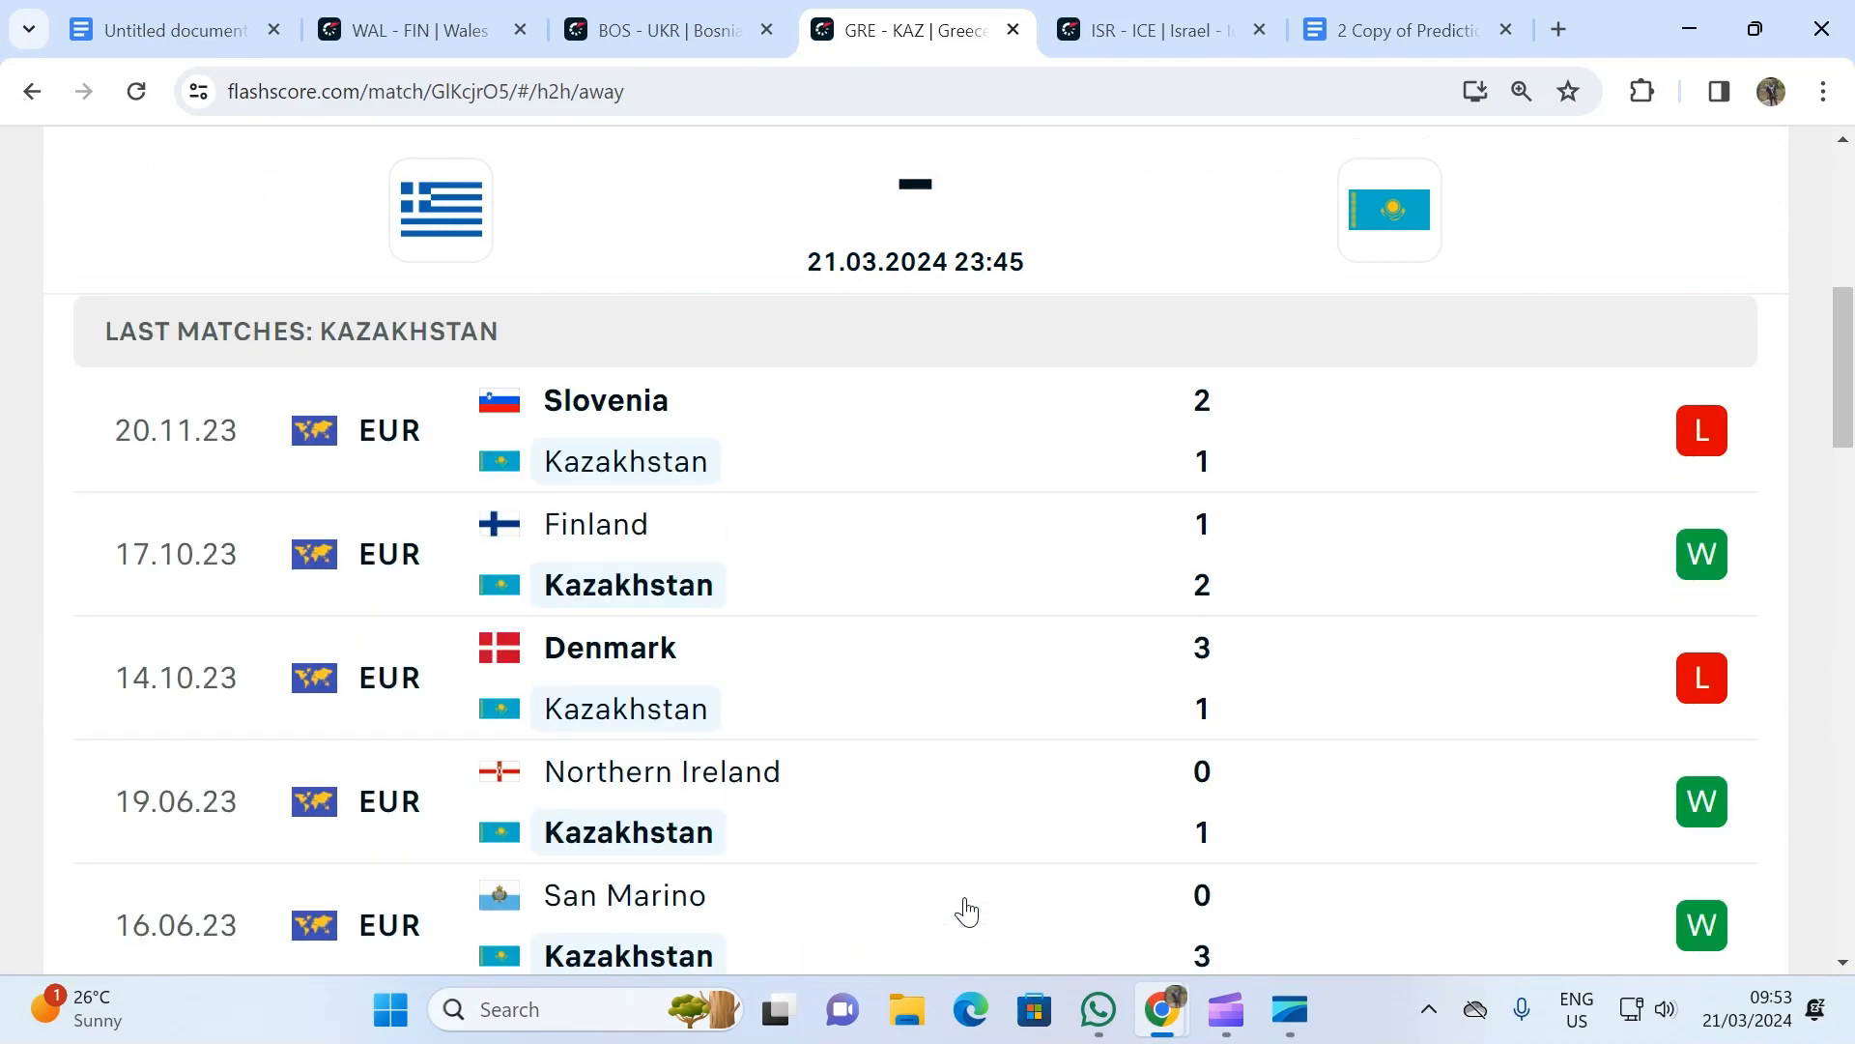
pyautogui.scroll(-3)
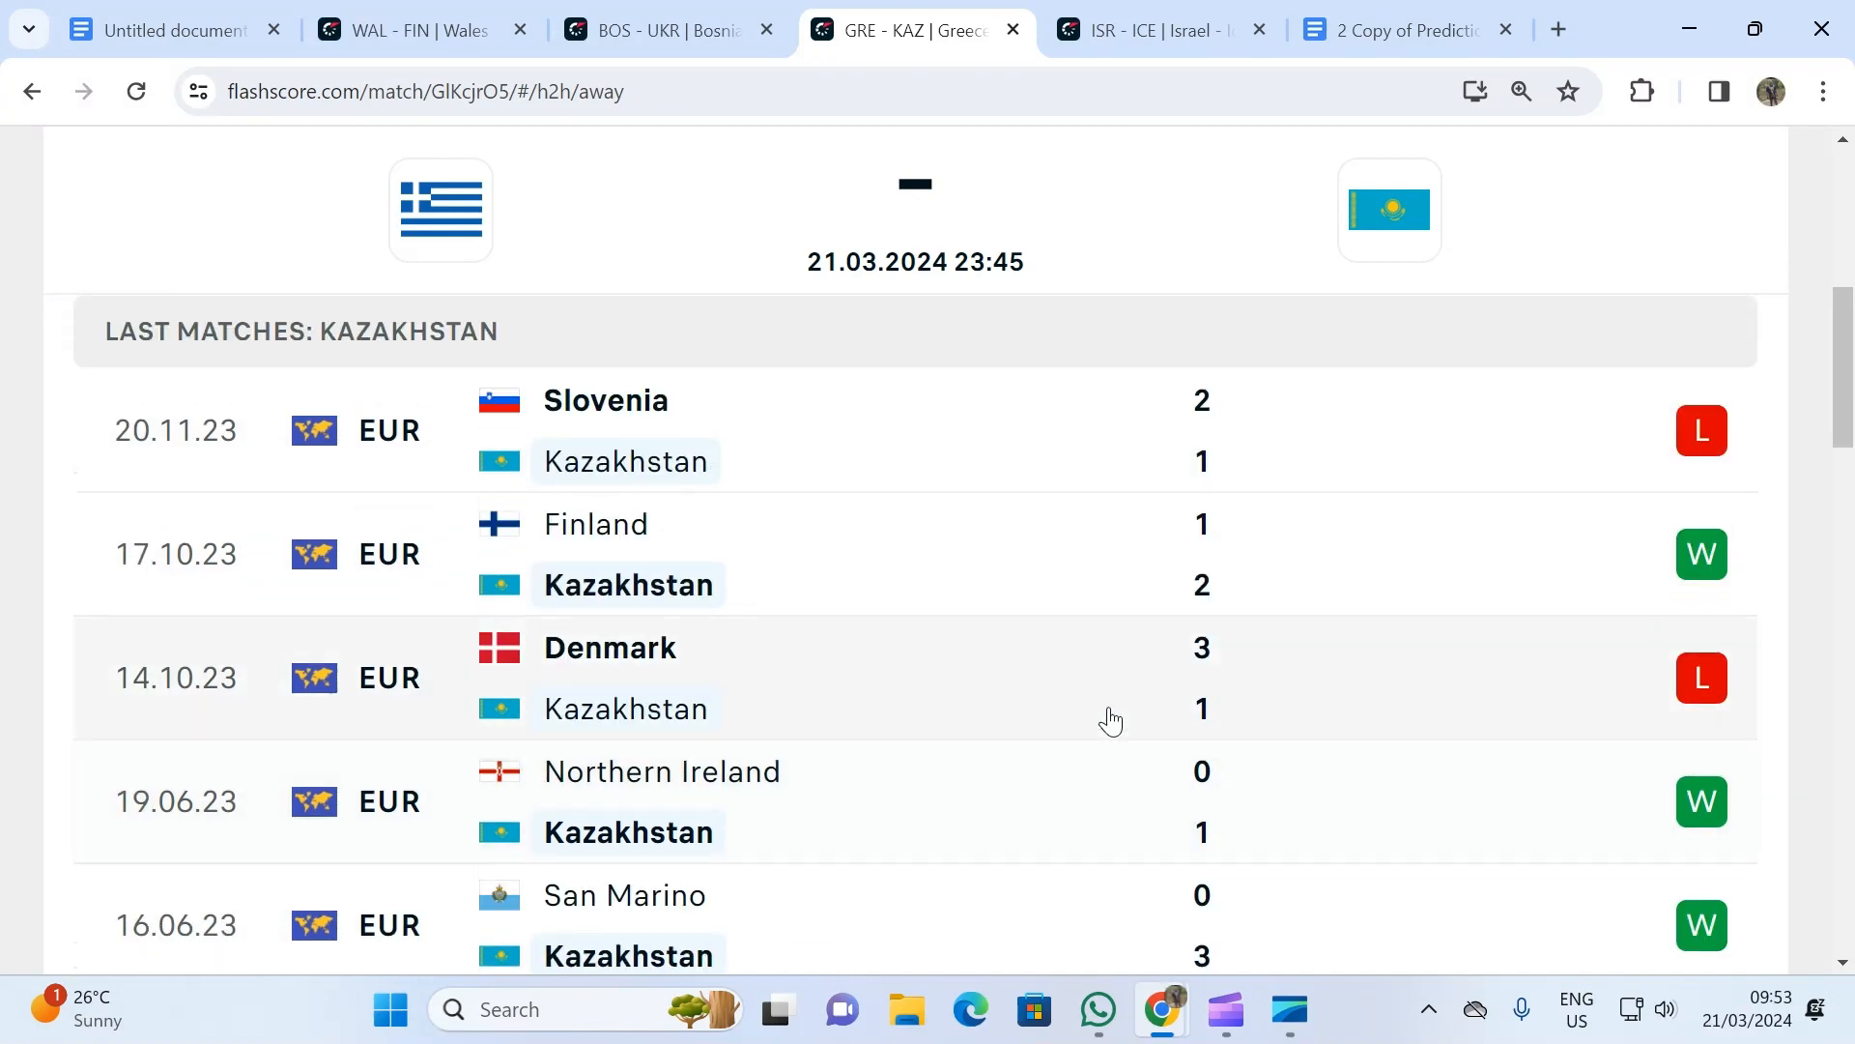
pyautogui.moveTo(831, 523)
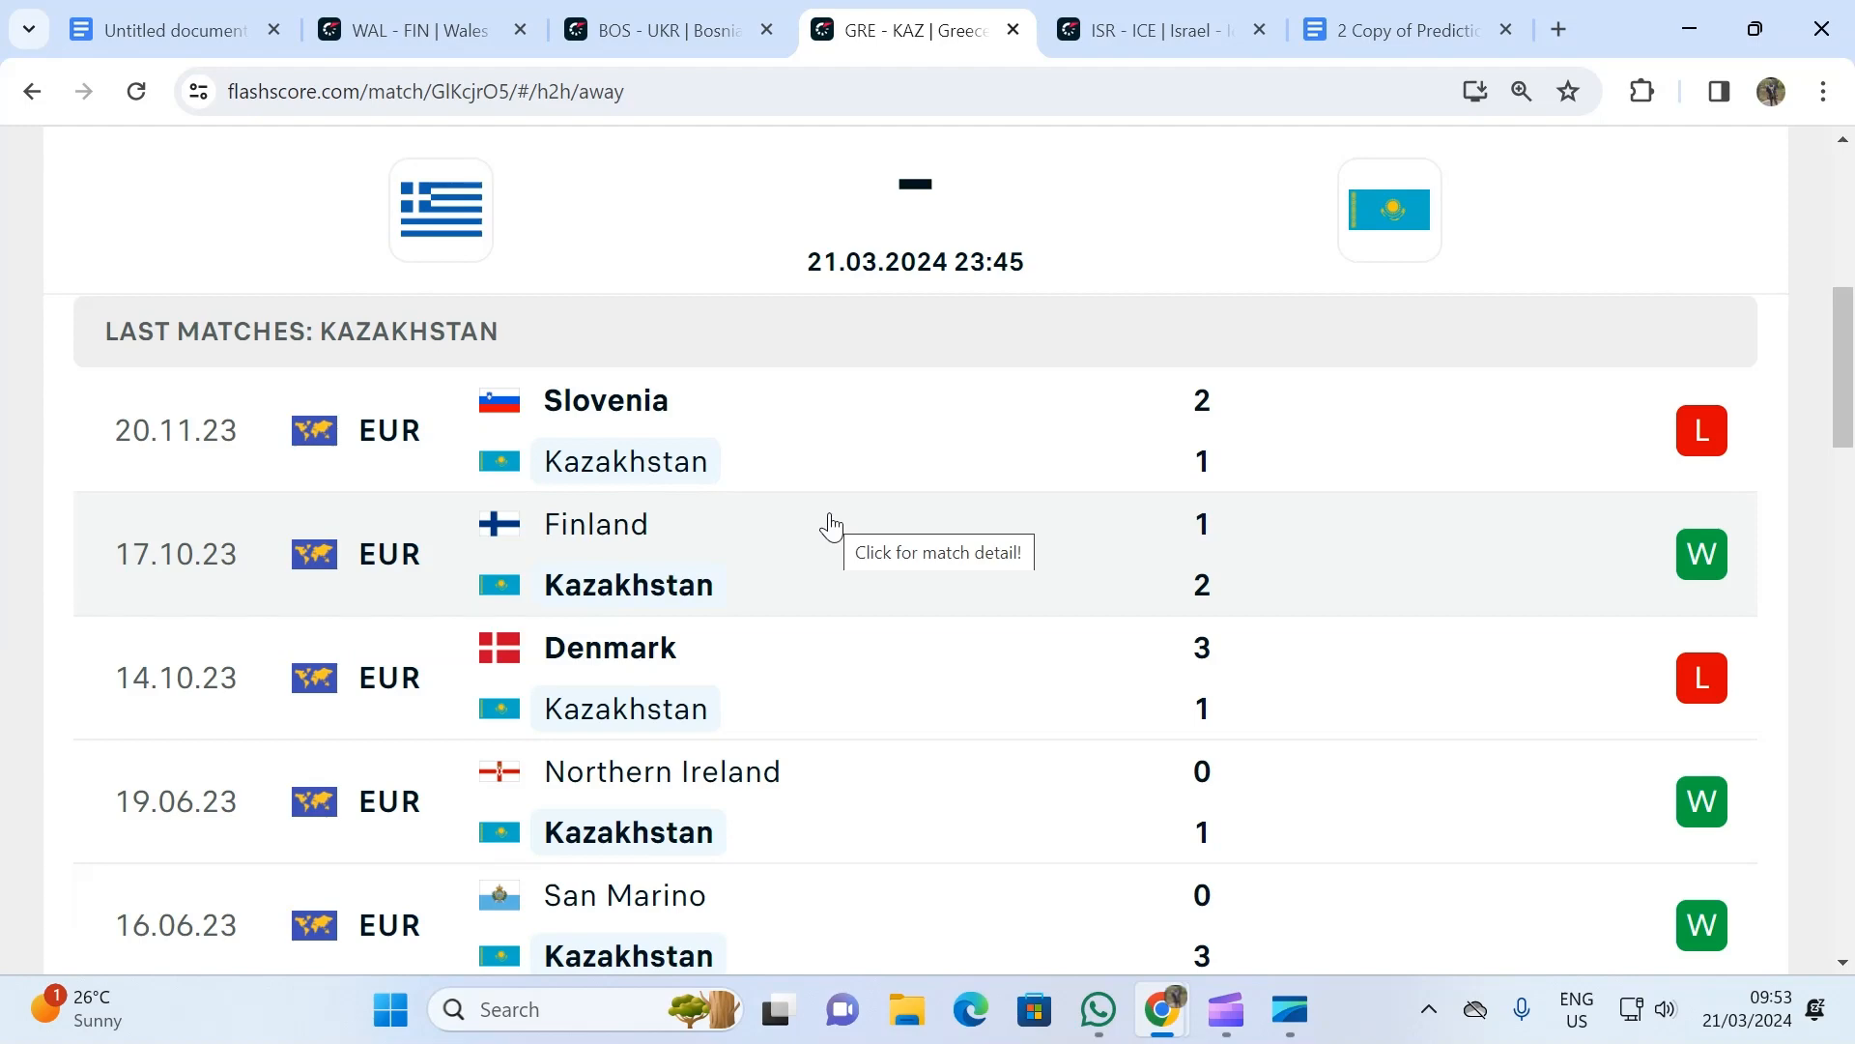
pyautogui.scroll(-3)
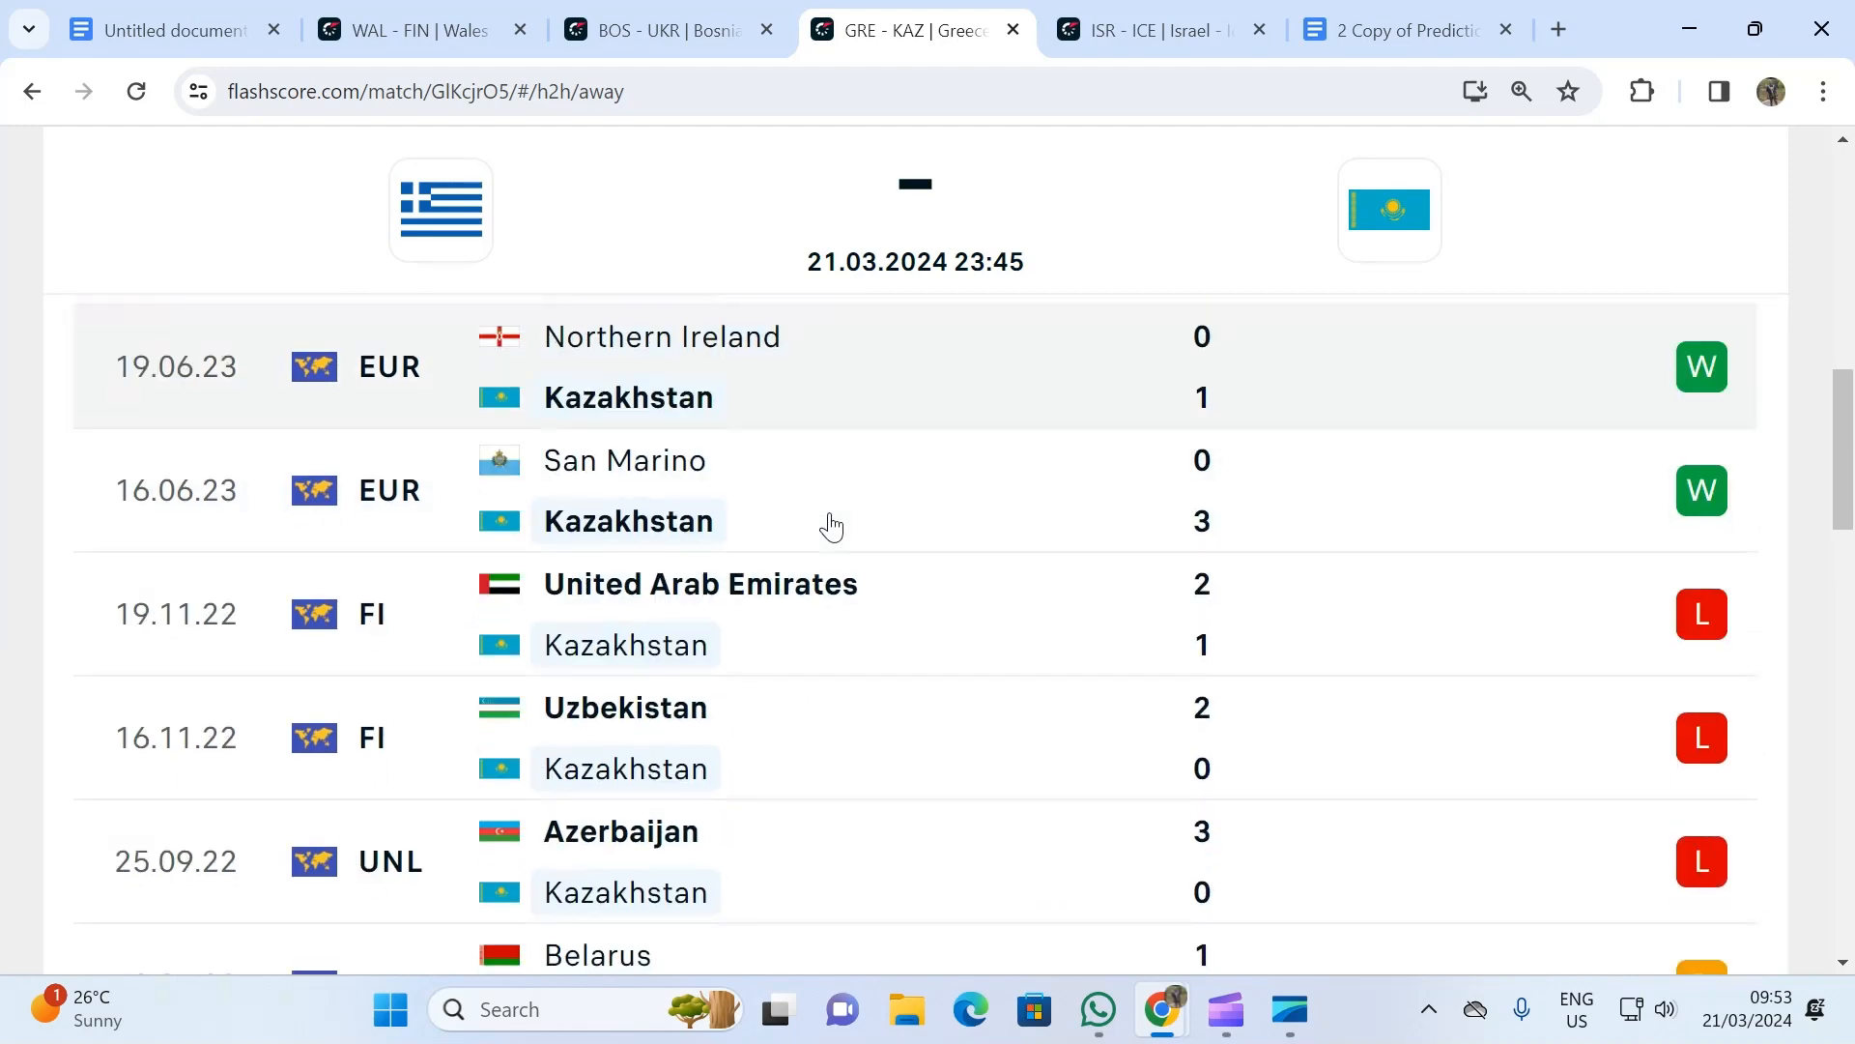
pyautogui.scroll(-3)
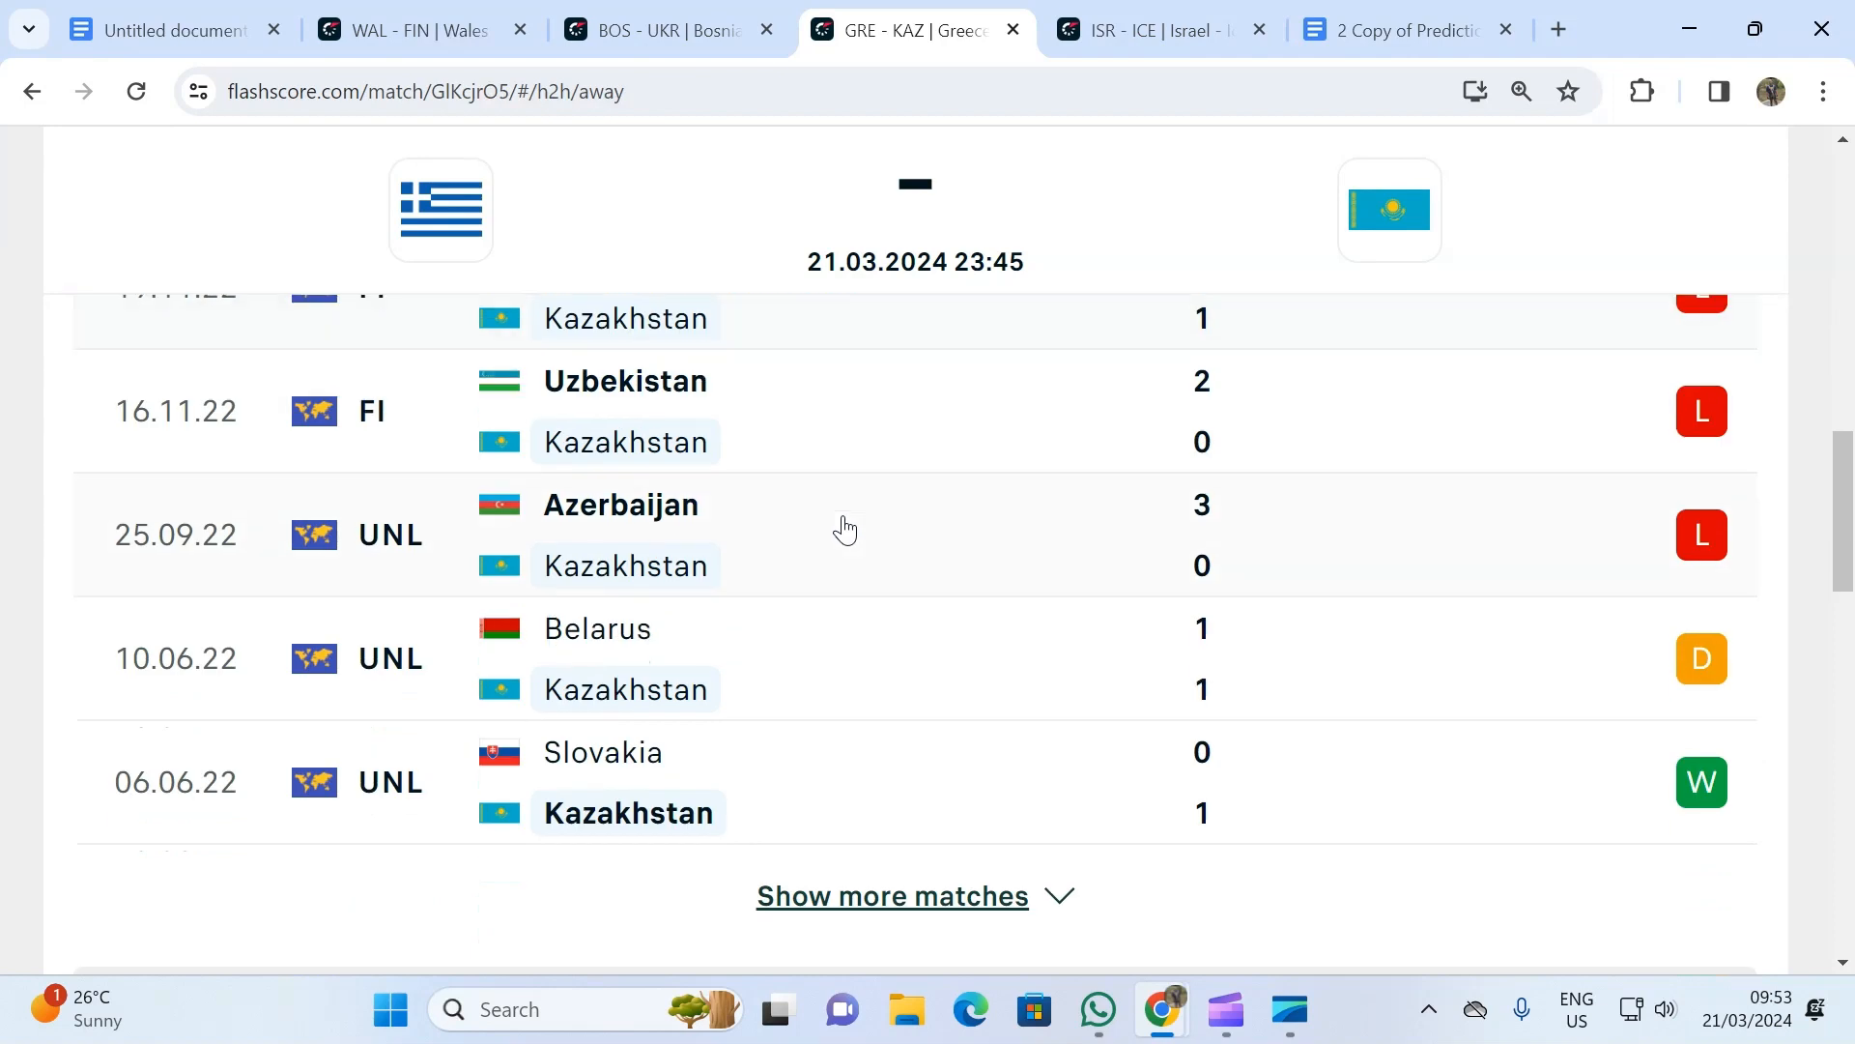
pyautogui.scroll(3)
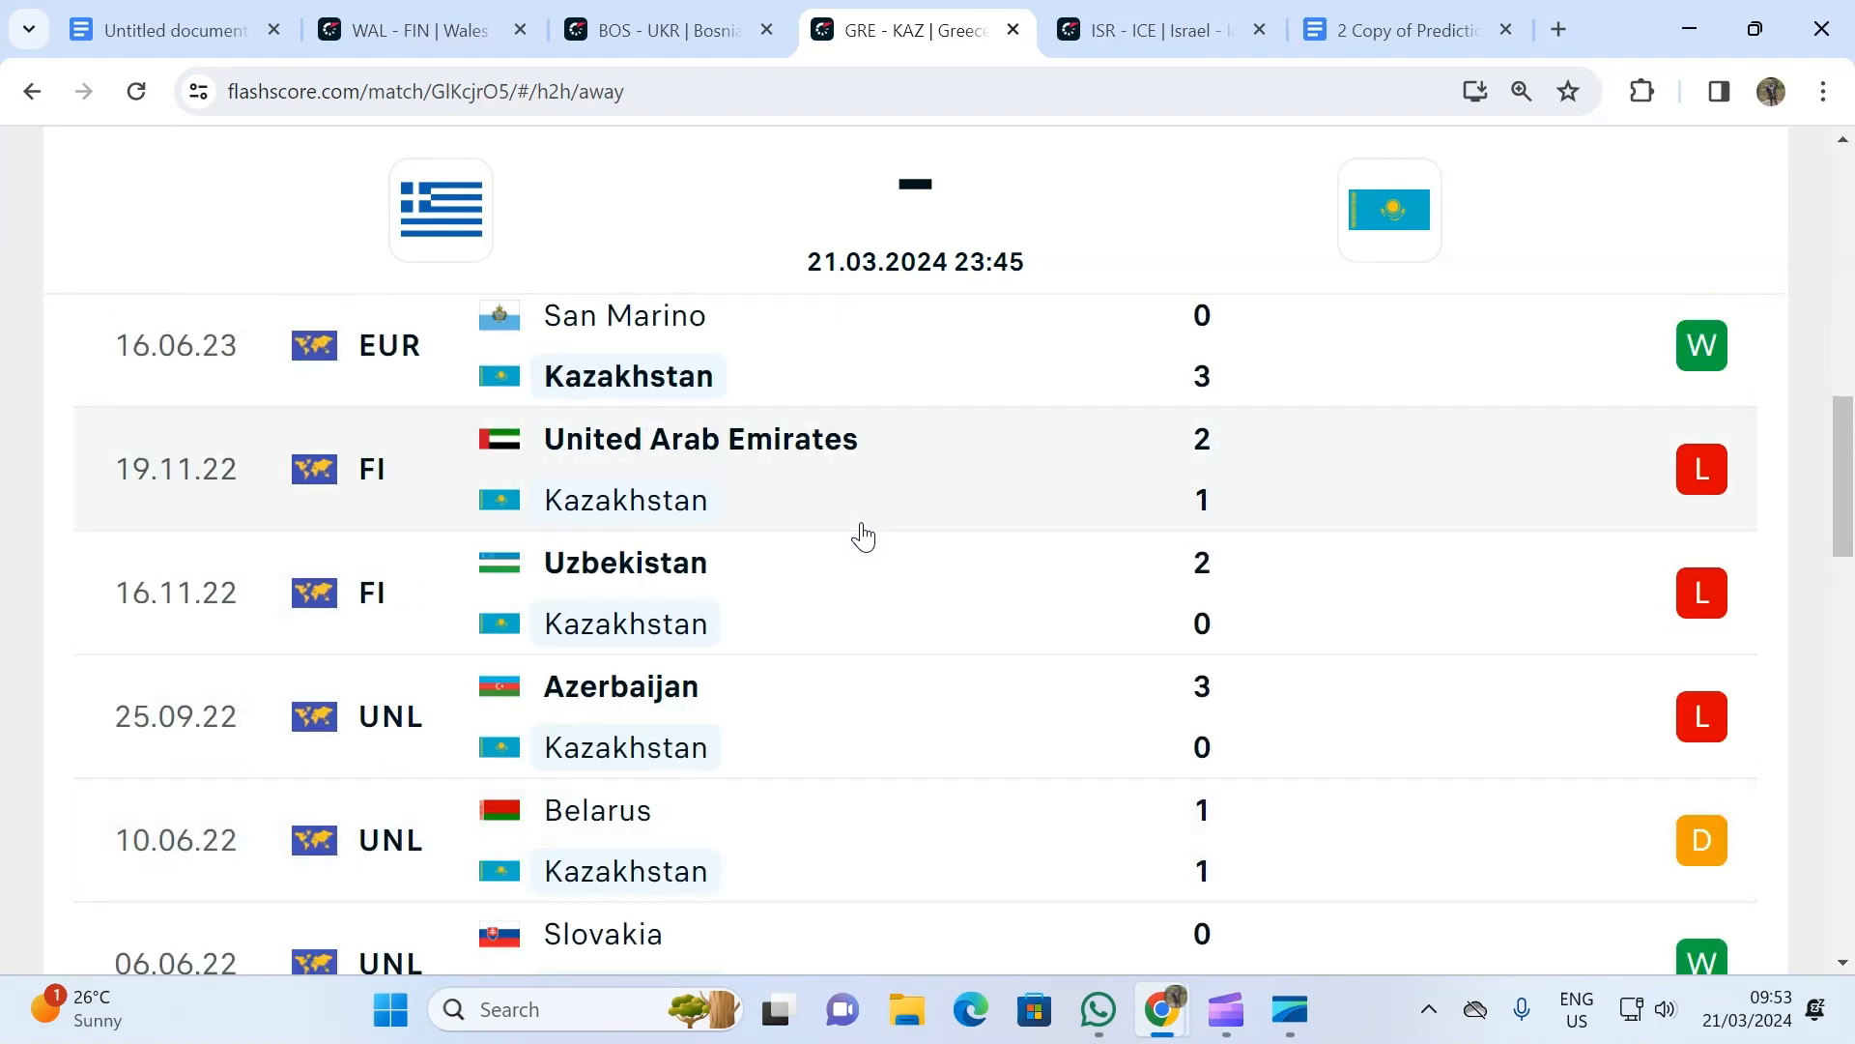
pyautogui.scroll(3)
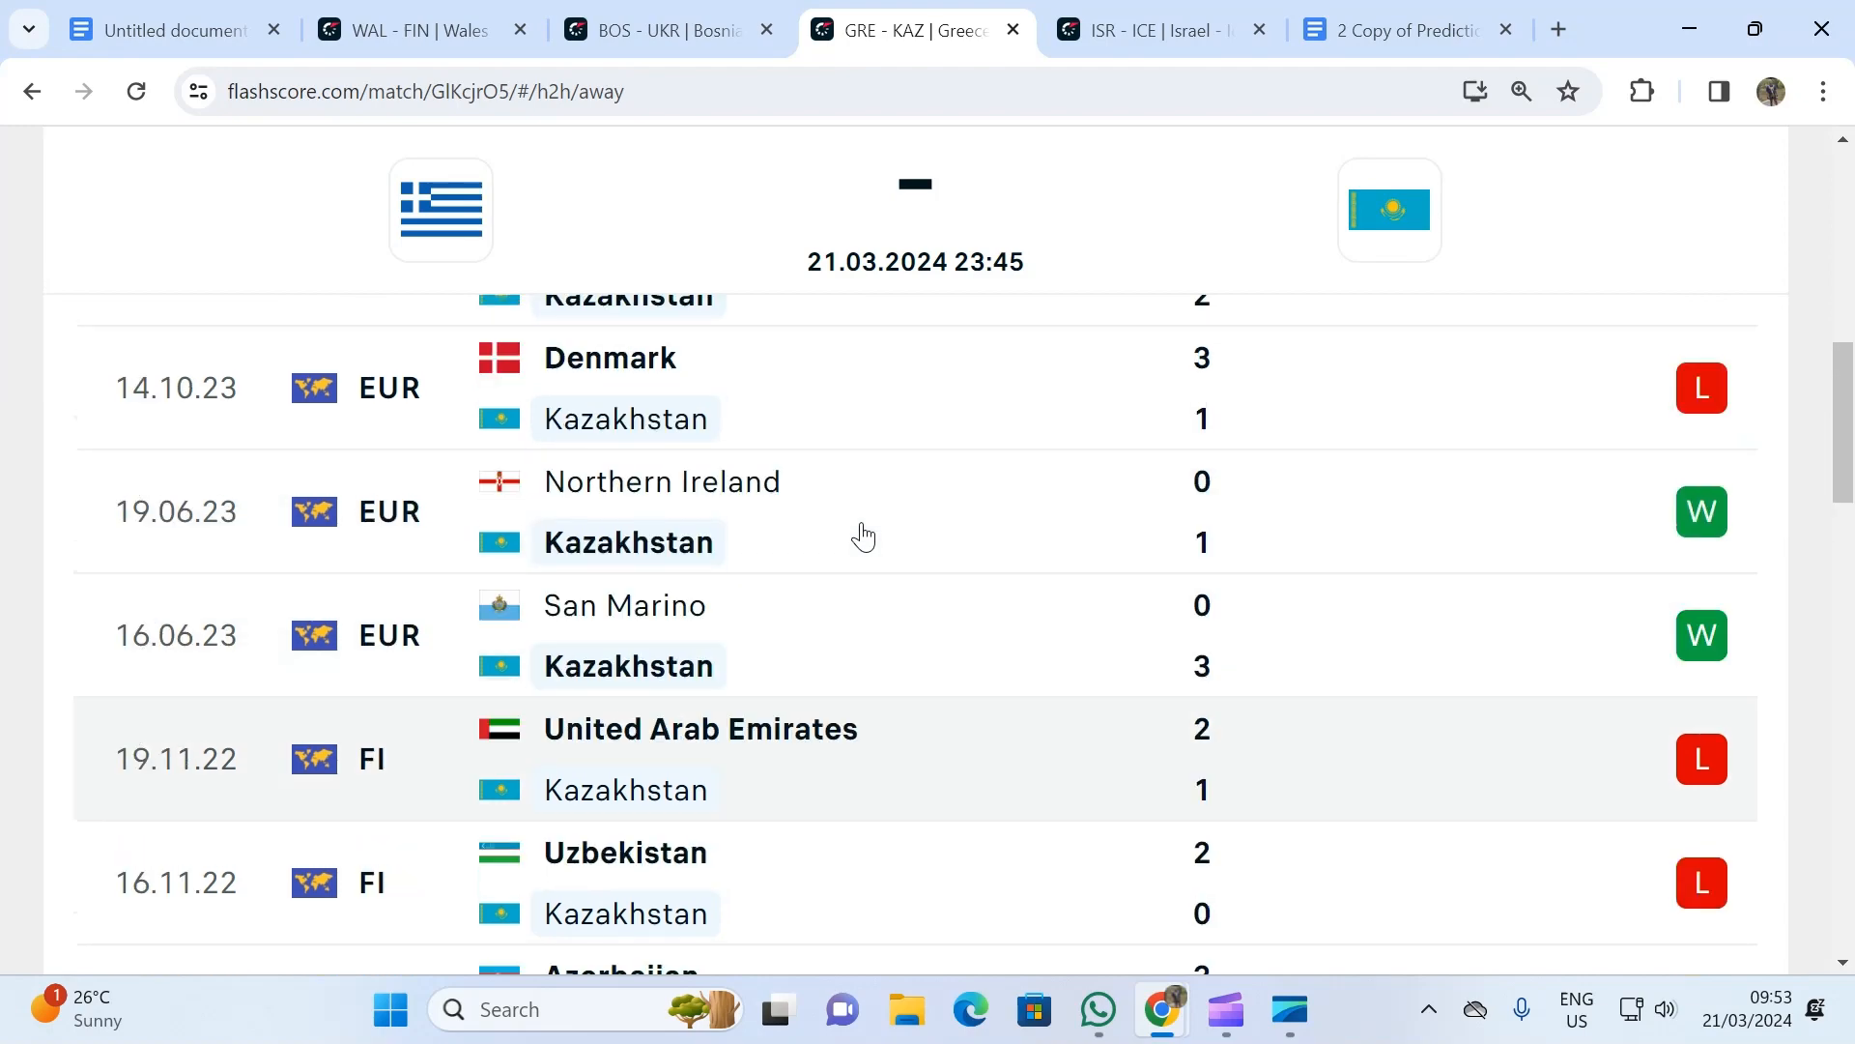
pyautogui.scroll(3)
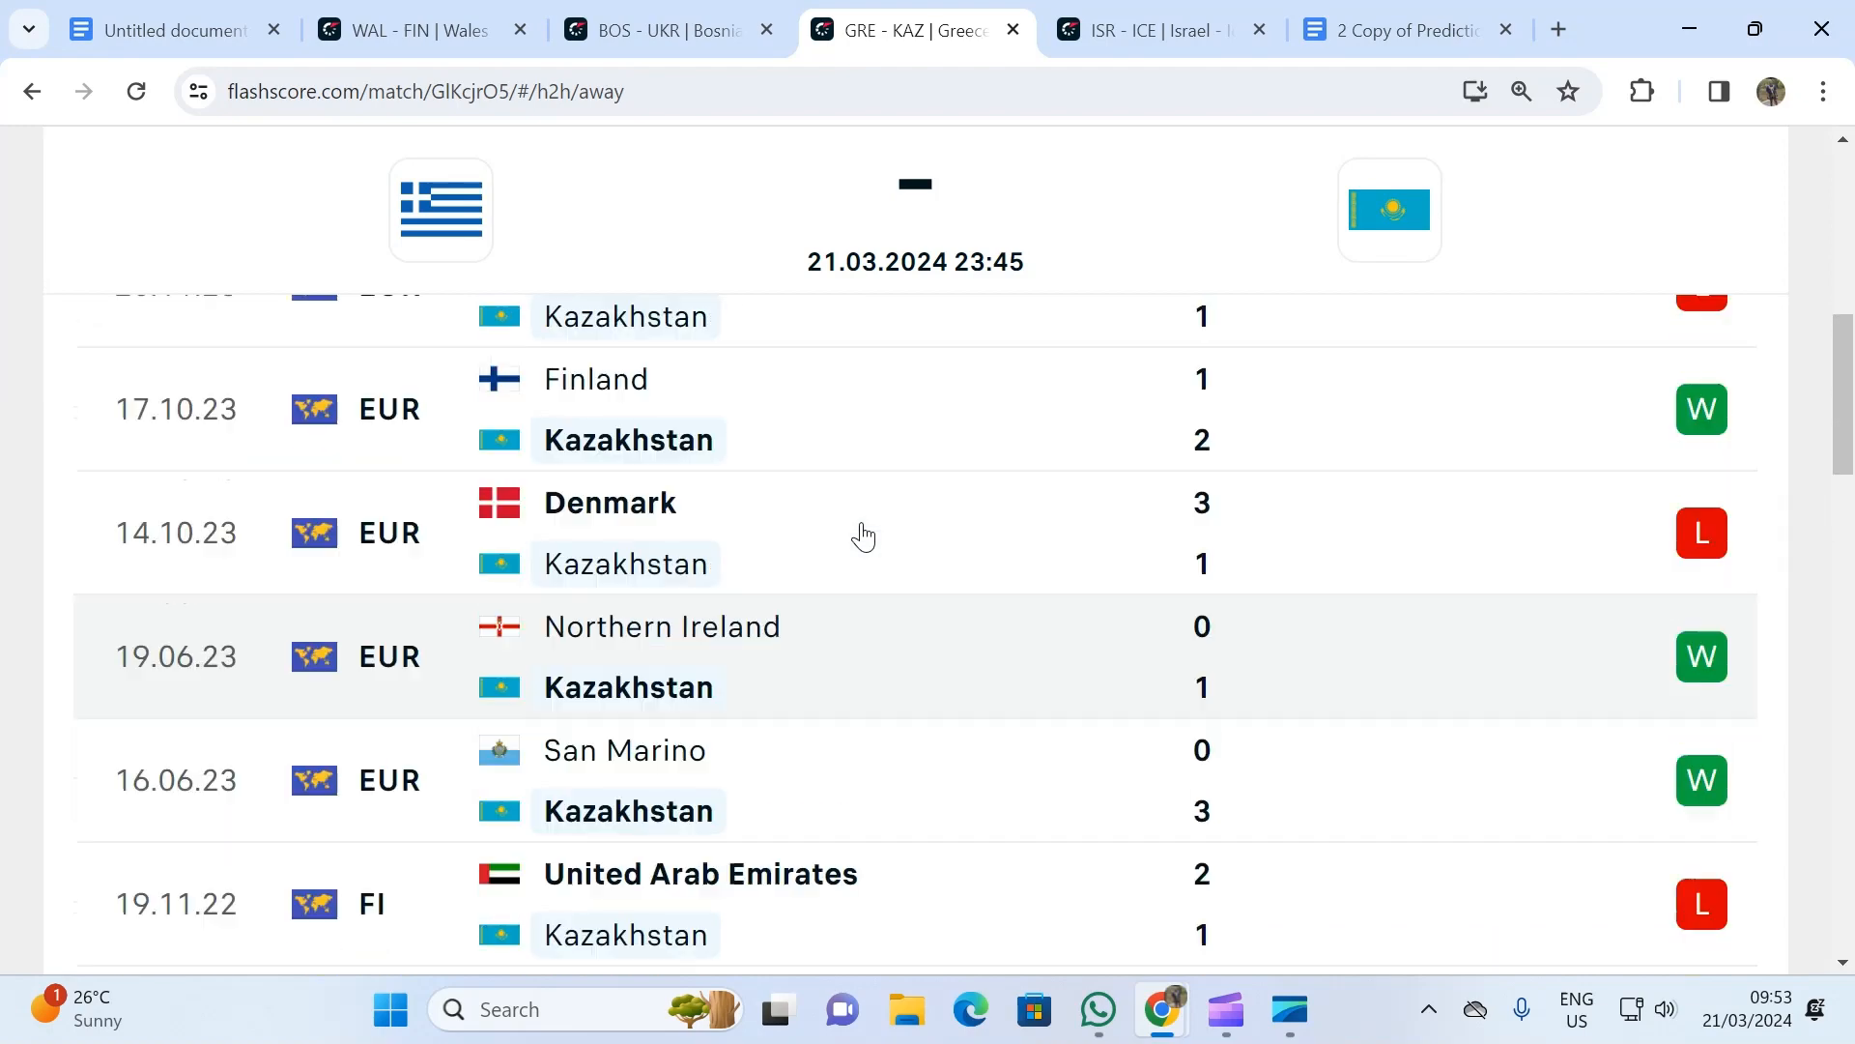
pyautogui.scroll(3)
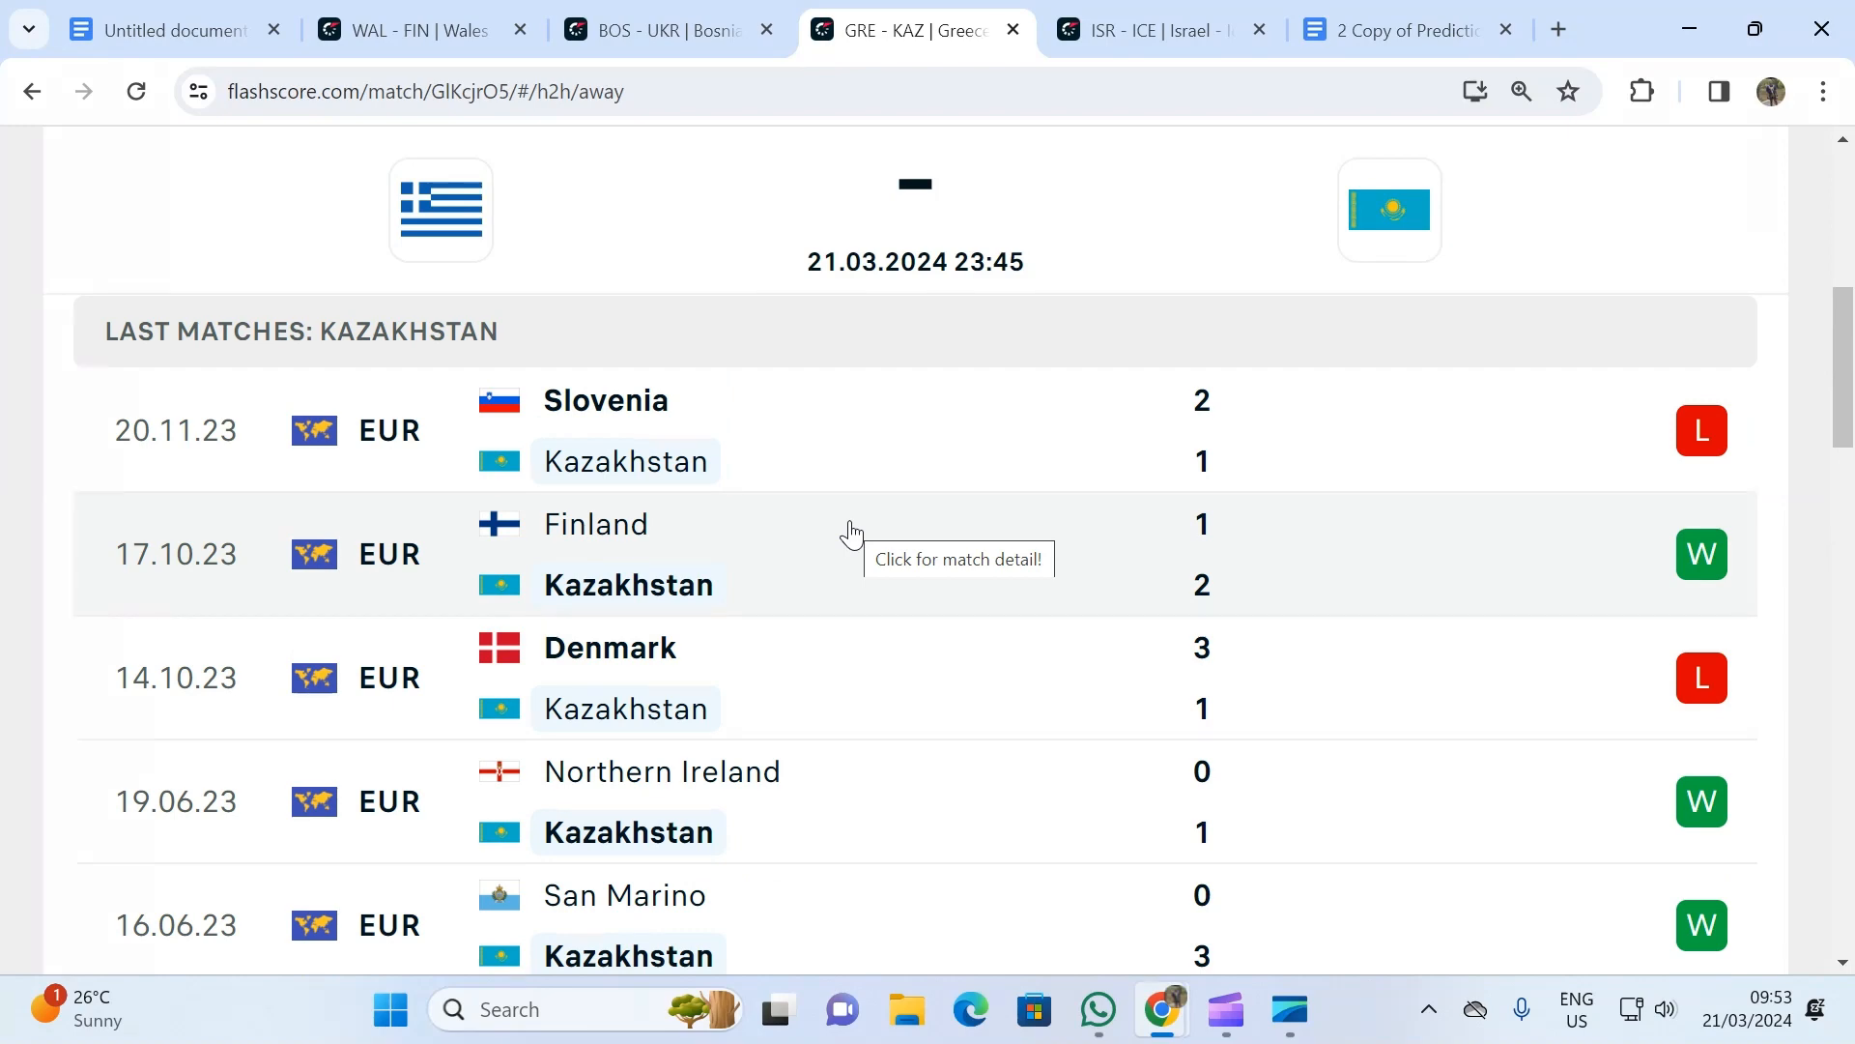
pyautogui.scroll(-3)
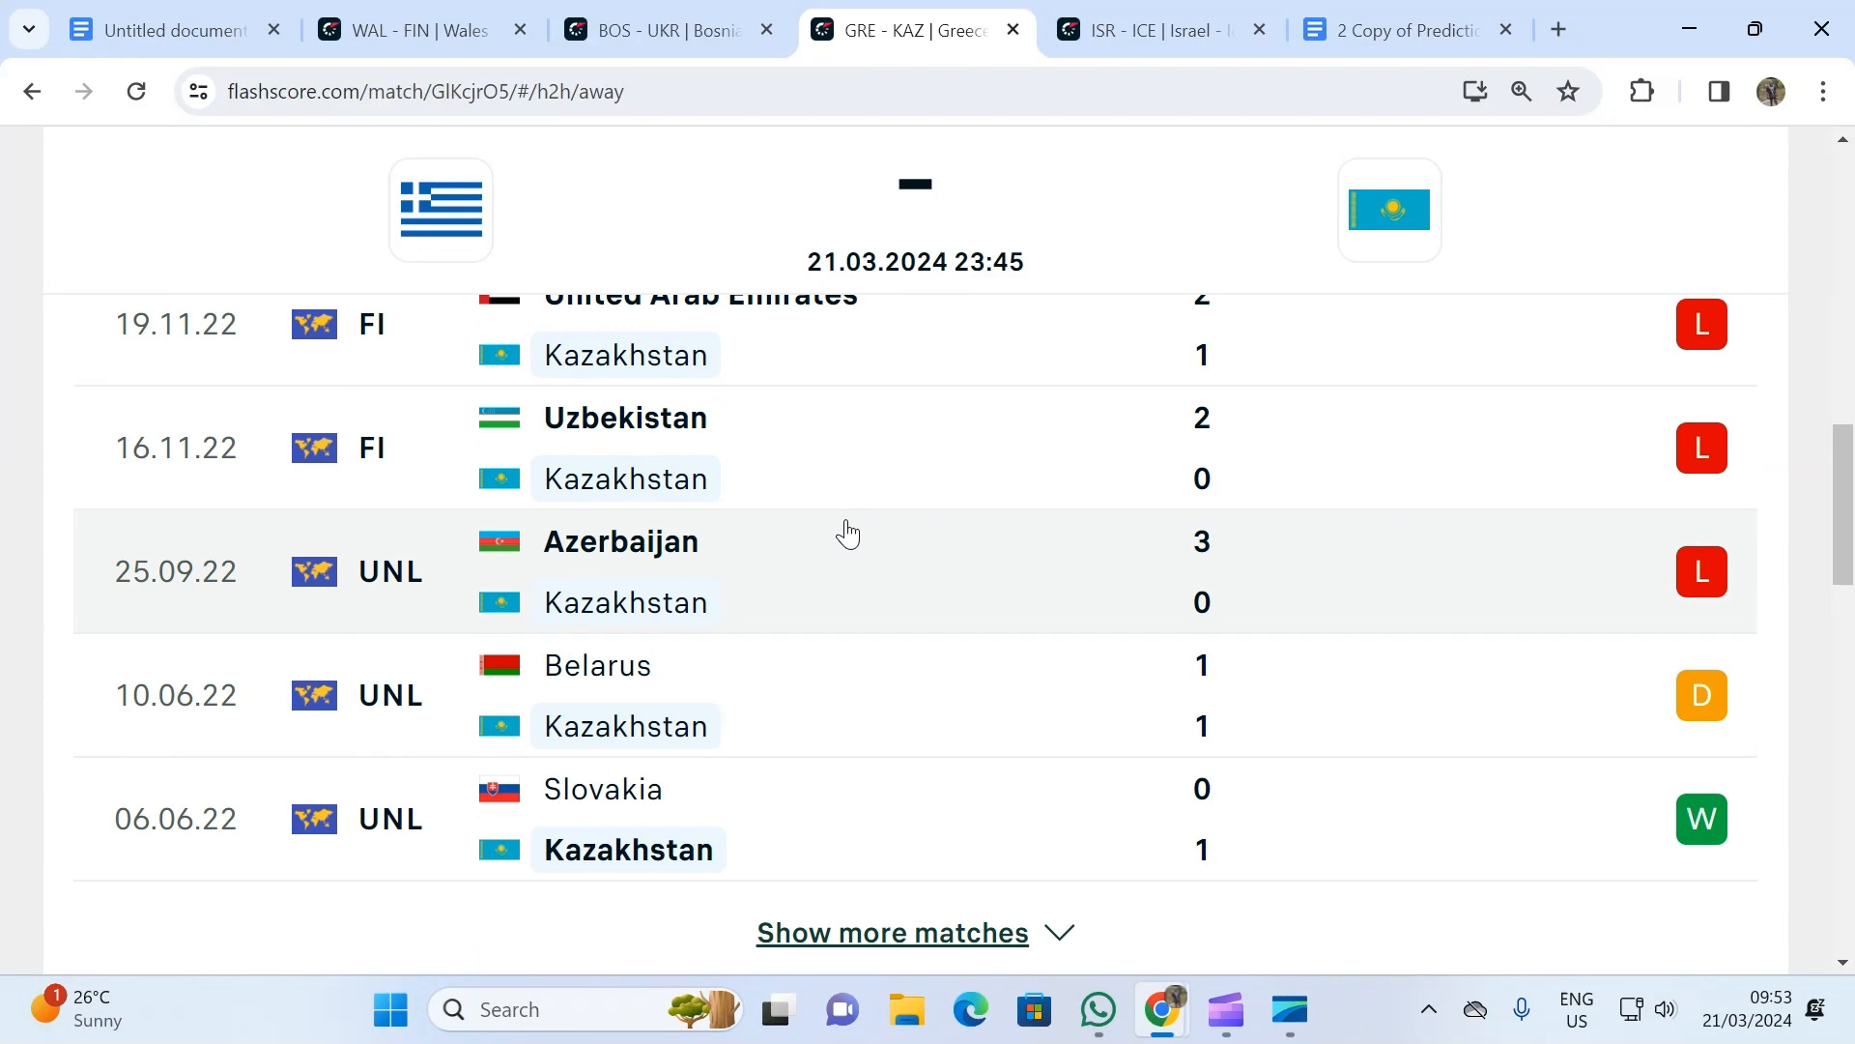
pyautogui.moveTo(848, 530)
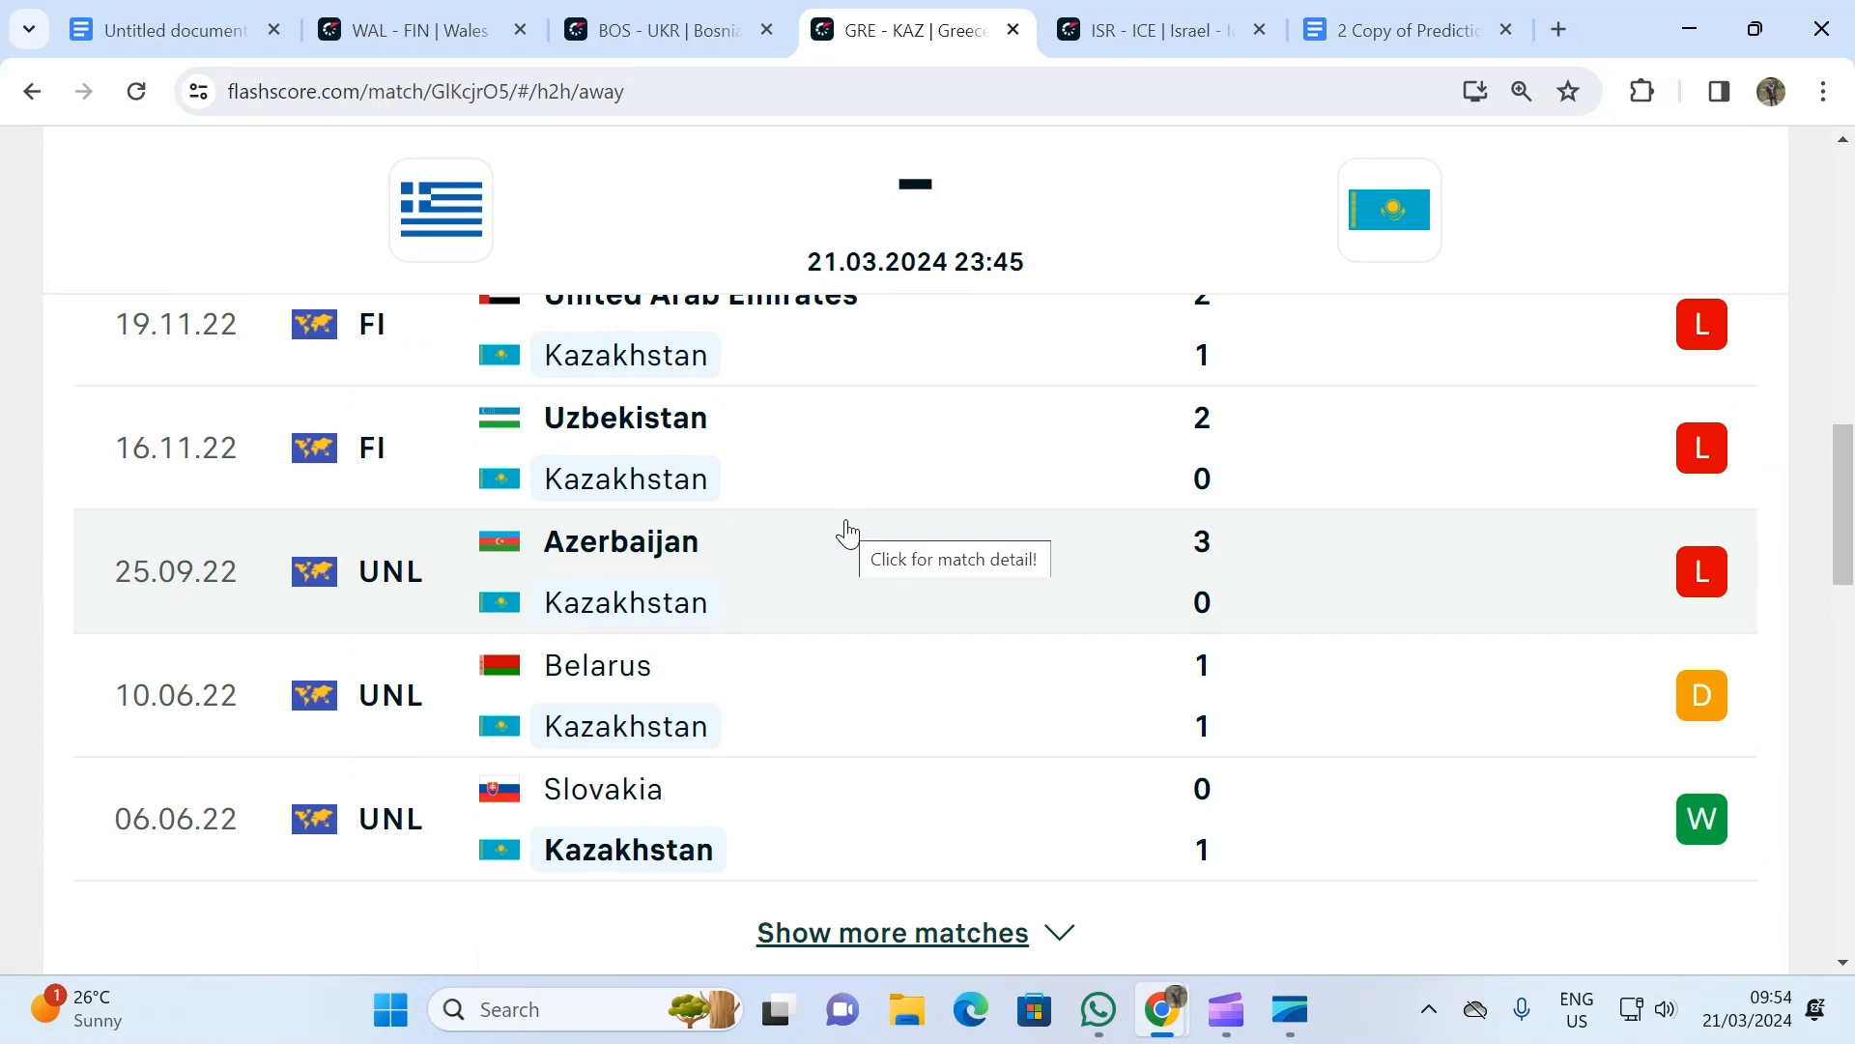
# - Finish reviewing the list and switch to the ISR - ICE tab for Israel vs Iceland
pyautogui.scroll(3)
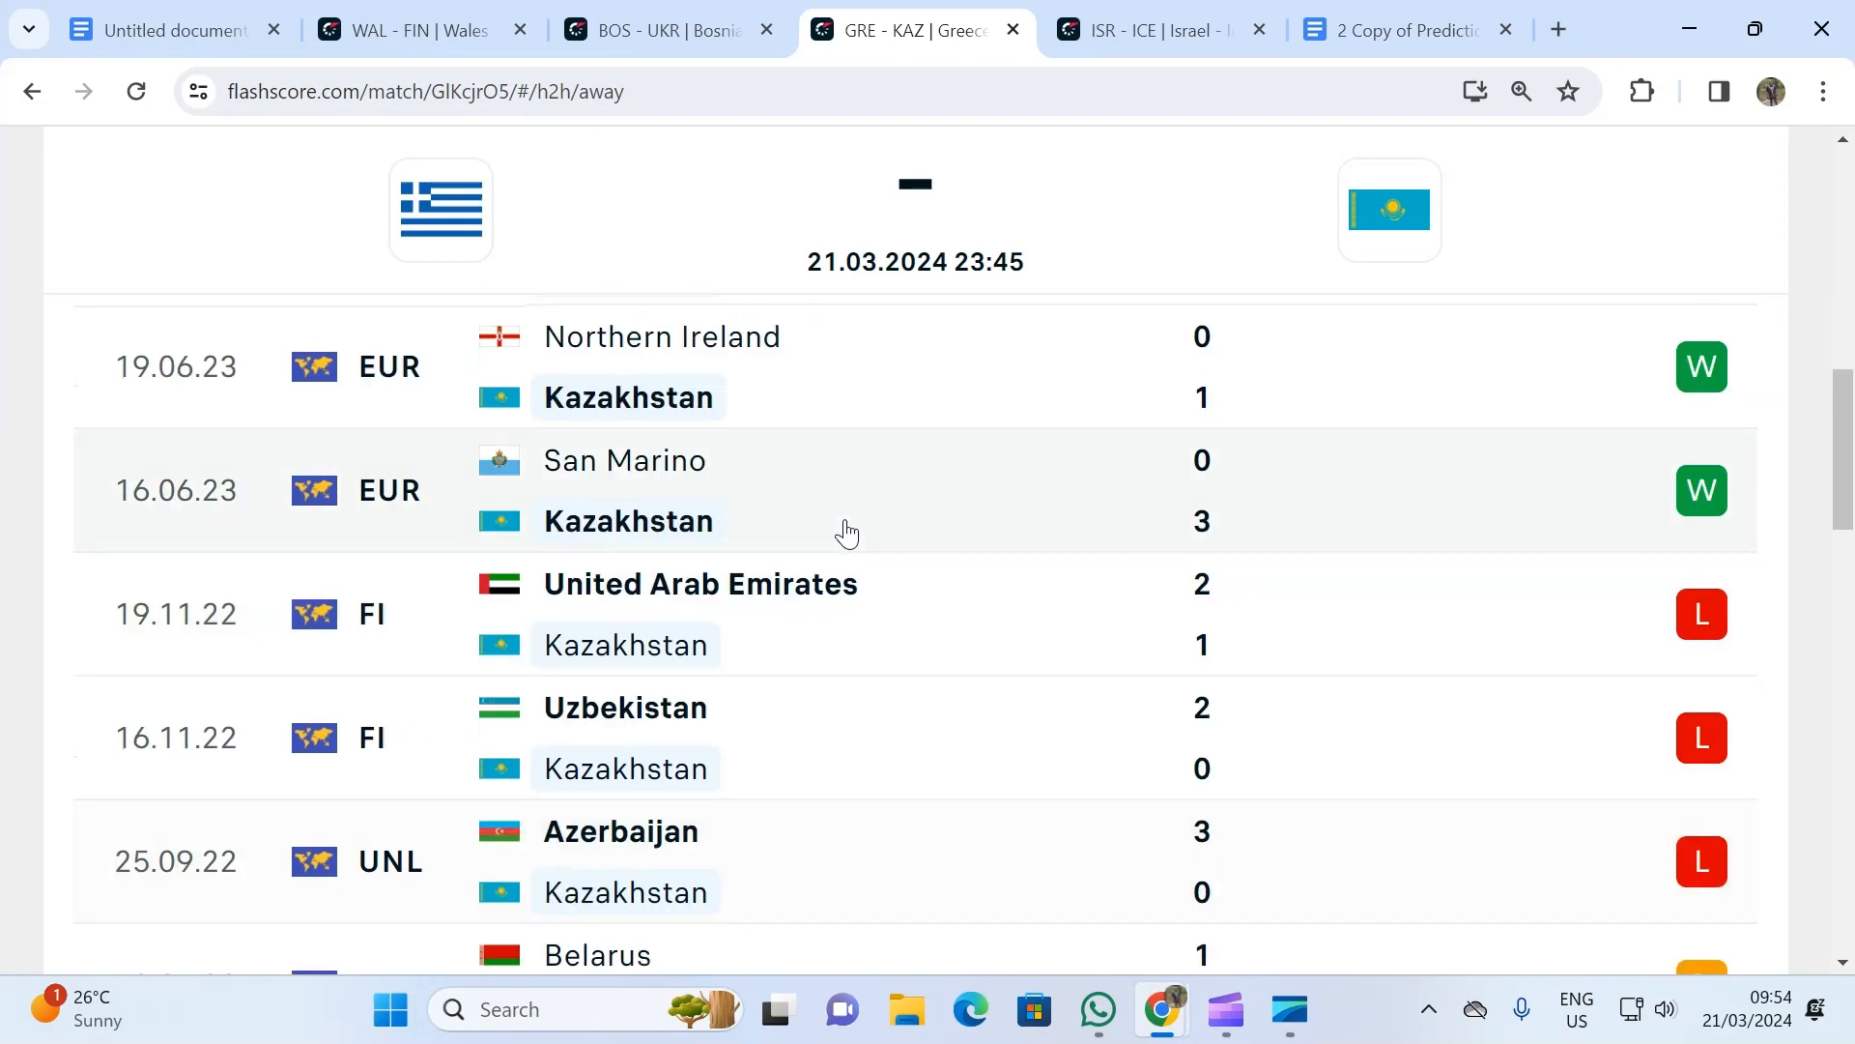
pyautogui.scroll(-3)
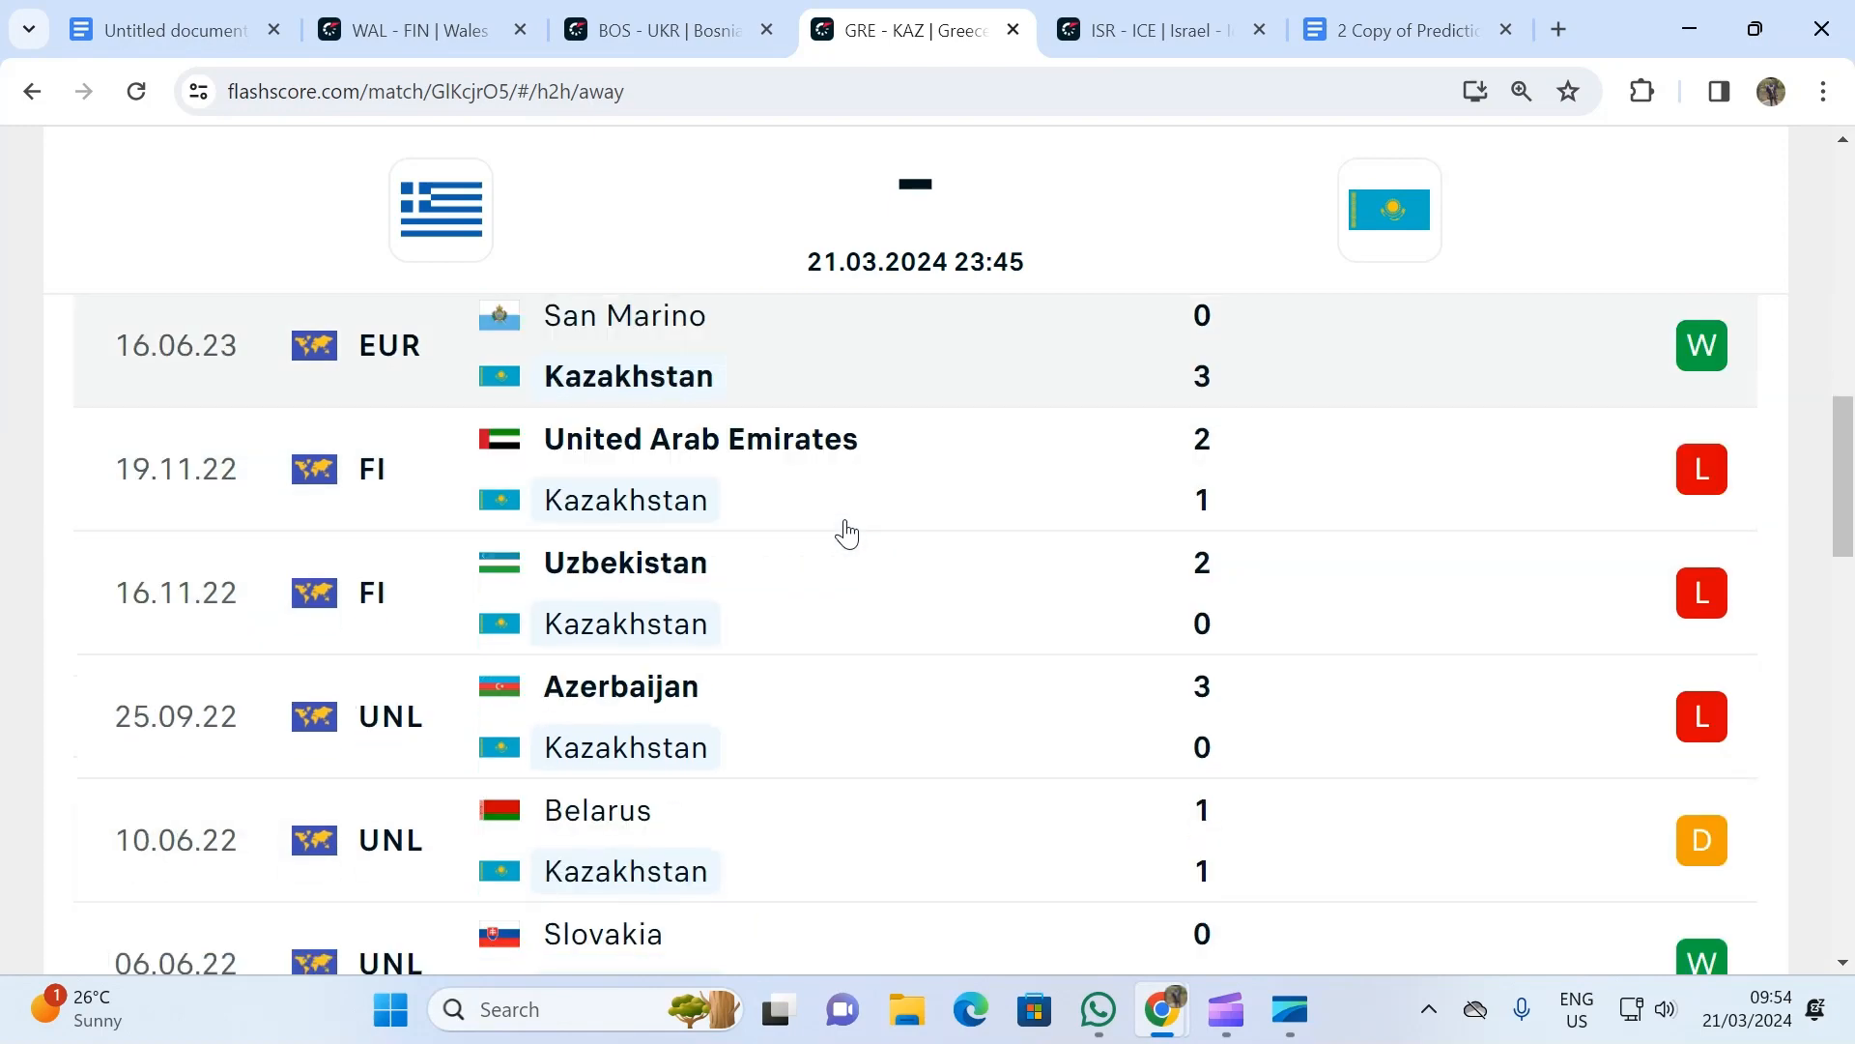
pyautogui.click(771, 365)
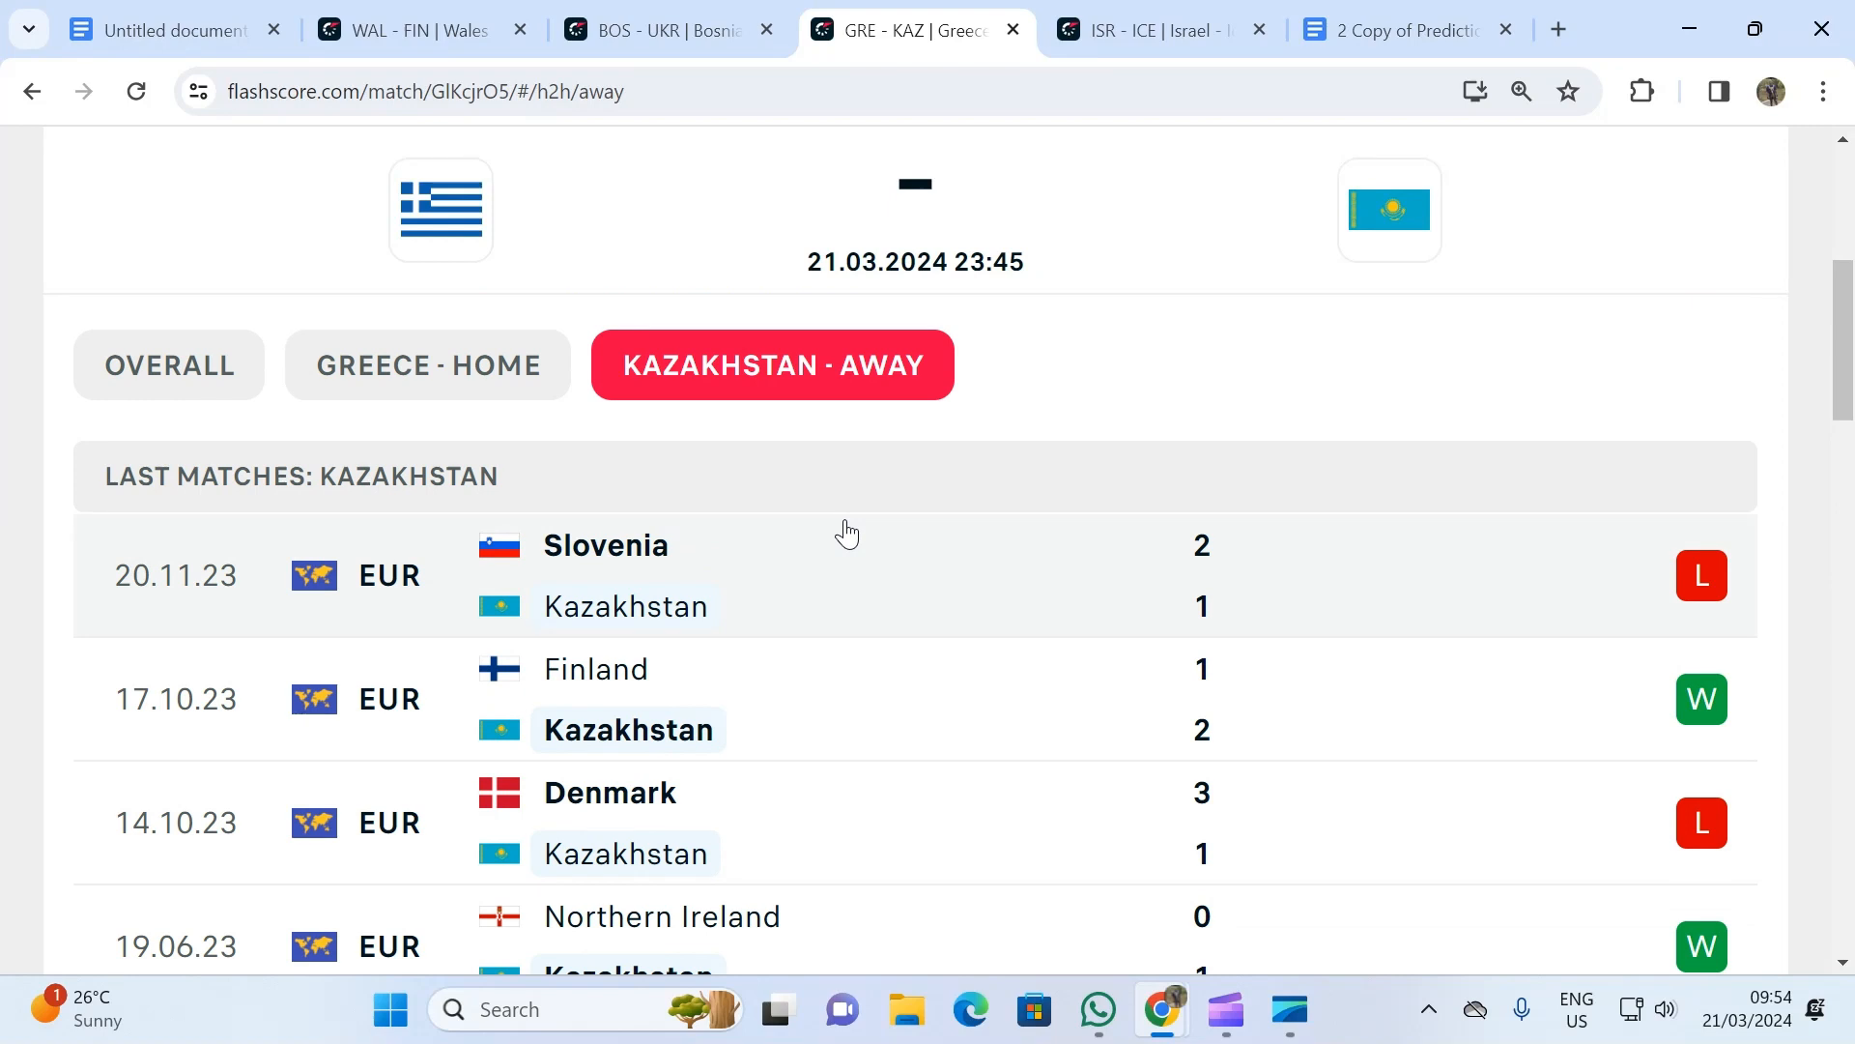
pyautogui.scroll(3)
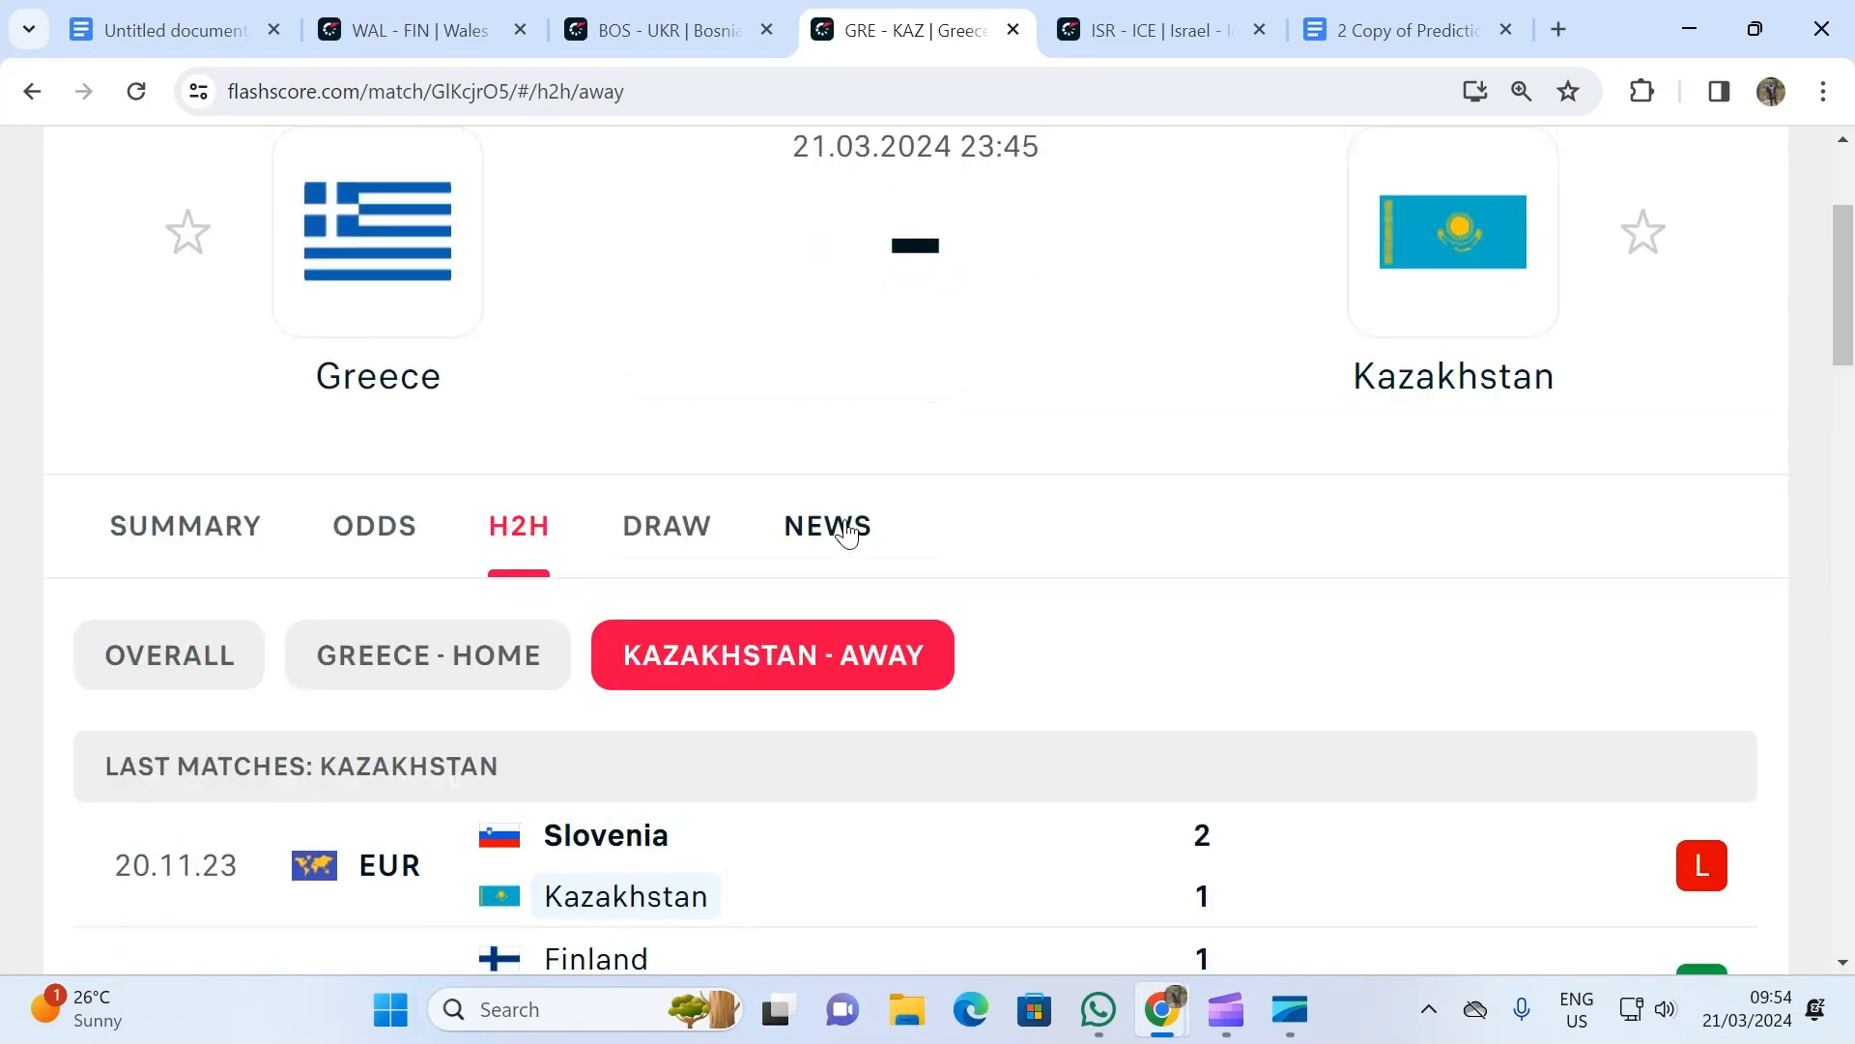
pyautogui.moveTo(825, 526)
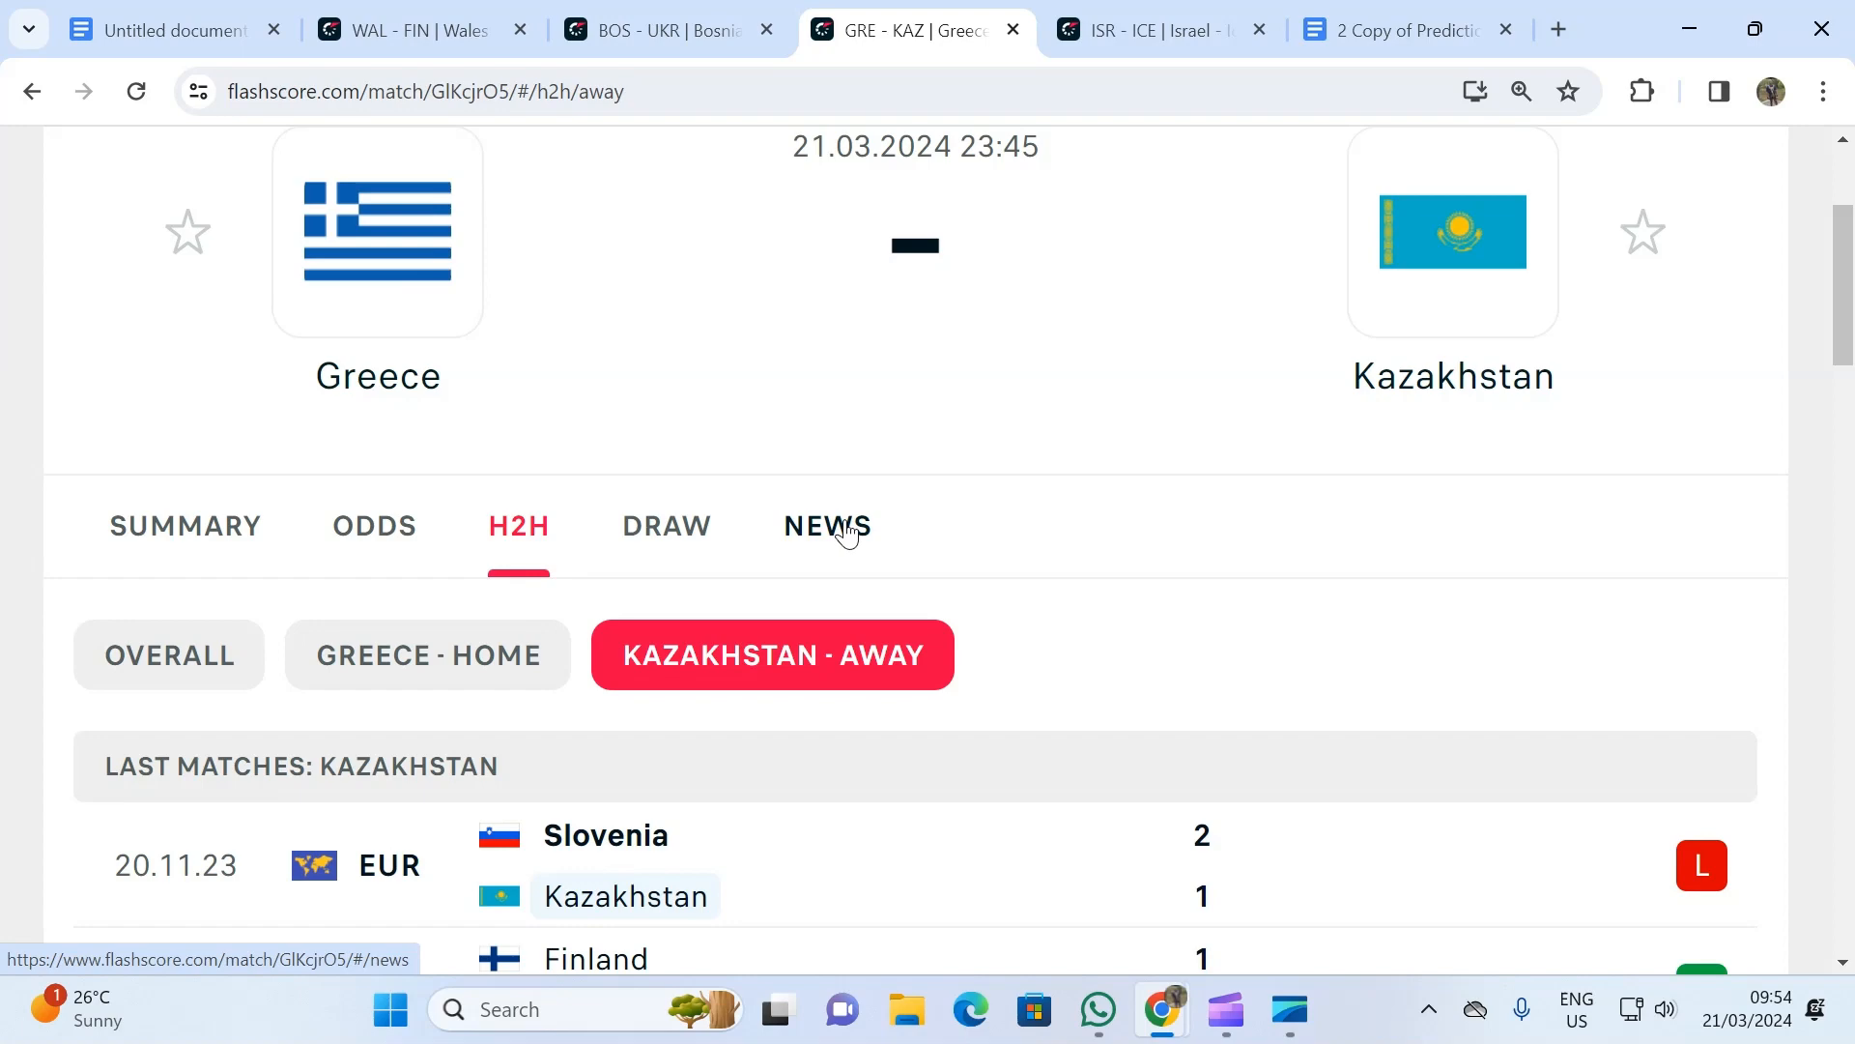
pyautogui.click(1154, 29)
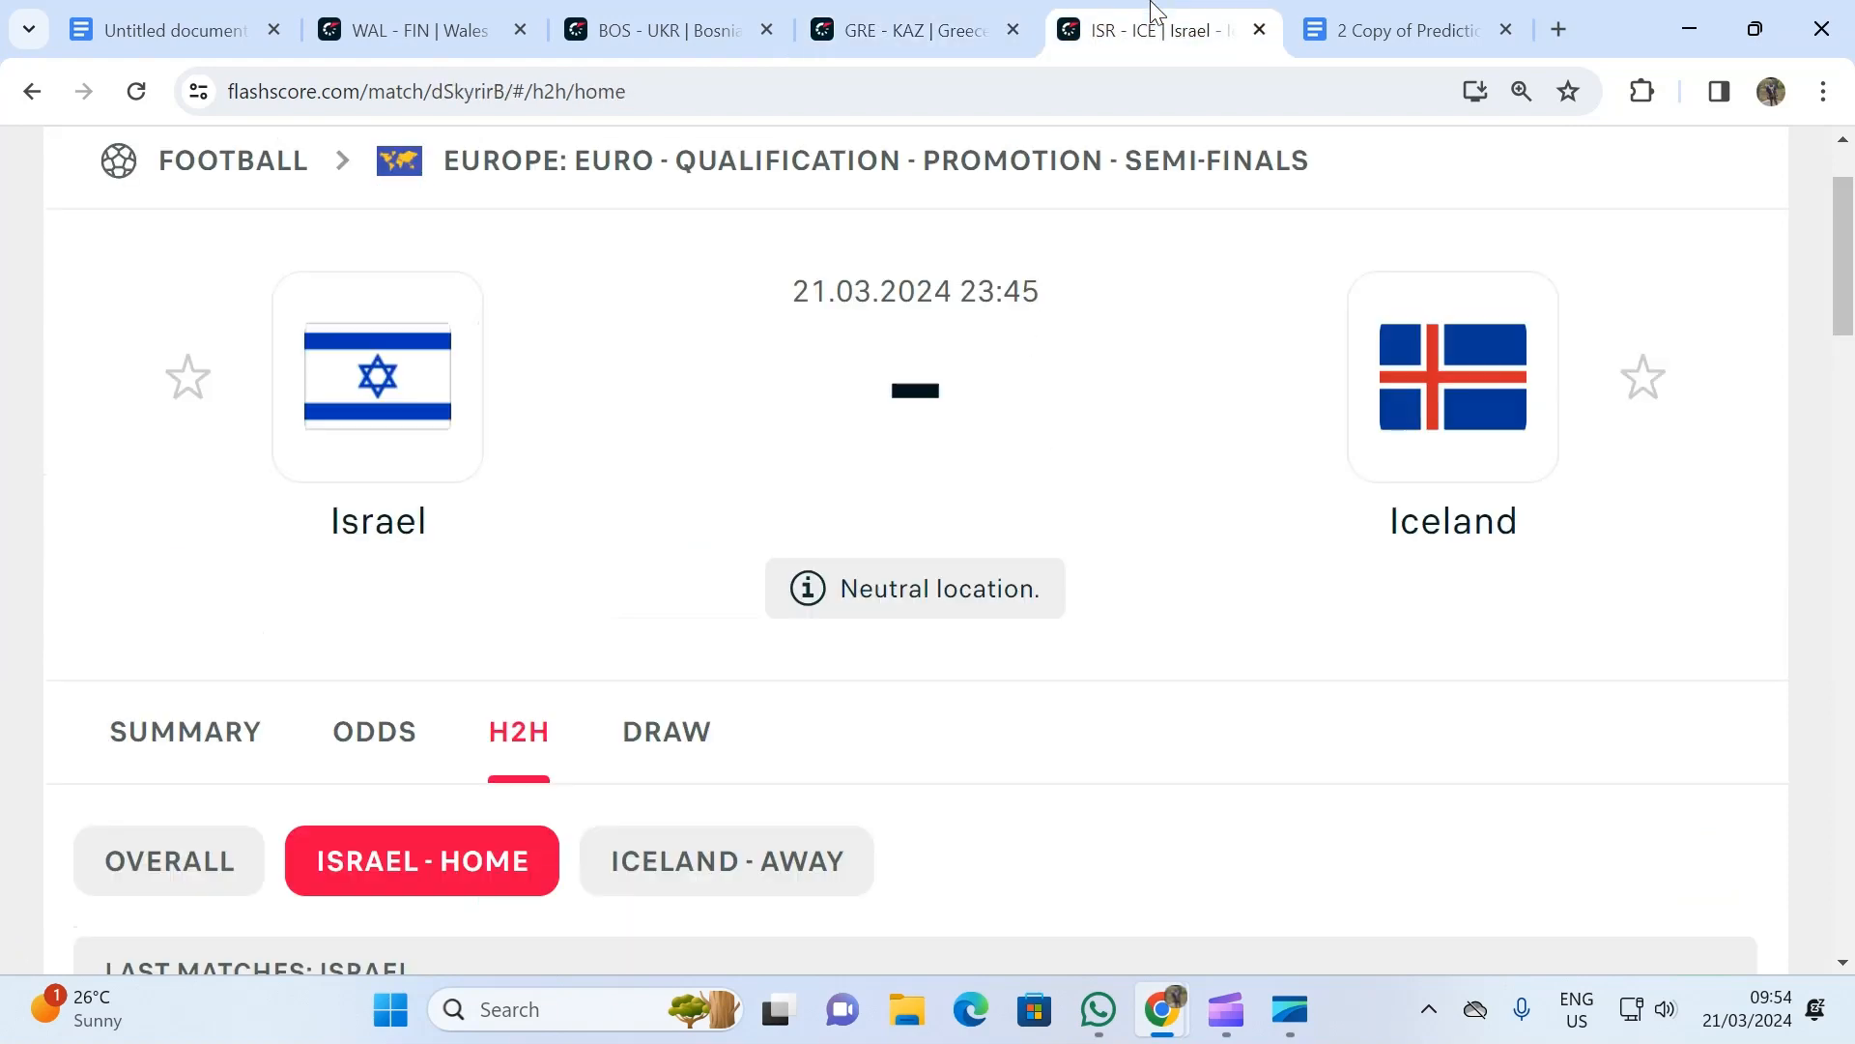
pyautogui.moveTo(518, 731)
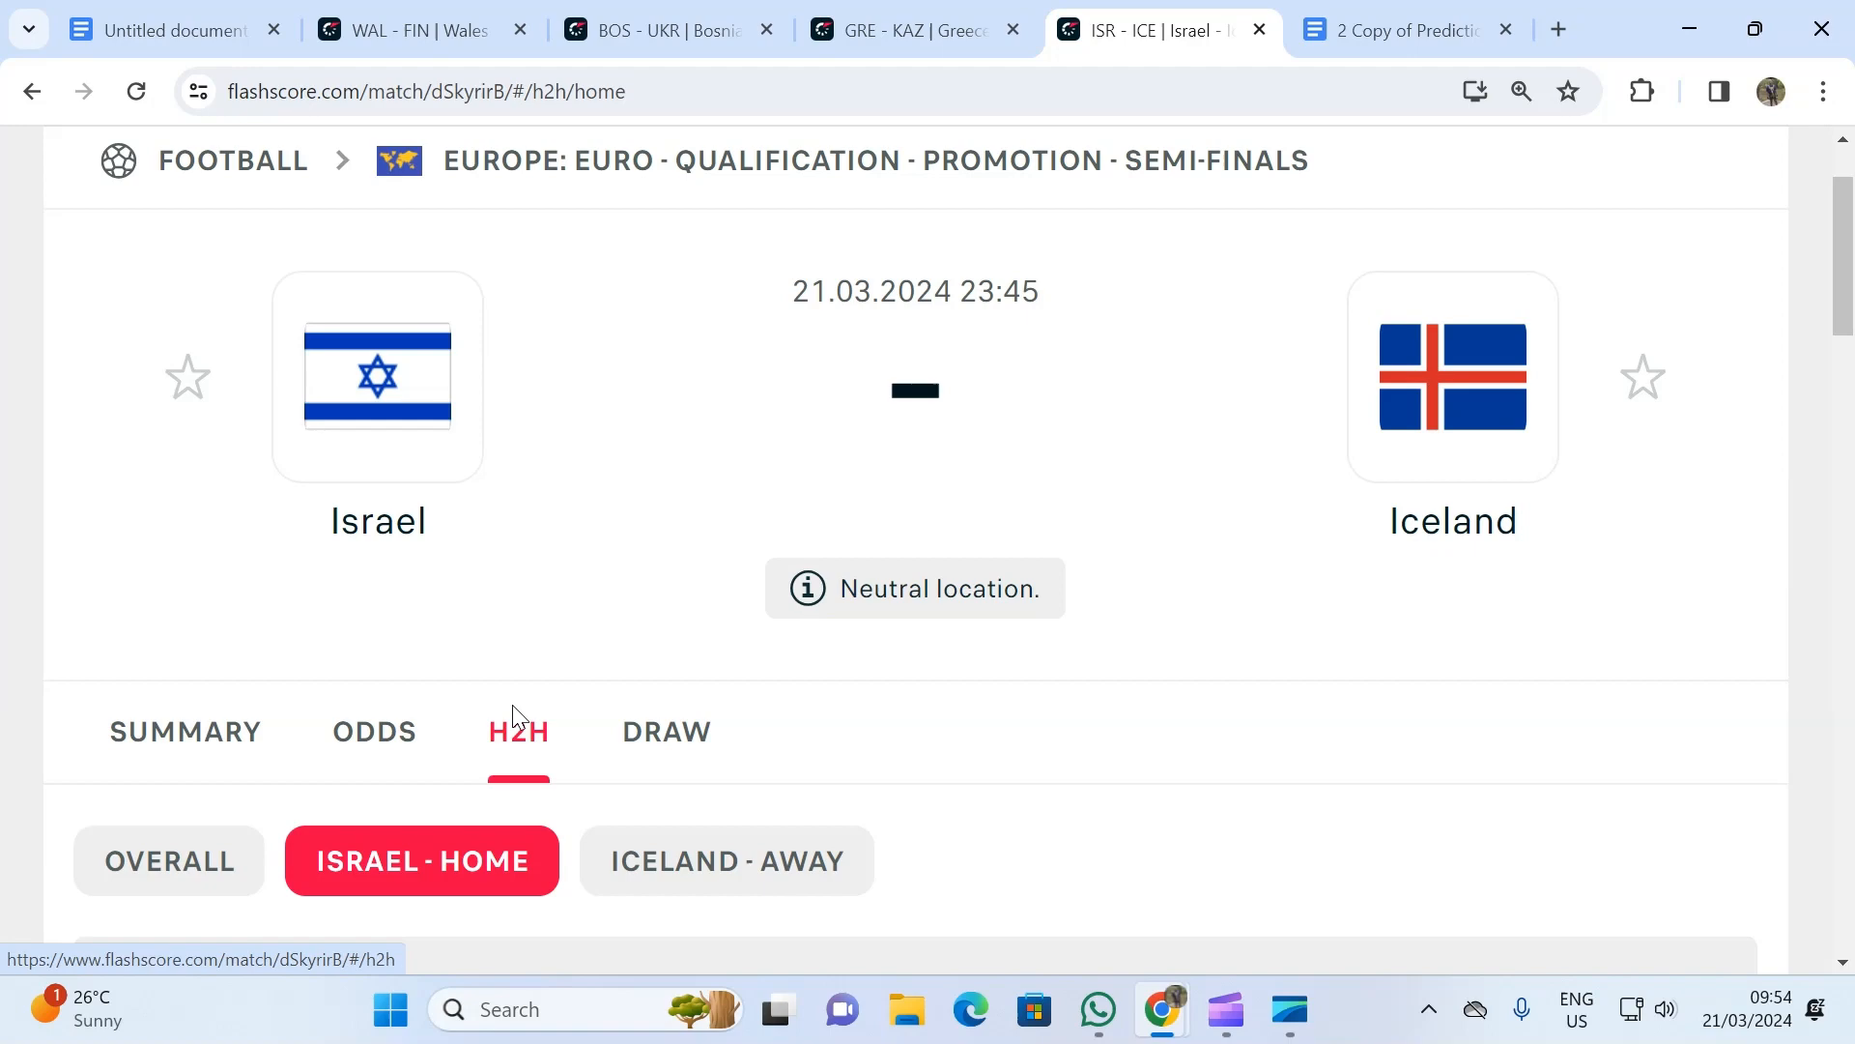
pyautogui.scroll(-3)
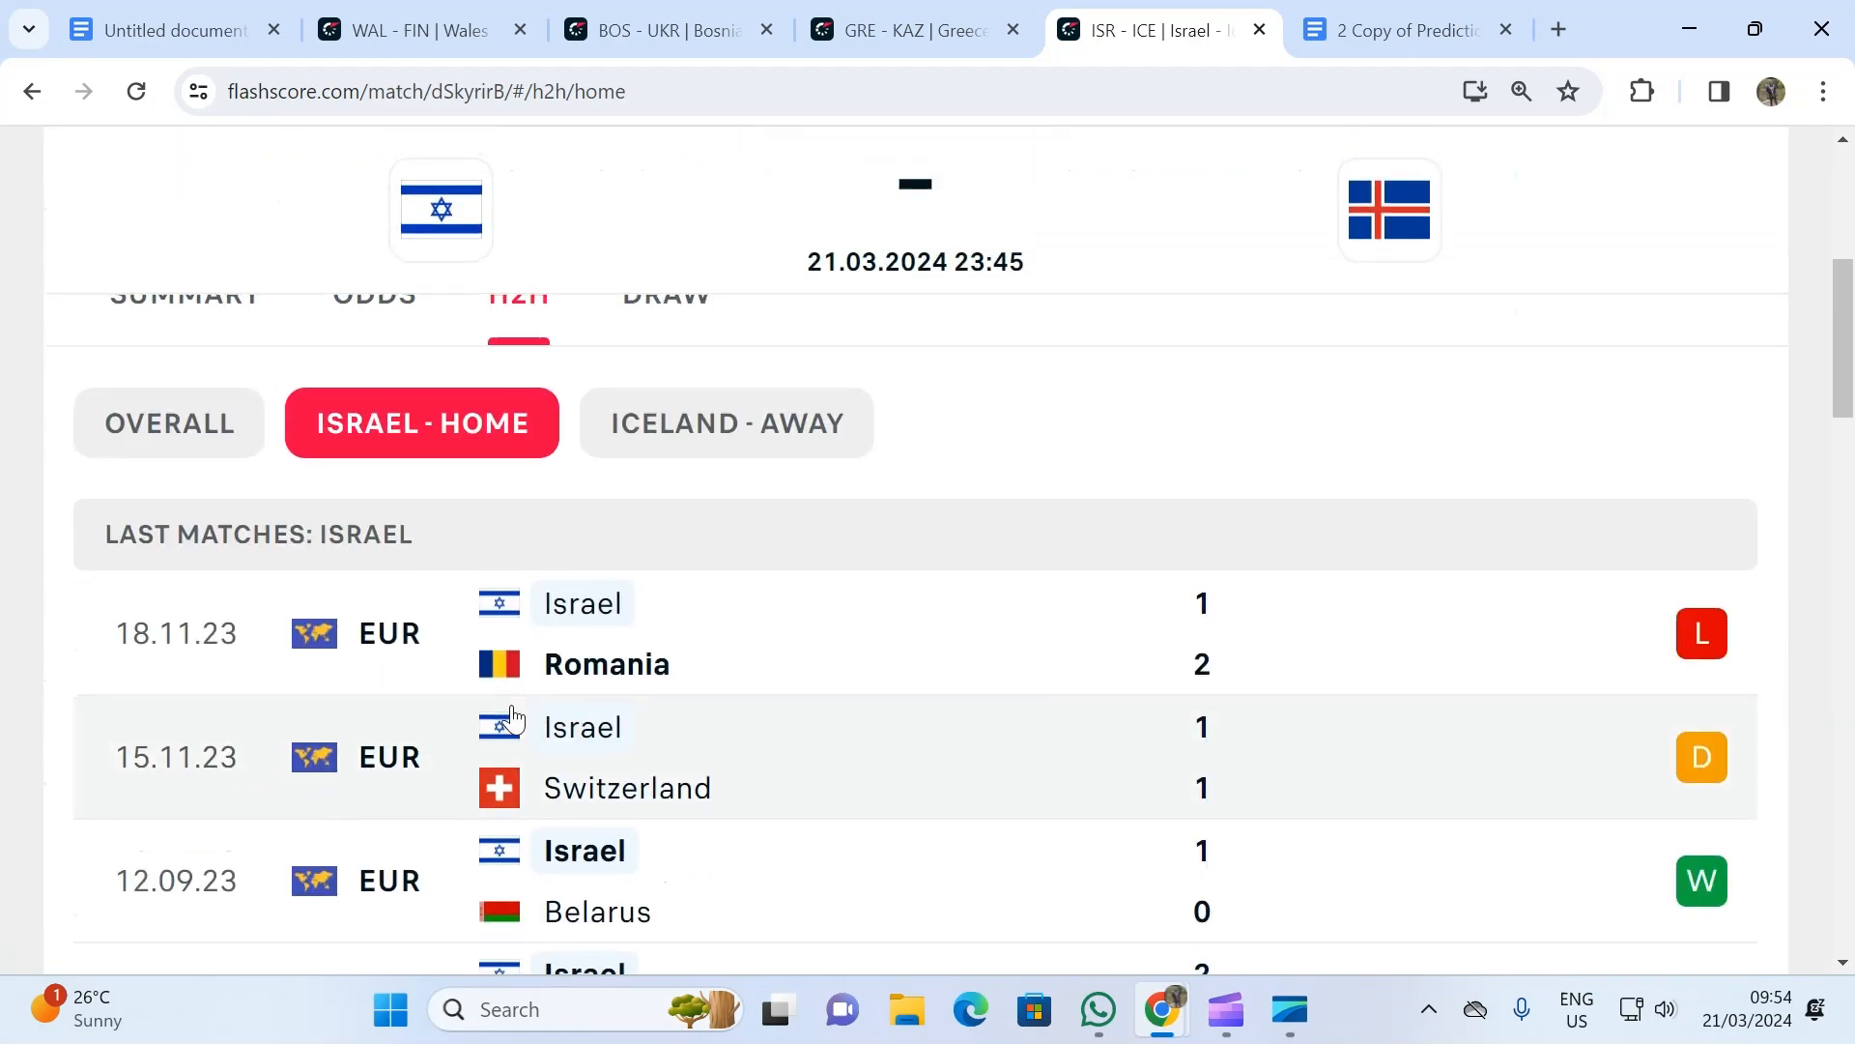
pyautogui.scroll(-3)
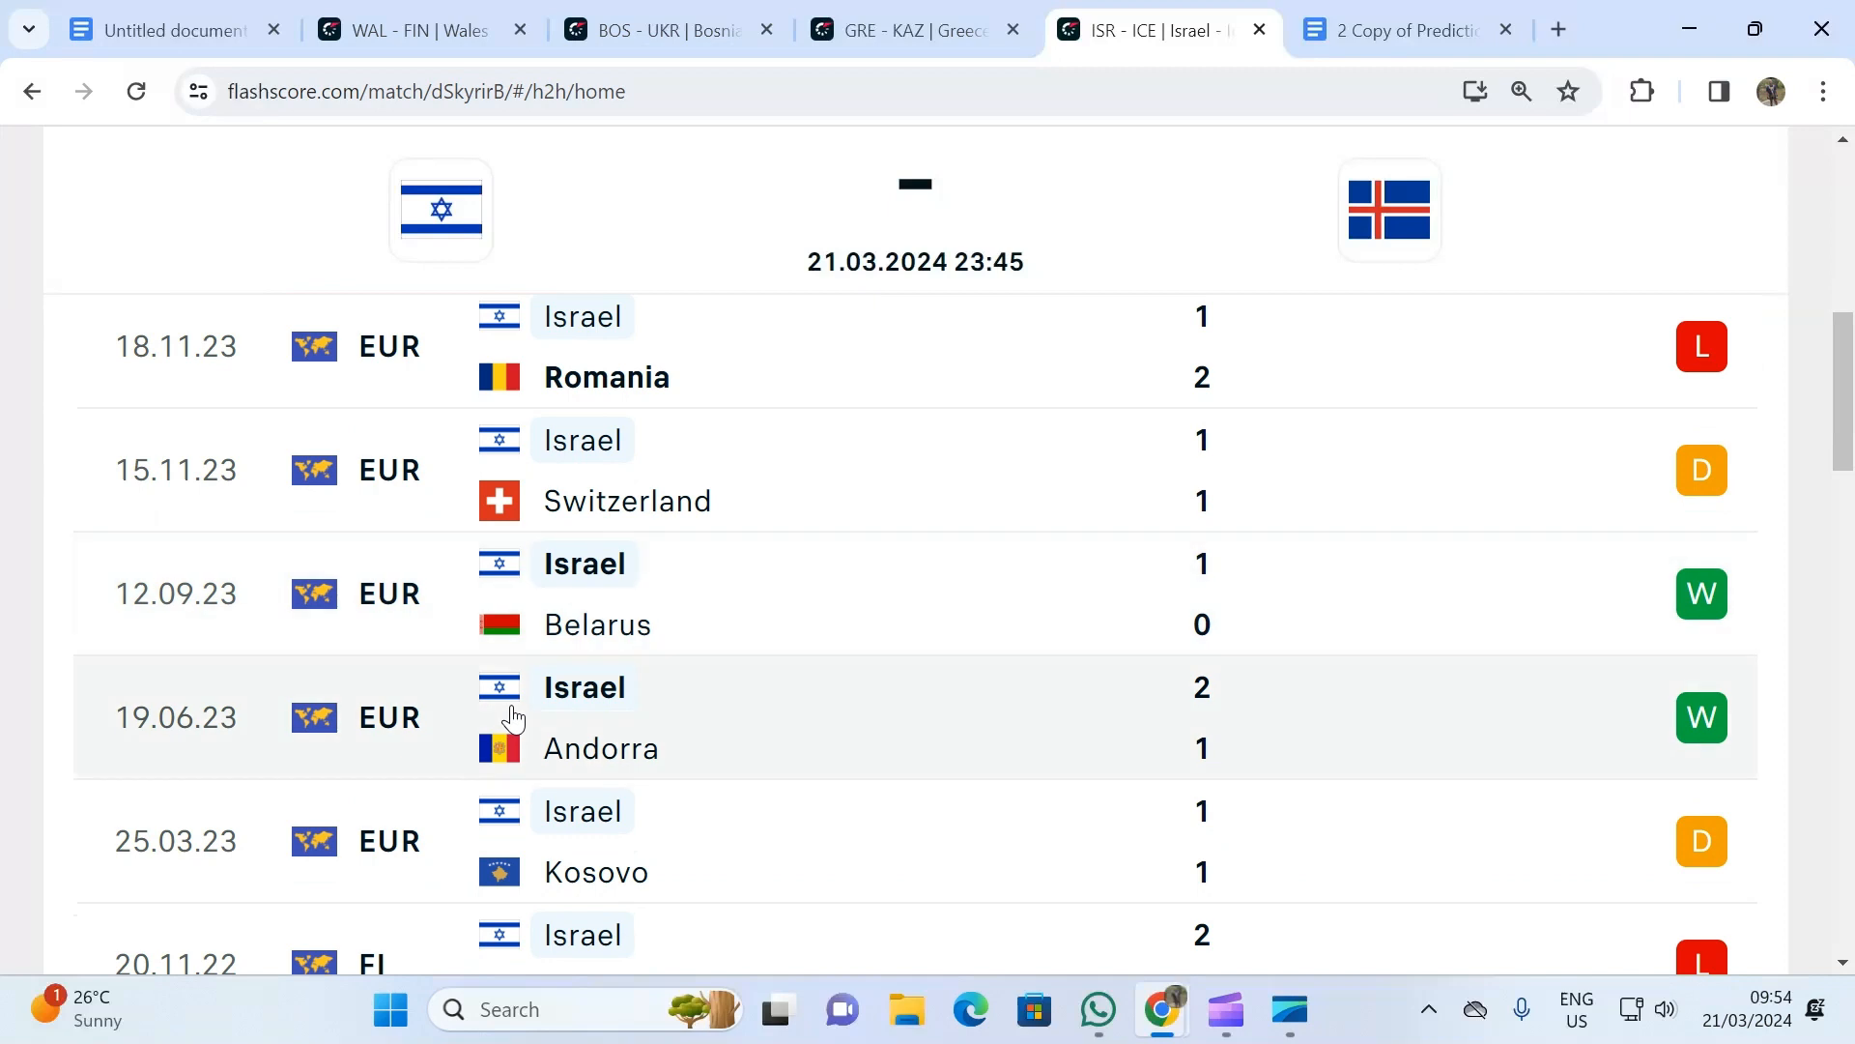
pyautogui.scroll(-3)
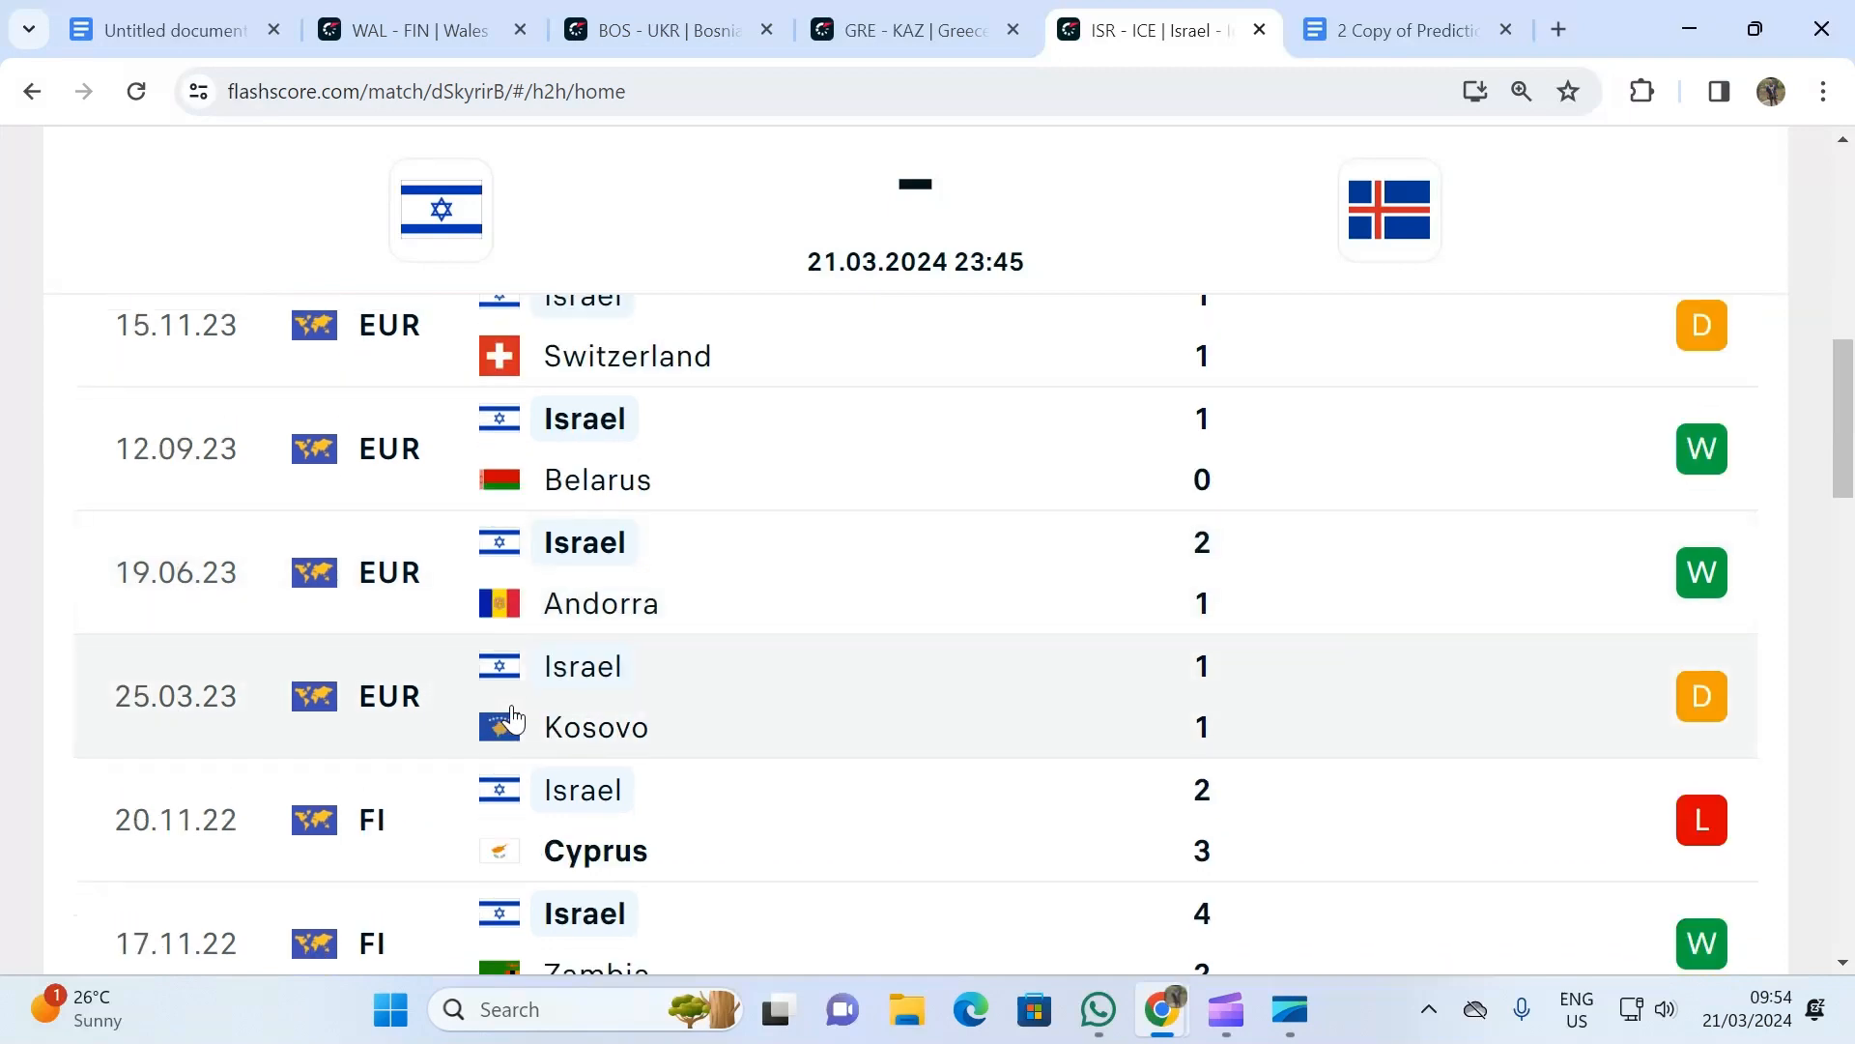
pyautogui.scroll(3)
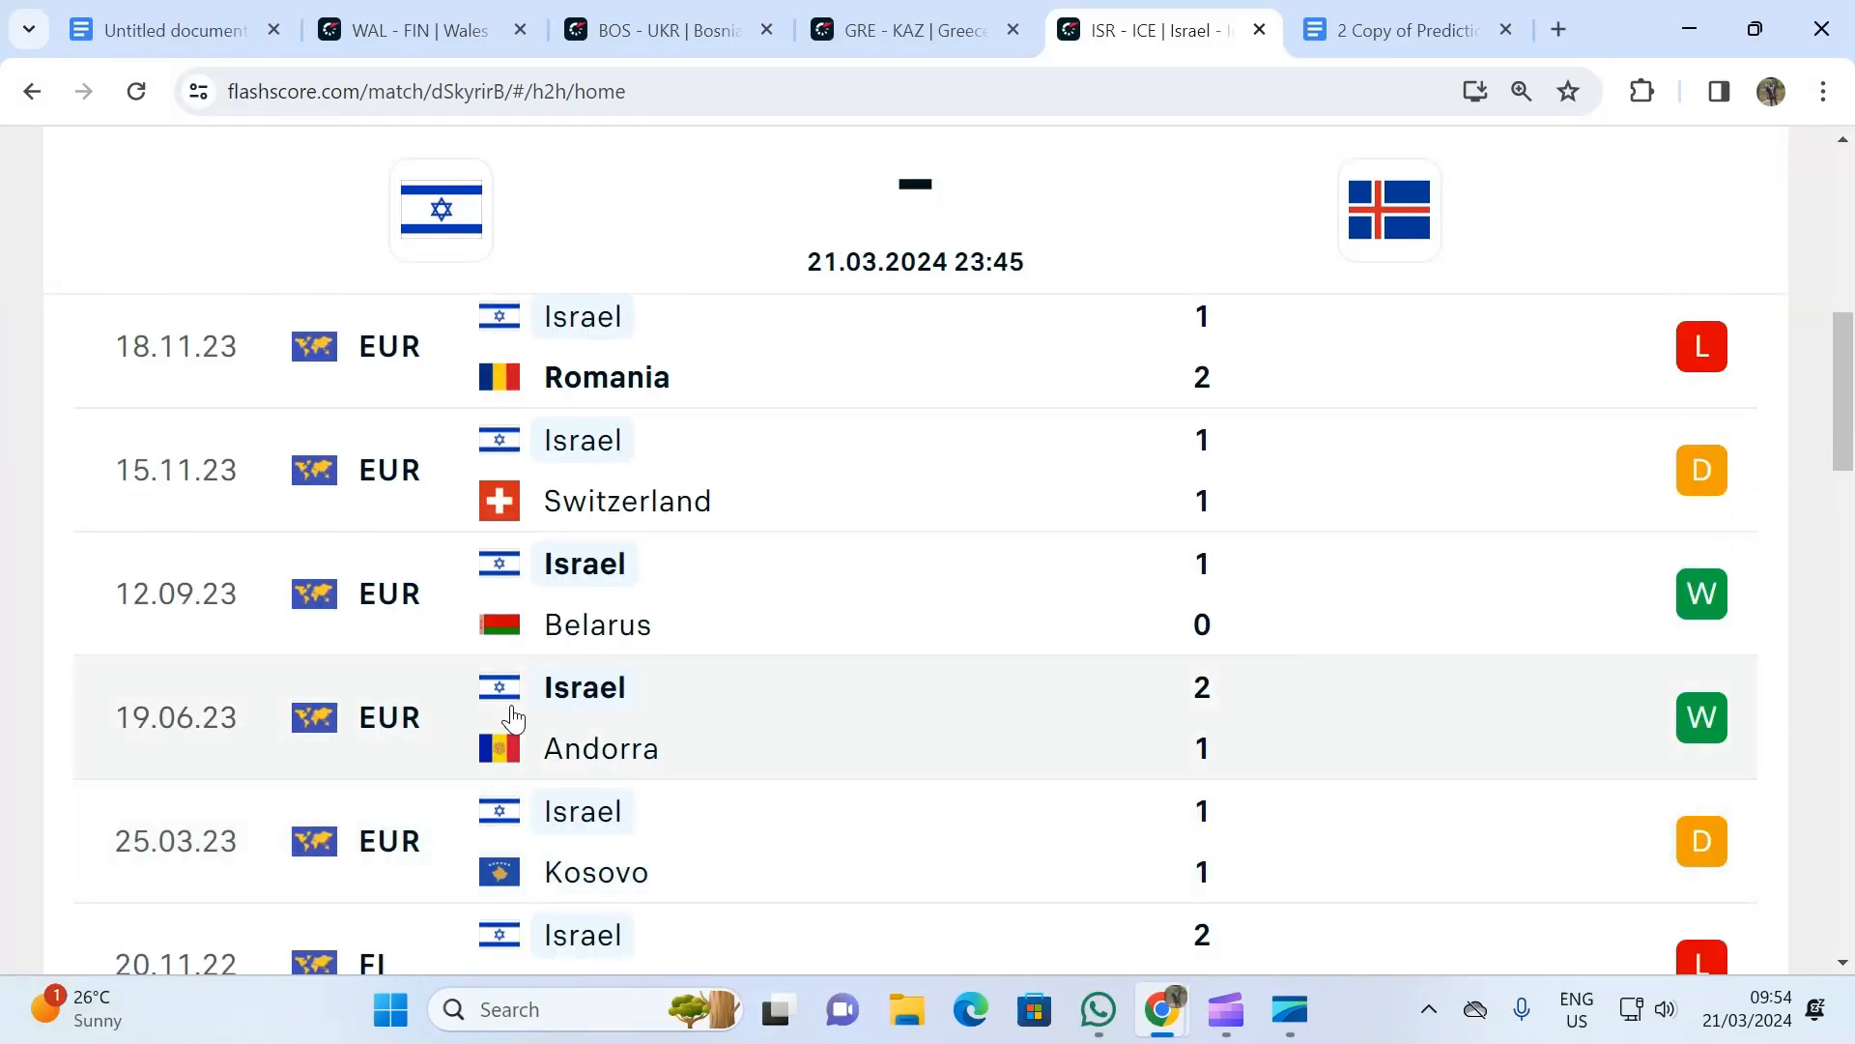
pyautogui.moveTo(1135, 373)
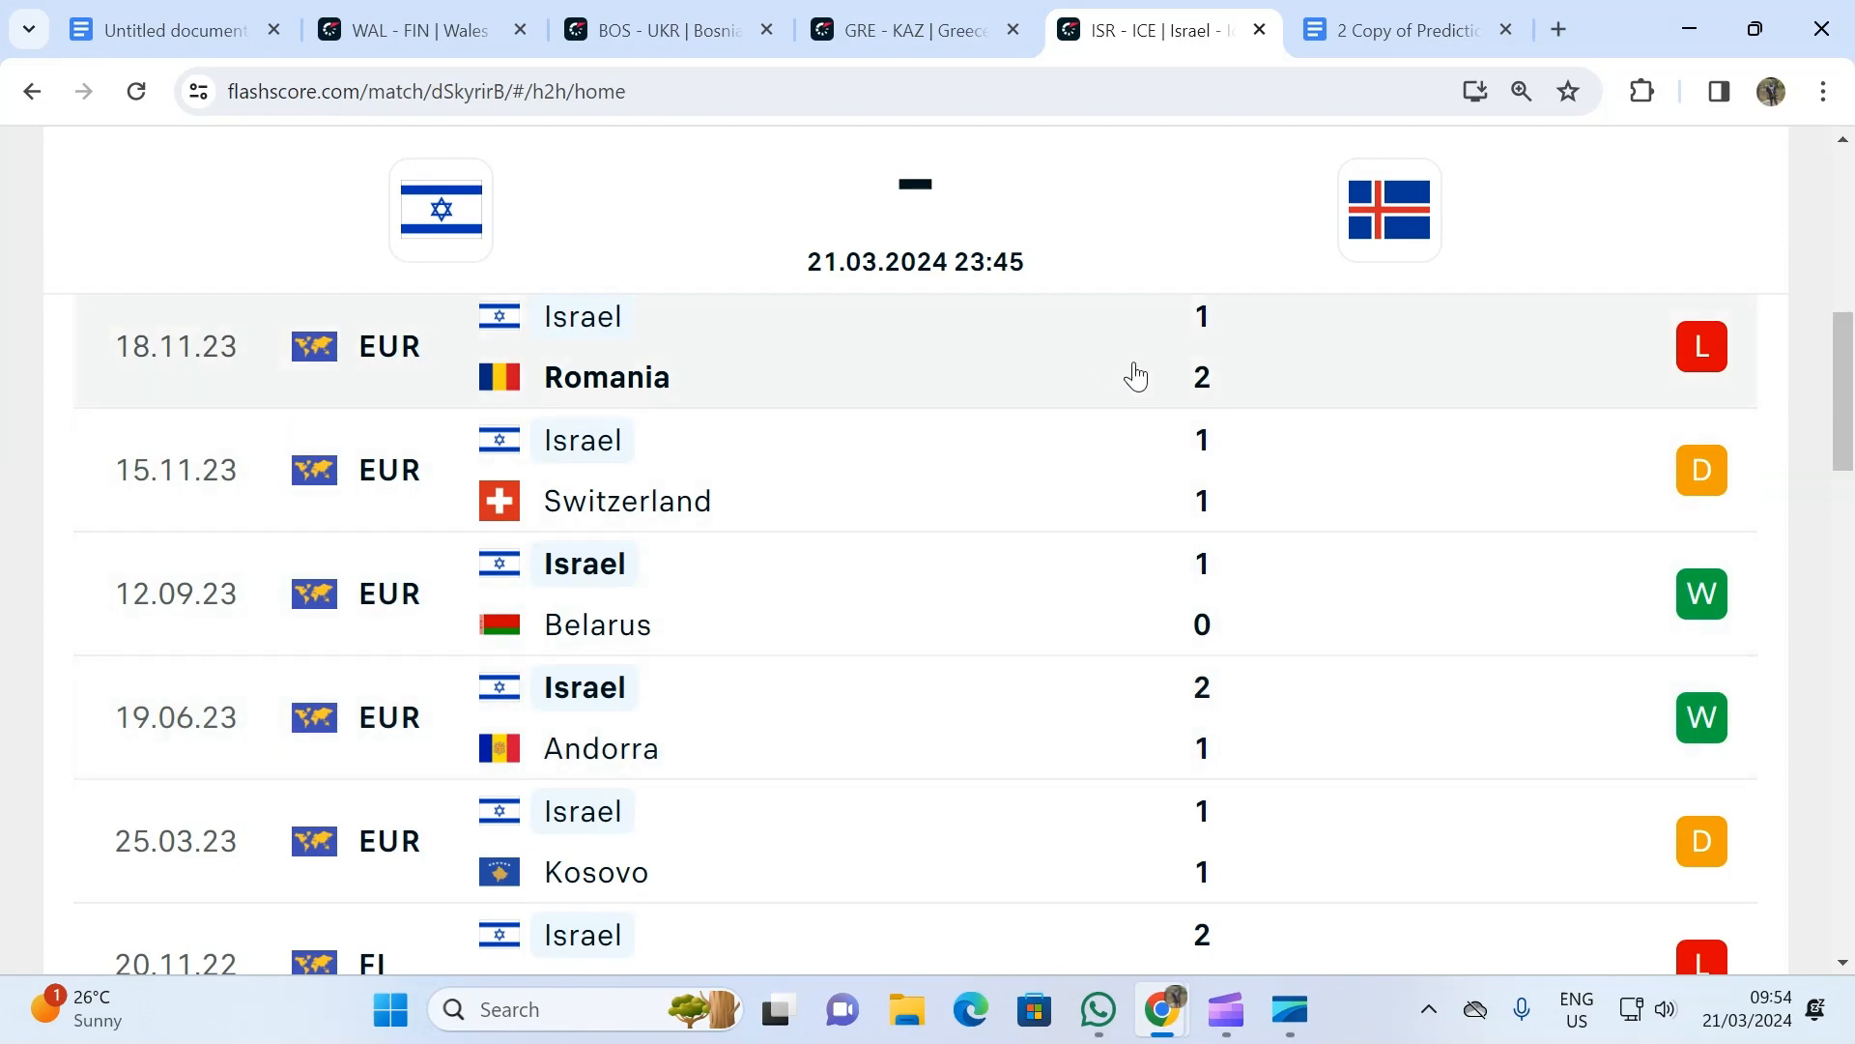
pyautogui.scroll(-3)
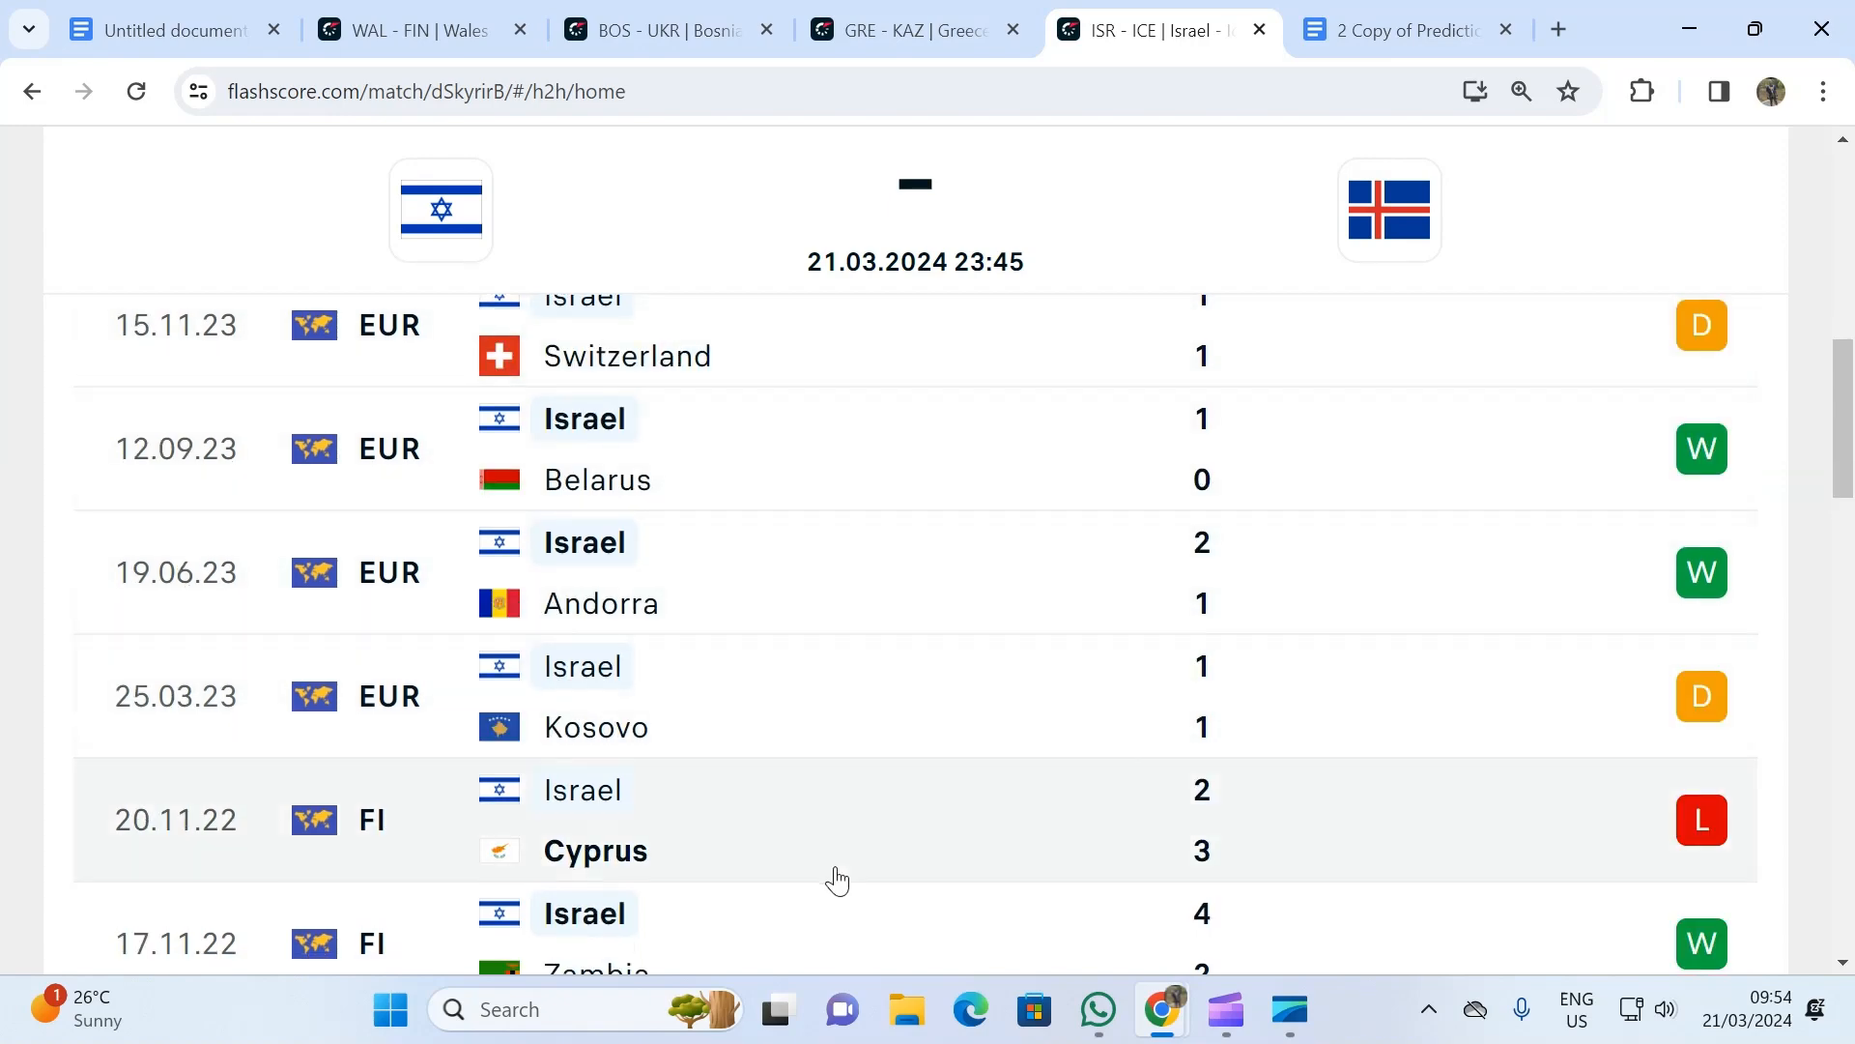
pyautogui.moveTo(911, 810)
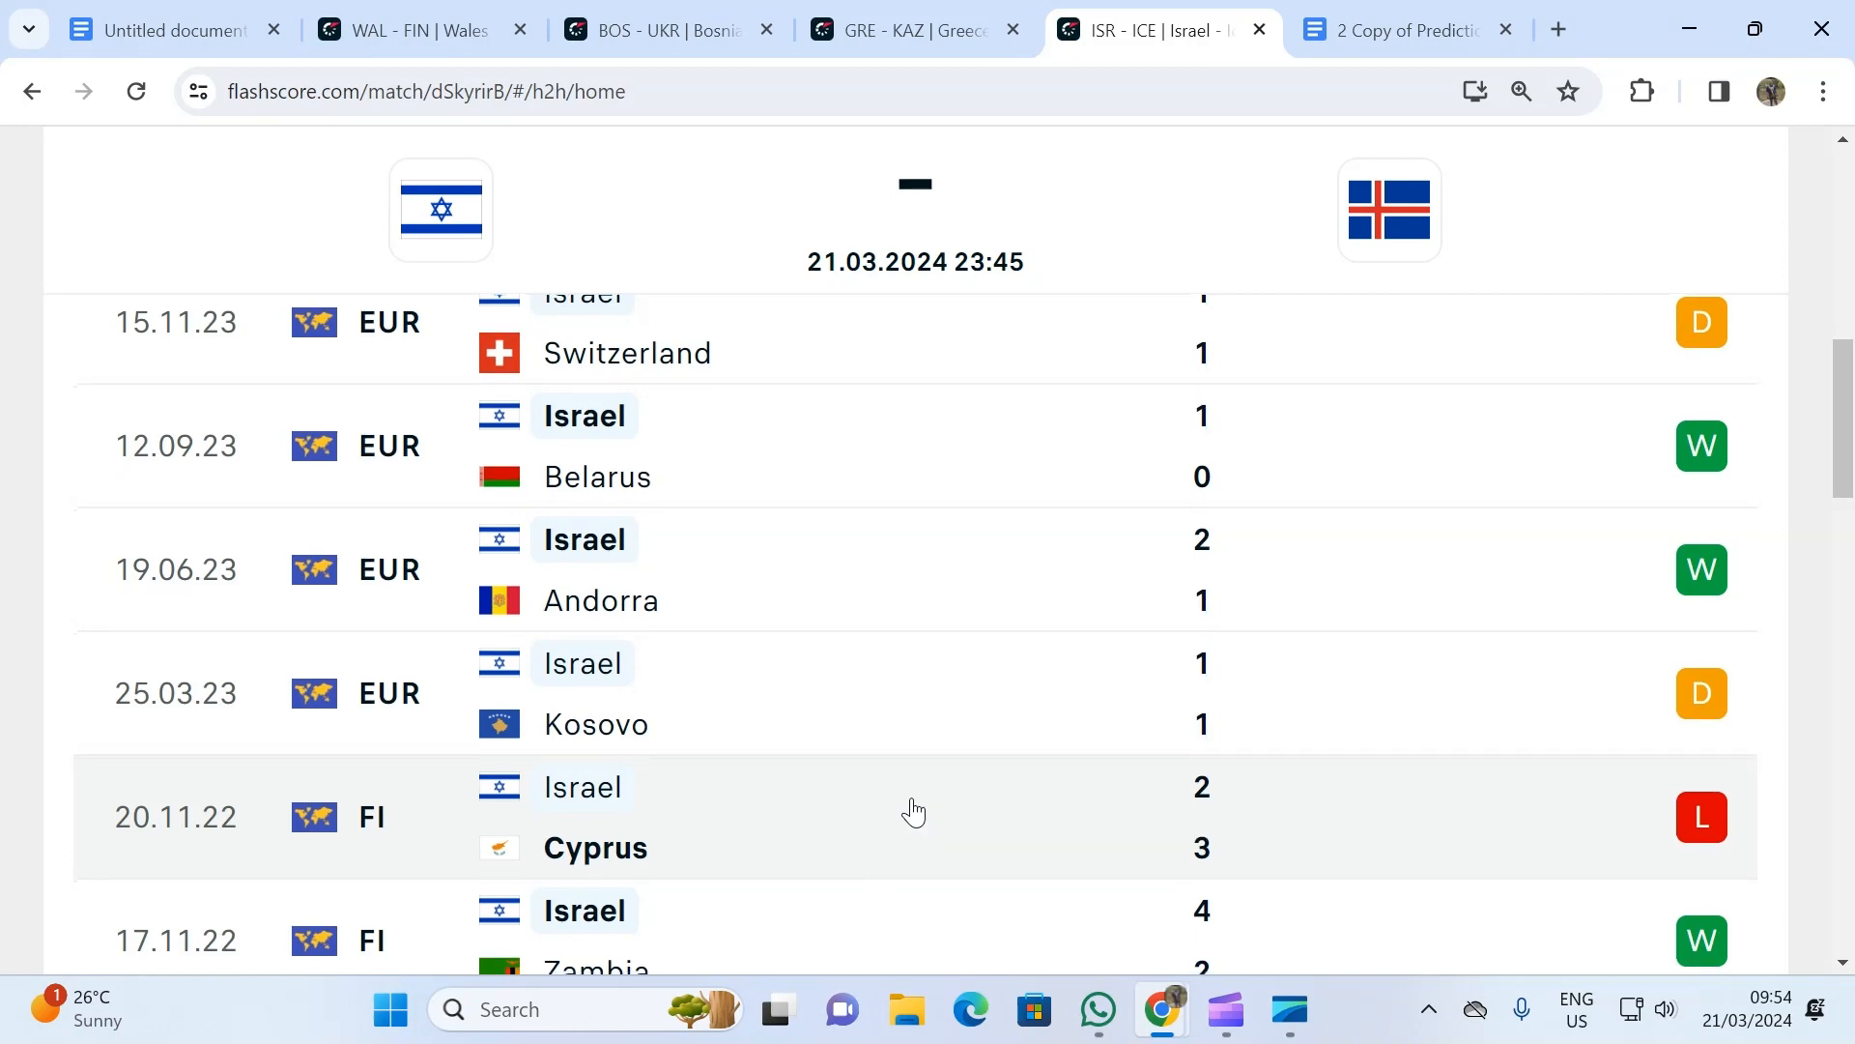
pyautogui.scroll(-3)
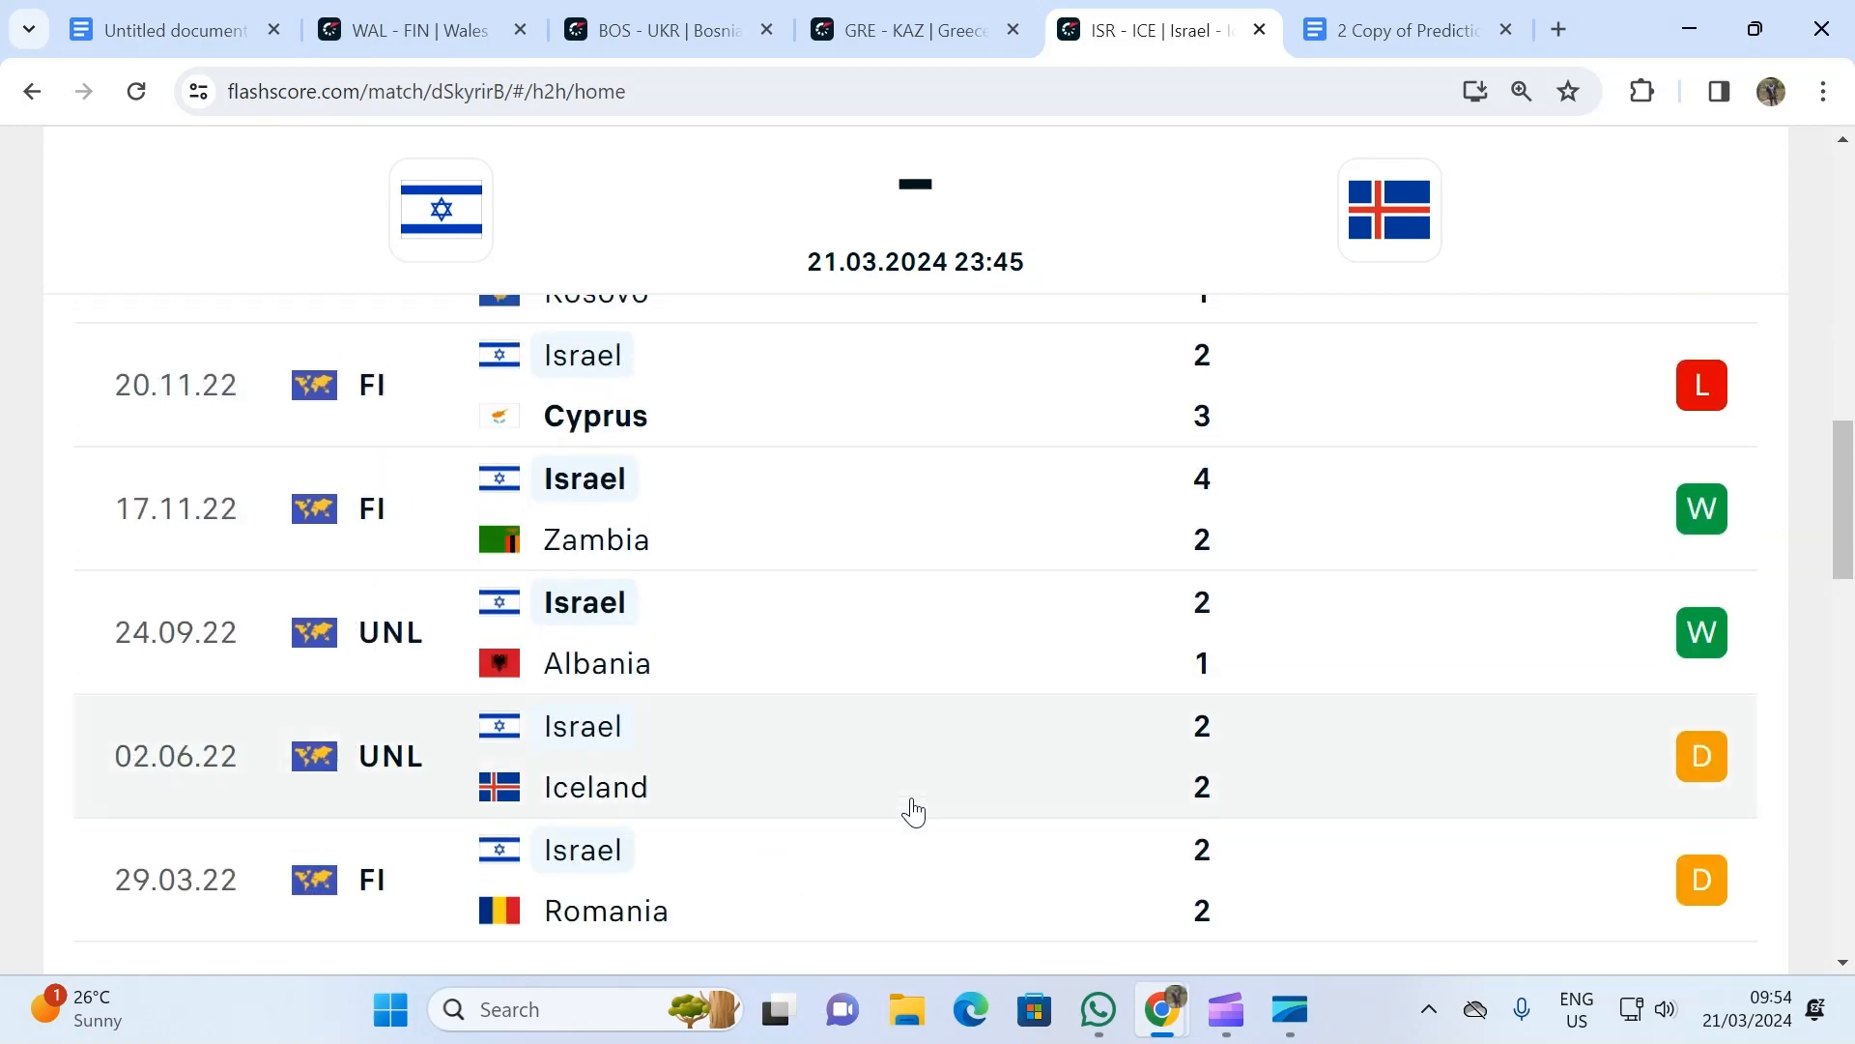
pyautogui.scroll(-3)
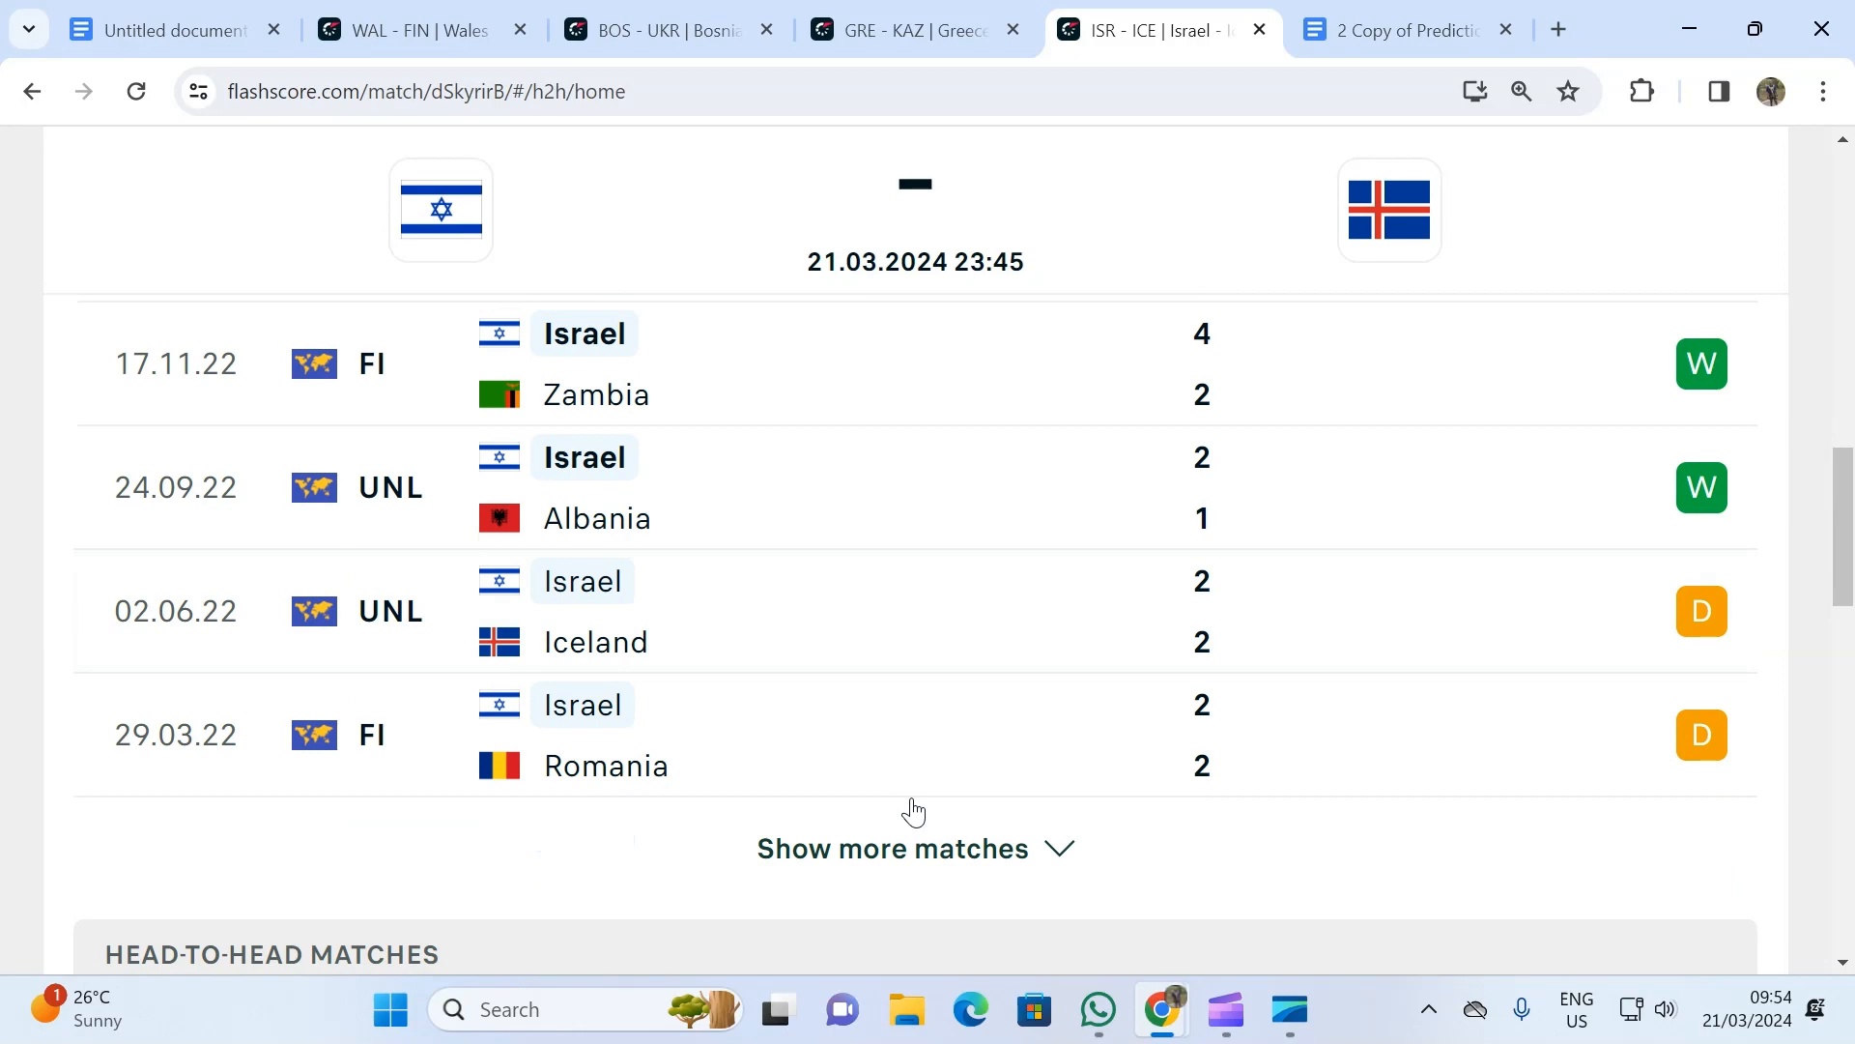
pyautogui.scroll(3)
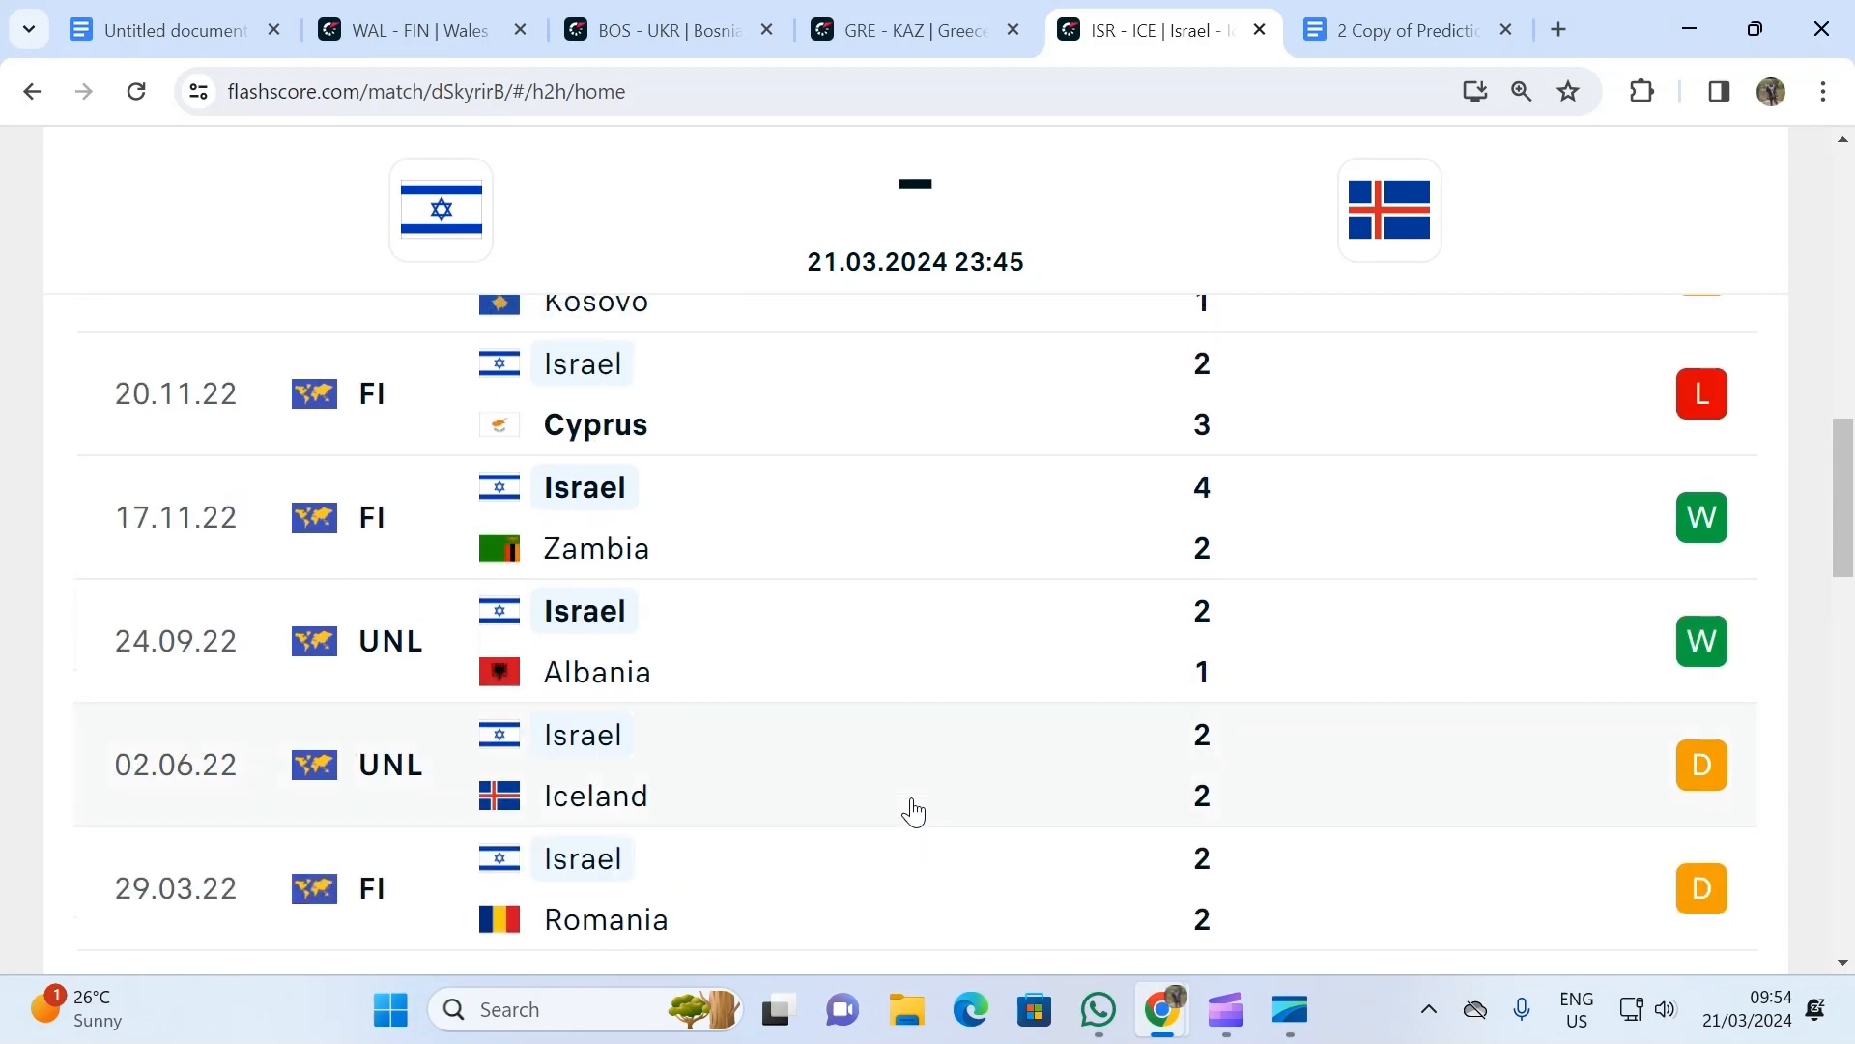
pyautogui.scroll(3)
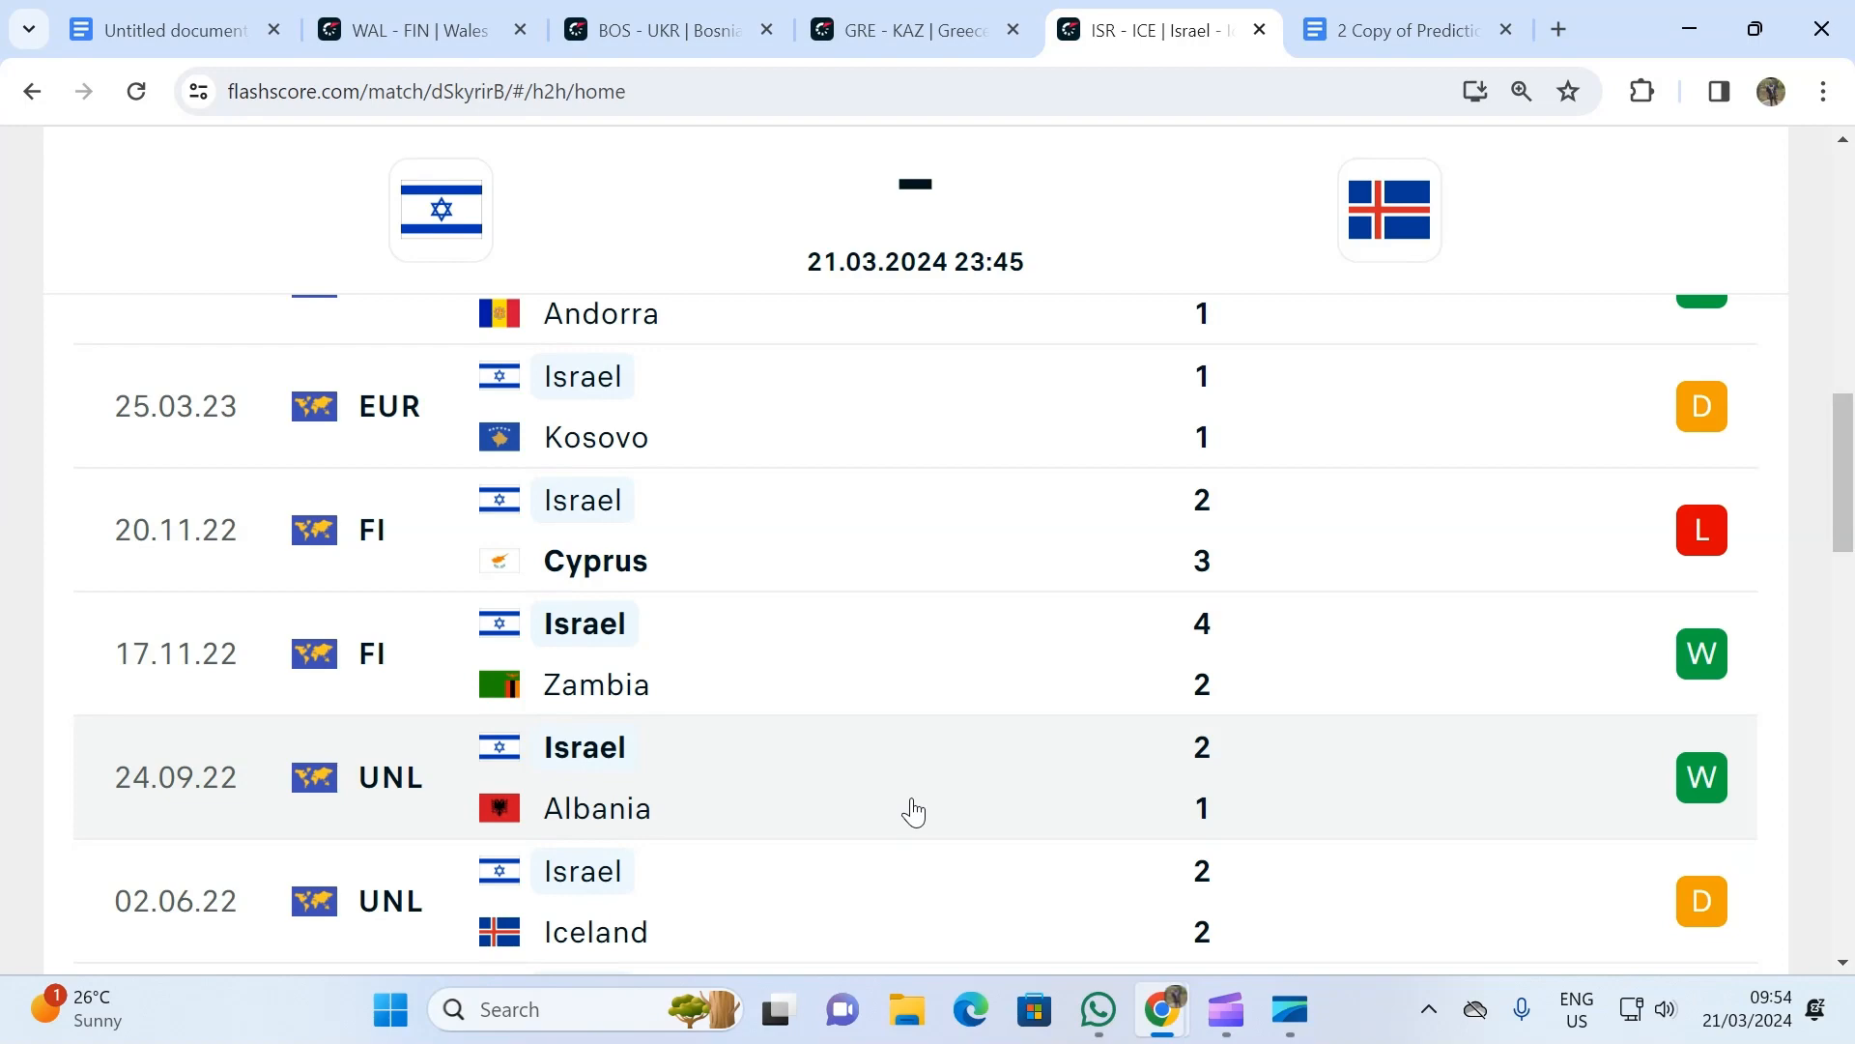
pyautogui.click(726, 571)
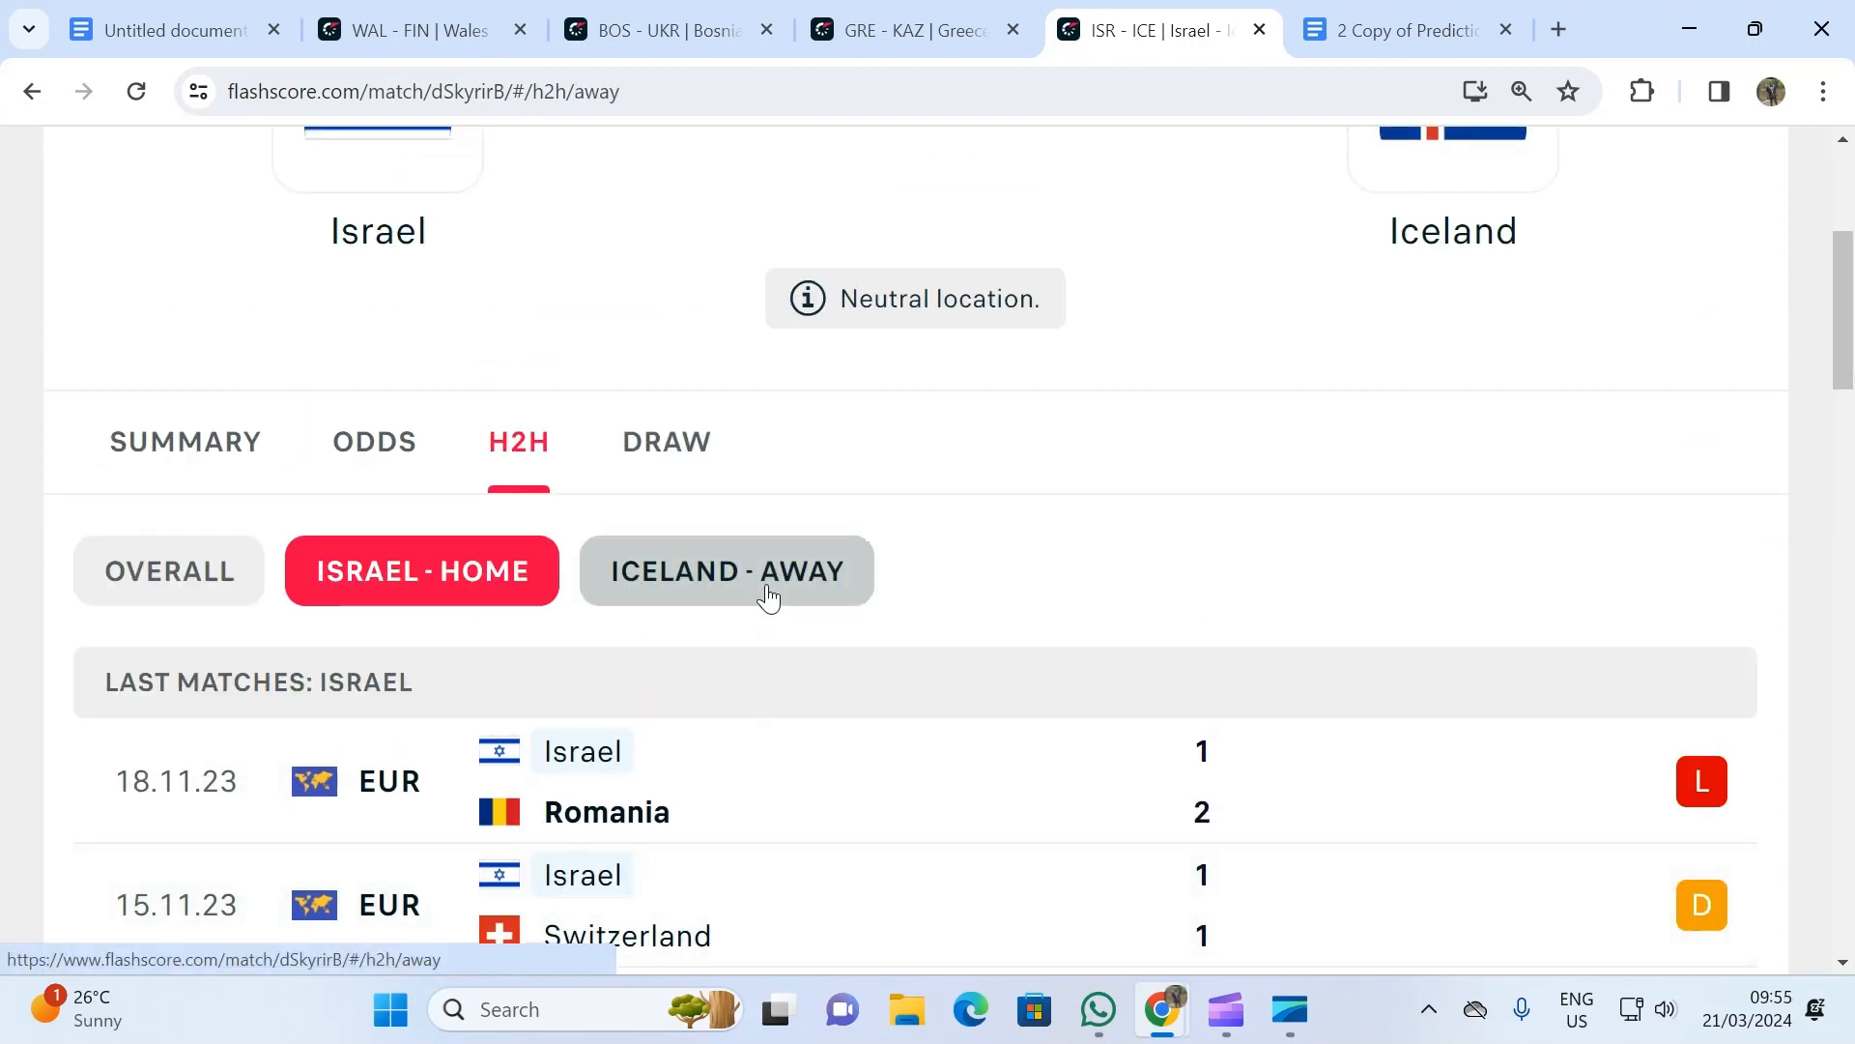
# - Show Iceland's away results, scroll through them, then return to Israel - Home
pyautogui.click(727, 572)
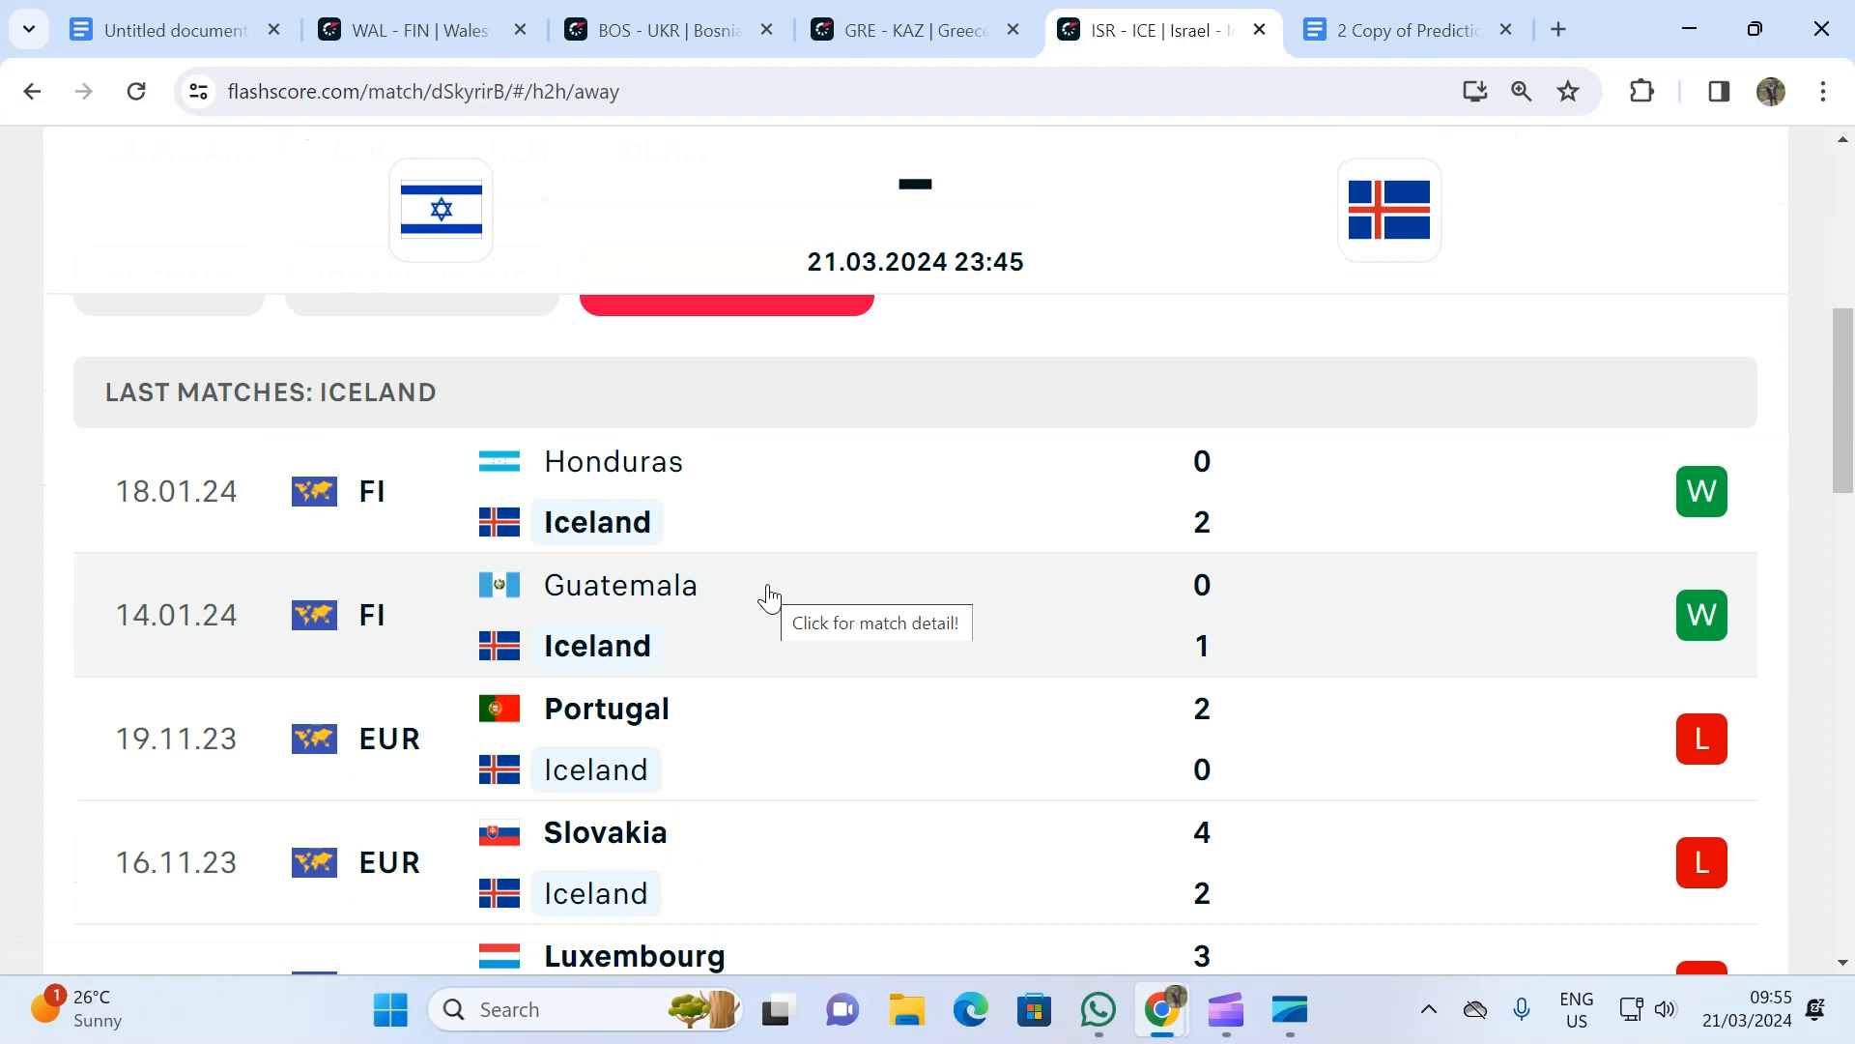
pyautogui.scroll(-3)
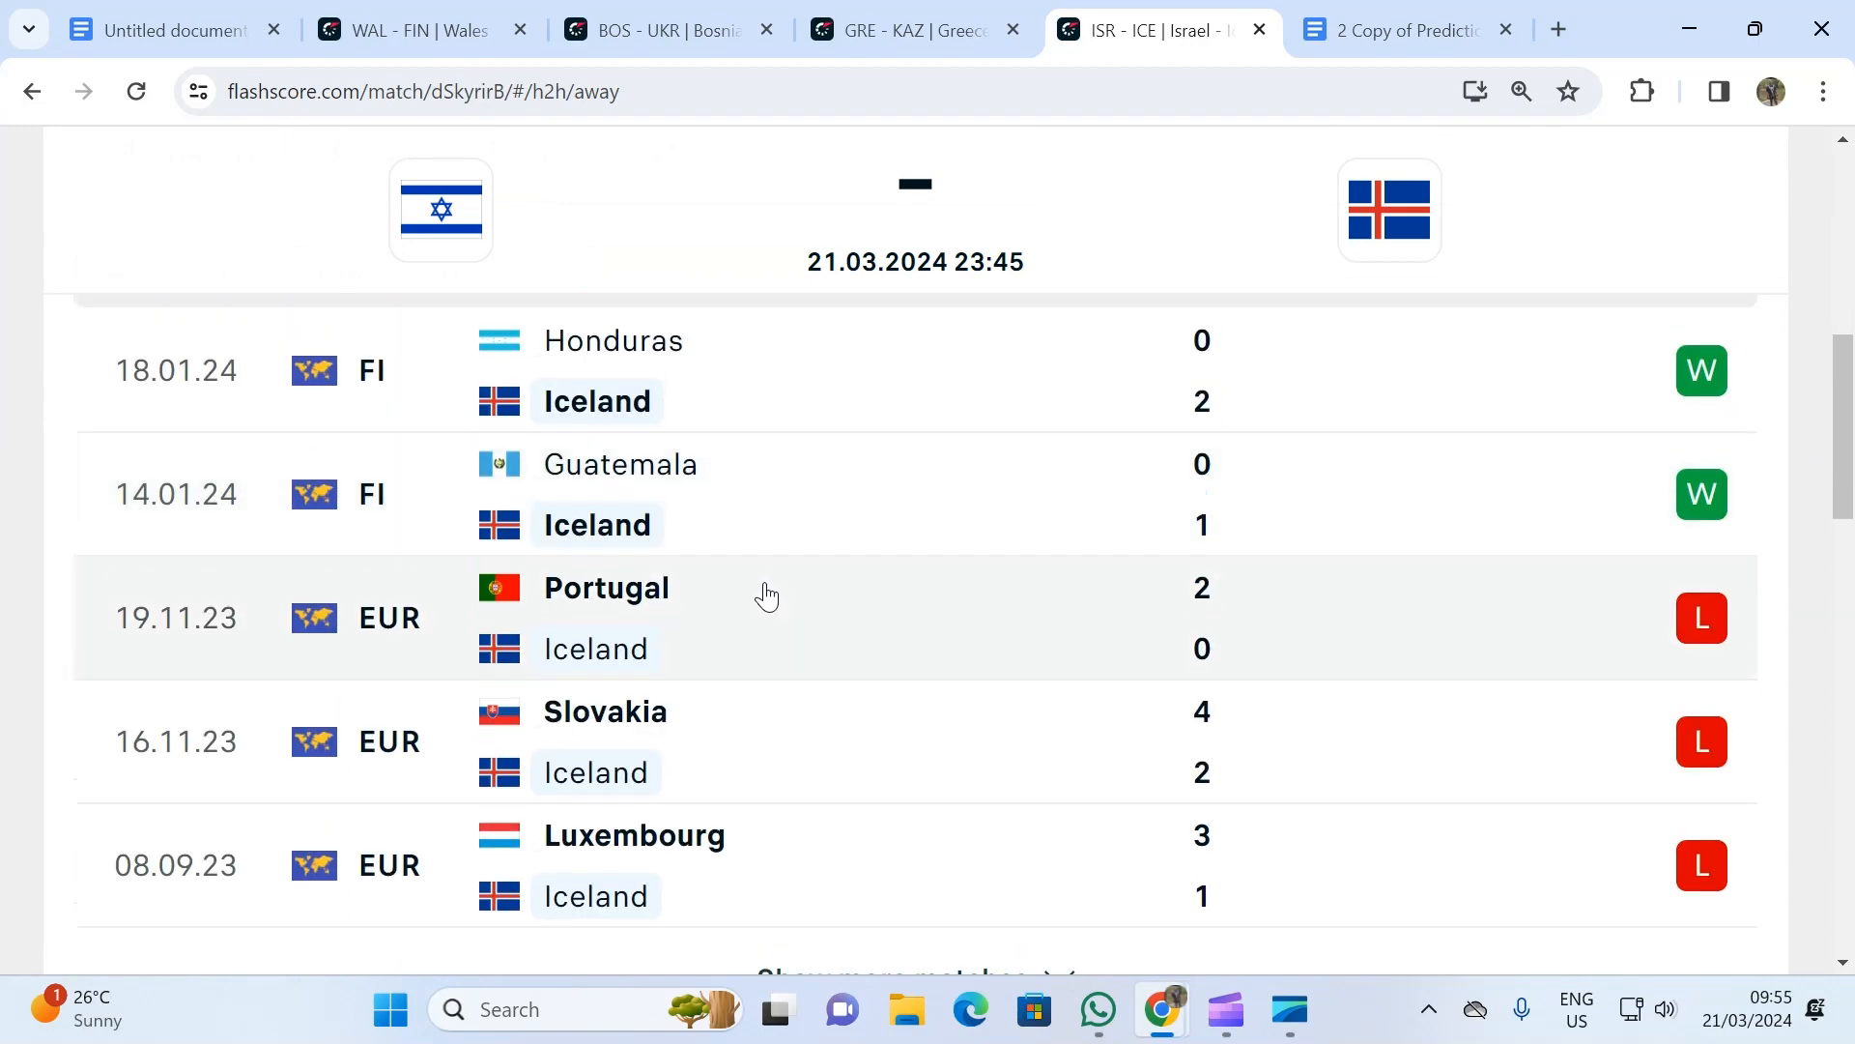
pyautogui.scroll(-3)
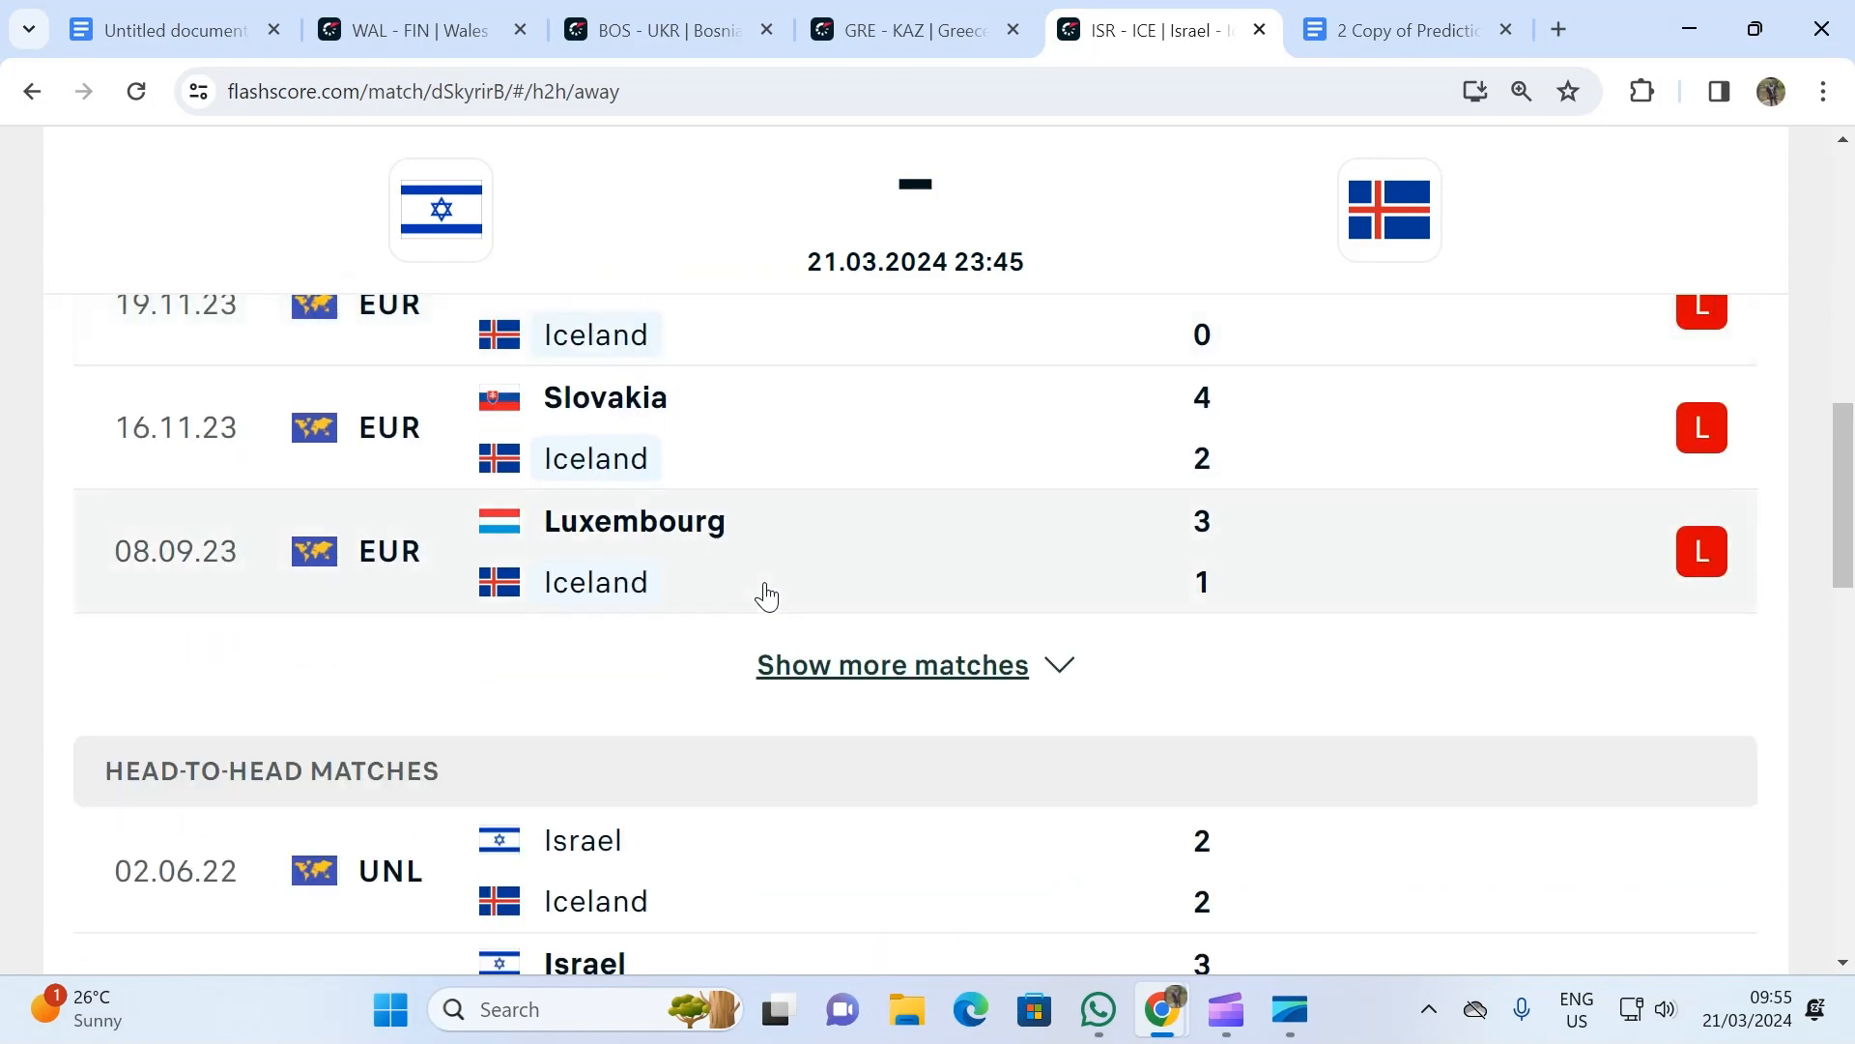
pyautogui.scroll(-3)
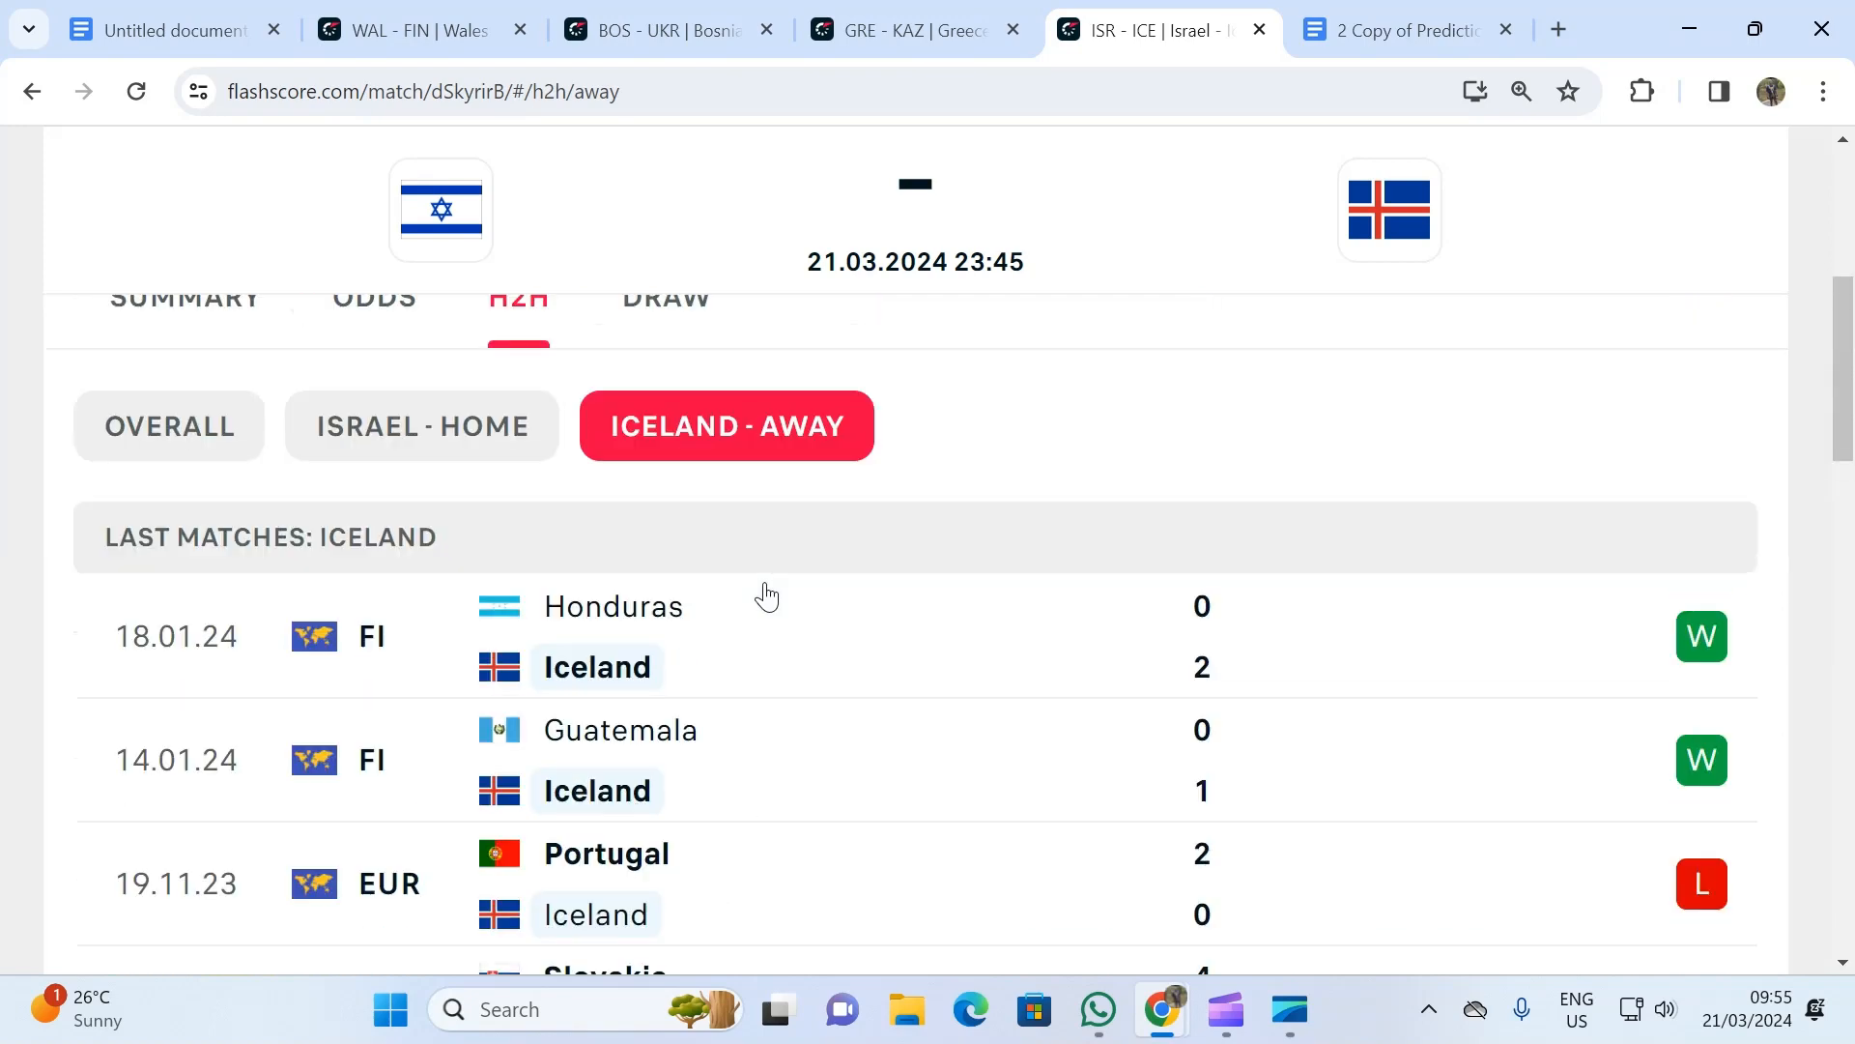
pyautogui.click(421, 425)
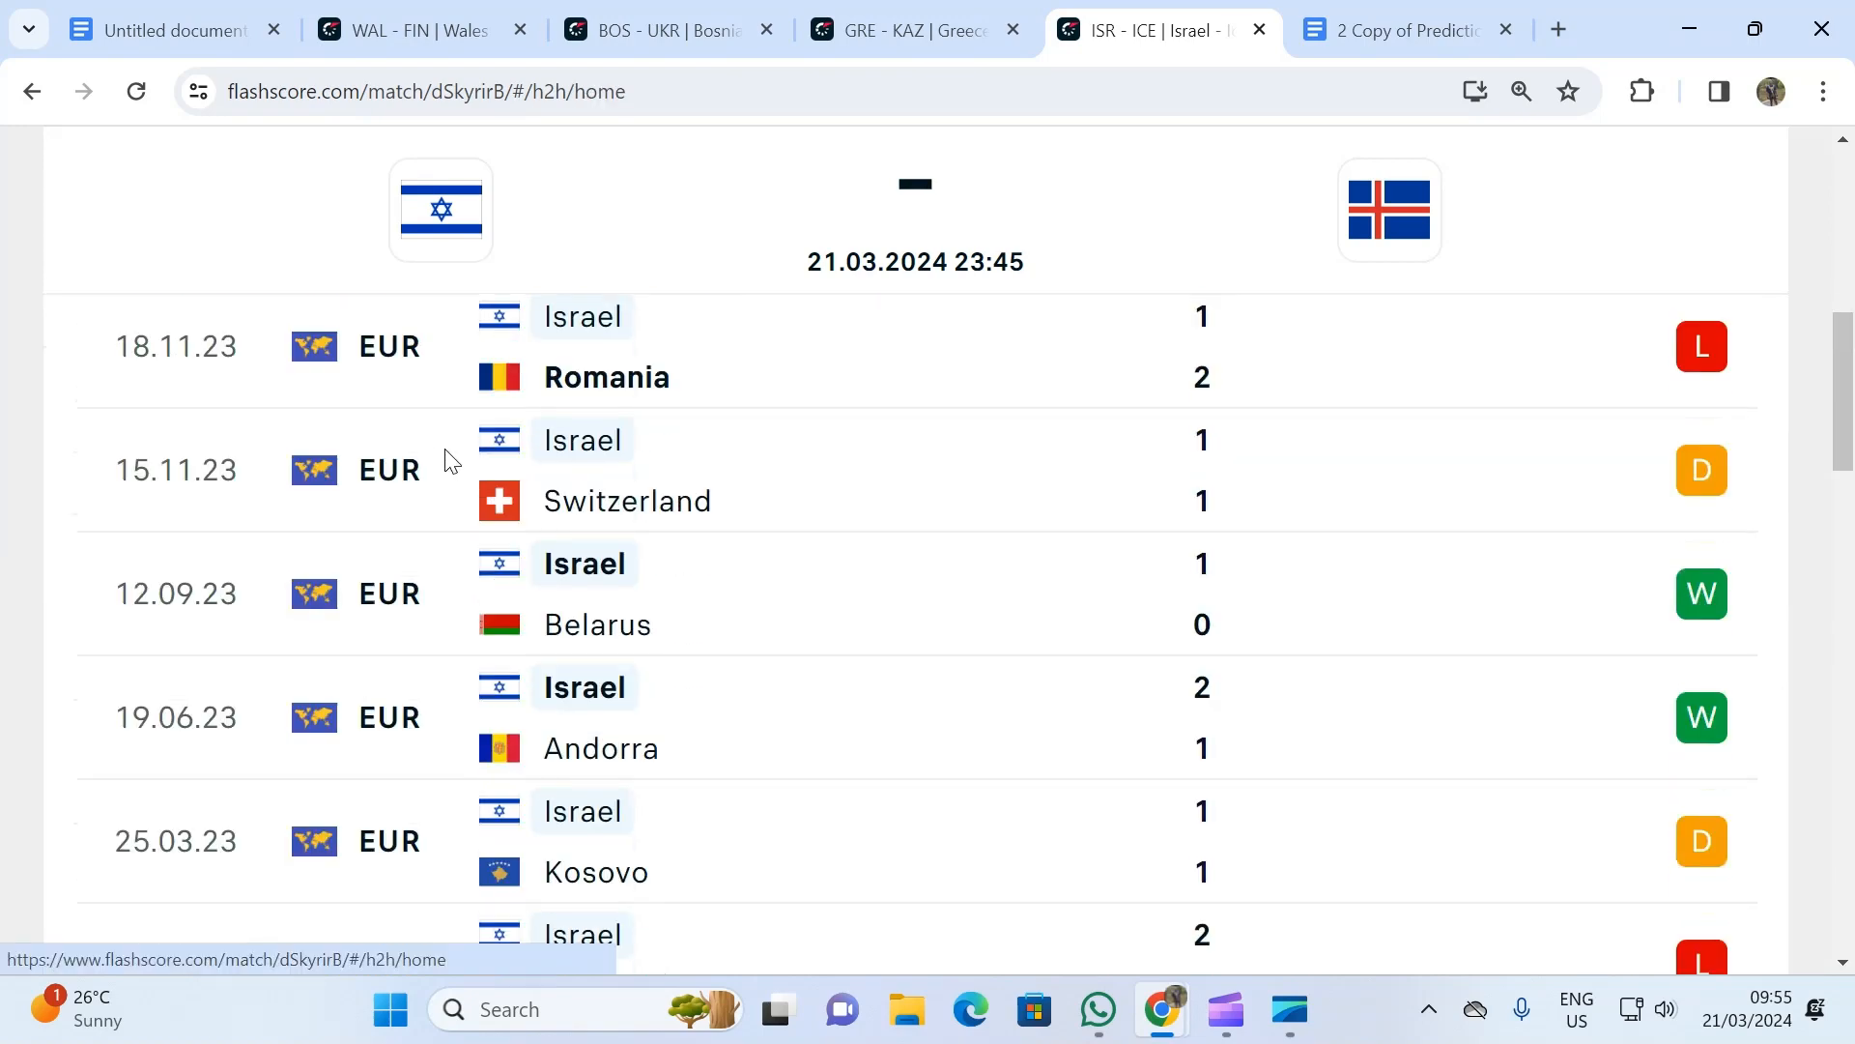
pyautogui.moveTo(497, 470)
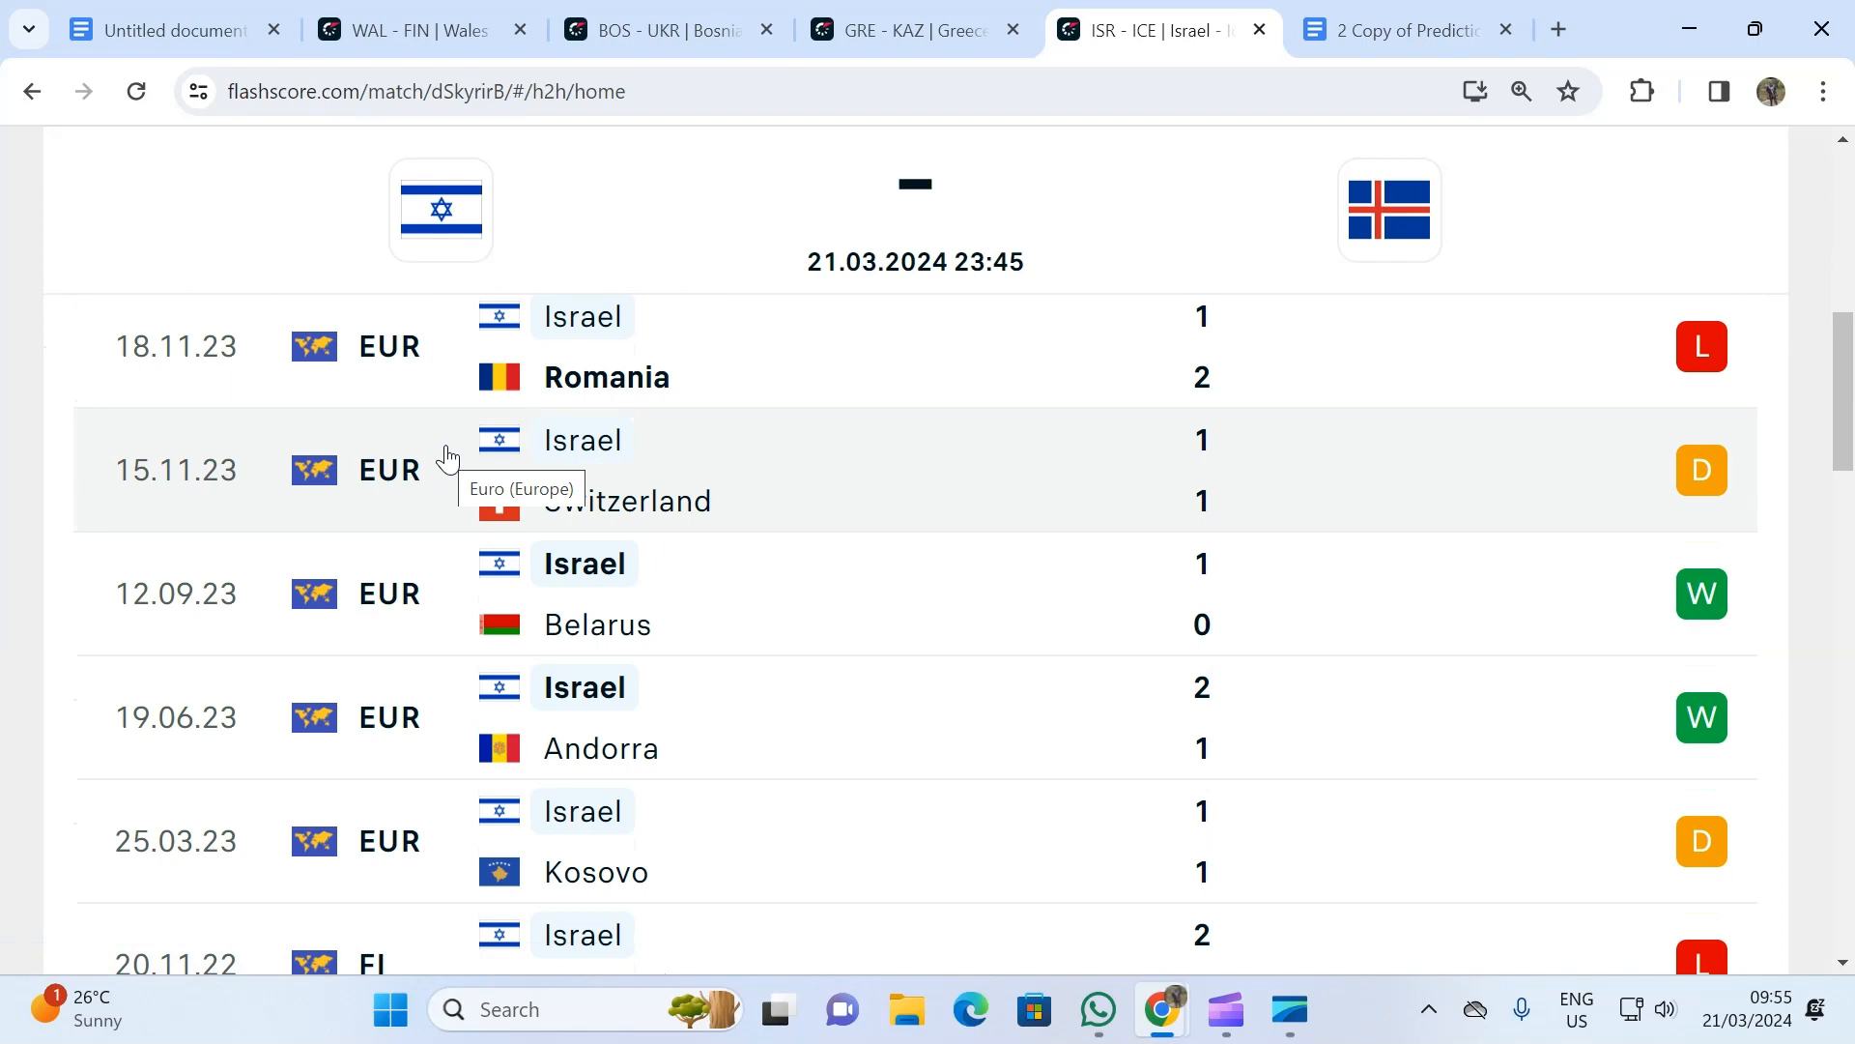
# - Scroll to the Israel–Iceland head-to-head meetings, then switch to the predictions Google Doc
pyautogui.scroll(-3)
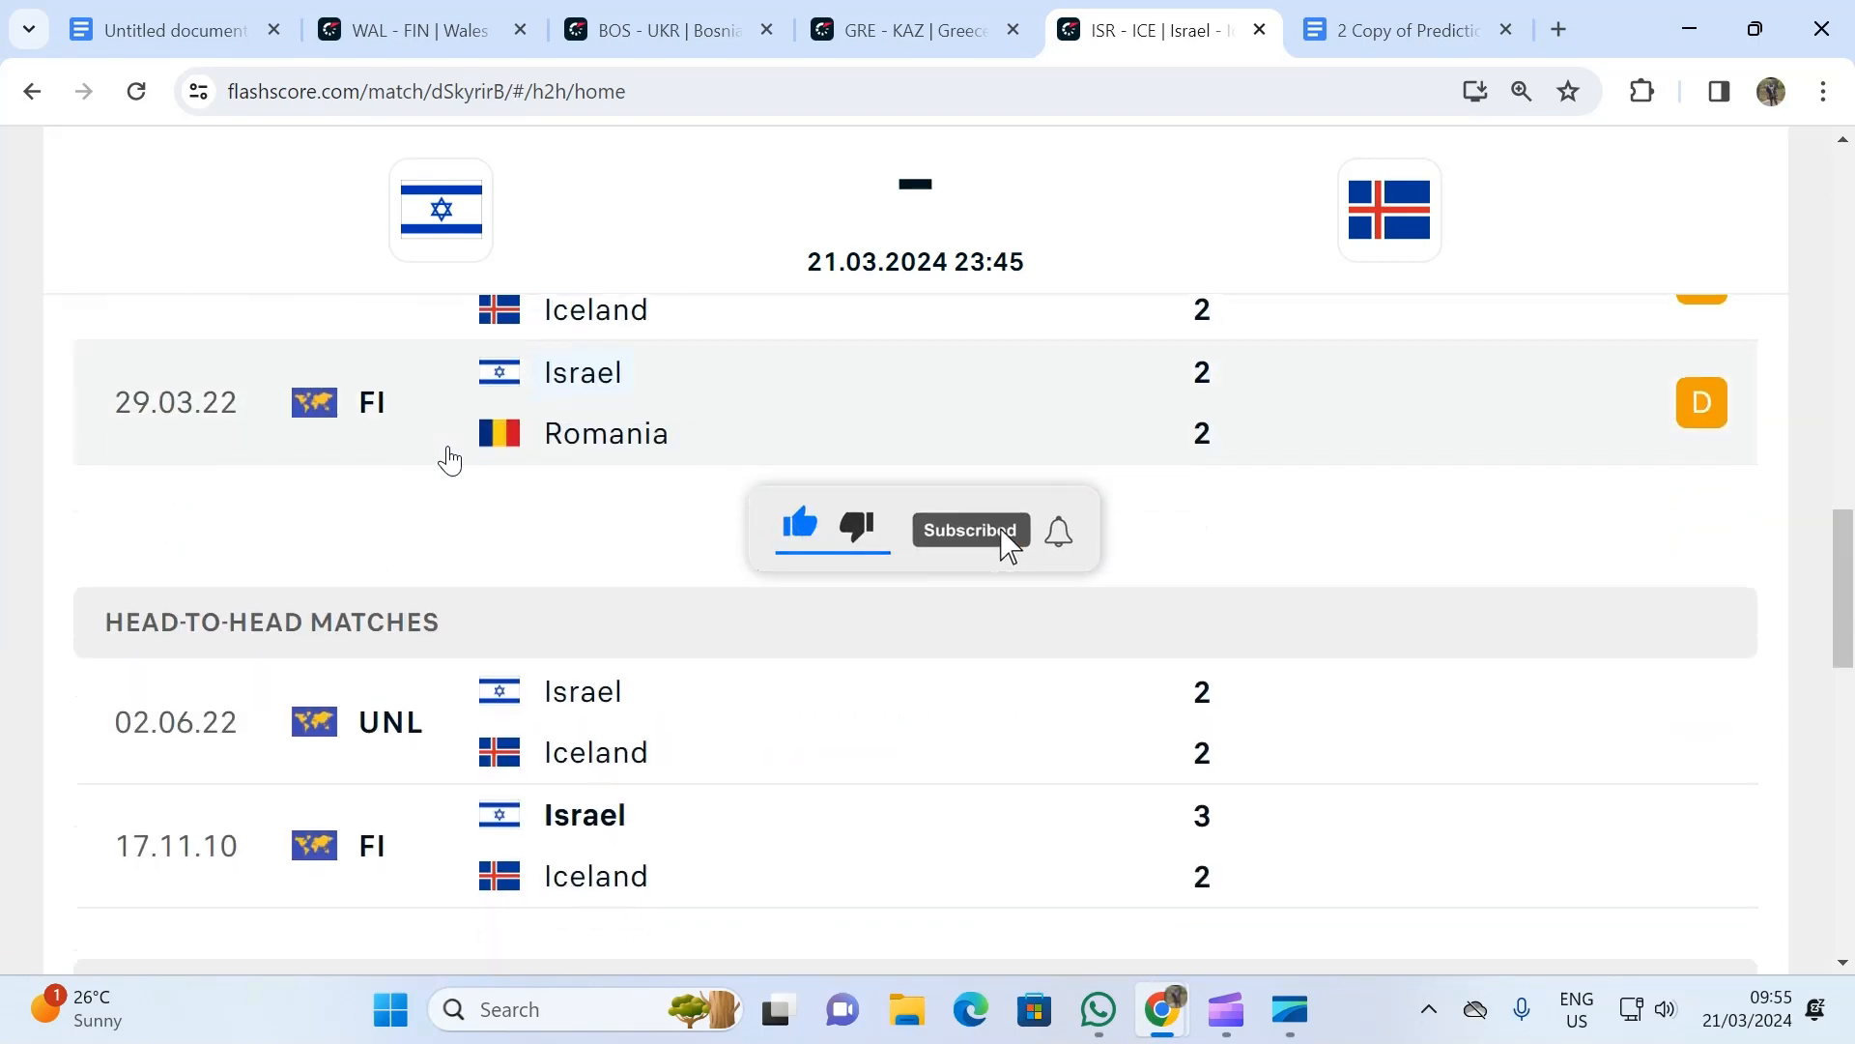
pyautogui.scroll(-3)
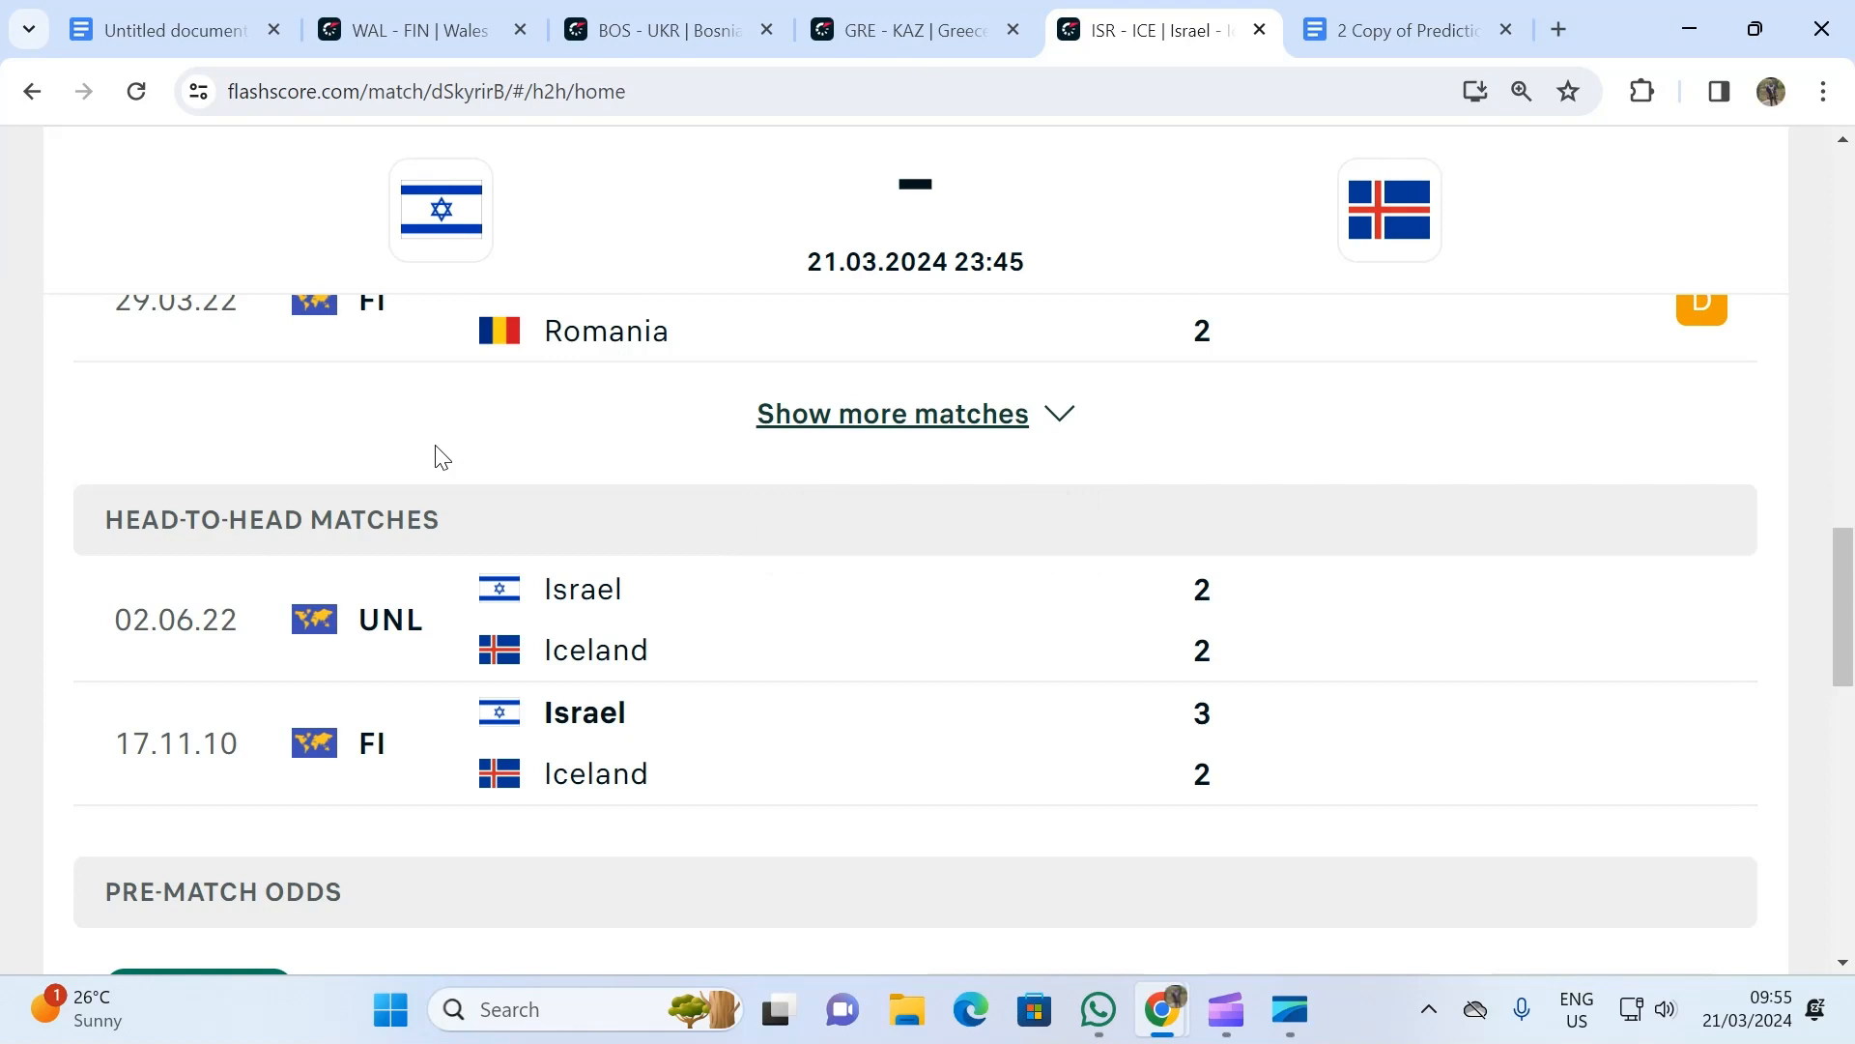
pyautogui.moveTo(429, 477)
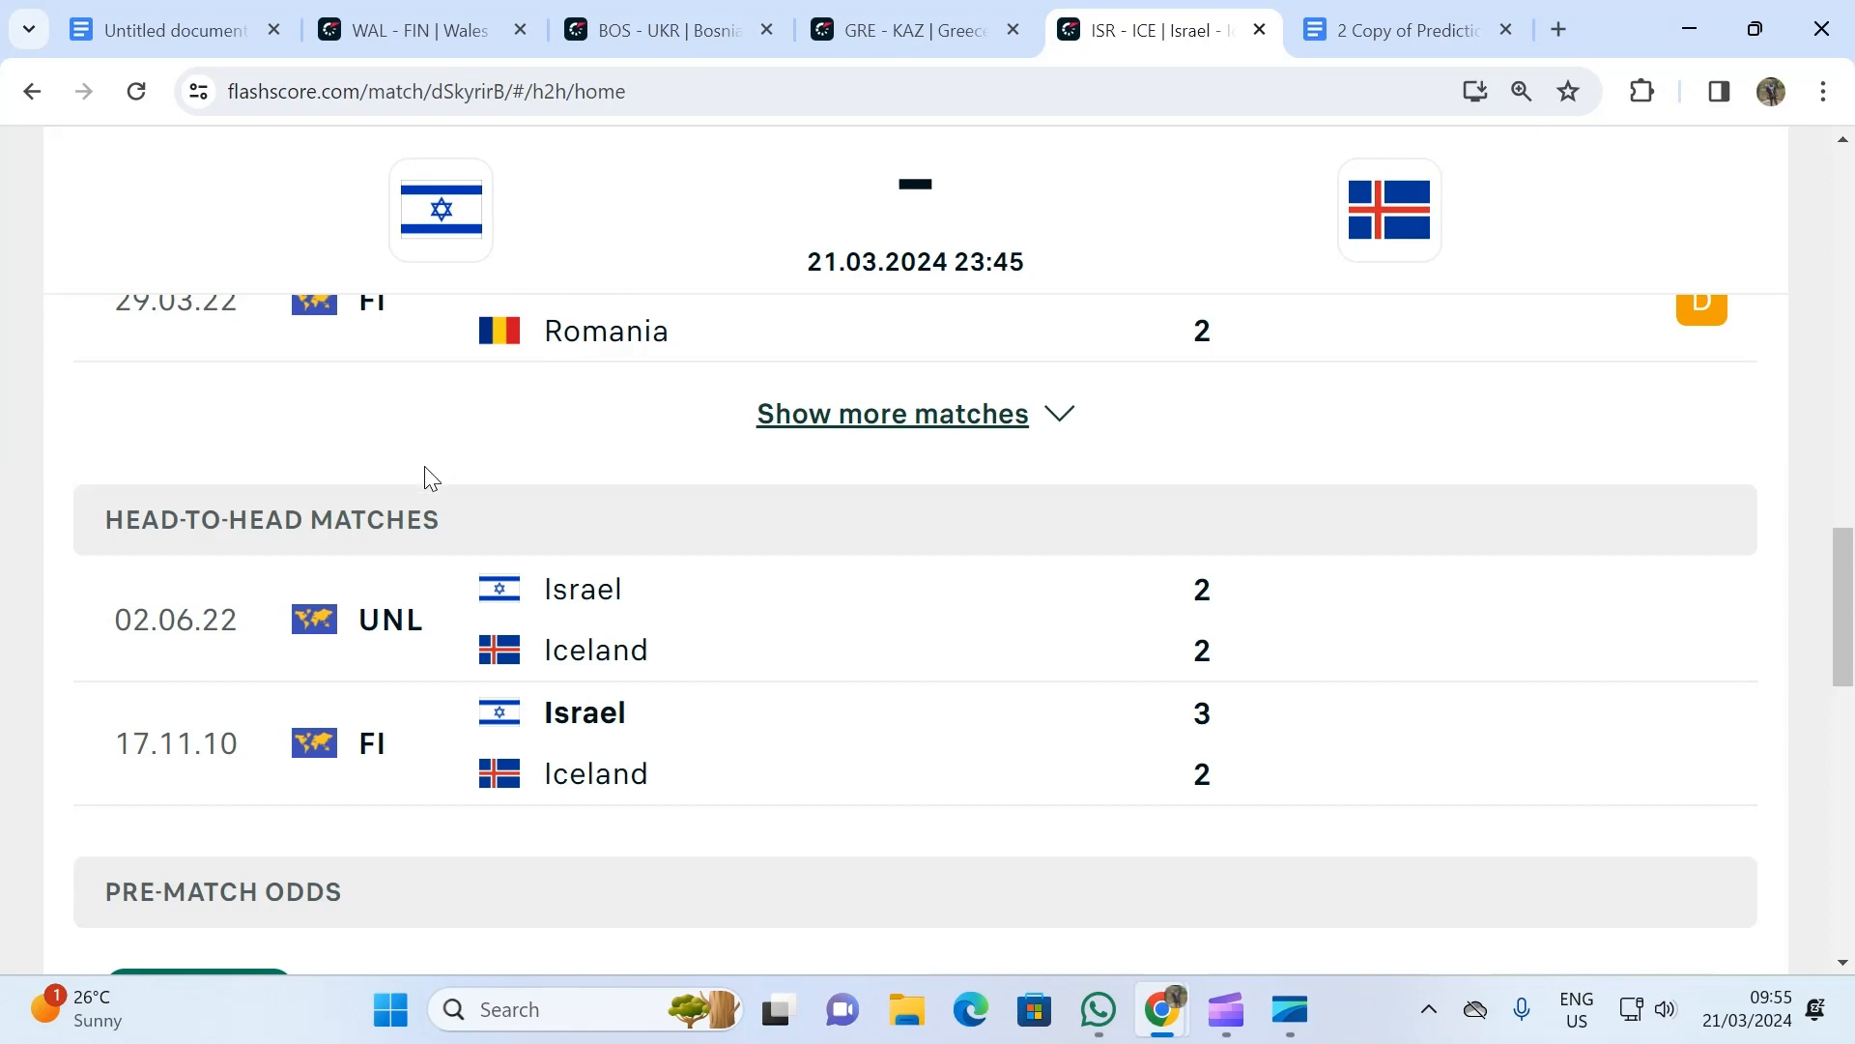
pyautogui.moveTo(1396, 29)
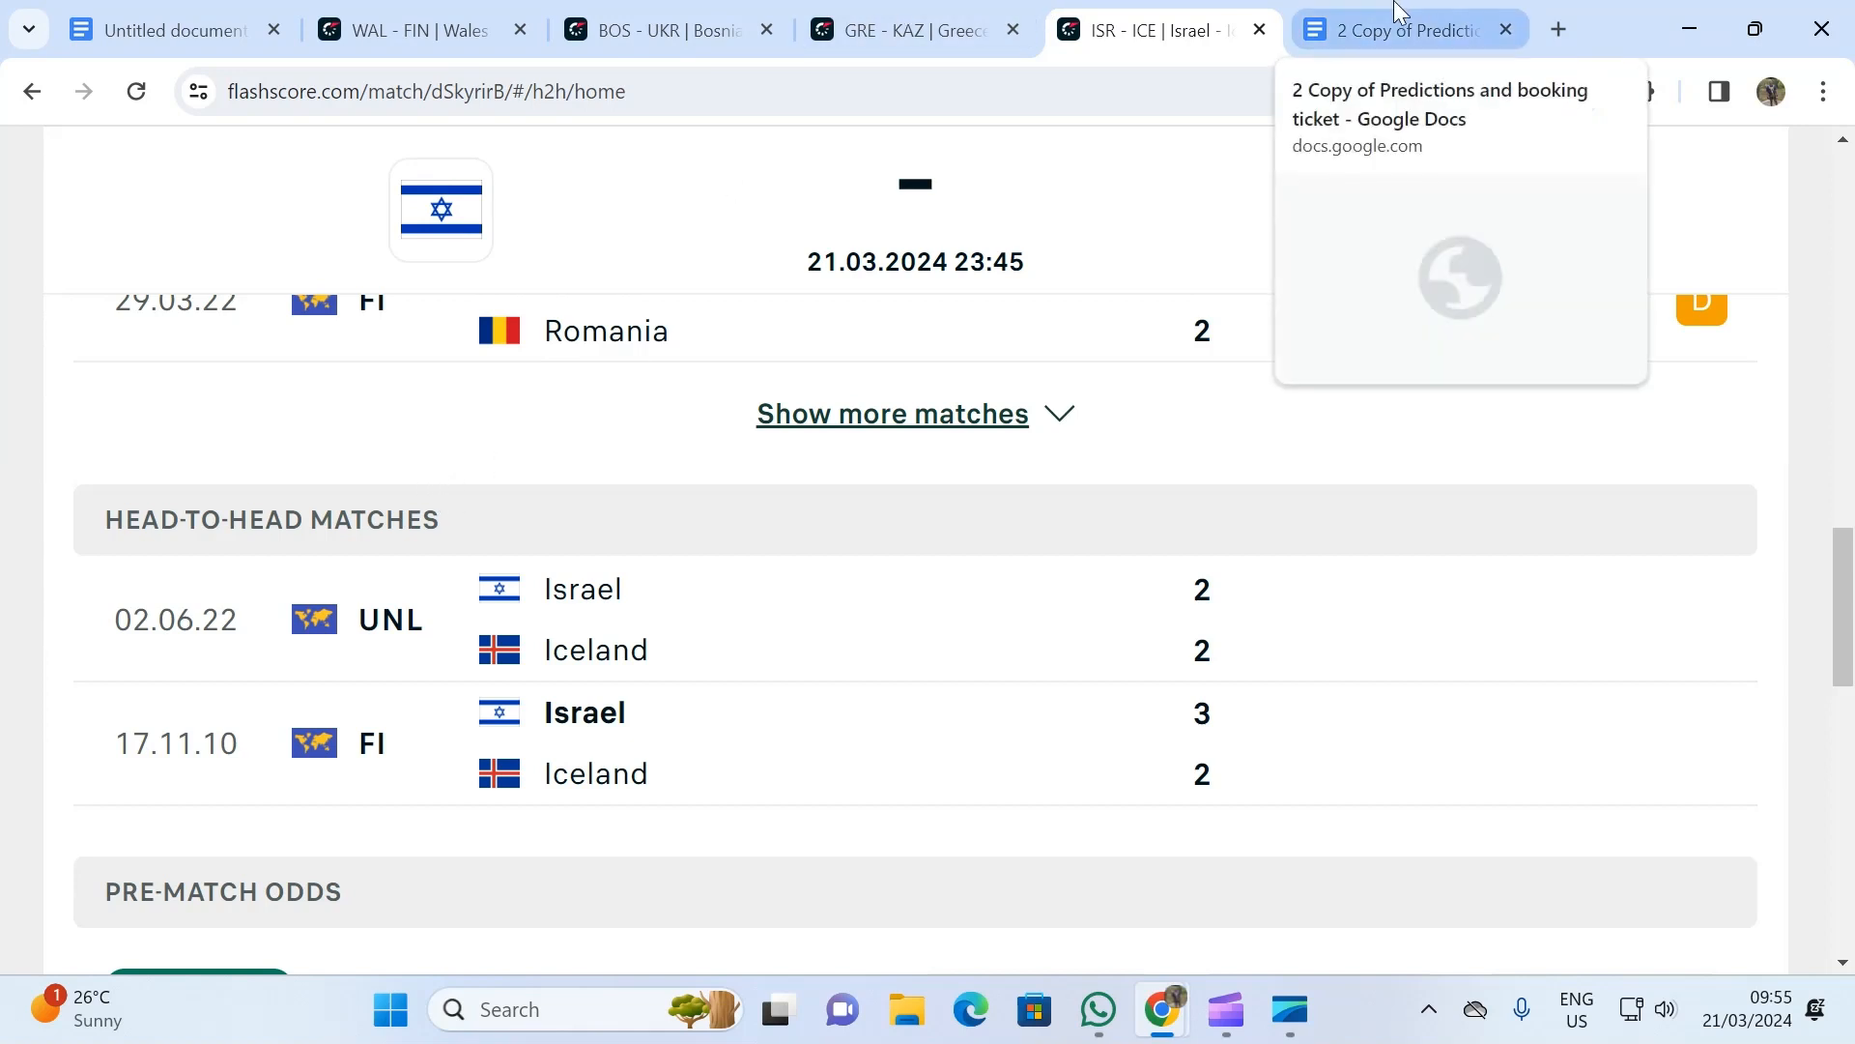
pyautogui.click(1395, 29)
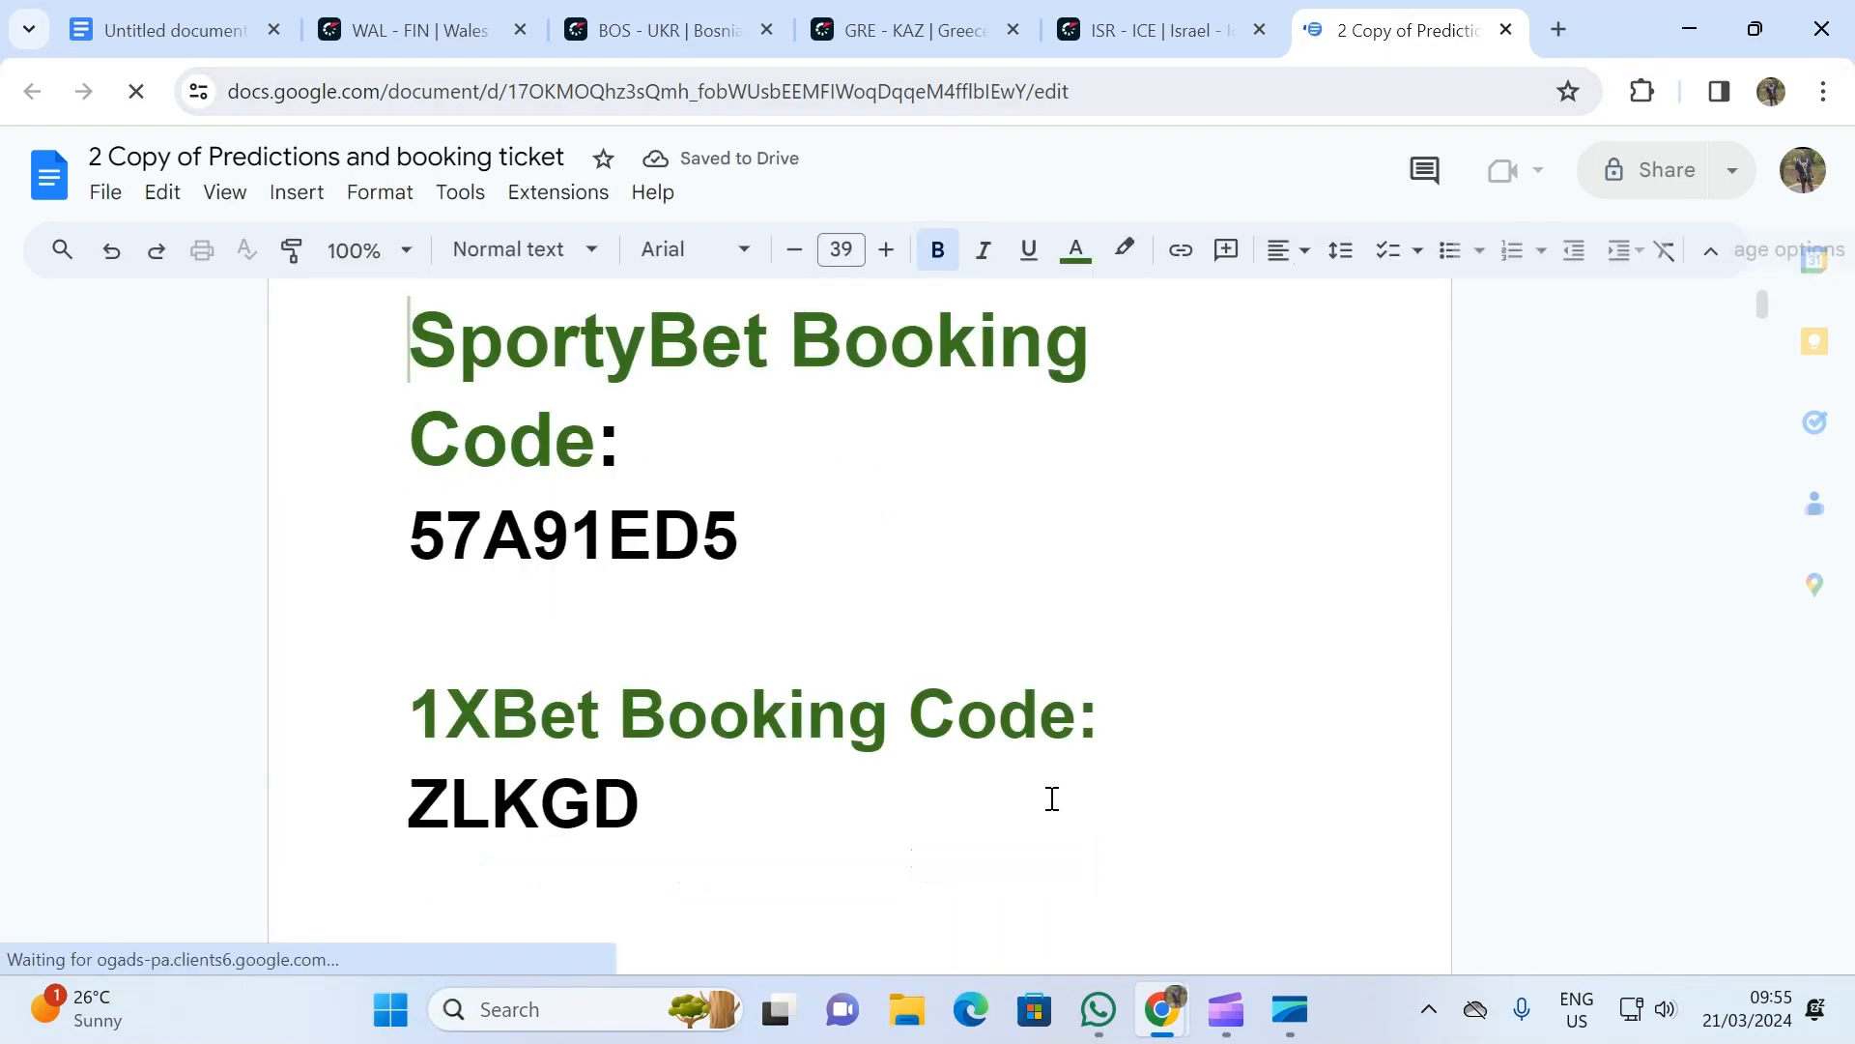
# - View the document's SportyBet and 1XBet booking codes, then switch to the Clipchamp recorder
pyautogui.click(642, 802)
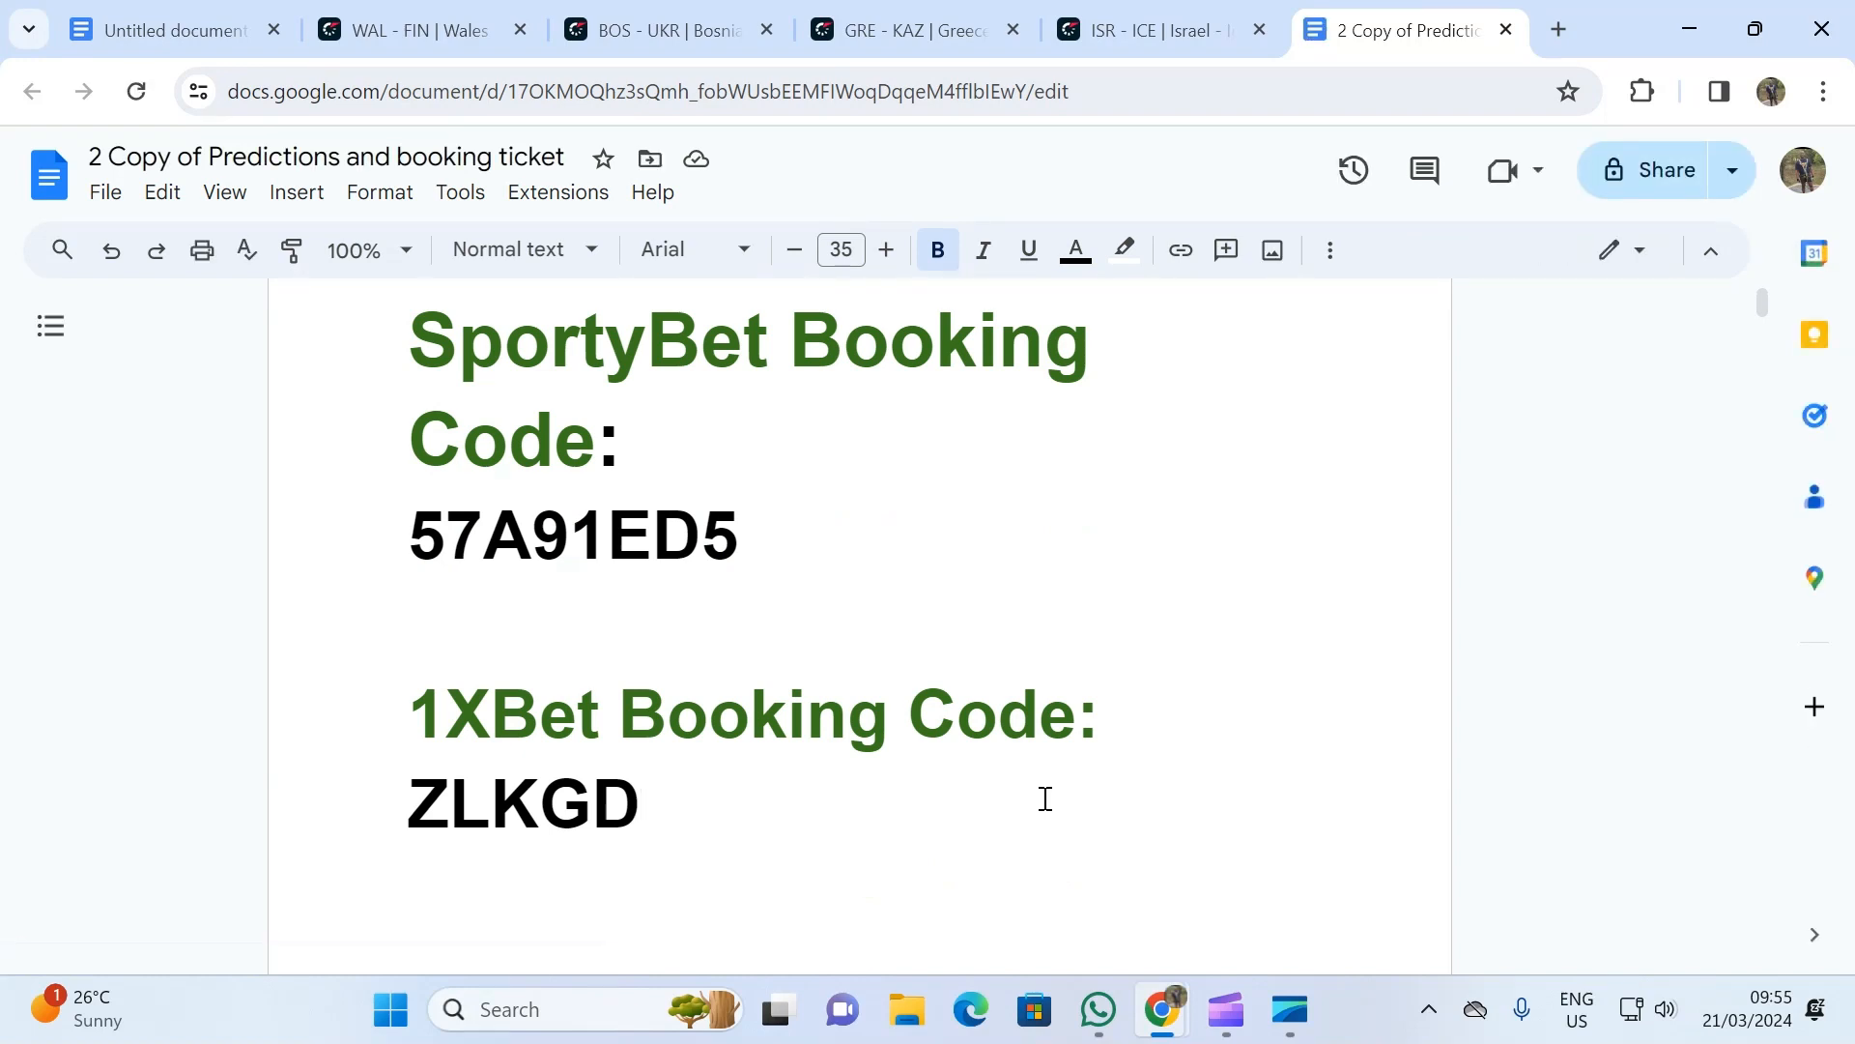
pyautogui.moveTo(1295, 962)
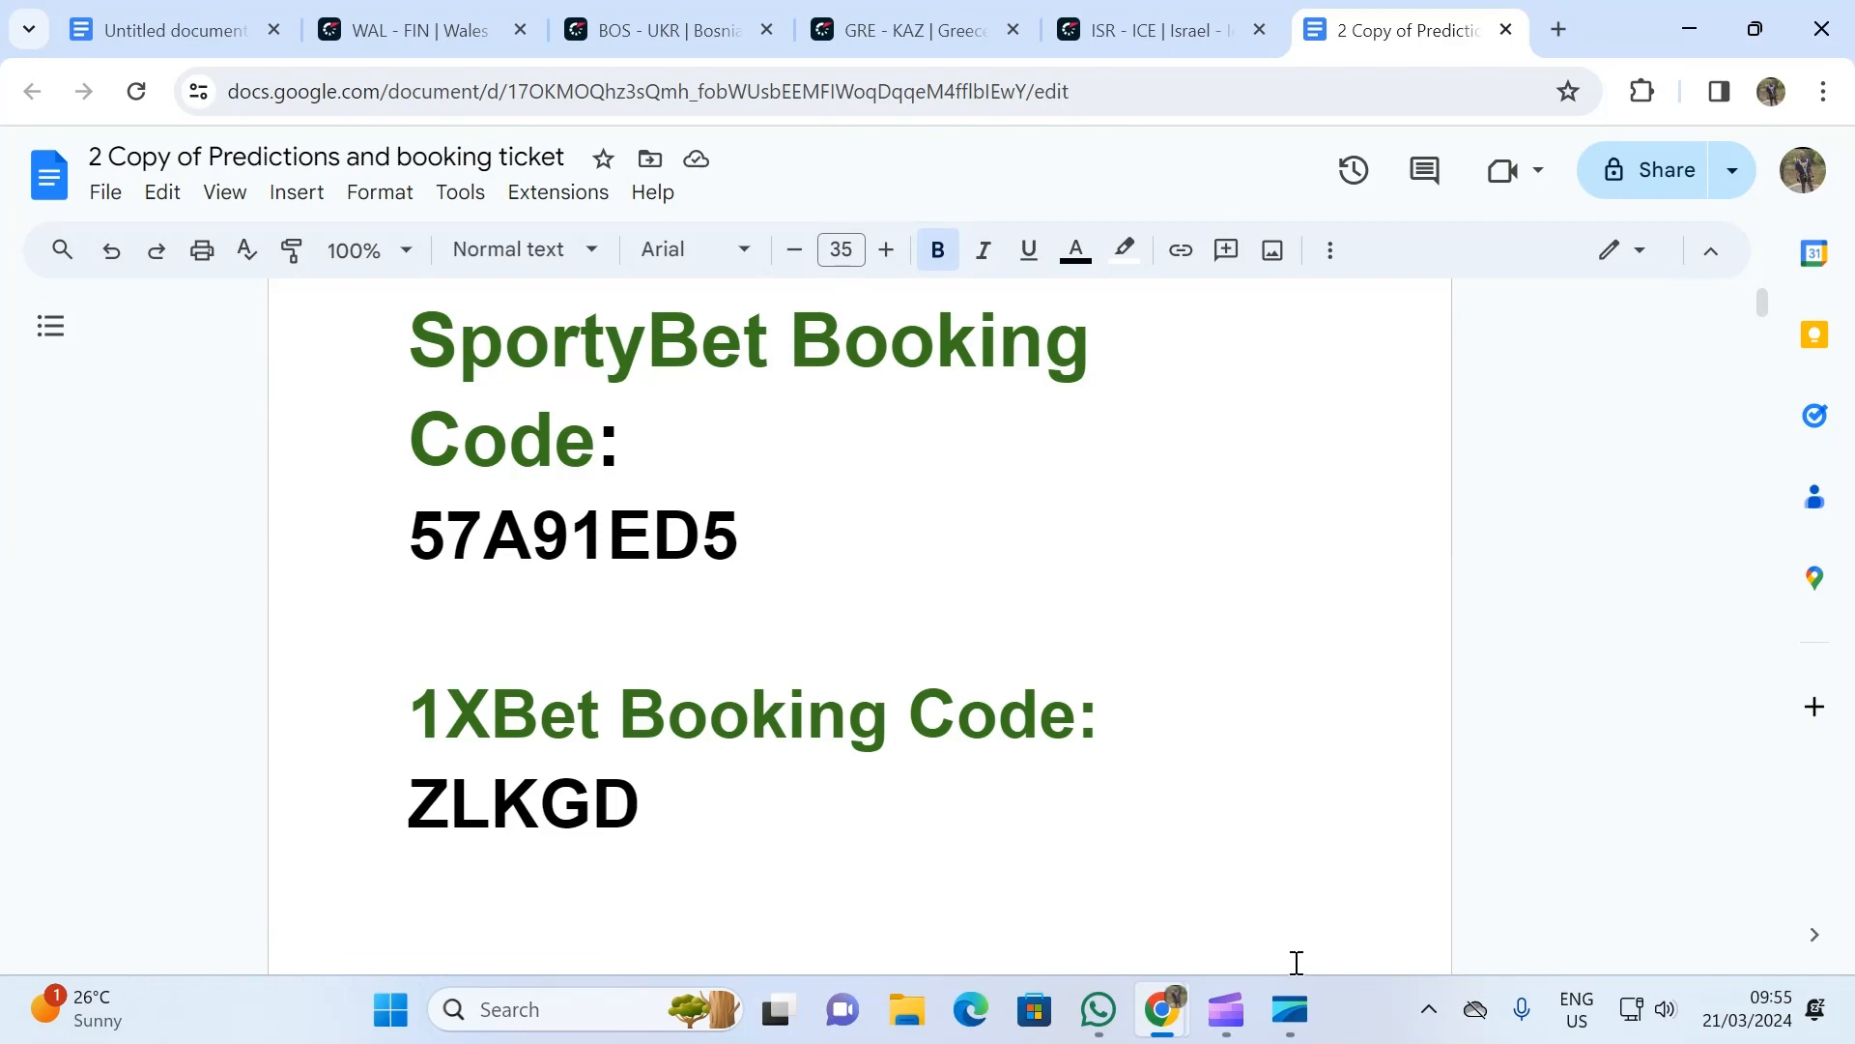
pyautogui.click(1287, 1011)
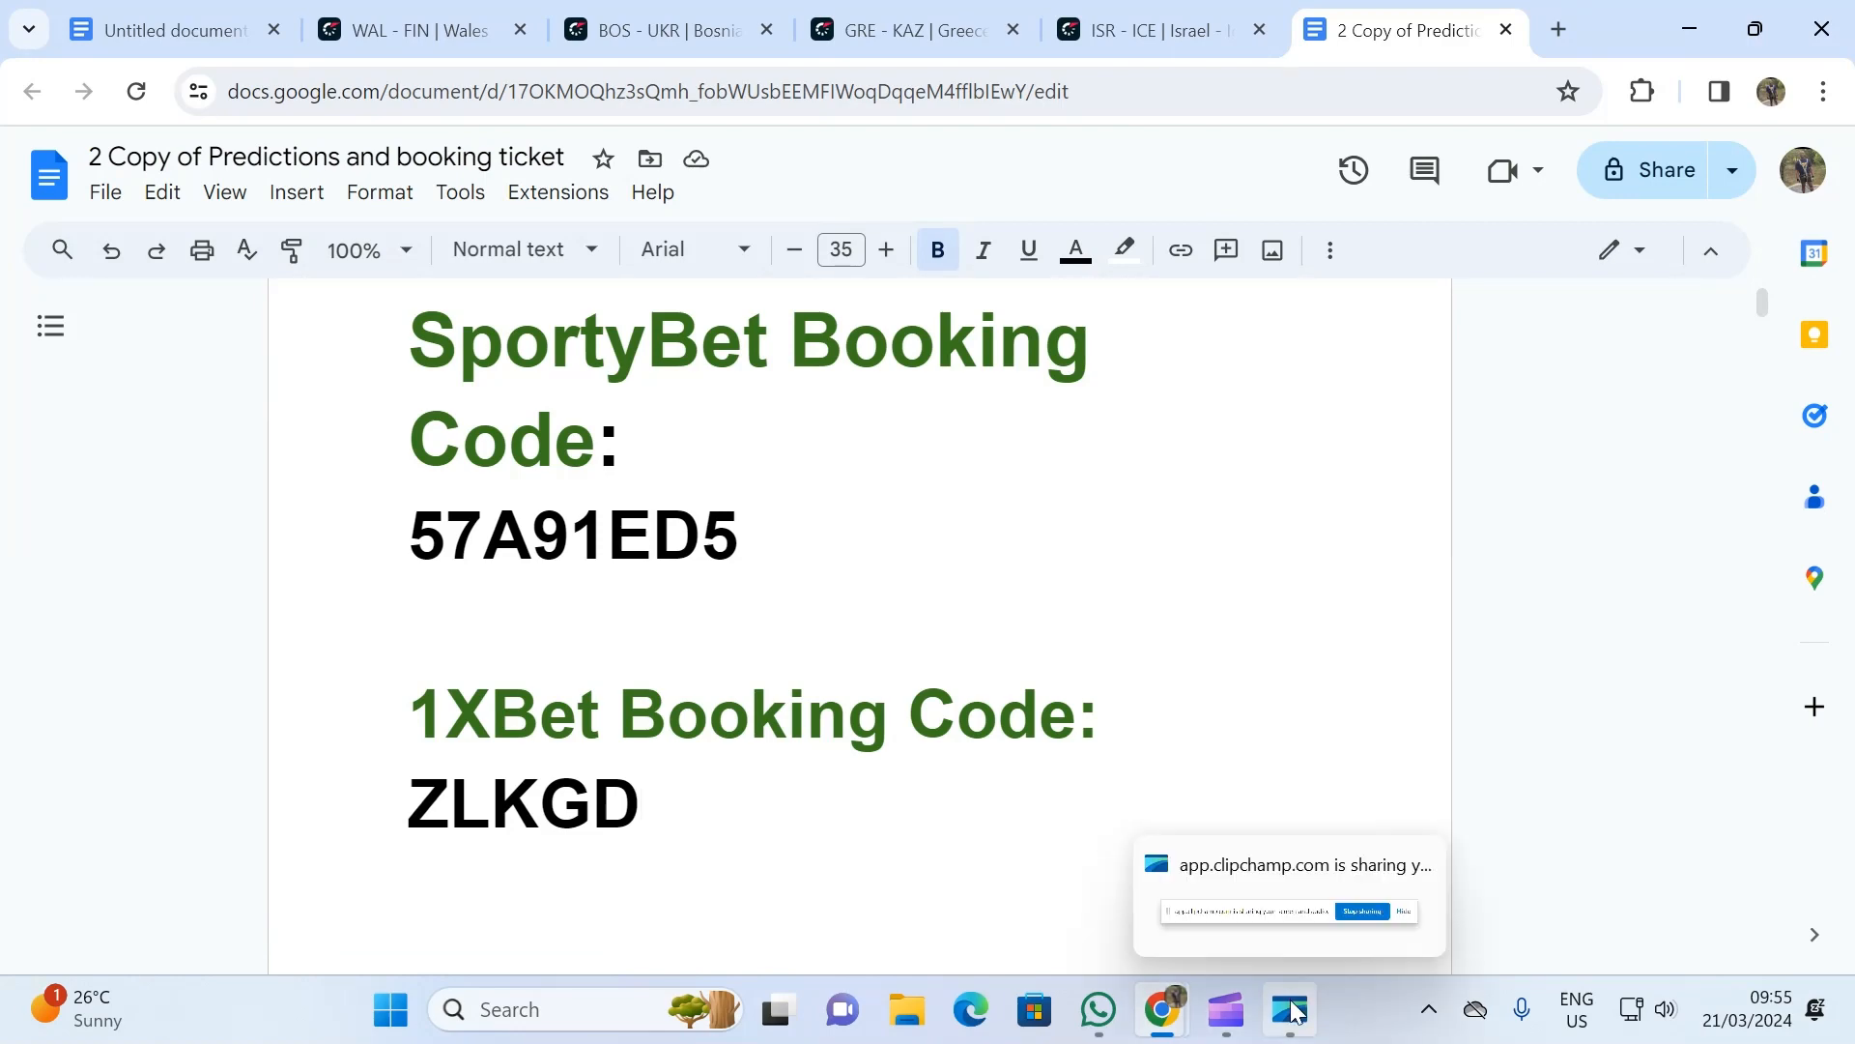